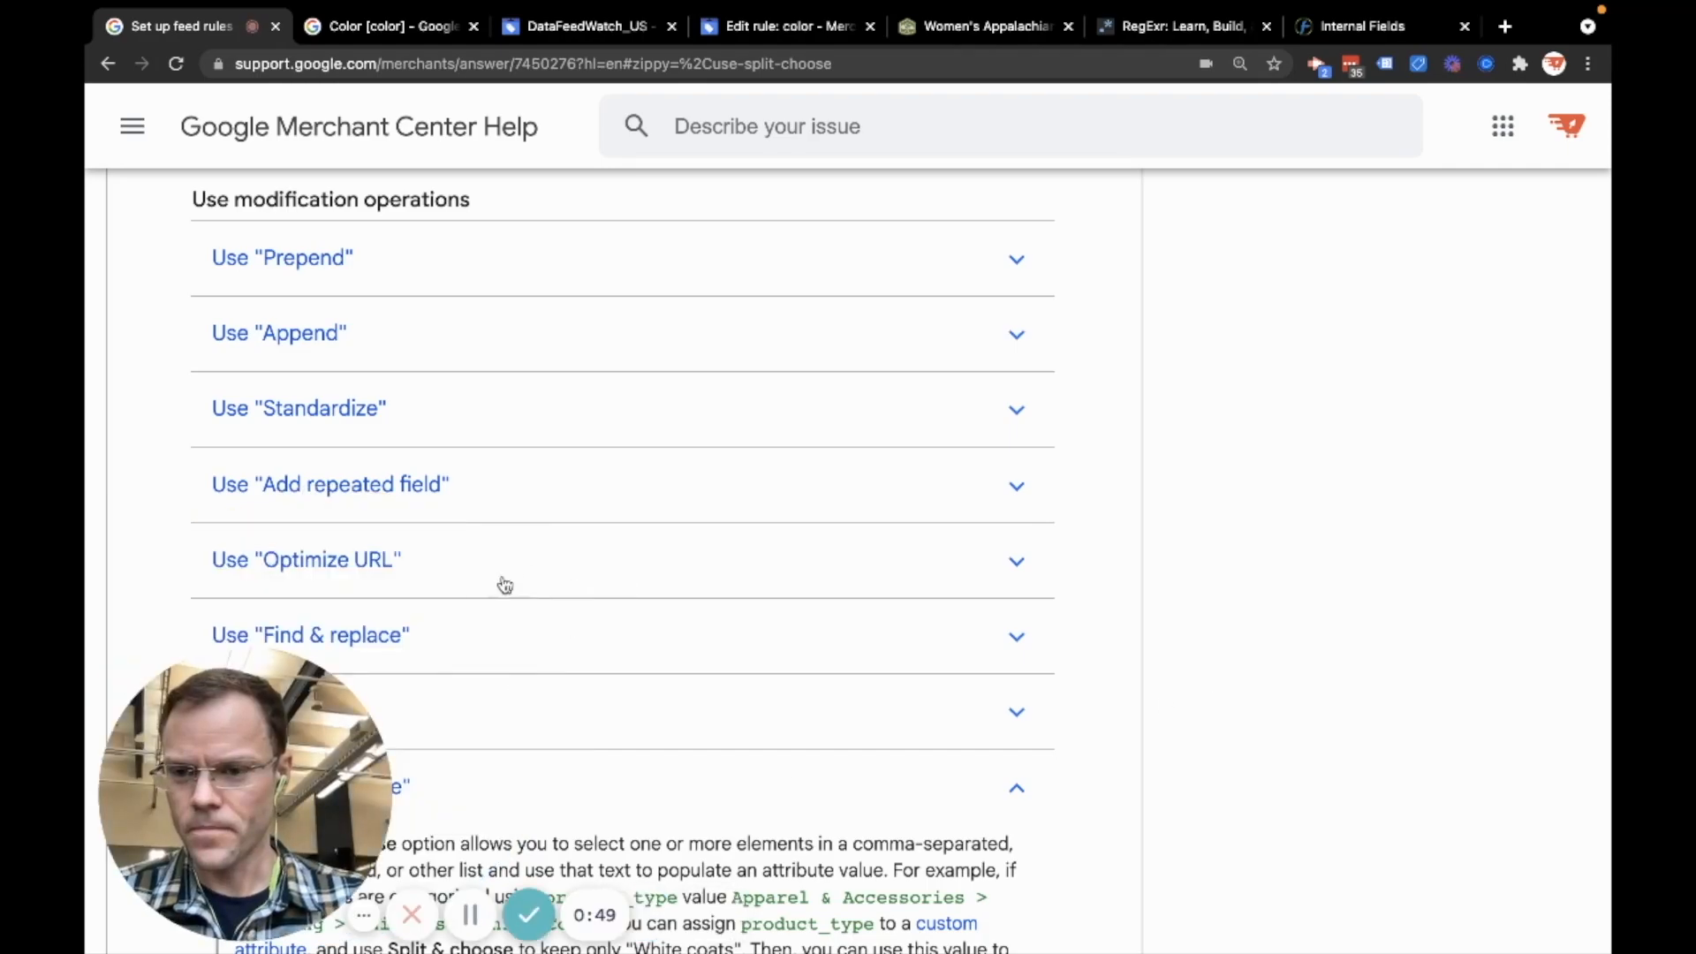
View the Women's Appalachian Trail Map T-Shirt product page, then the Merchant Center color attribute article
left_click(983, 26)
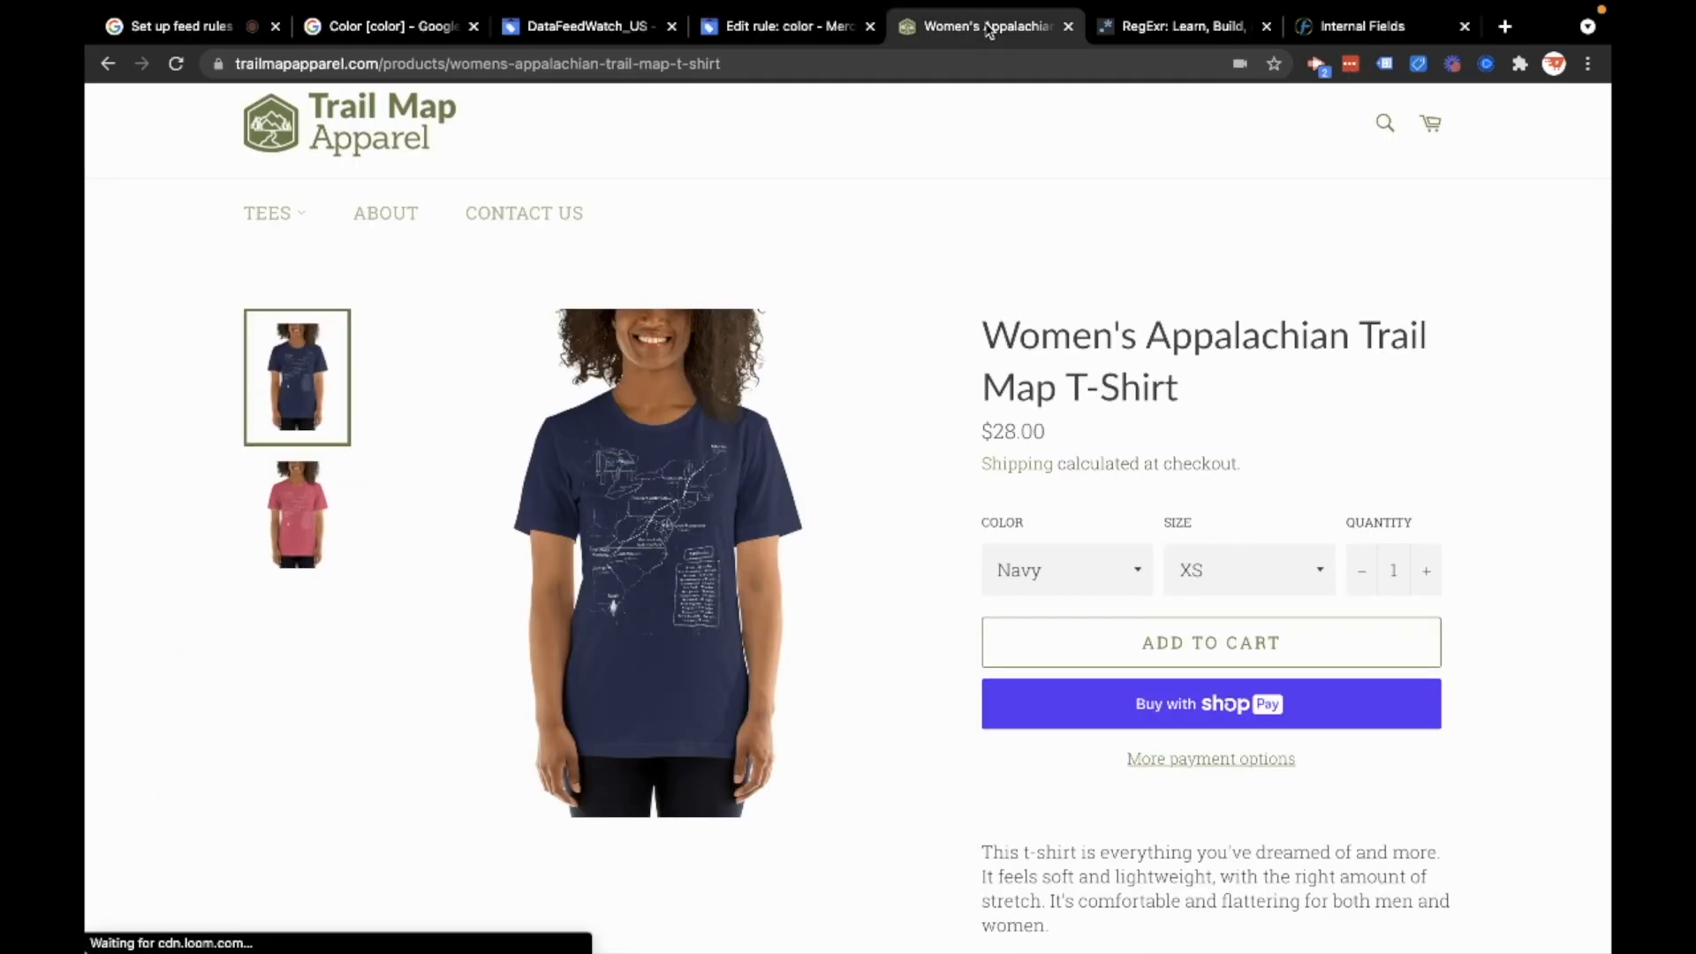
left_click_drag(983, 335, 1179, 387)
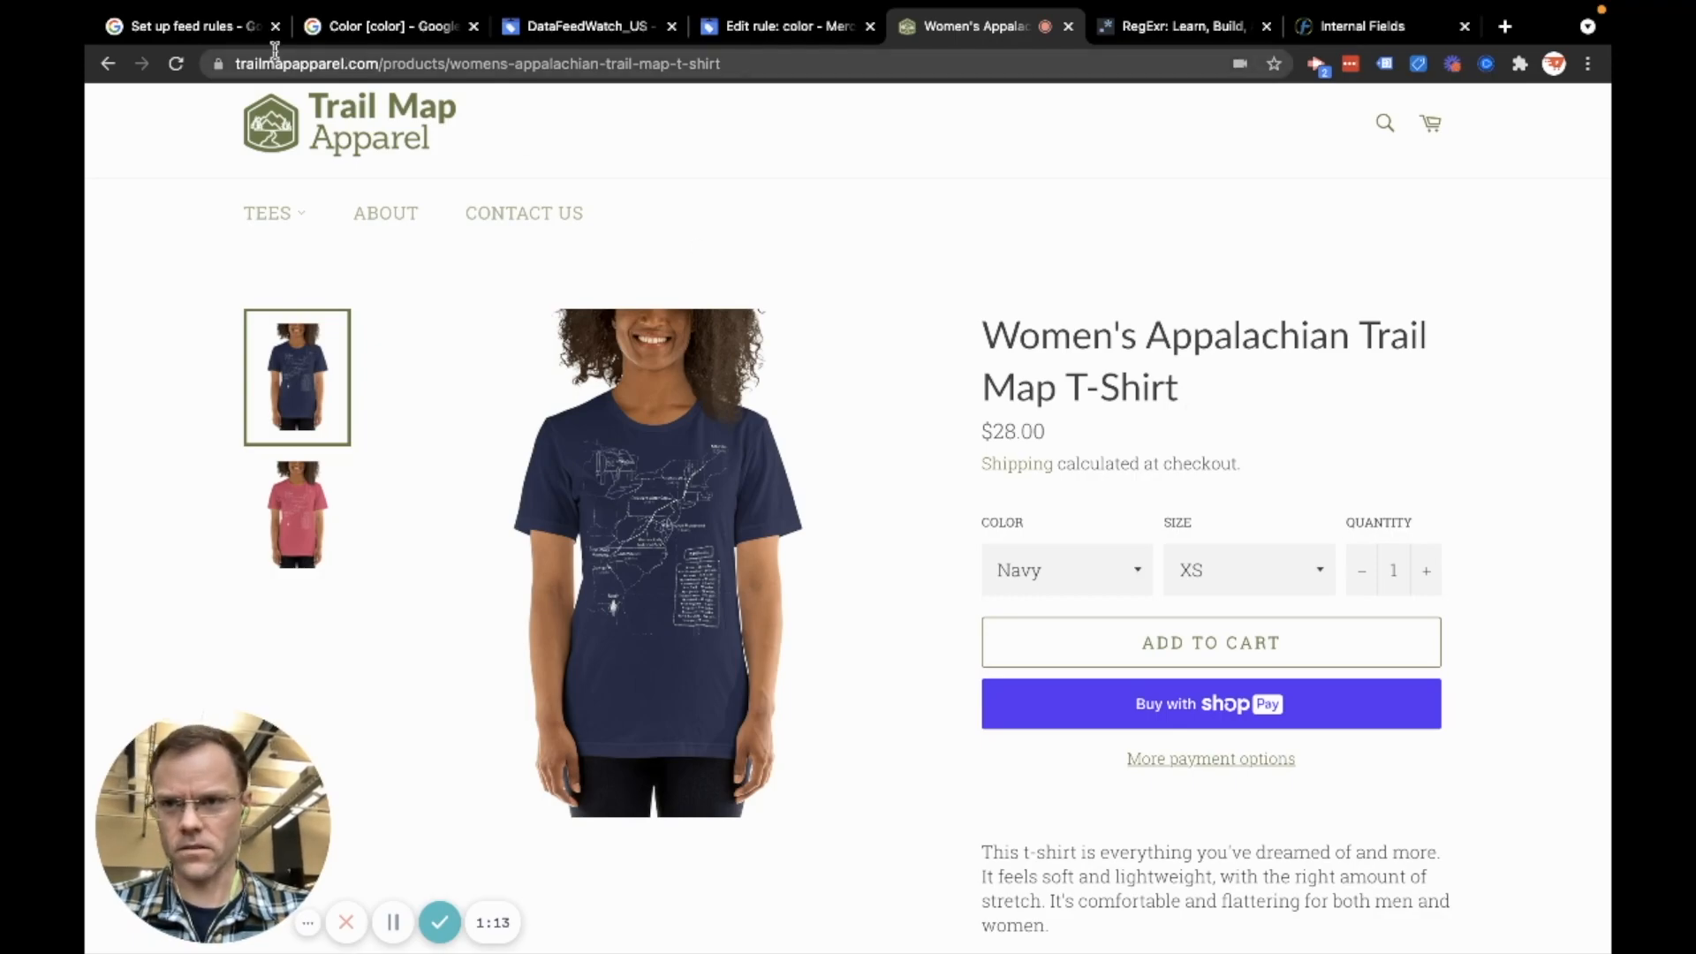
left_click(184, 25)
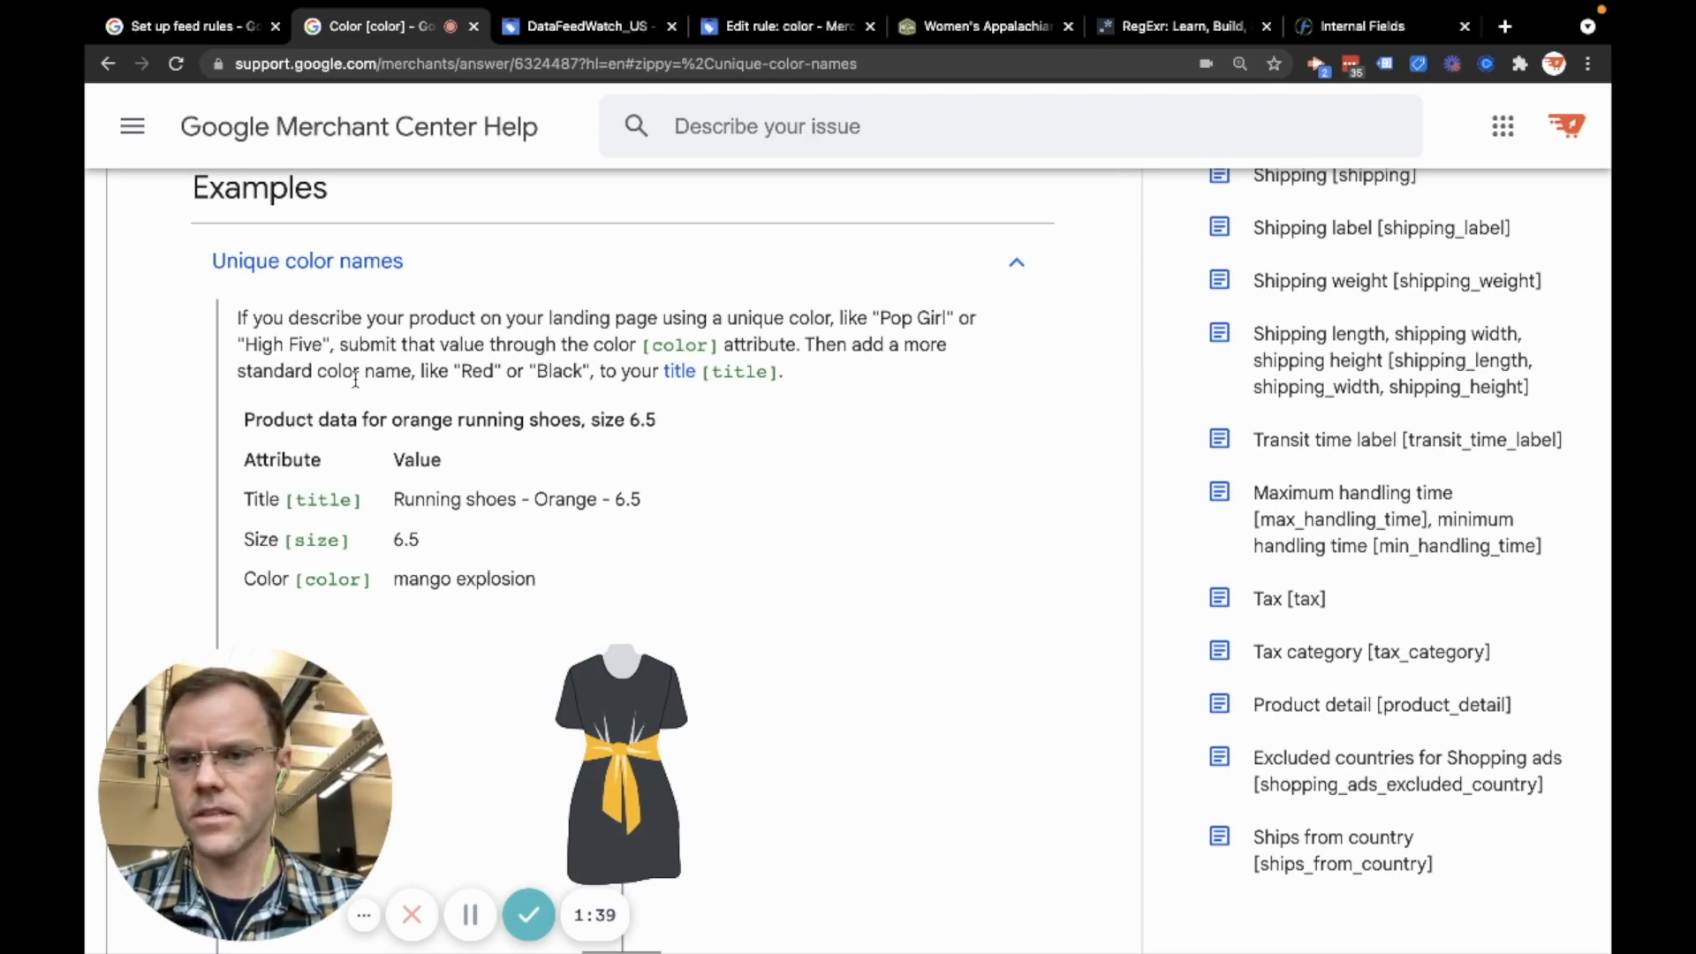
mouse_move(968, 26)
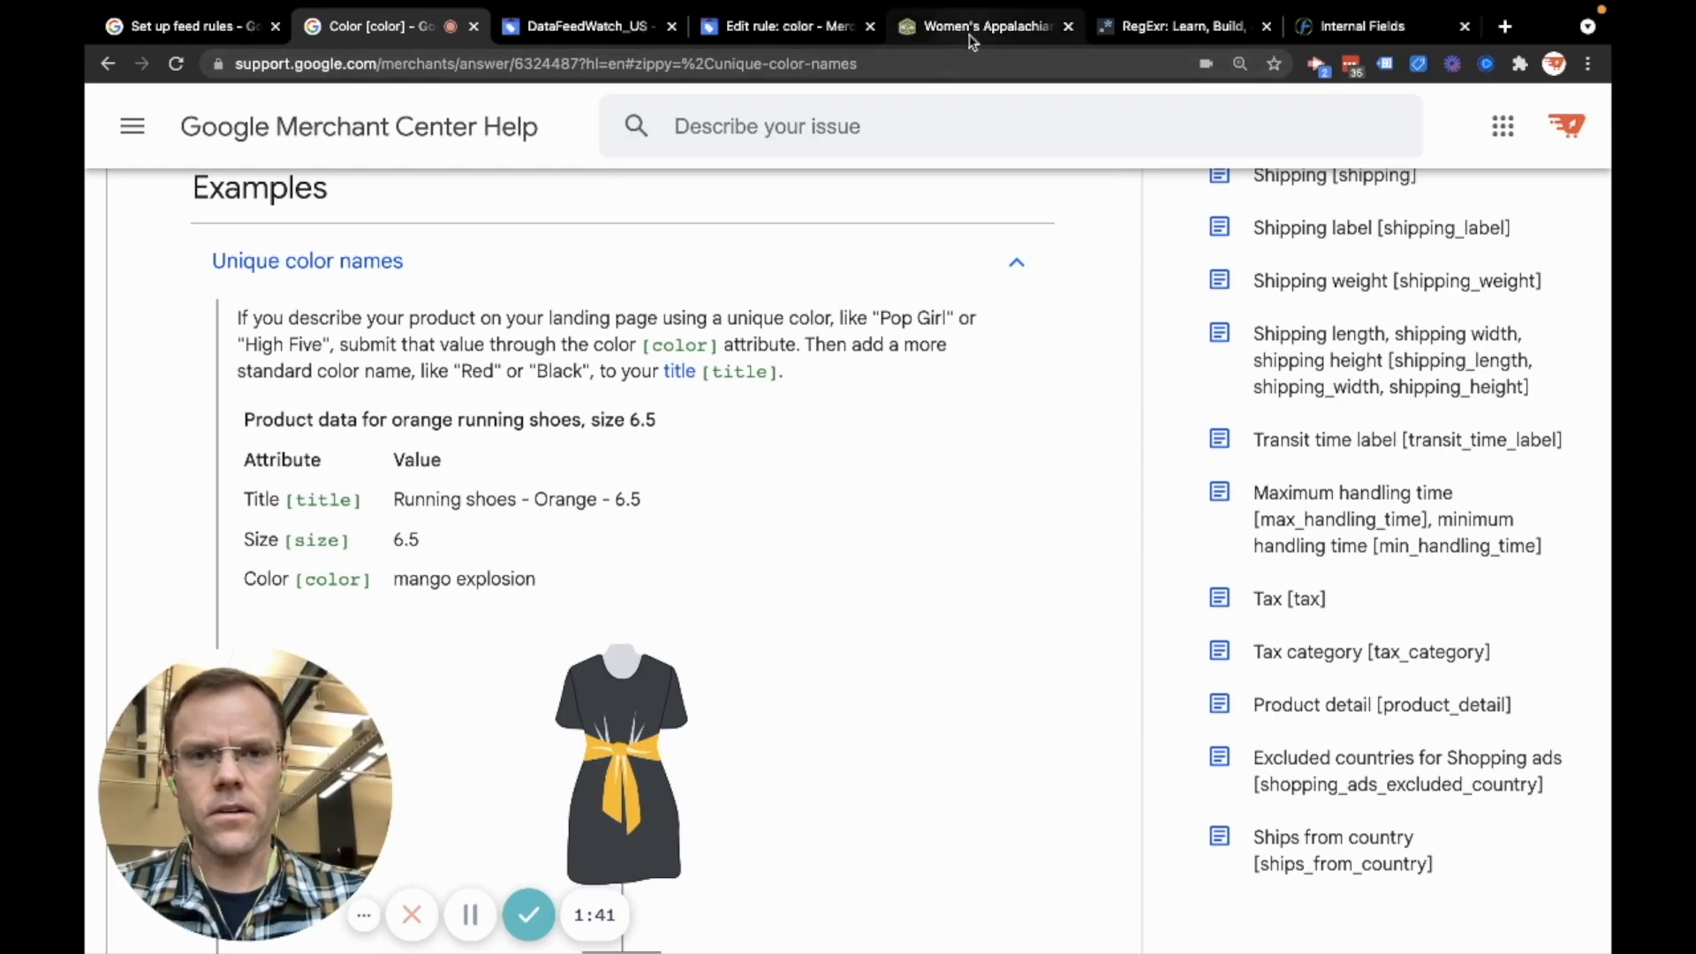
Compare the T-shirt's Color dropdown with the article's 'Pop Girl' unique color name example
left_click(982, 25)
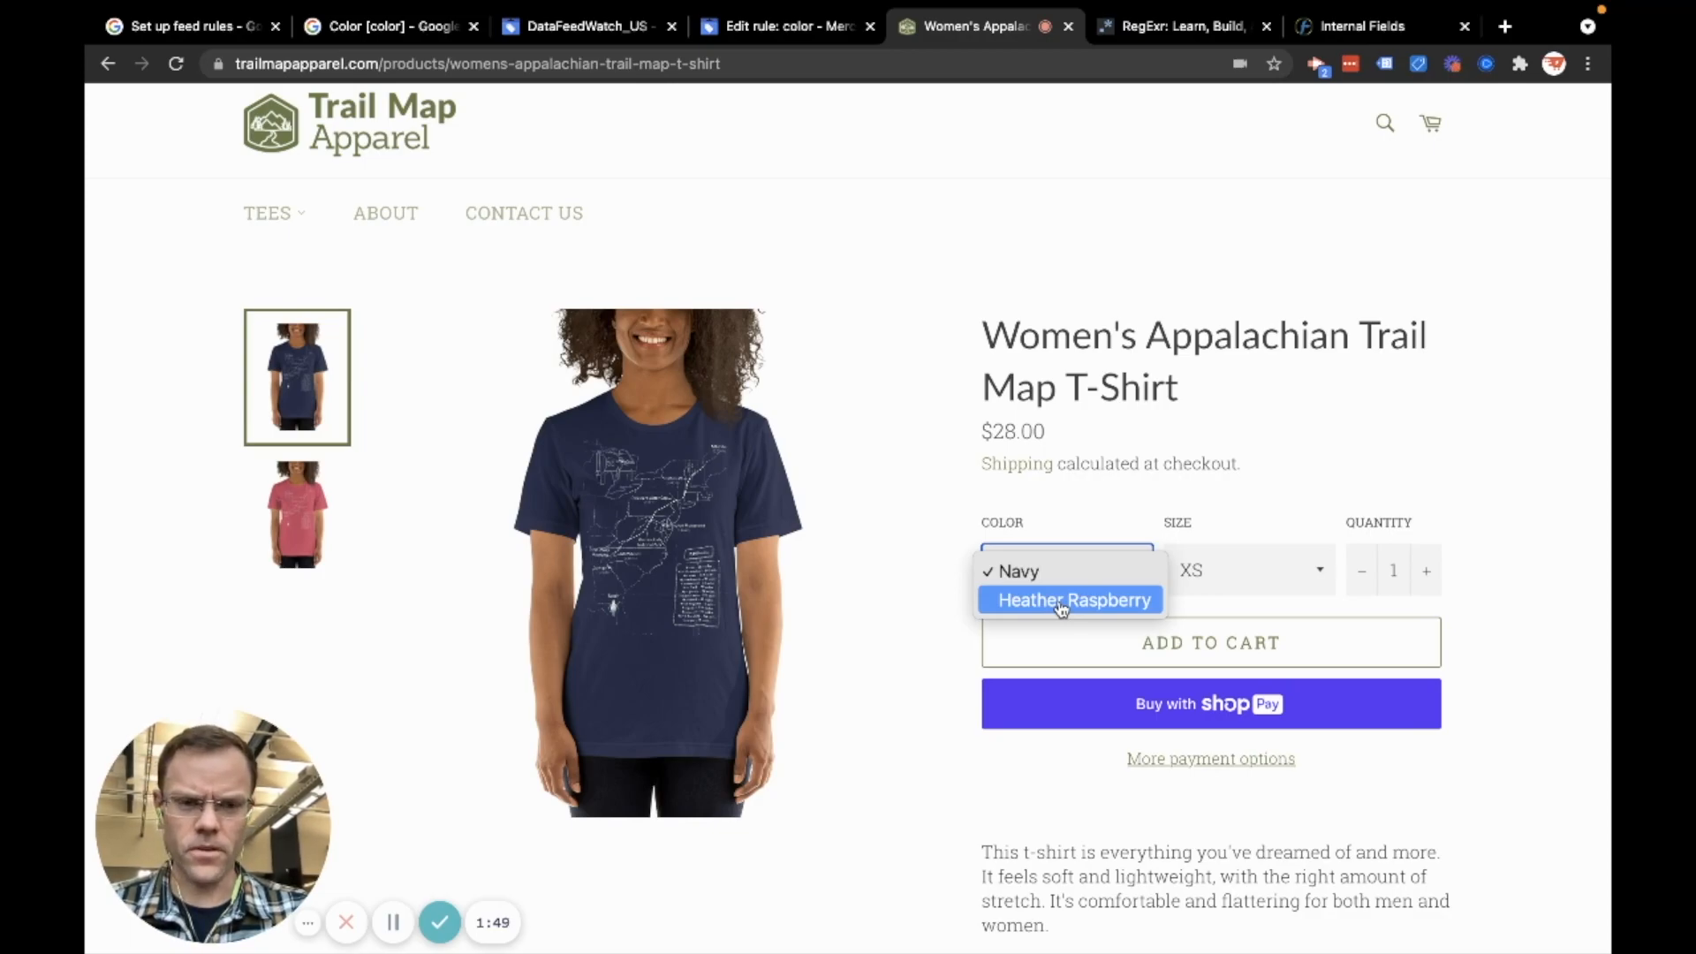
mouse_move(1068, 572)
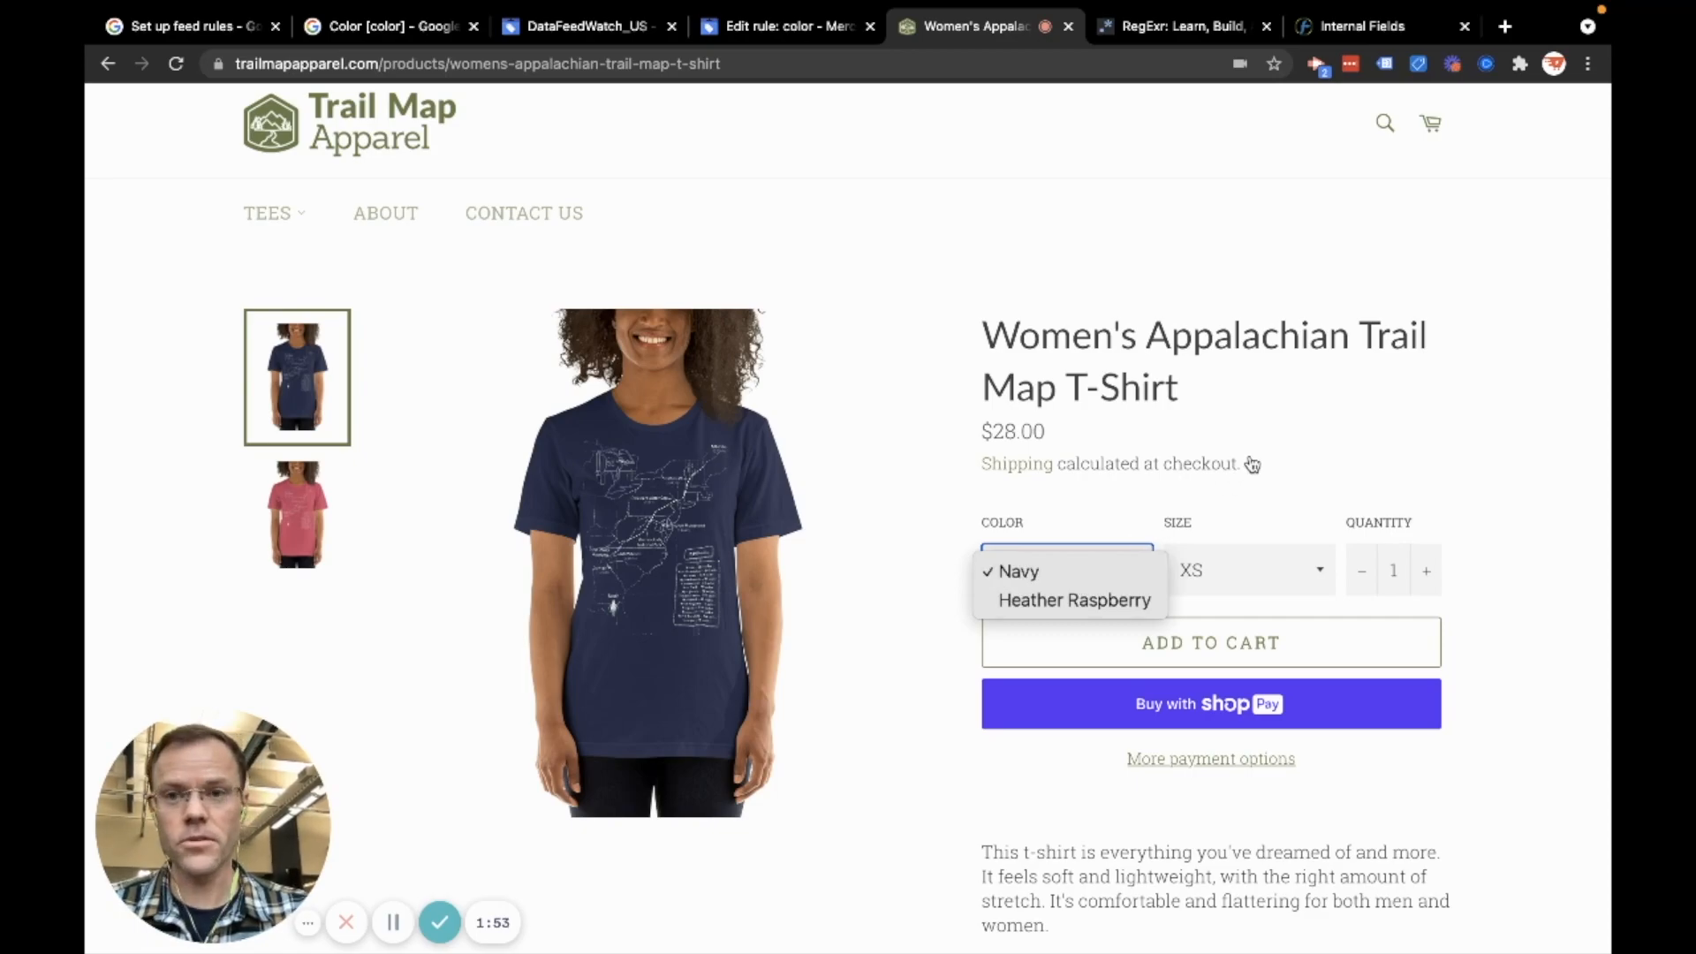
left_click(390, 26)
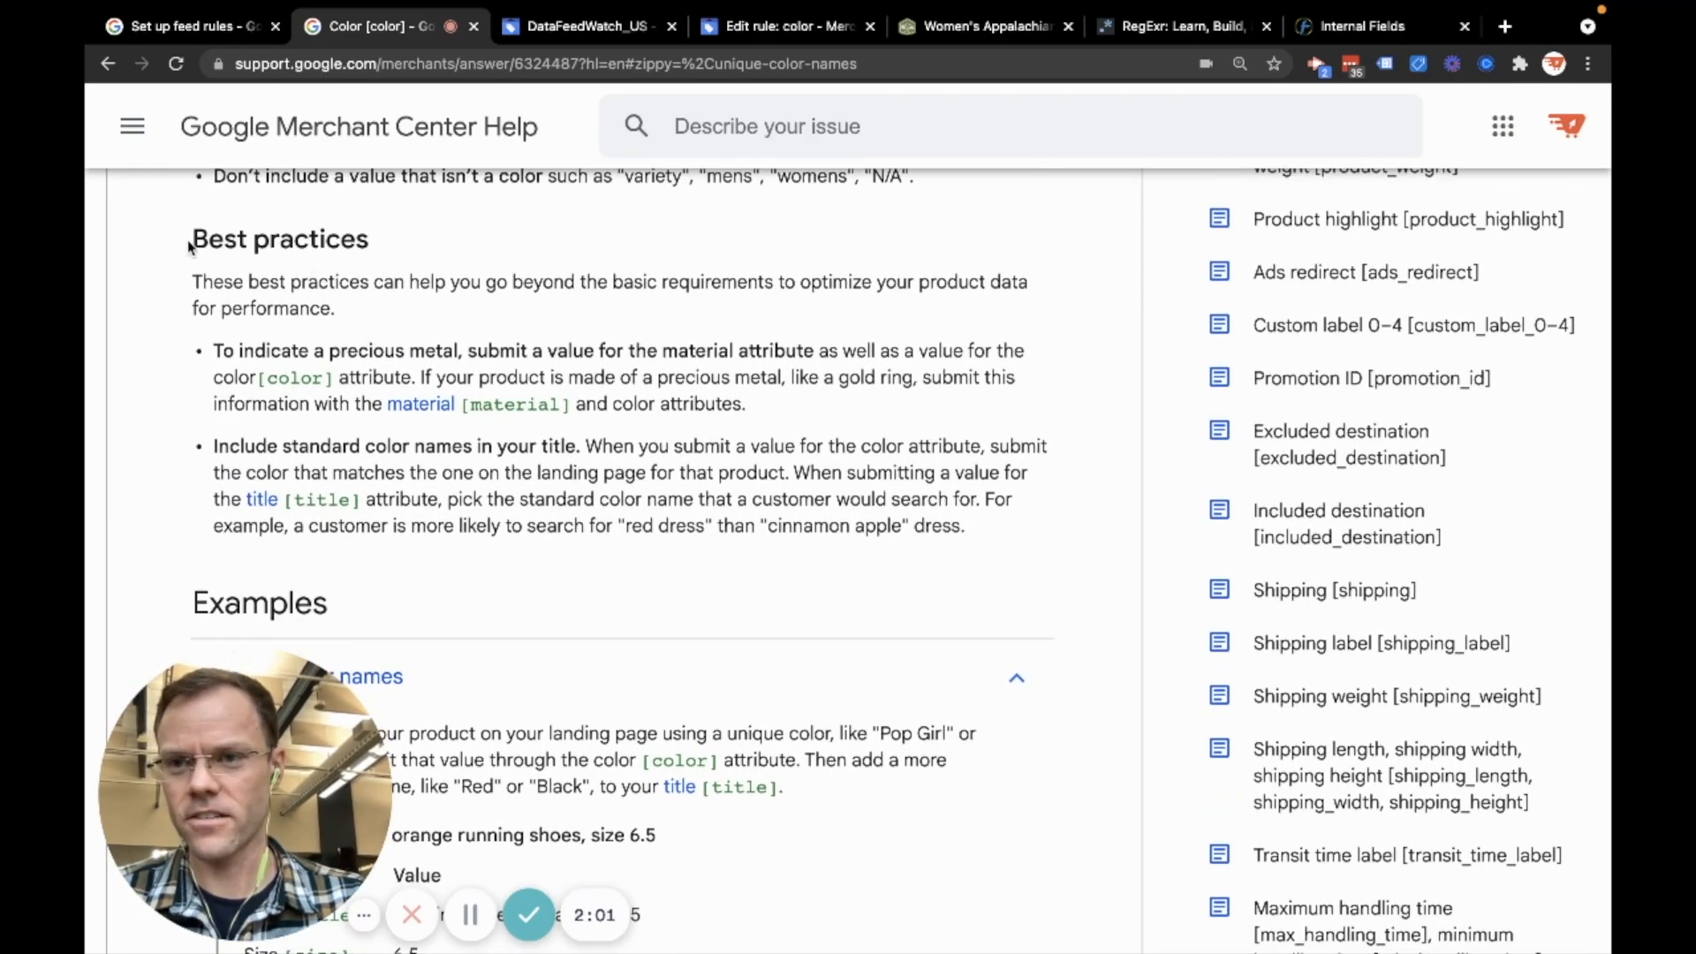
scroll("down", 3)
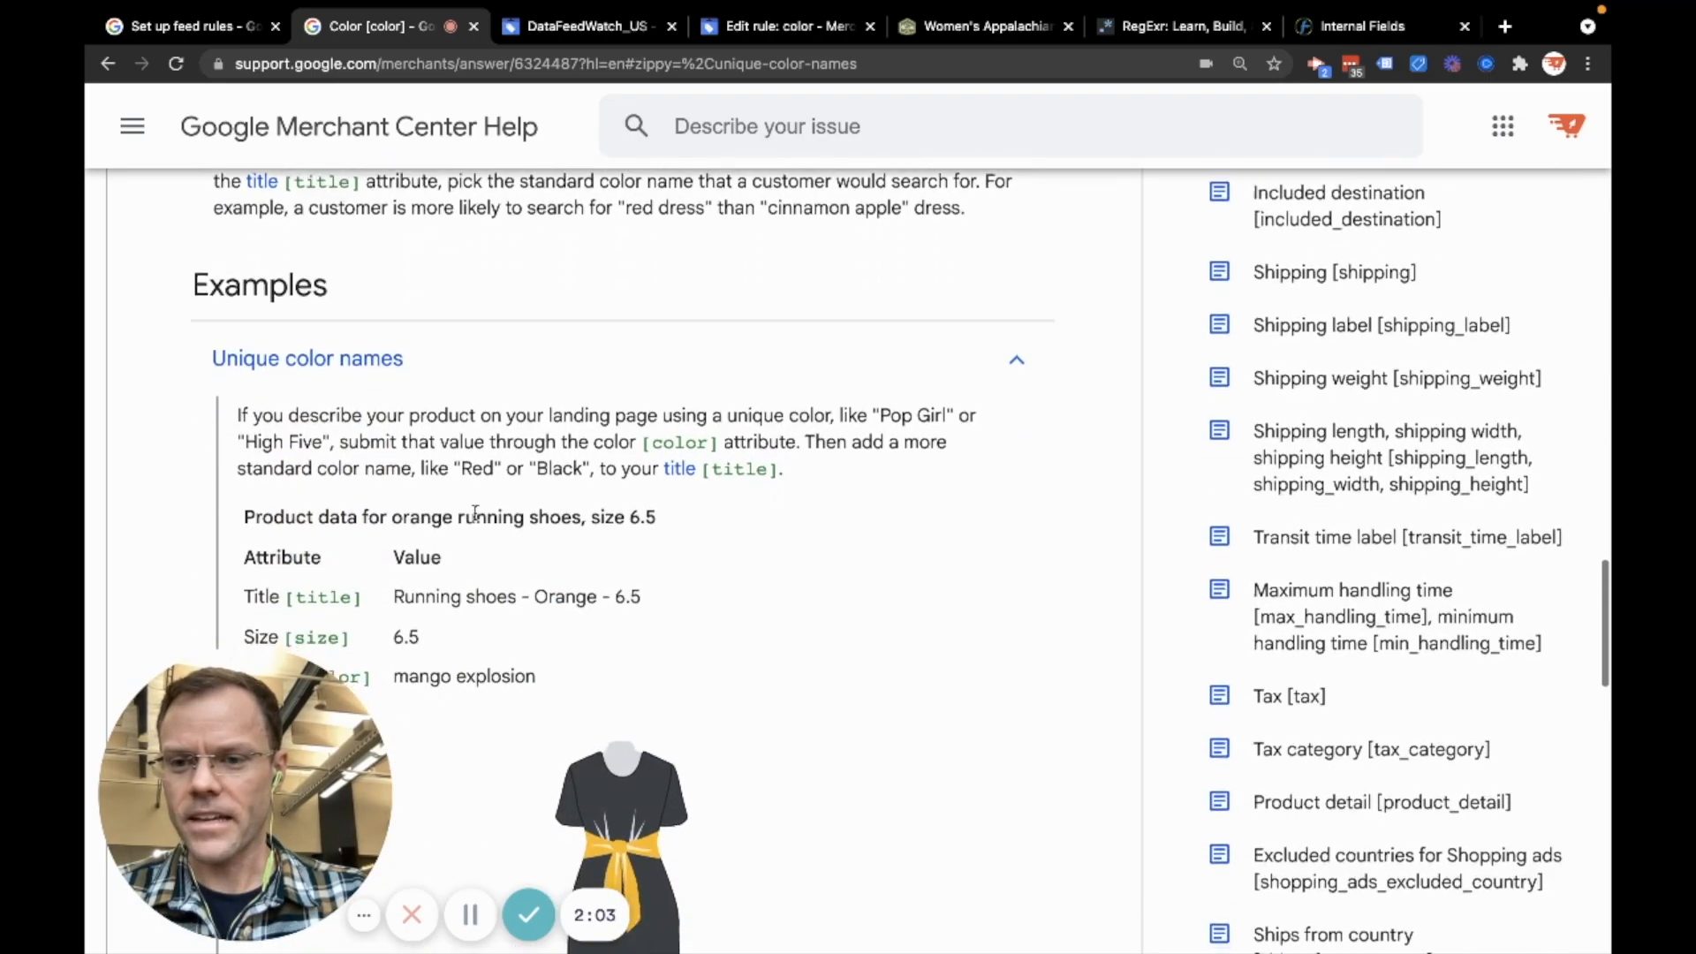
scroll("down", 3)
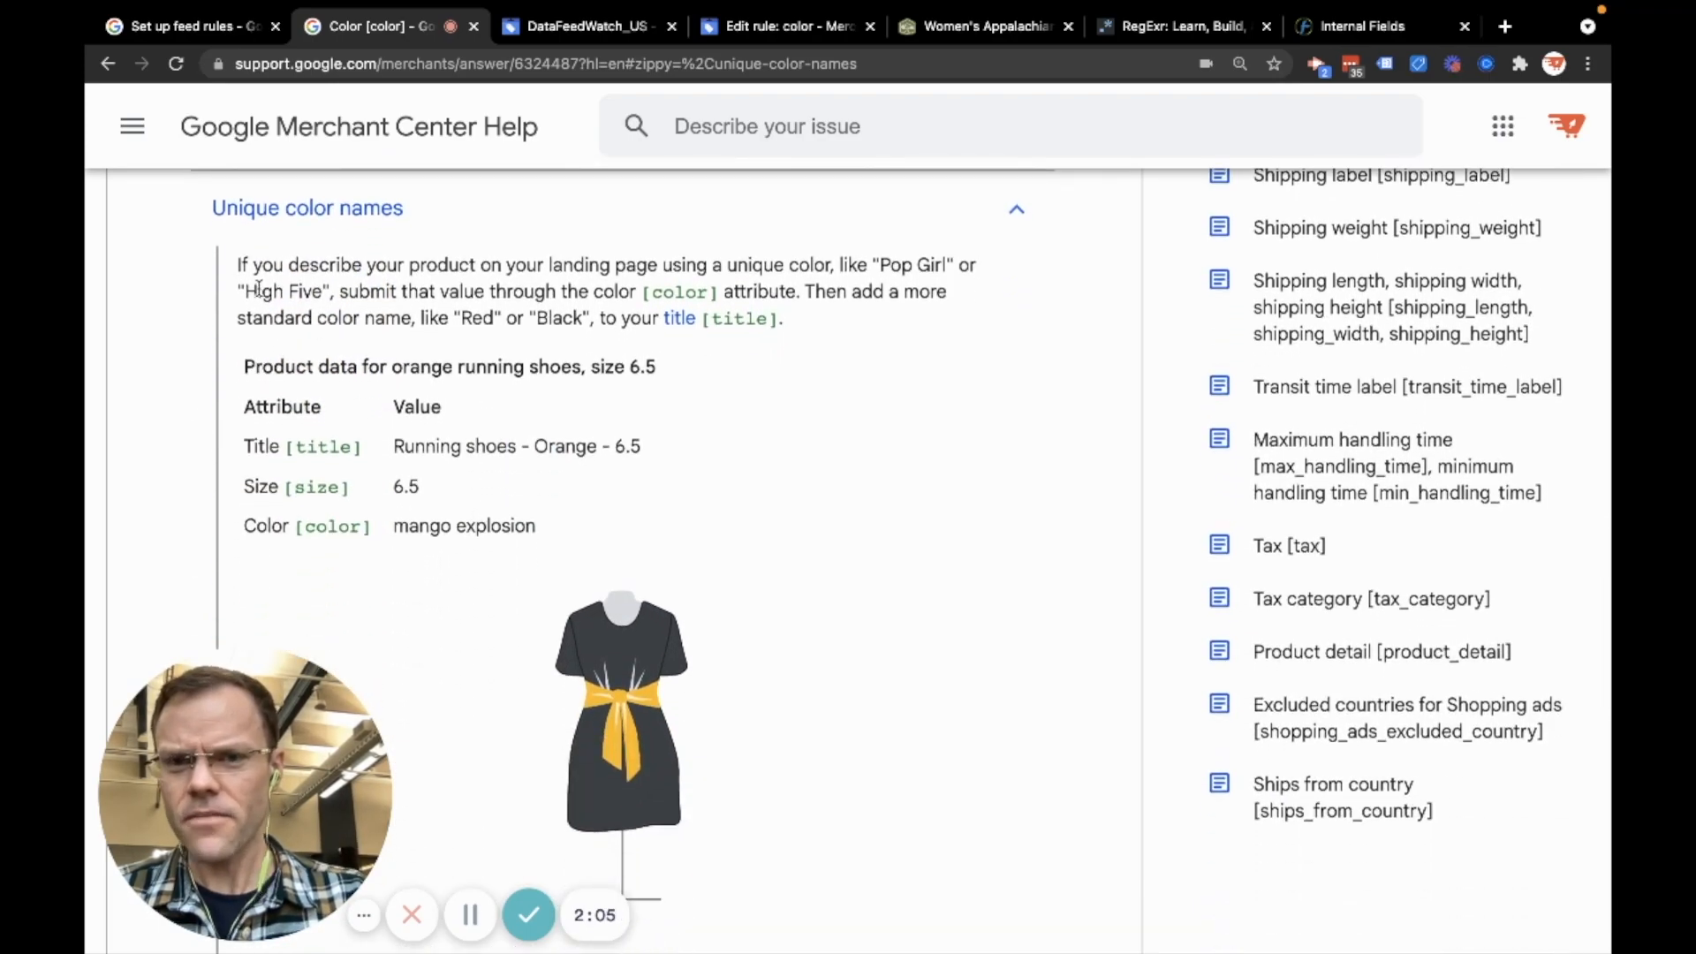
double_click(915, 265)
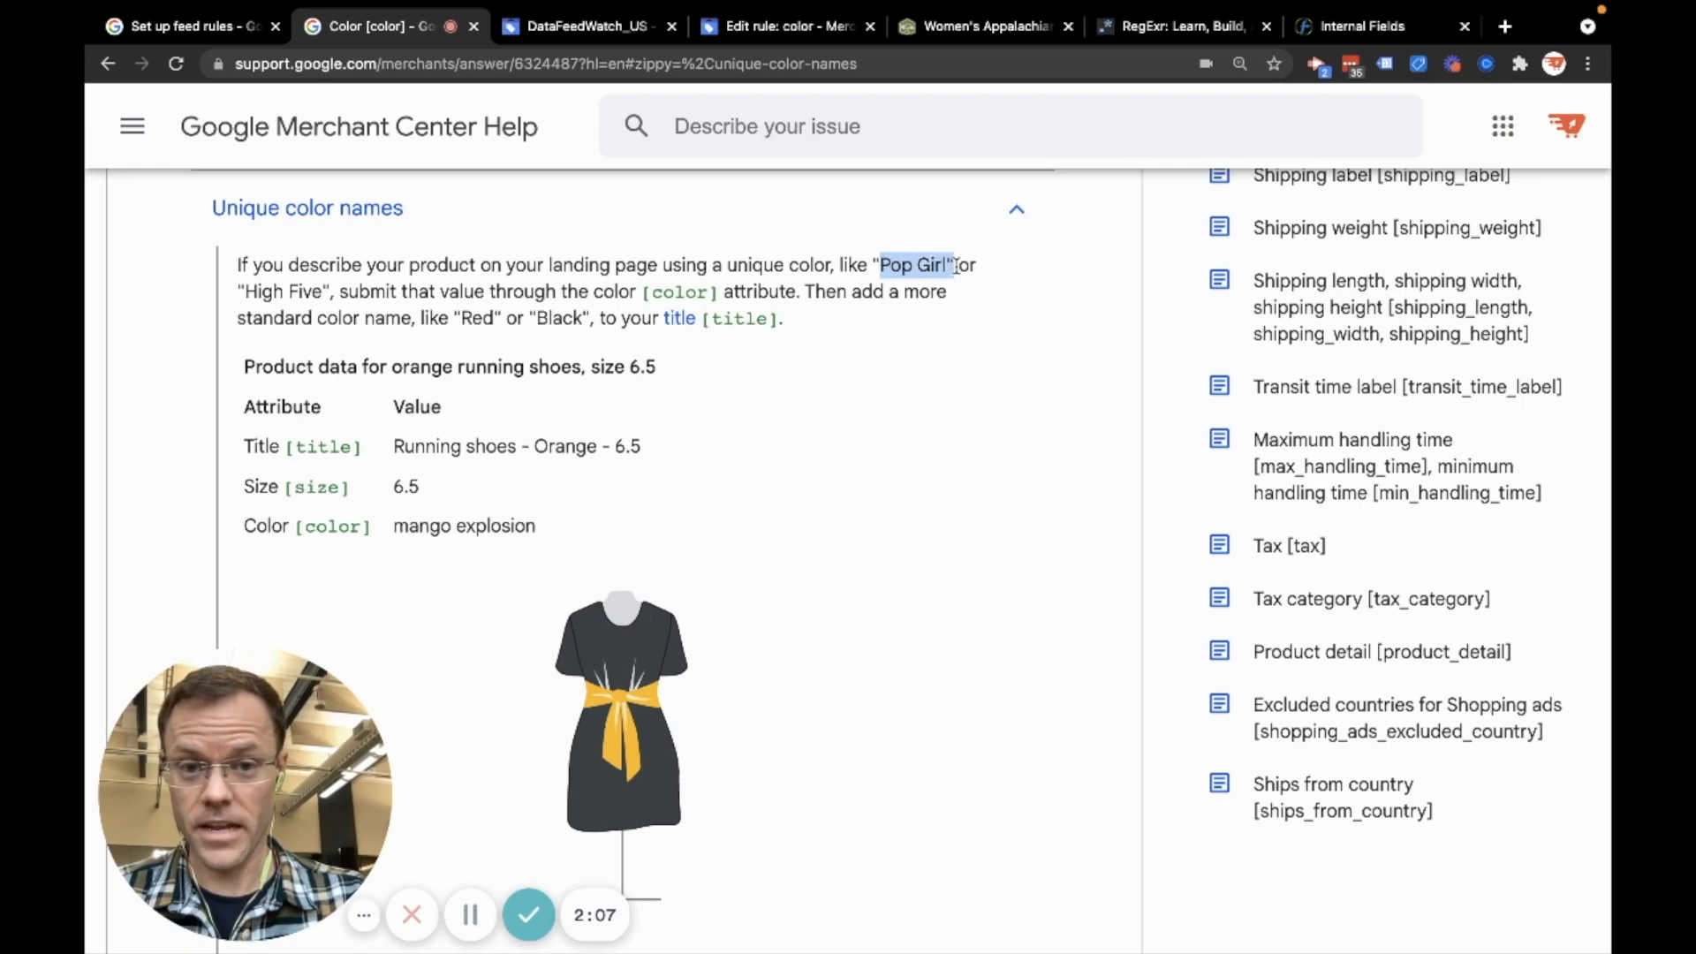
mouse_move(502, 482)
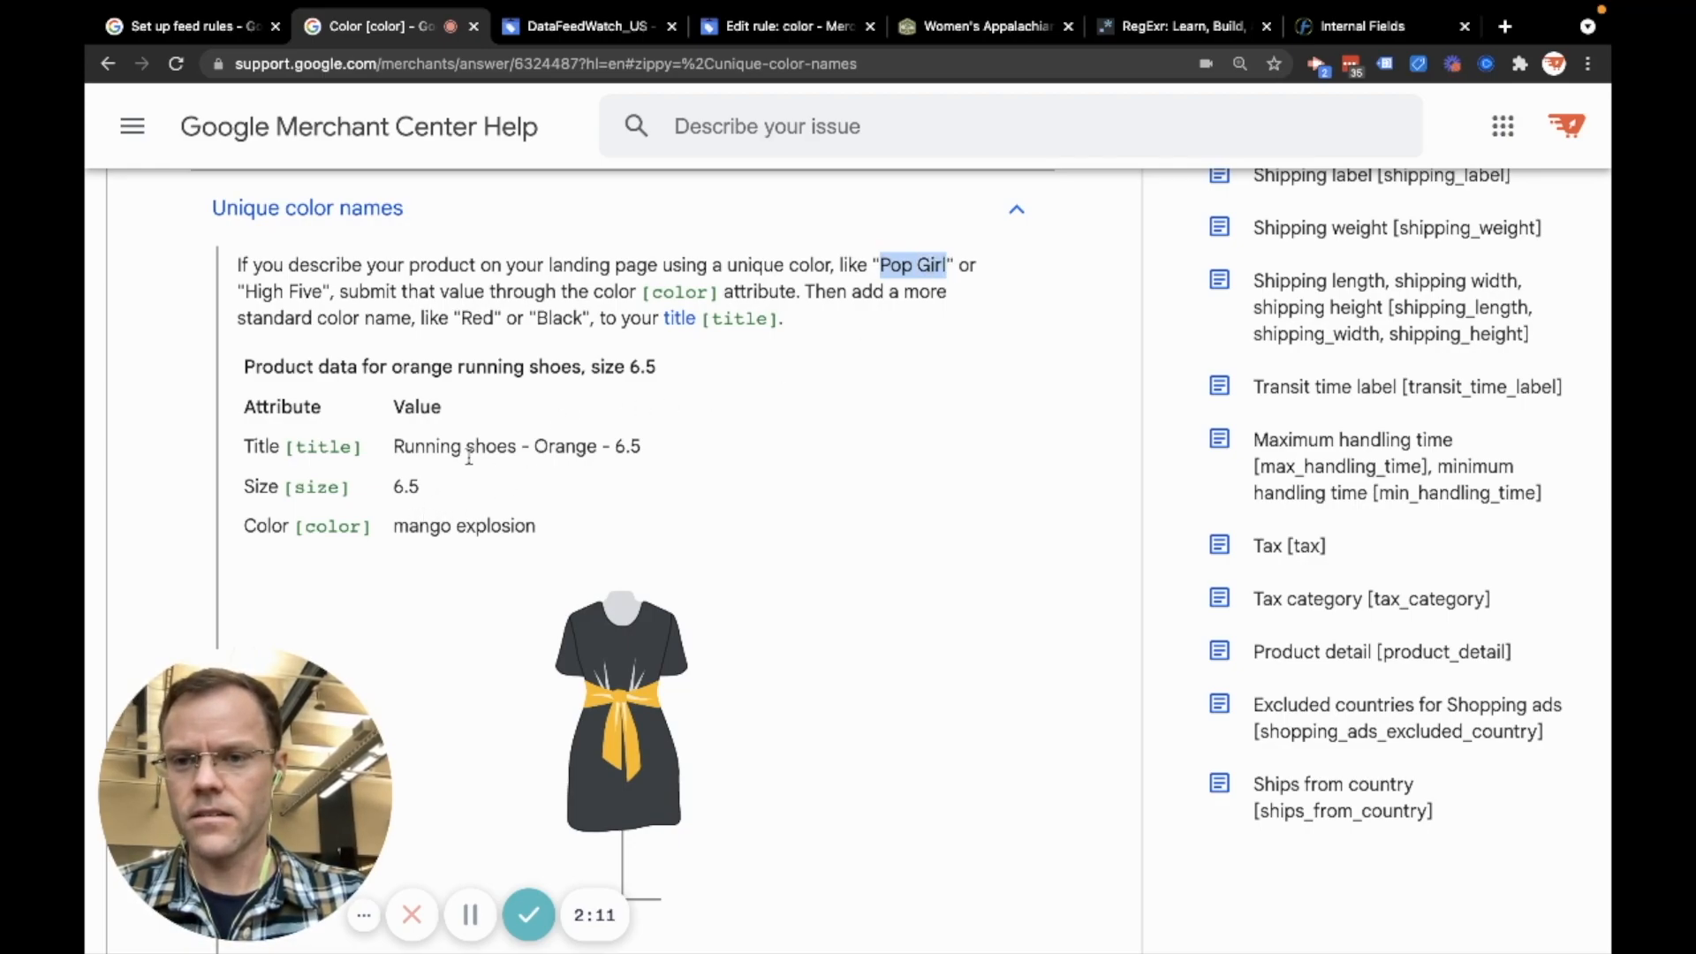
double_click(563, 445)
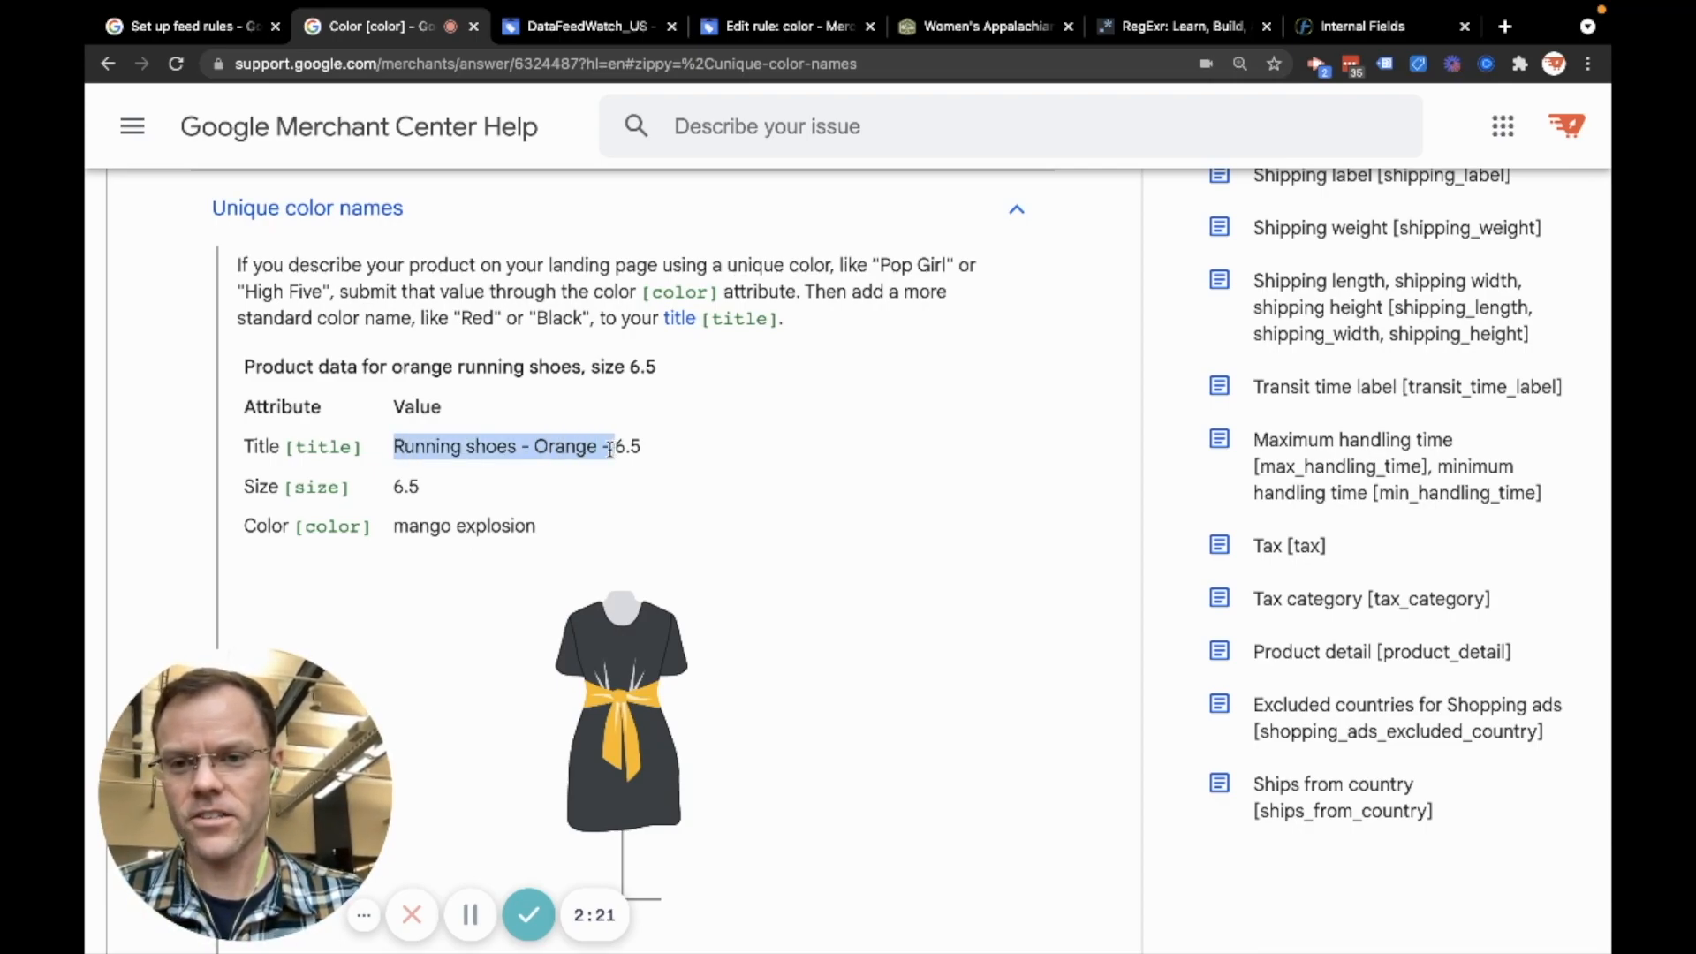
left_click(982, 26)
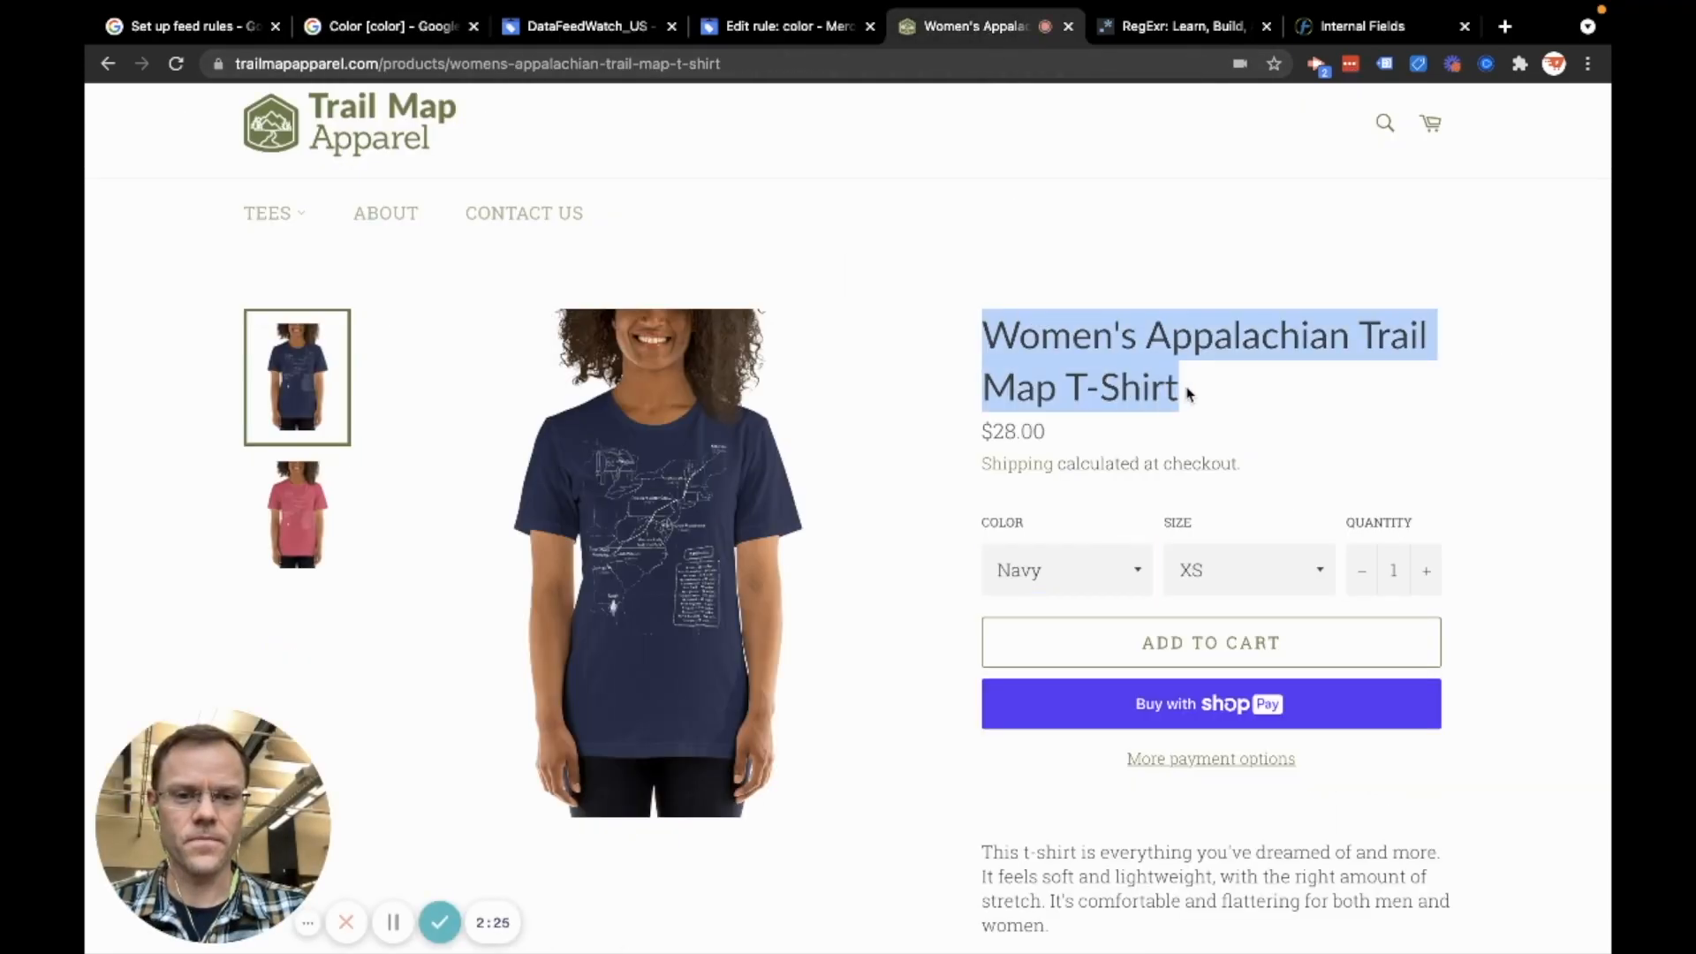
mouse_move(1056, 587)
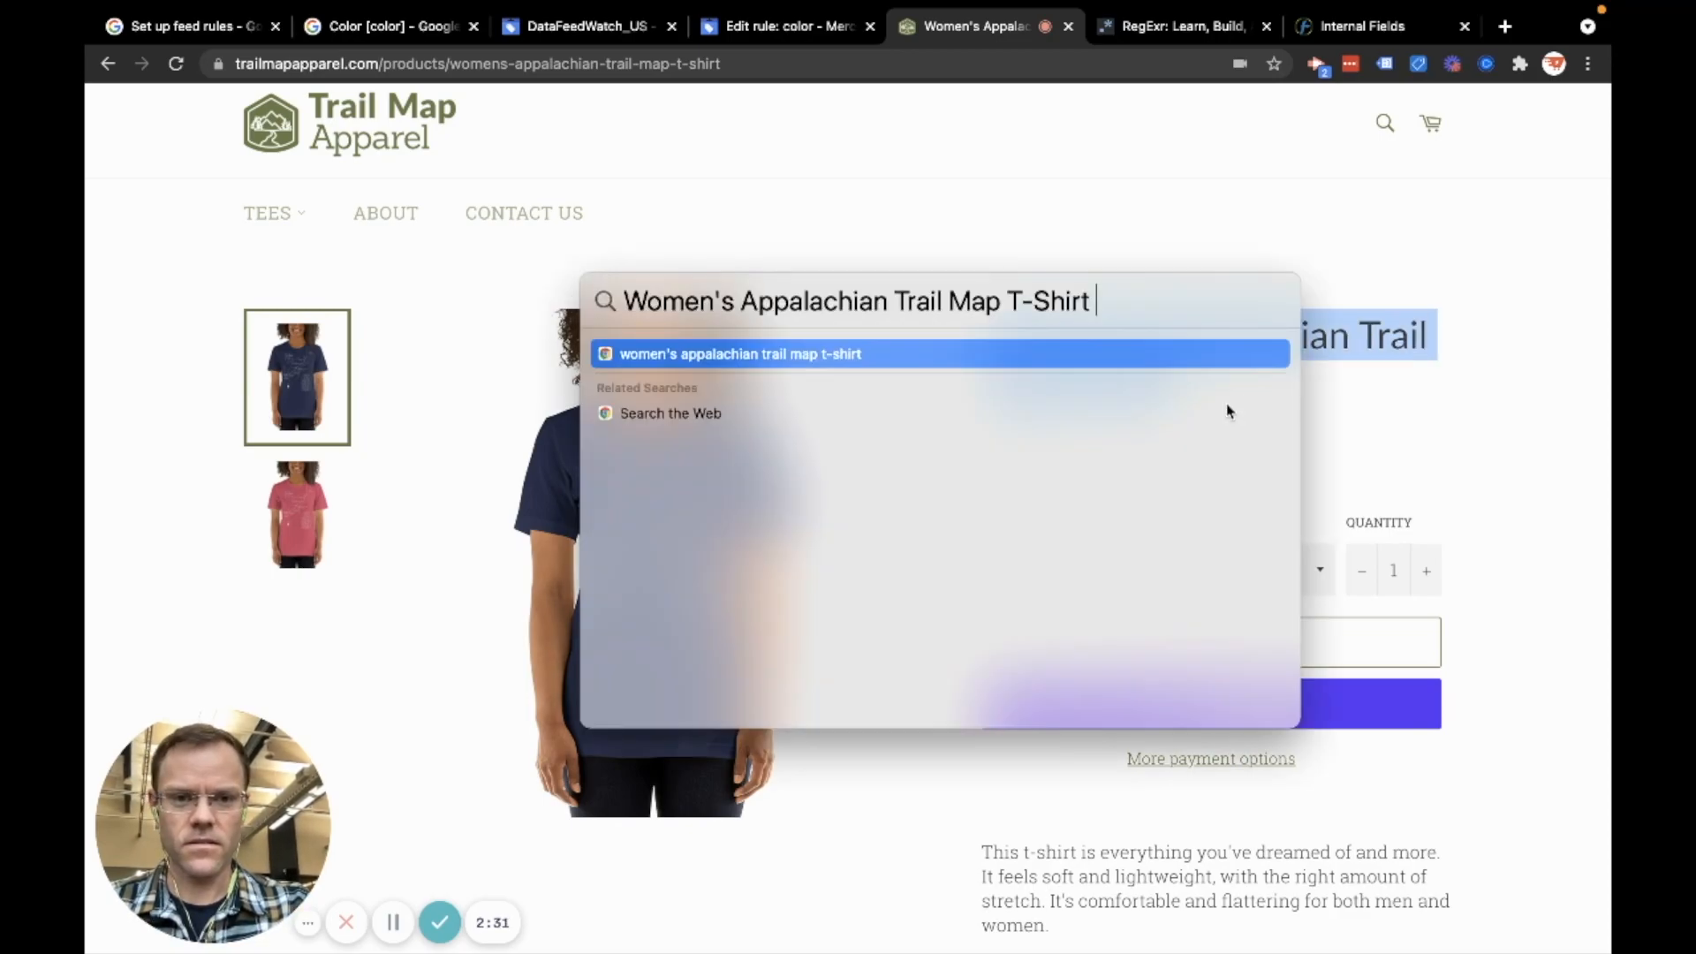
Draft a 'title - color' title such as '...T-Shirt - Heather Rasberry' in Spotlight, then view feed rules help
type("- B")
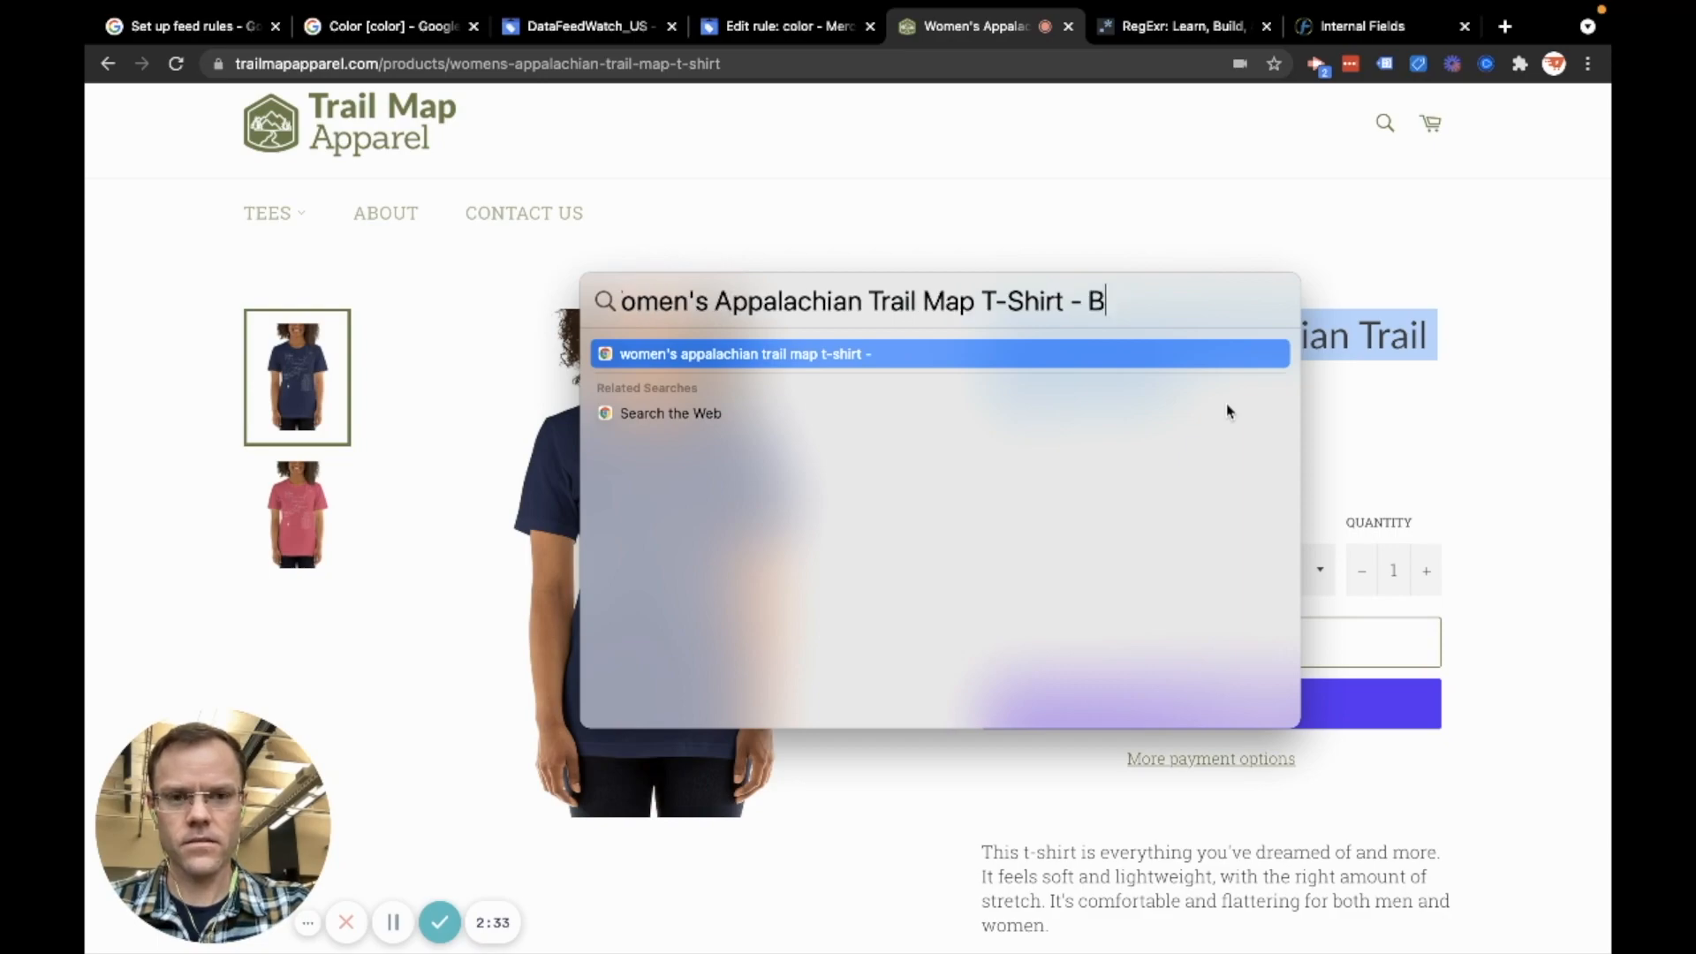
key("Backspace")
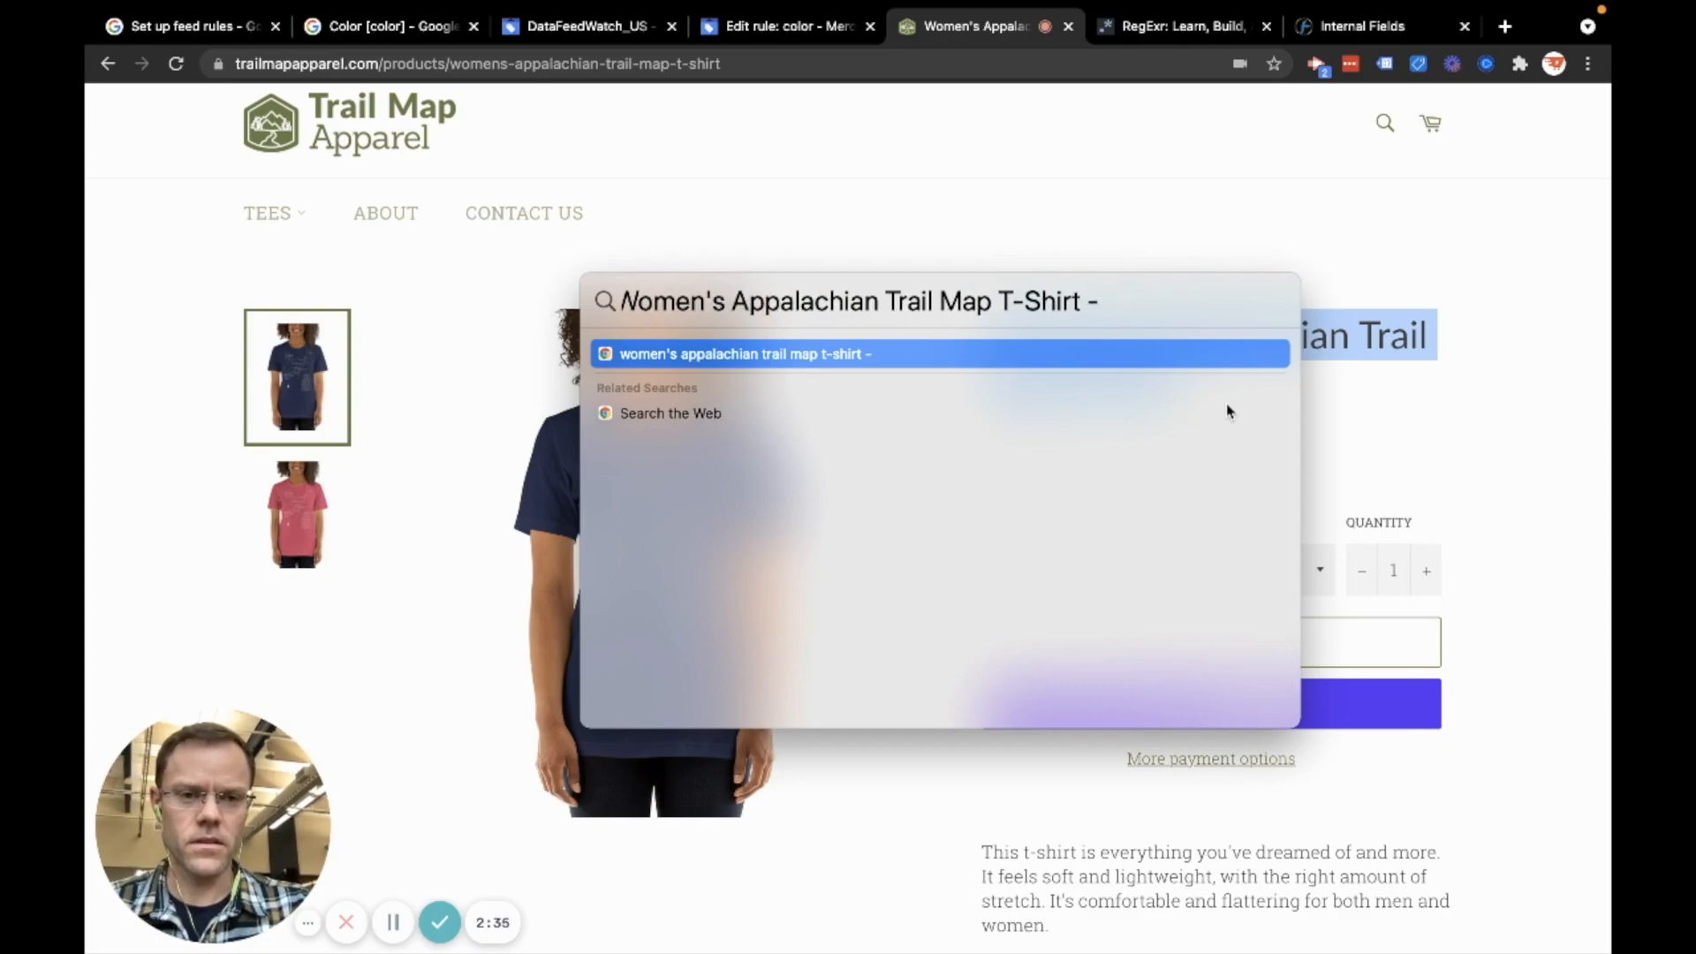
type("Heather")
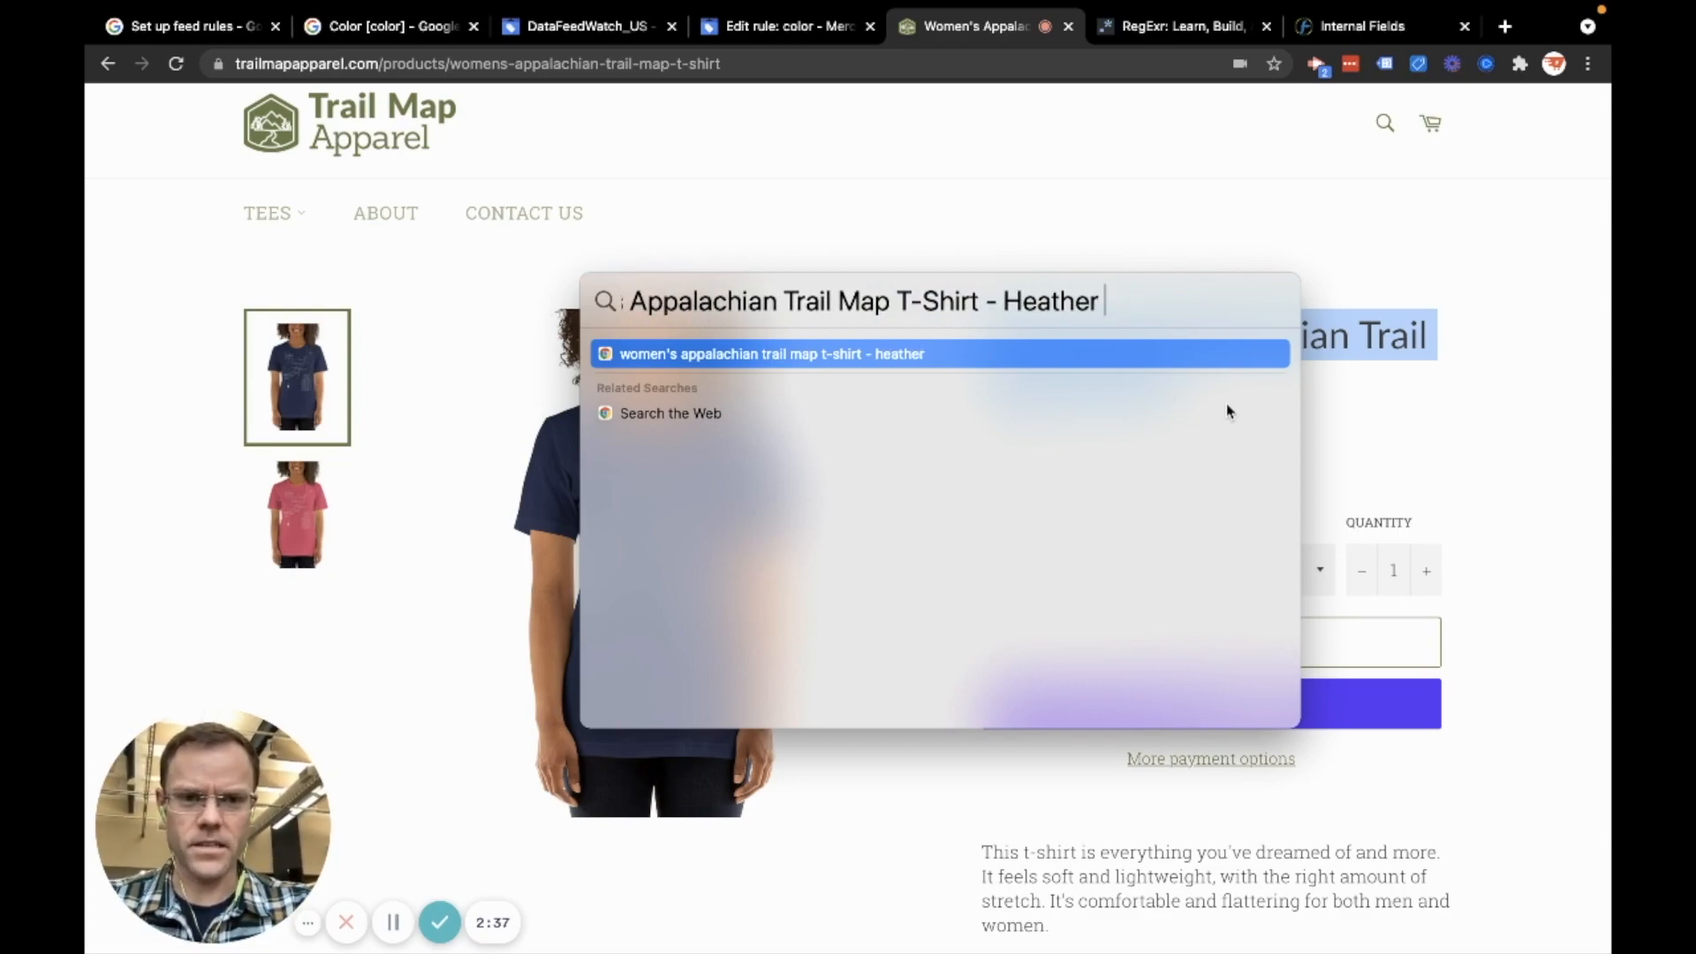
type("Rasberry")
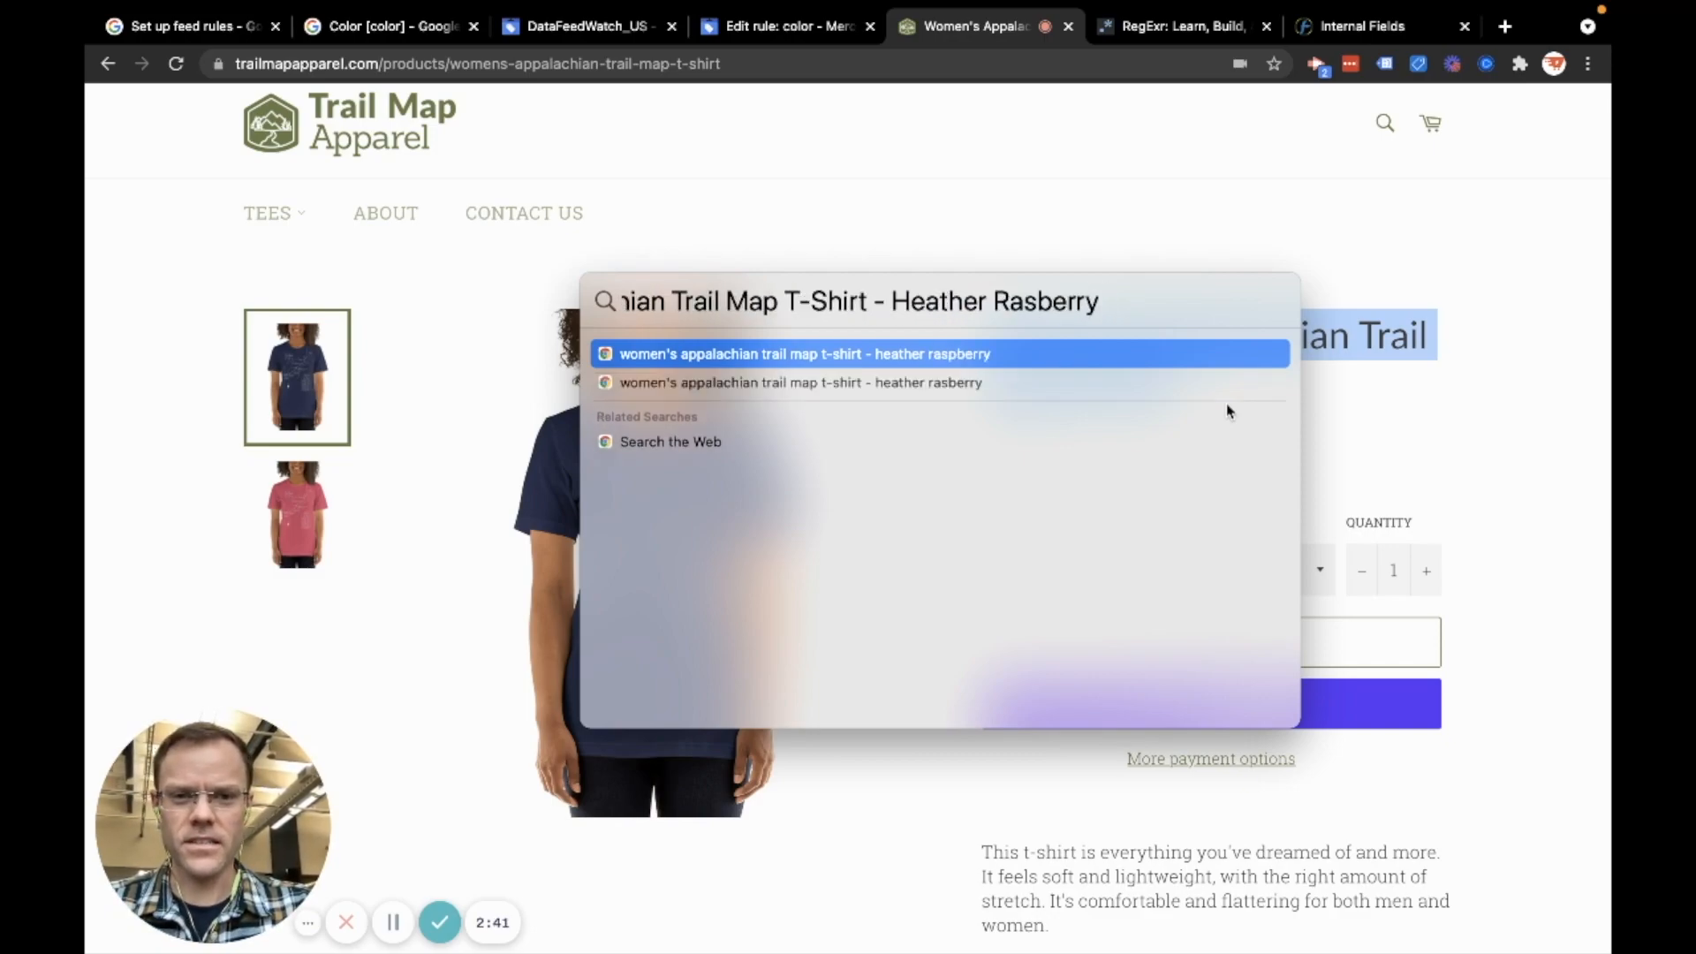
type("men's Appalachian Trail Map T-Shirt - Re")
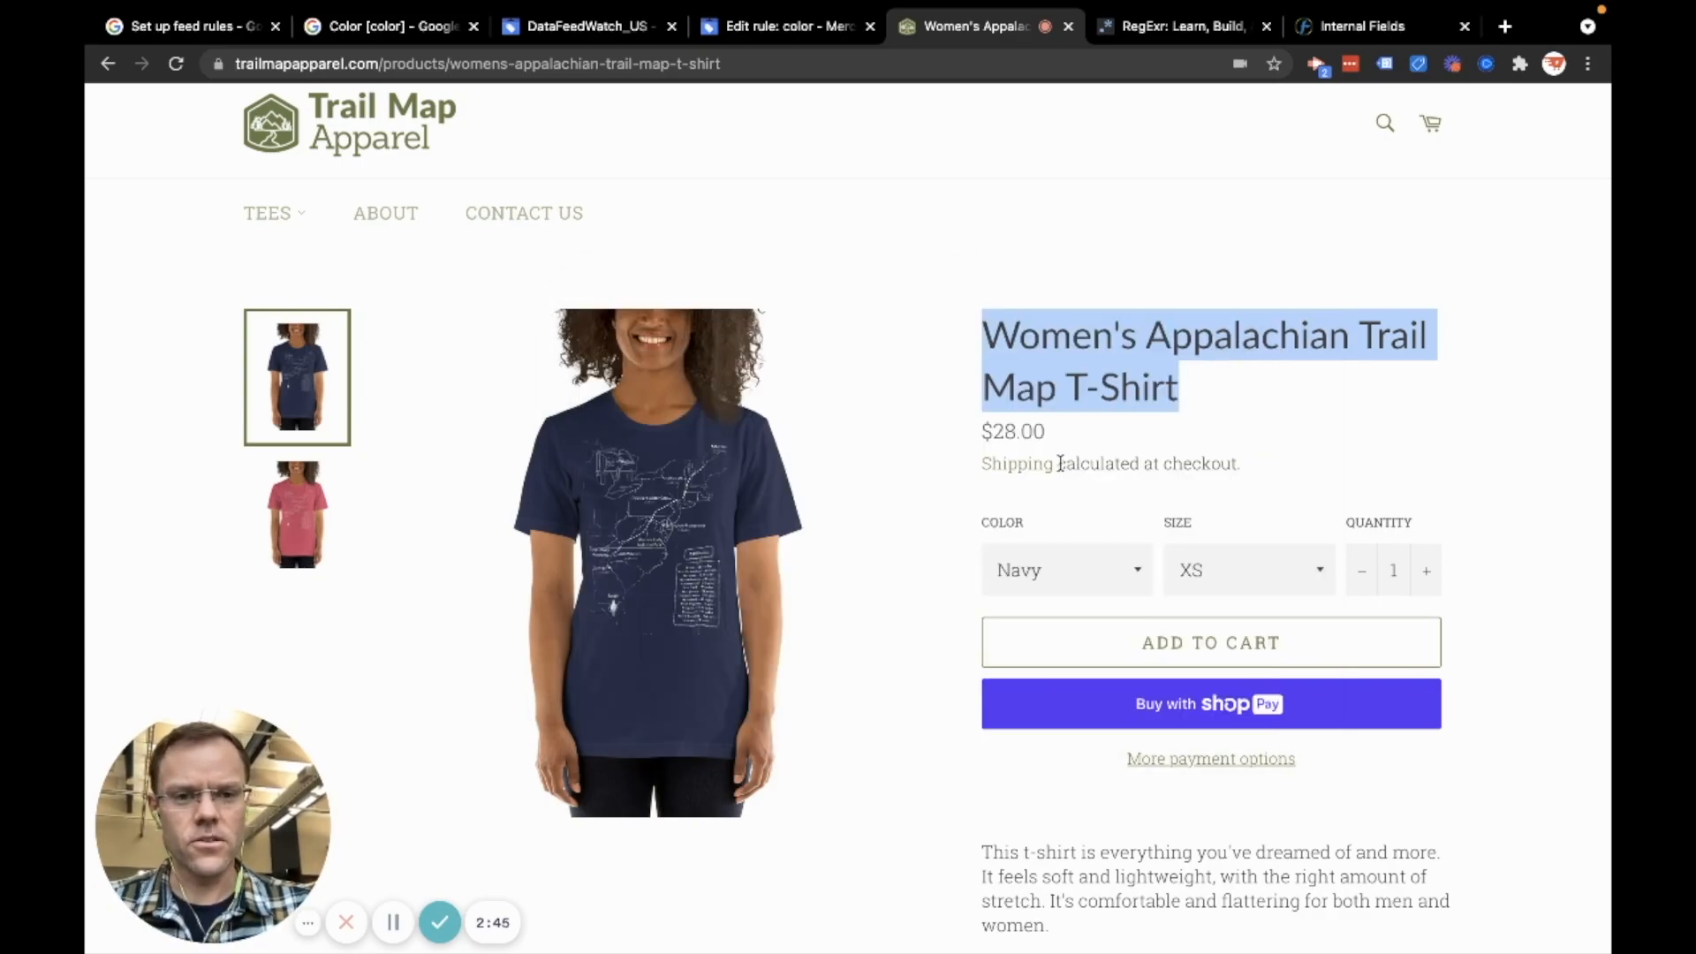
left_click(182, 25)
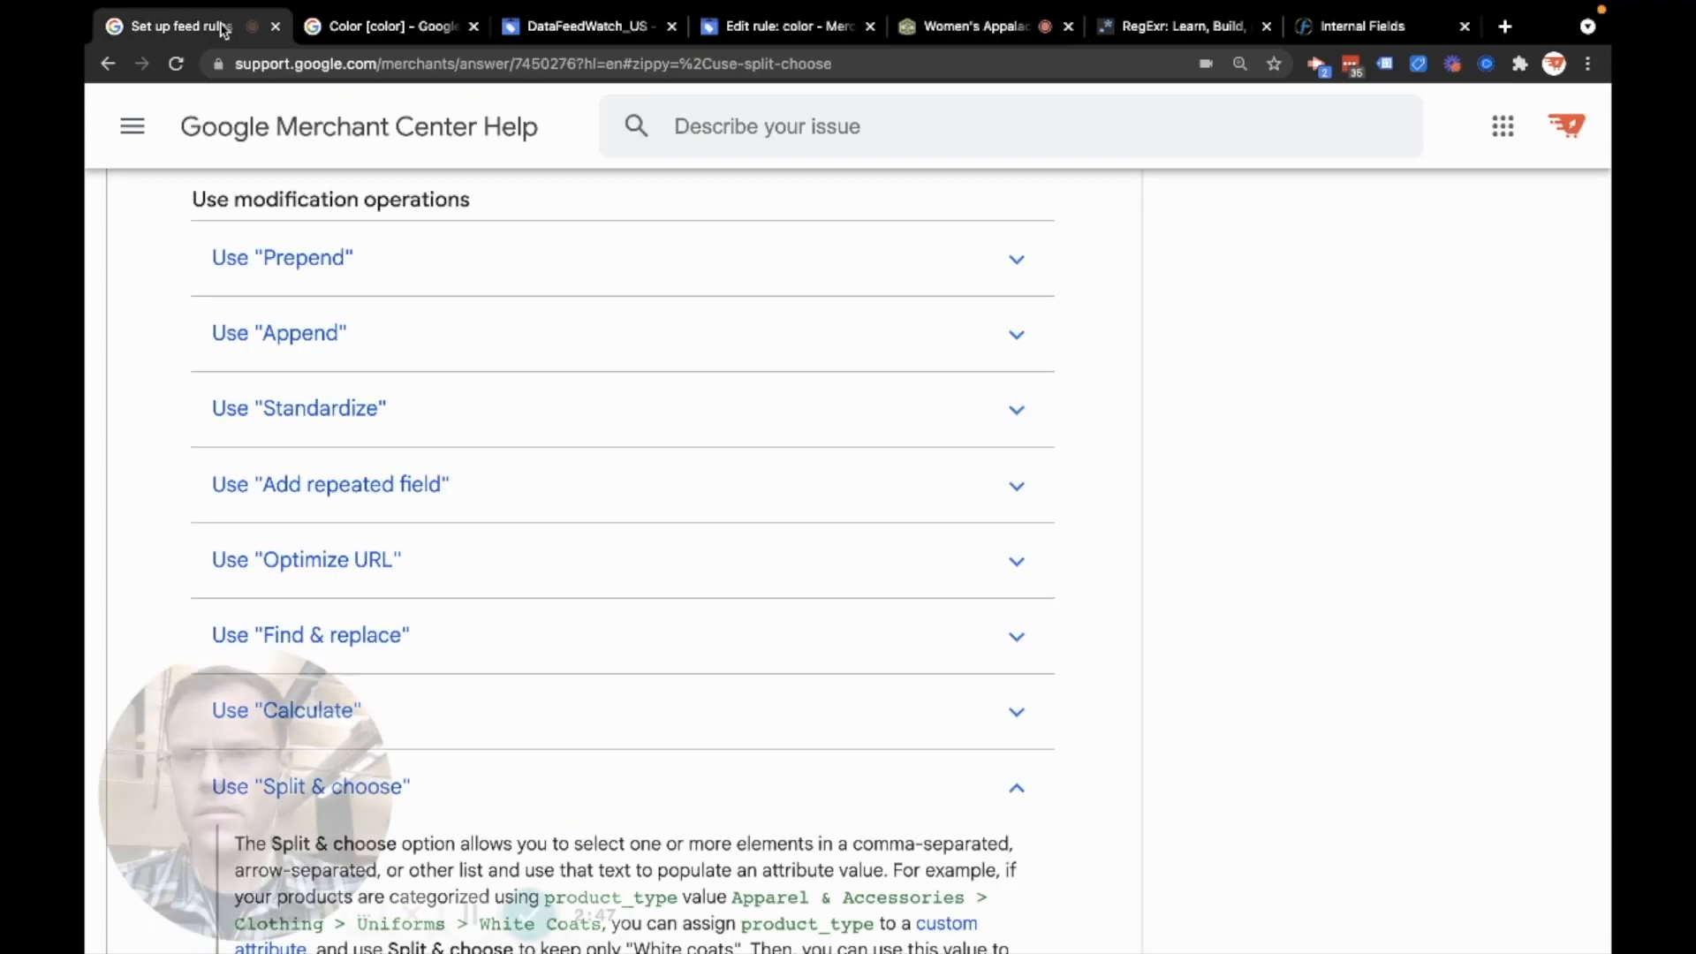
Open the DataFeedWatch_US feed's Feed rules in Merchant Center and scroll through the draft rules
left_click(584, 25)
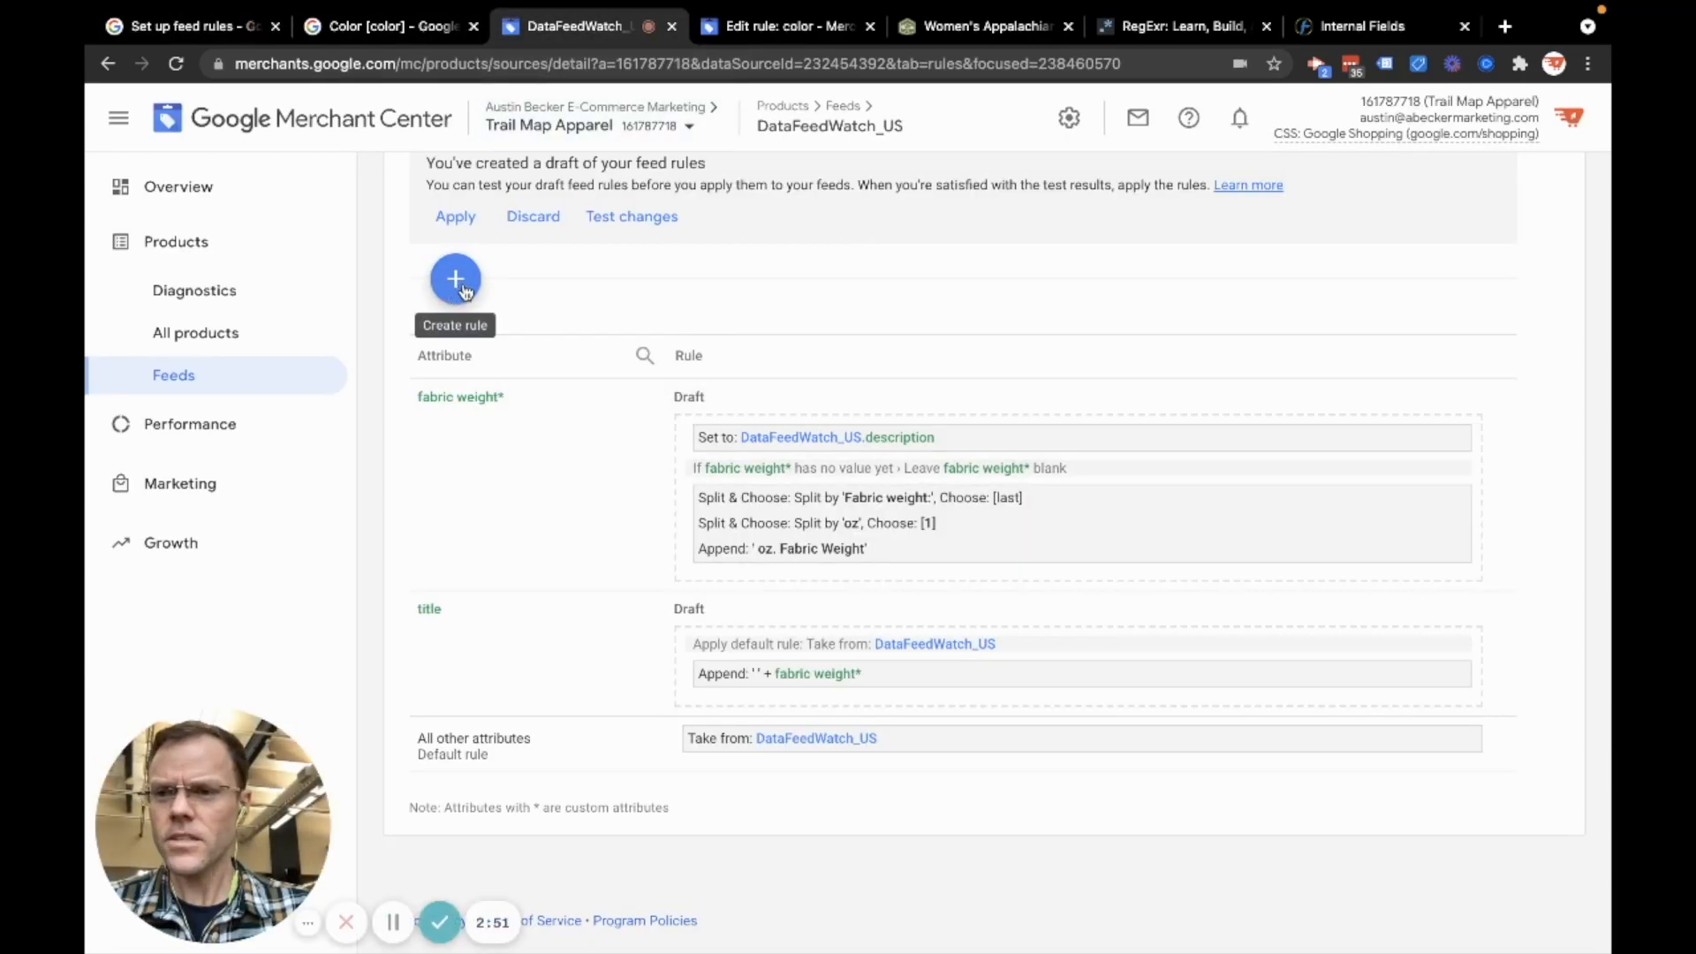
left_click(178, 186)
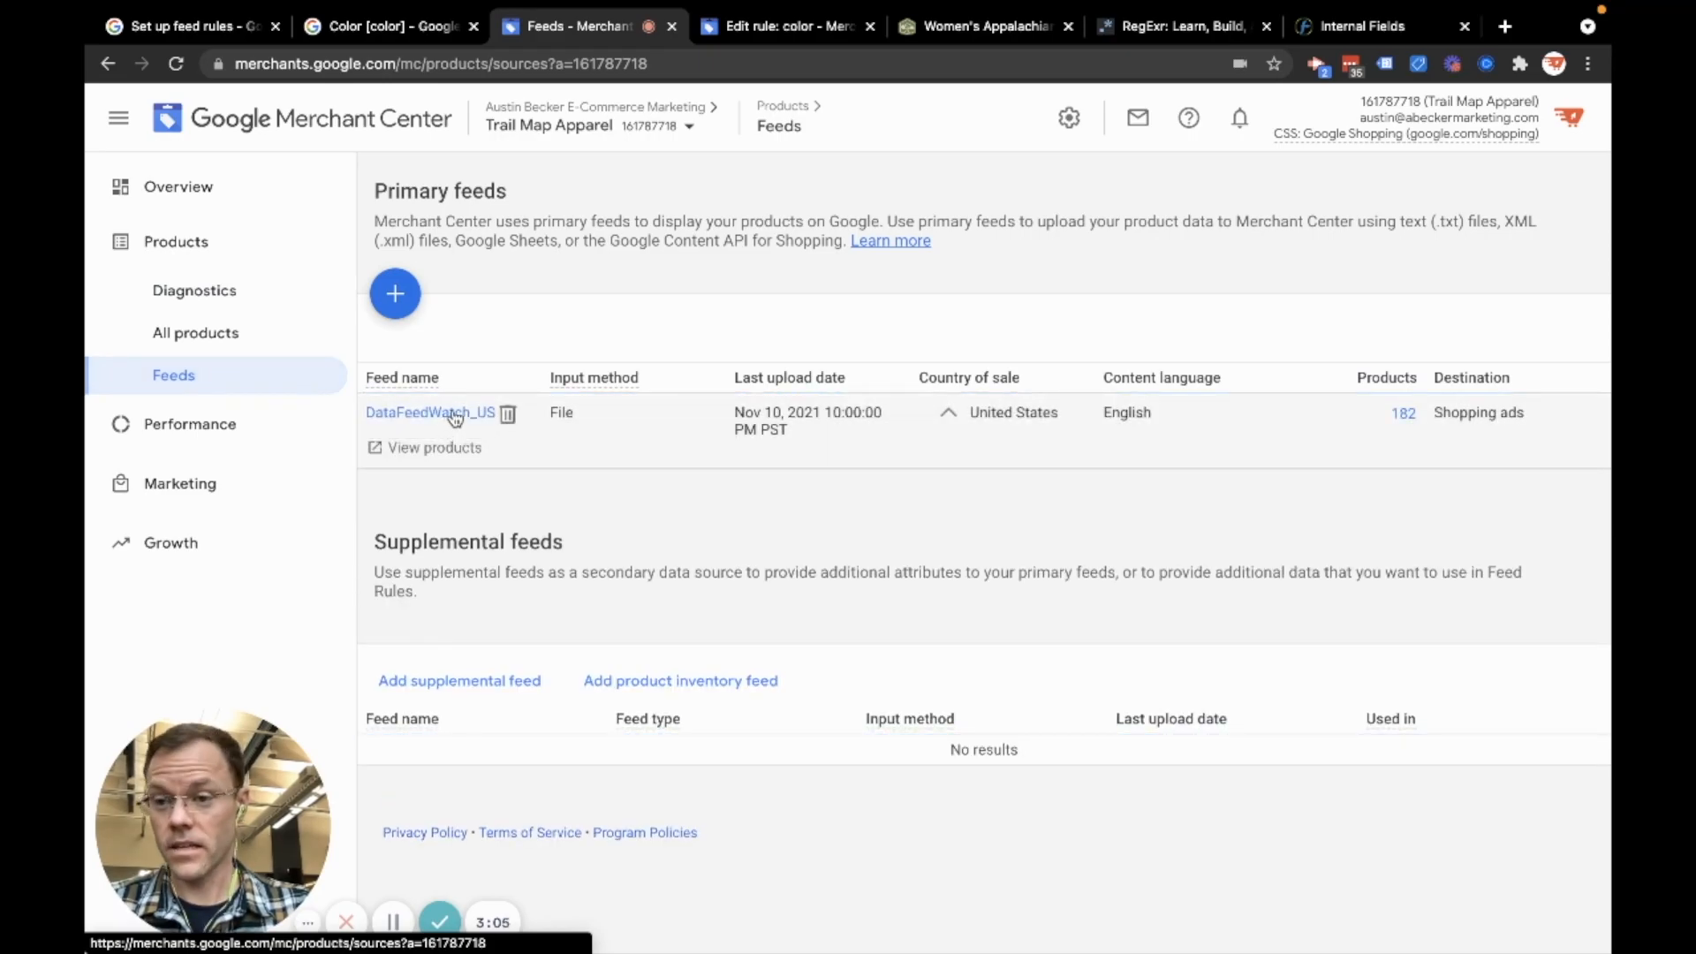
left_click(430, 413)
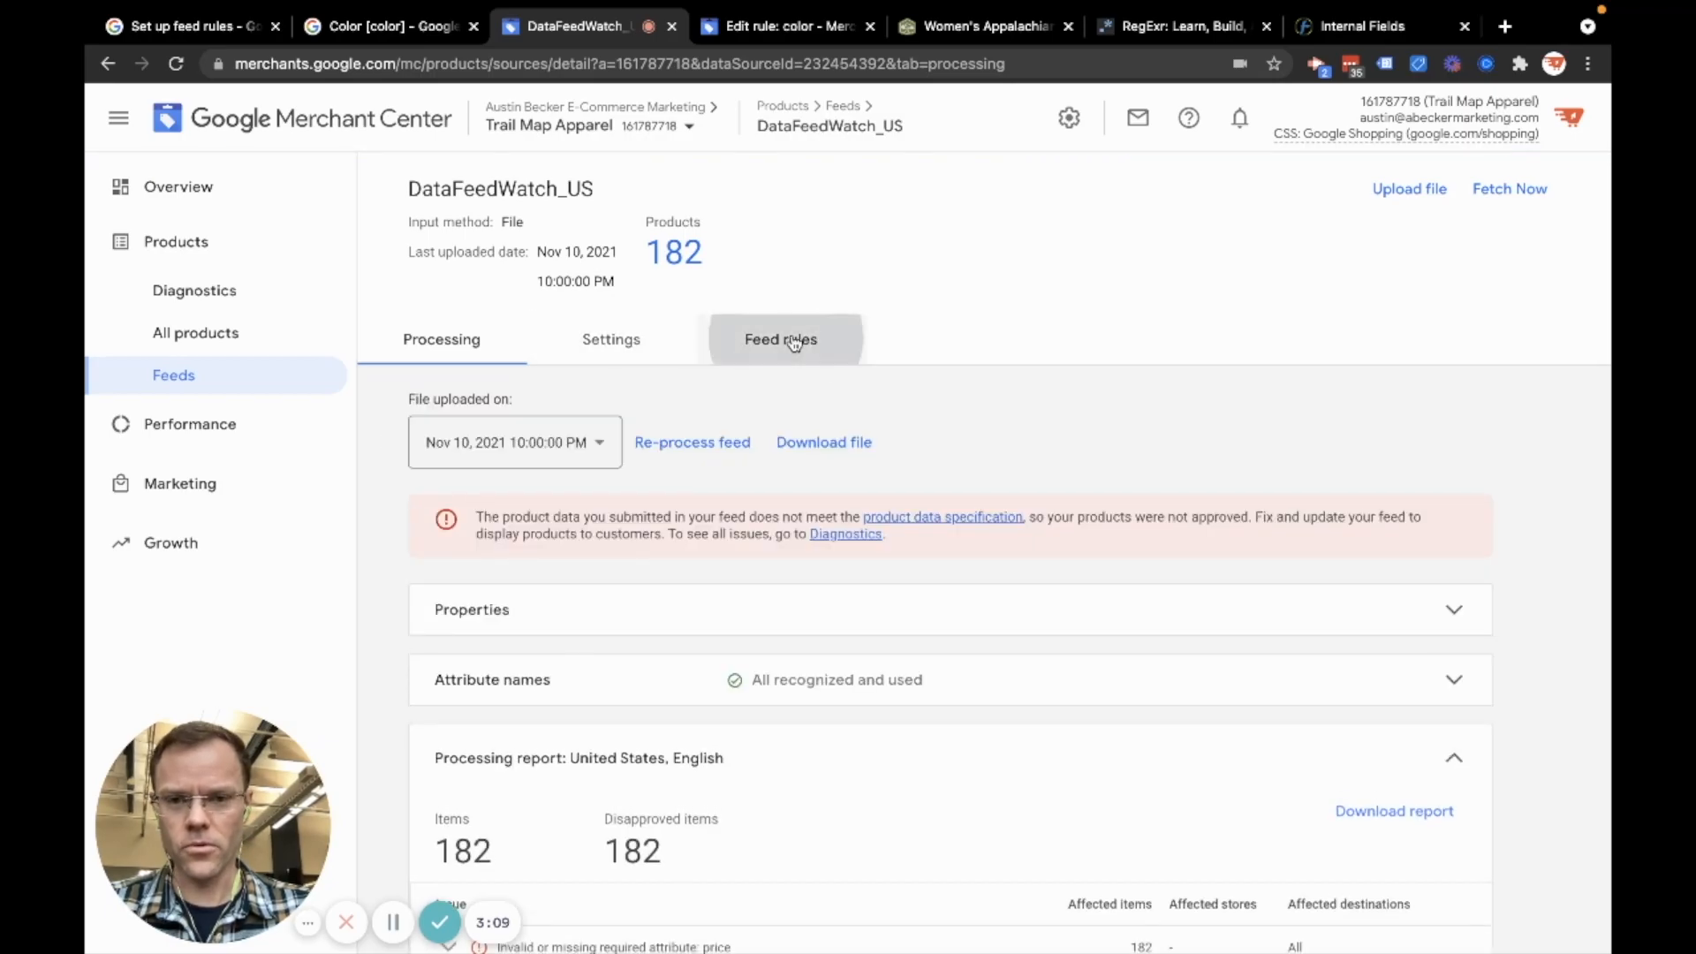
left_click(780, 339)
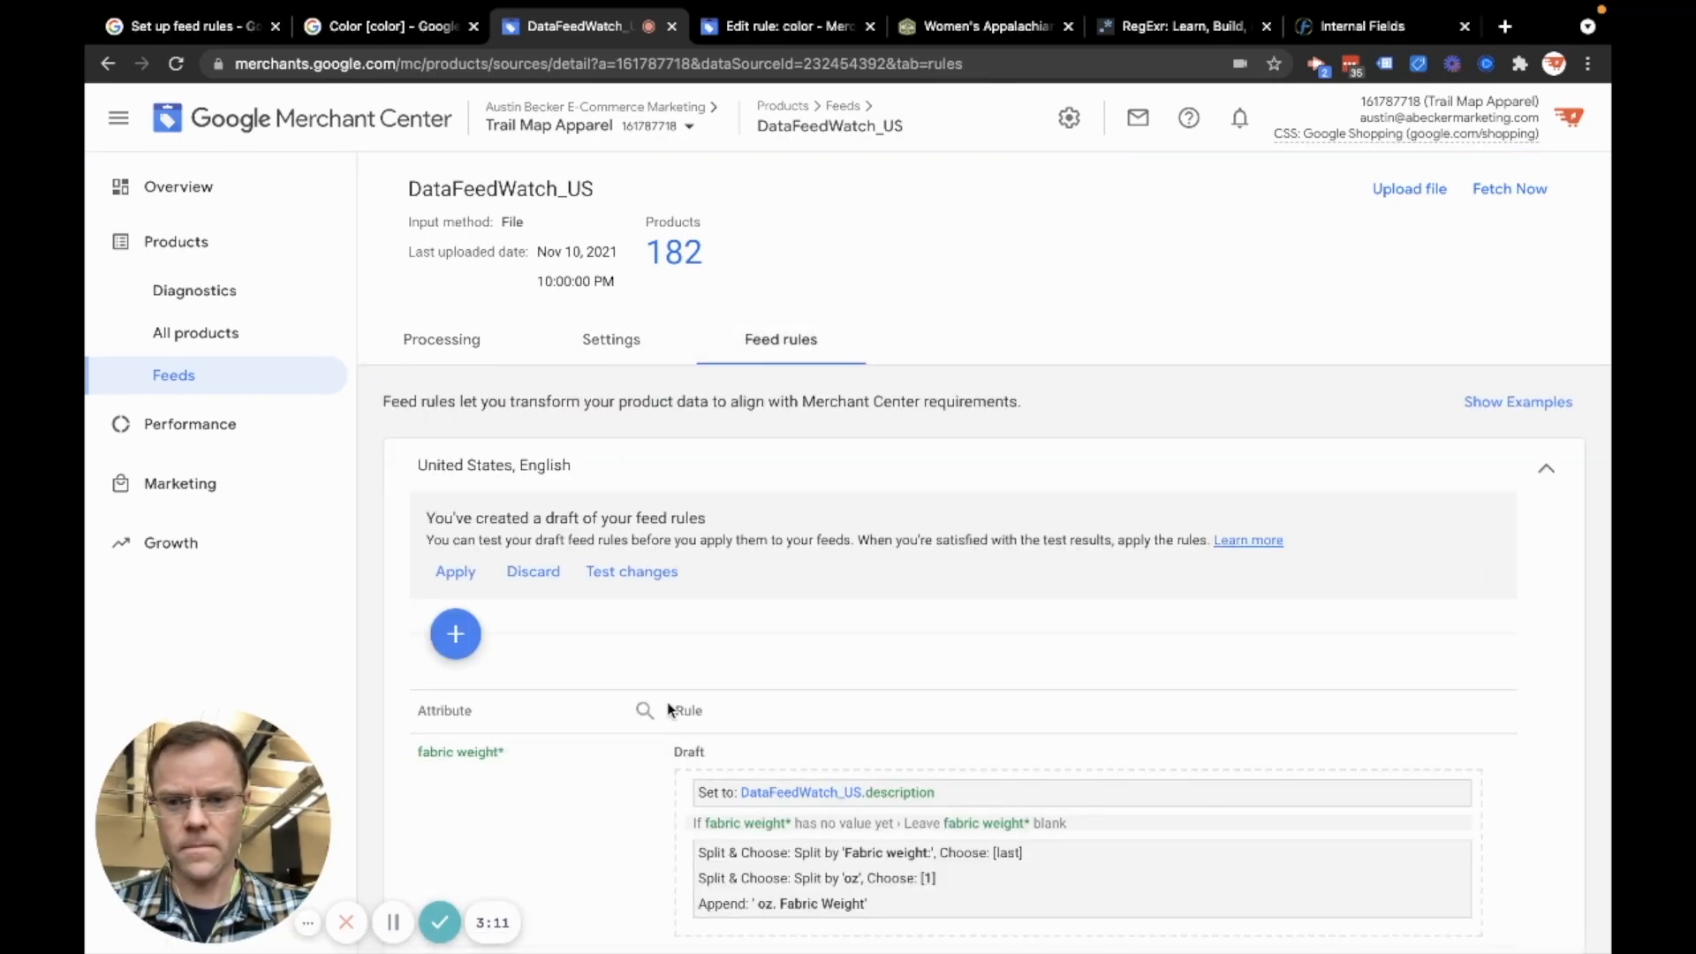
scroll("down", 3)
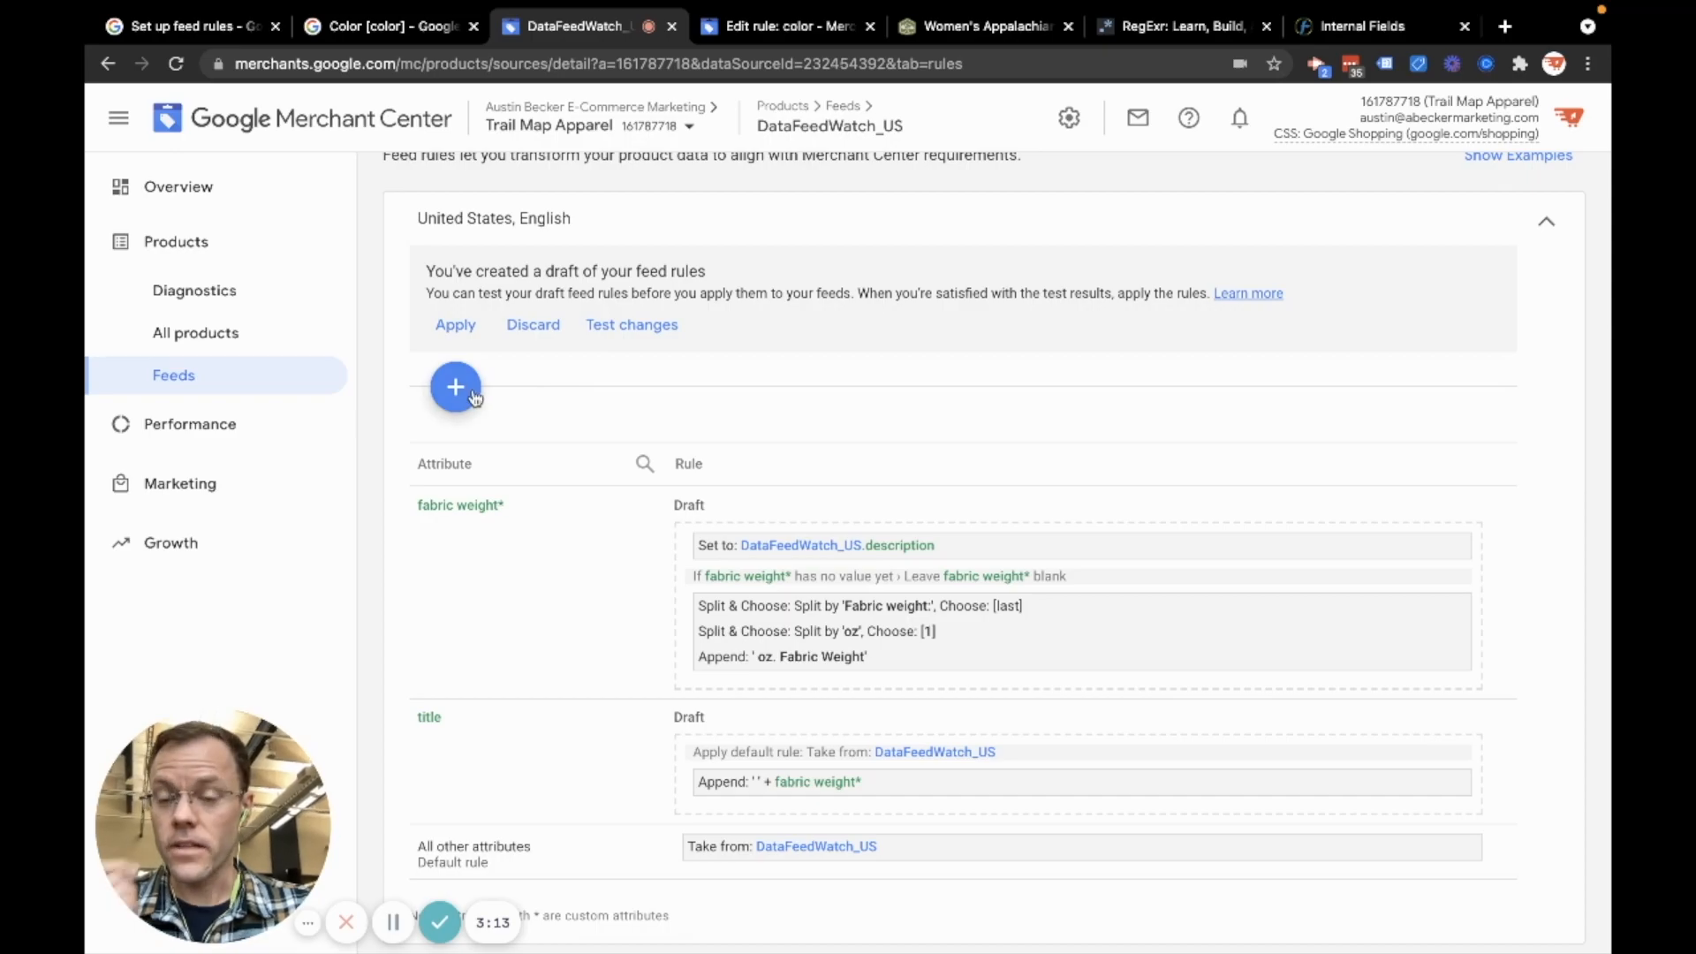
mouse_move(456, 386)
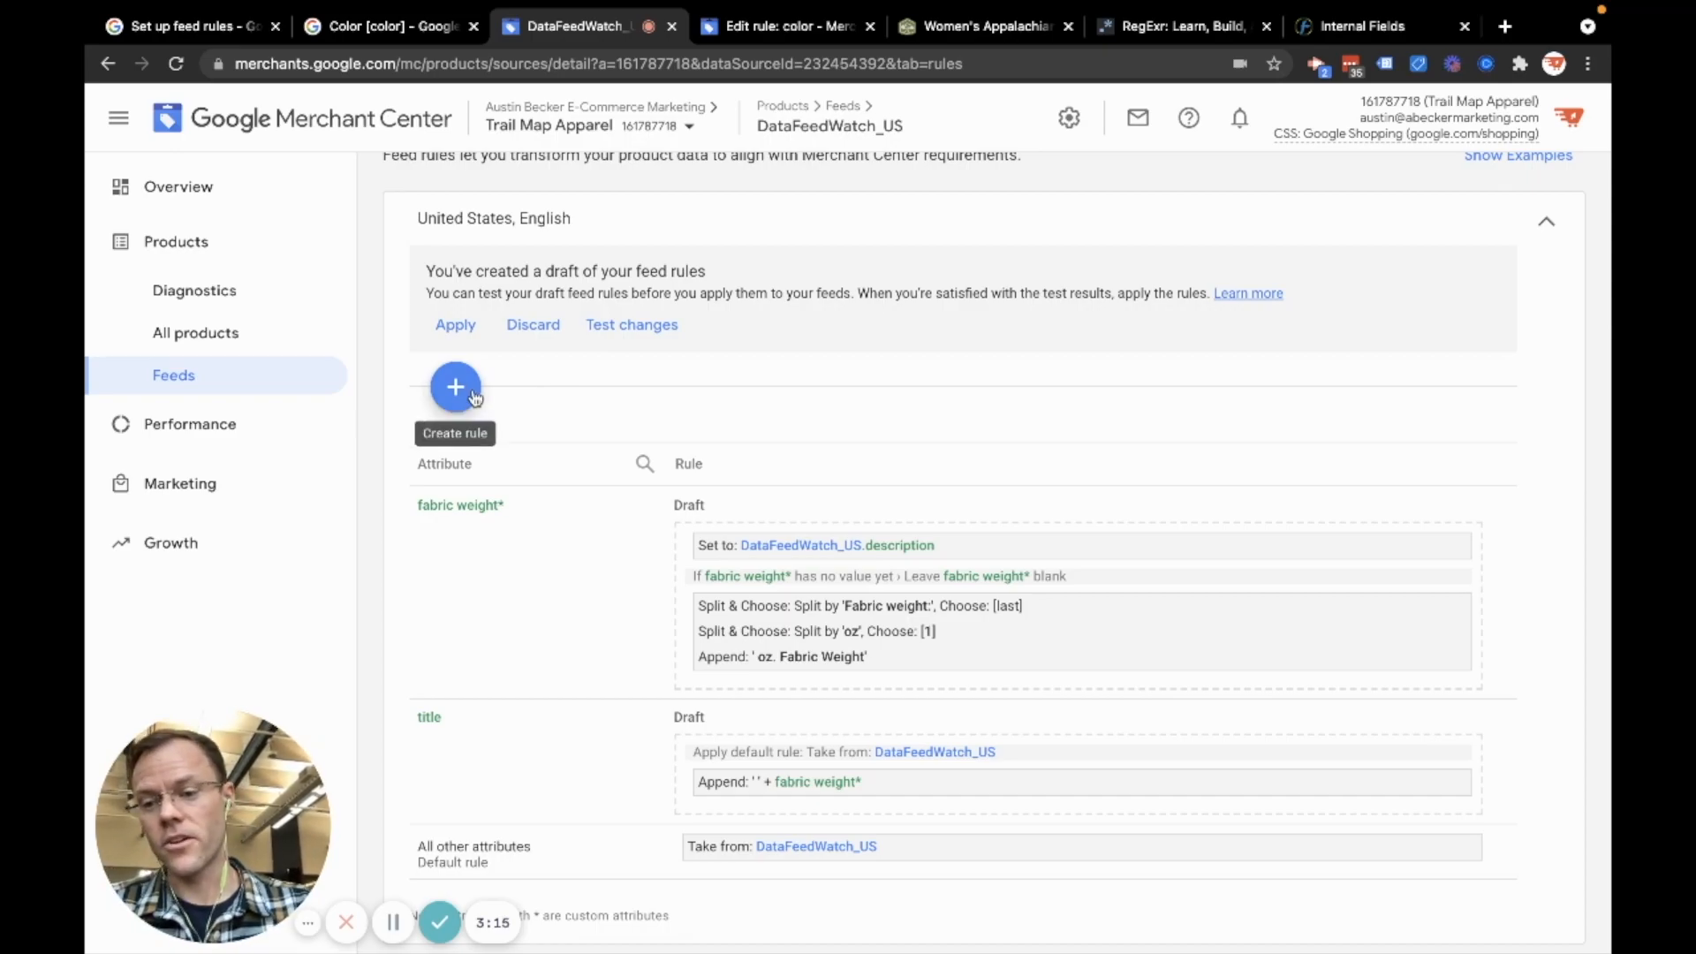
Start a new feed rule for the color attribute
left_click(455, 387)
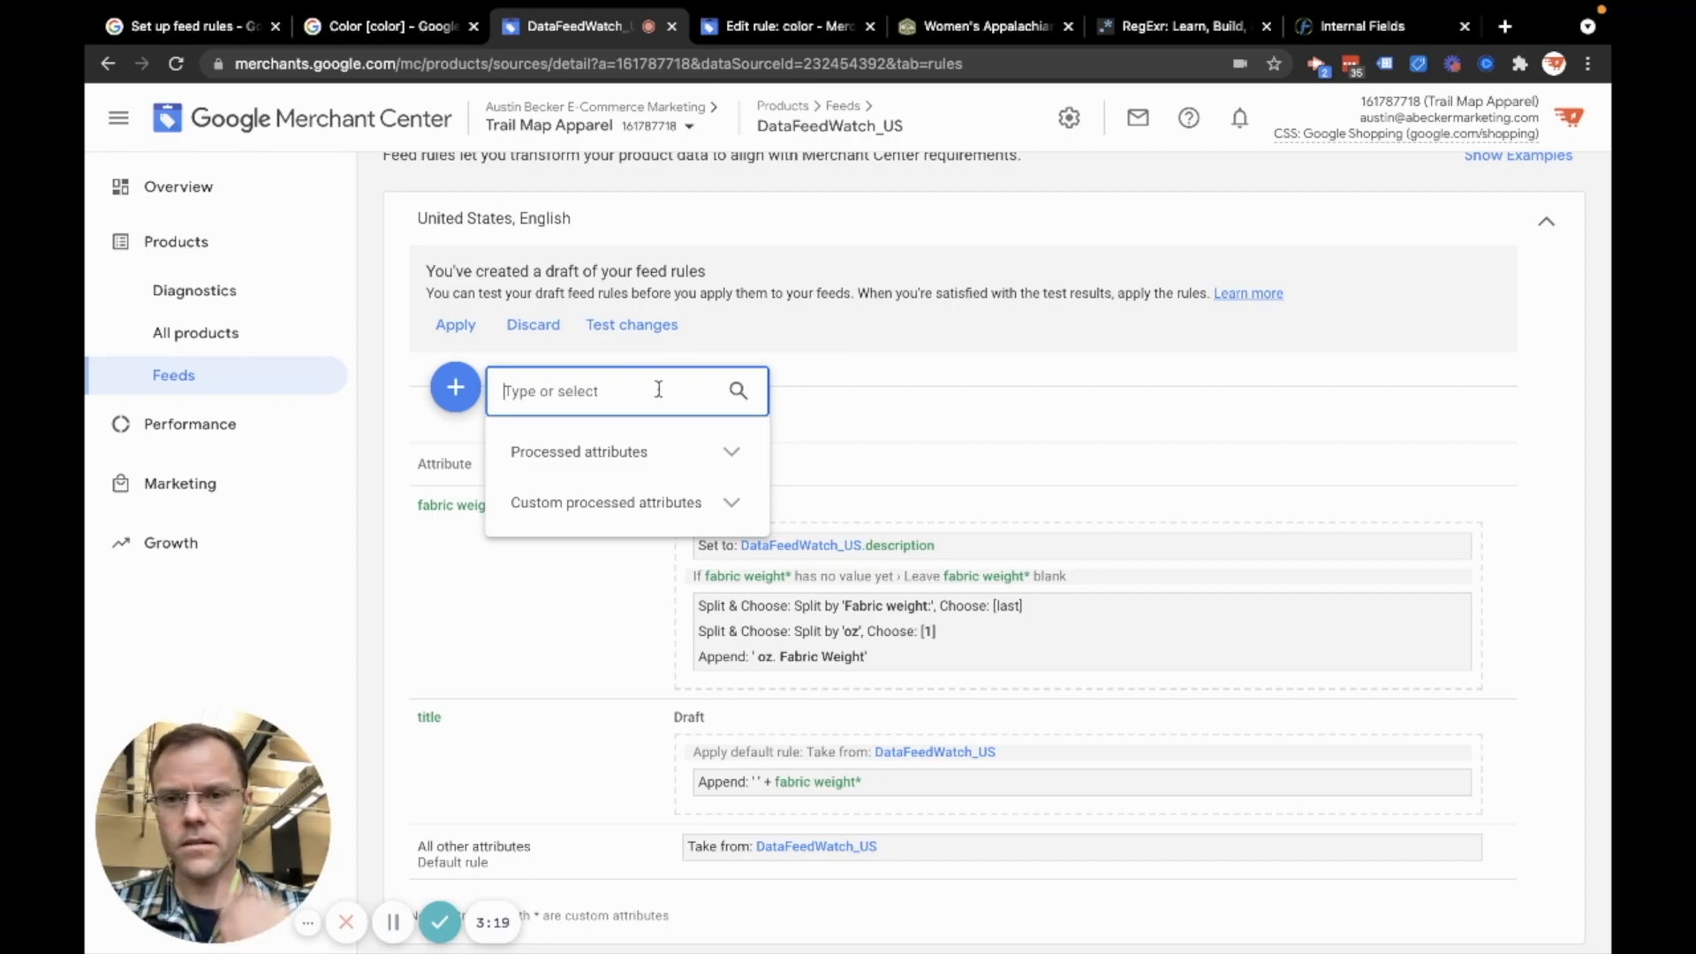
type("color")
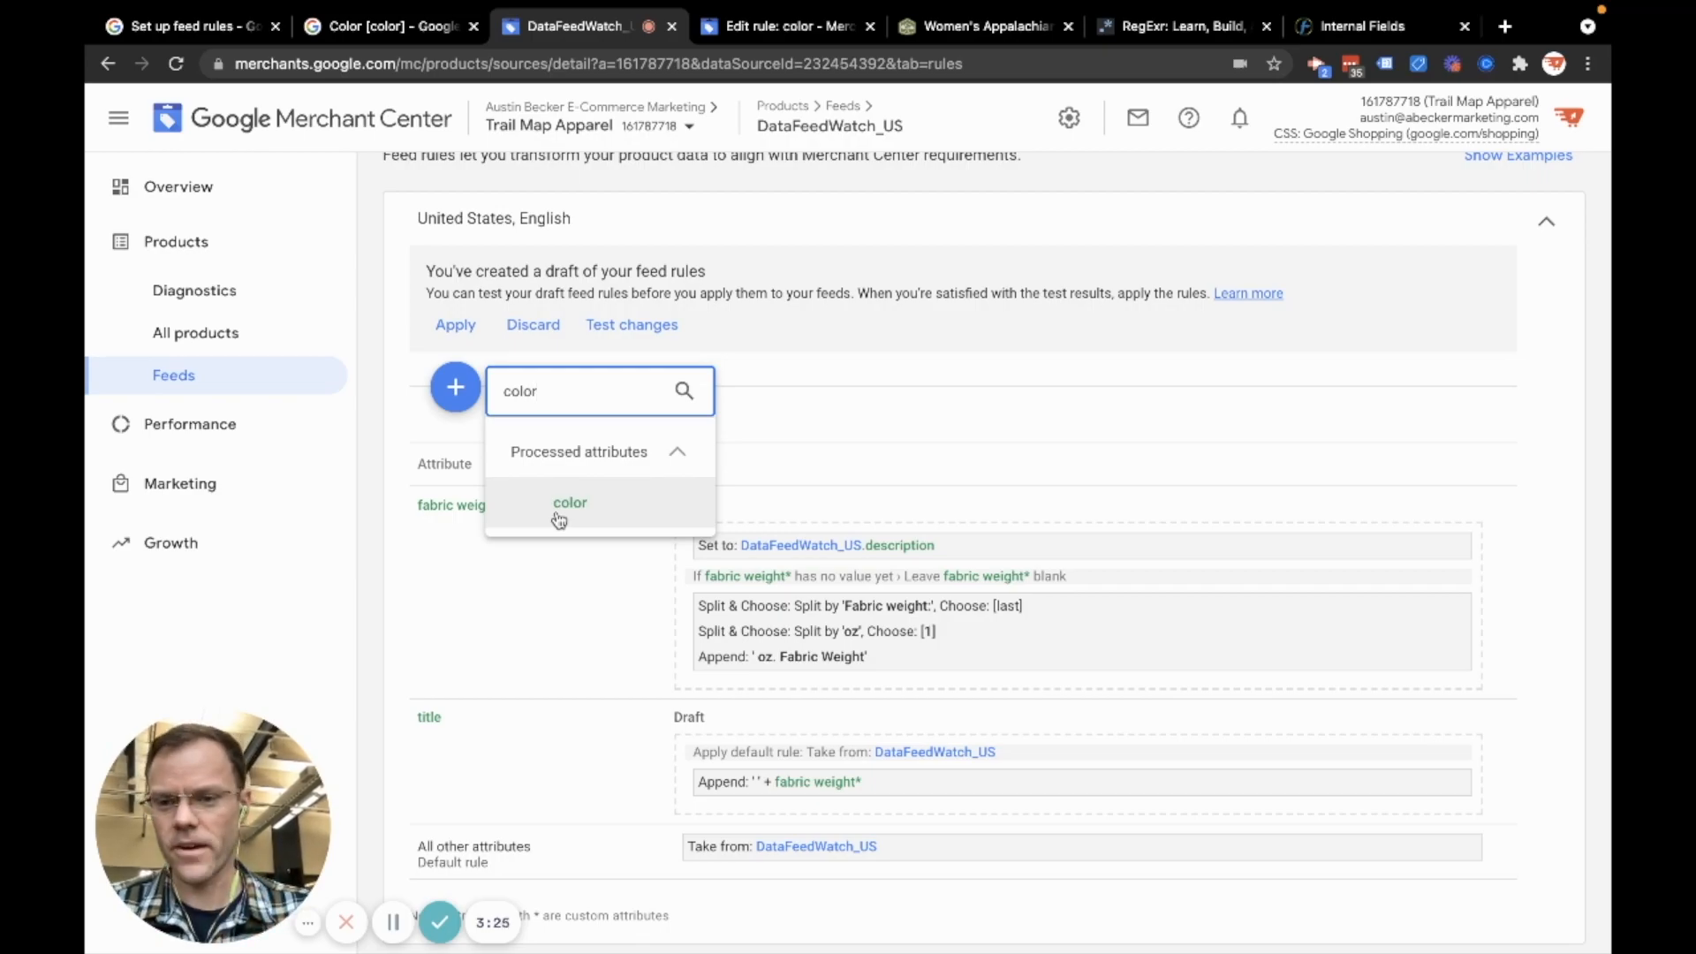
left_click(569, 502)
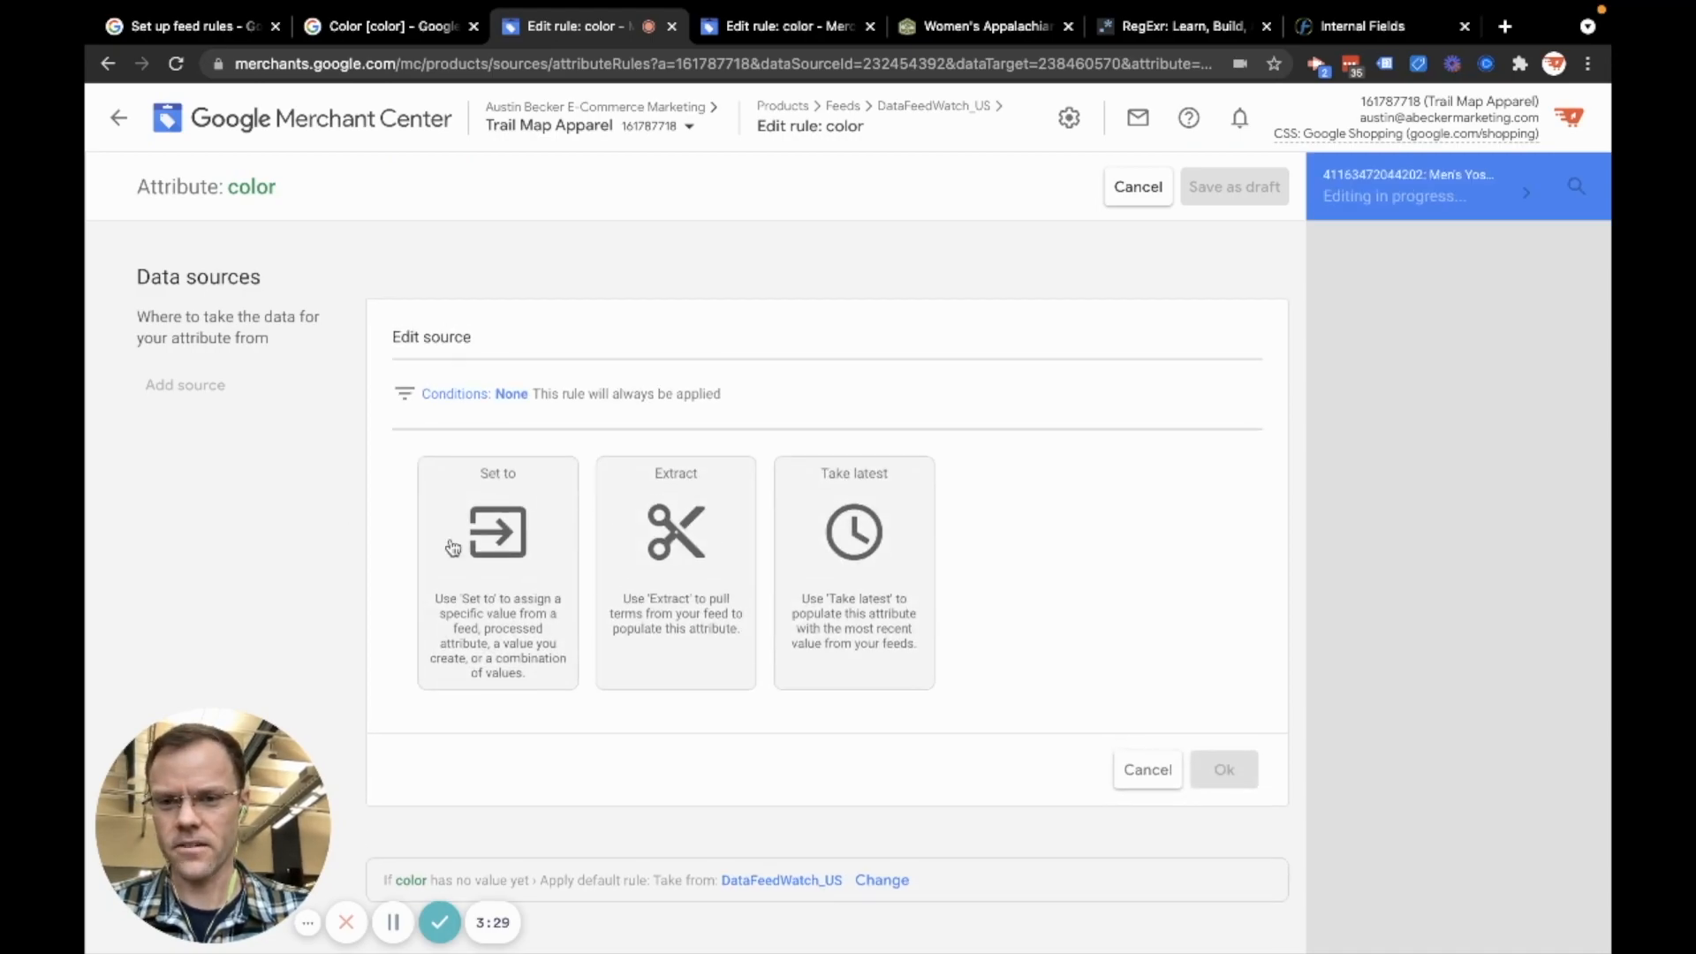
mouse_move(524, 409)
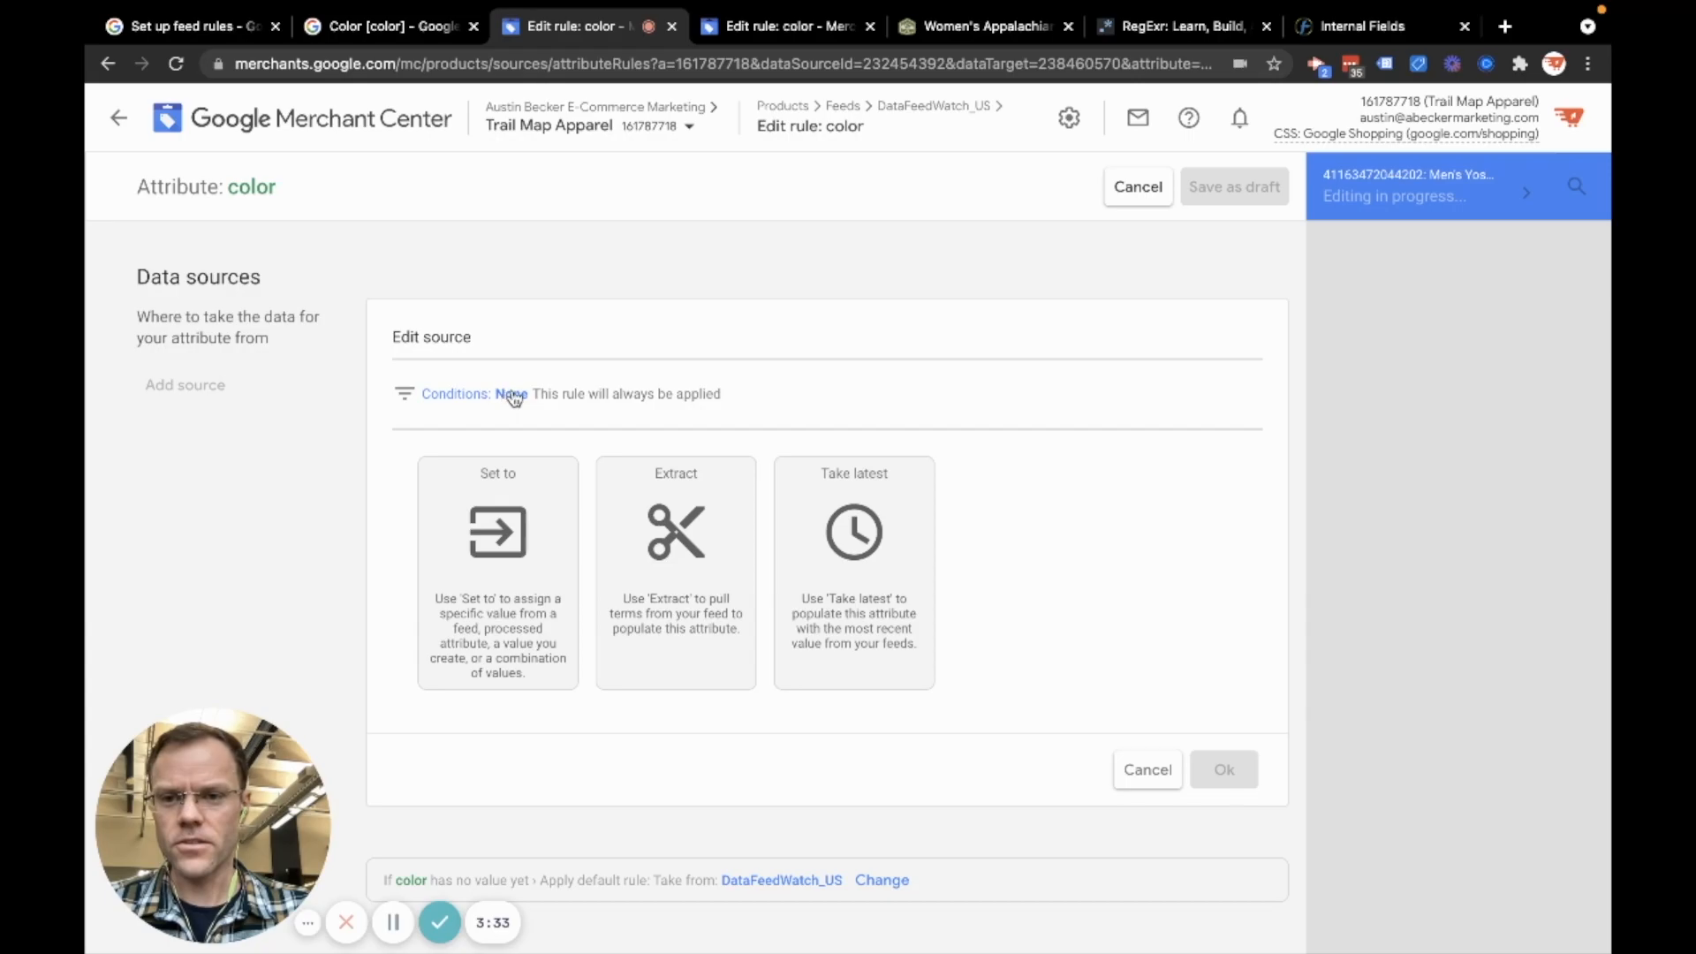
Add the condition DataFeedWatch_US.color equals 'Navy' to the color rule
left_click(511, 394)
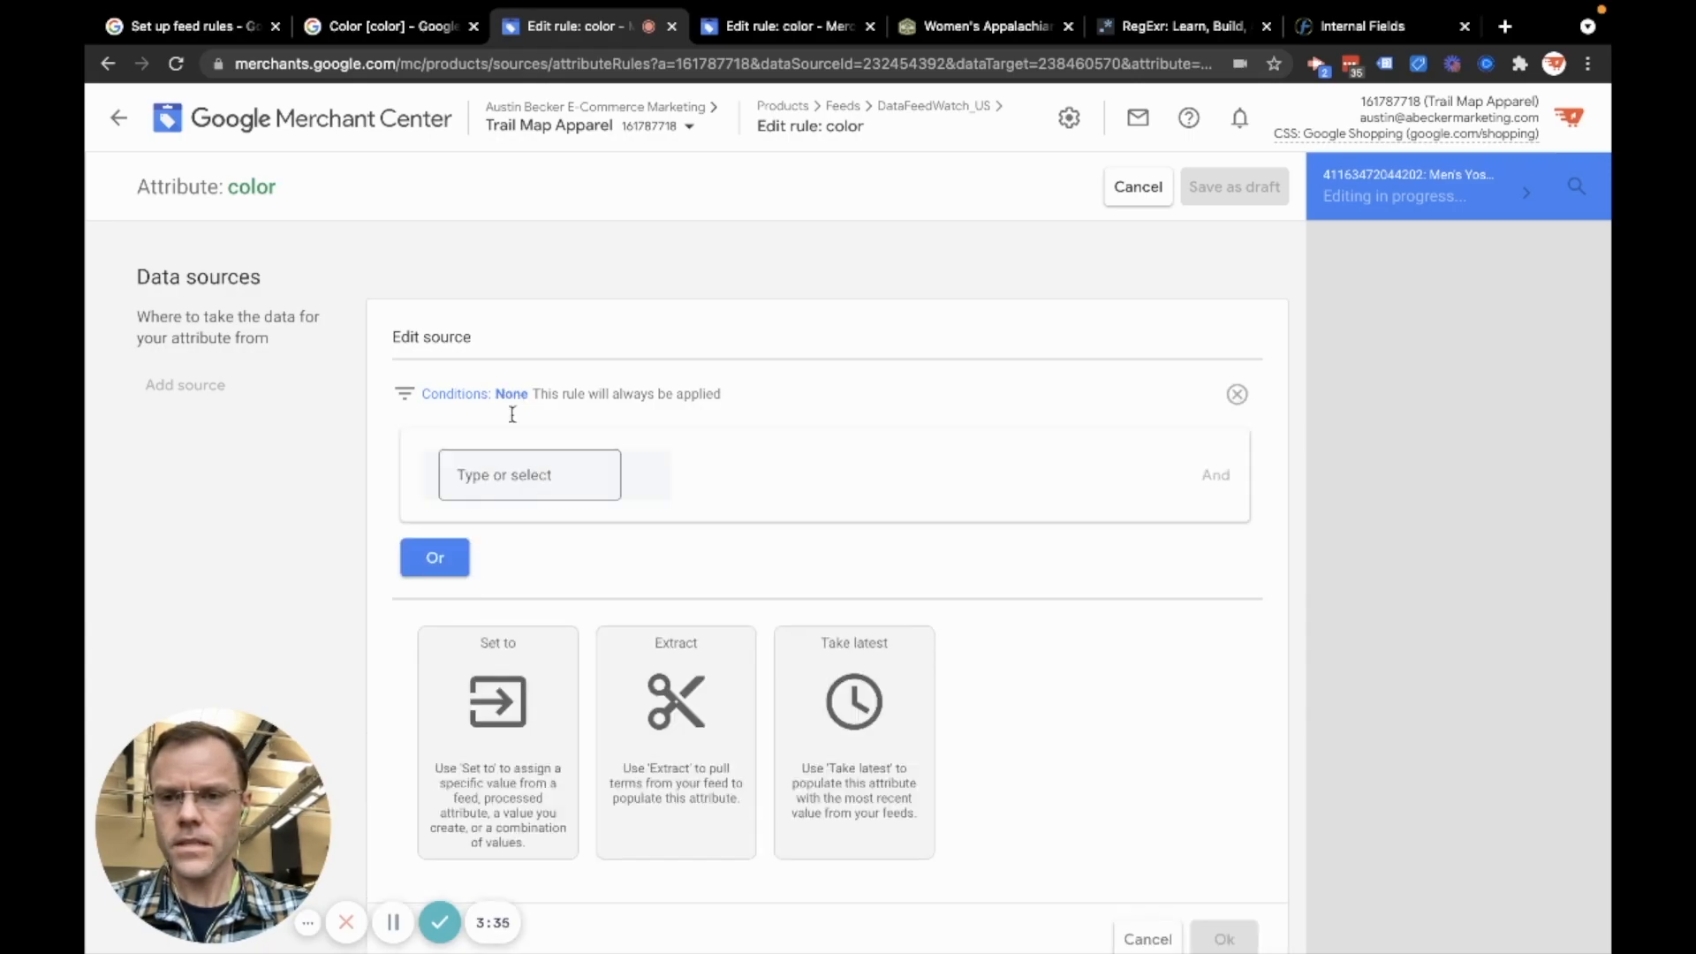
left_click(529, 475)
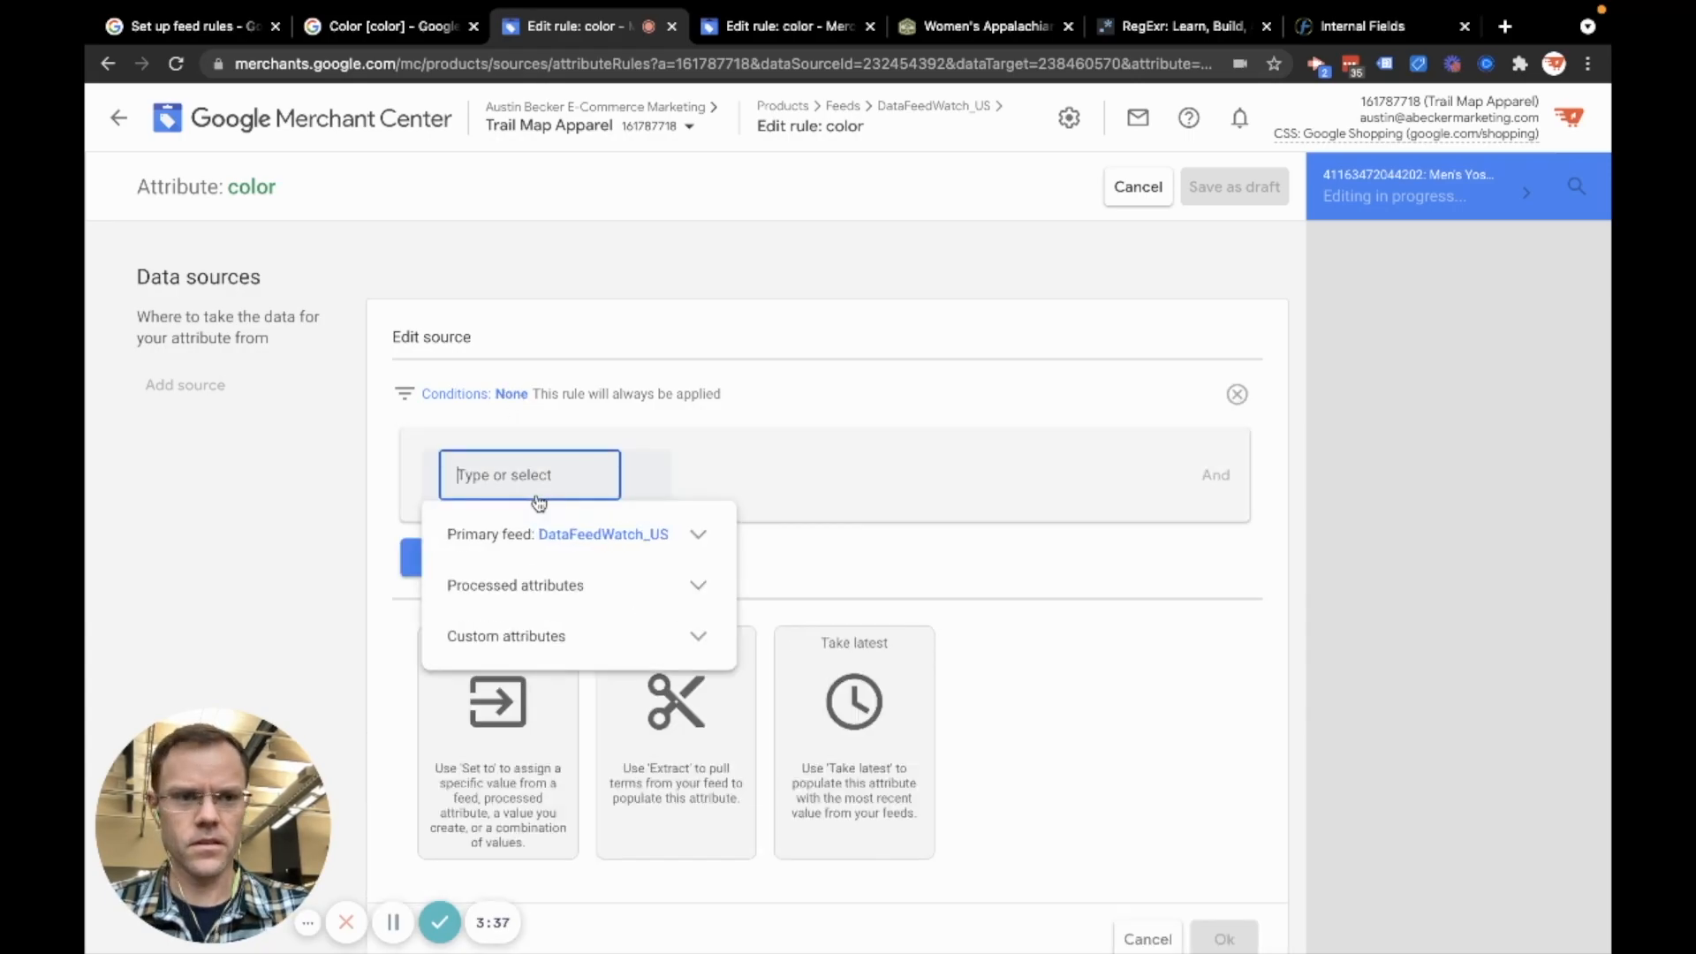
type("color")
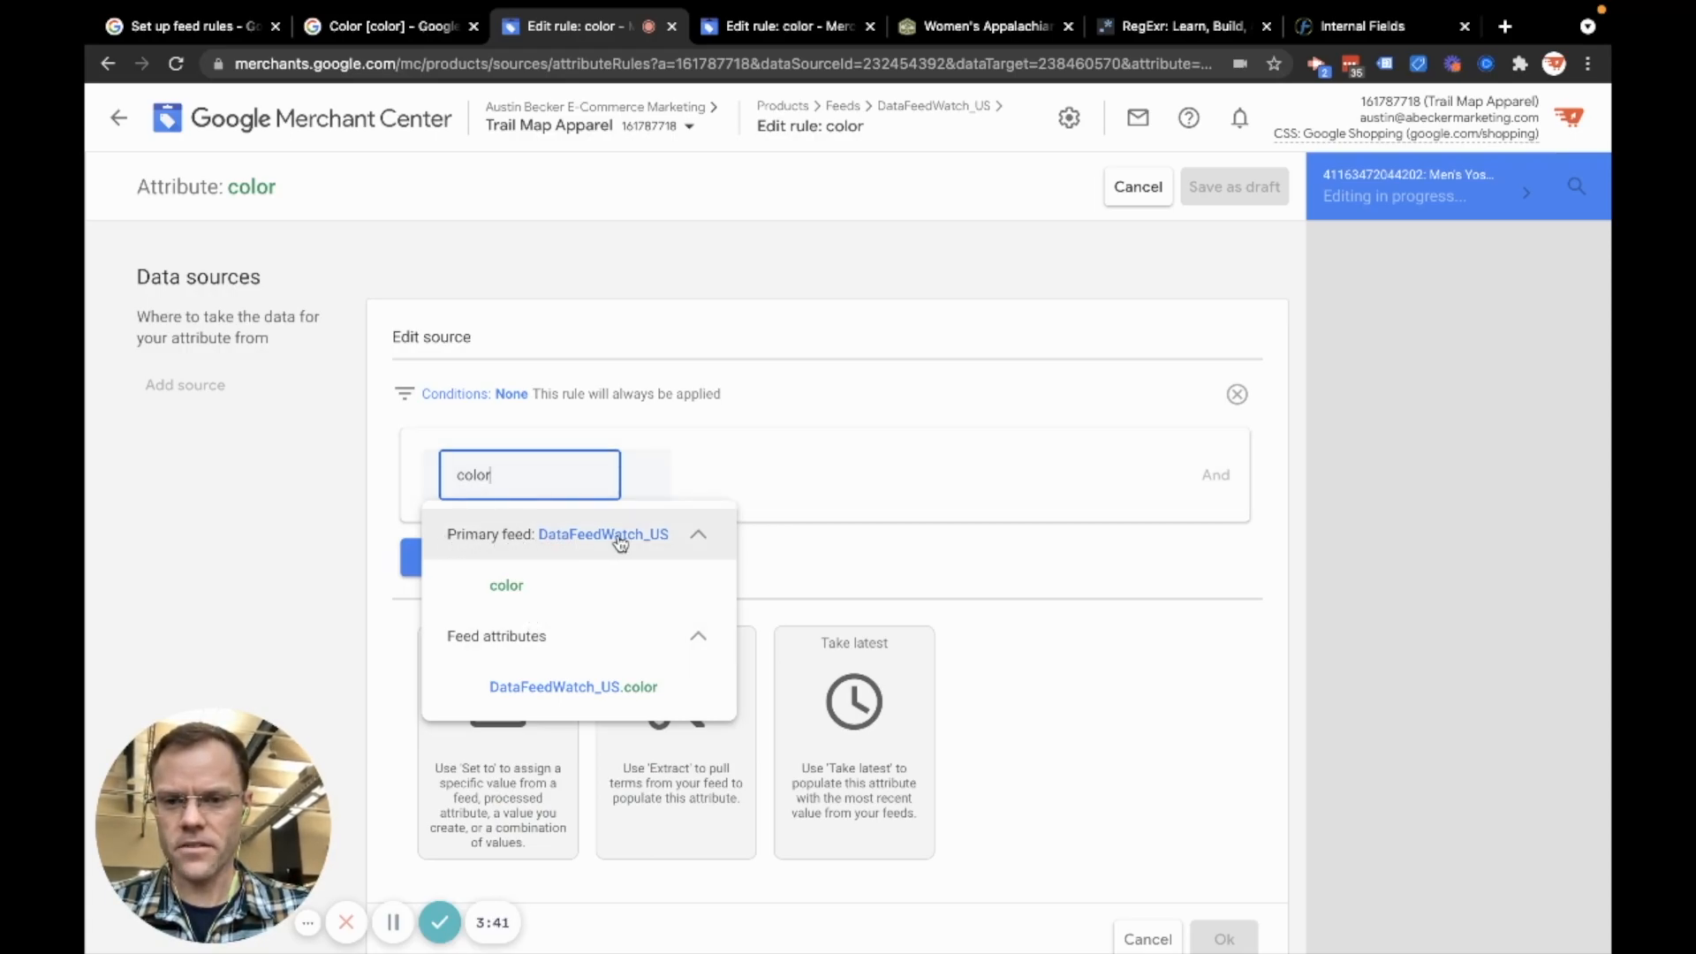
left_click(573, 686)
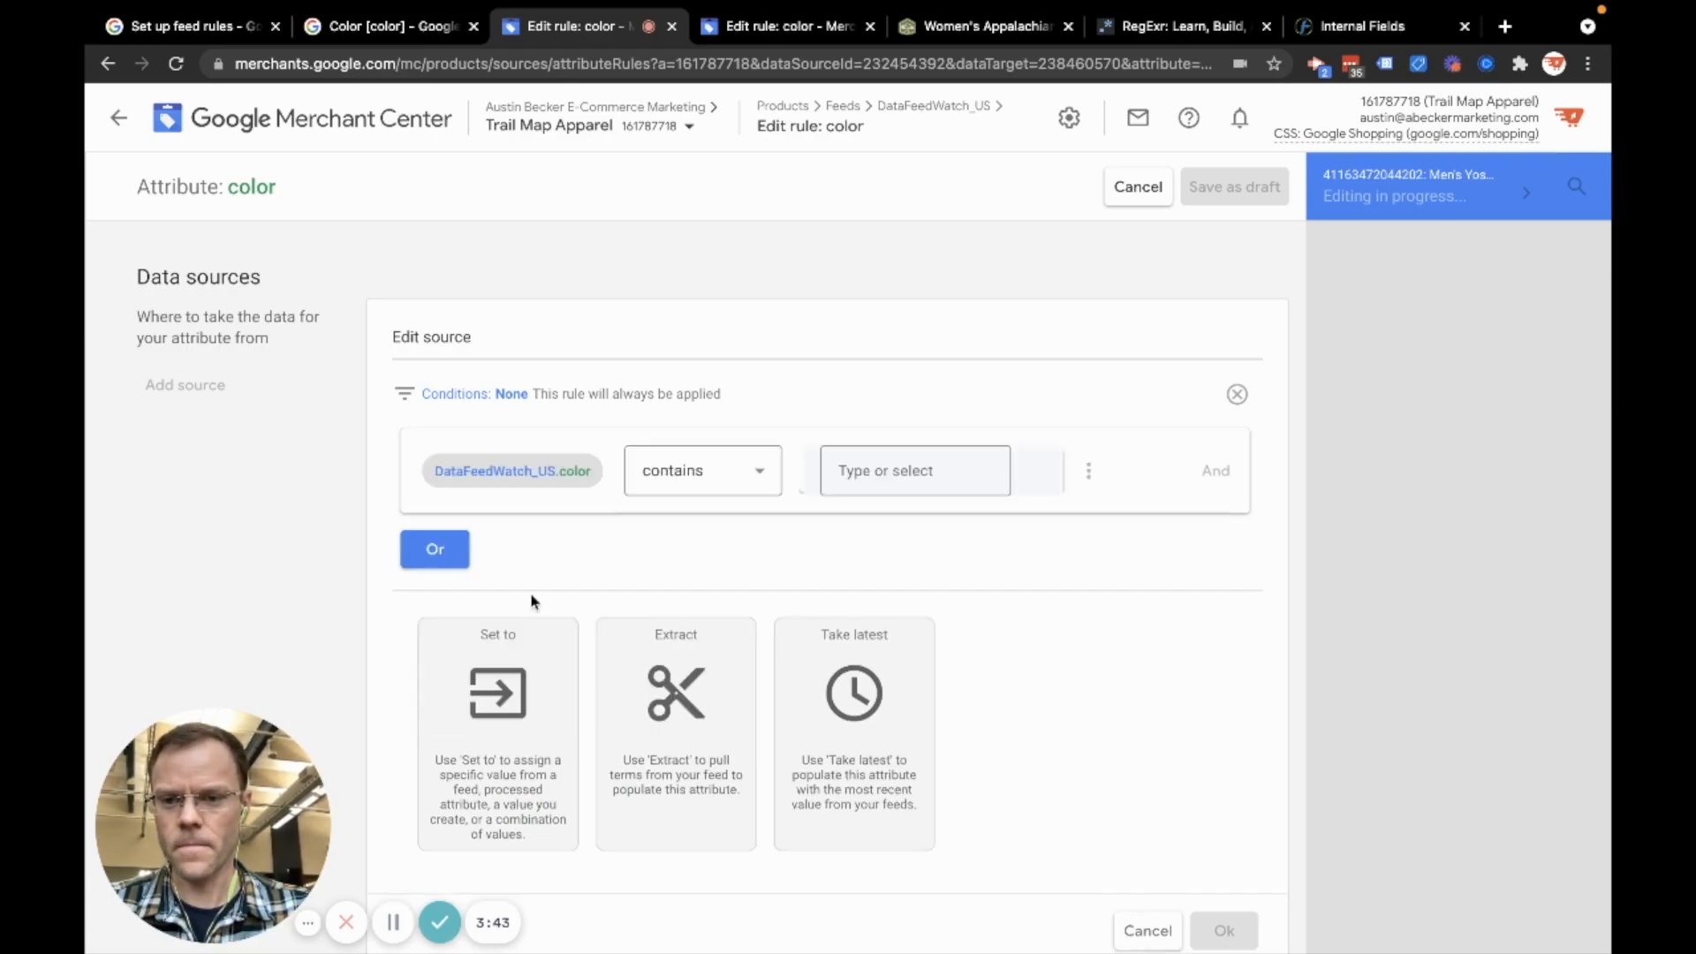
left_click(912, 469)
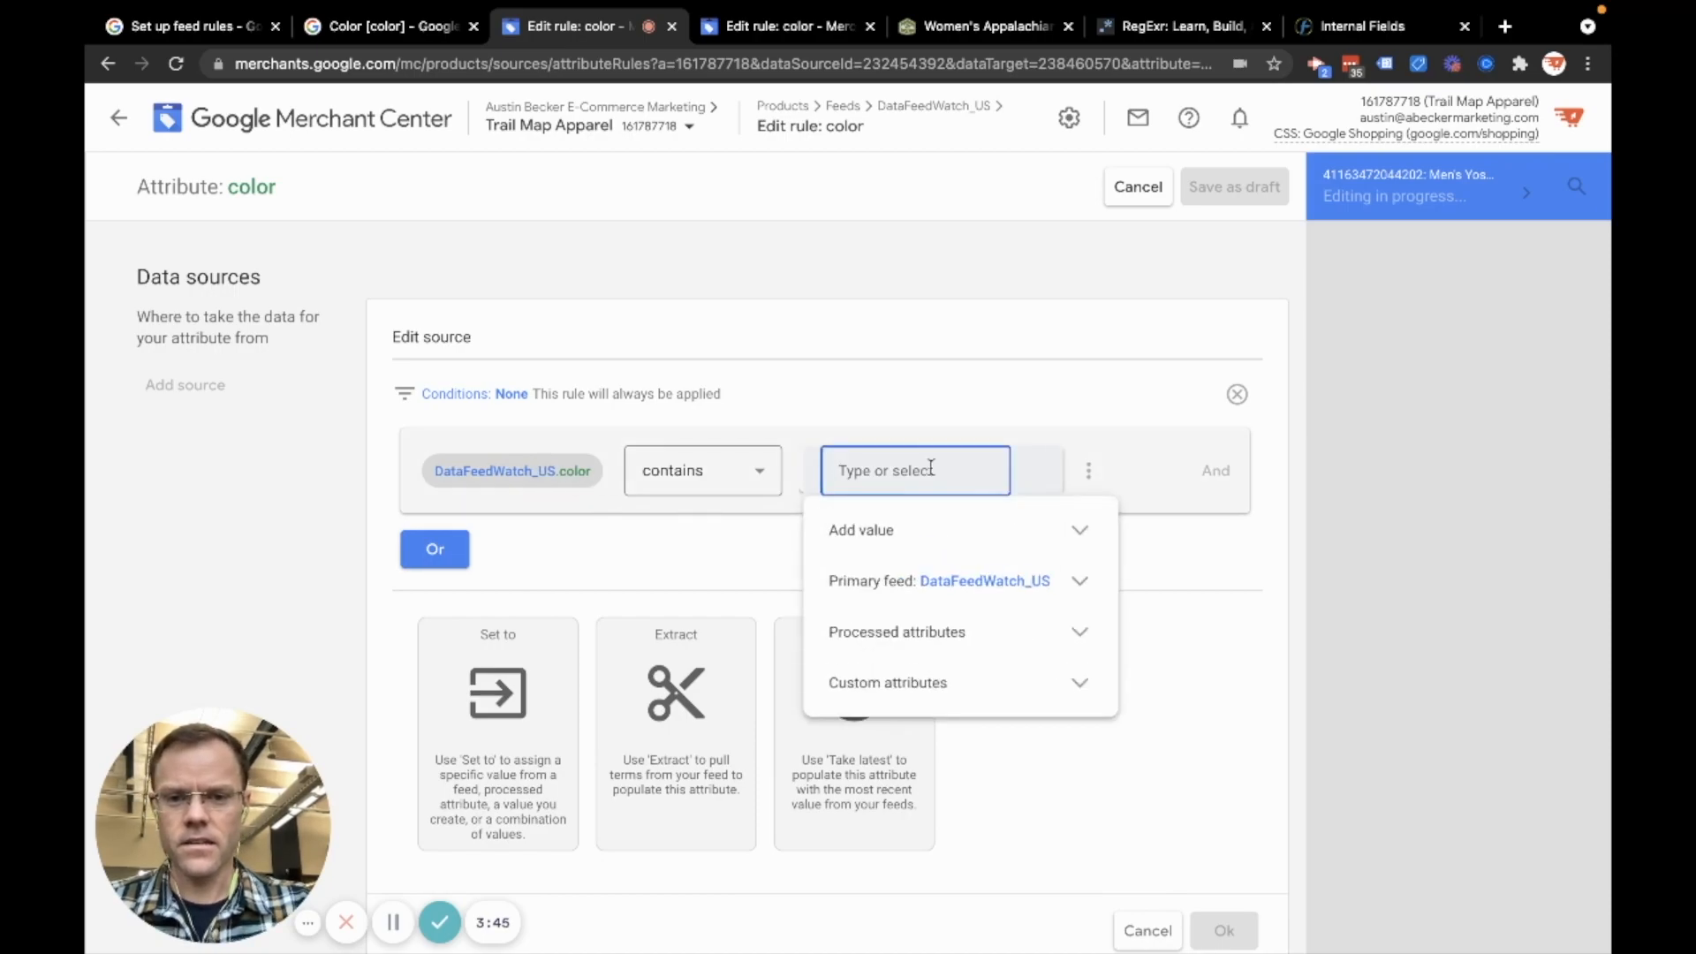
left_click(700, 469)
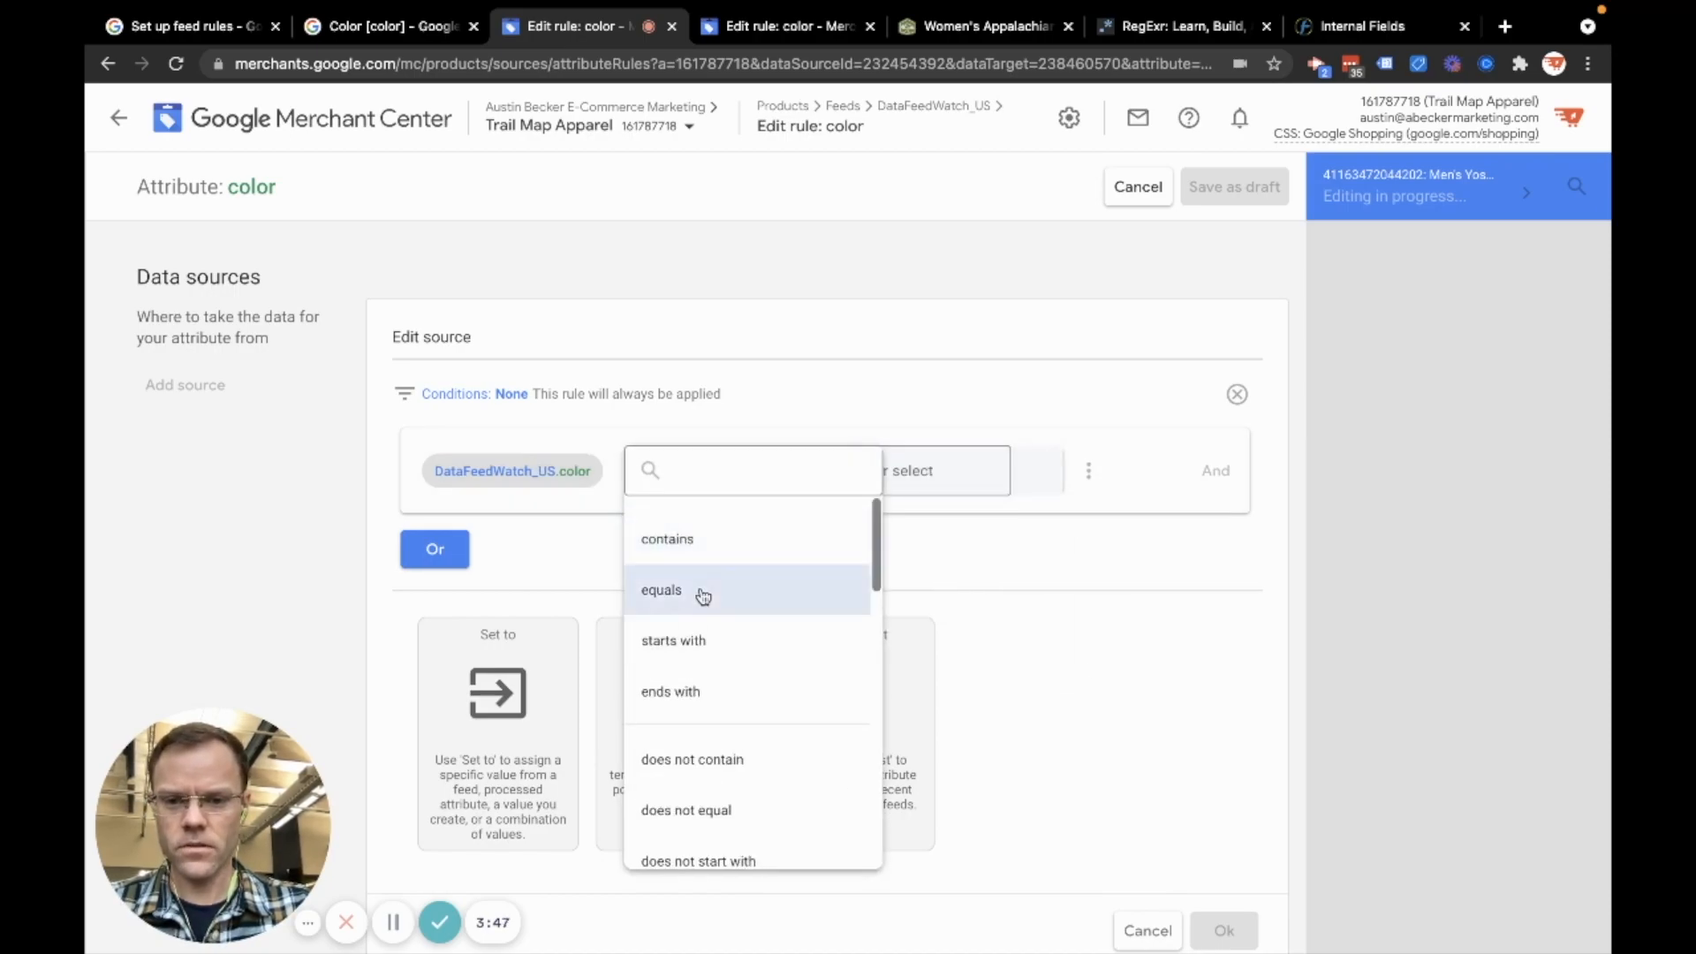
left_click(661, 589)
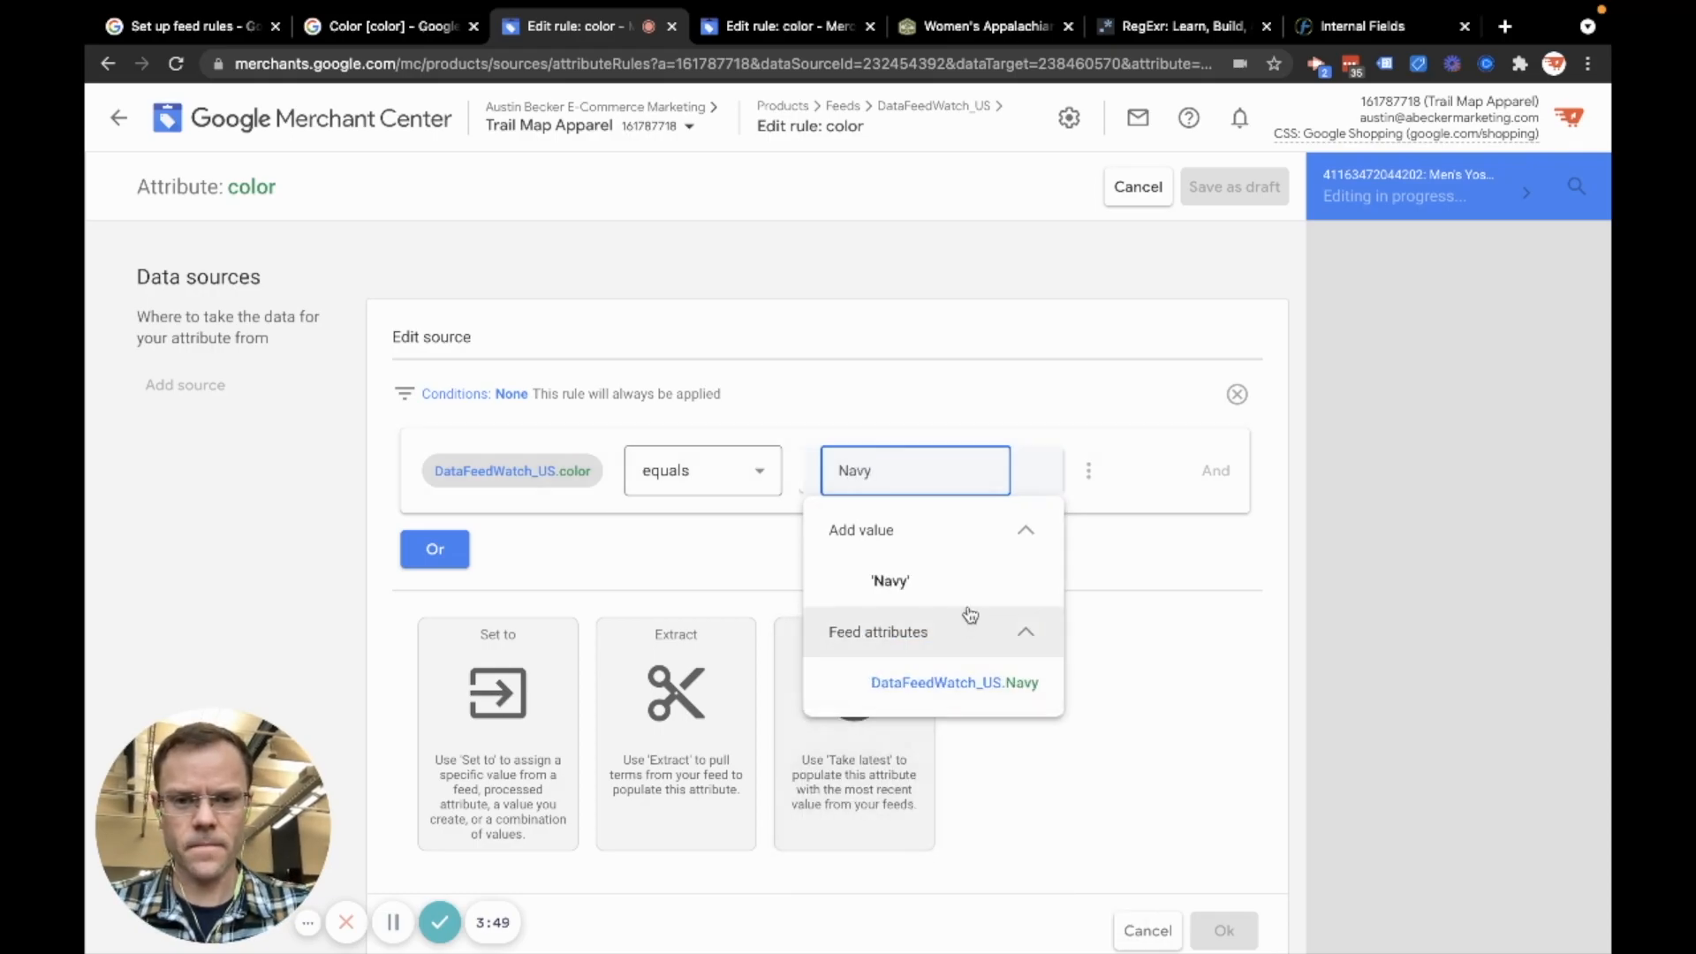
left_click(891, 582)
type("'Blue'")
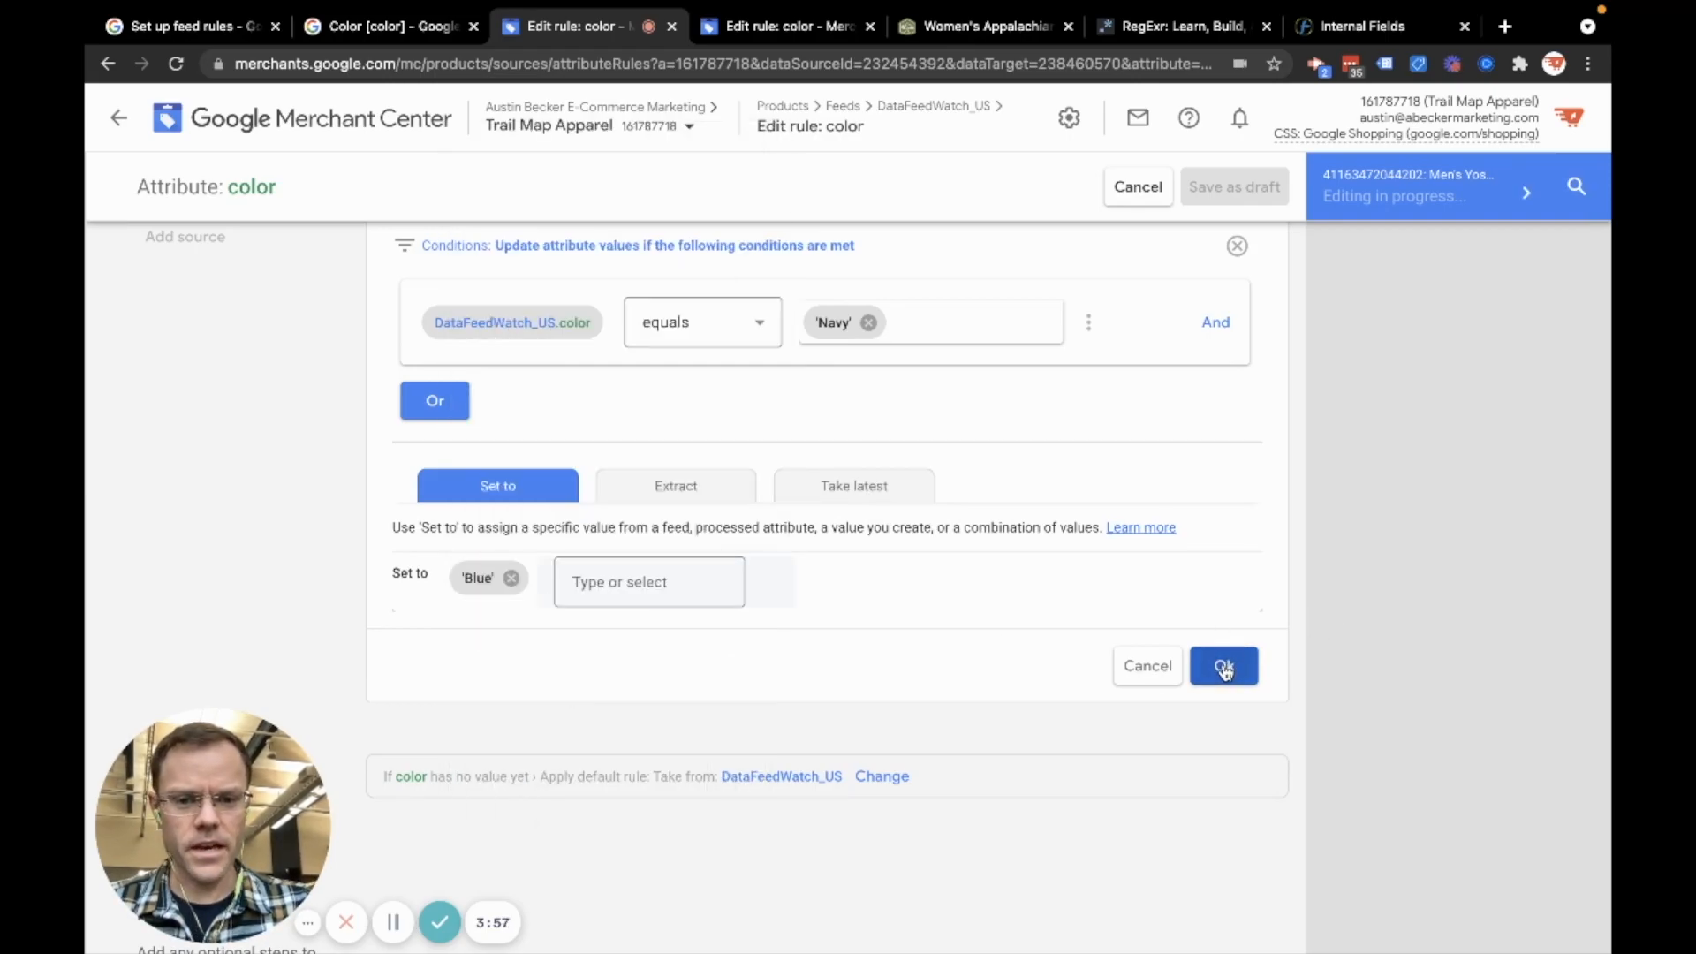
Confirm the Navy-to-Blue rule and step through three product previews
left_click(1224, 665)
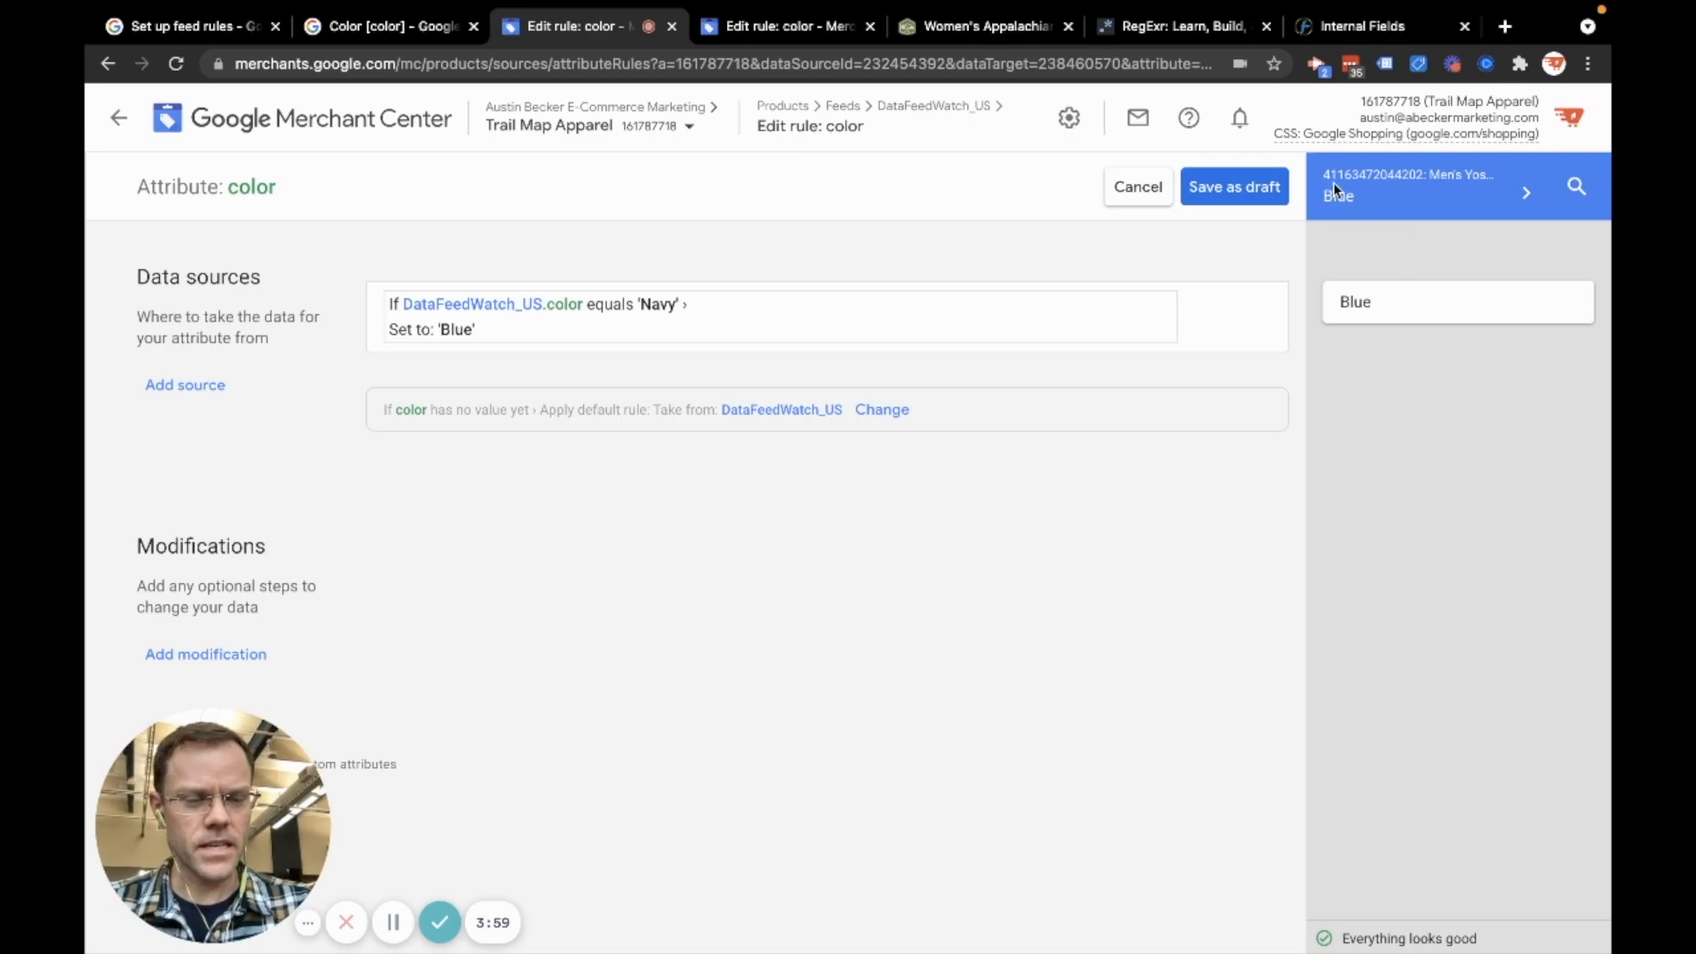
left_click(1526, 192)
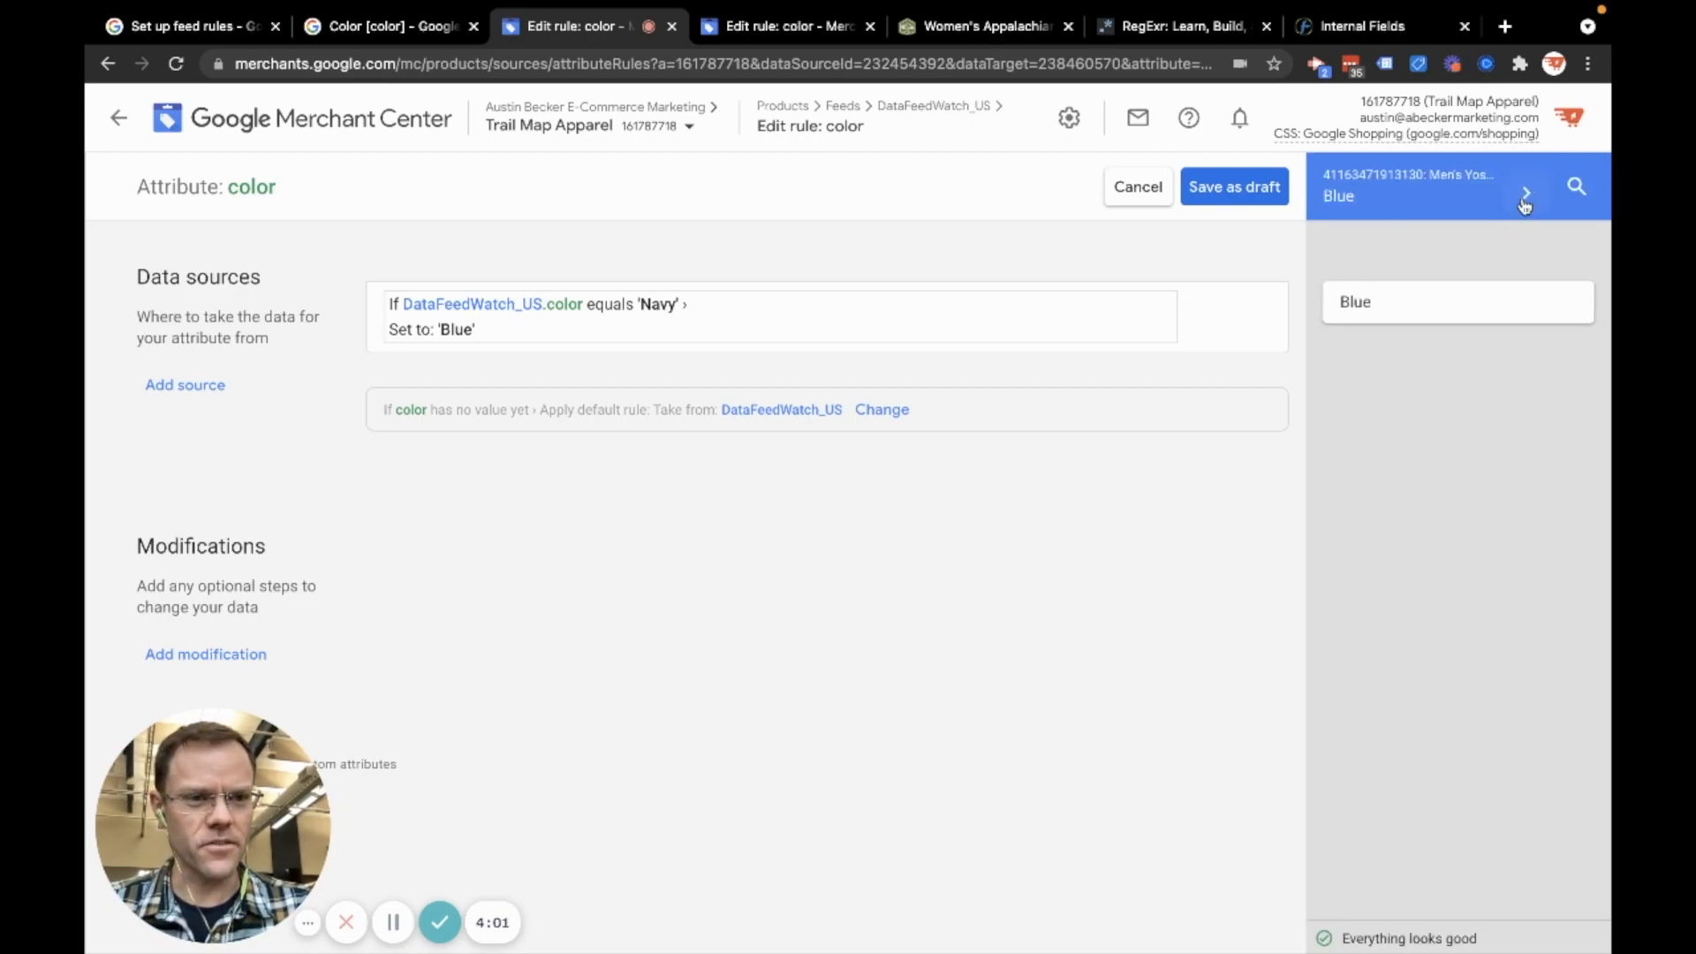
left_click(1526, 192)
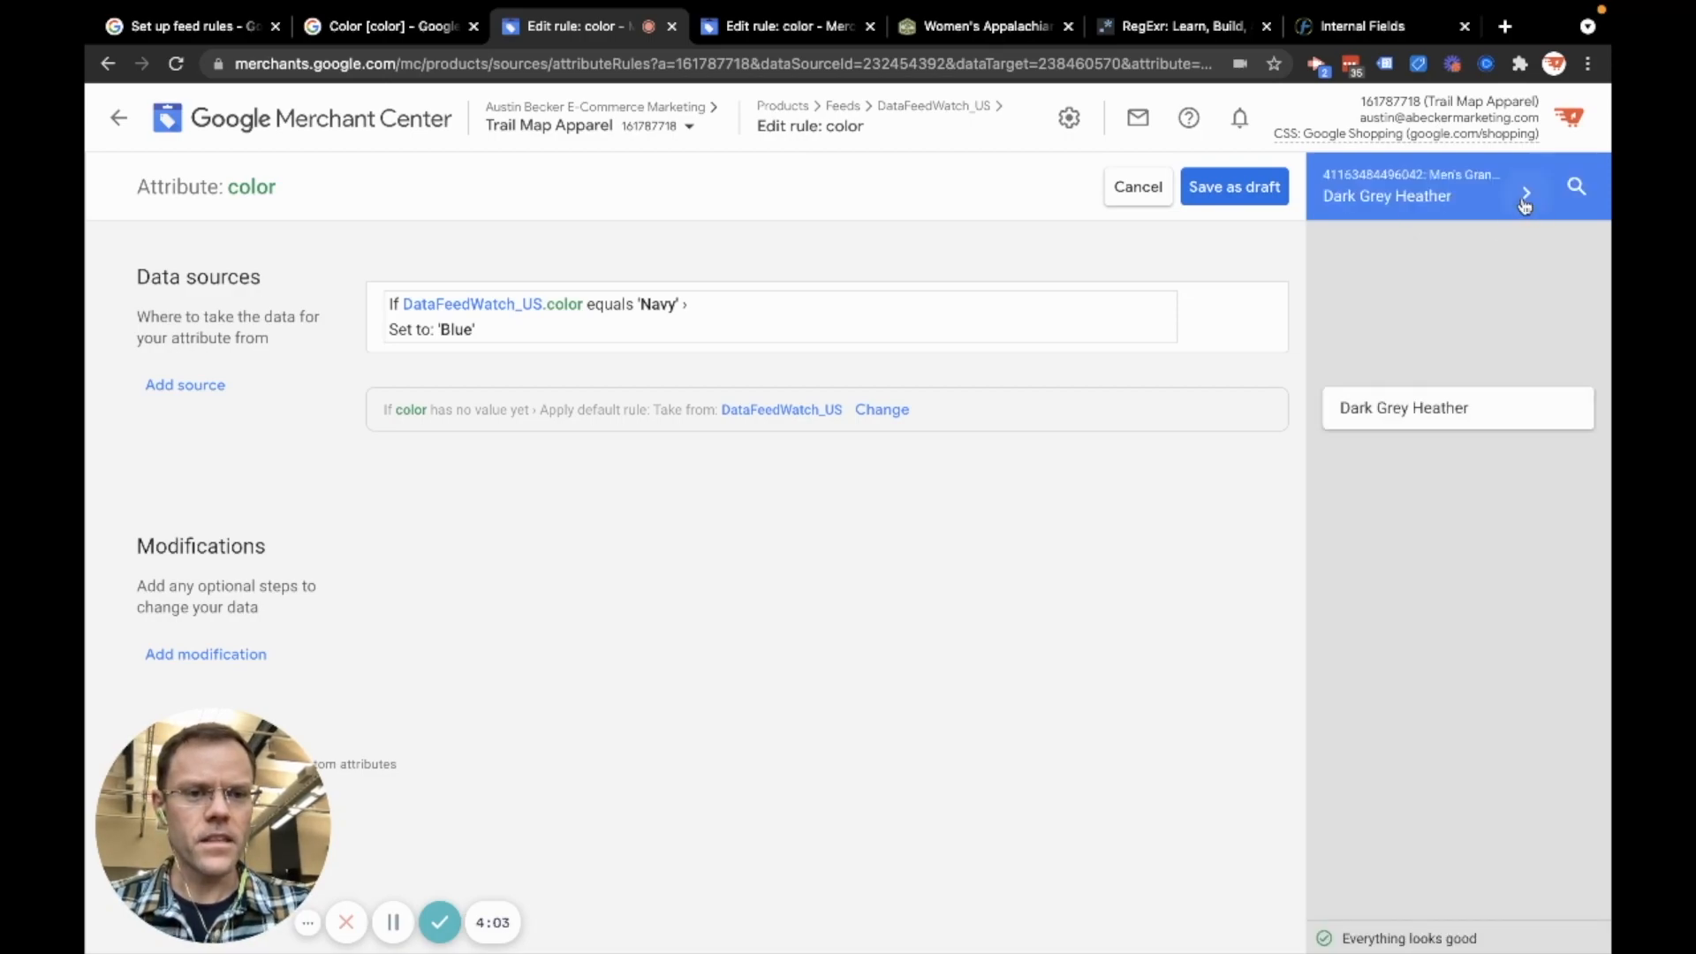
left_click(1525, 191)
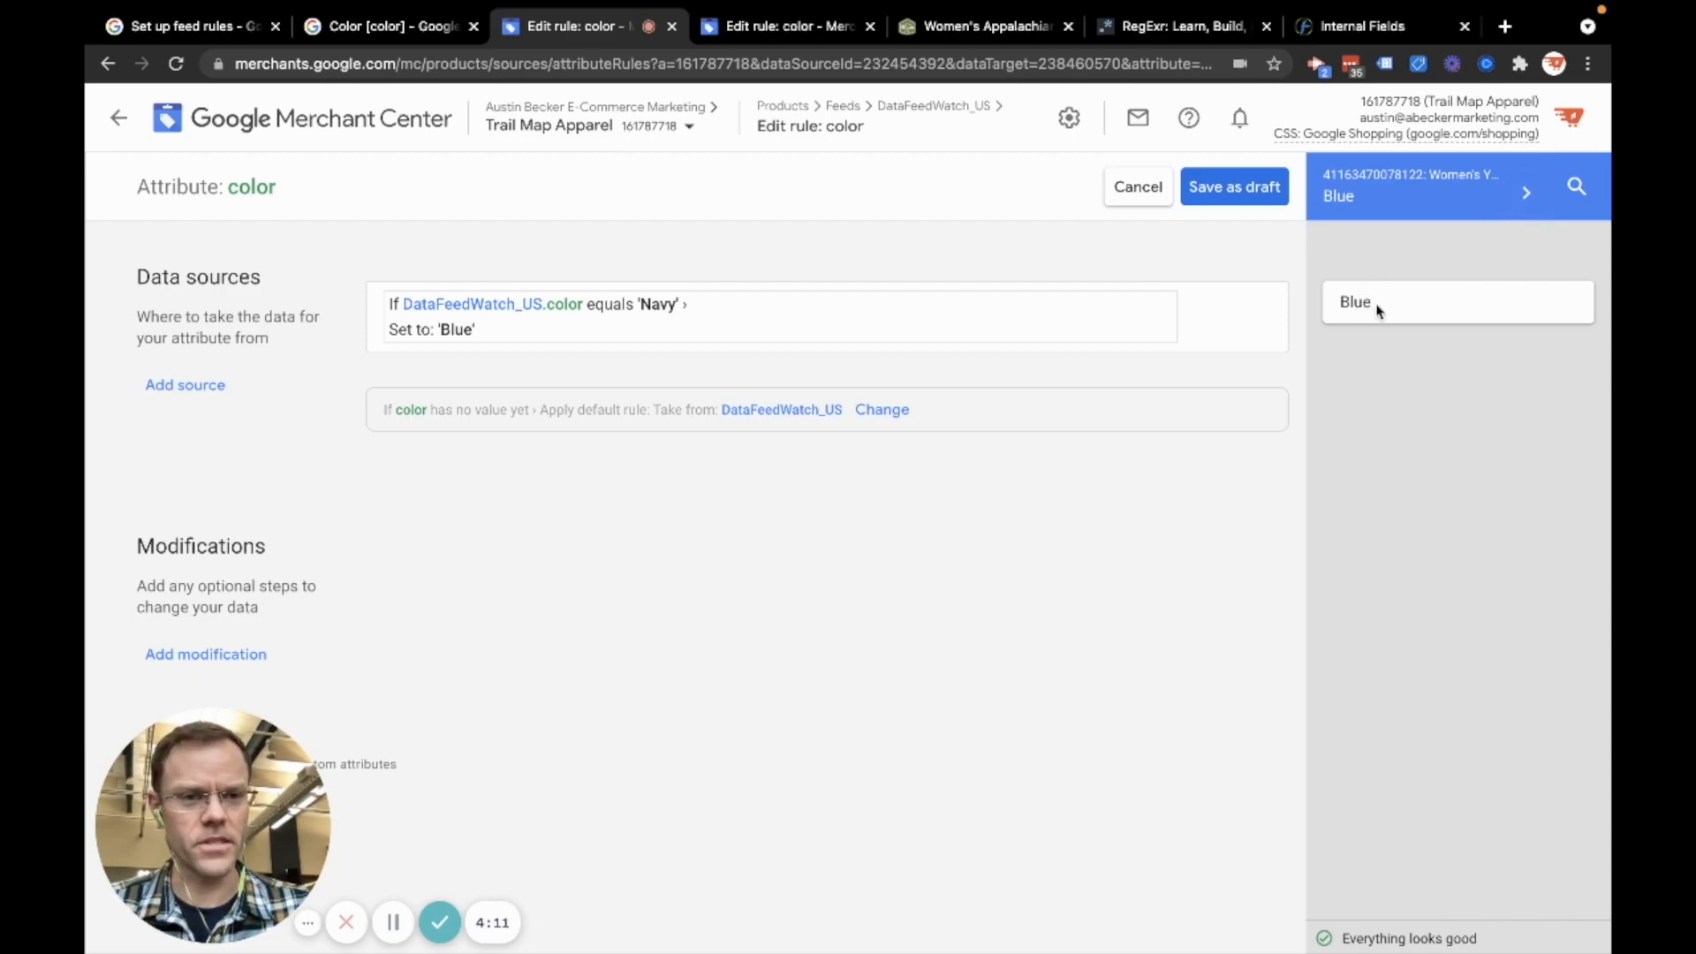
Inspect a previewed item's attributes showing active color Navy, then cancel editing the rule
left_click(1416, 186)
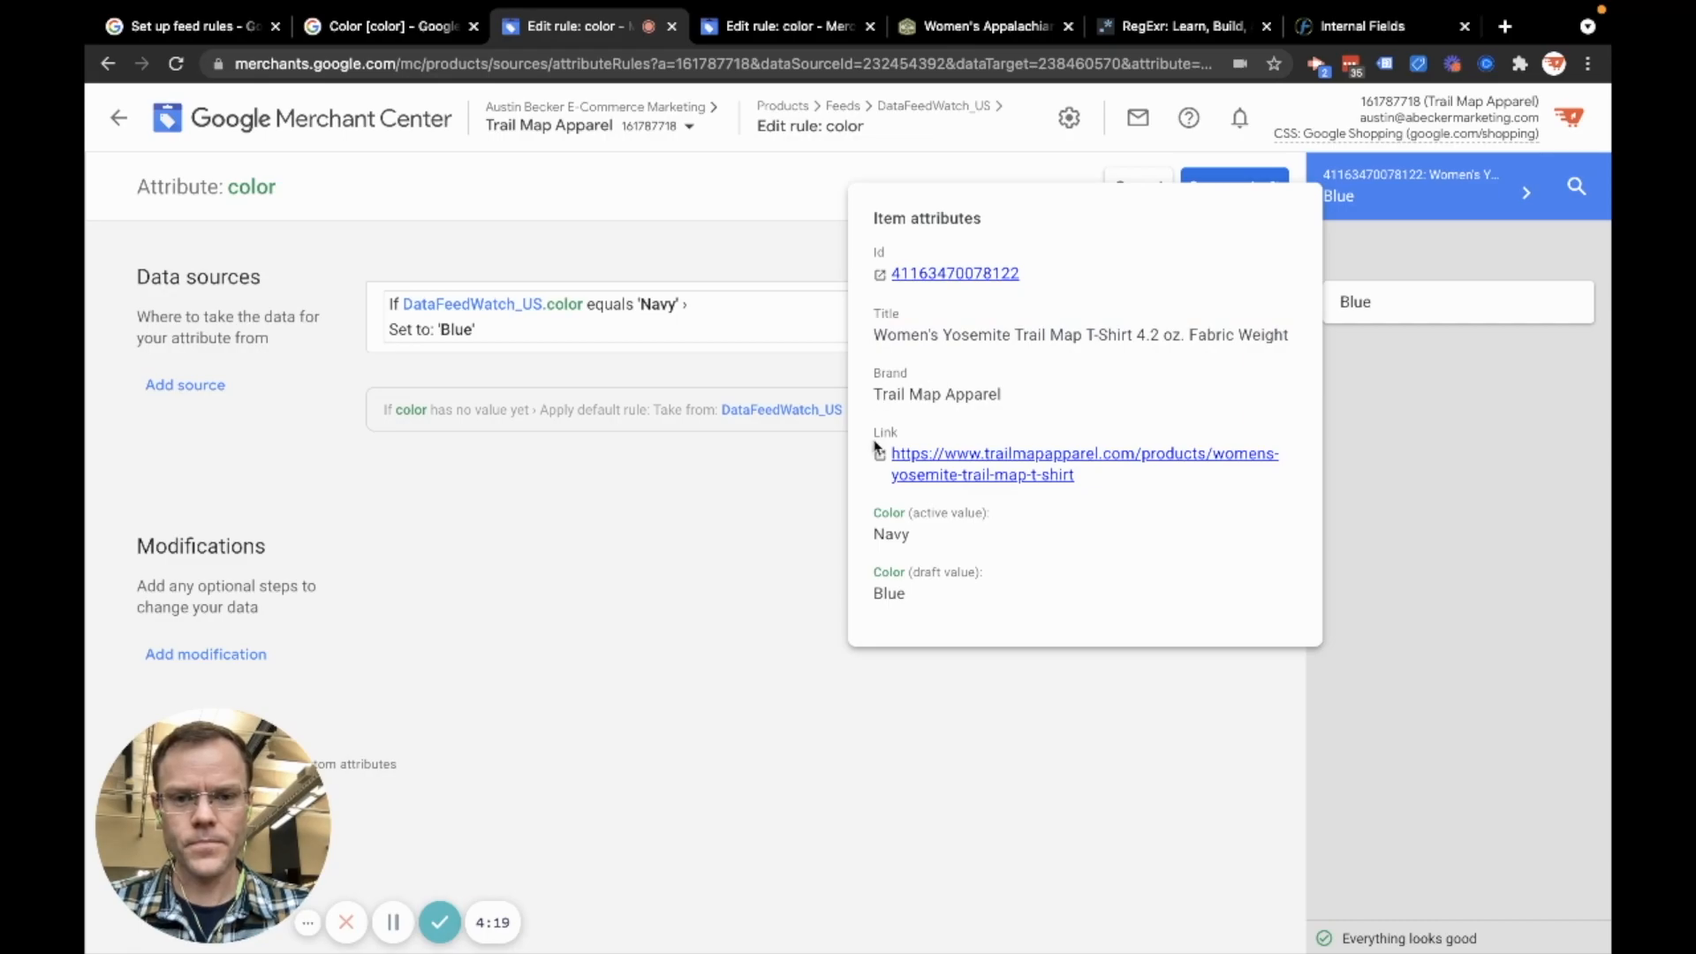
double_click(891, 533)
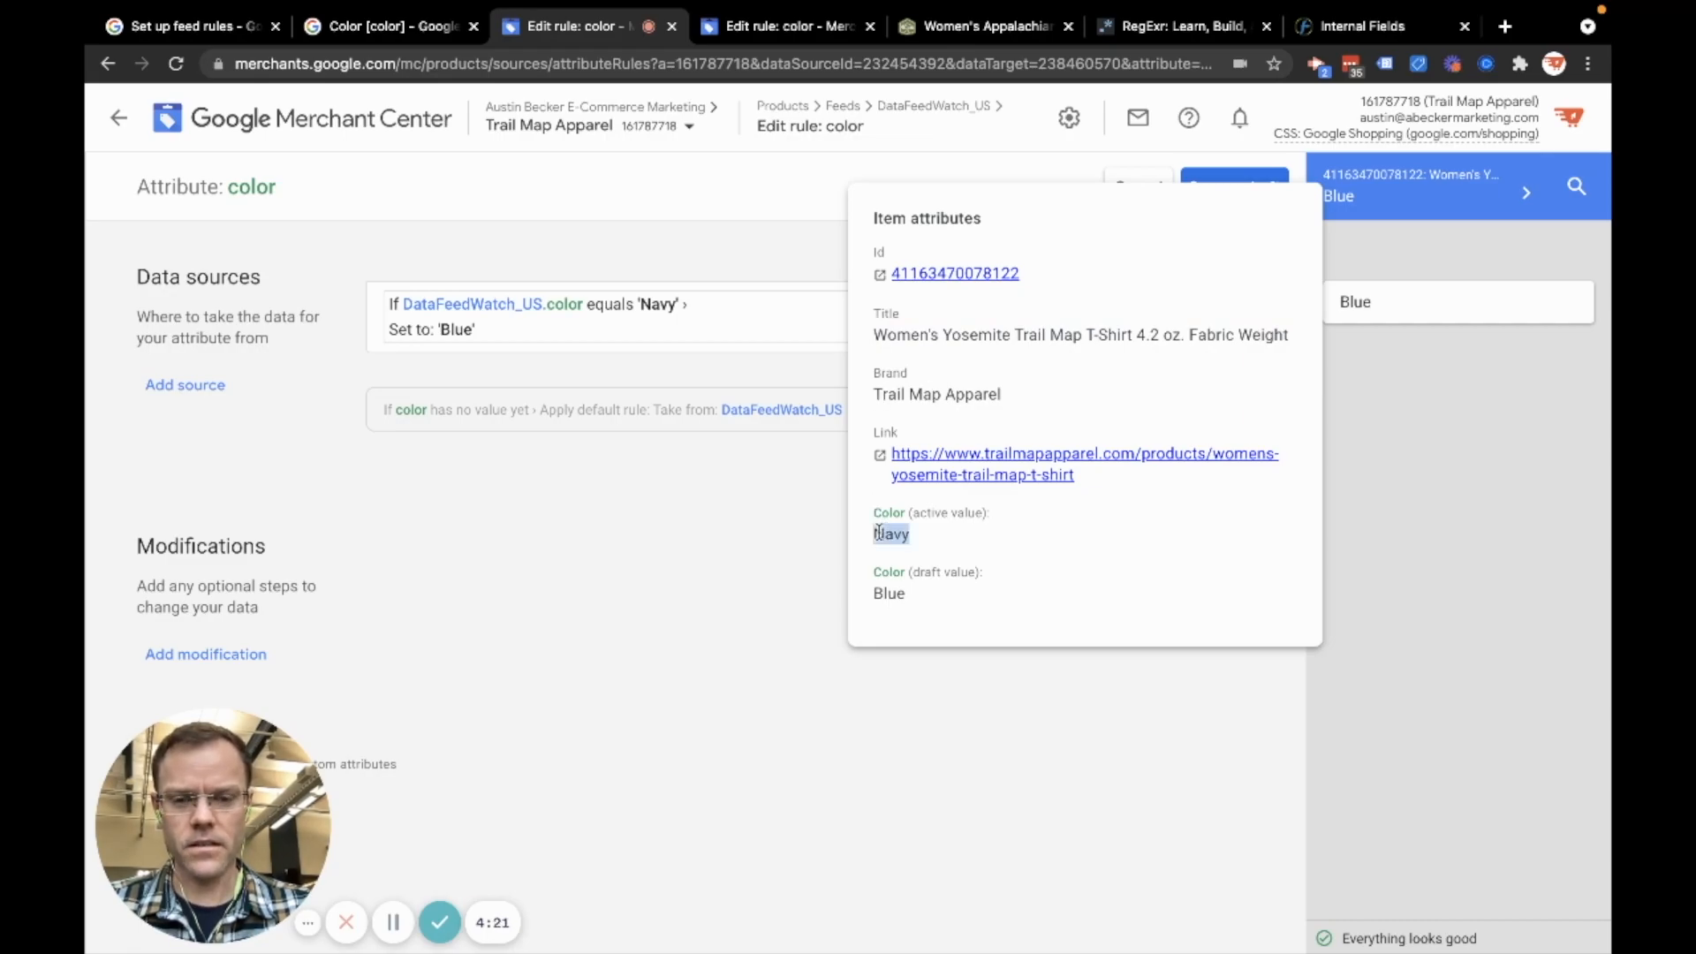
double_click(890, 592)
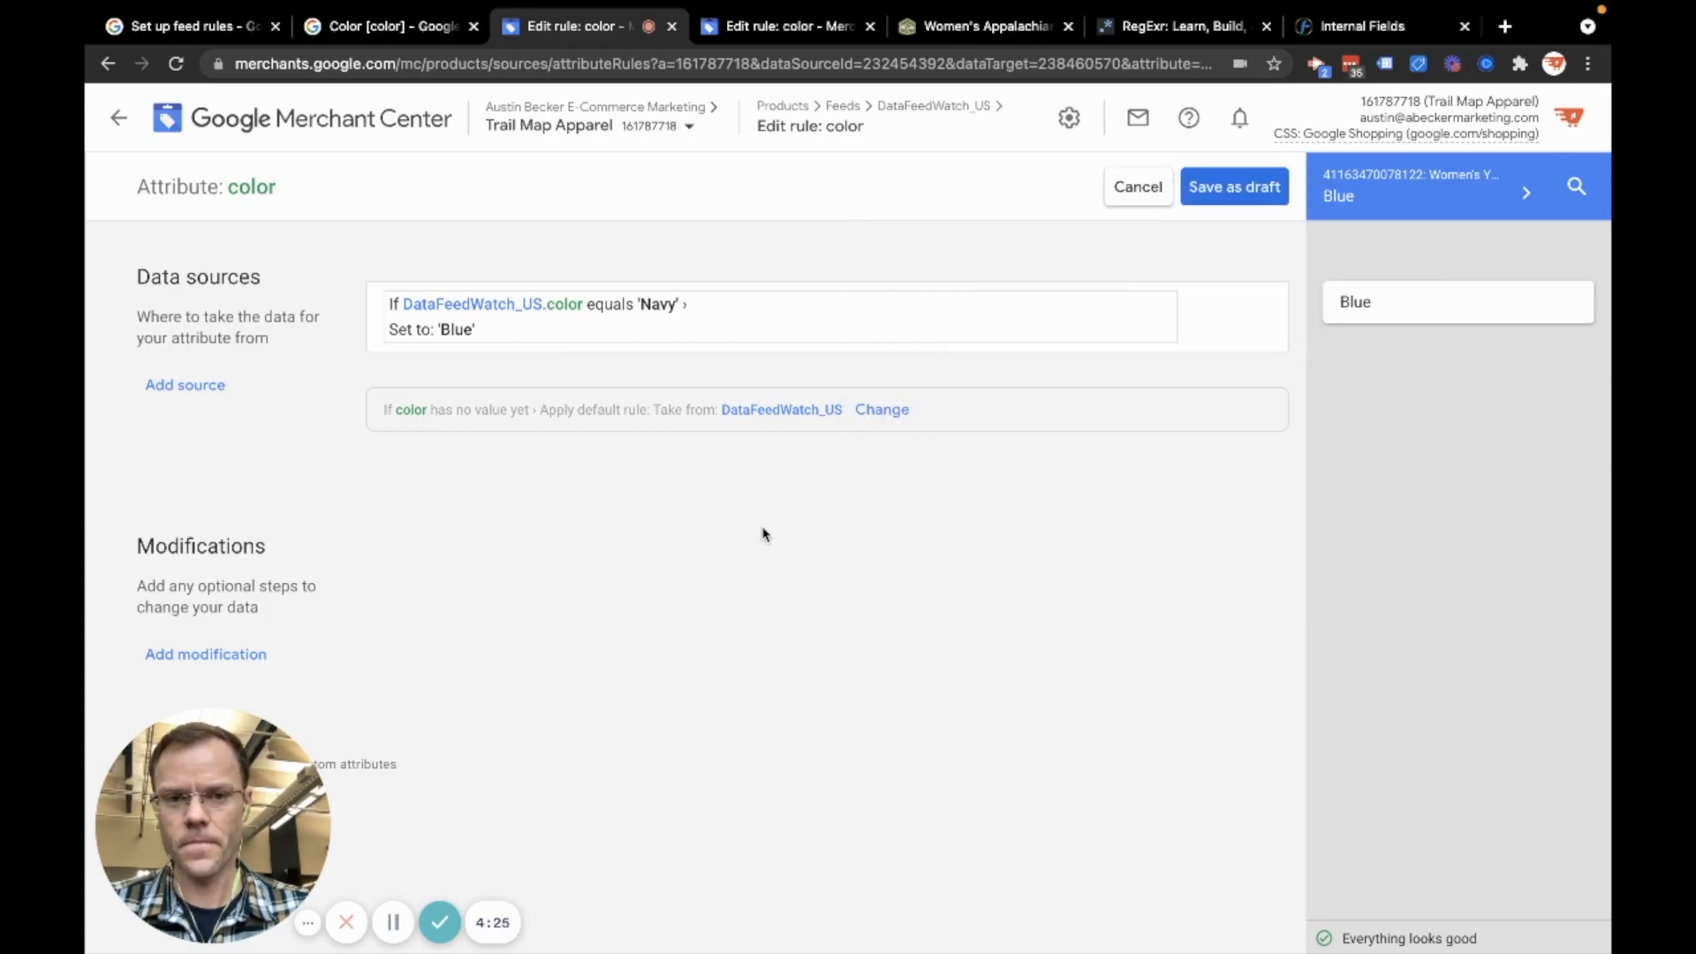
mouse_move(256, 493)
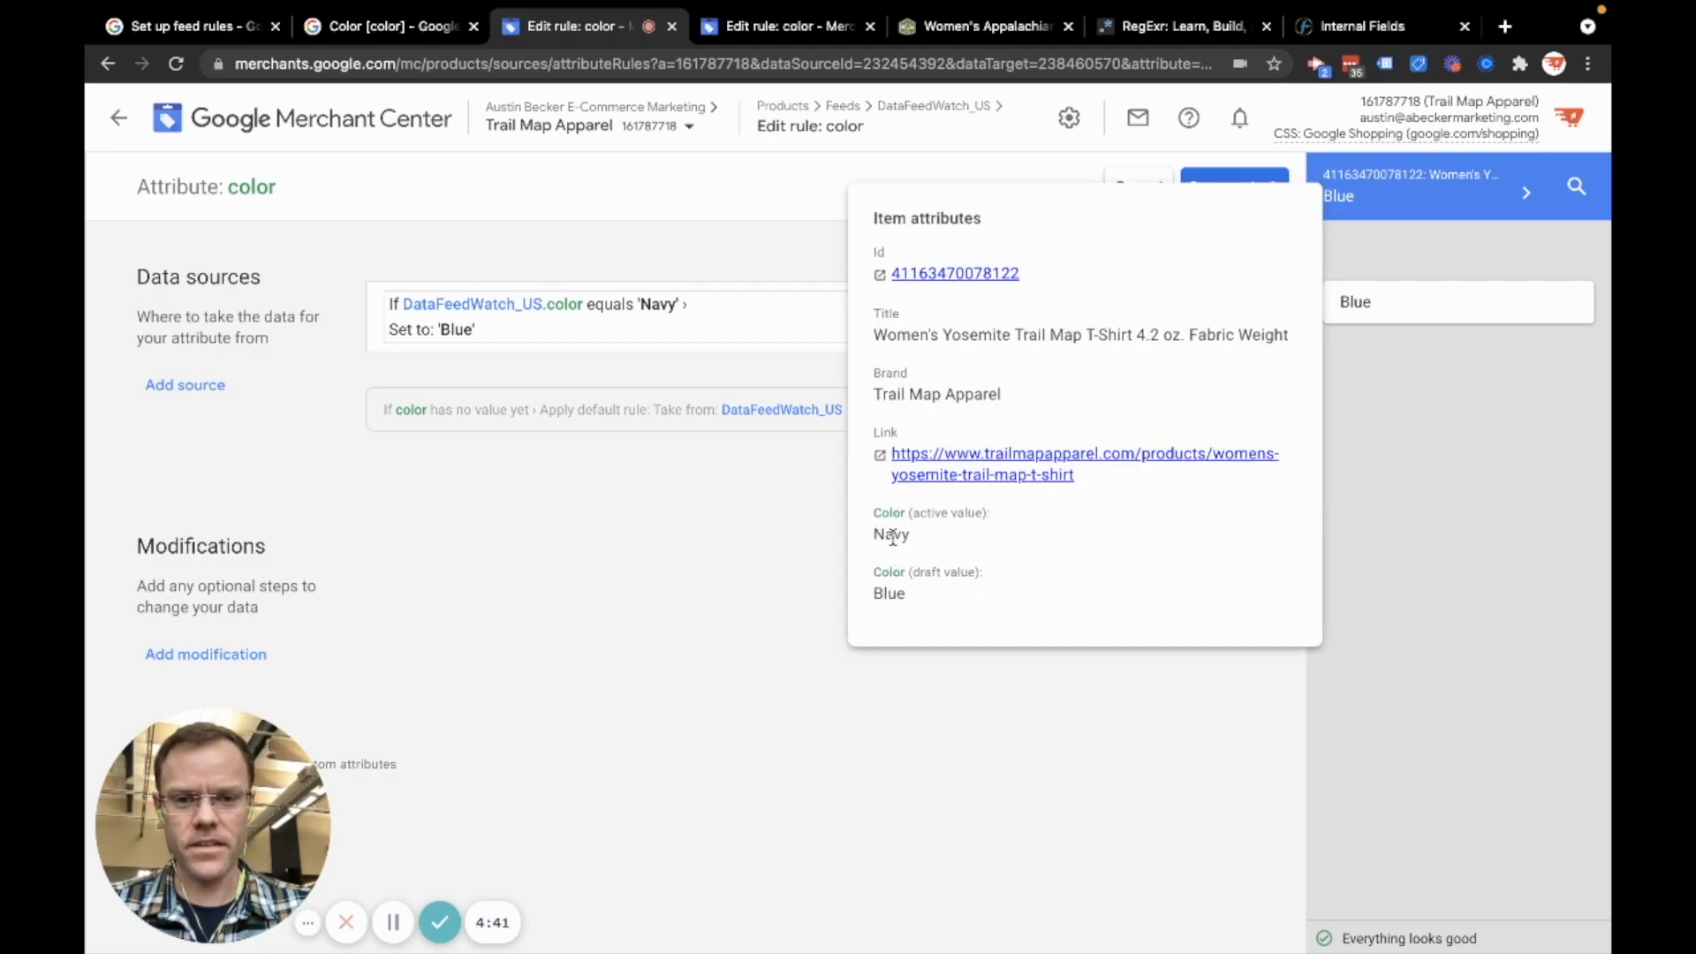
double_click(891, 534)
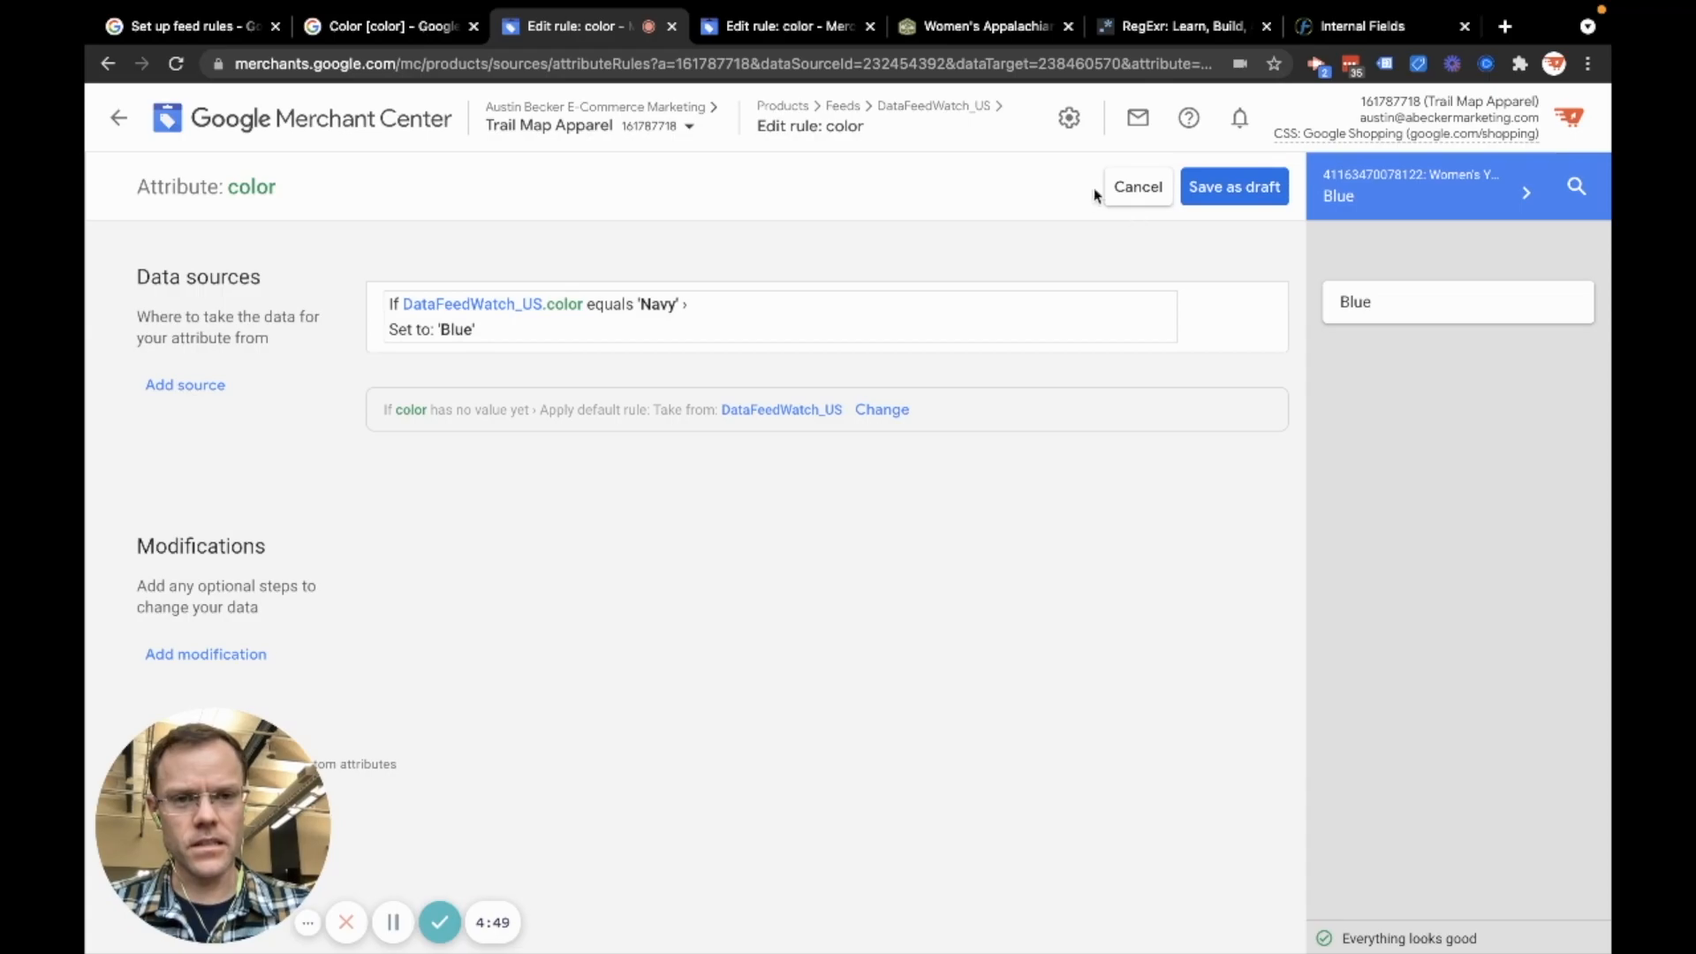
left_click(1136, 187)
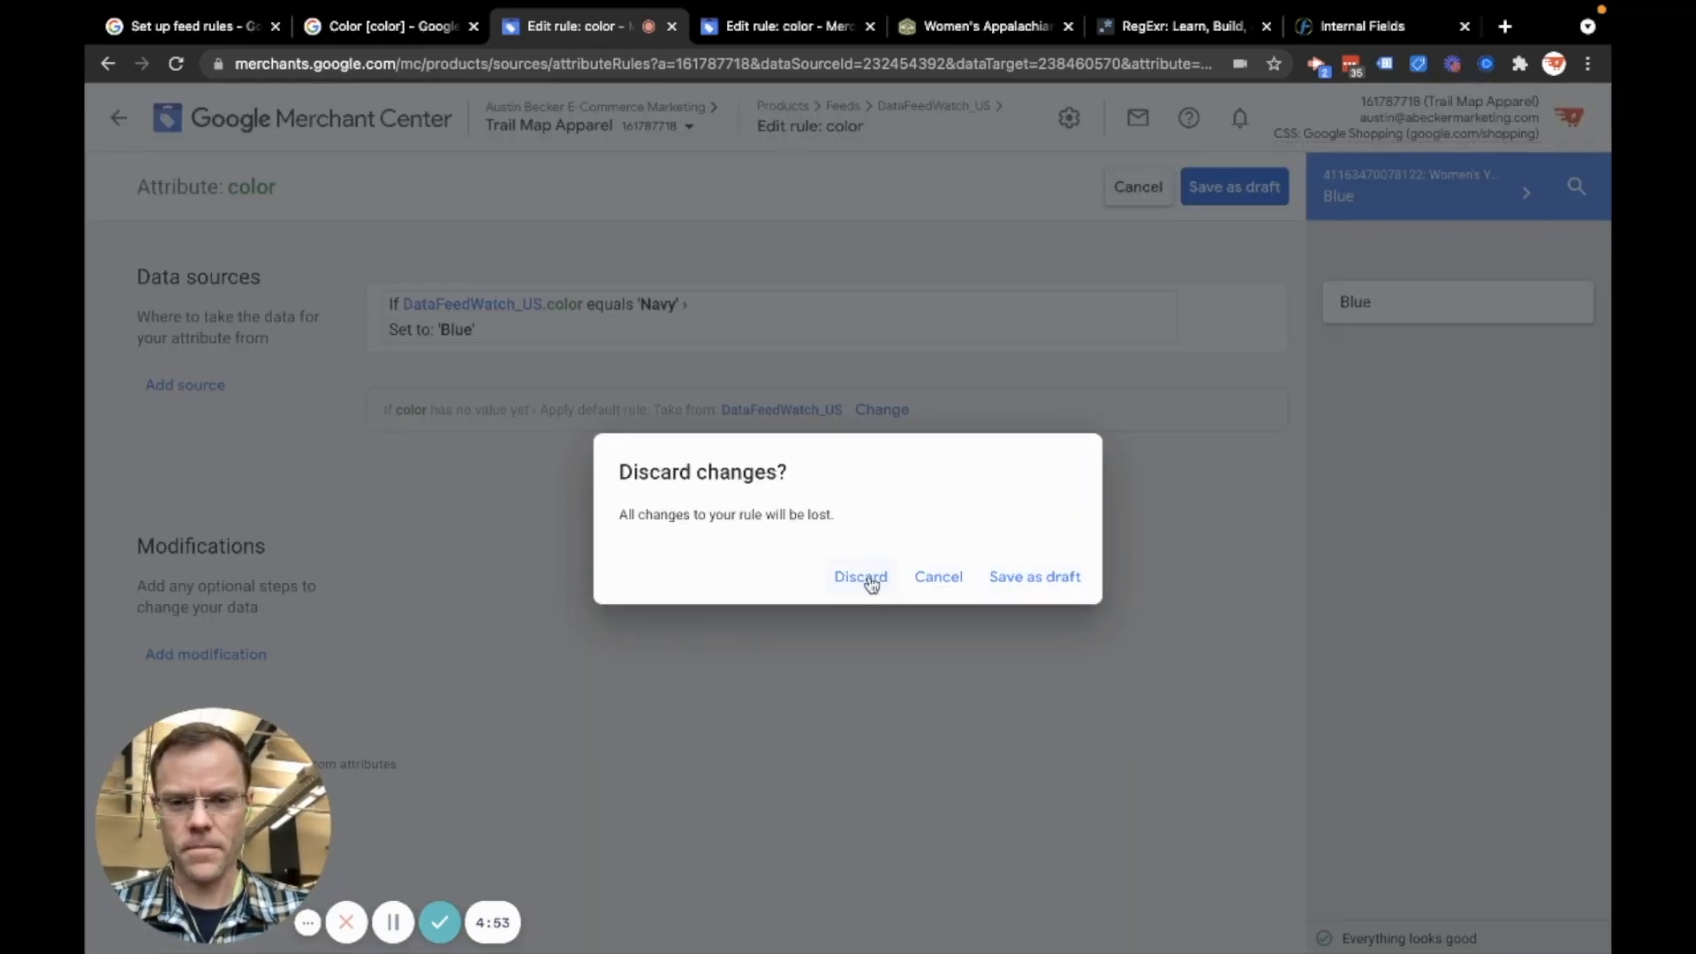
Discard the color rule changes and search a new rule's attributes for 'Title Color'
left_click(860, 575)
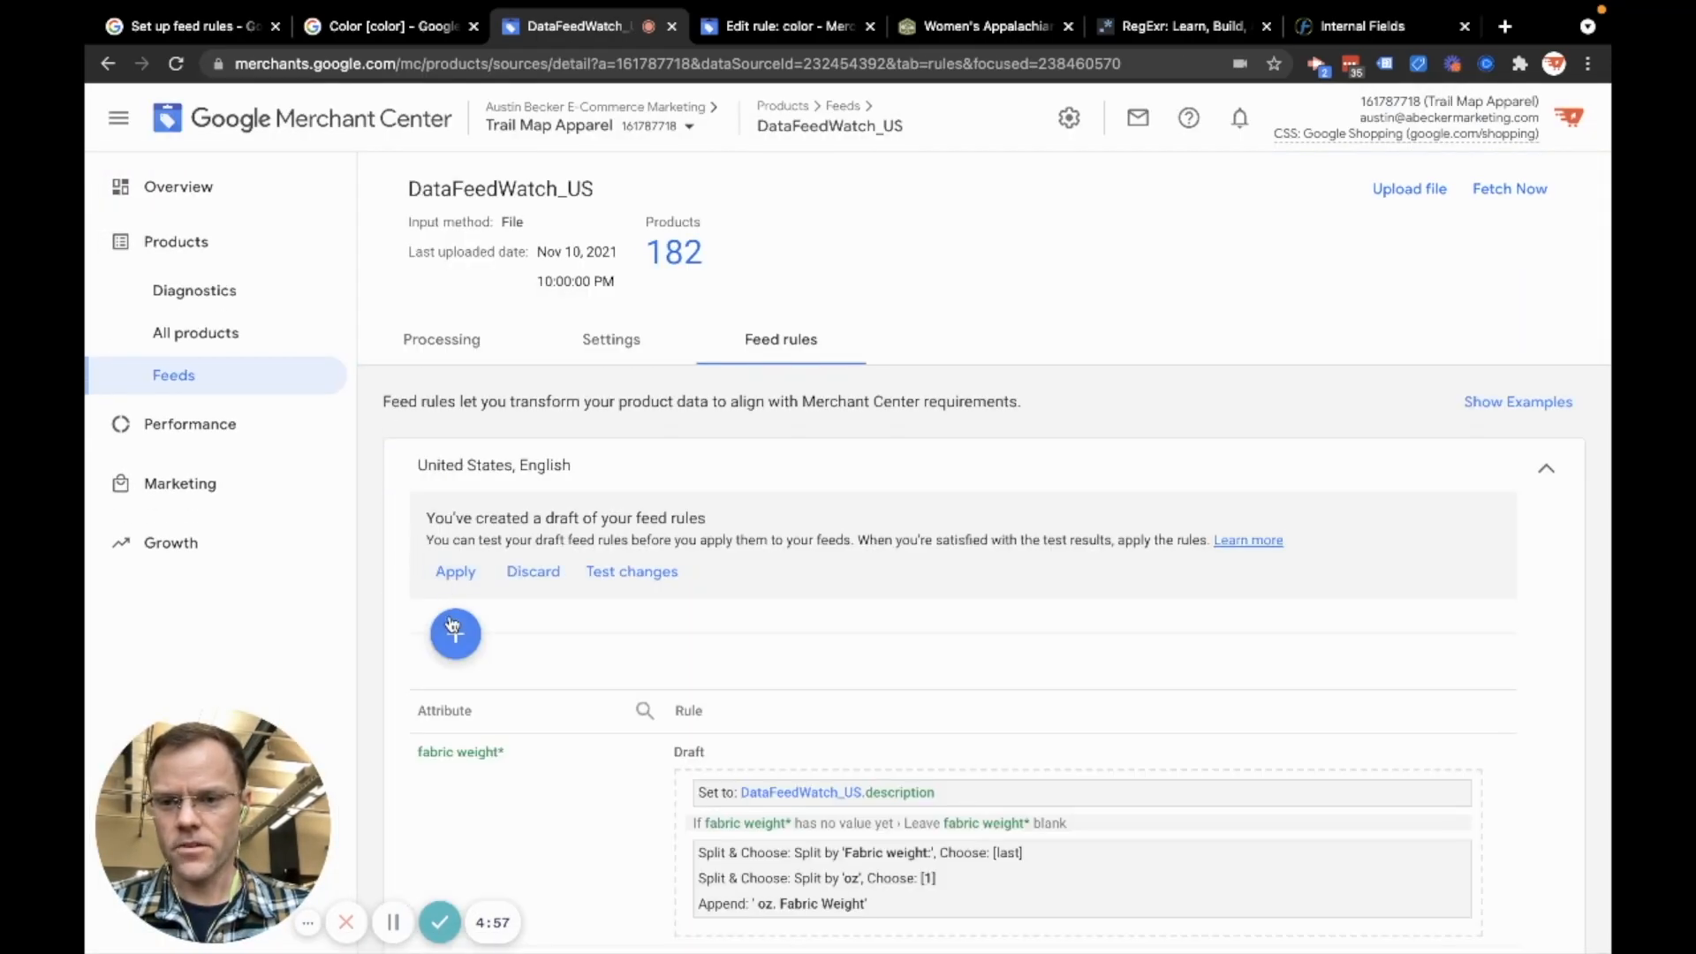
left_click(455, 633)
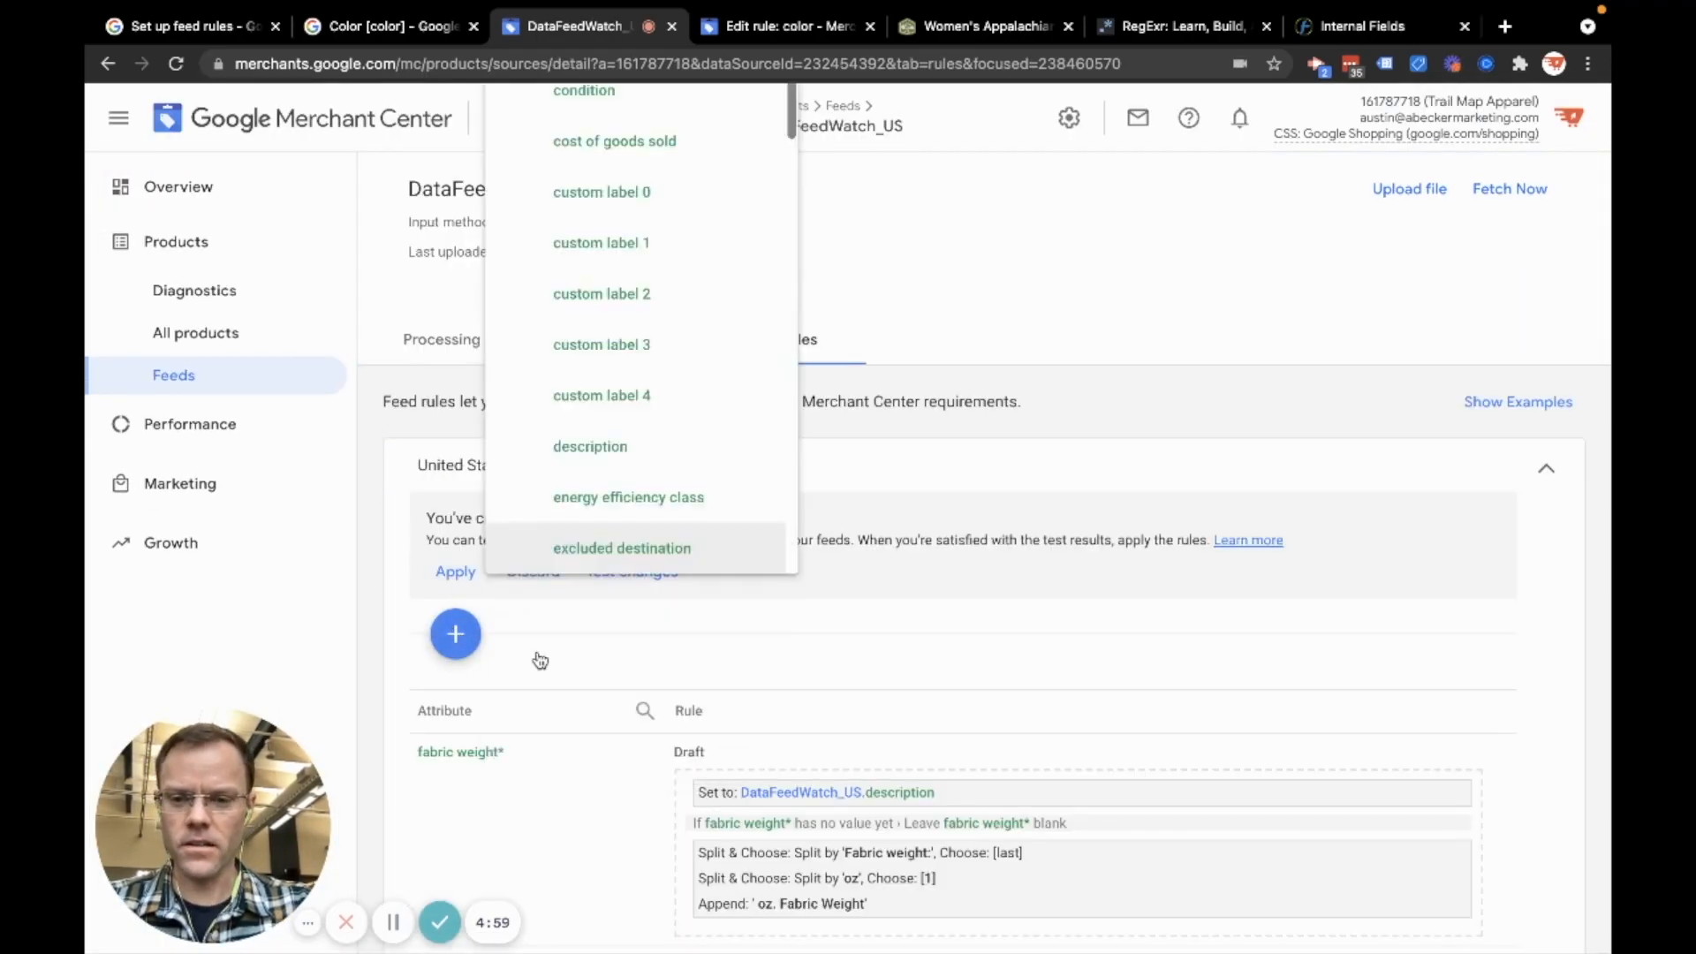
type("Color 0")
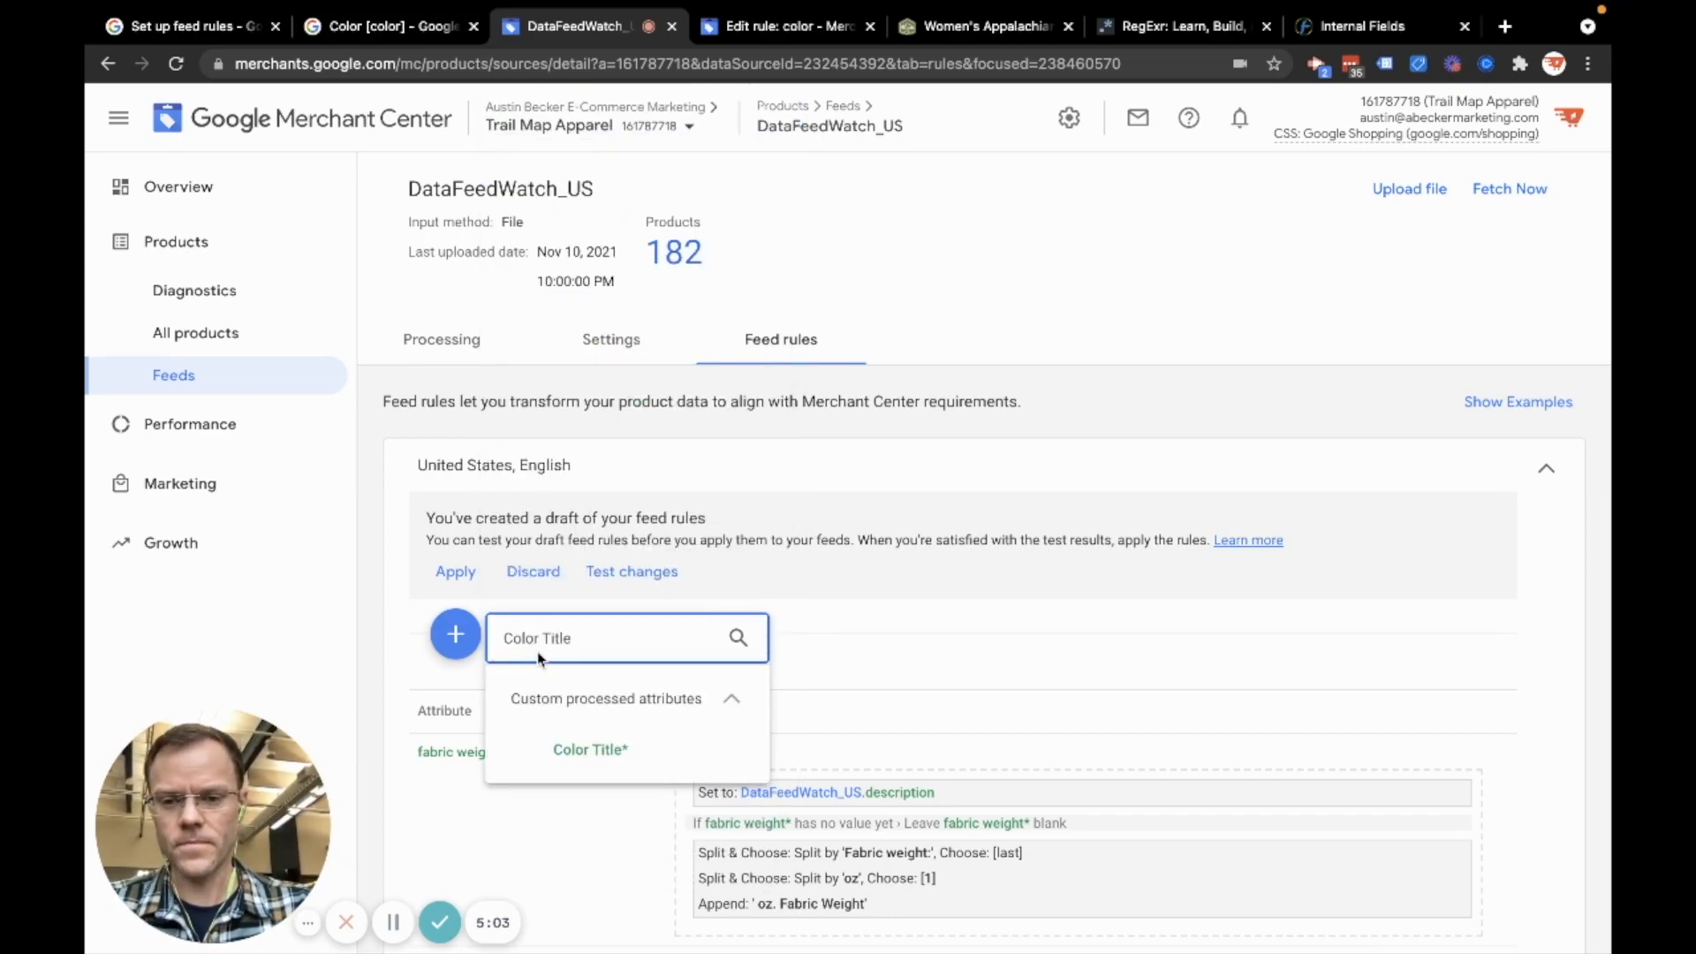
type("Title Color")
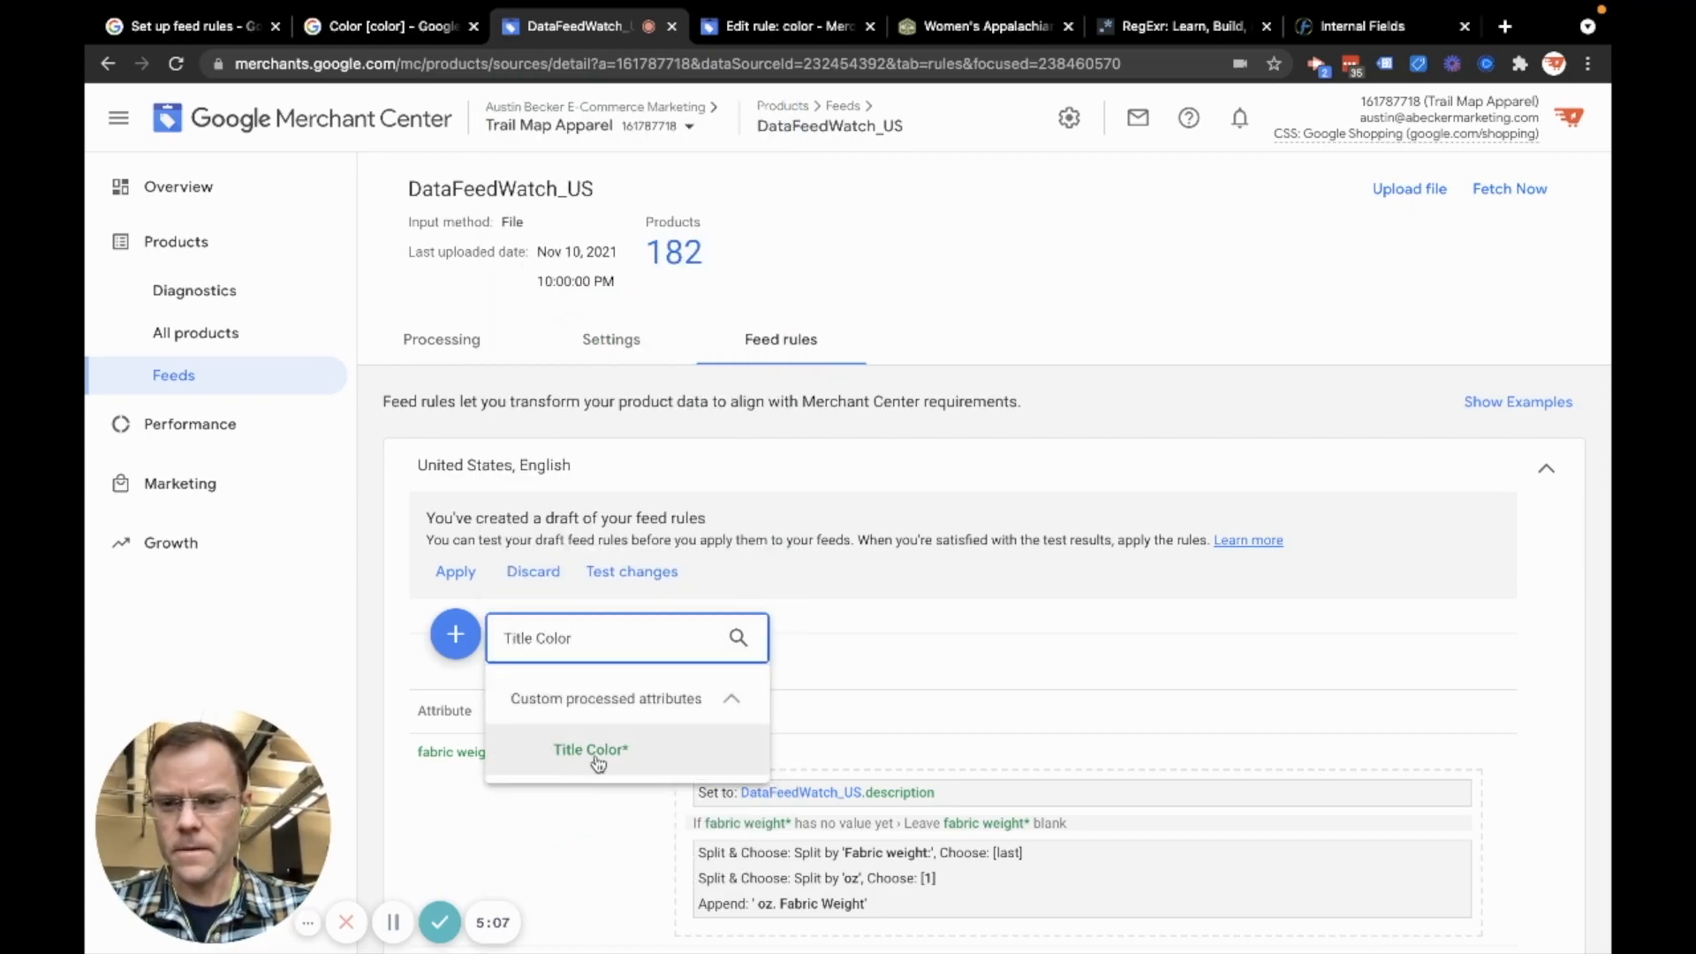
Open the Title Color* rule editor, try a Find & Replace modification, then cancel it
left_click(591, 750)
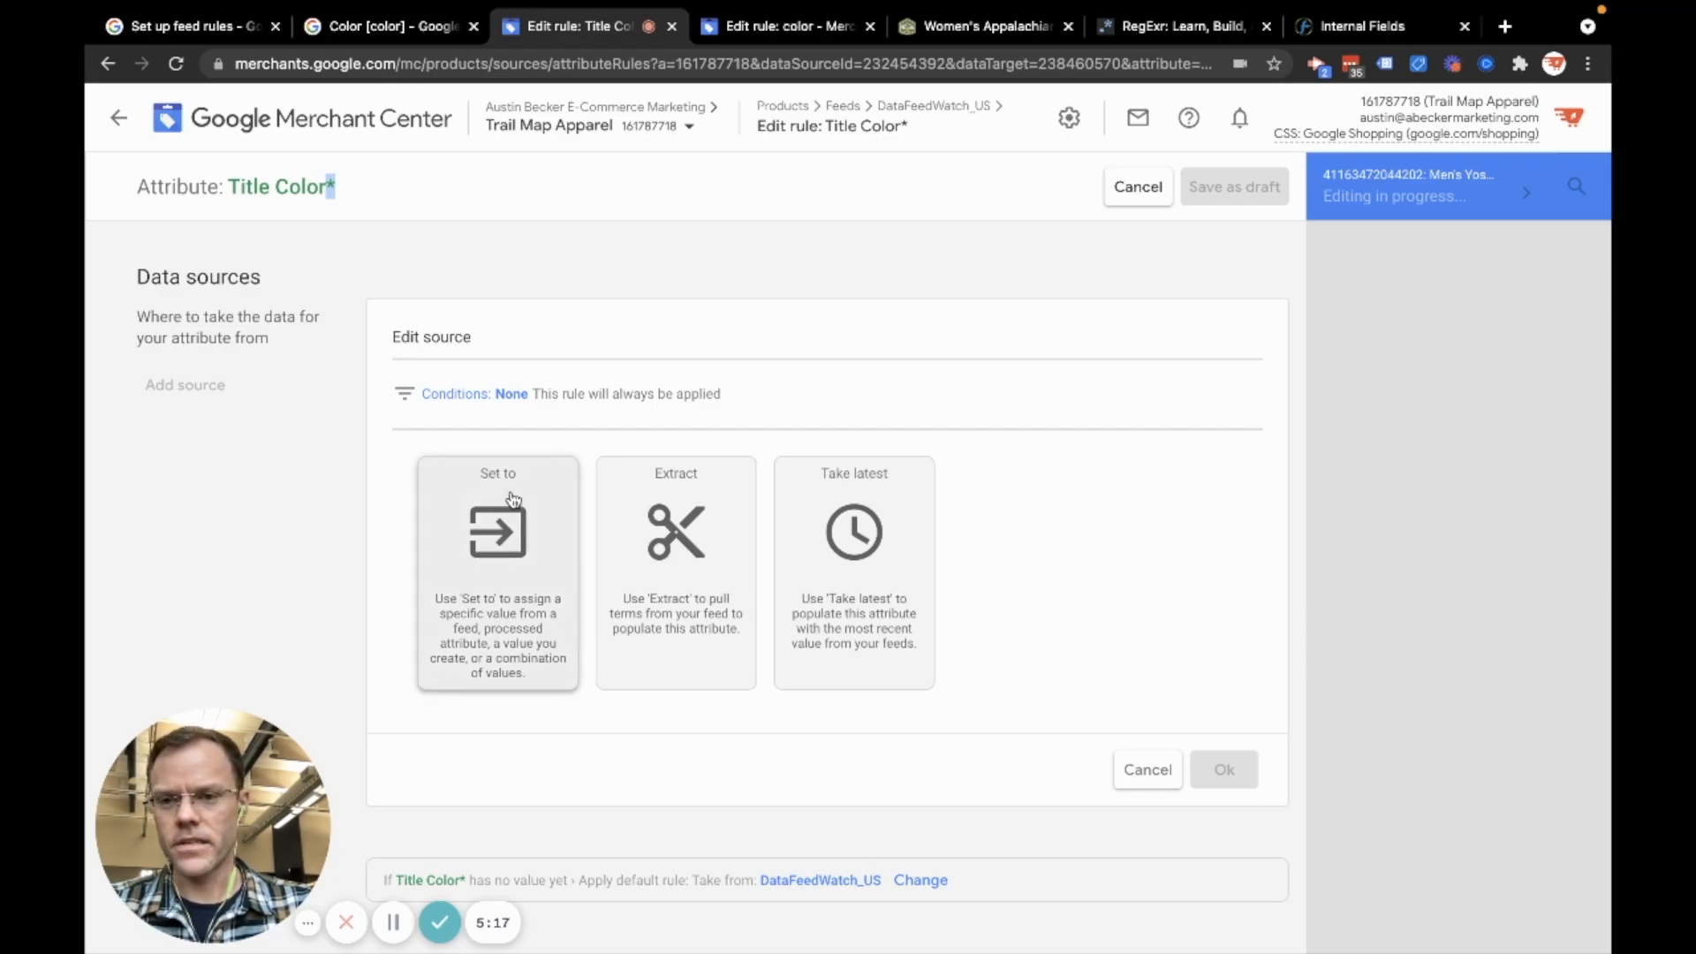
scroll("down", 3)
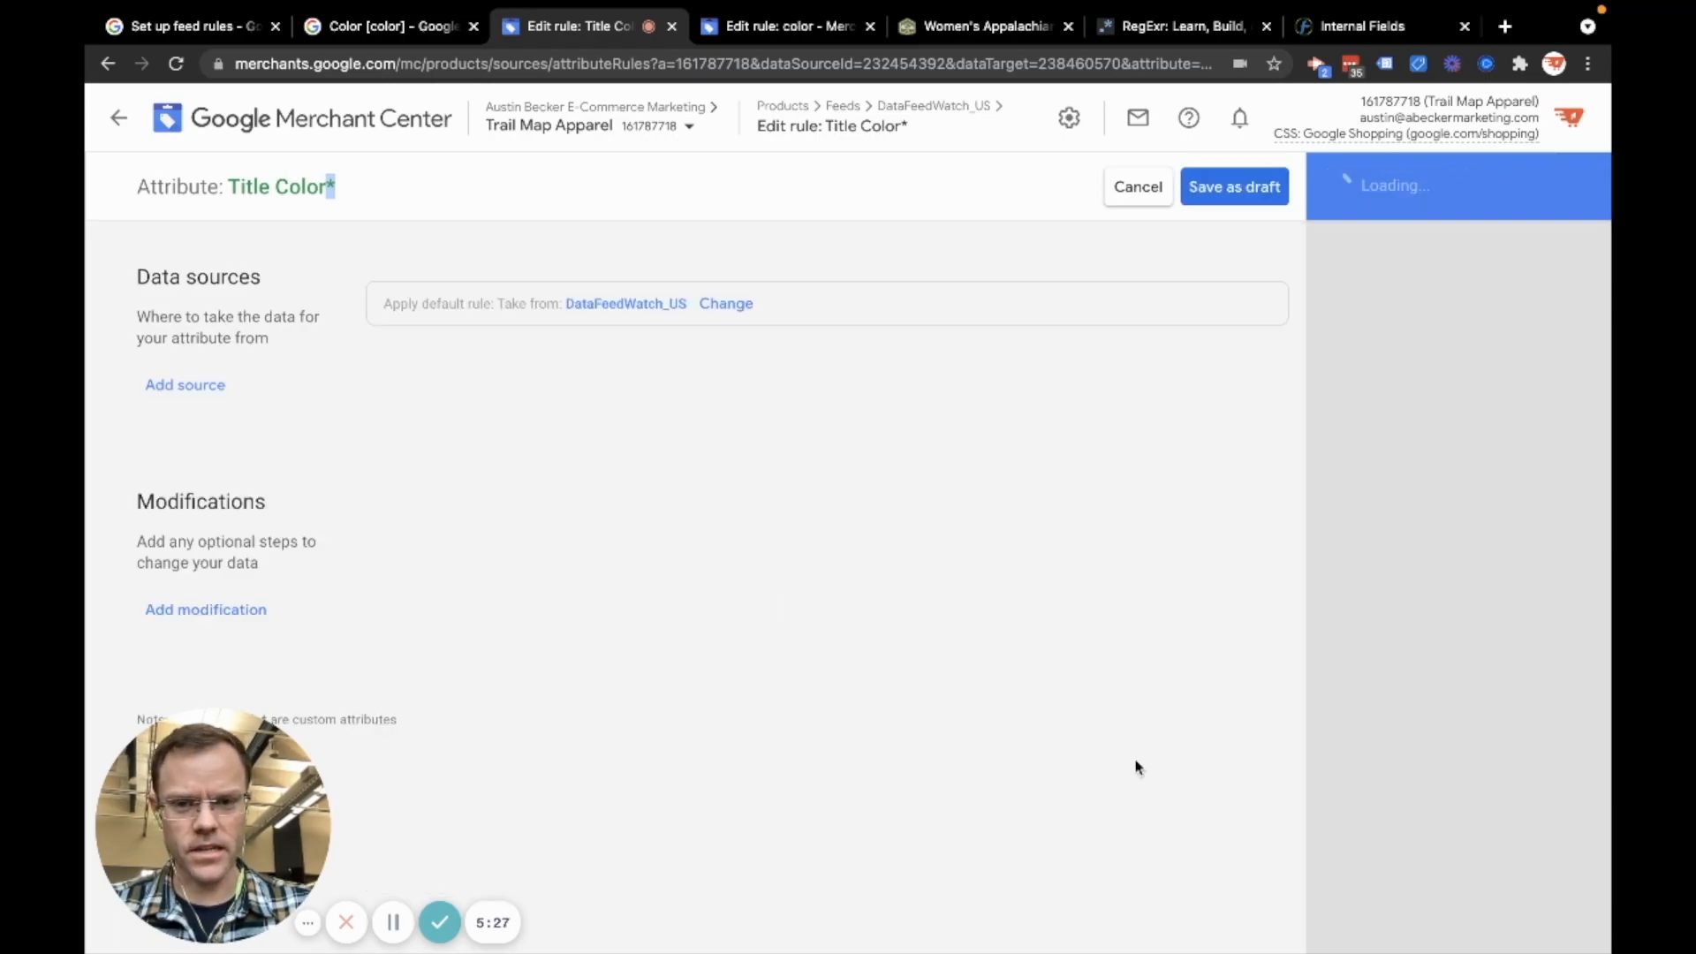
left_click(206, 609)
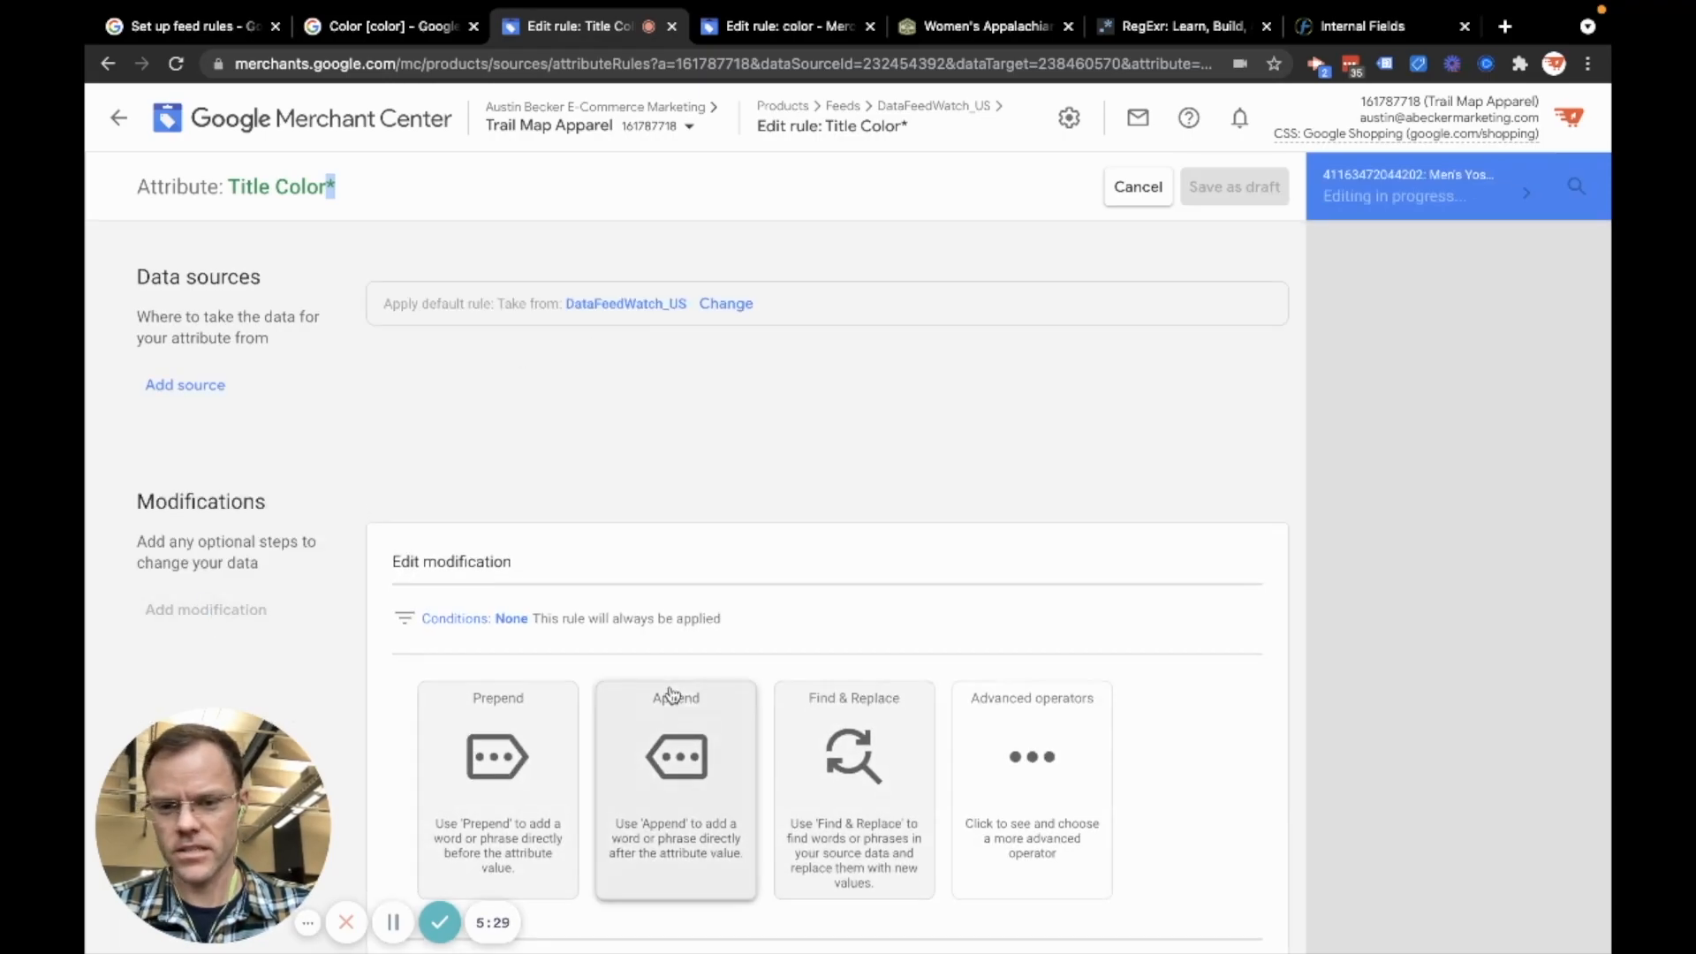
scroll("down", 3)
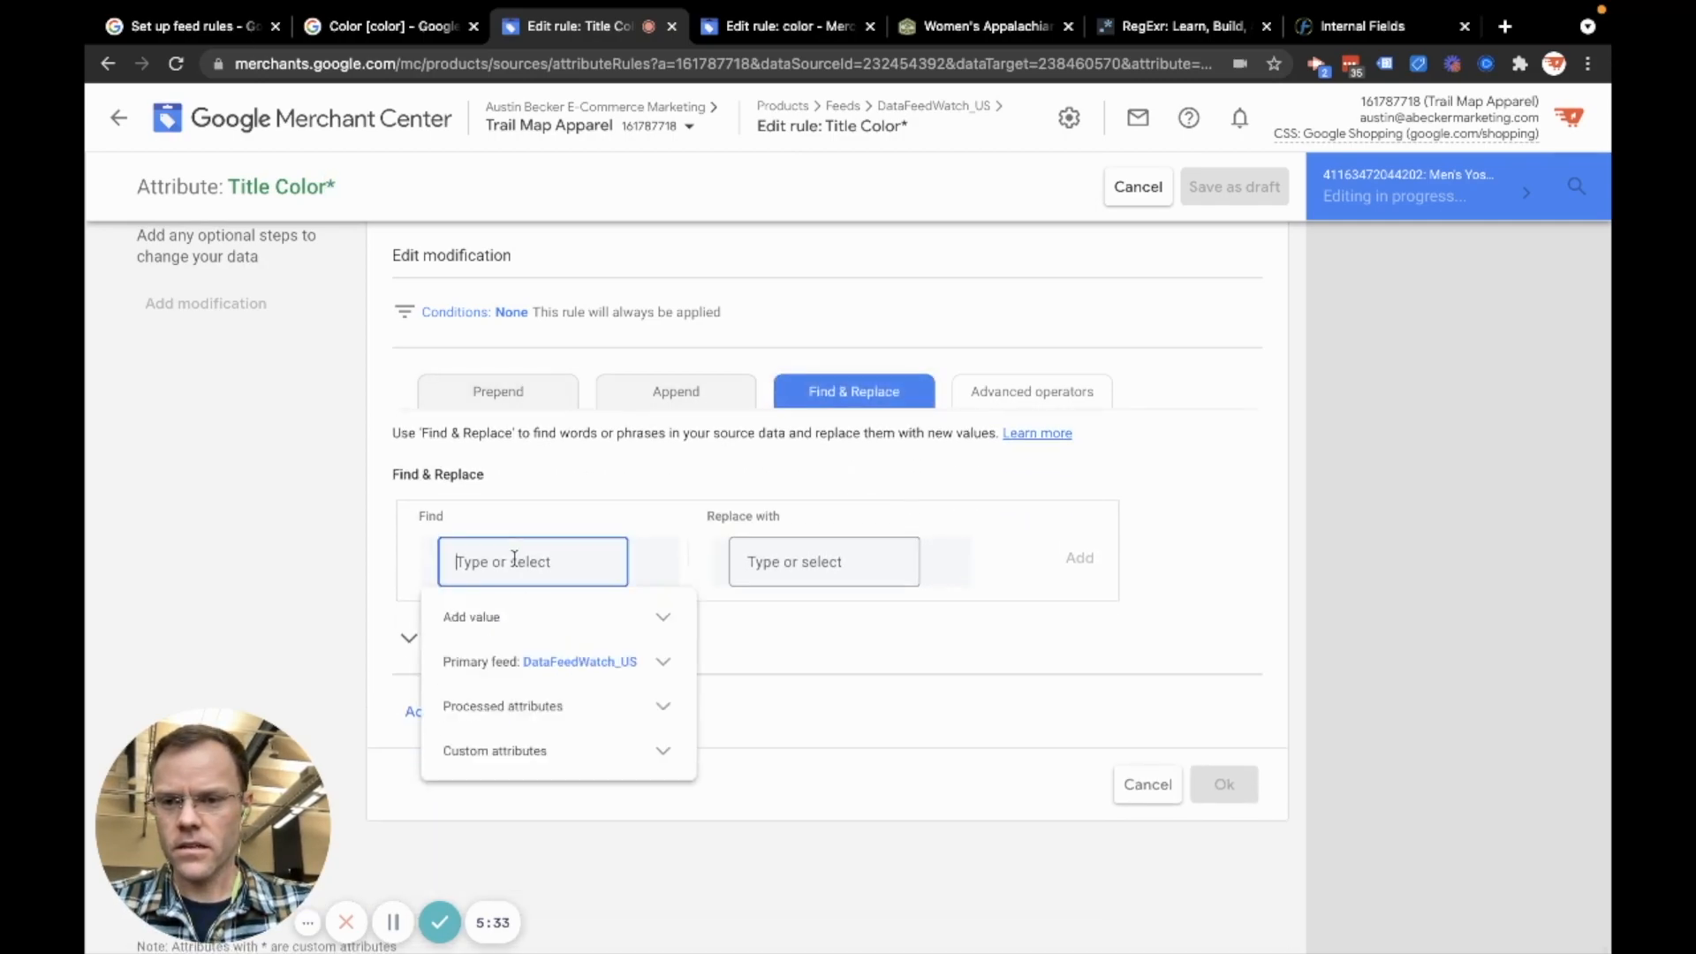
left_click(477, 617)
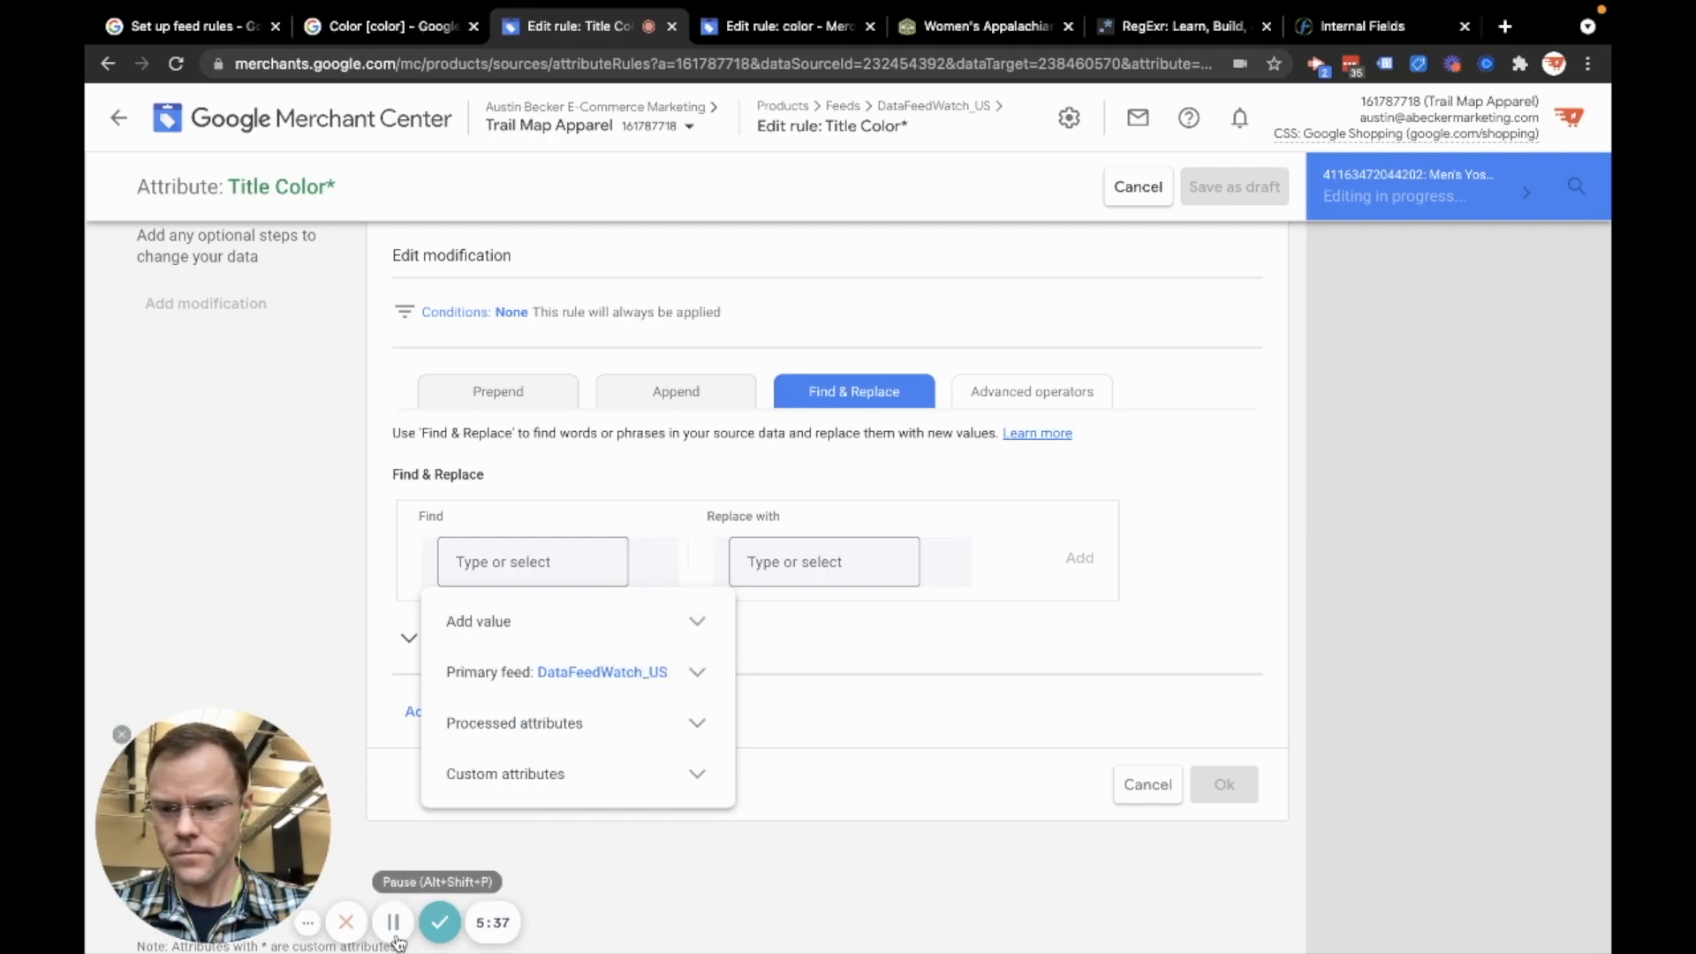
left_click(1147, 784)
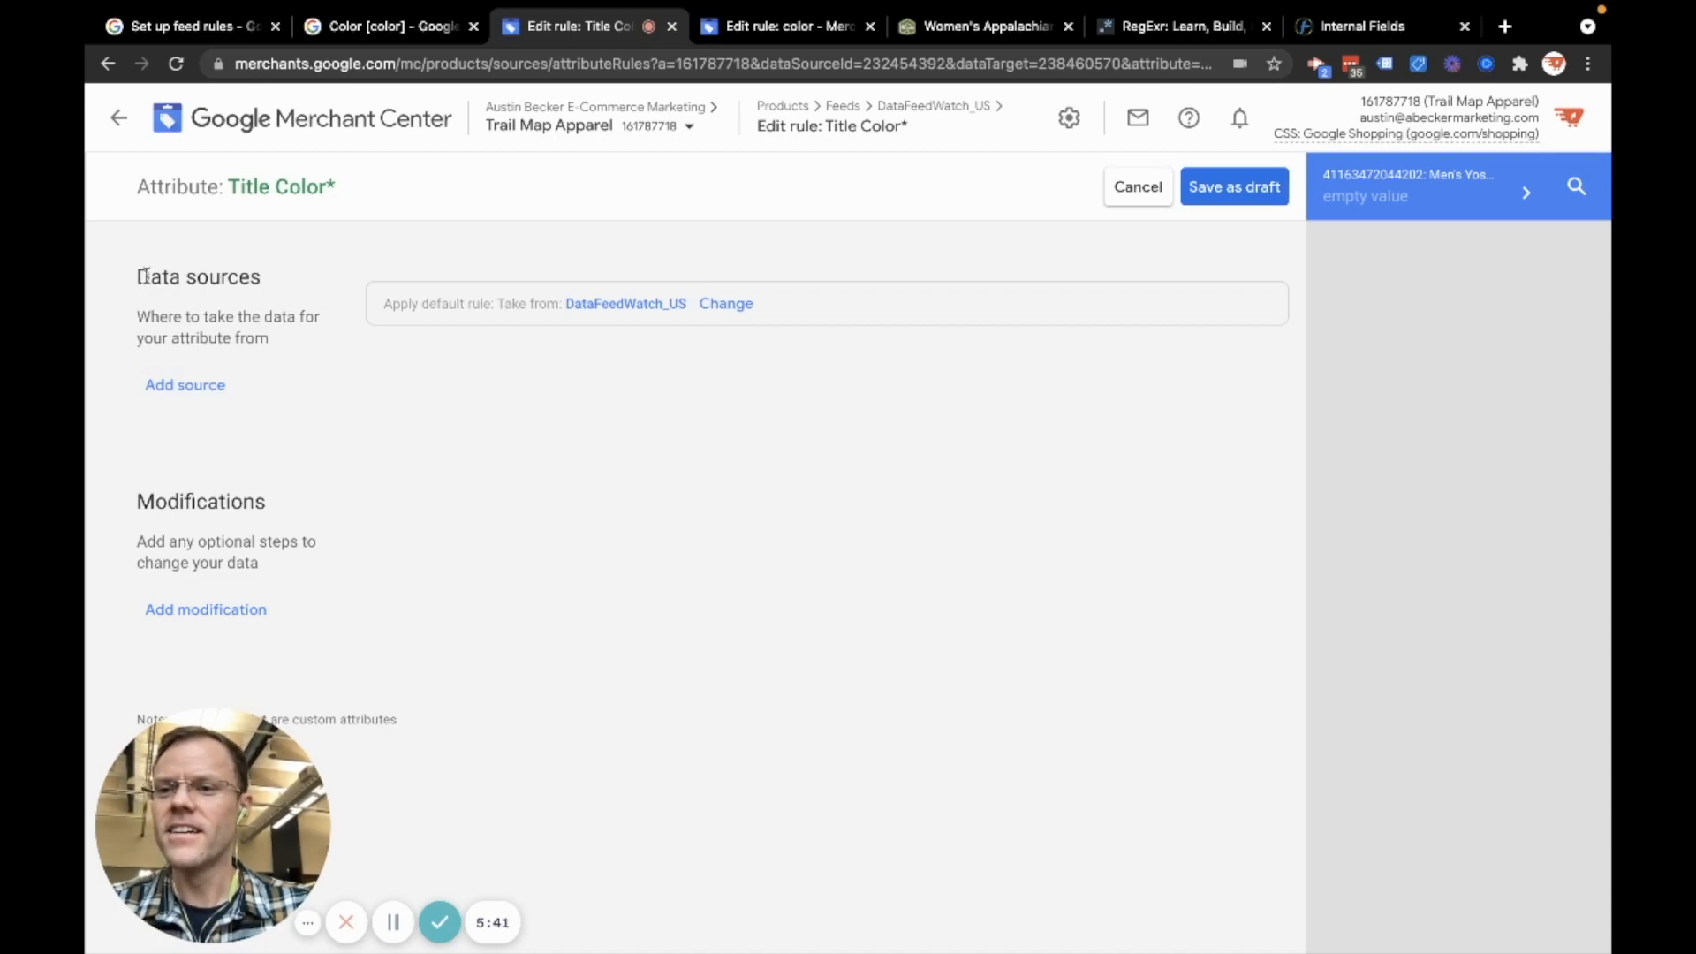
Set Title Color* from DataFeedWatch_US.color, preview a product showing Navy, and save as draft
double_click(281, 187)
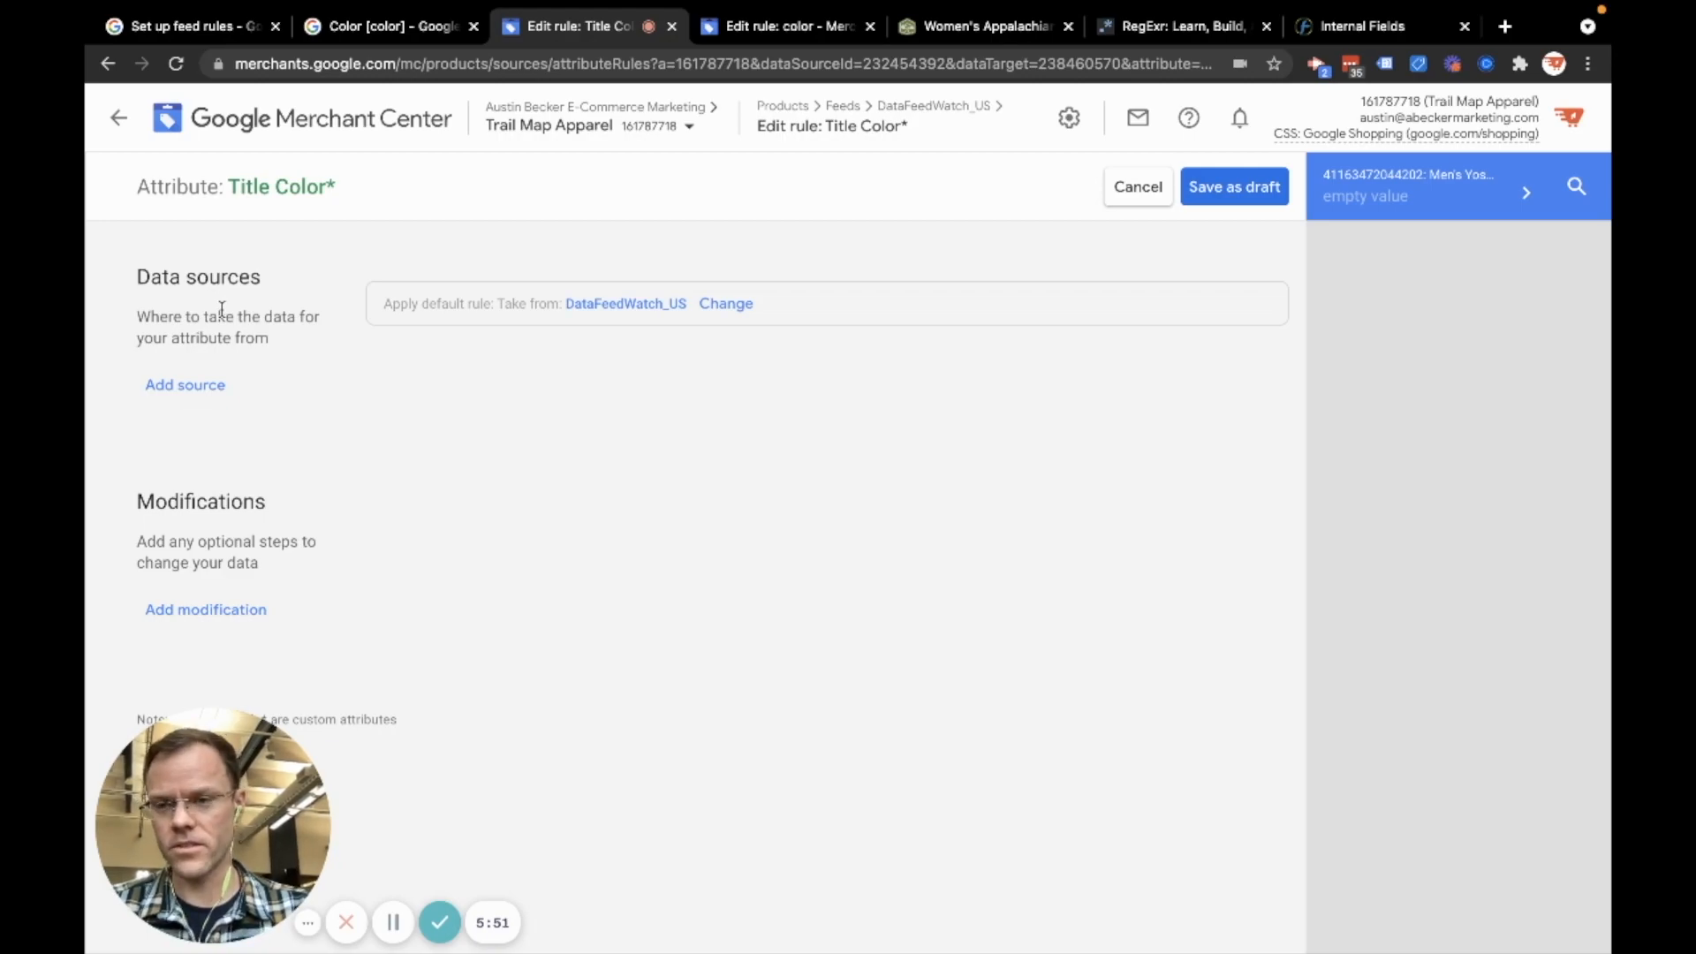
mouse_move(184, 385)
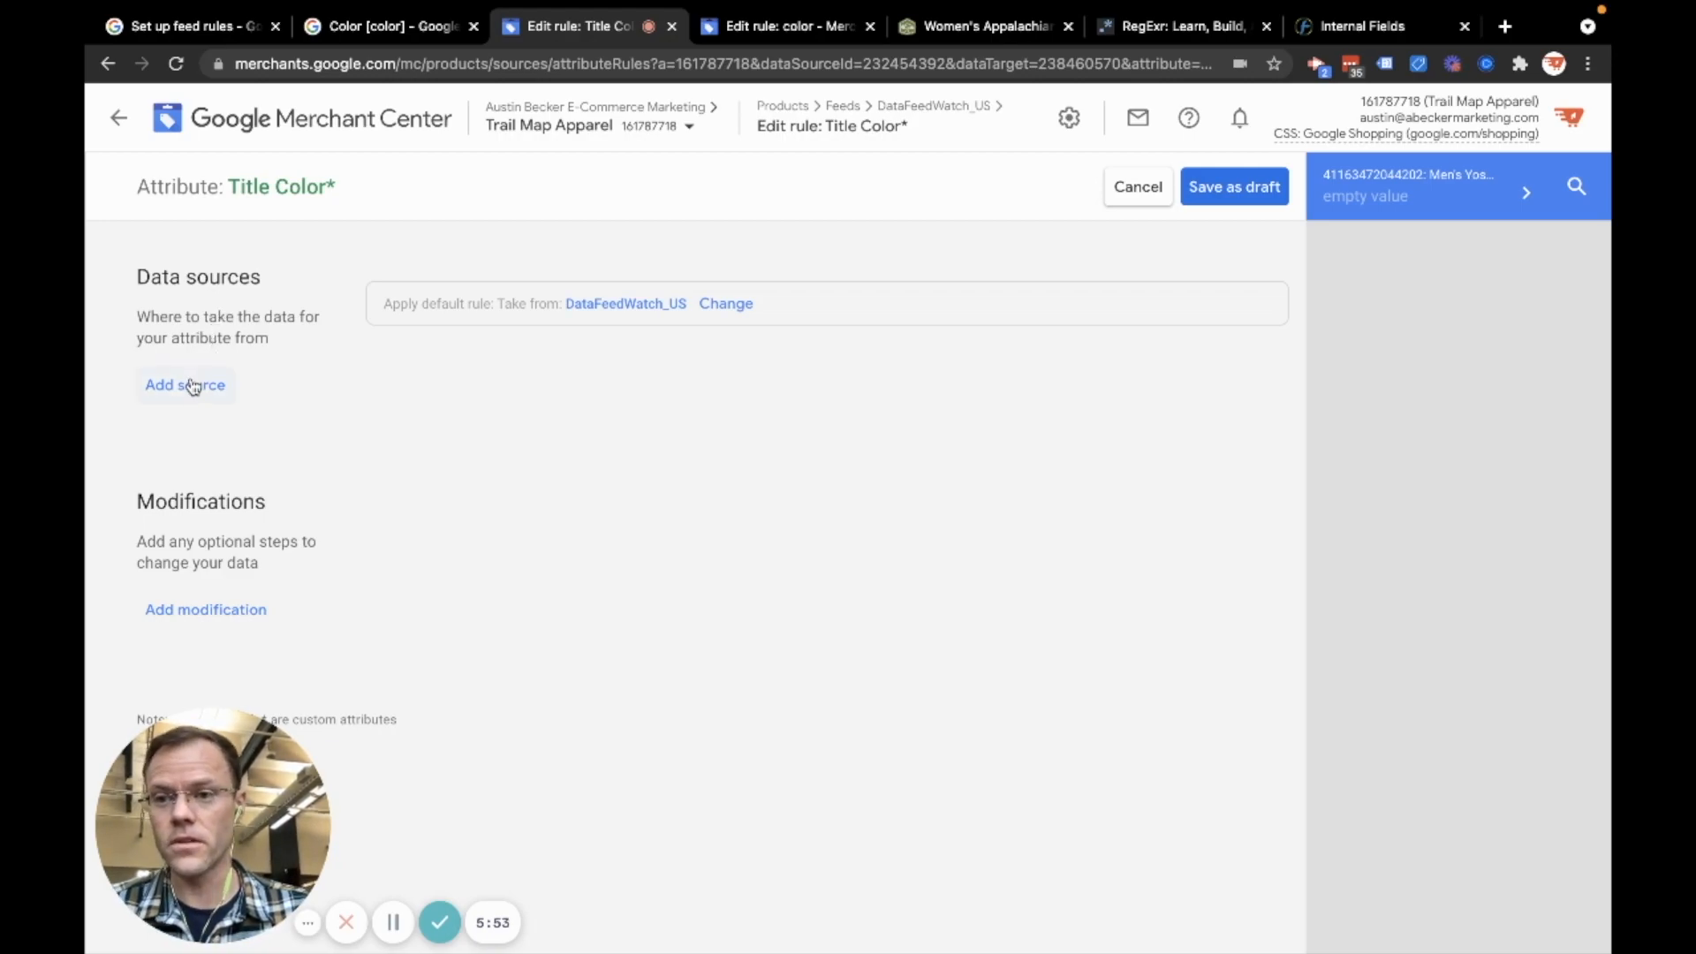
left_click(184, 385)
type("co")
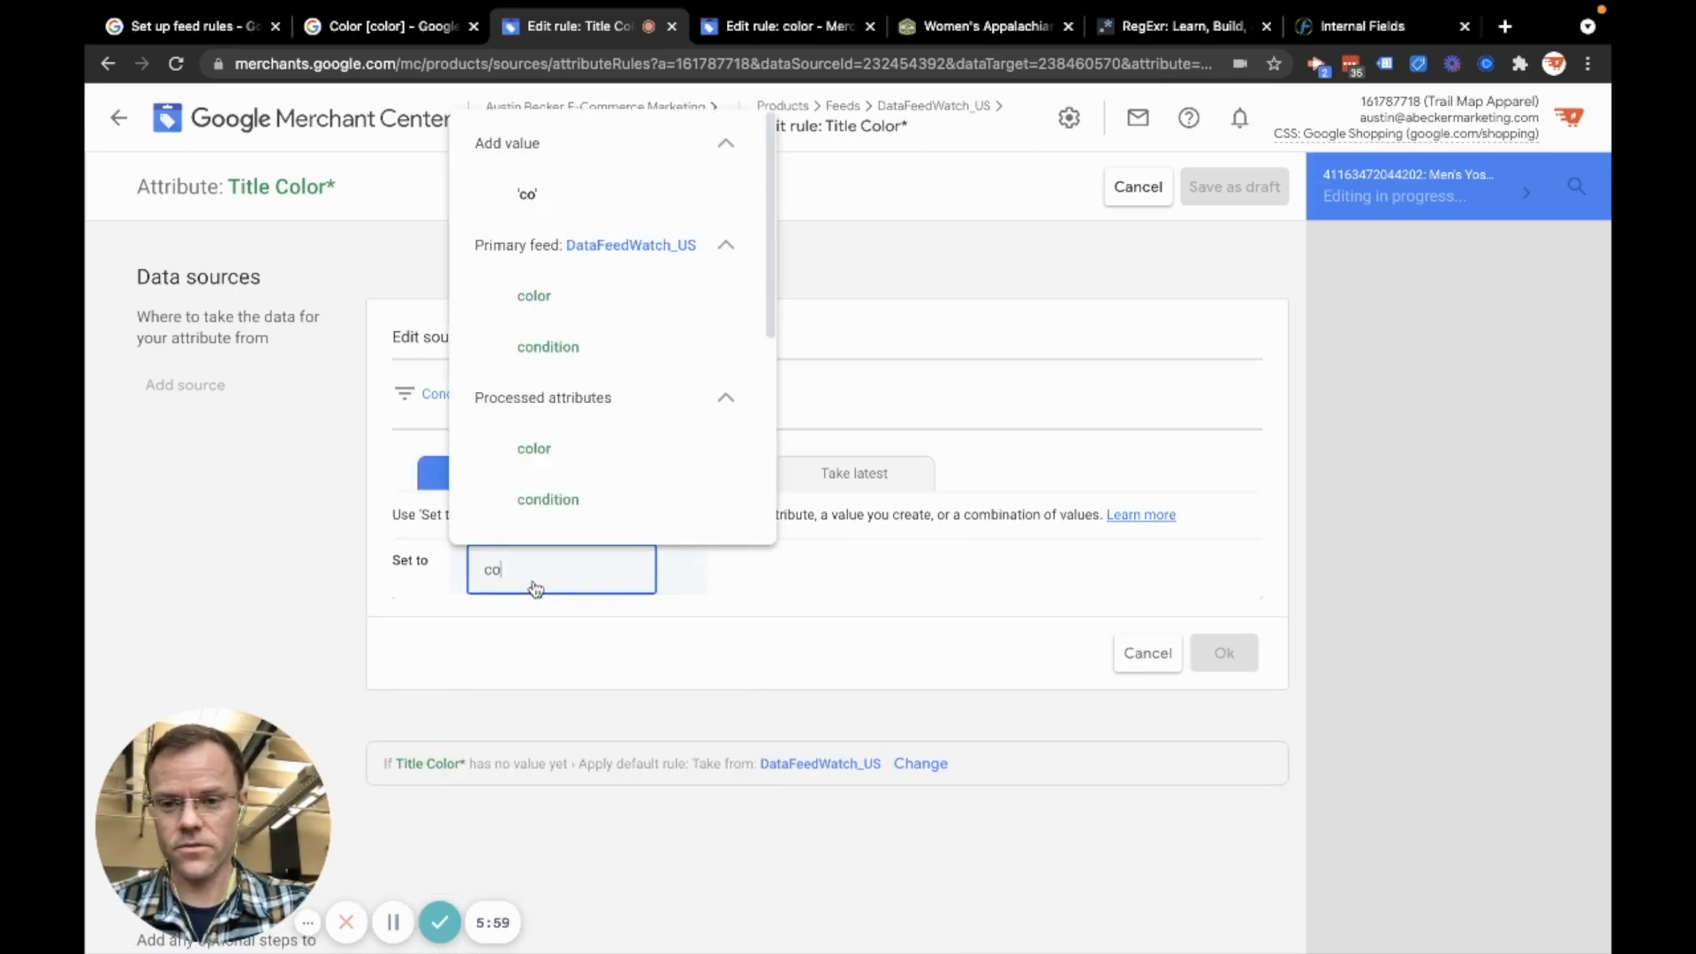
left_click(533, 295)
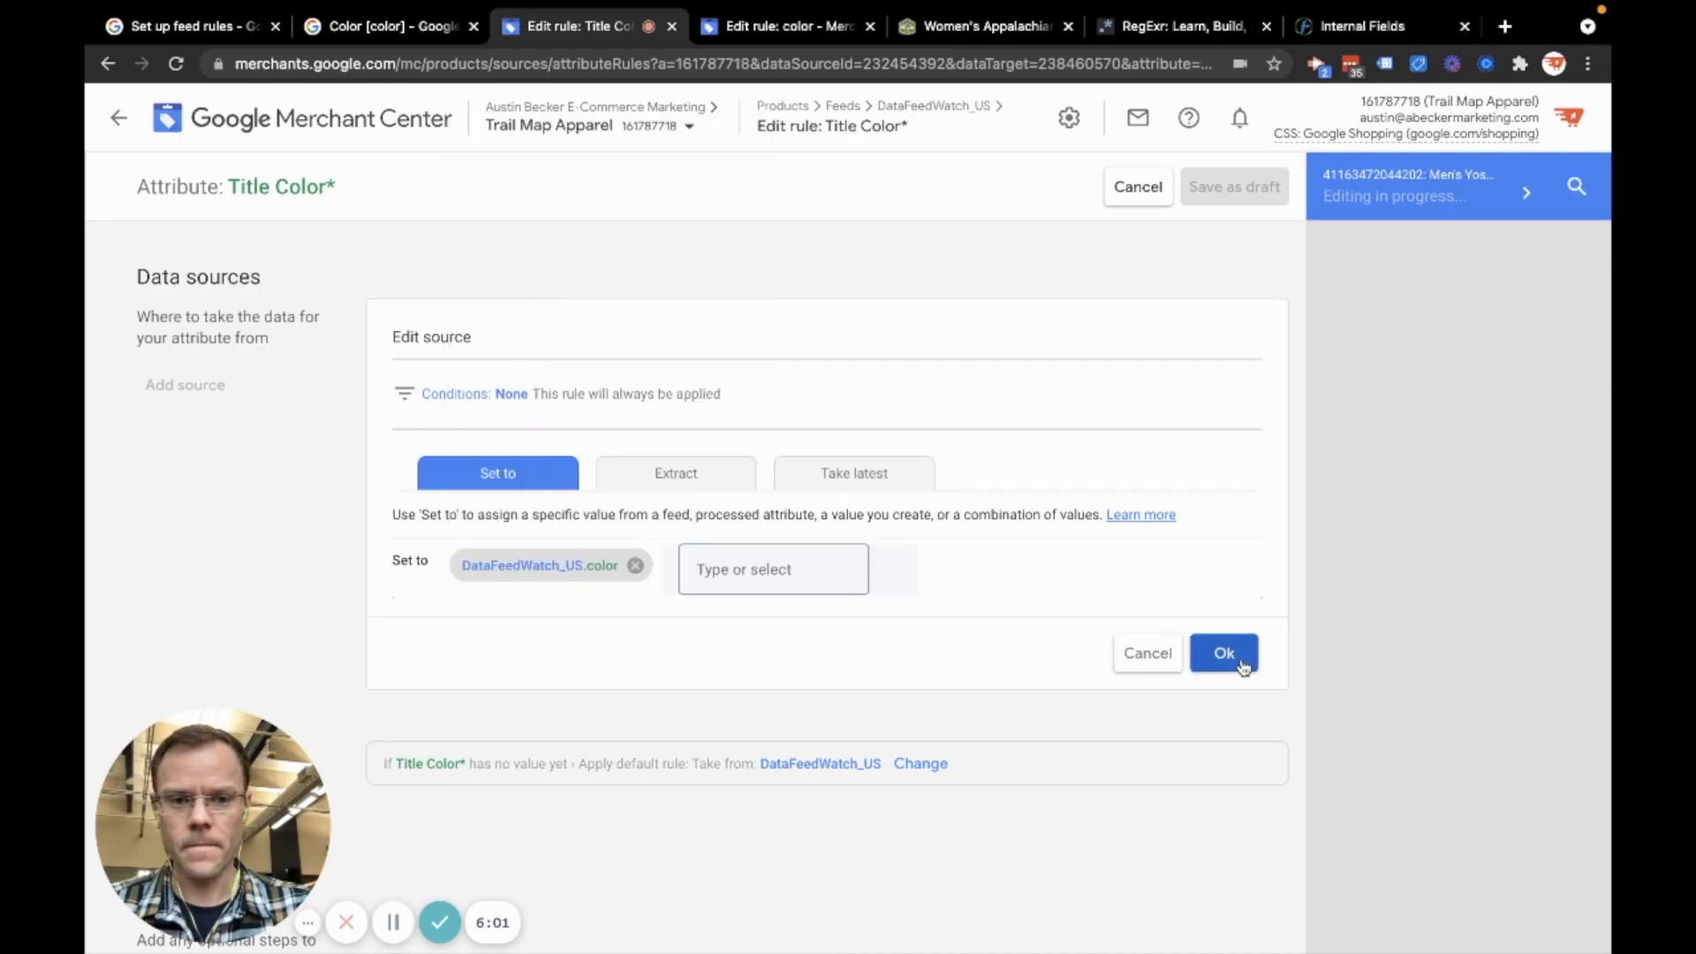
left_click(1223, 651)
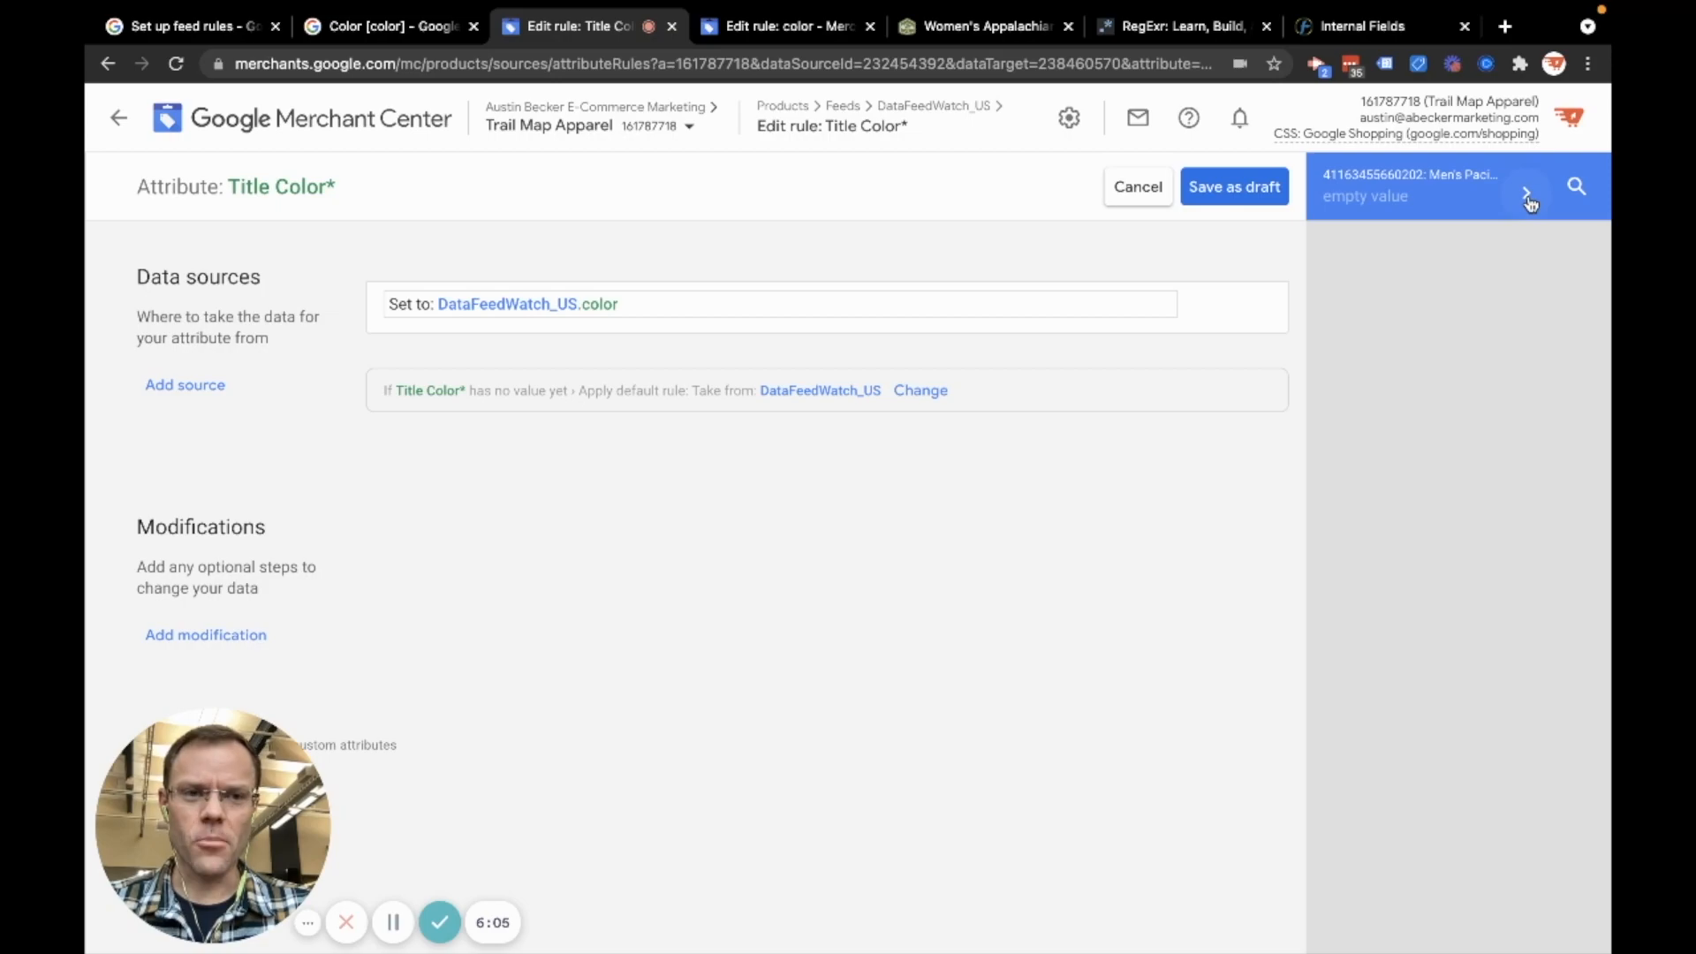
left_click(1527, 193)
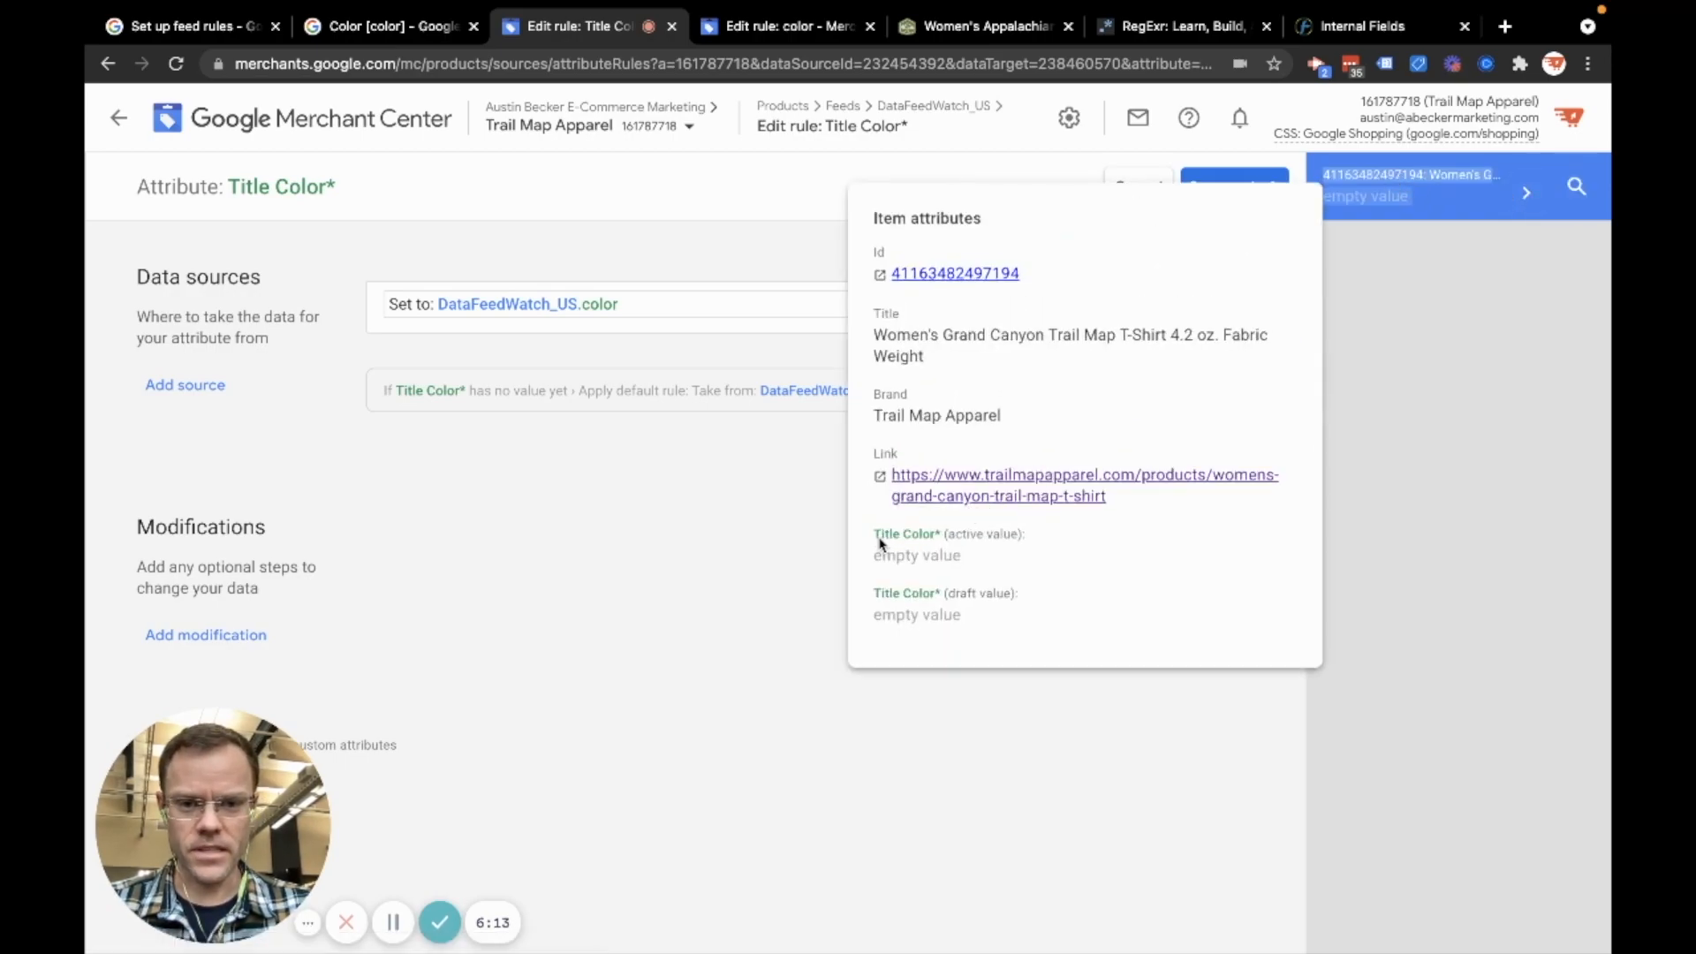
double_click(906, 534)
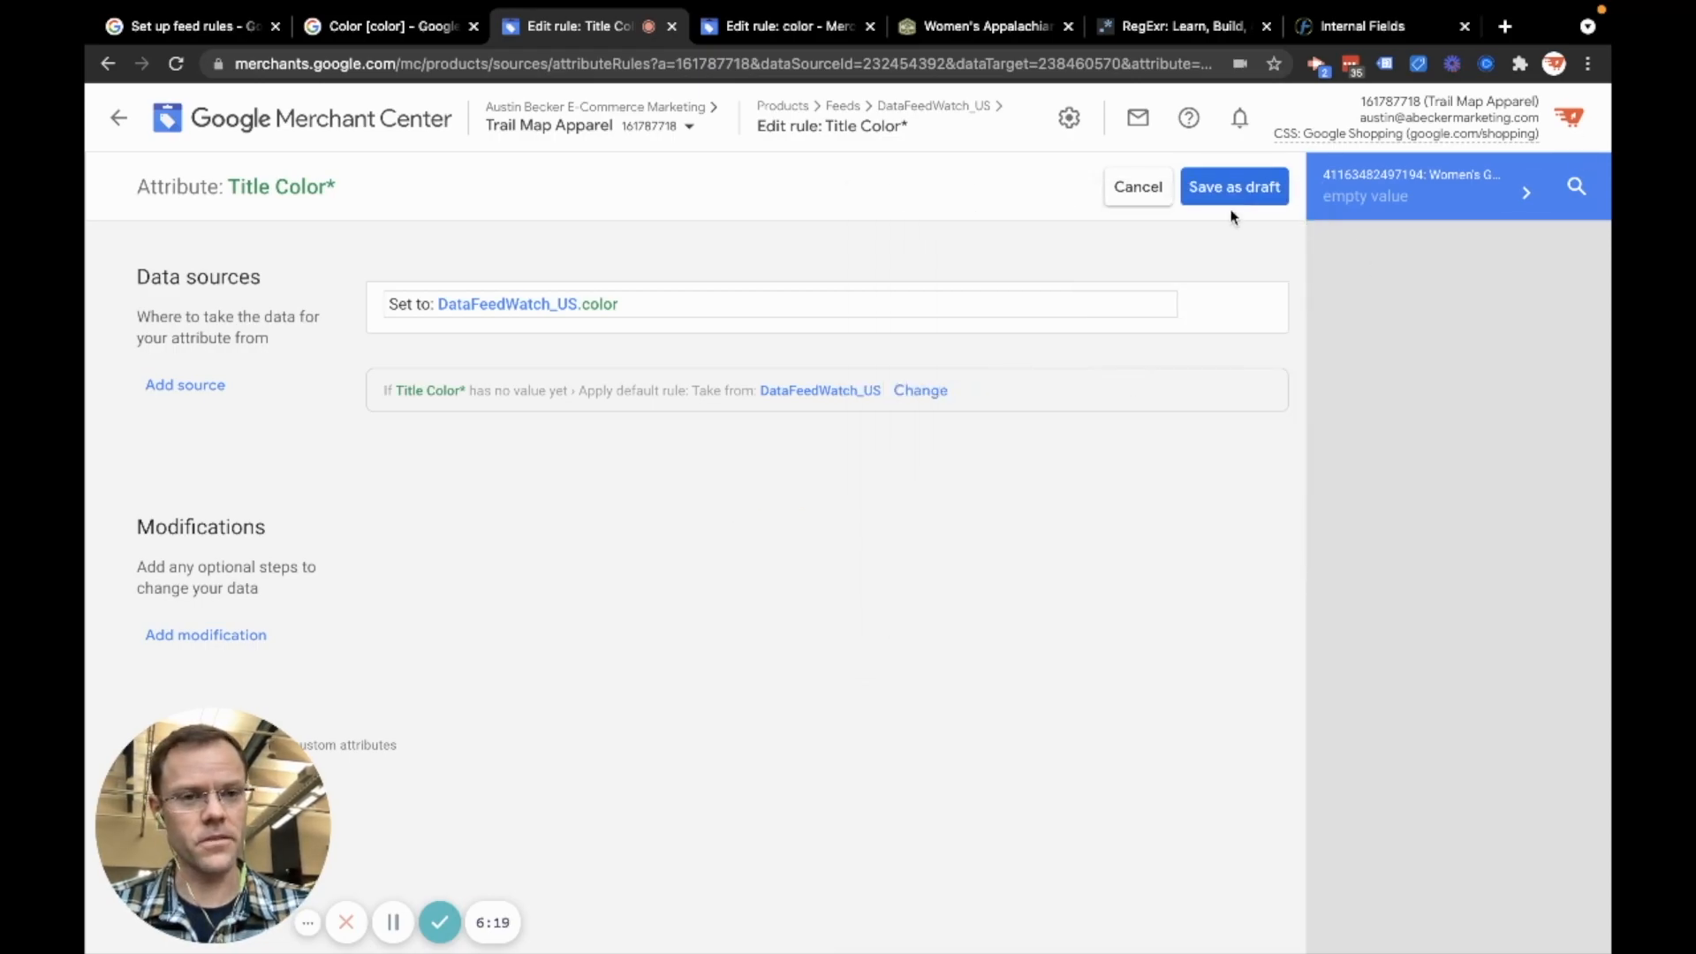
left_click(1232, 186)
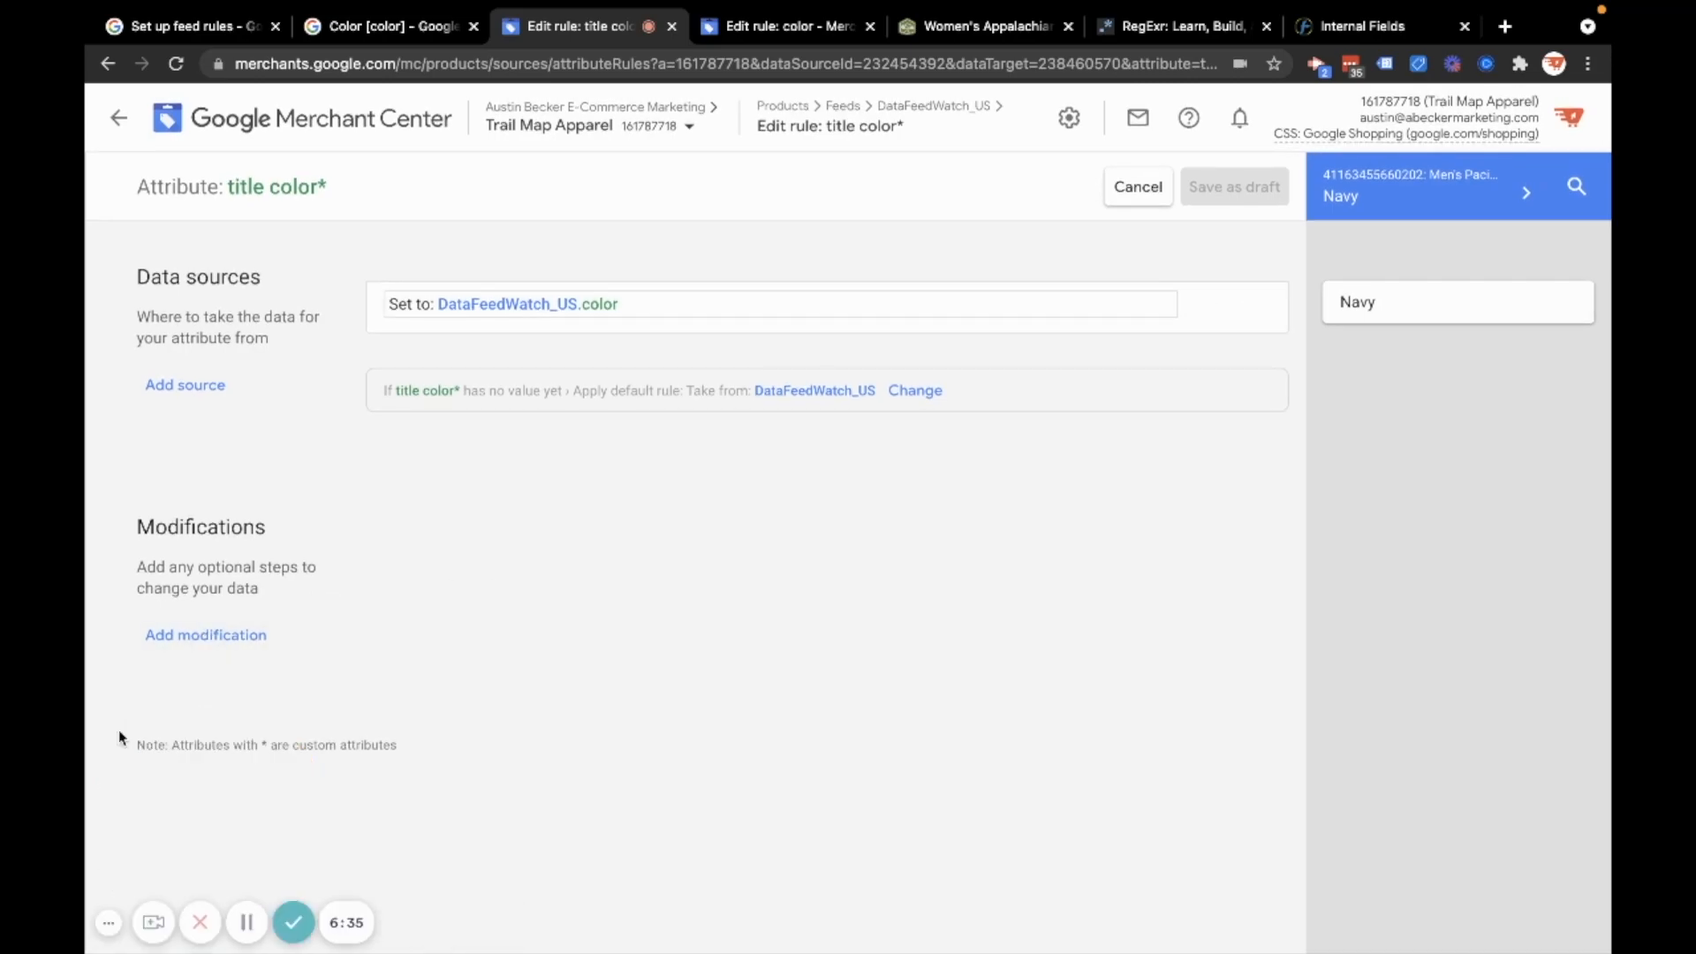
Add a Find & Replace modification turning 'Navy' into 'Blue'
left_click(206, 634)
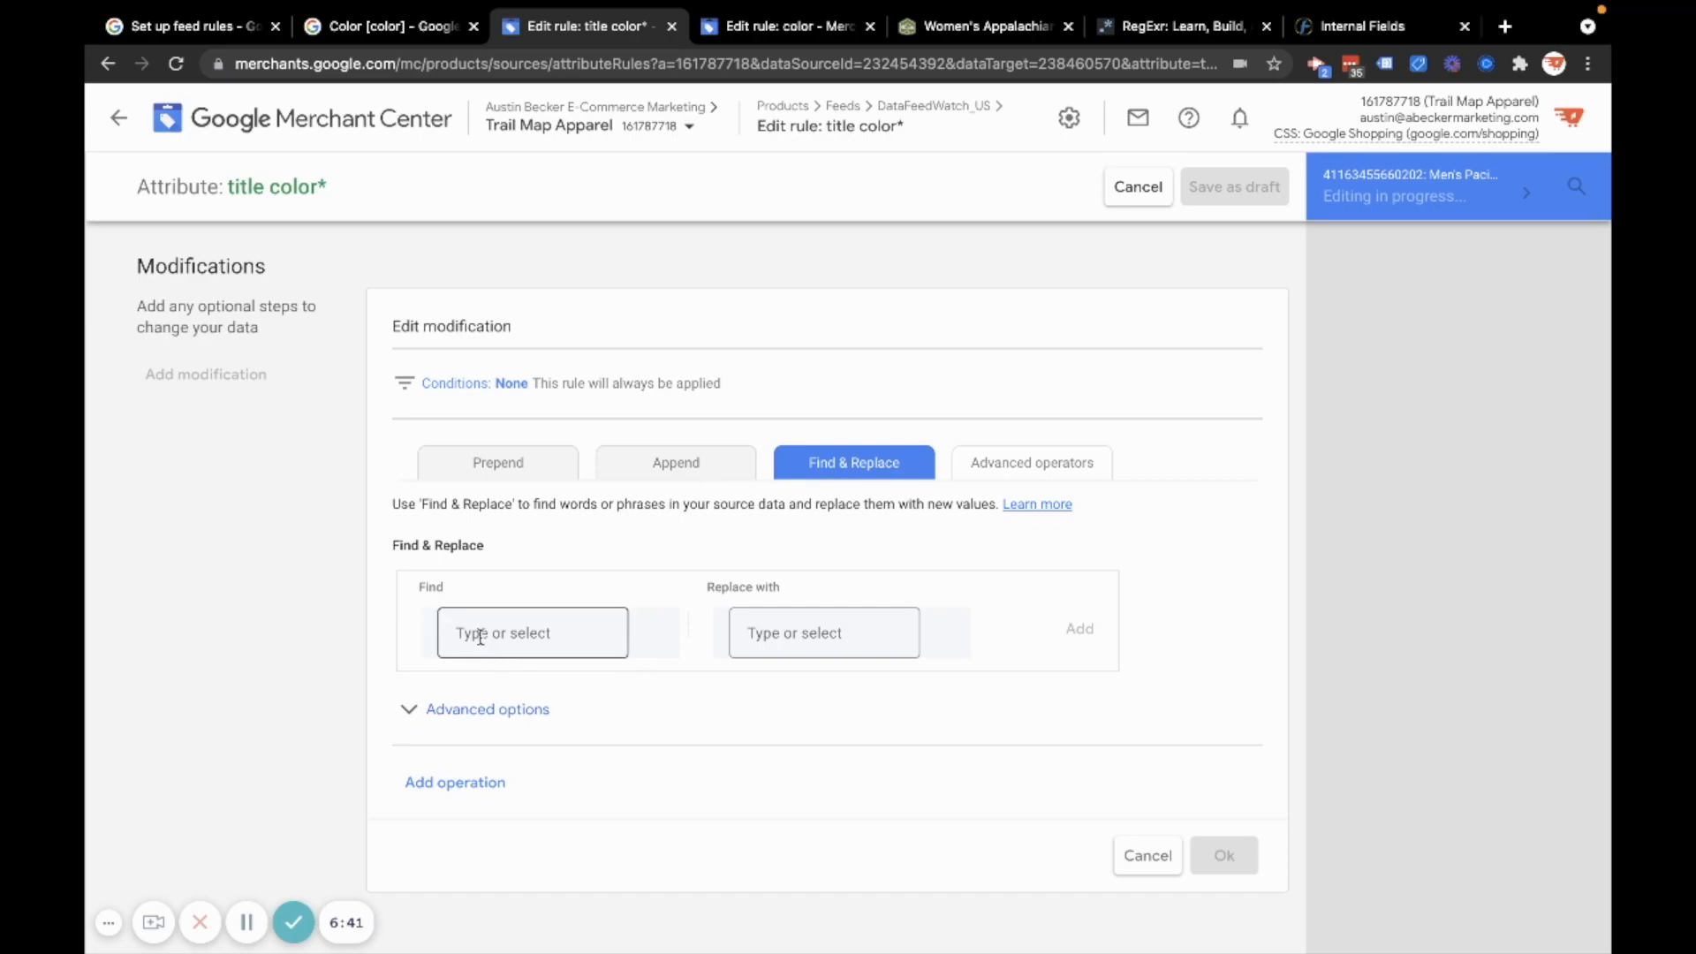
left_click(531, 633)
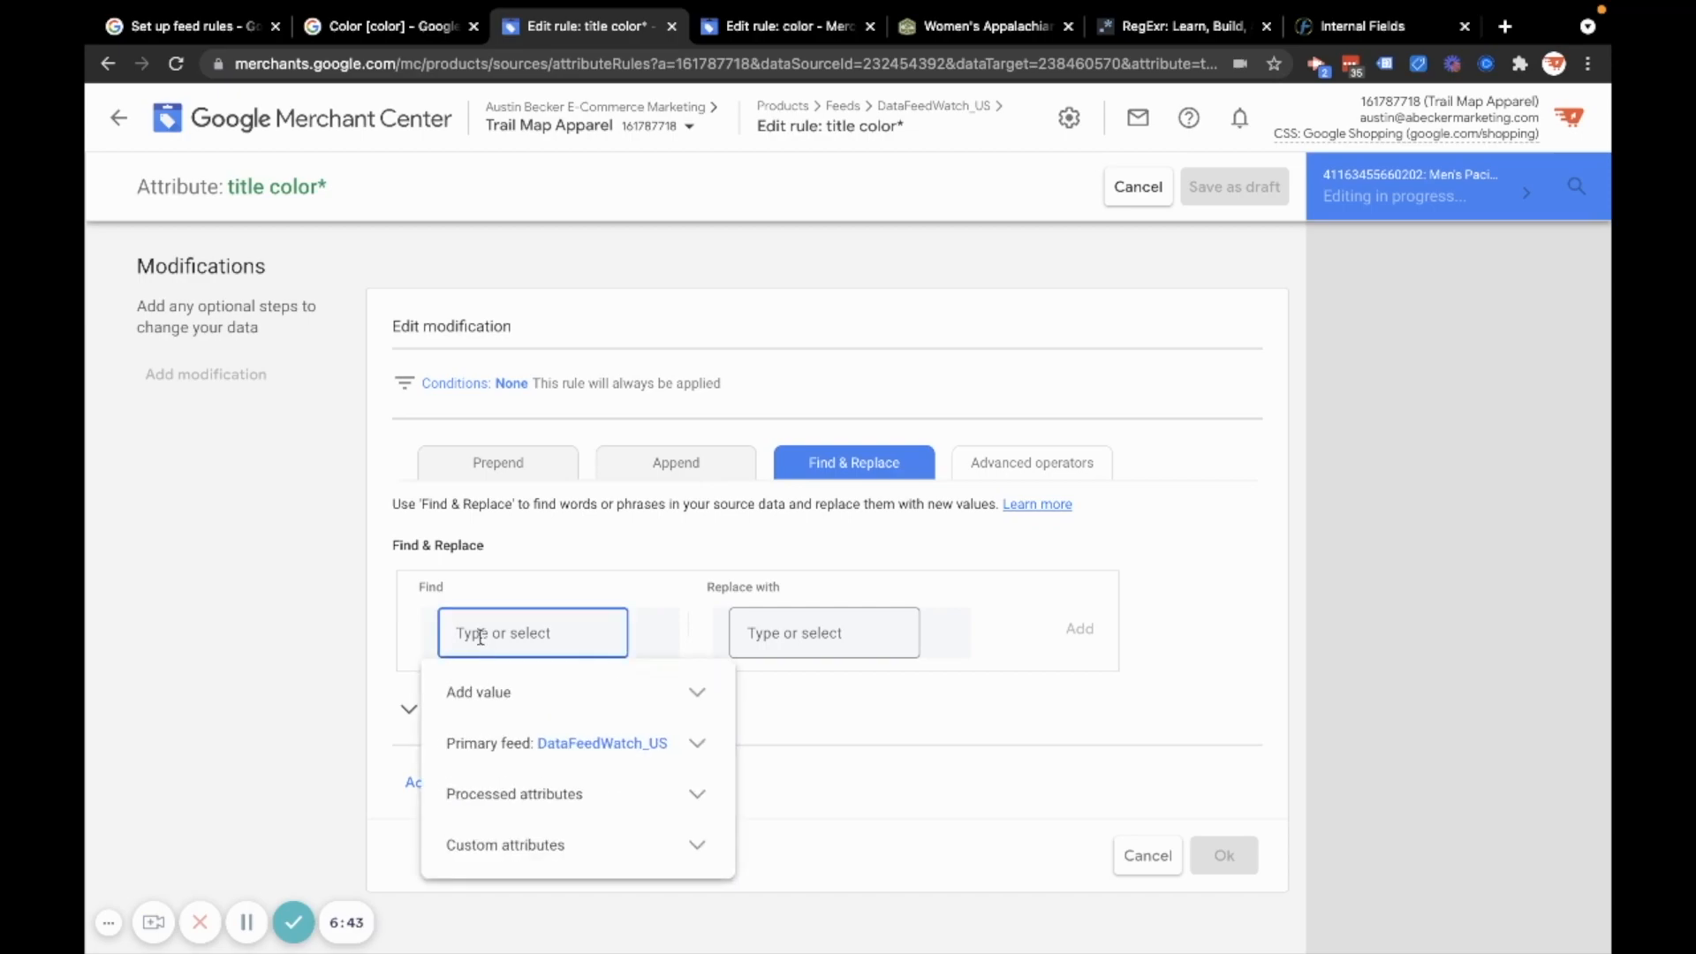
type("Navy'")
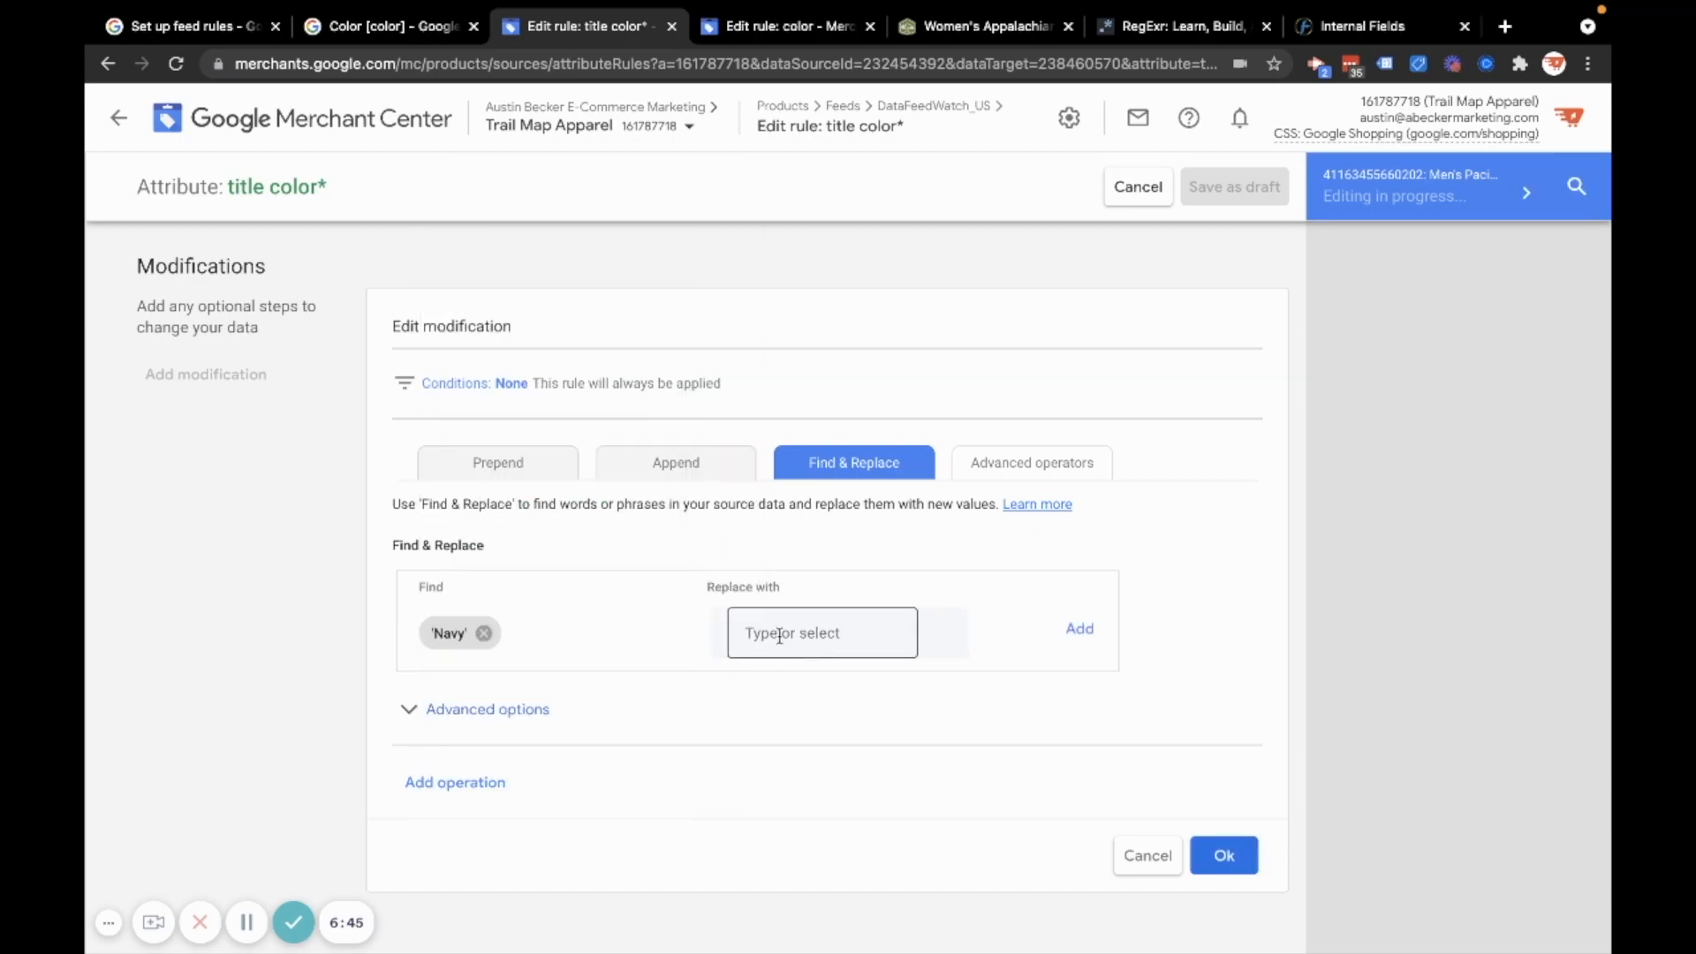
type("Blue'")
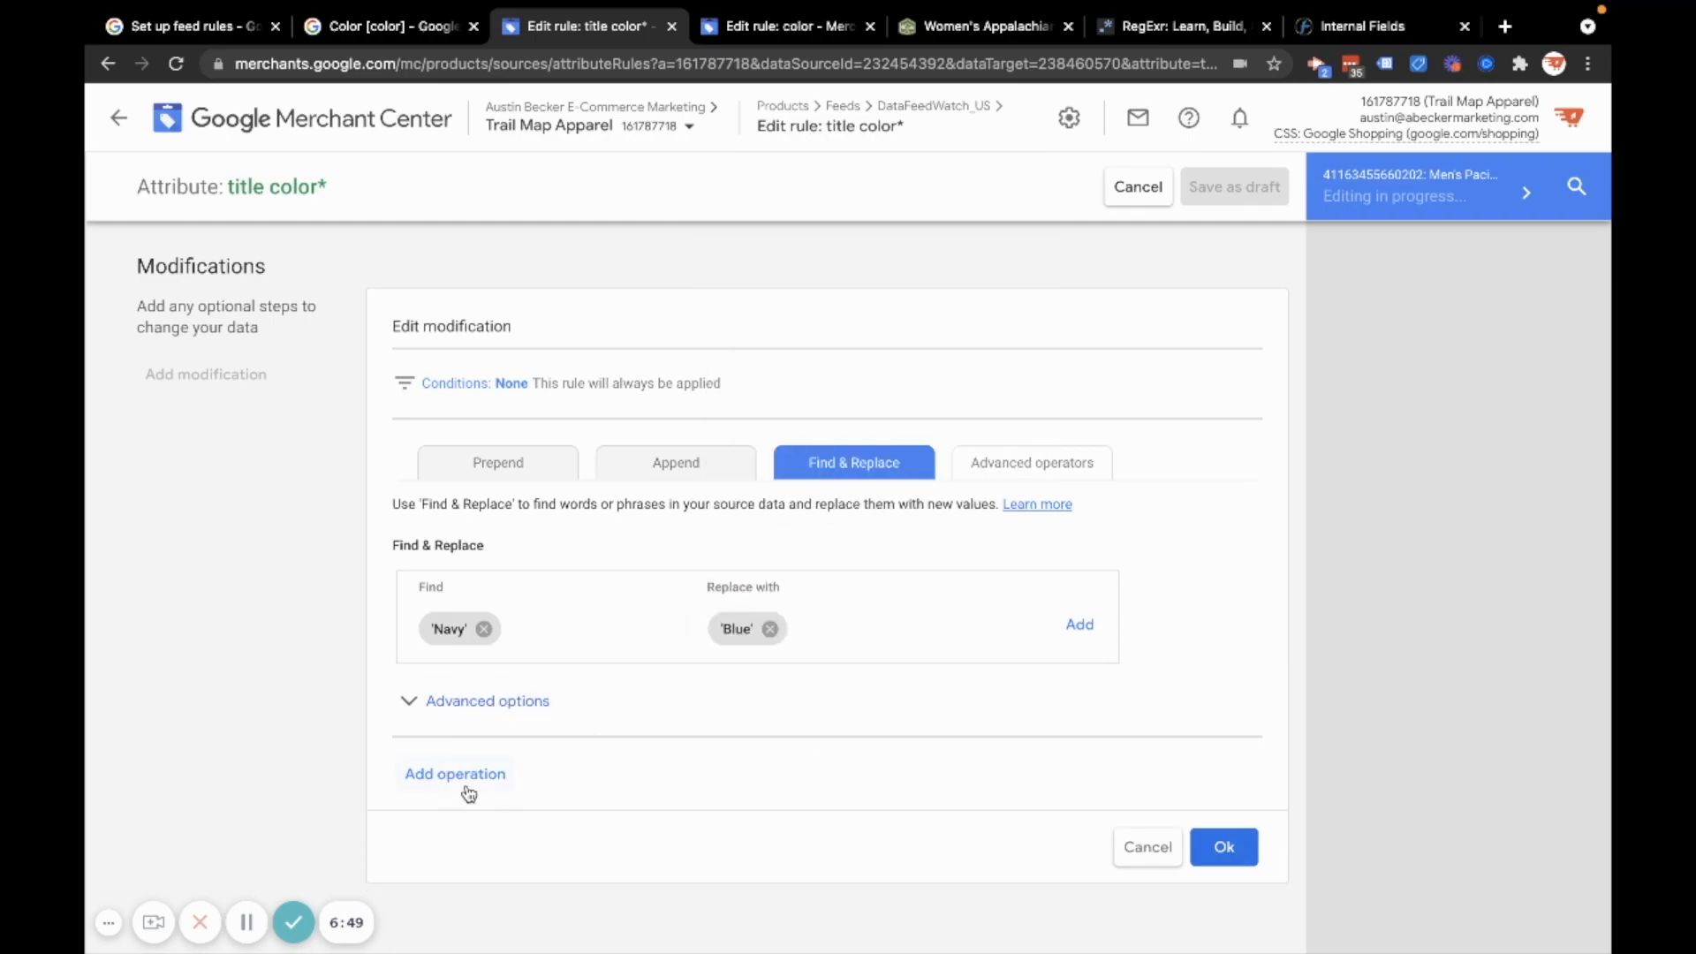
Add a second replacement, 'Heather Rasberry' to 'Red', and confirm the modification
left_click(454, 774)
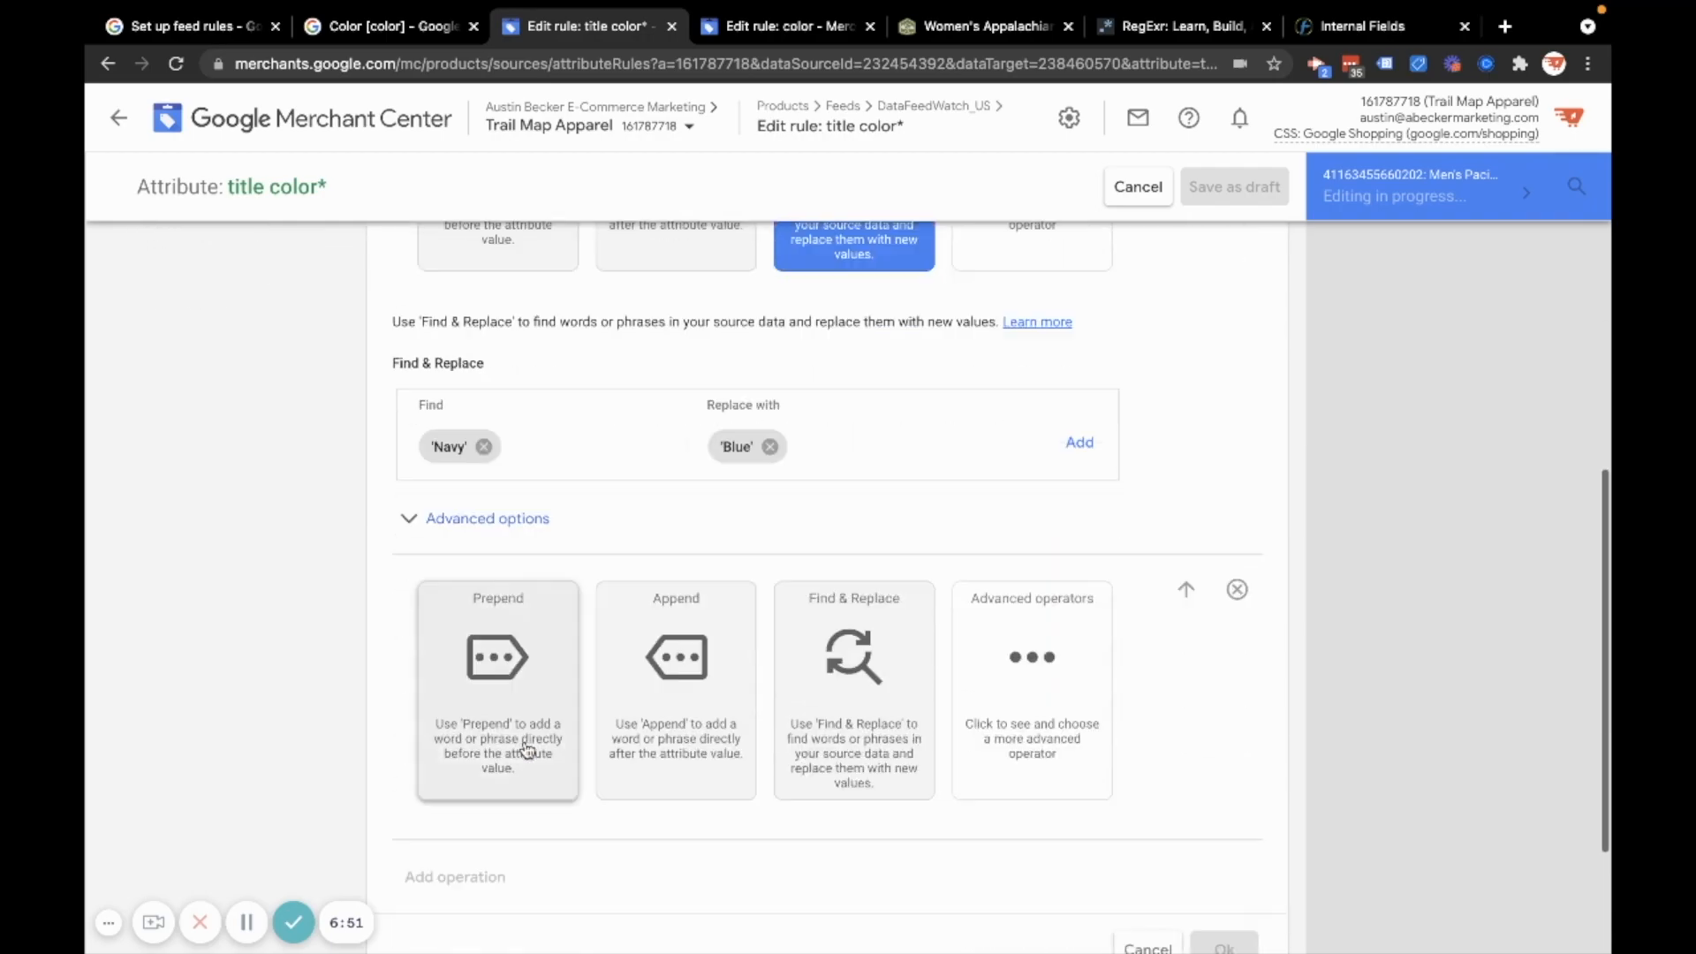
left_click(853, 656)
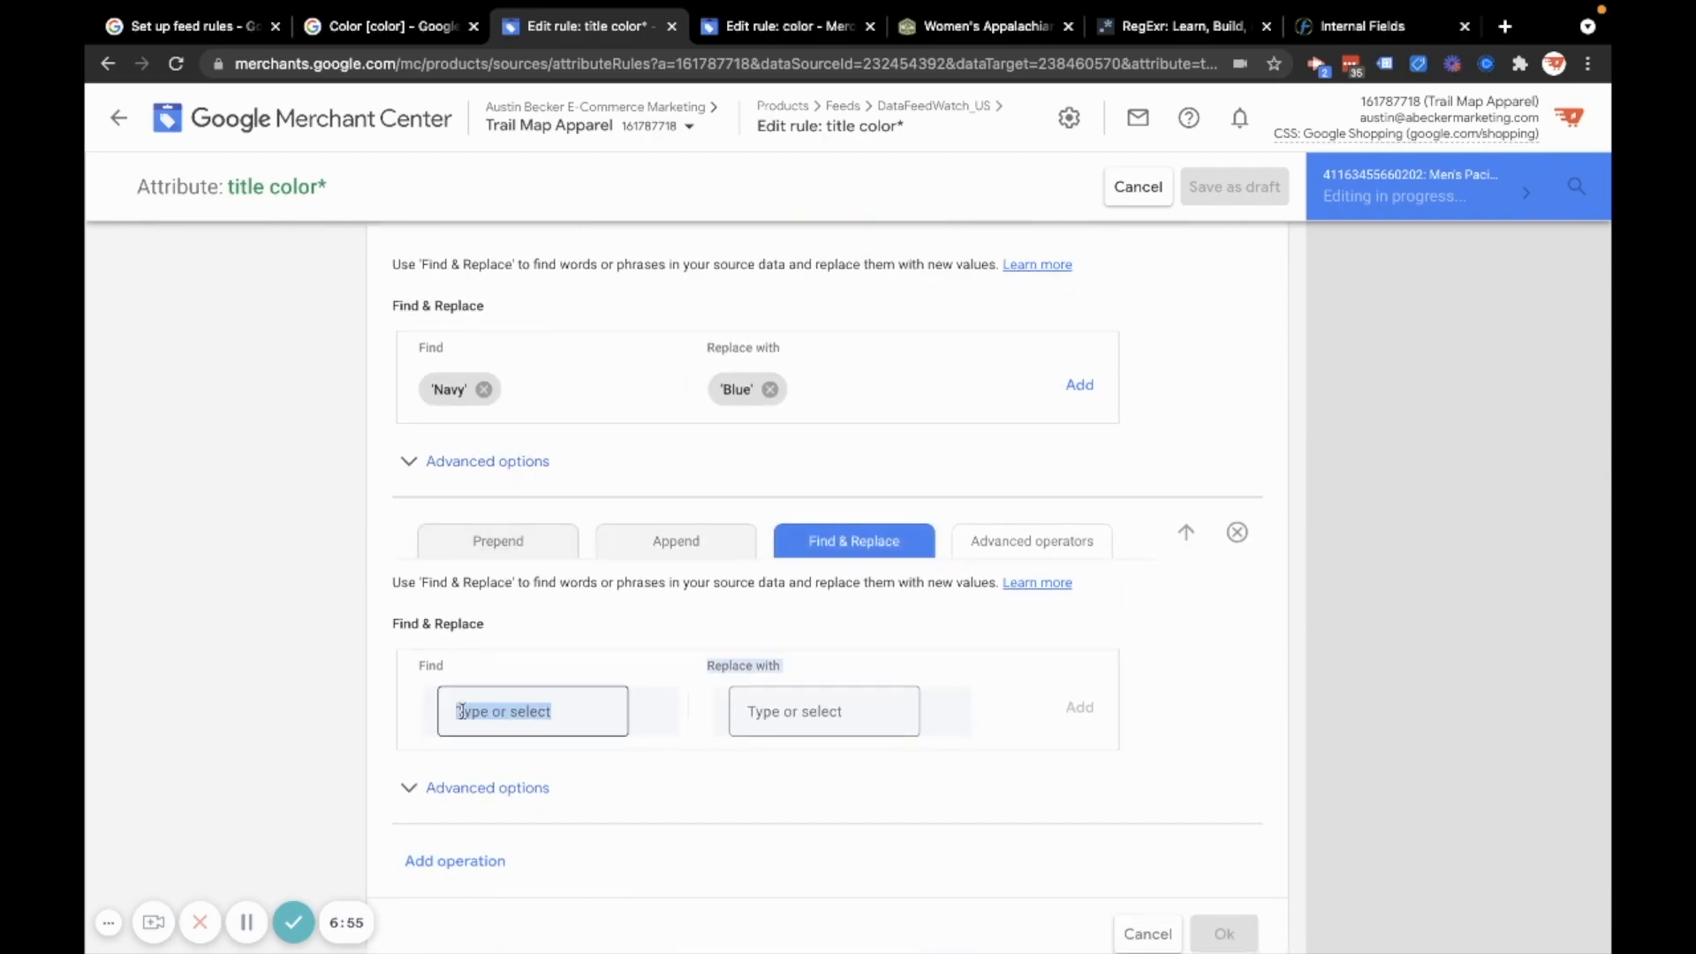
type("Heather Rasberry'")
left_click(825, 711)
type("Red")
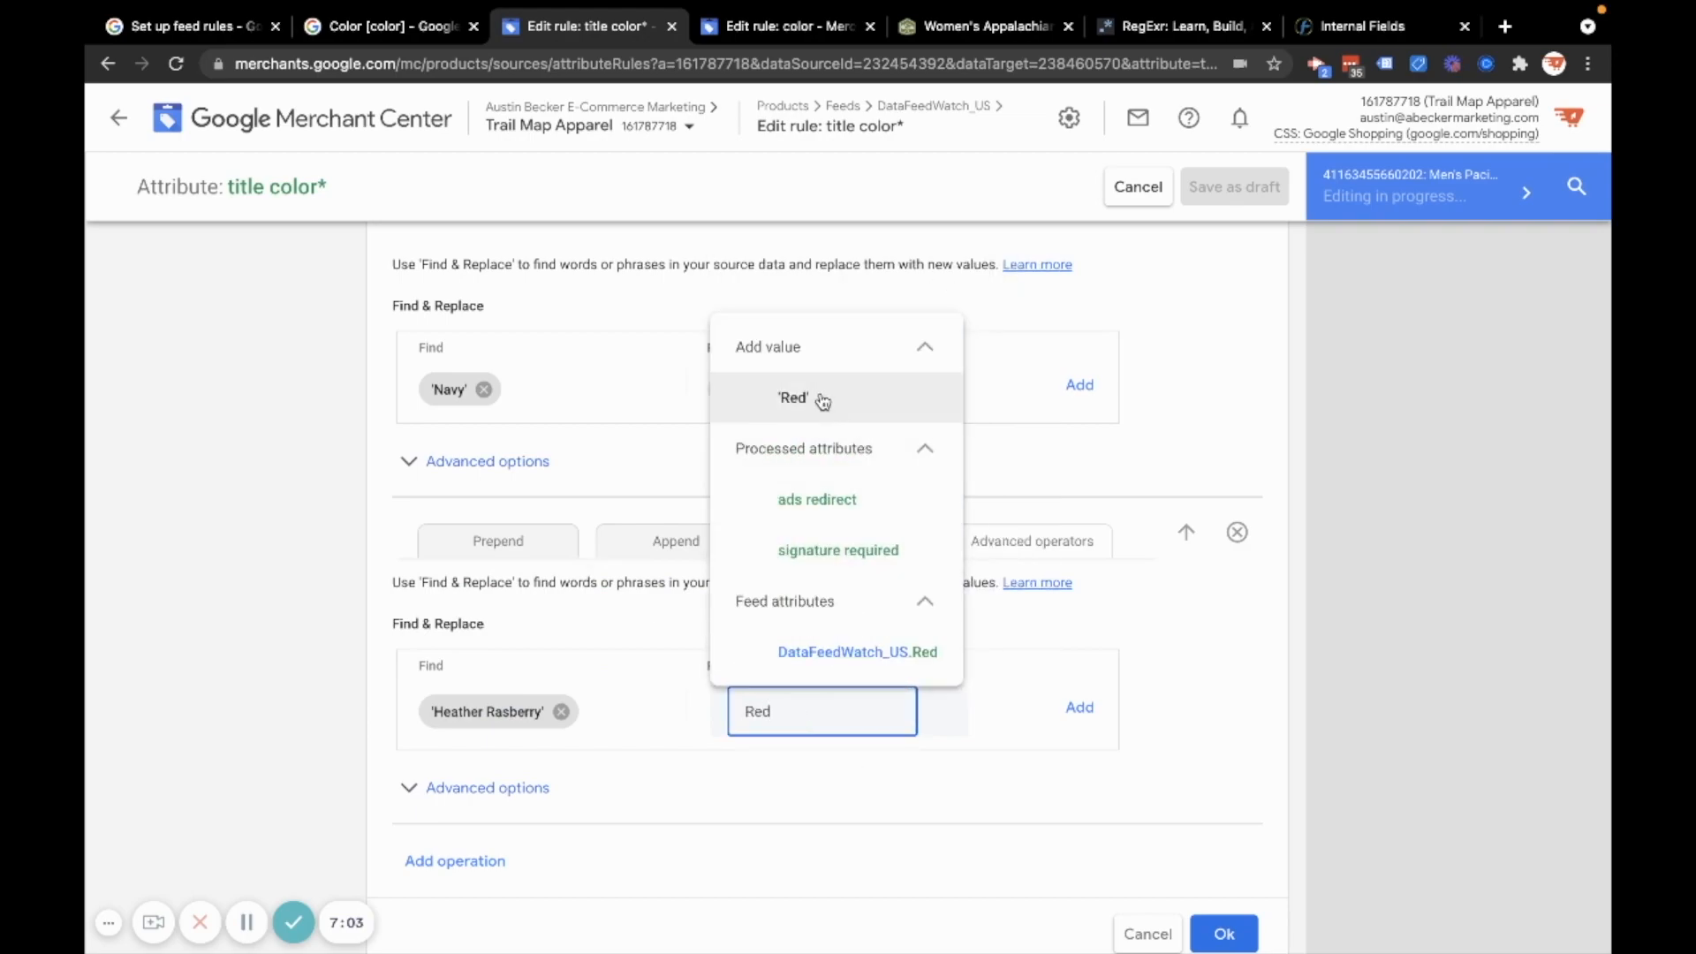
left_click(793, 398)
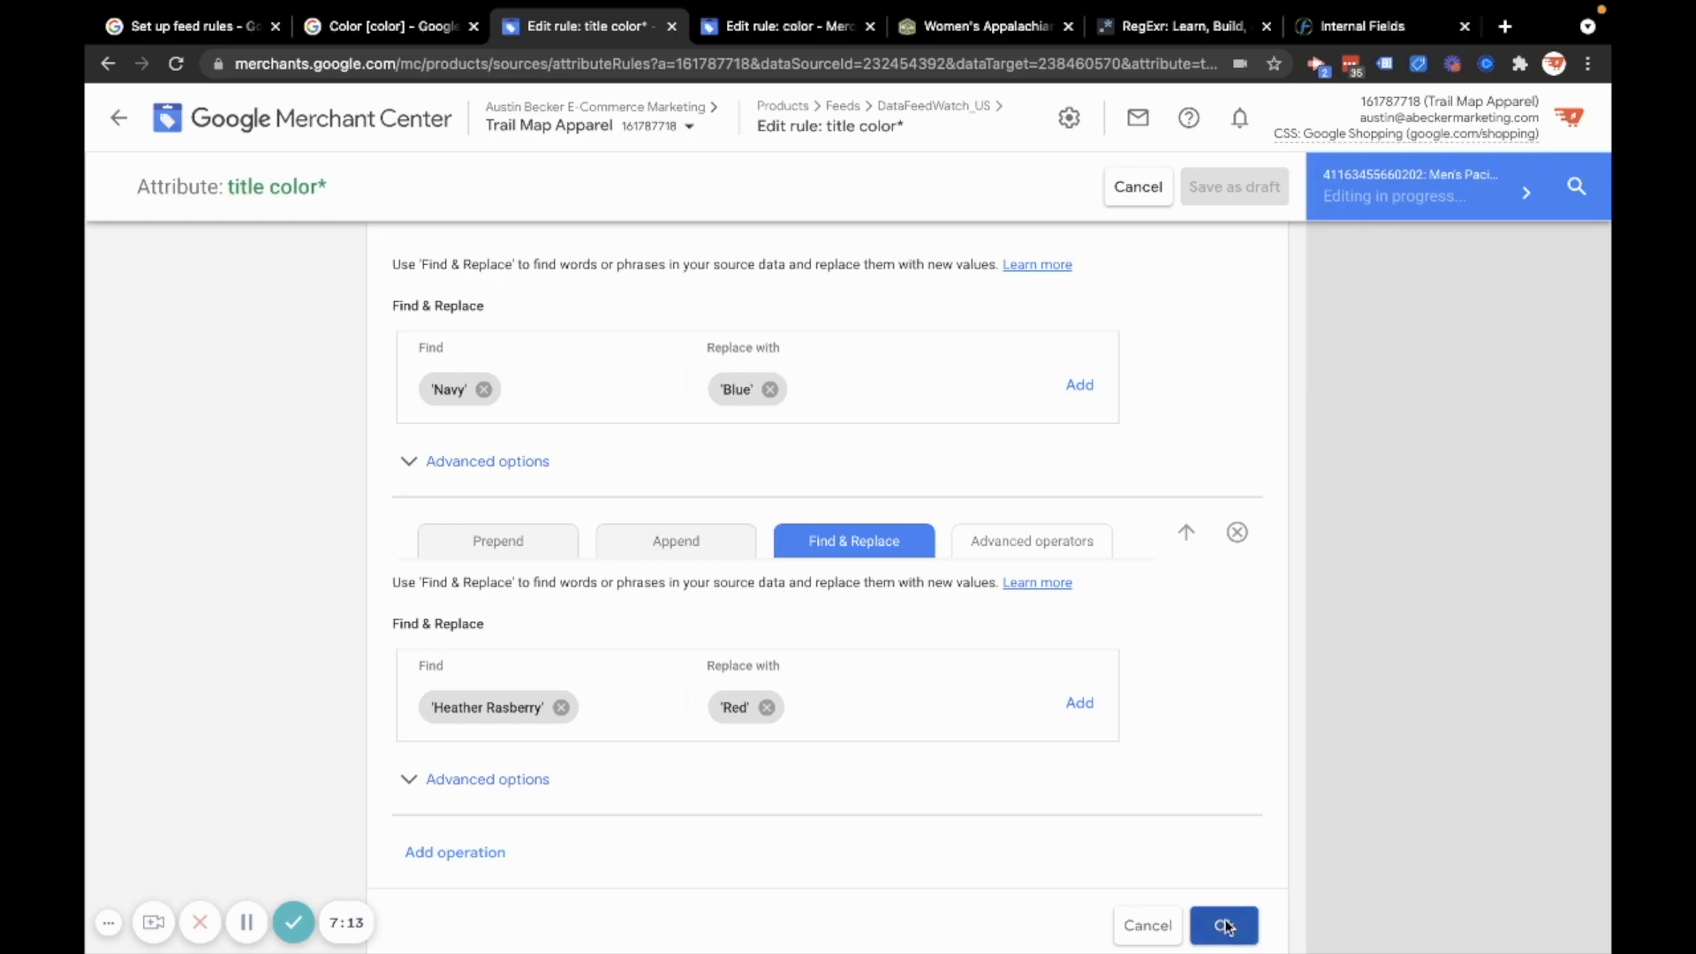
left_click(1224, 925)
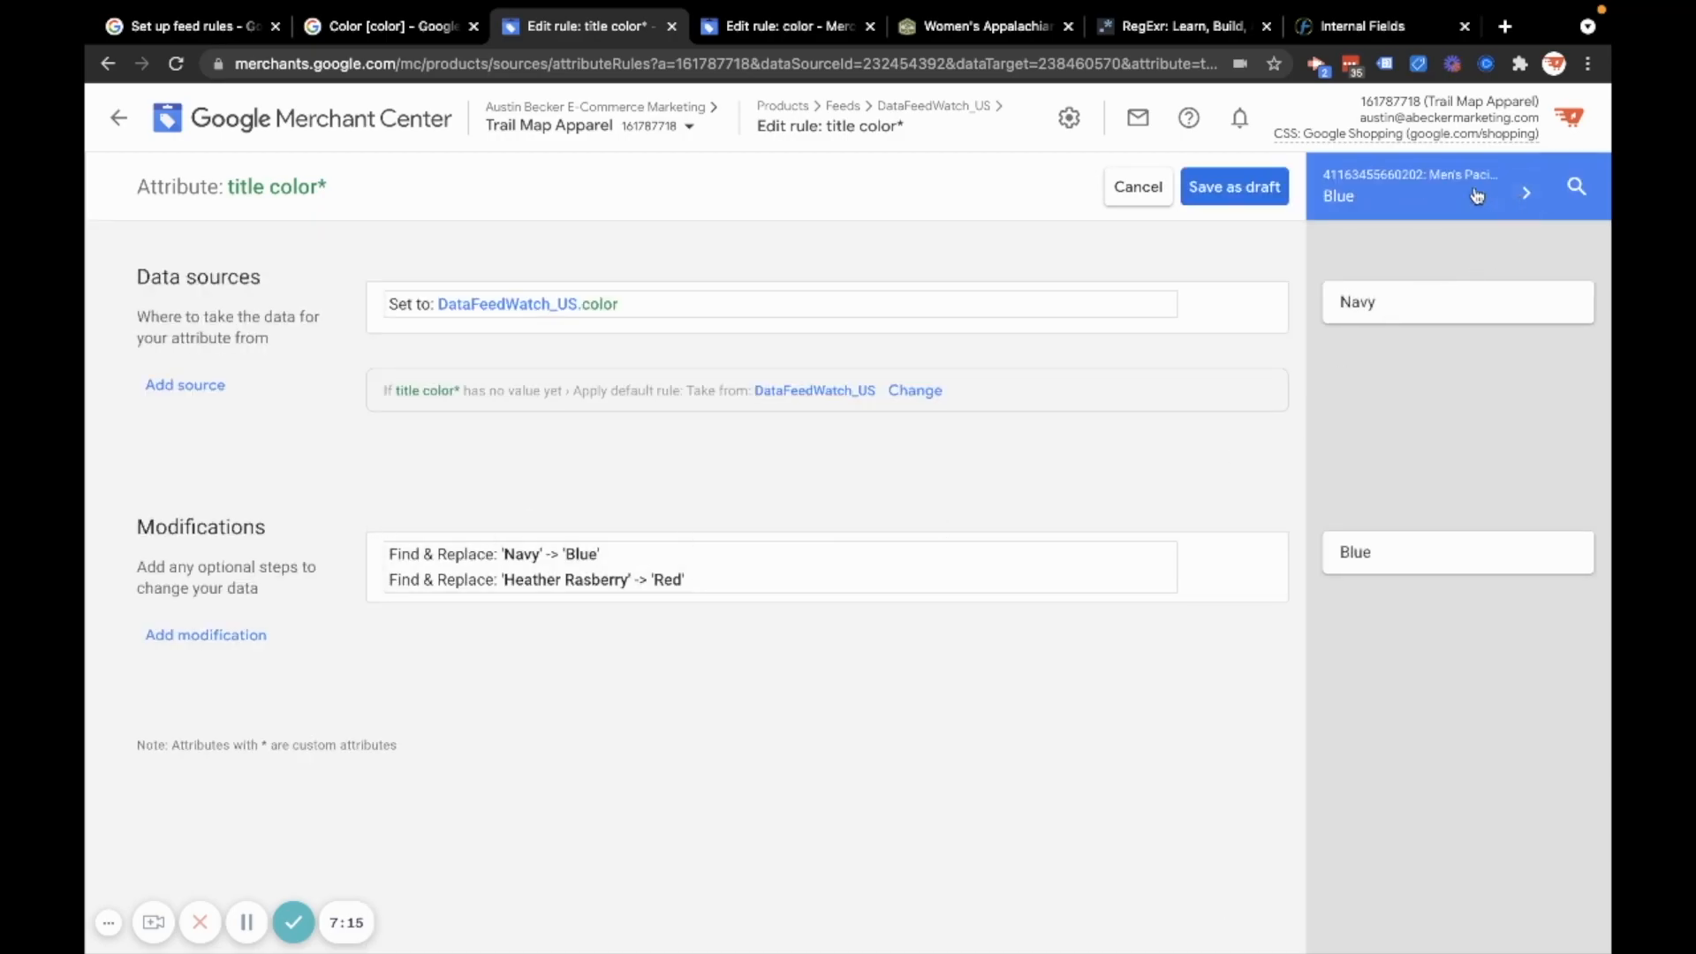
Preview sample products and correct the misspelled Find value to Heather Raspberry
left_click(1527, 192)
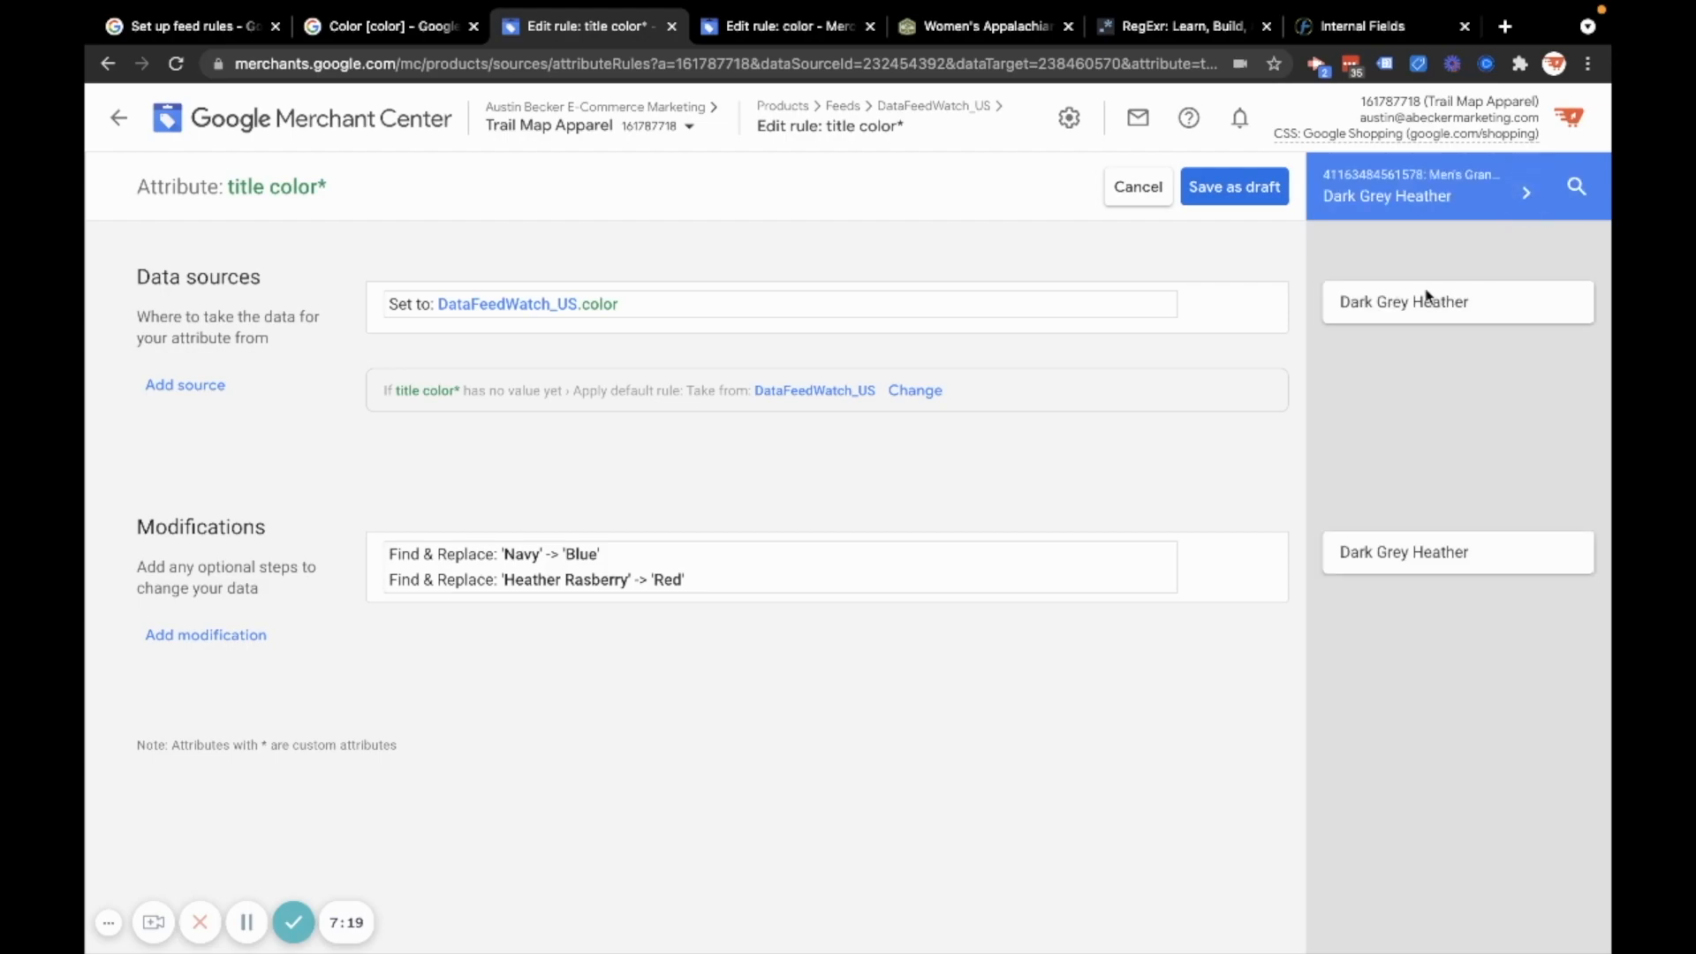
left_click(1527, 194)
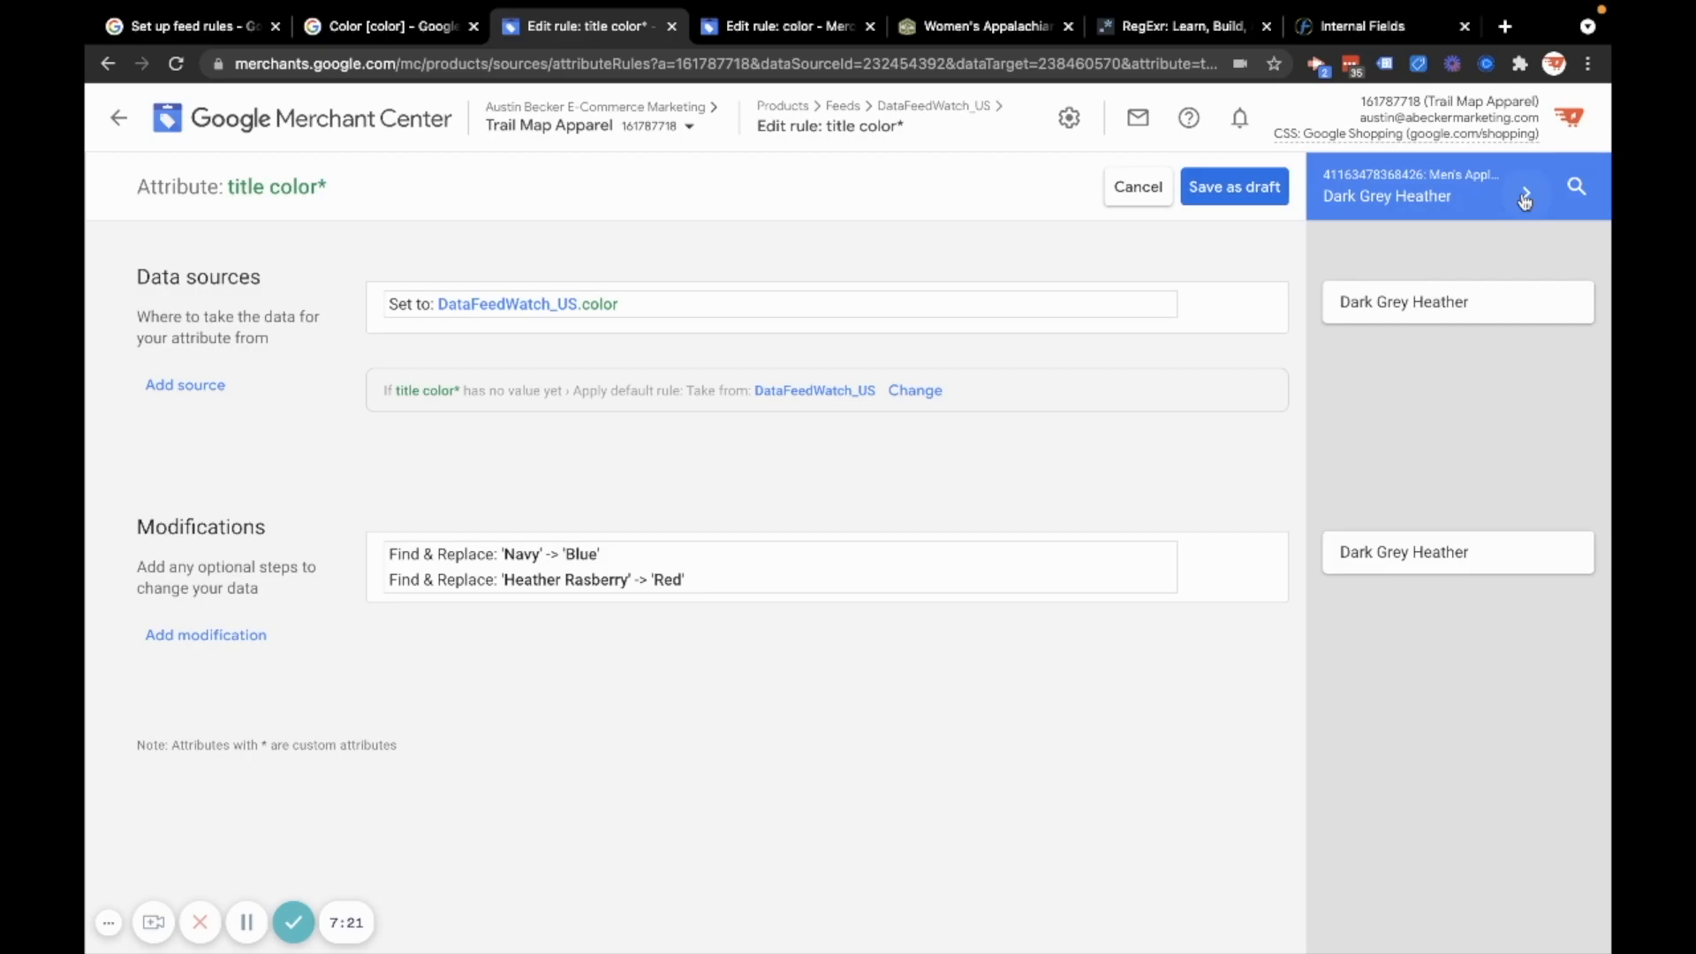
left_click(1524, 196)
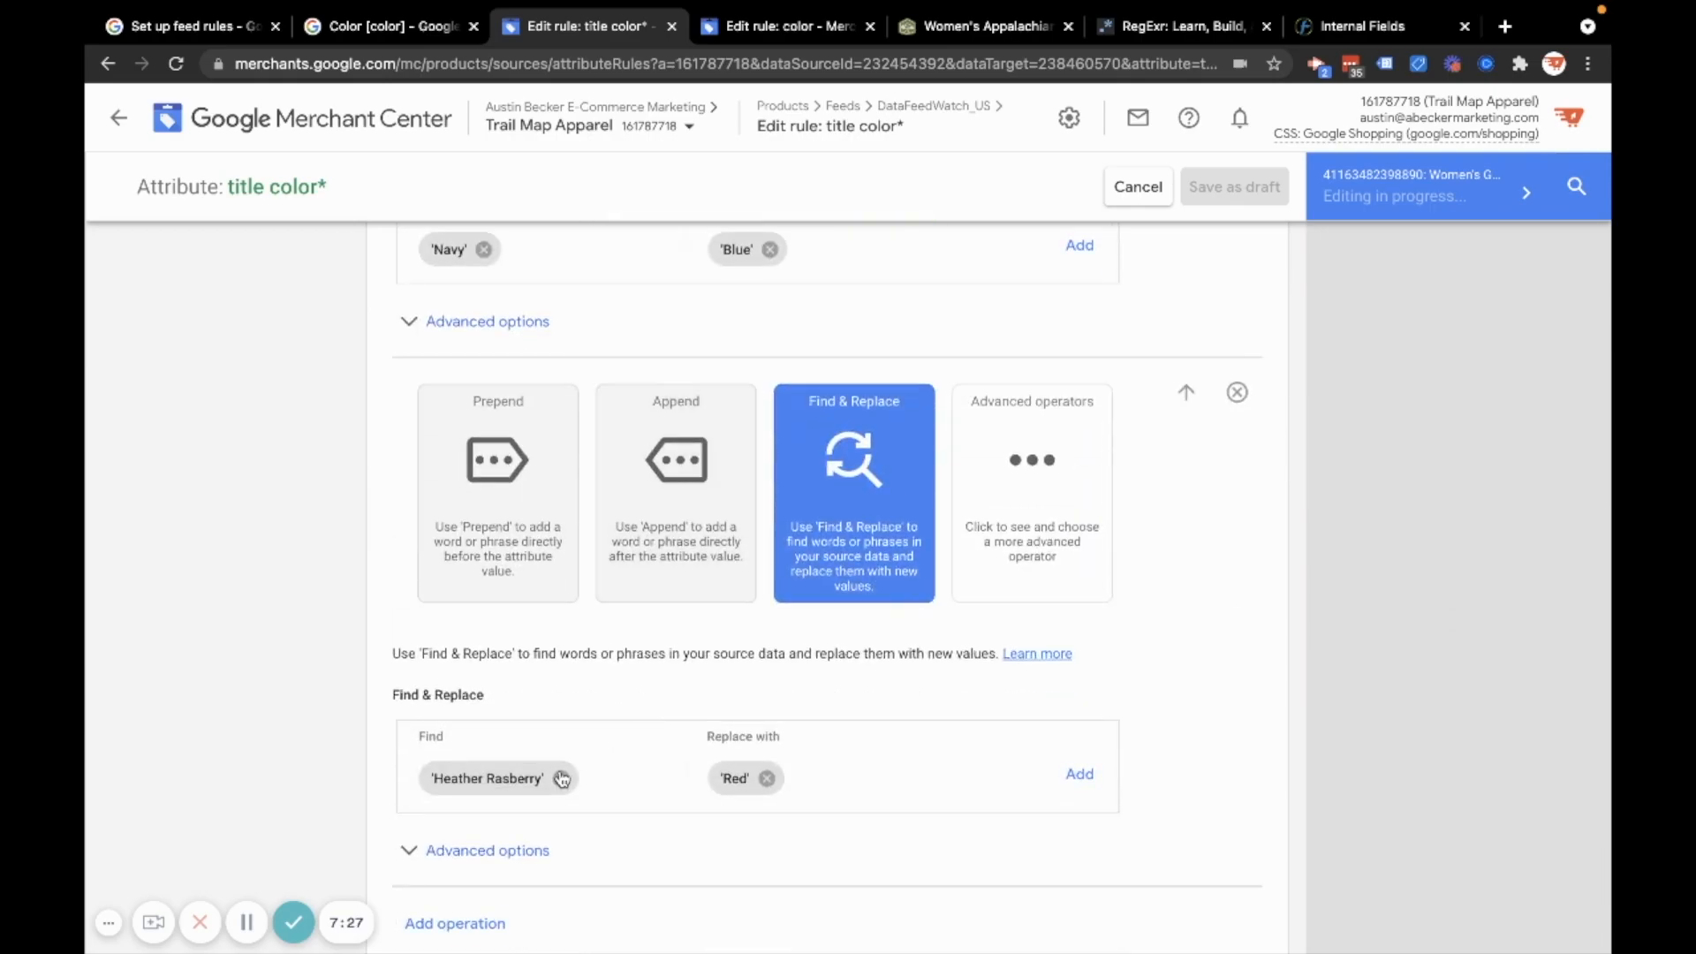
left_click(487, 777)
type("p")
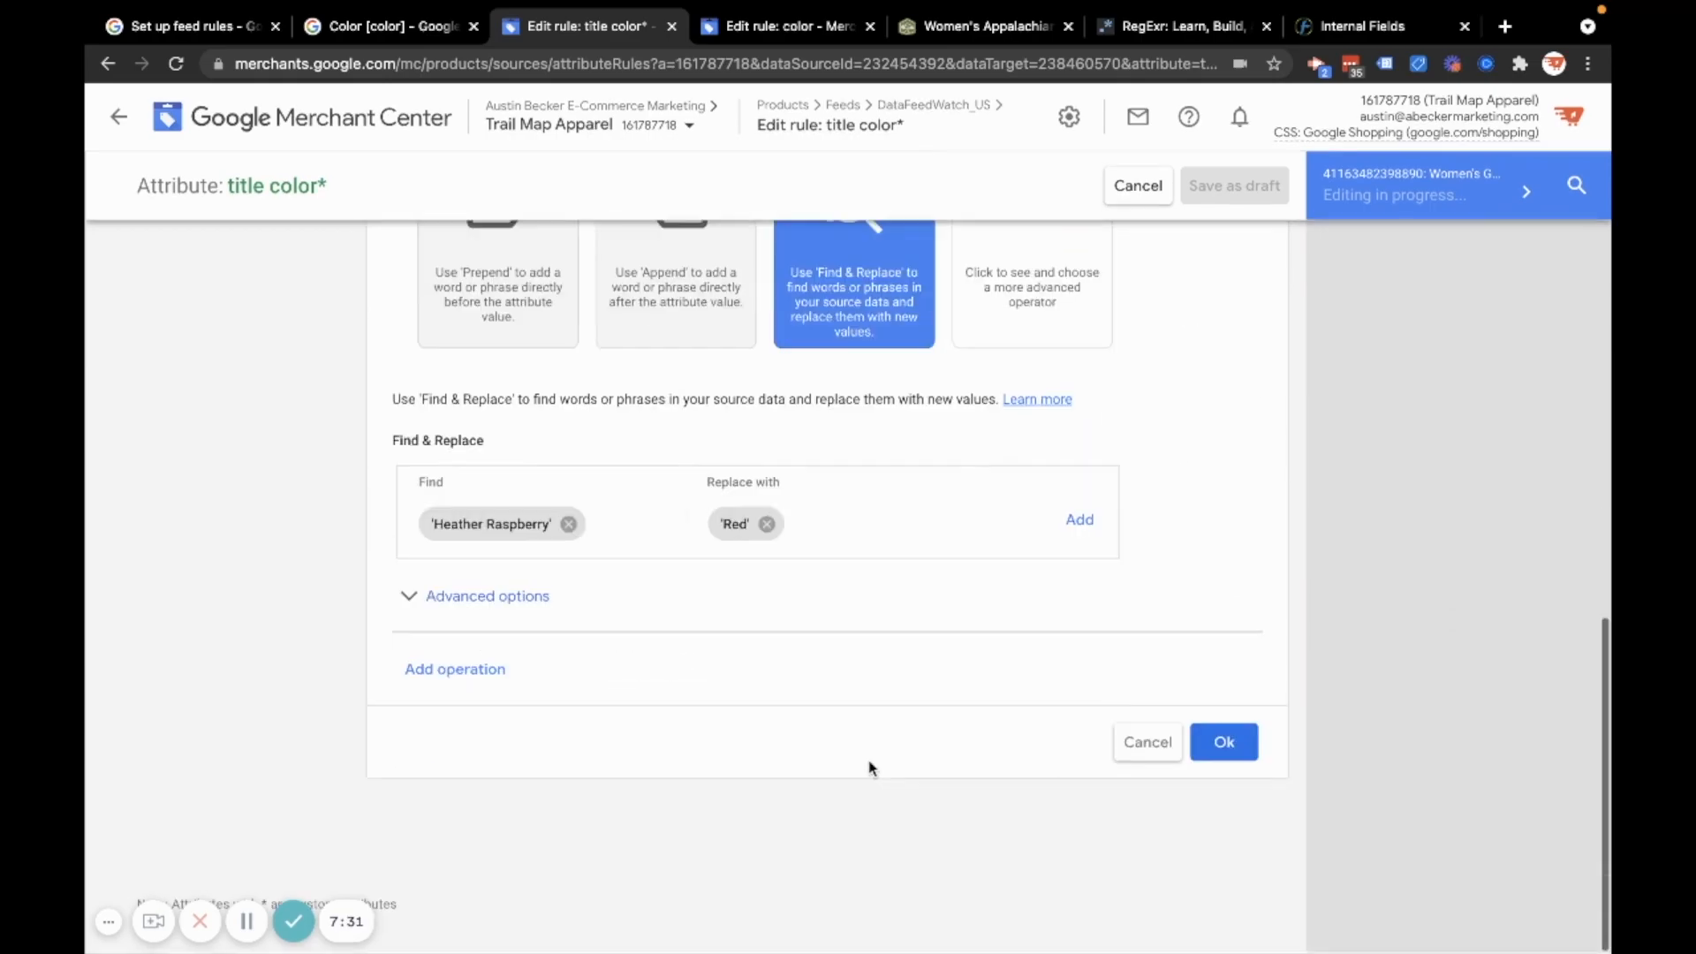
left_click(1224, 742)
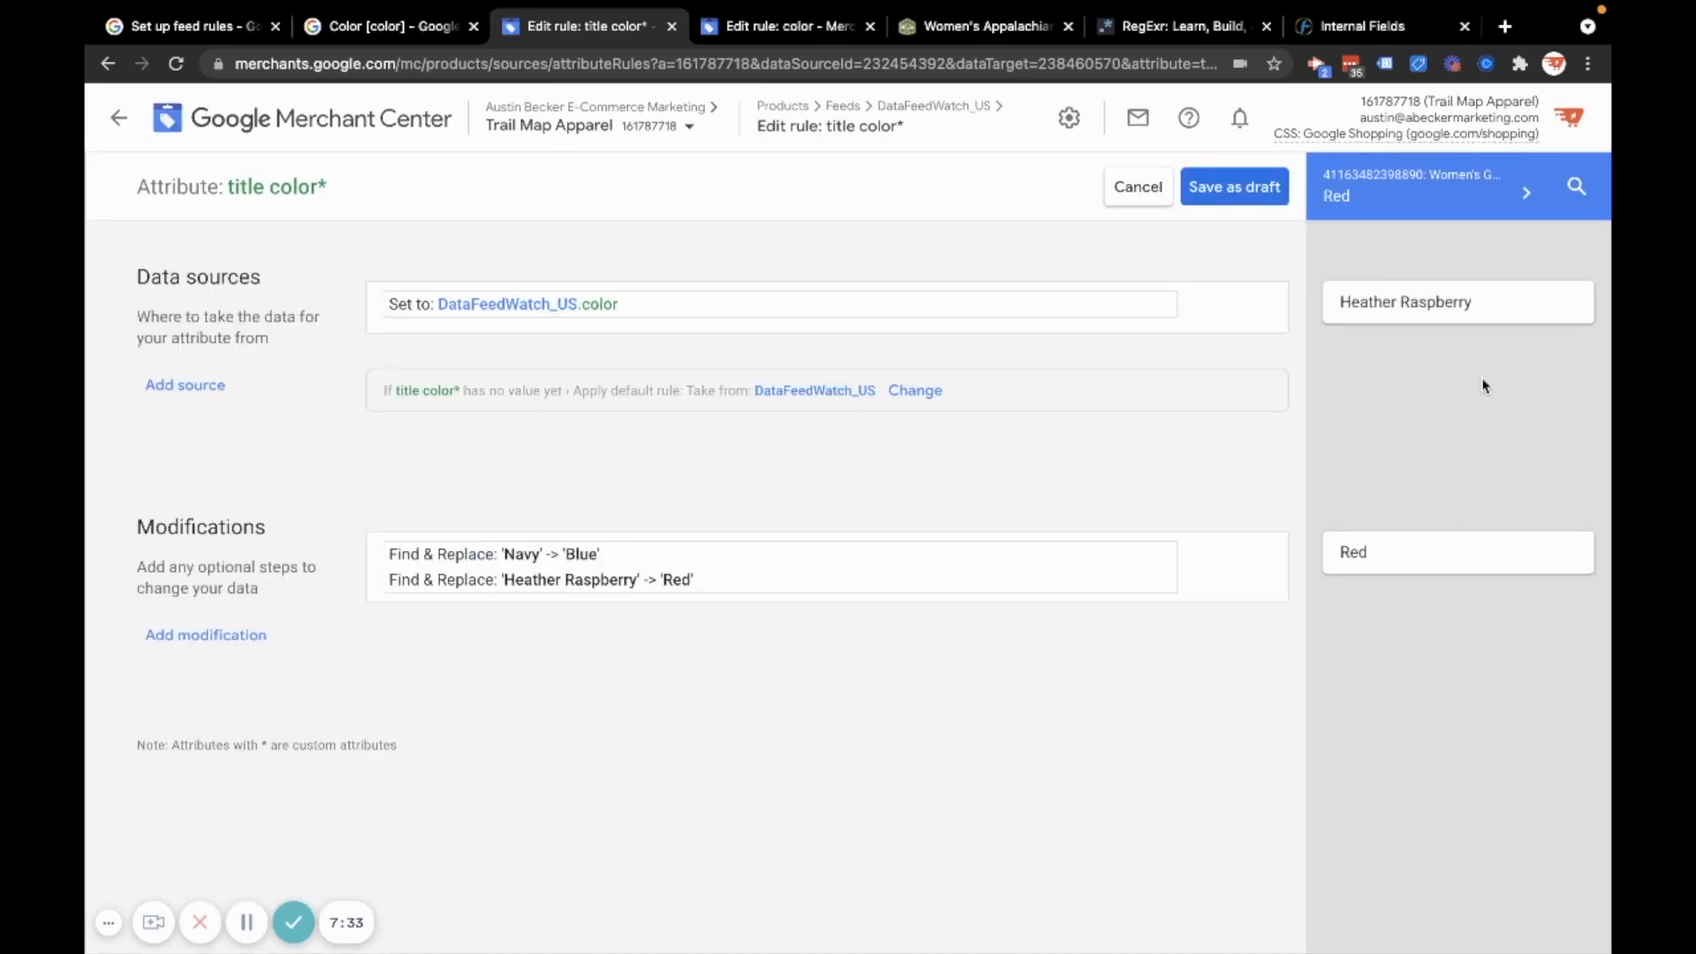
Recheck the modifications unchanged and page through more sample products in the preview
double_click(1351, 552)
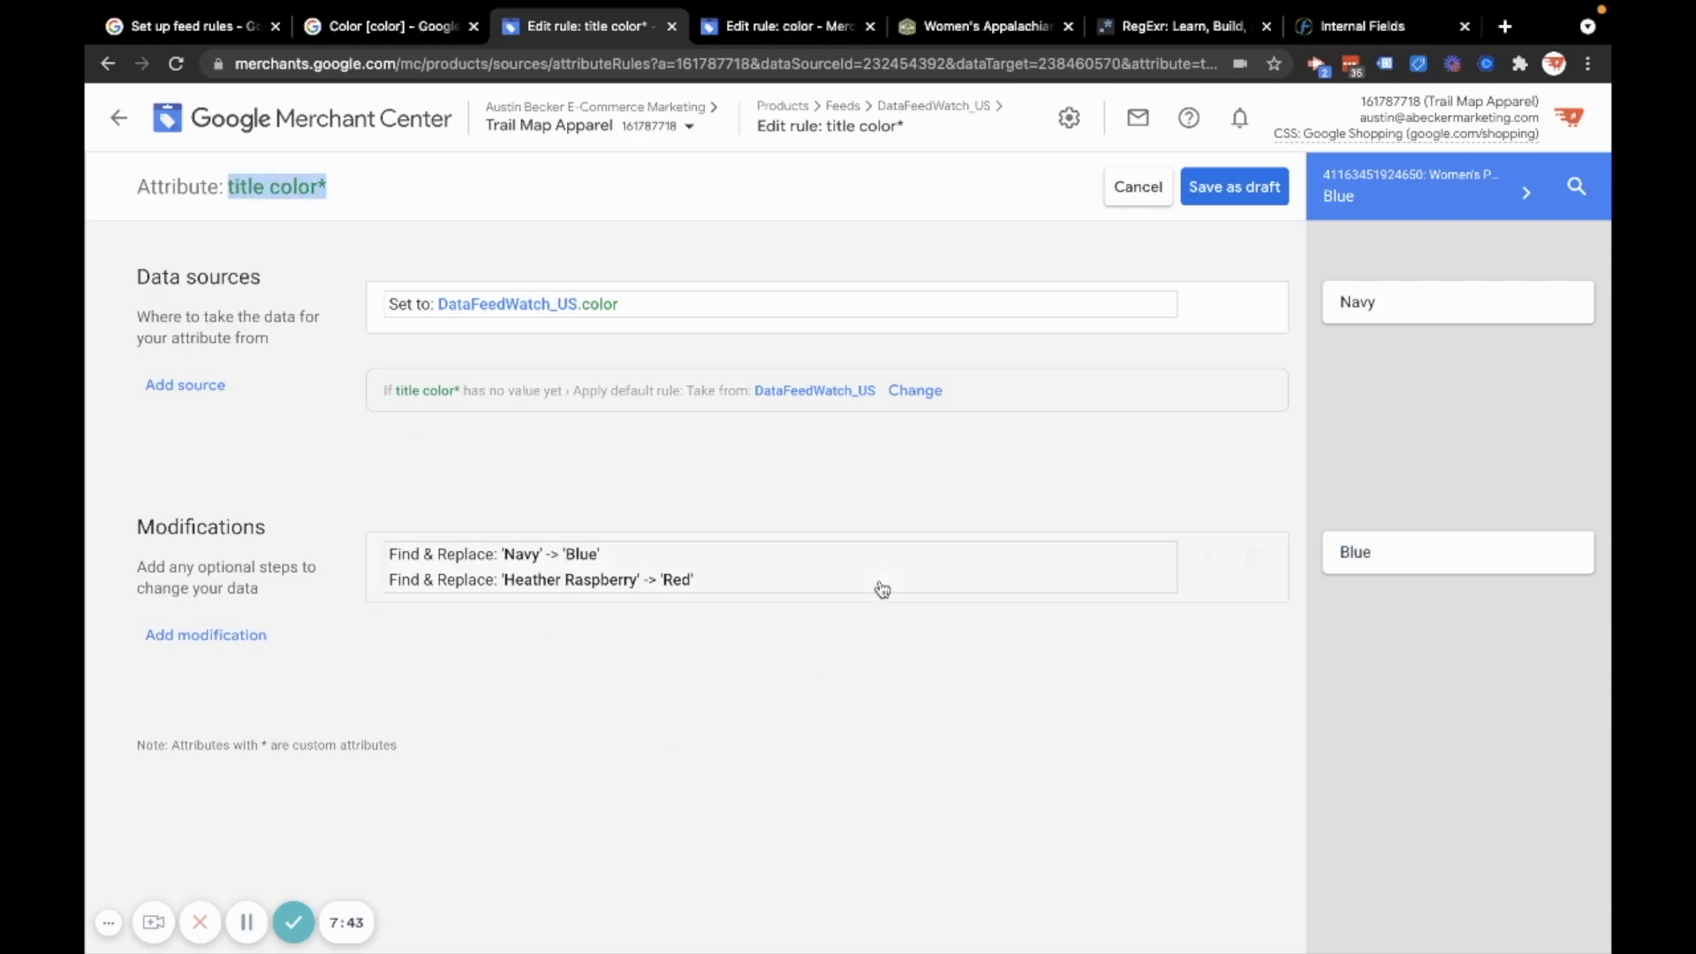
mouse_move(744, 574)
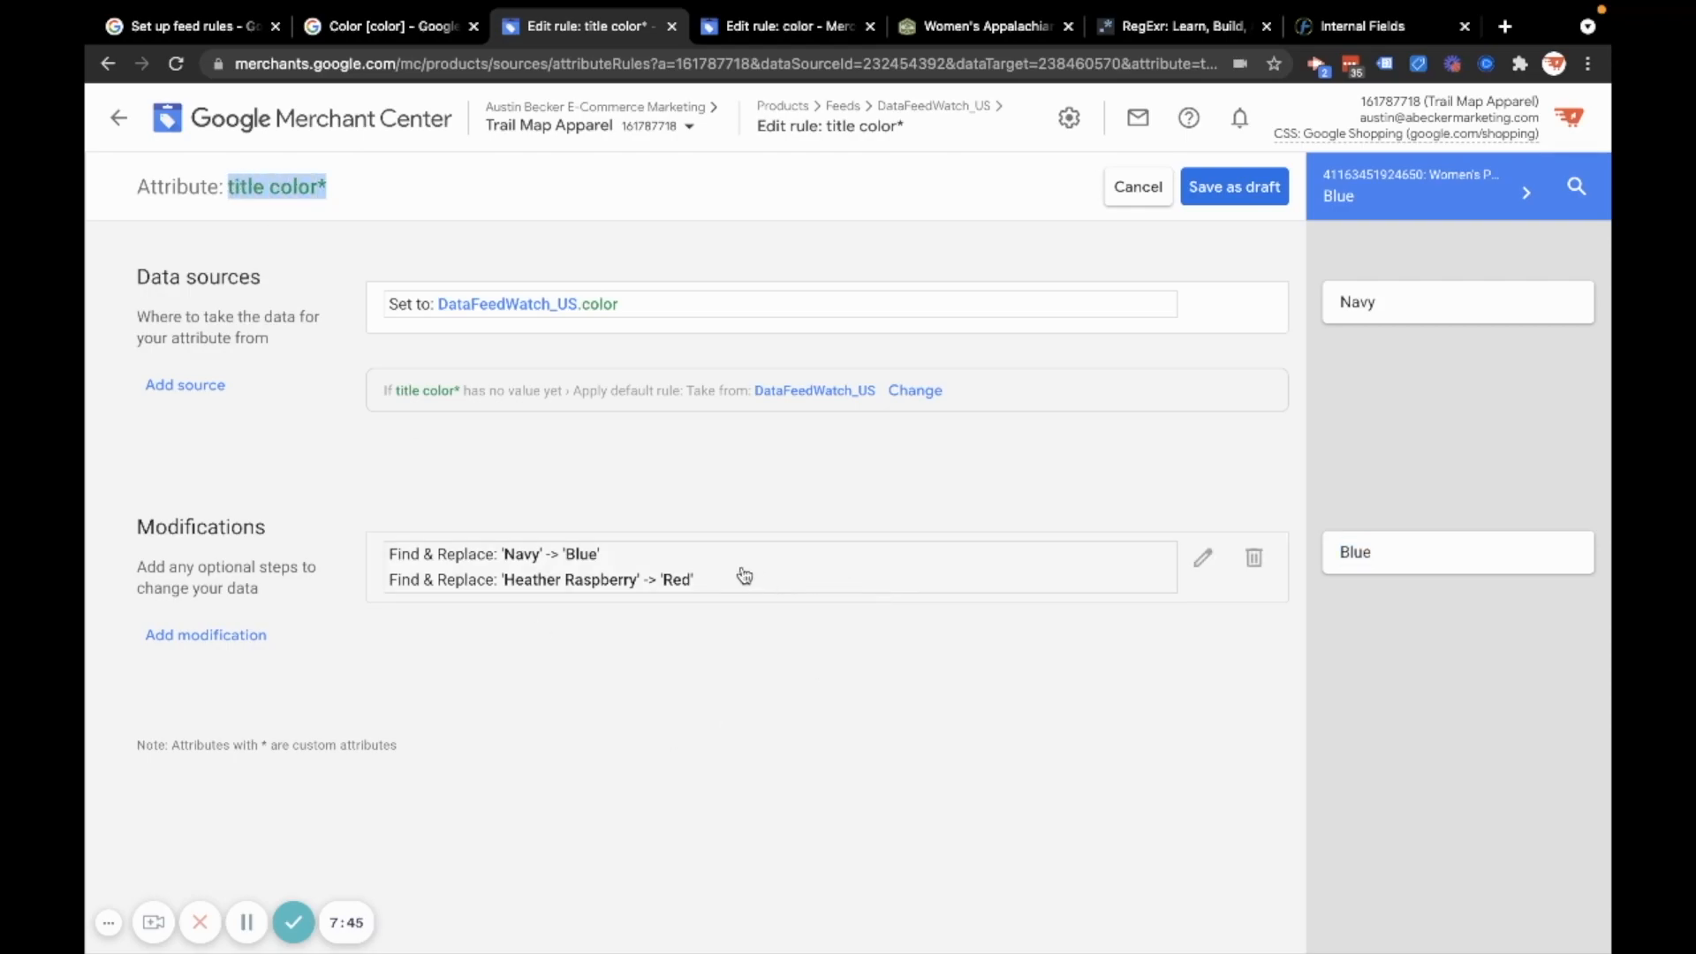
left_click(1202, 557)
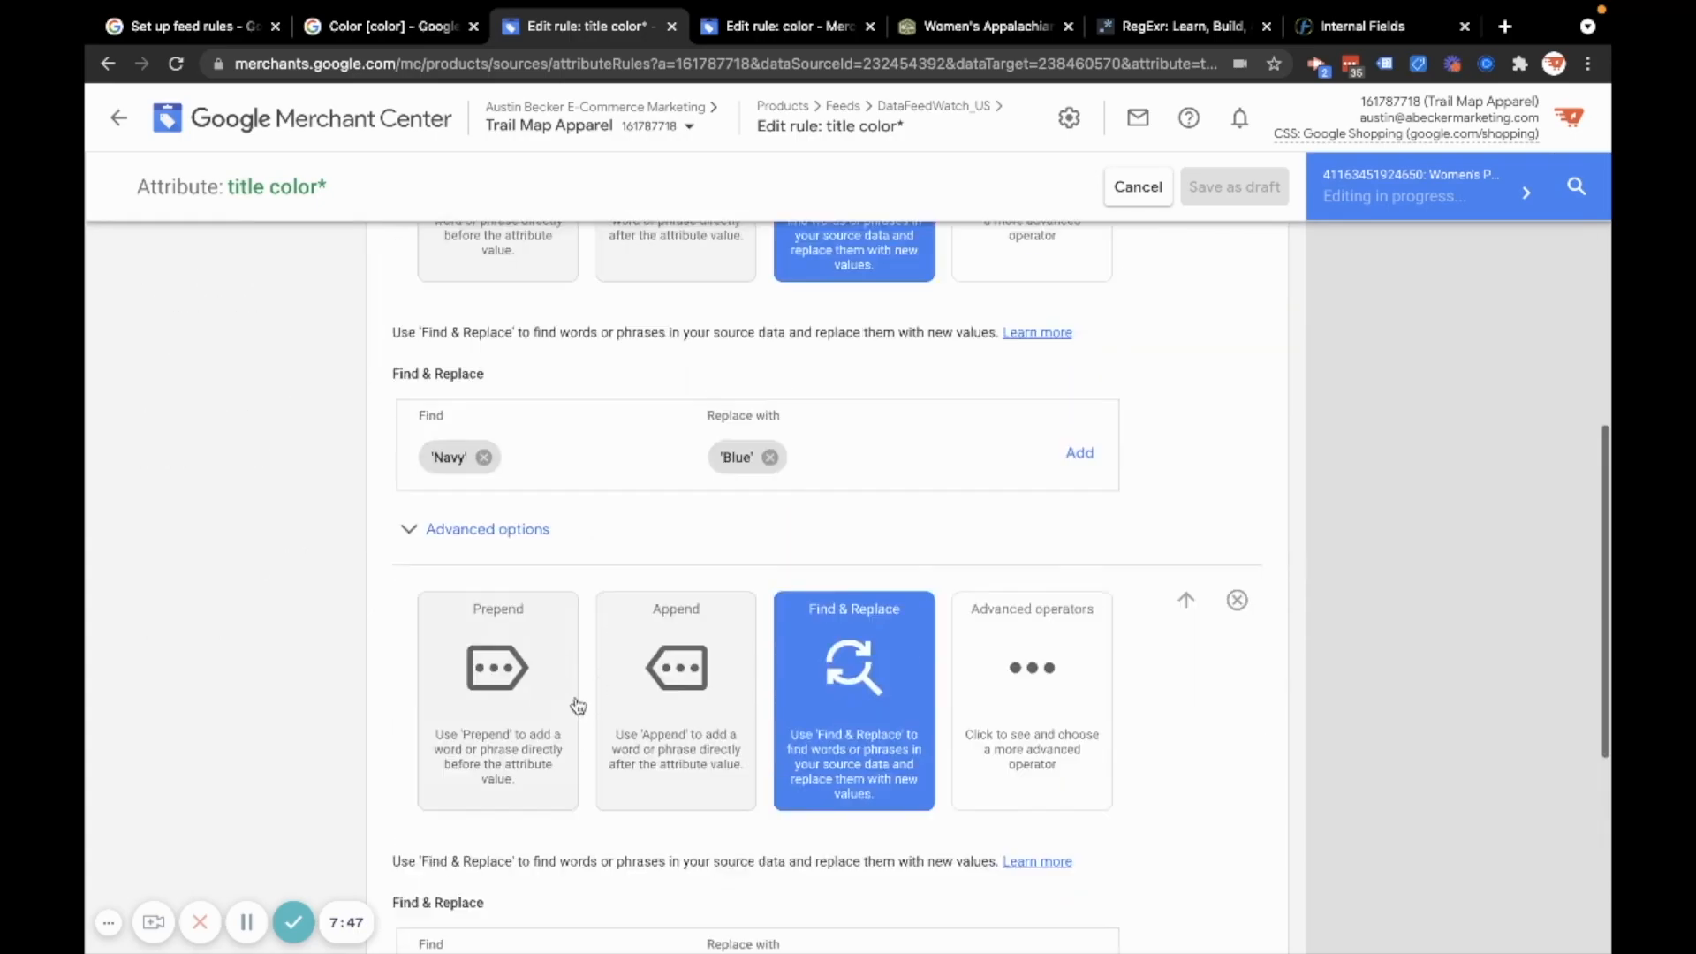
scroll("down", 3)
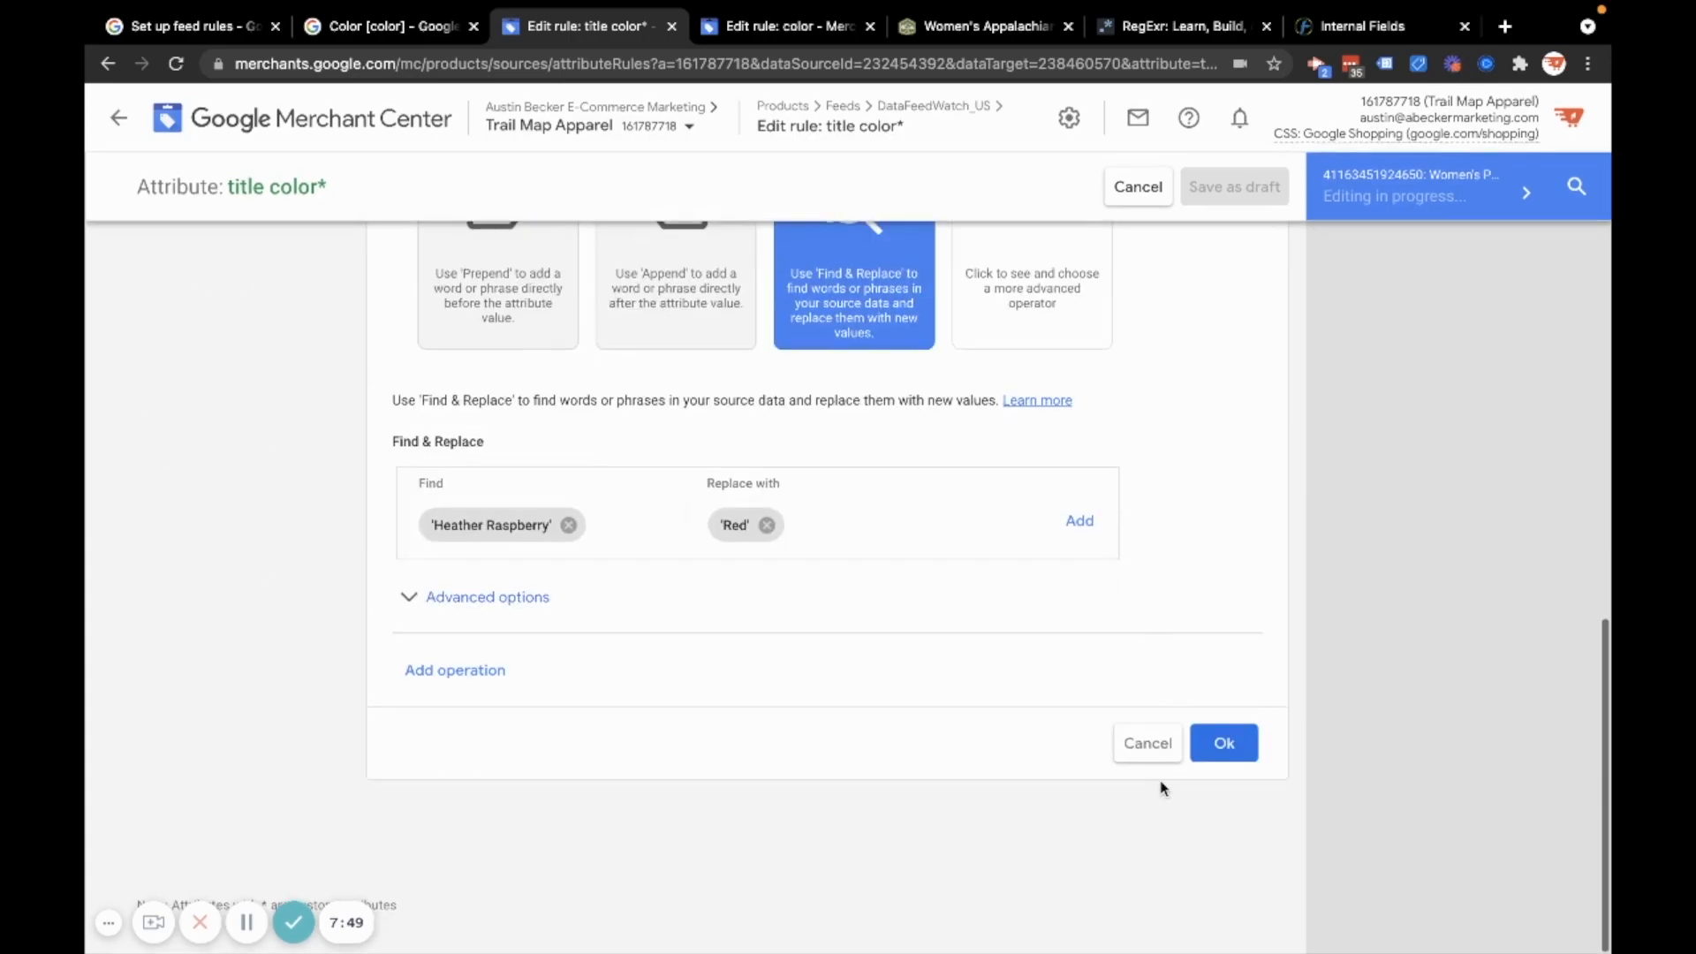
left_click(1223, 743)
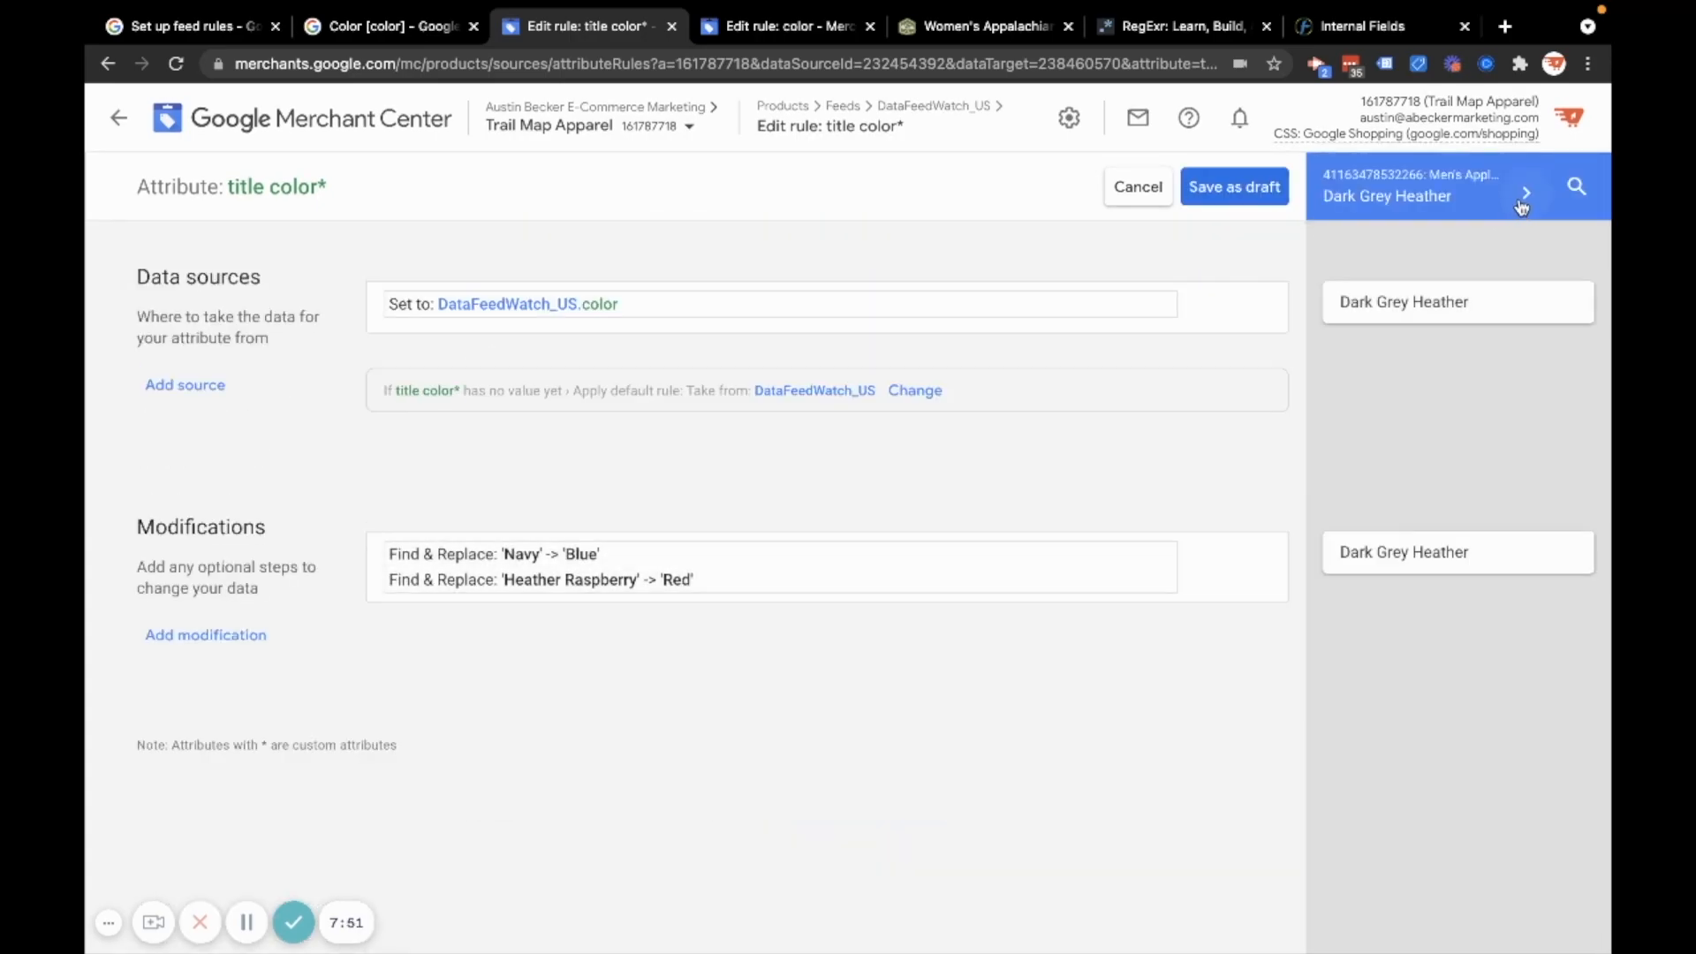
double_click(1402, 302)
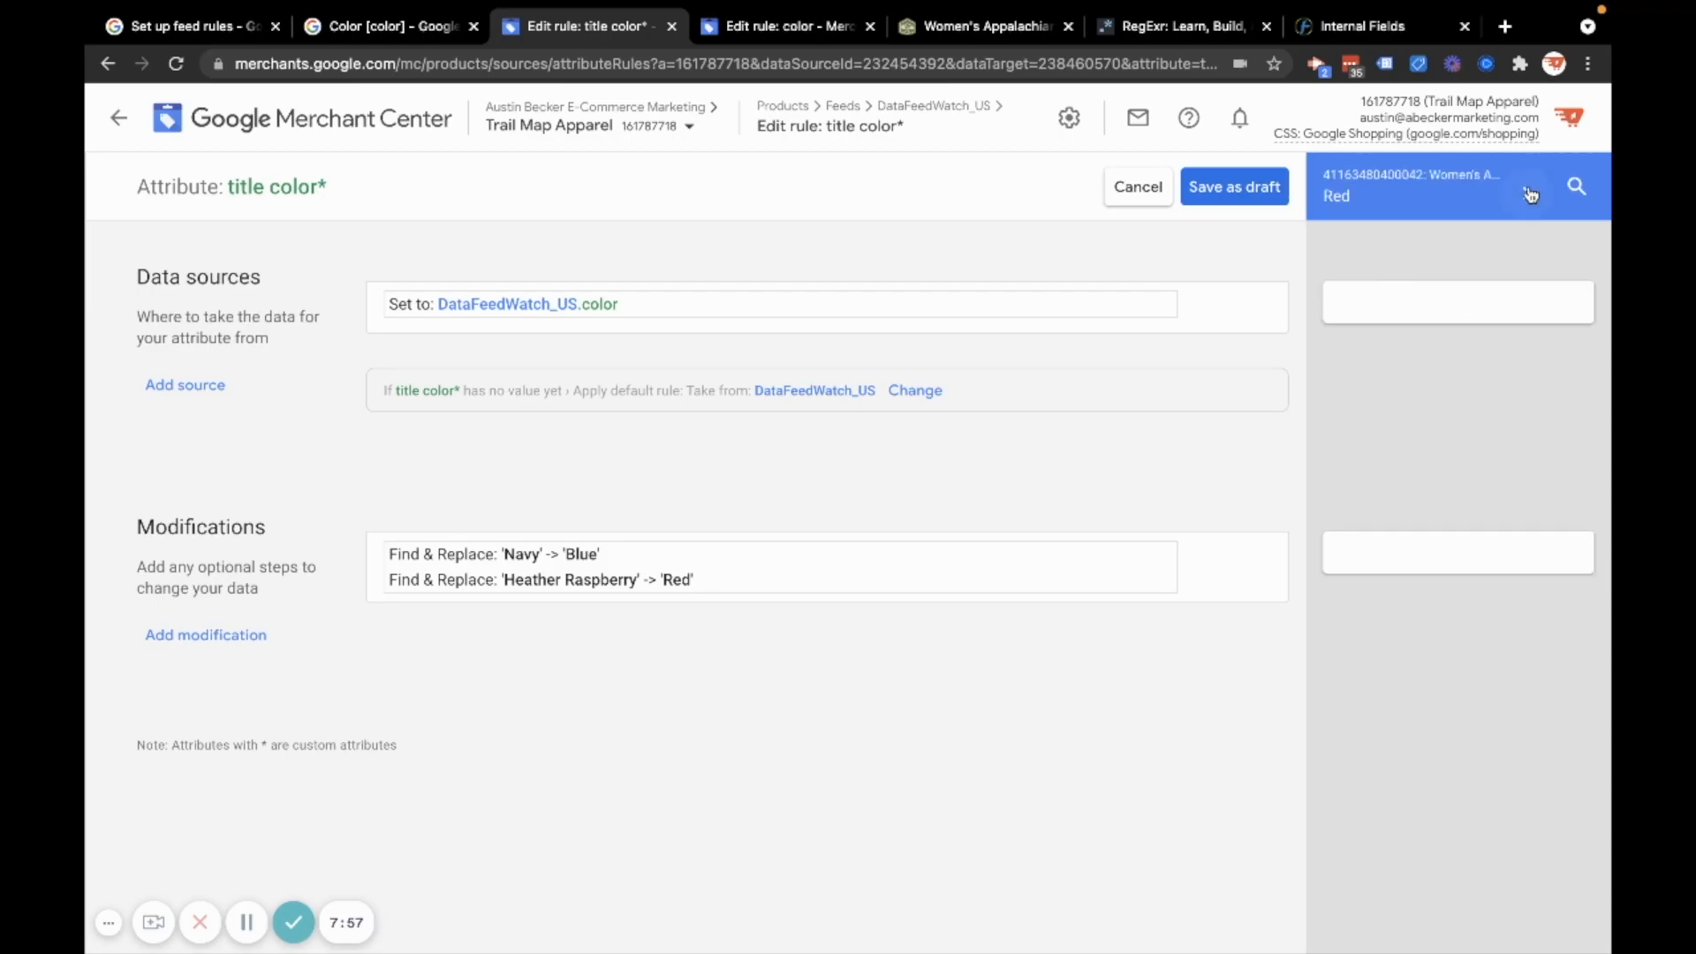
Add a Dark Grey Heather to Grey replacement, preview products, and save as draft
left_click(1529, 194)
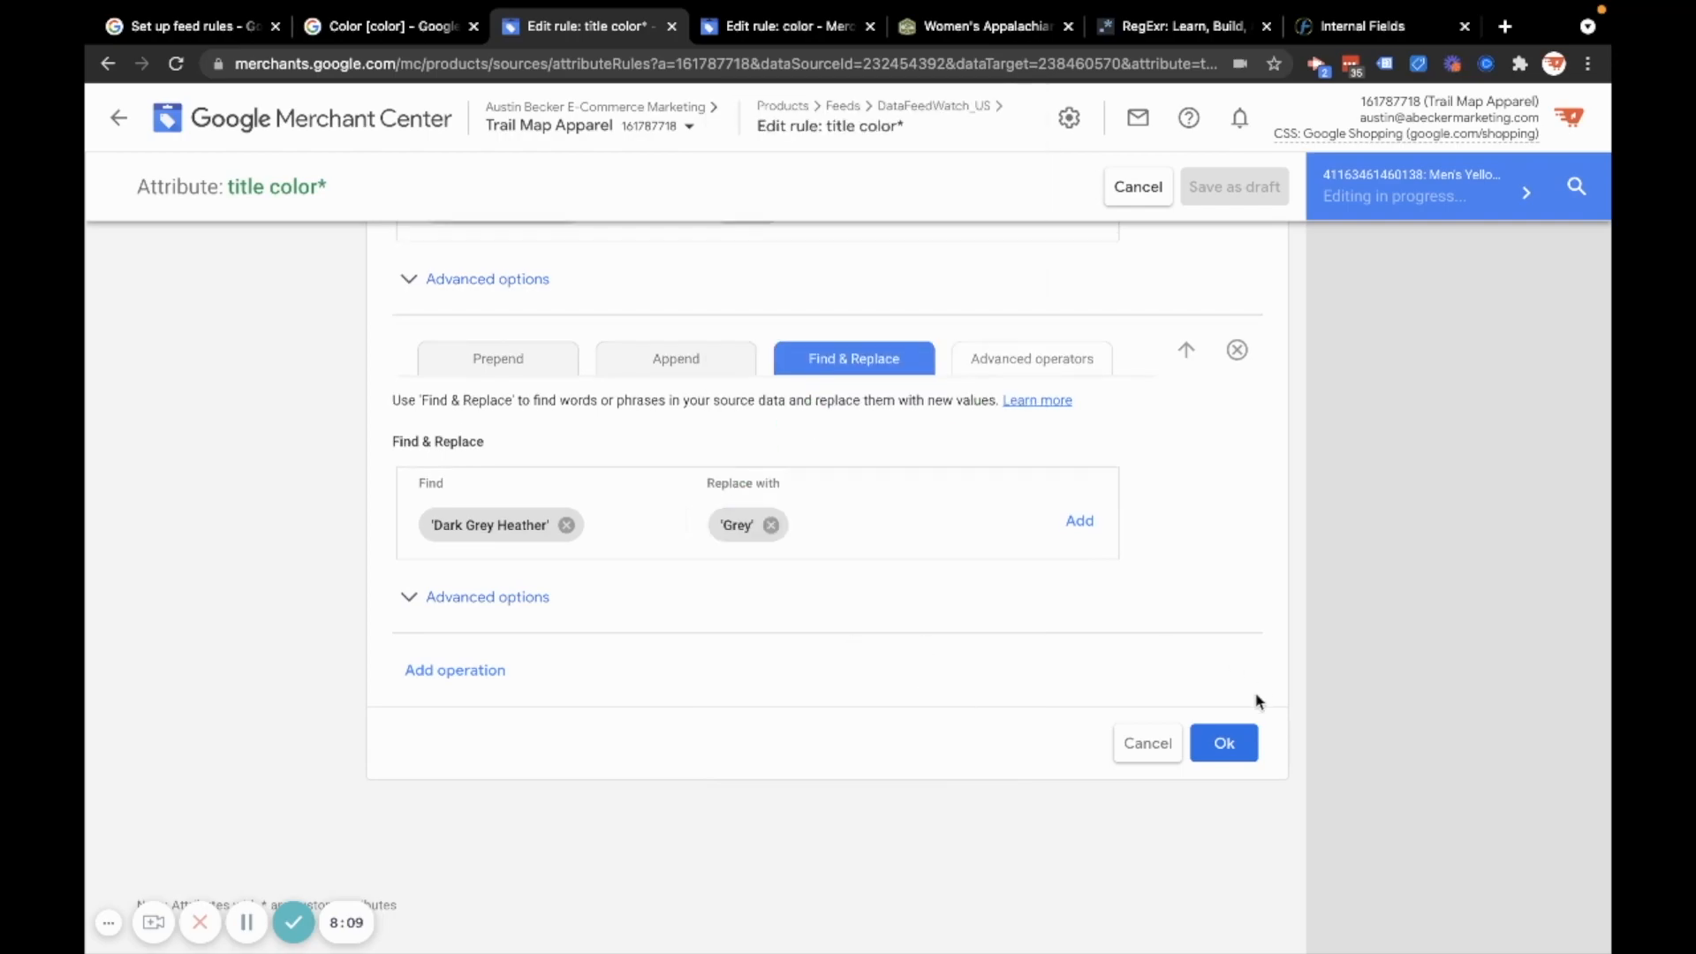
left_click(1223, 743)
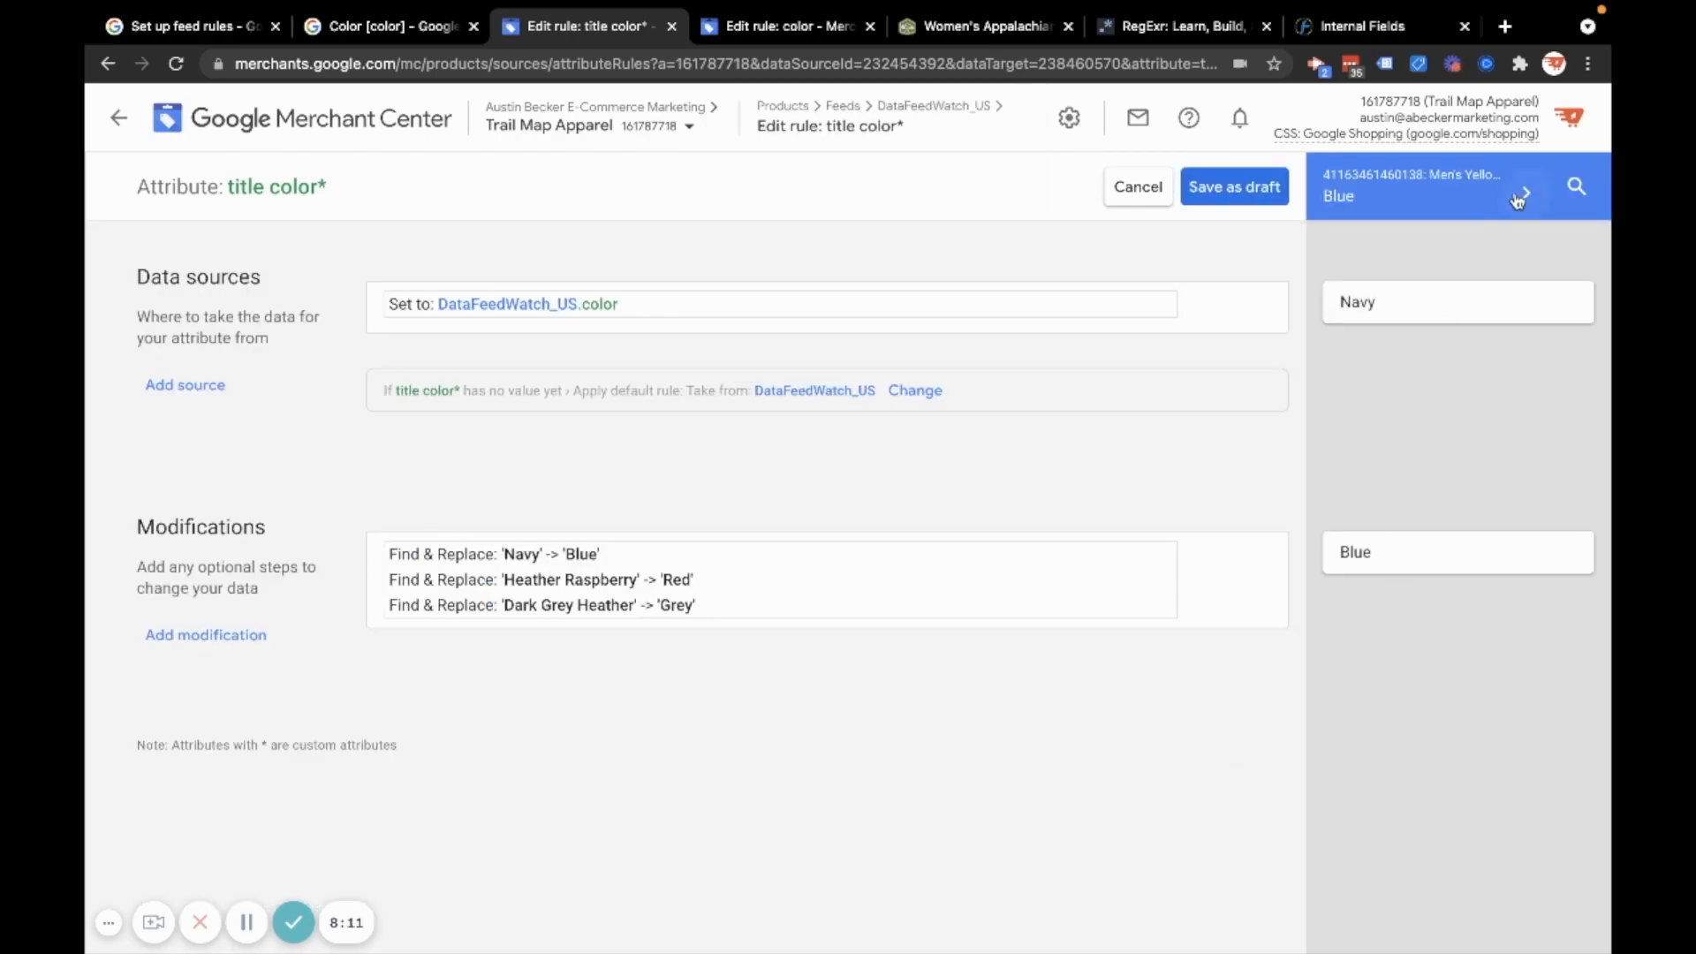
left_click(1522, 194)
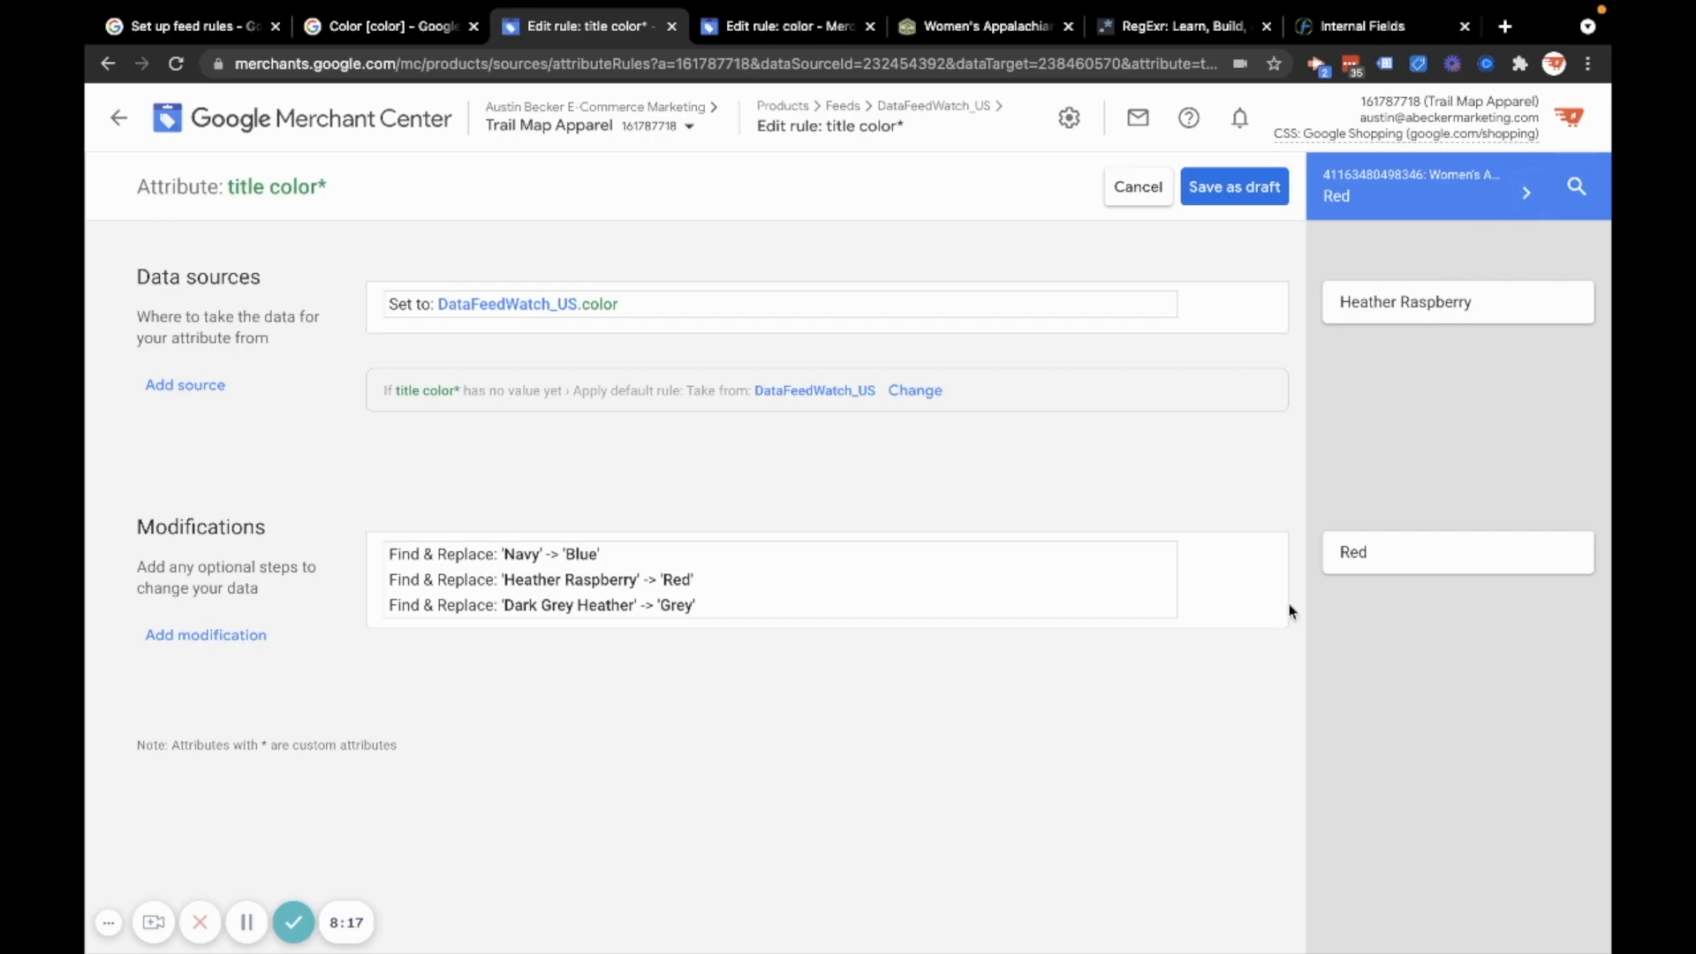
mouse_move(1234, 204)
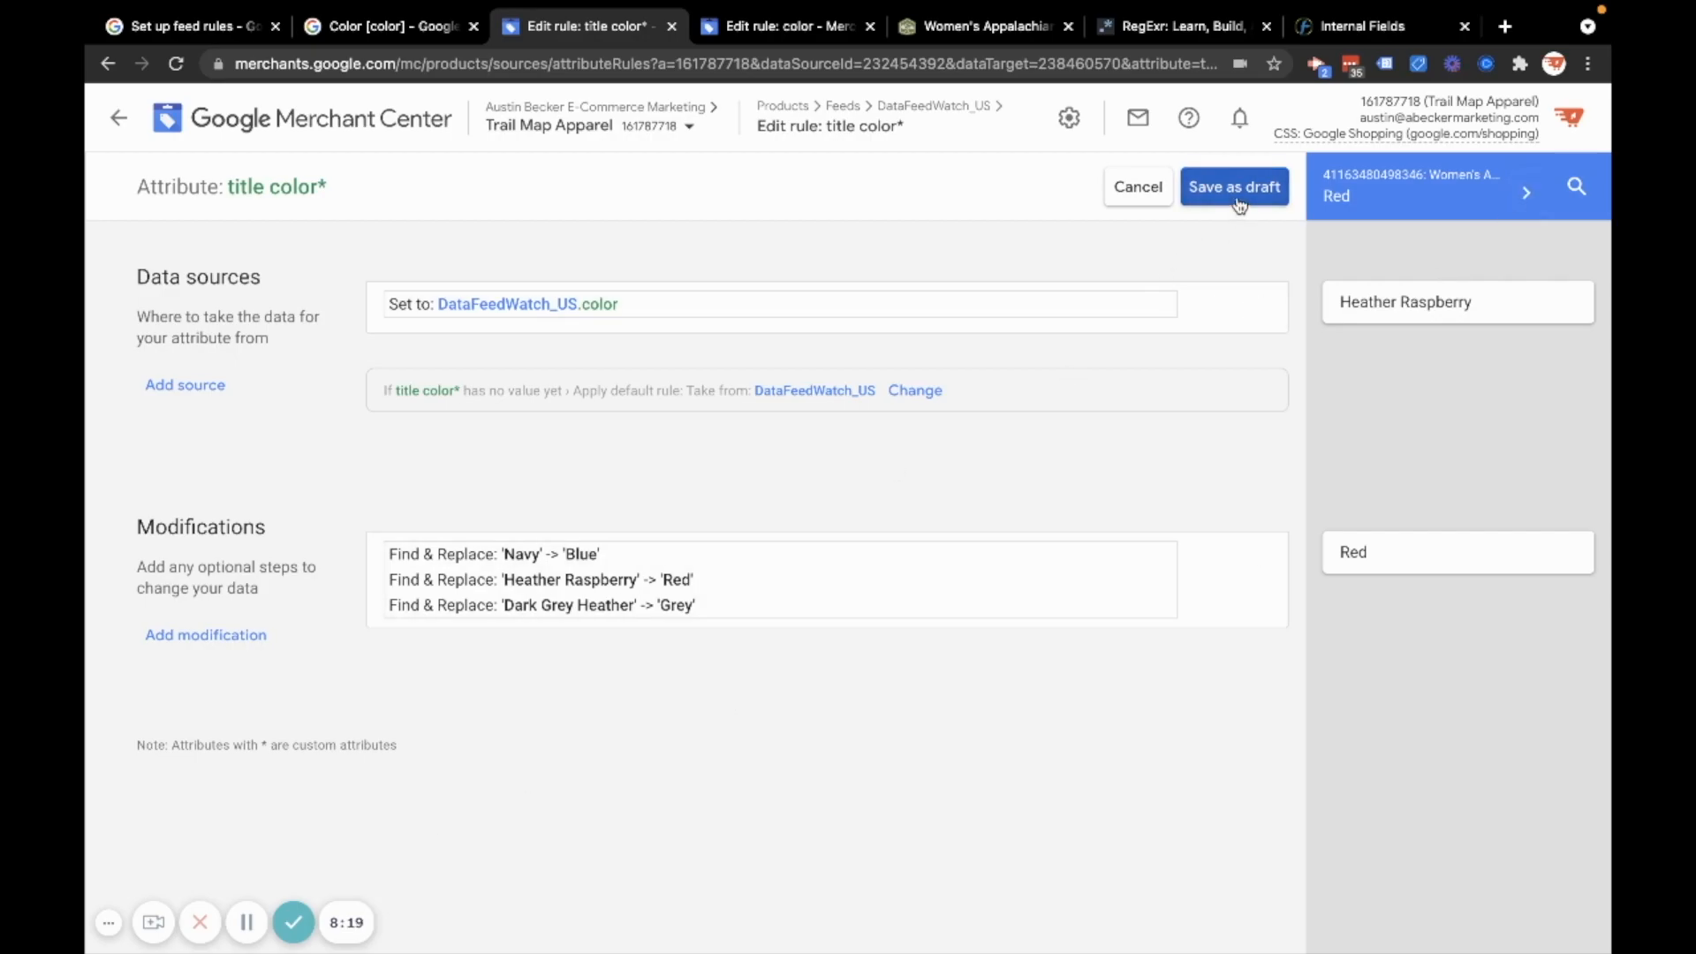
left_click(1233, 187)
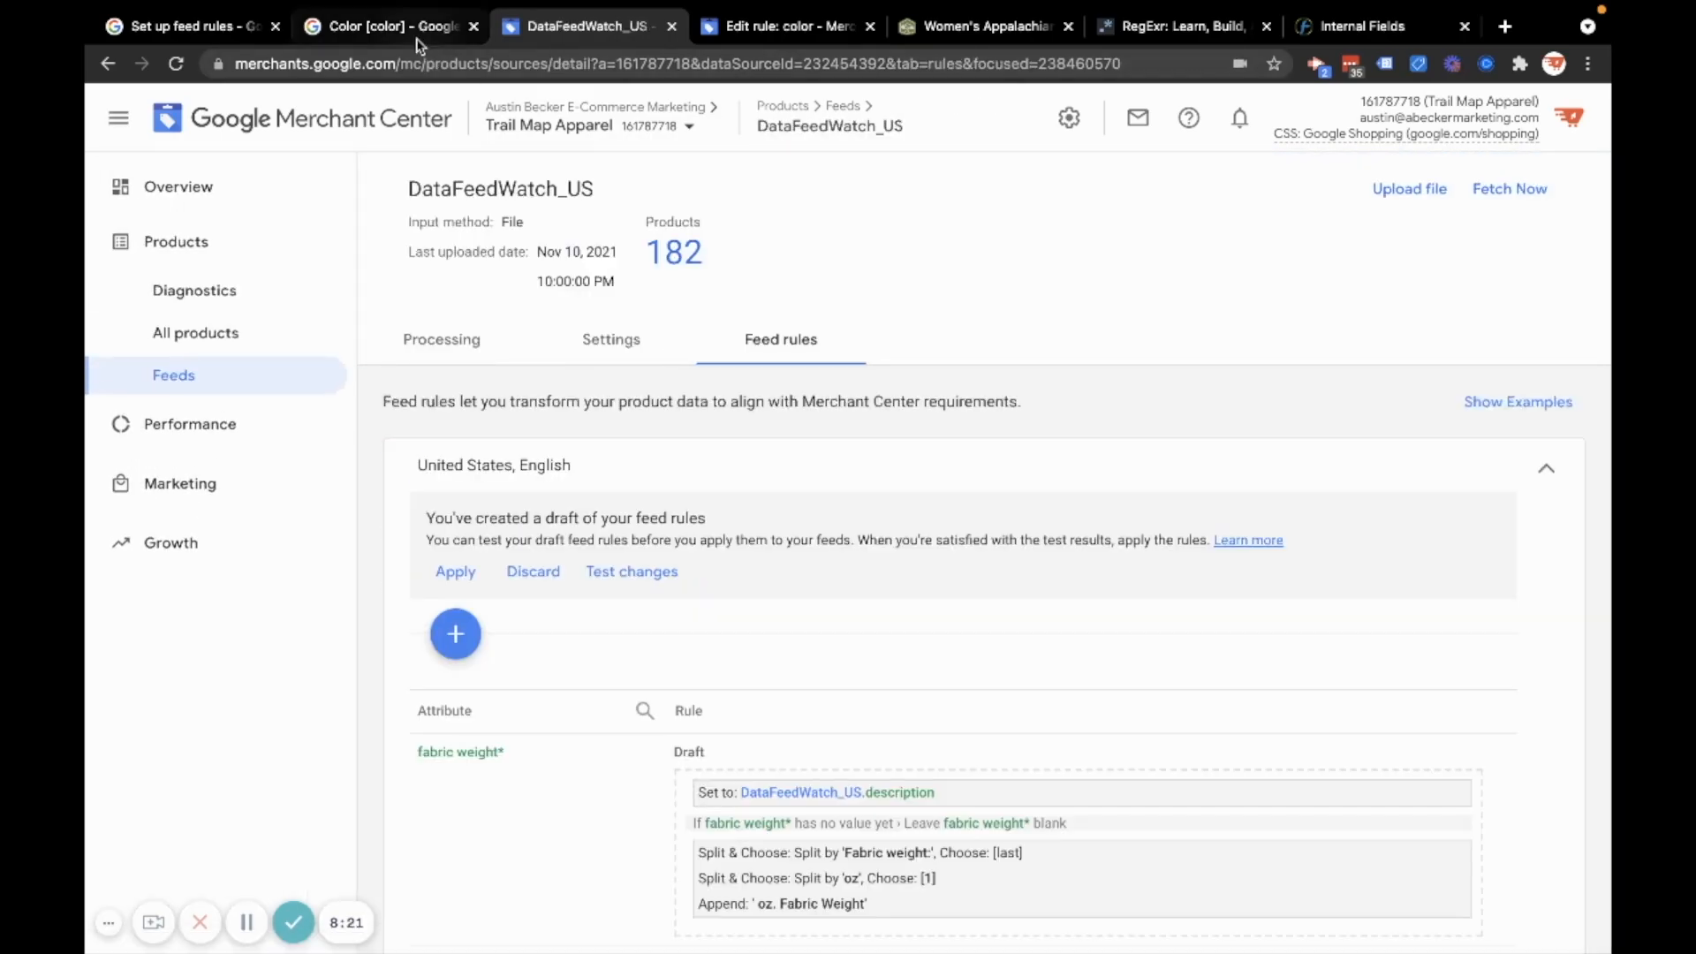
left_click(389, 25)
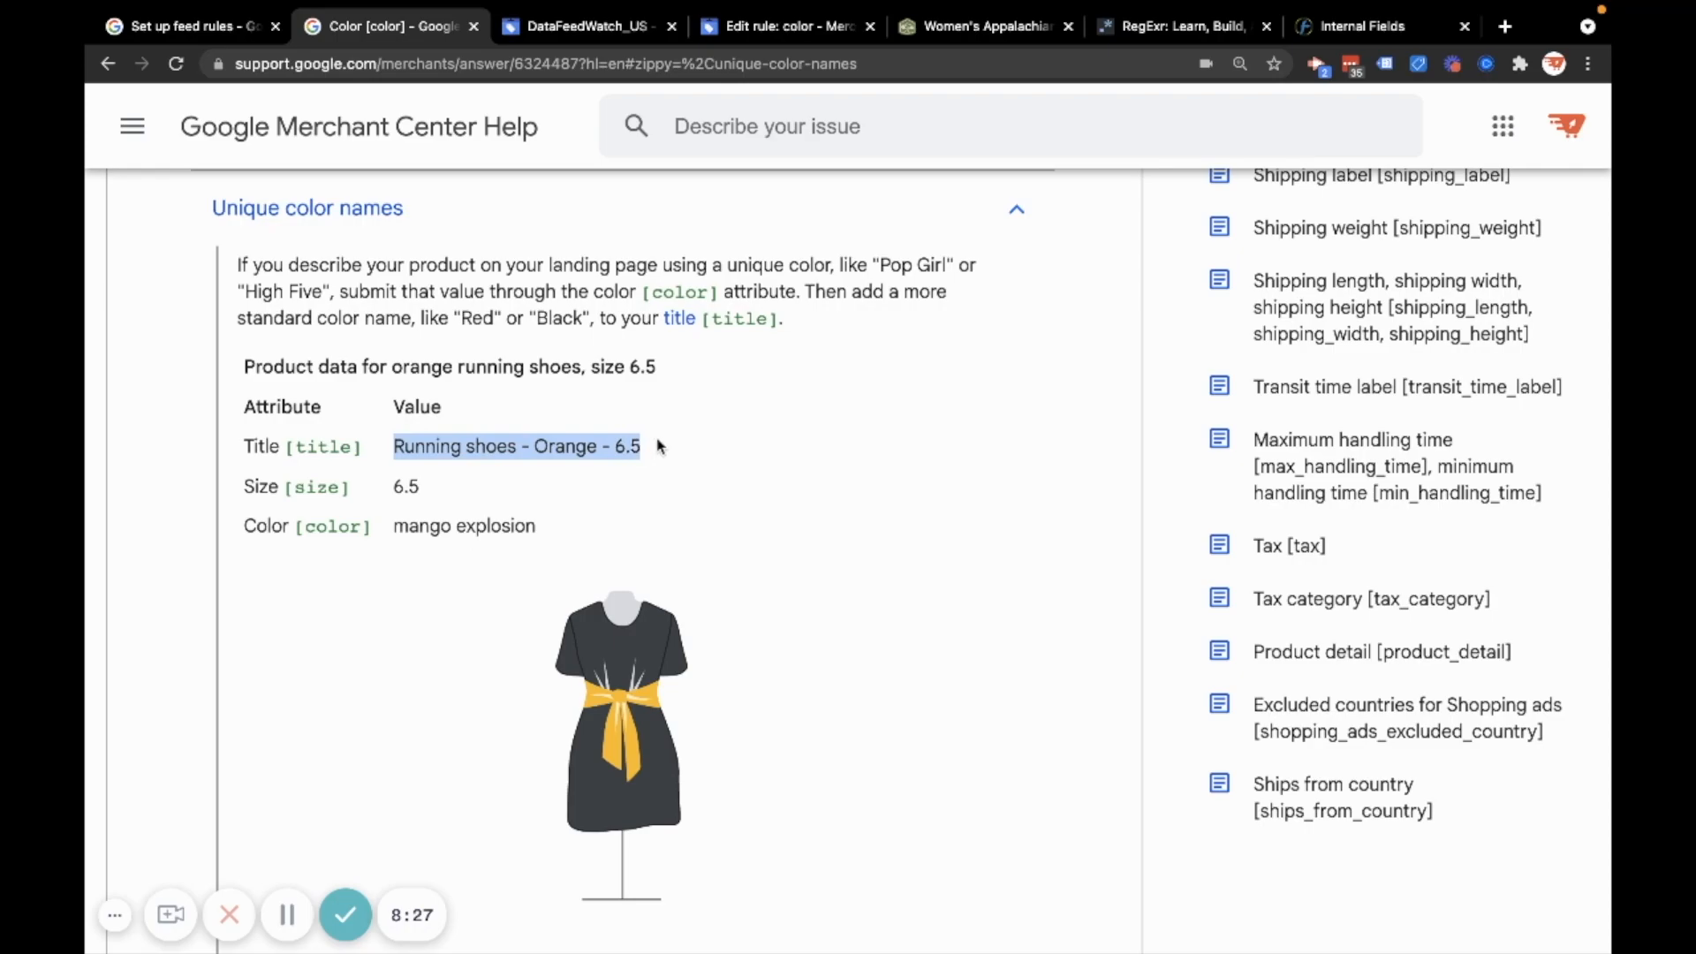
double_click(563, 445)
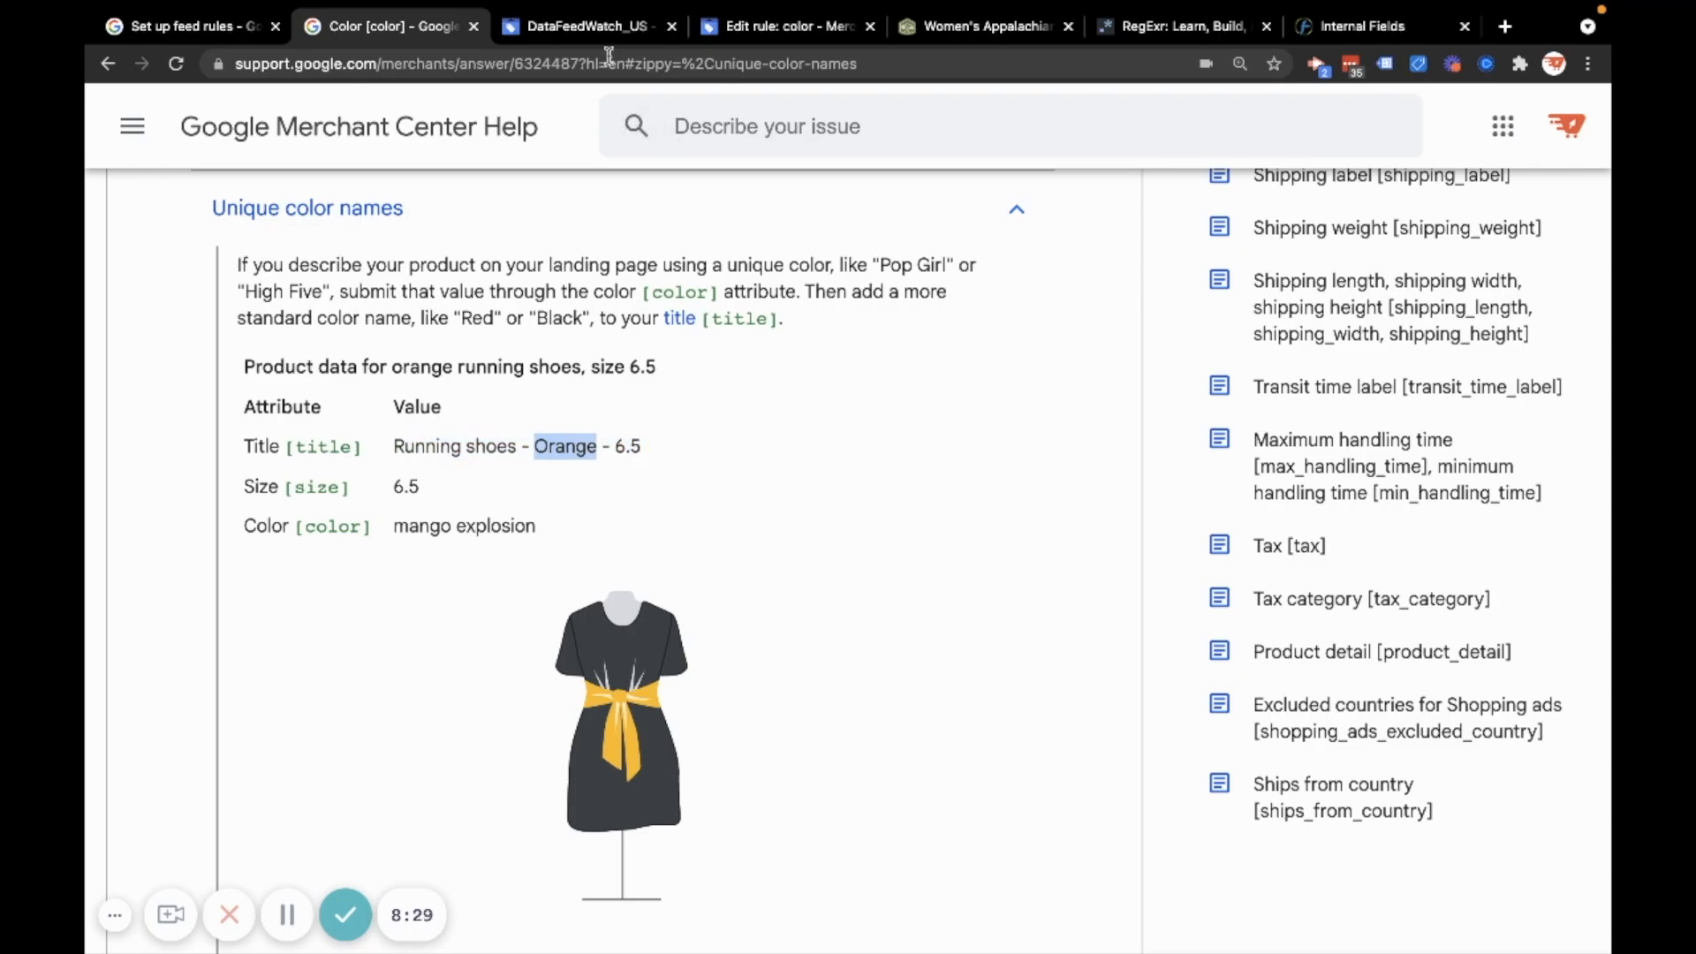
left_click(584, 25)
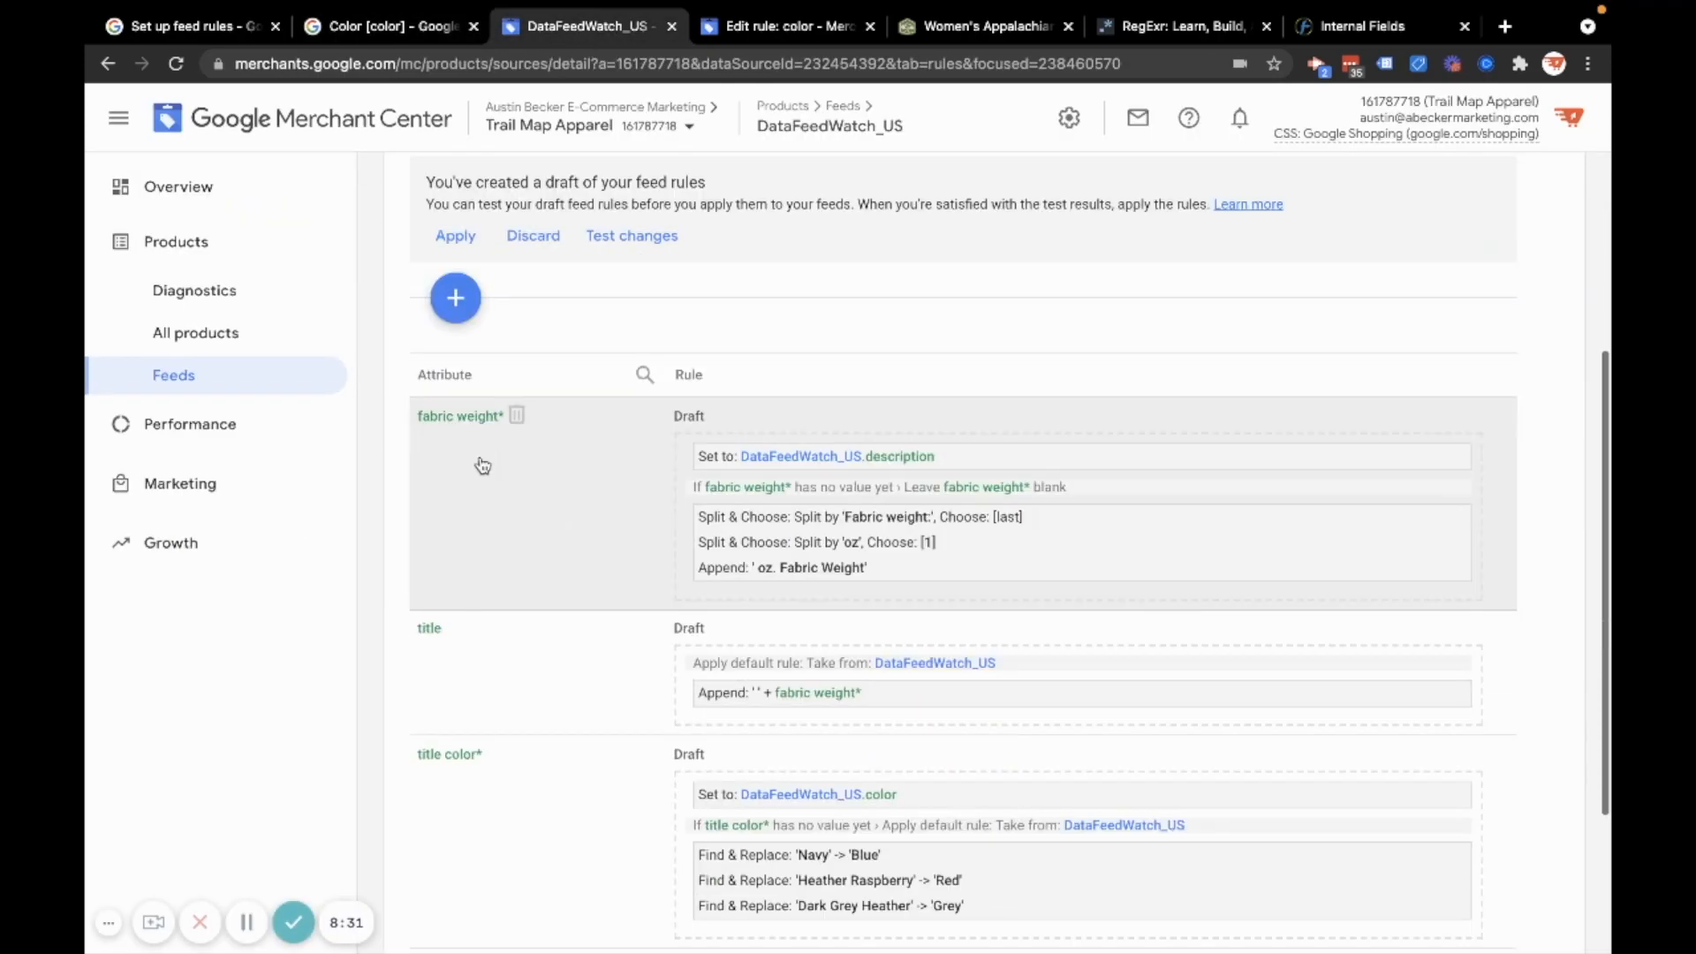
Scroll down the DataFeedWatch_US draft feed rules to reach the title attribute rule
scroll("down", 3)
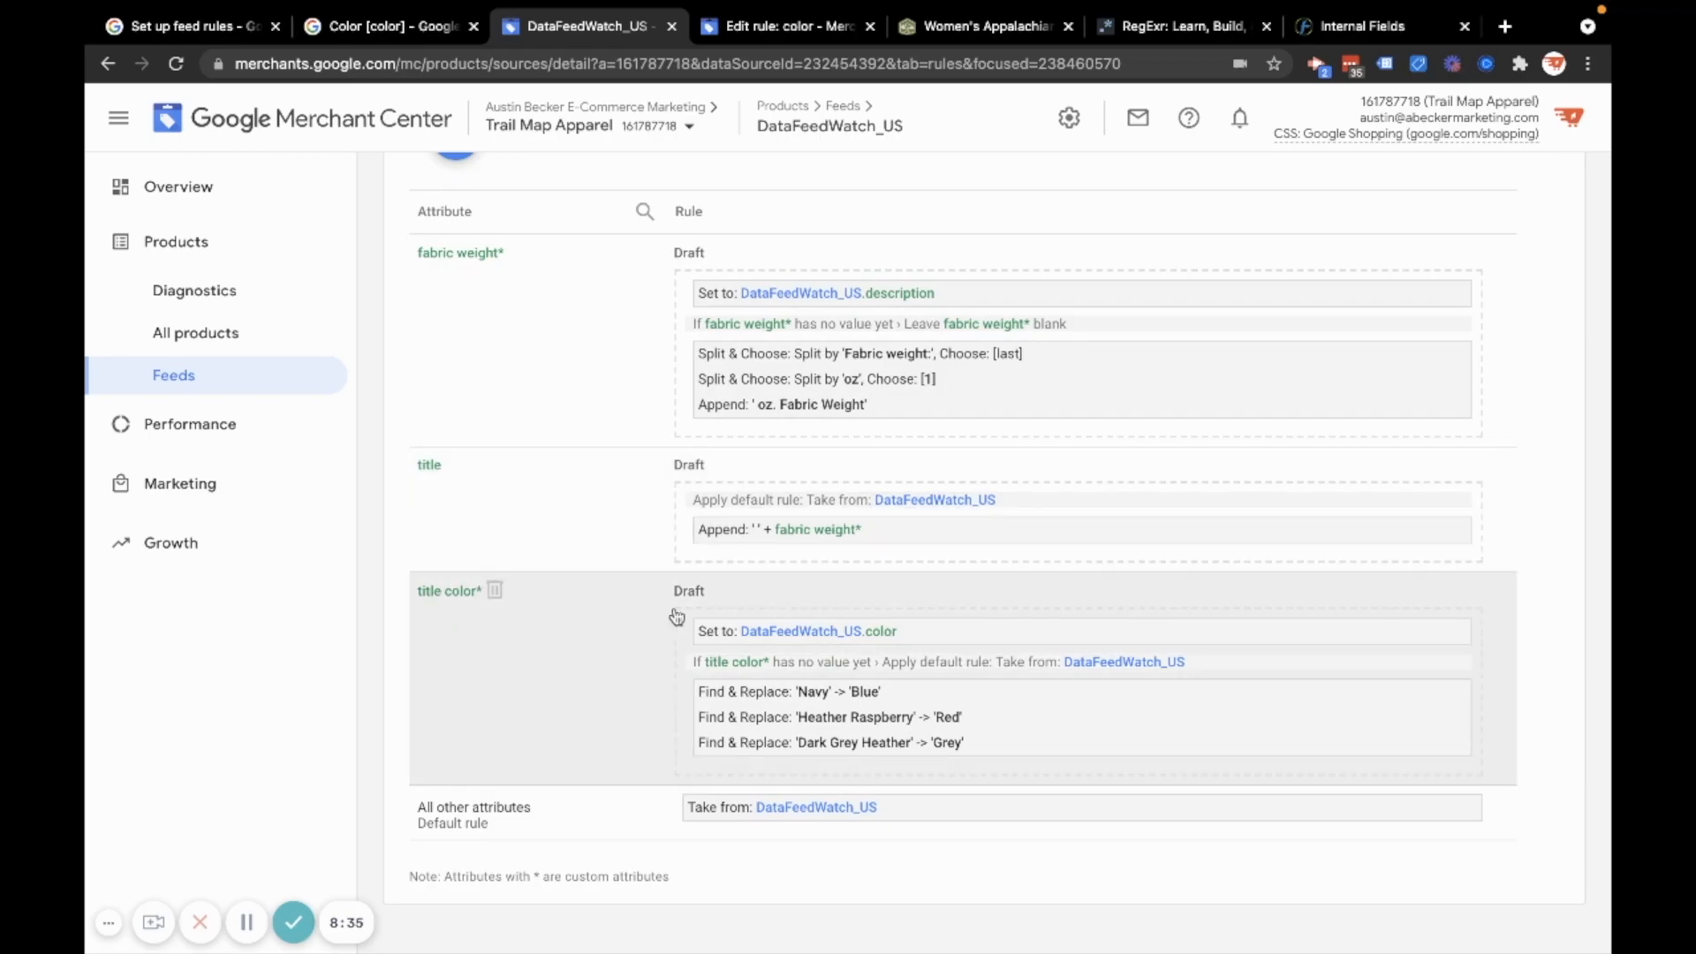
mouse_move(954, 743)
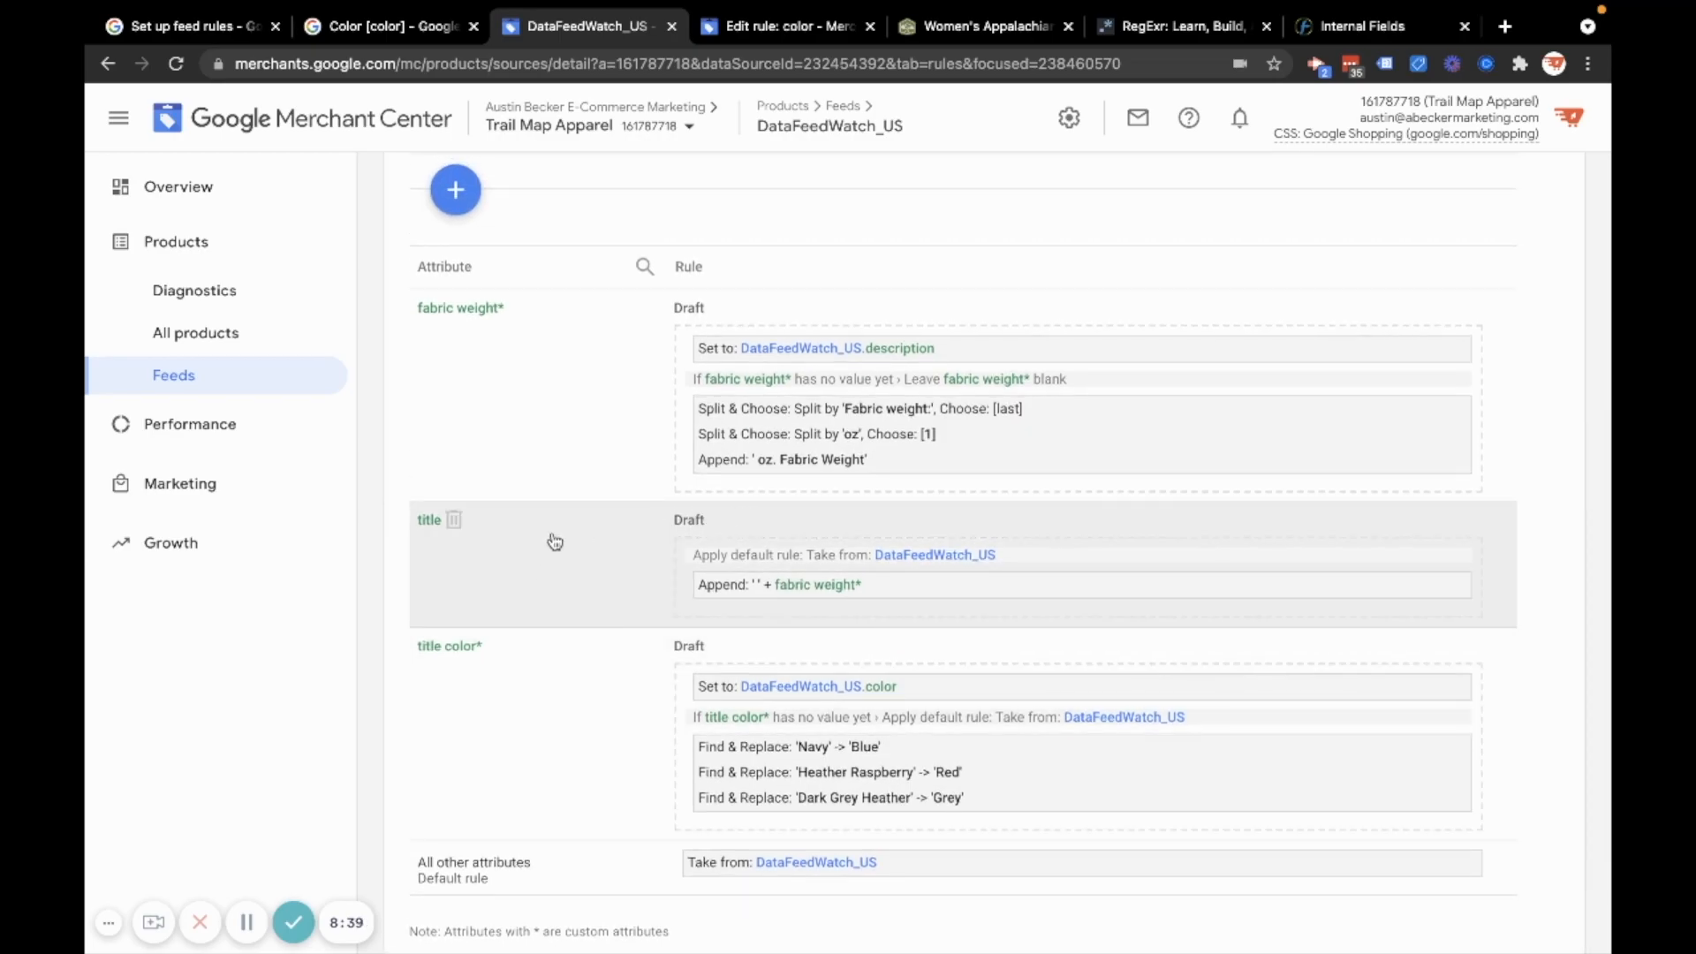
mouse_move(579, 526)
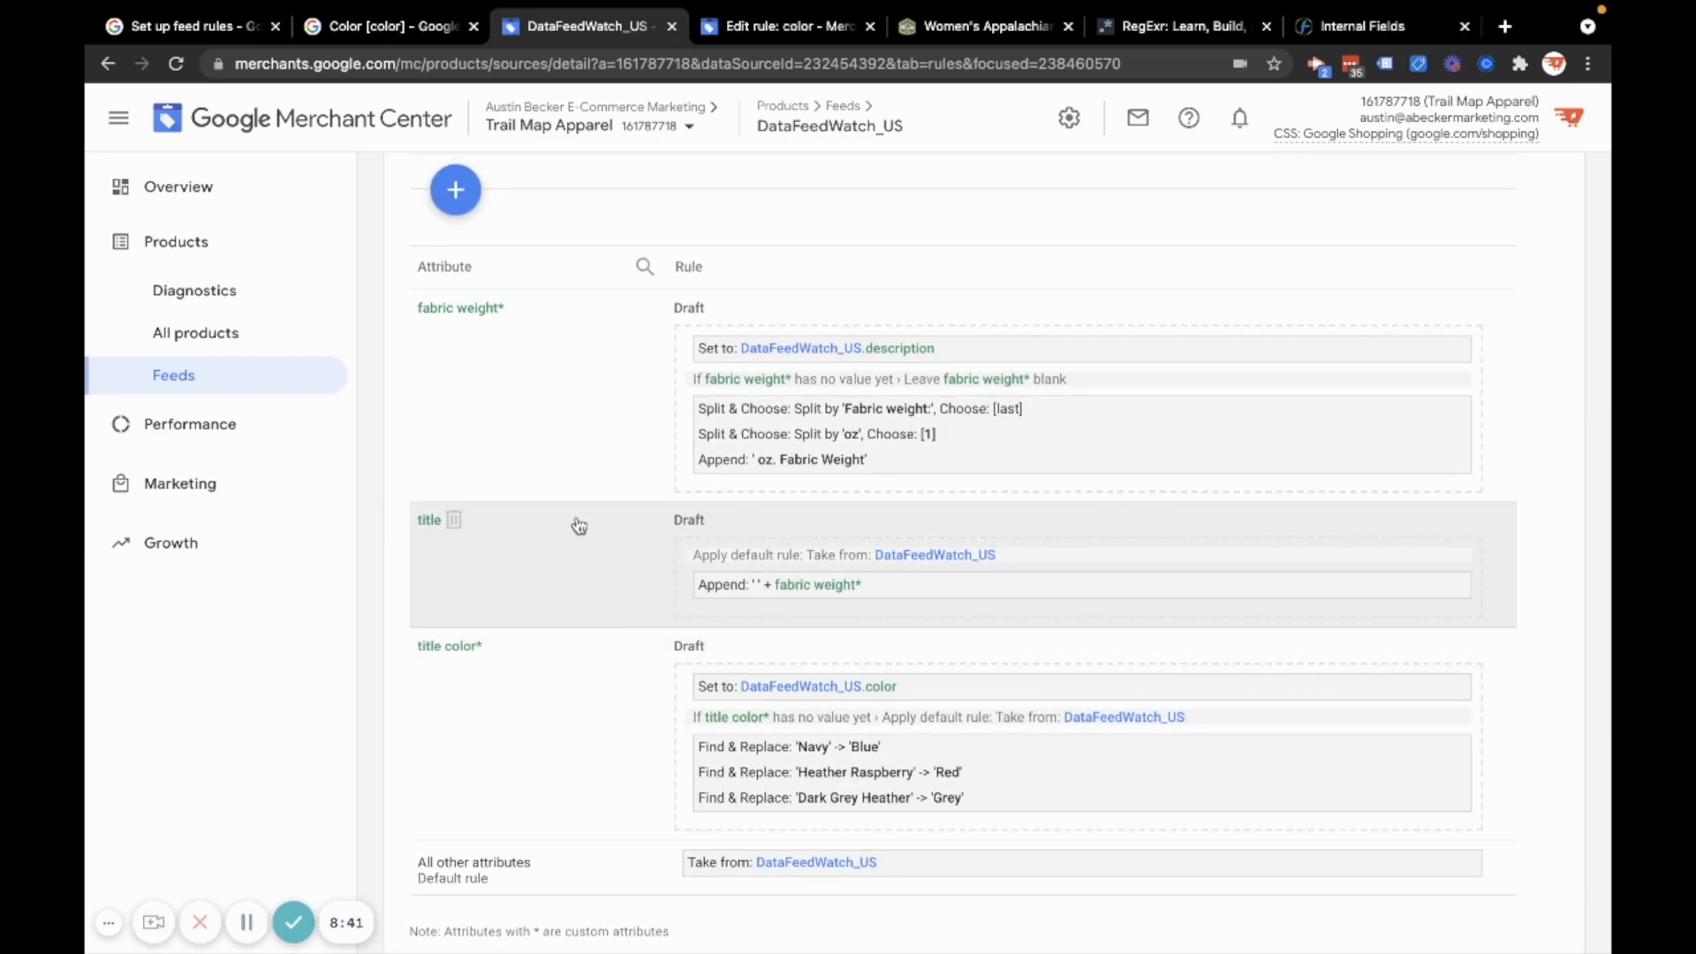
mouse_move(573, 560)
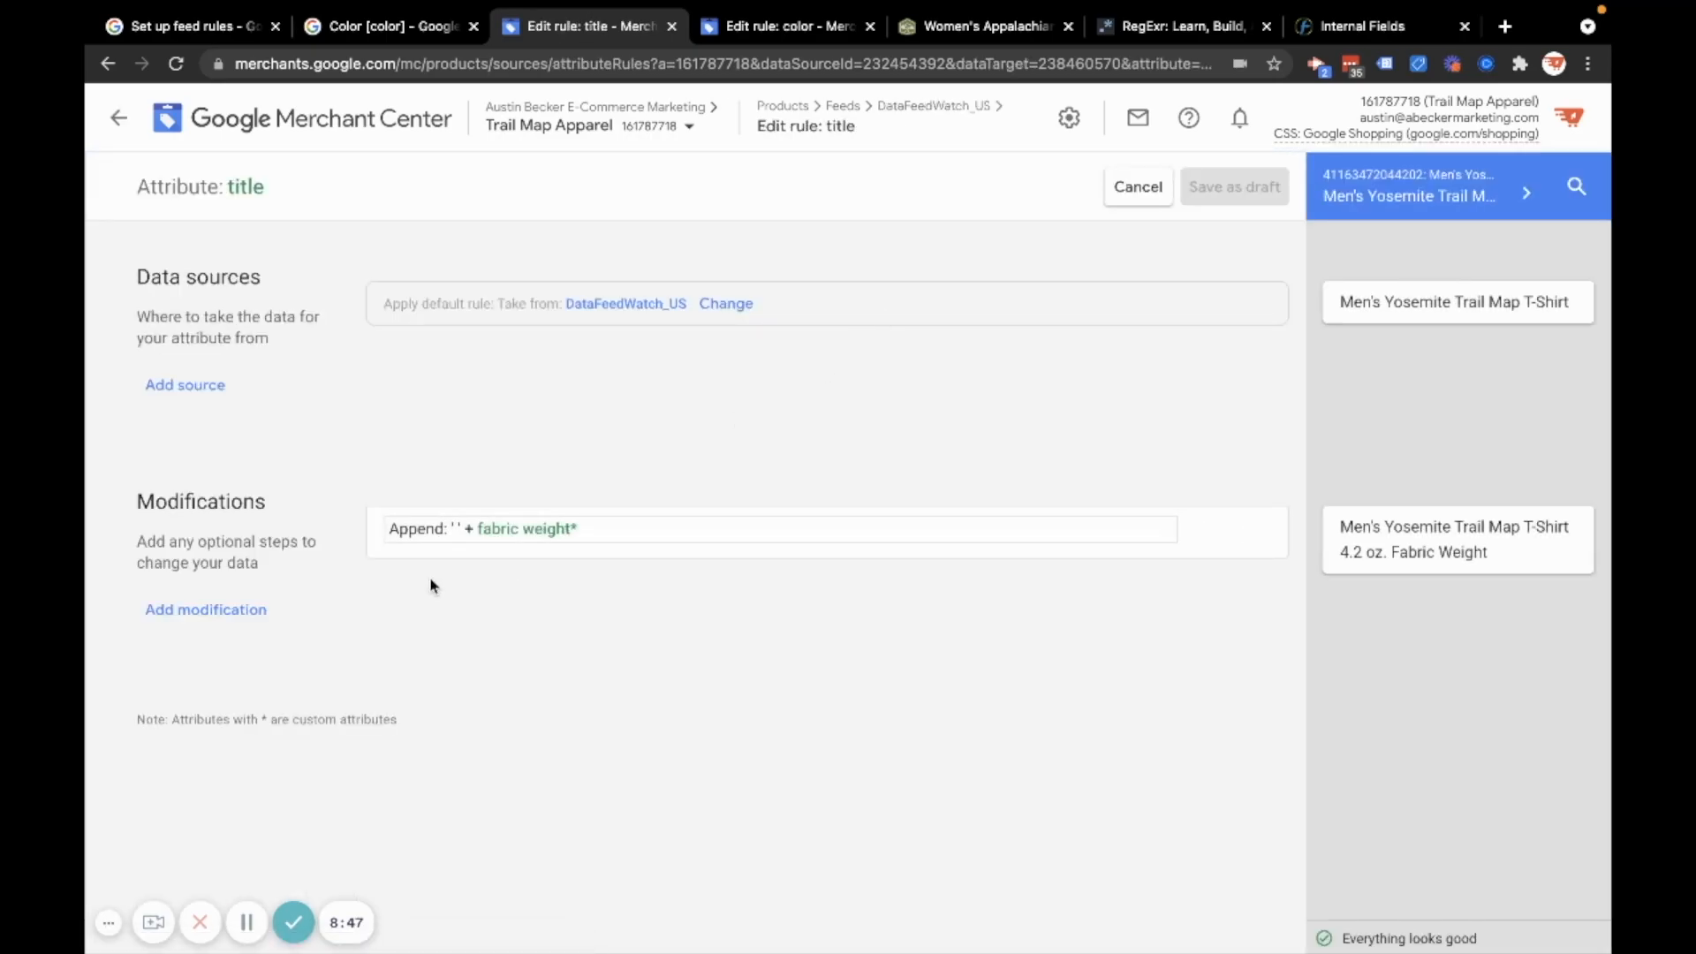
Append a space and title color to the title, ordered before fabric weight
left_click(776, 529)
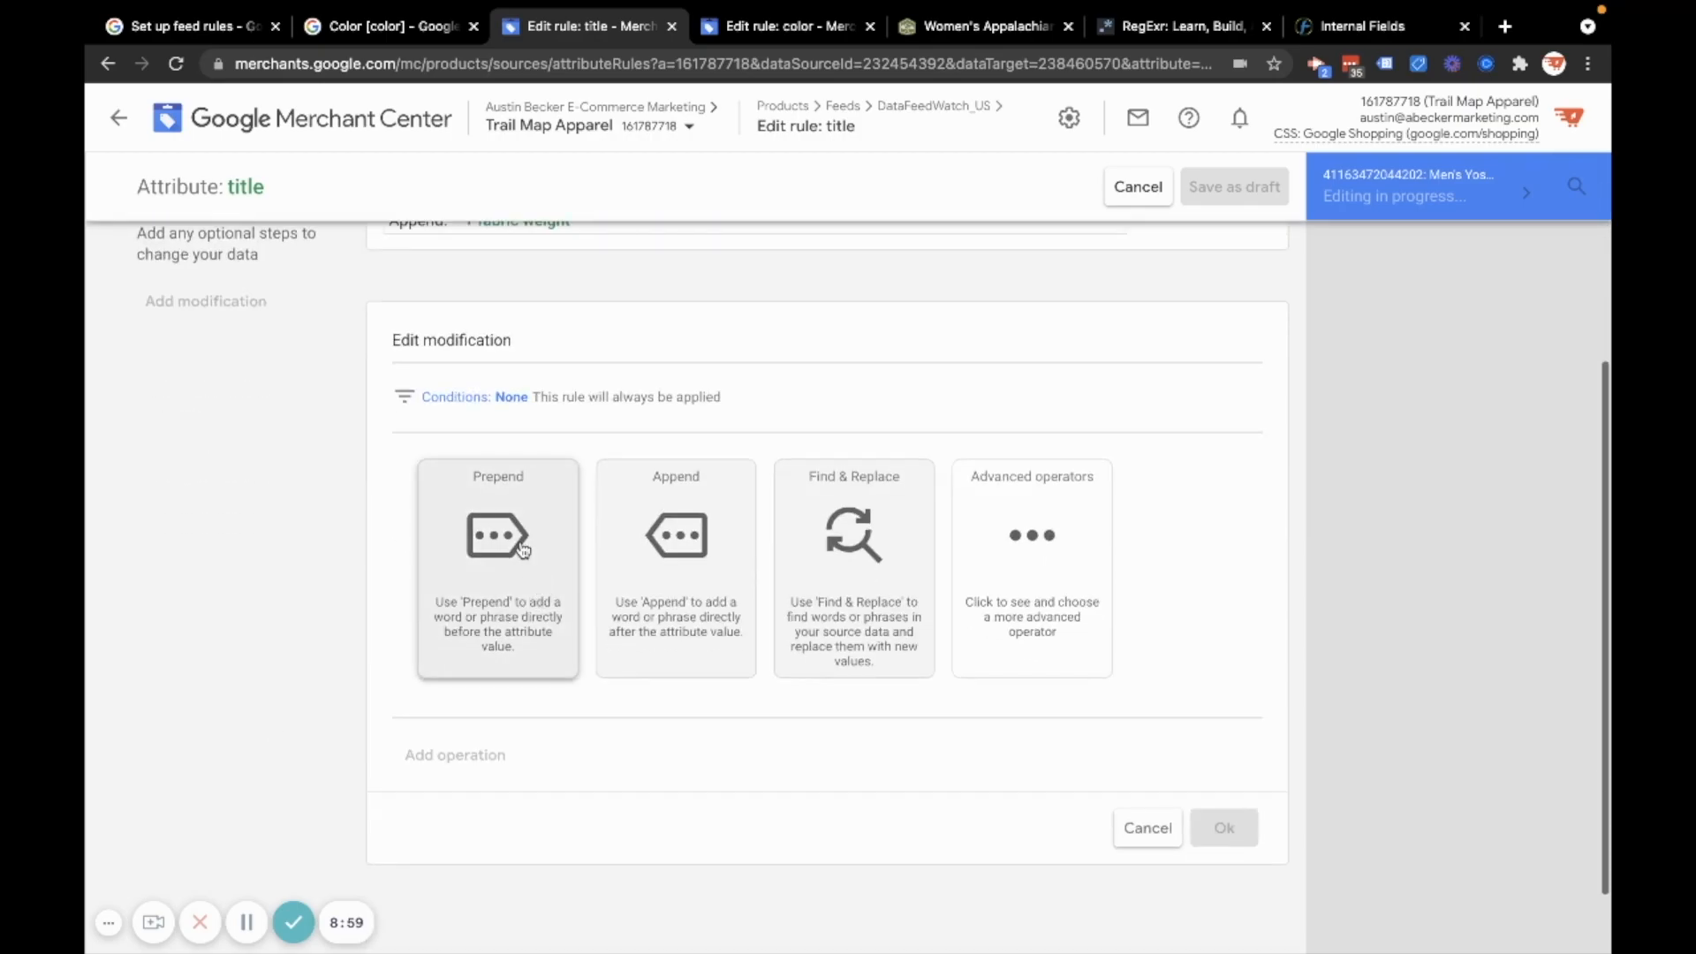
left_click(675, 568)
type("title")
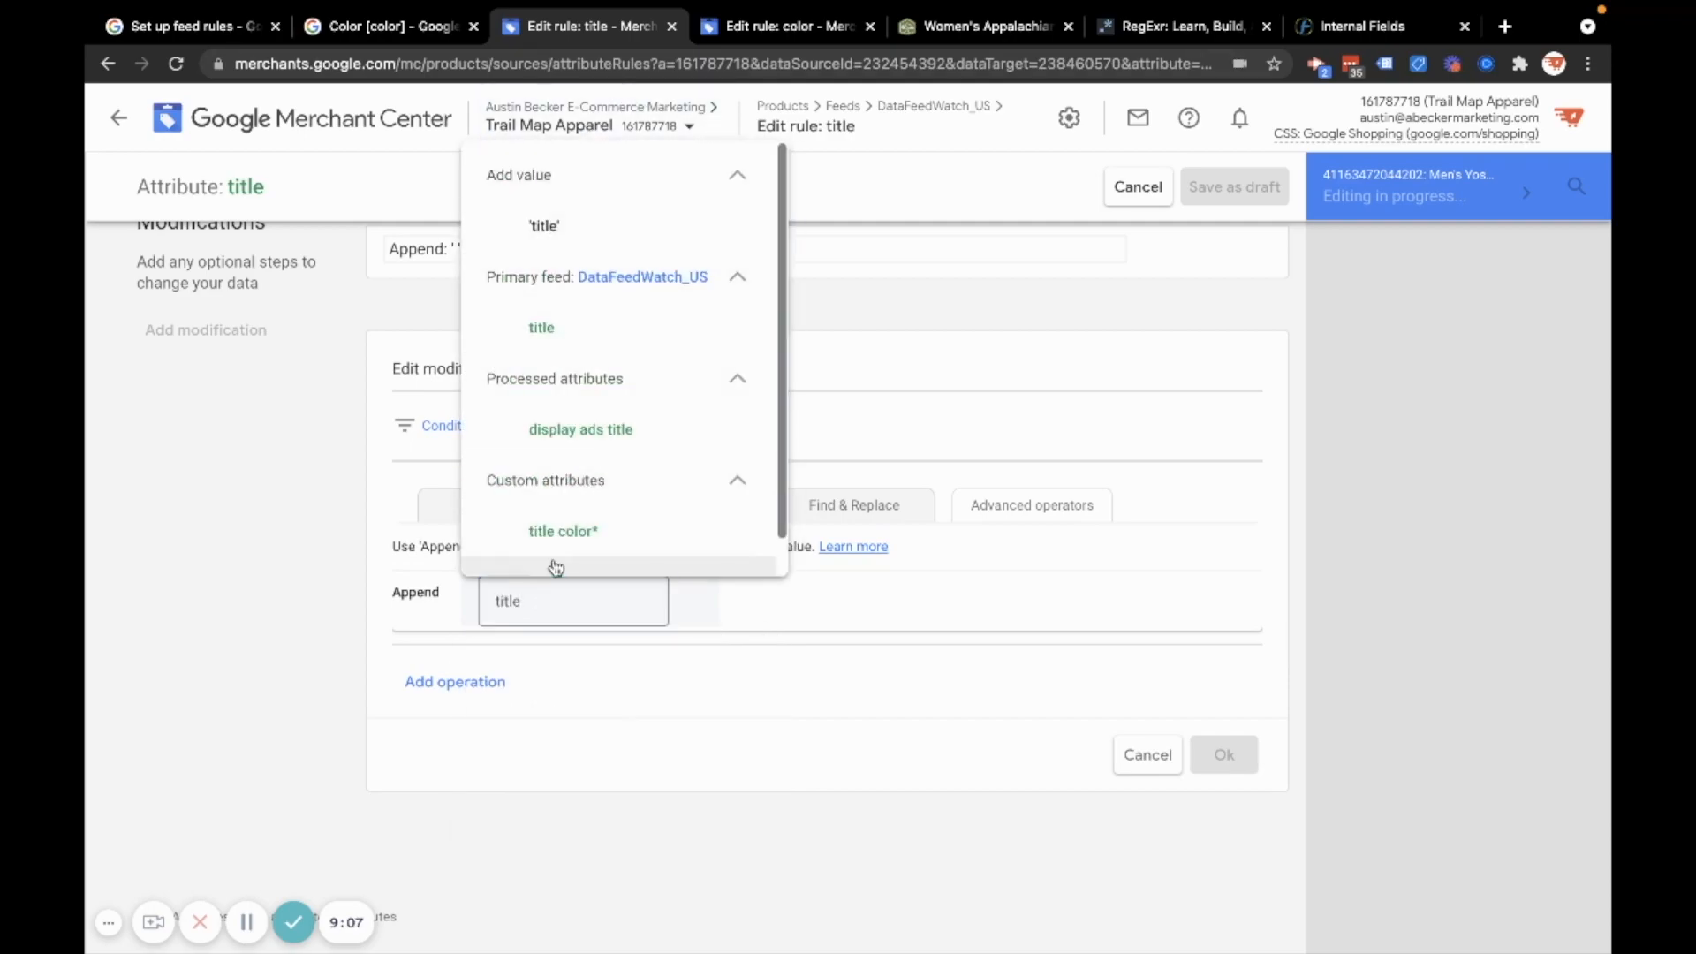
left_click(563, 530)
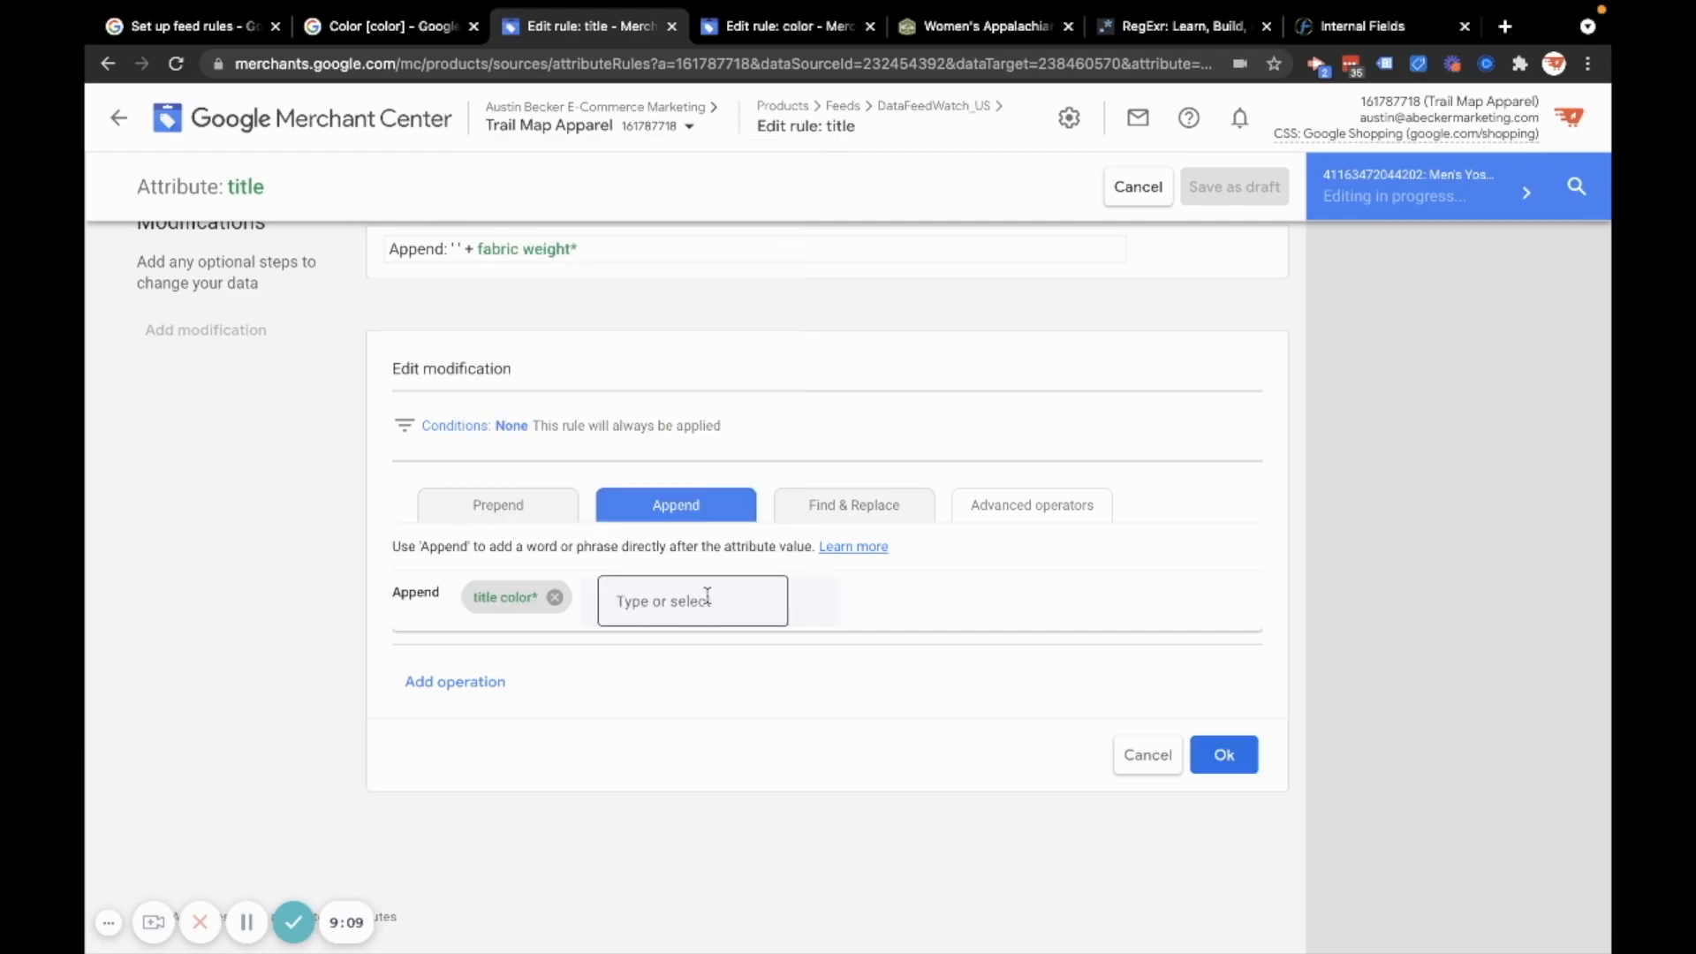
left_click(1223, 753)
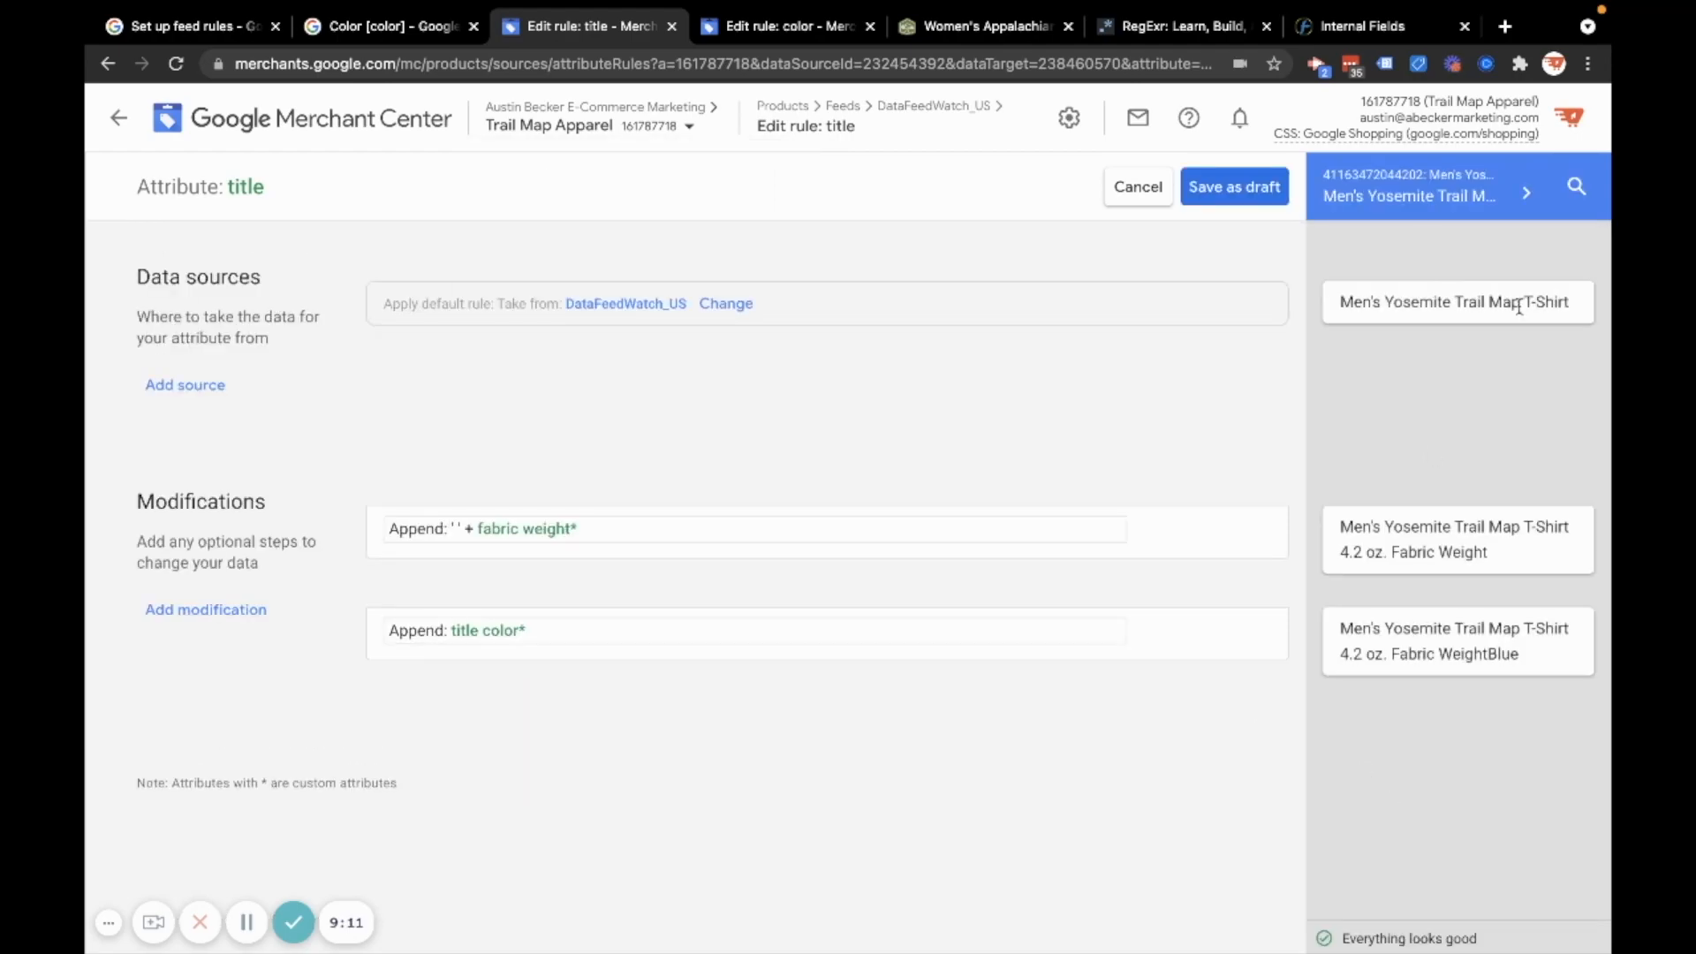
double_click(1503, 654)
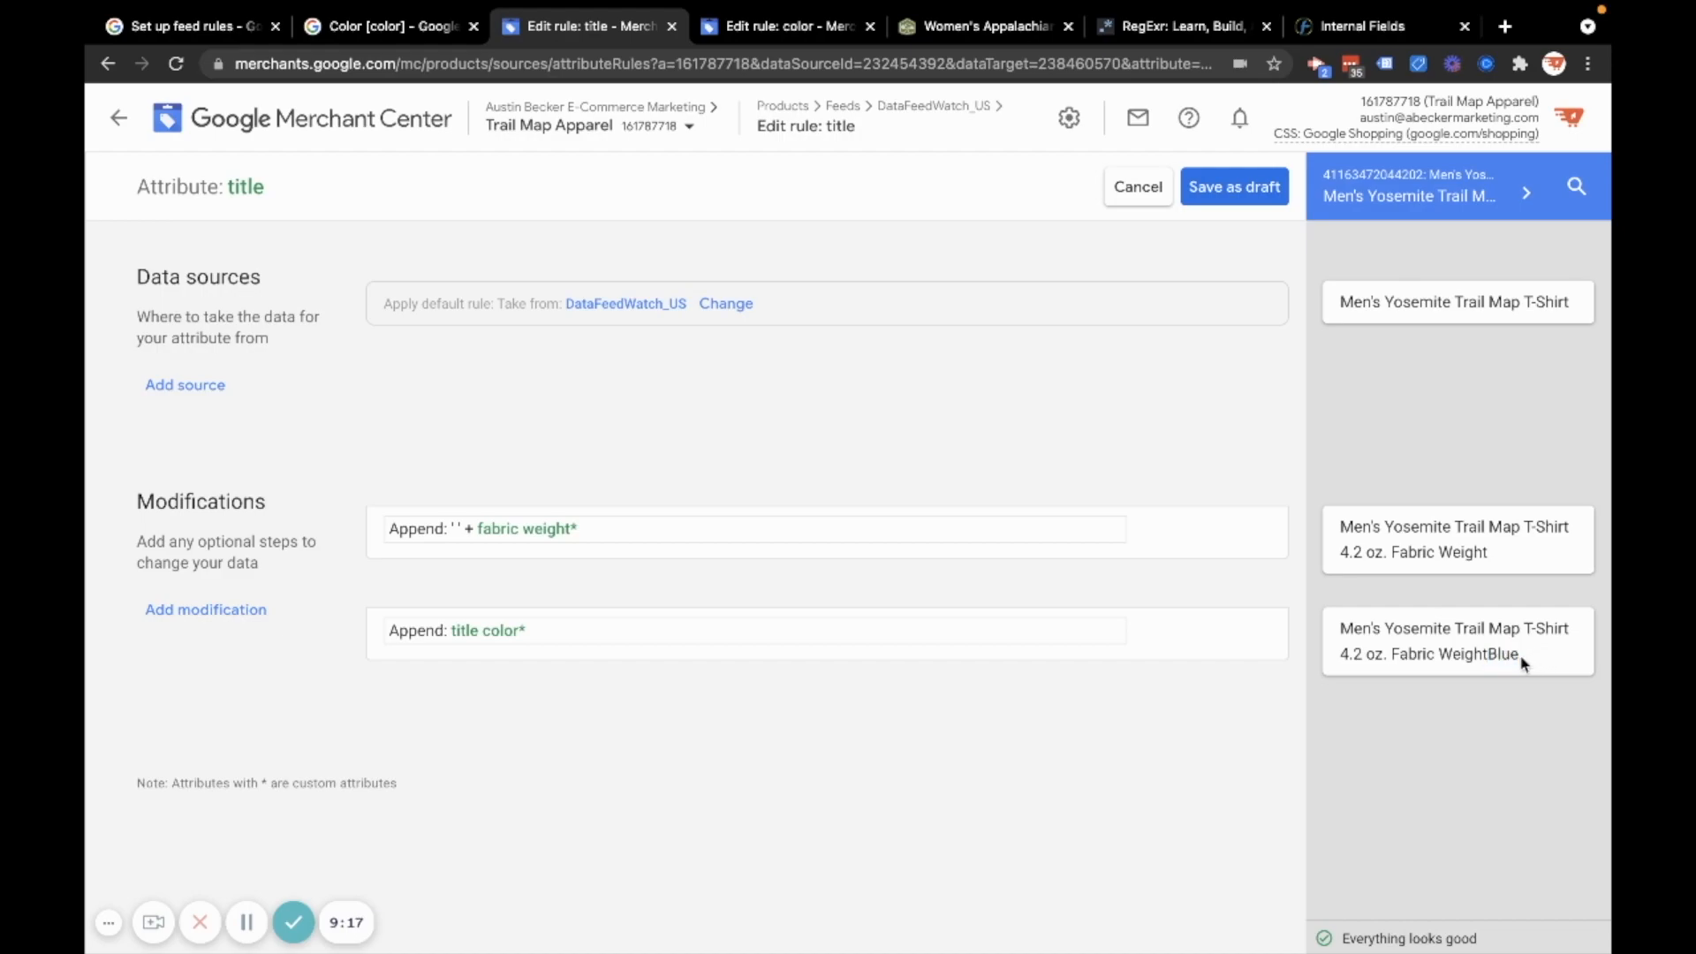
mouse_move(1001, 739)
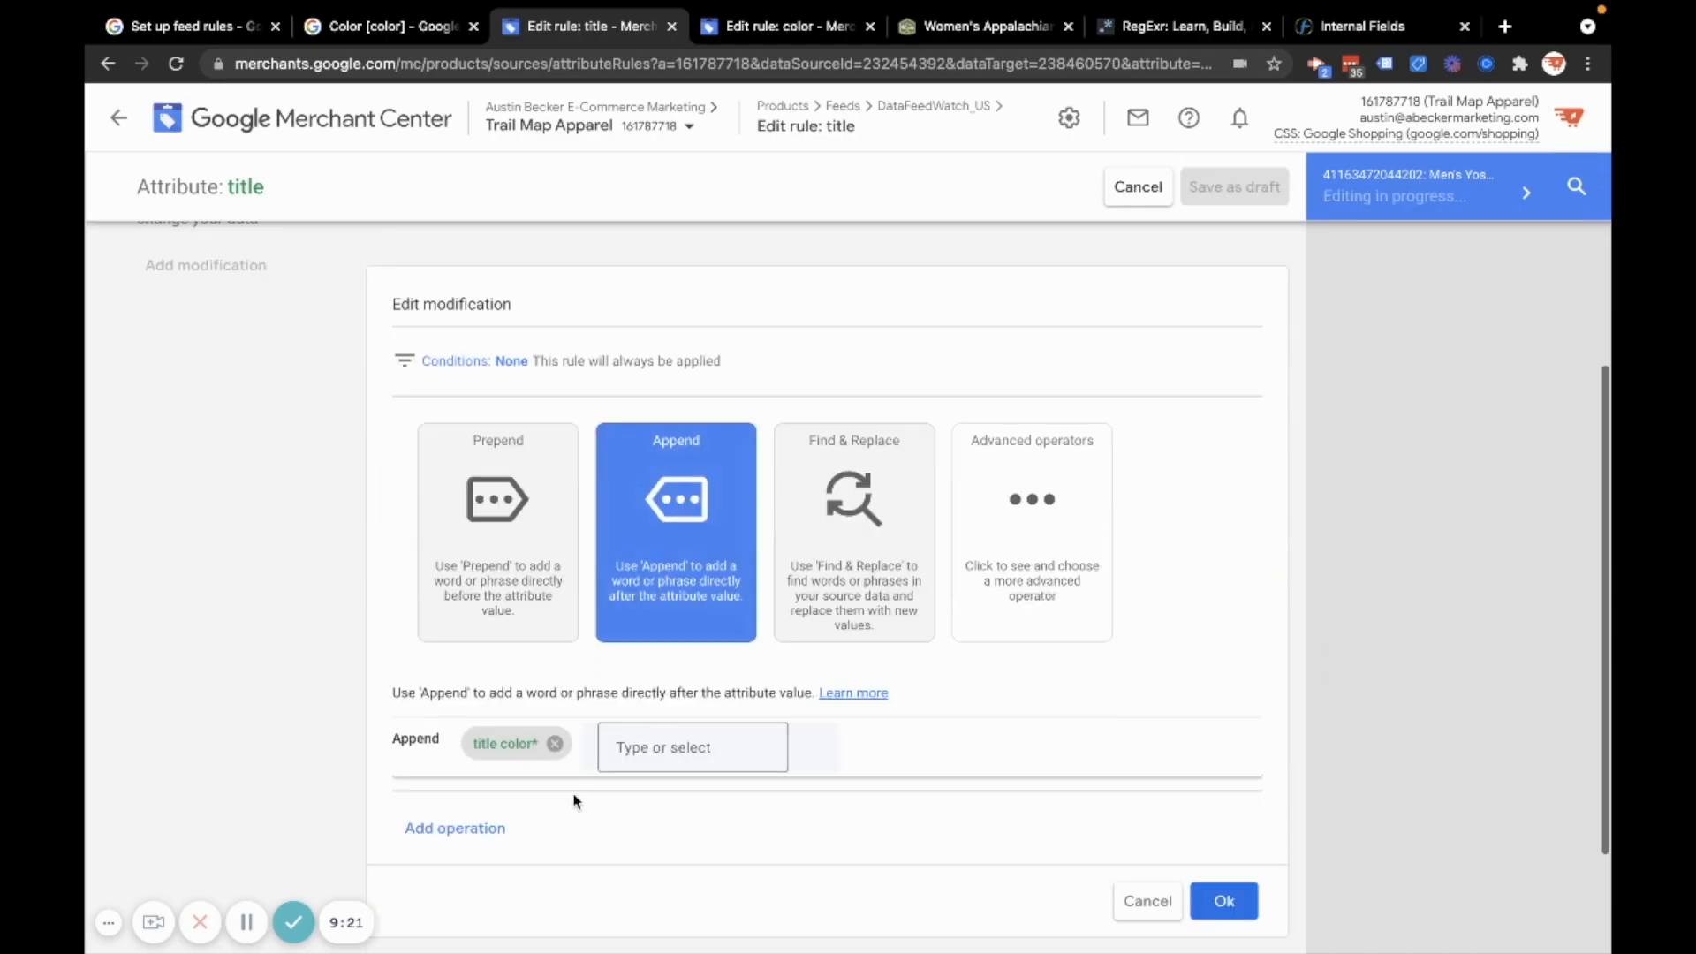
left_click(691, 748)
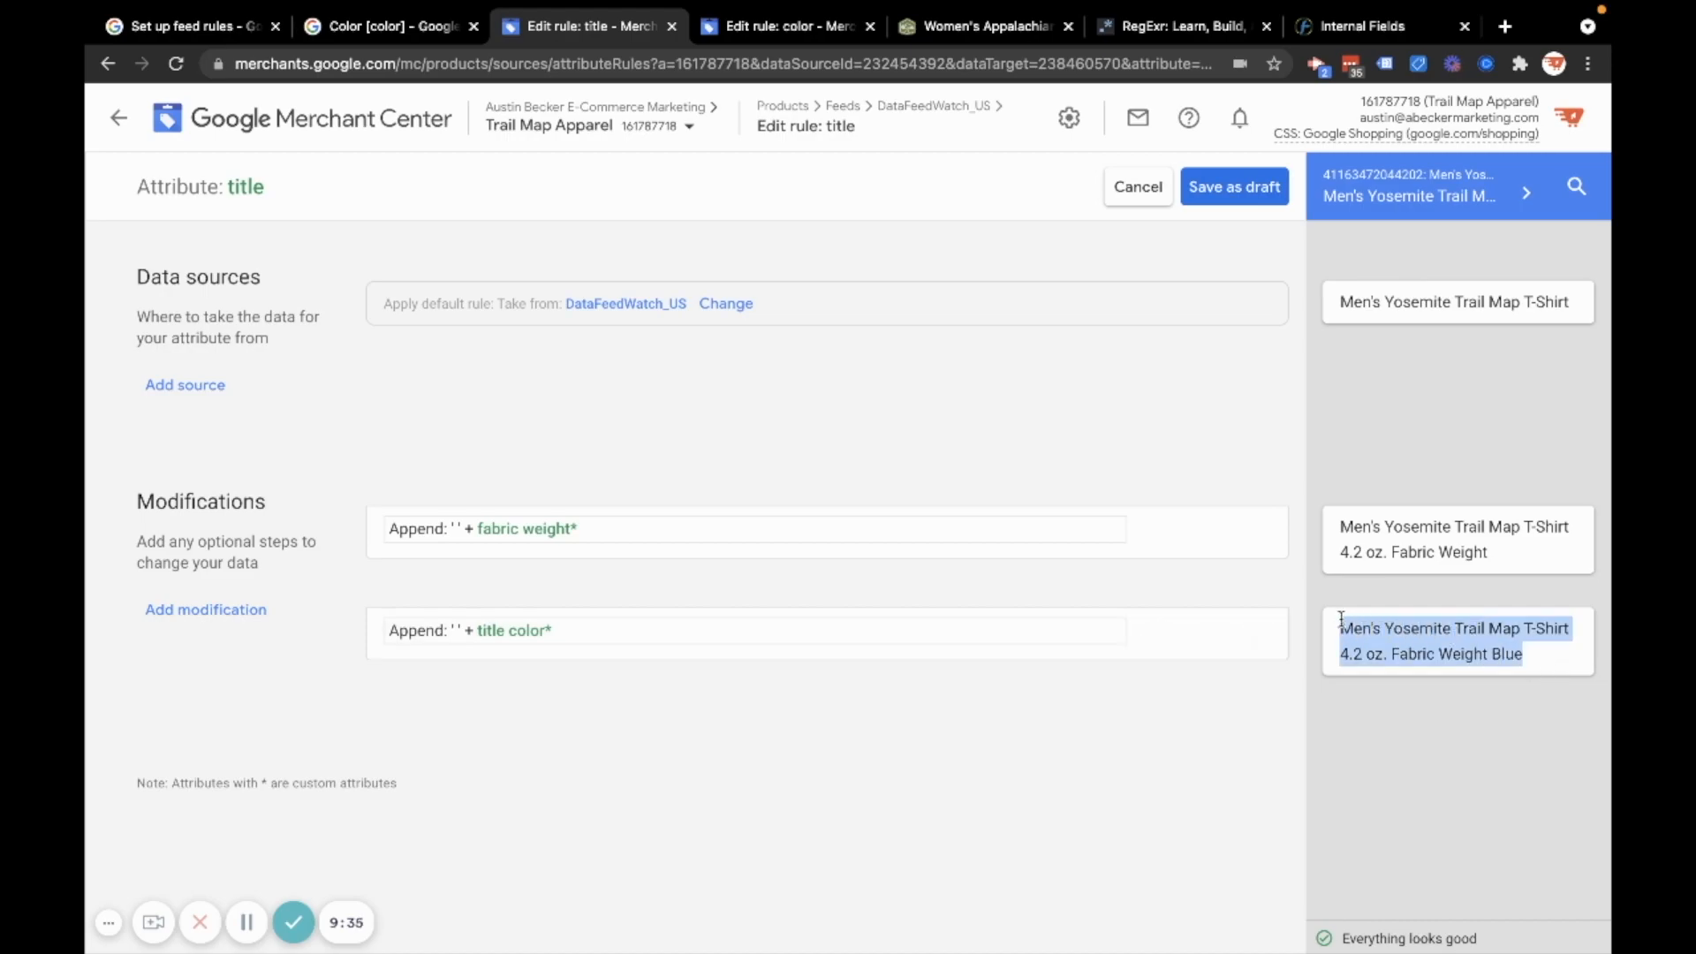
mouse_move(1471, 577)
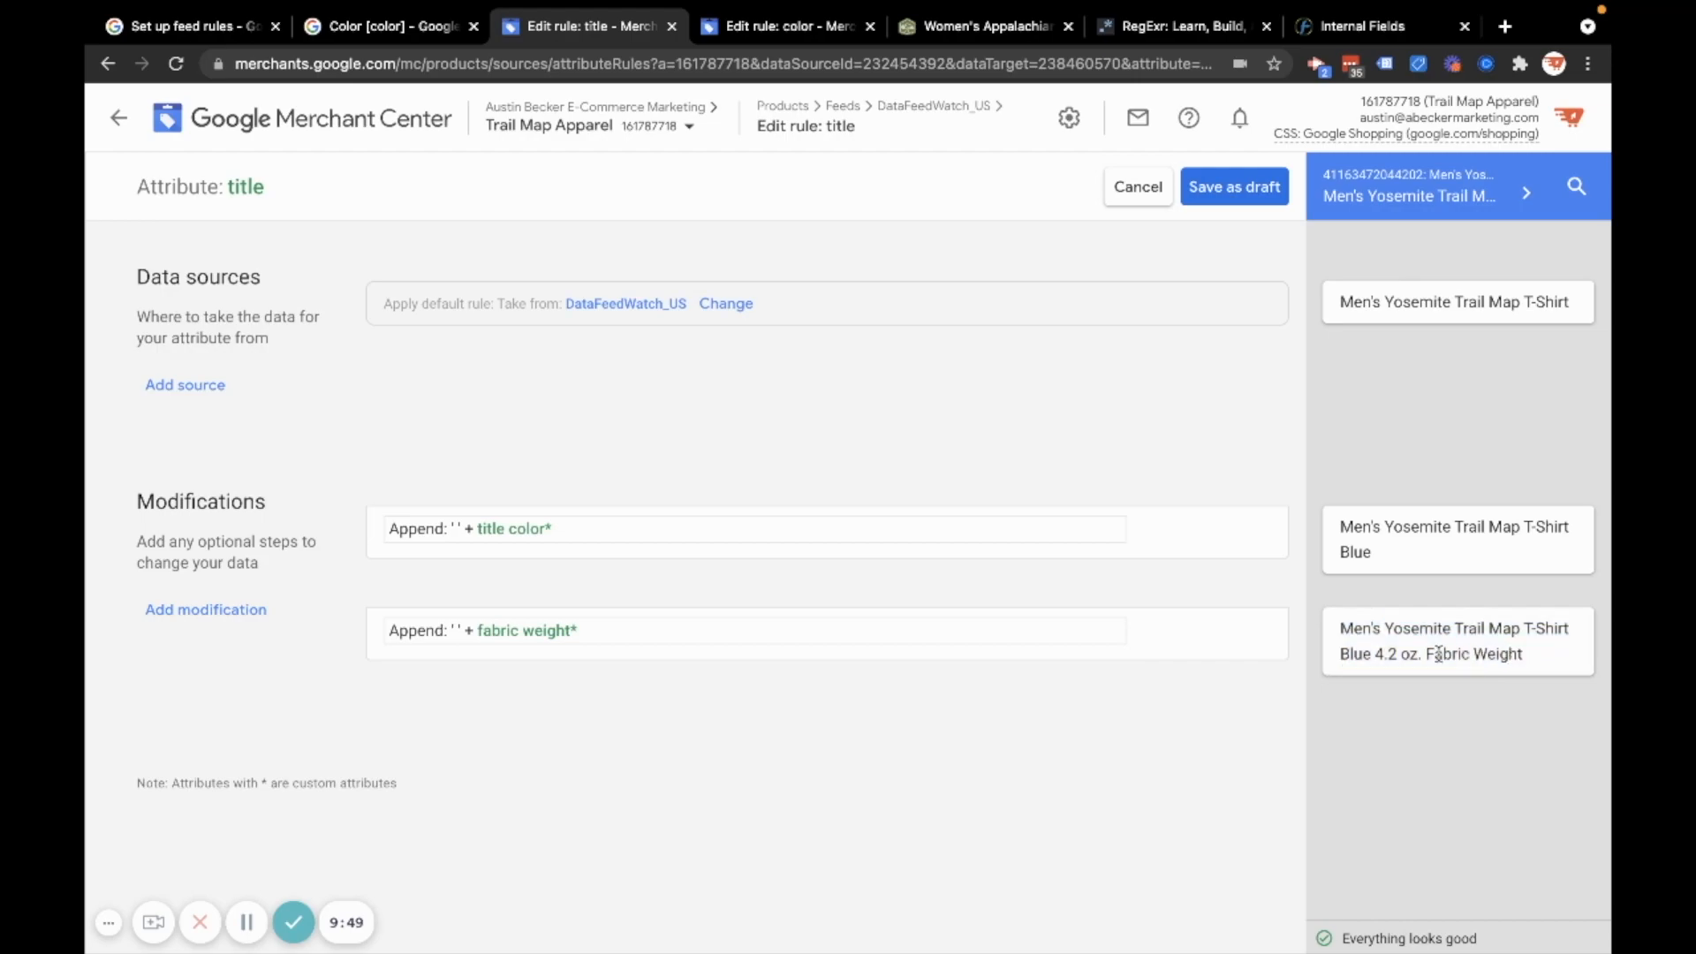
double_click(1352, 654)
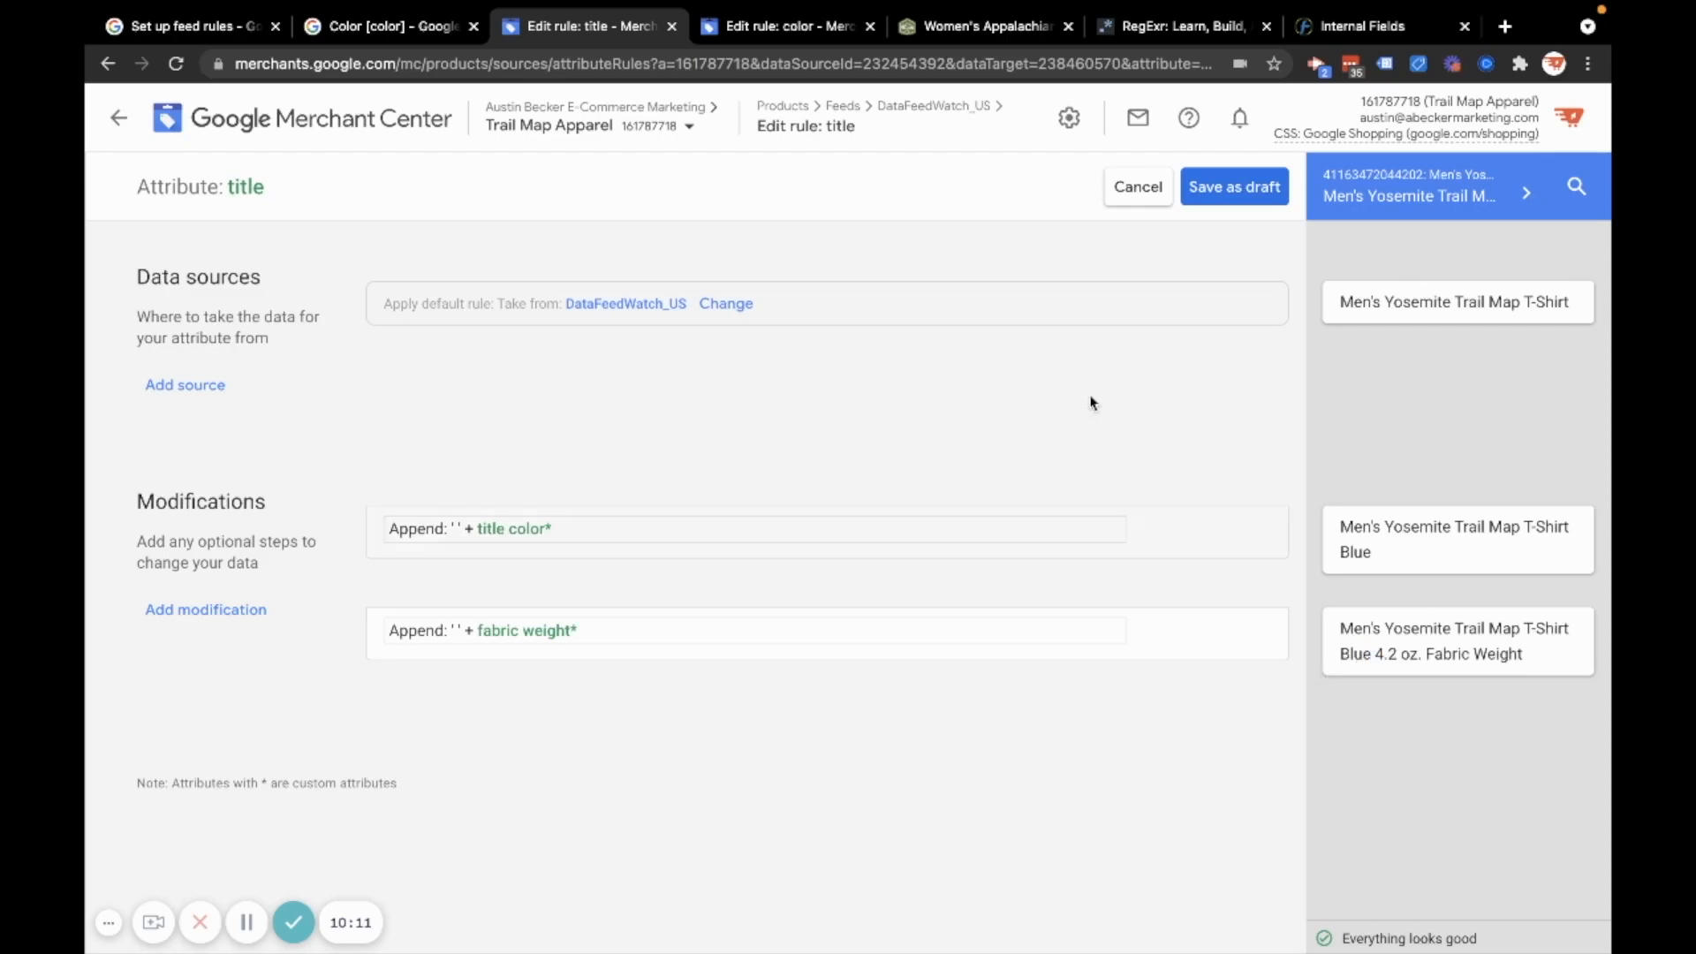
Save the title rule as draft, return to Feed rules, and apply the drafts
left_click(1137, 187)
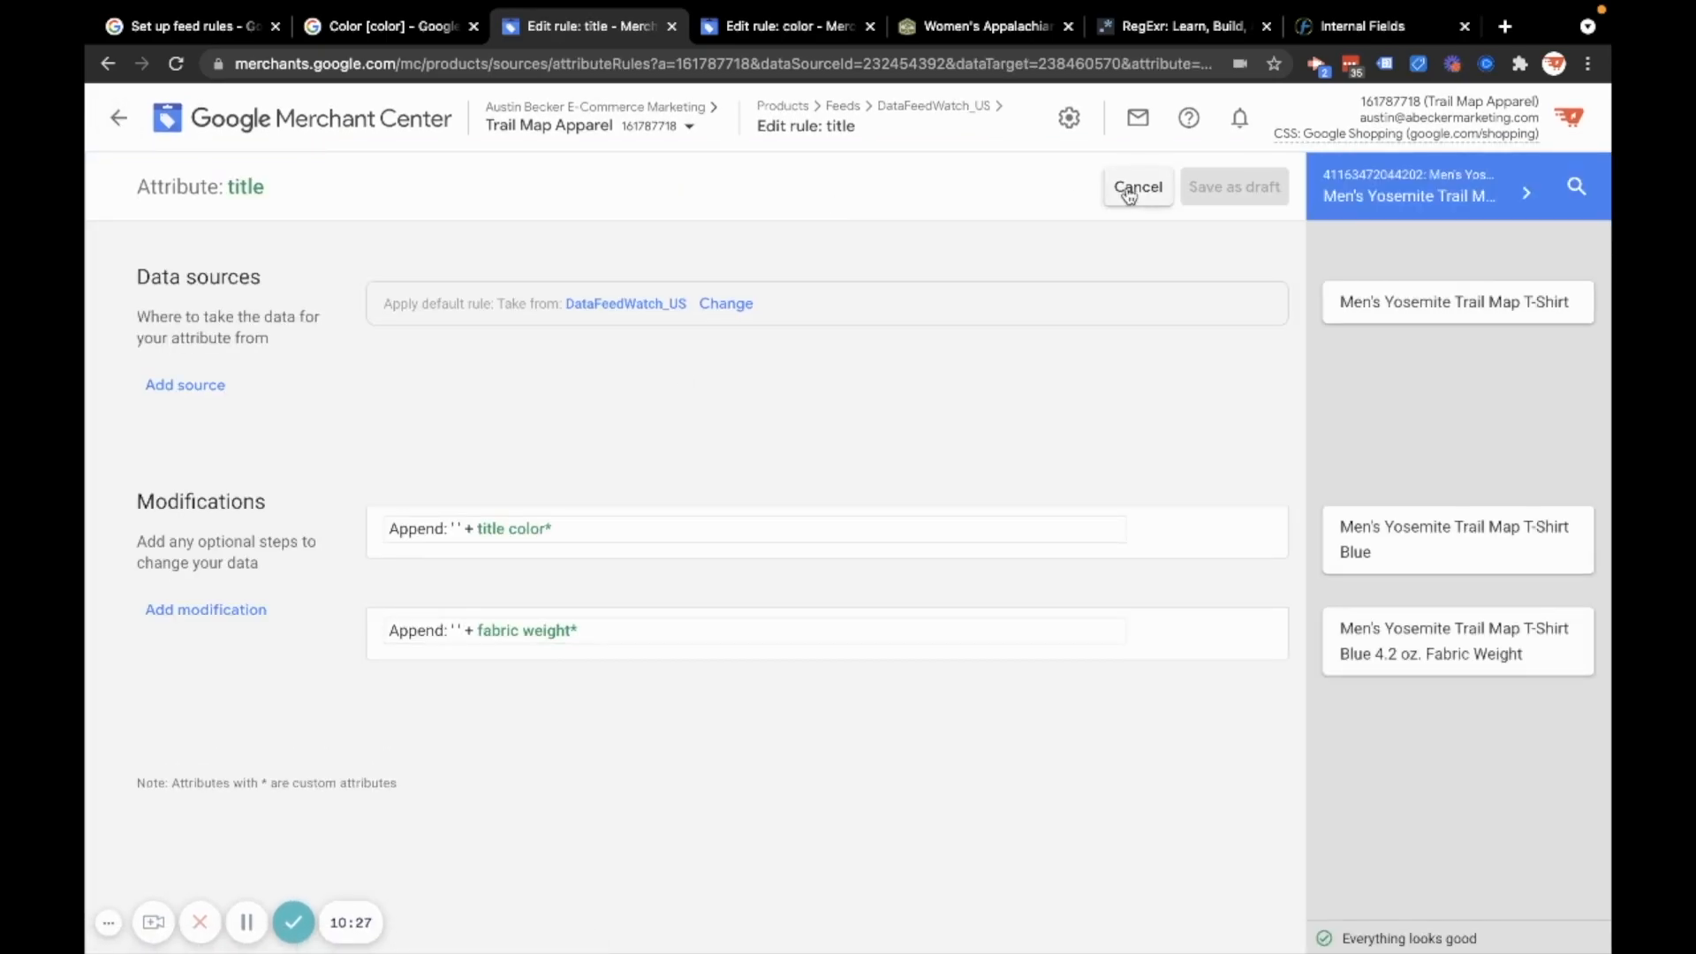
left_click(1136, 187)
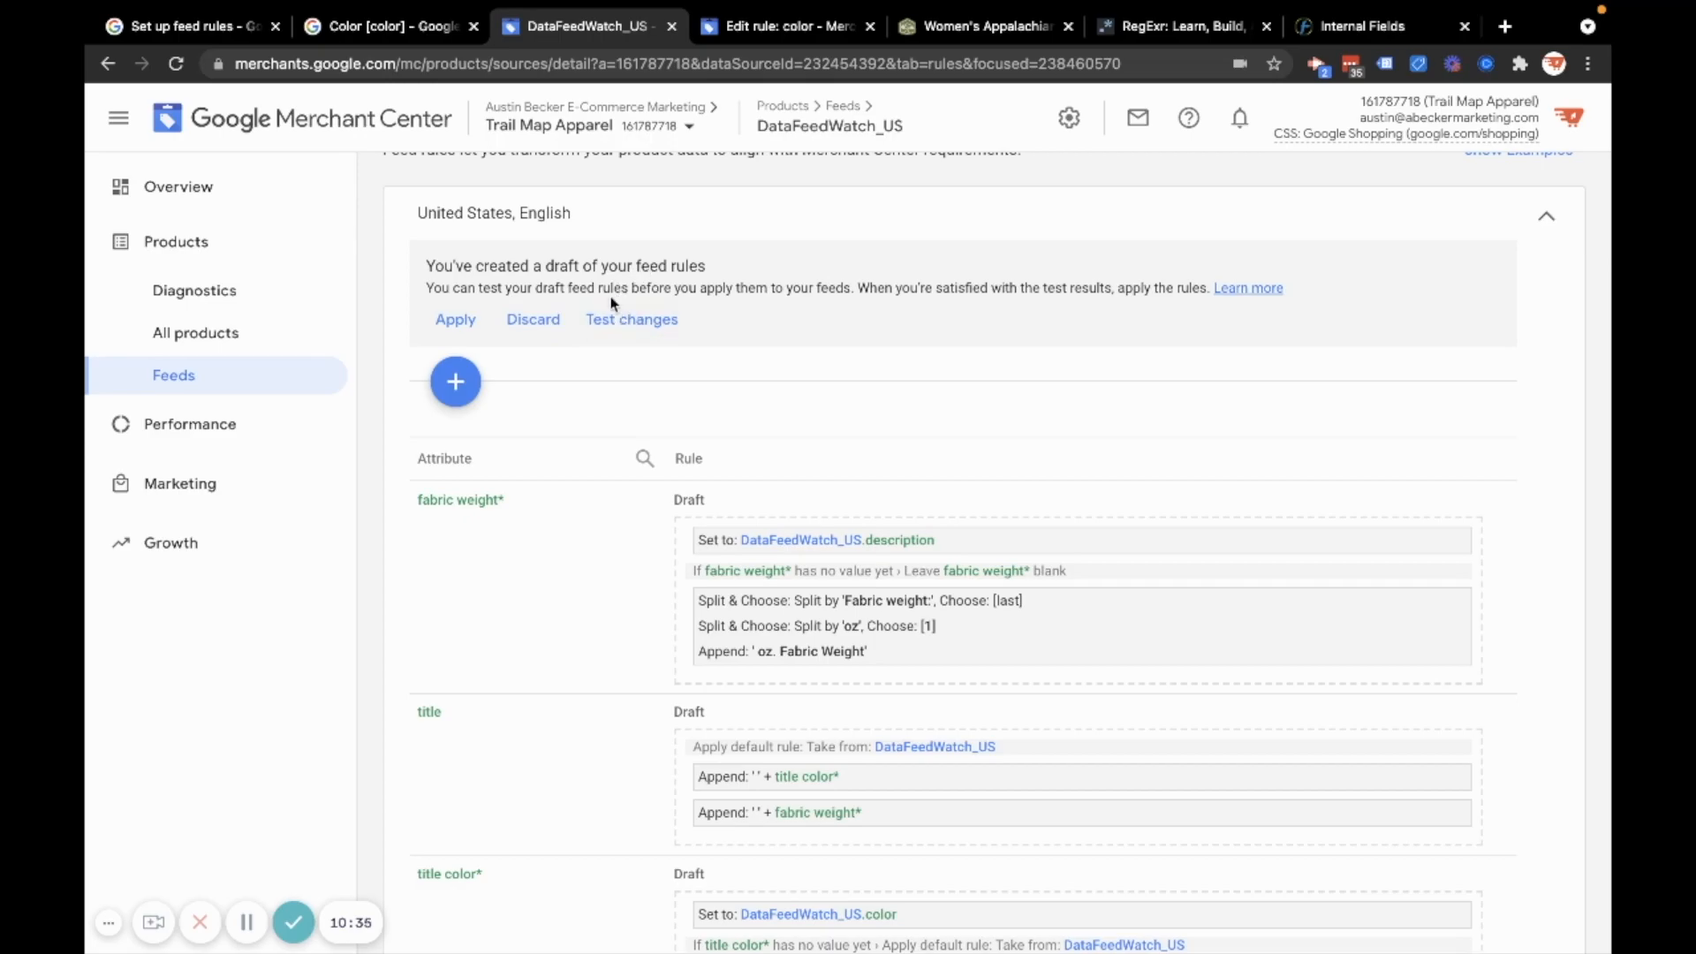
scroll("down", 3)
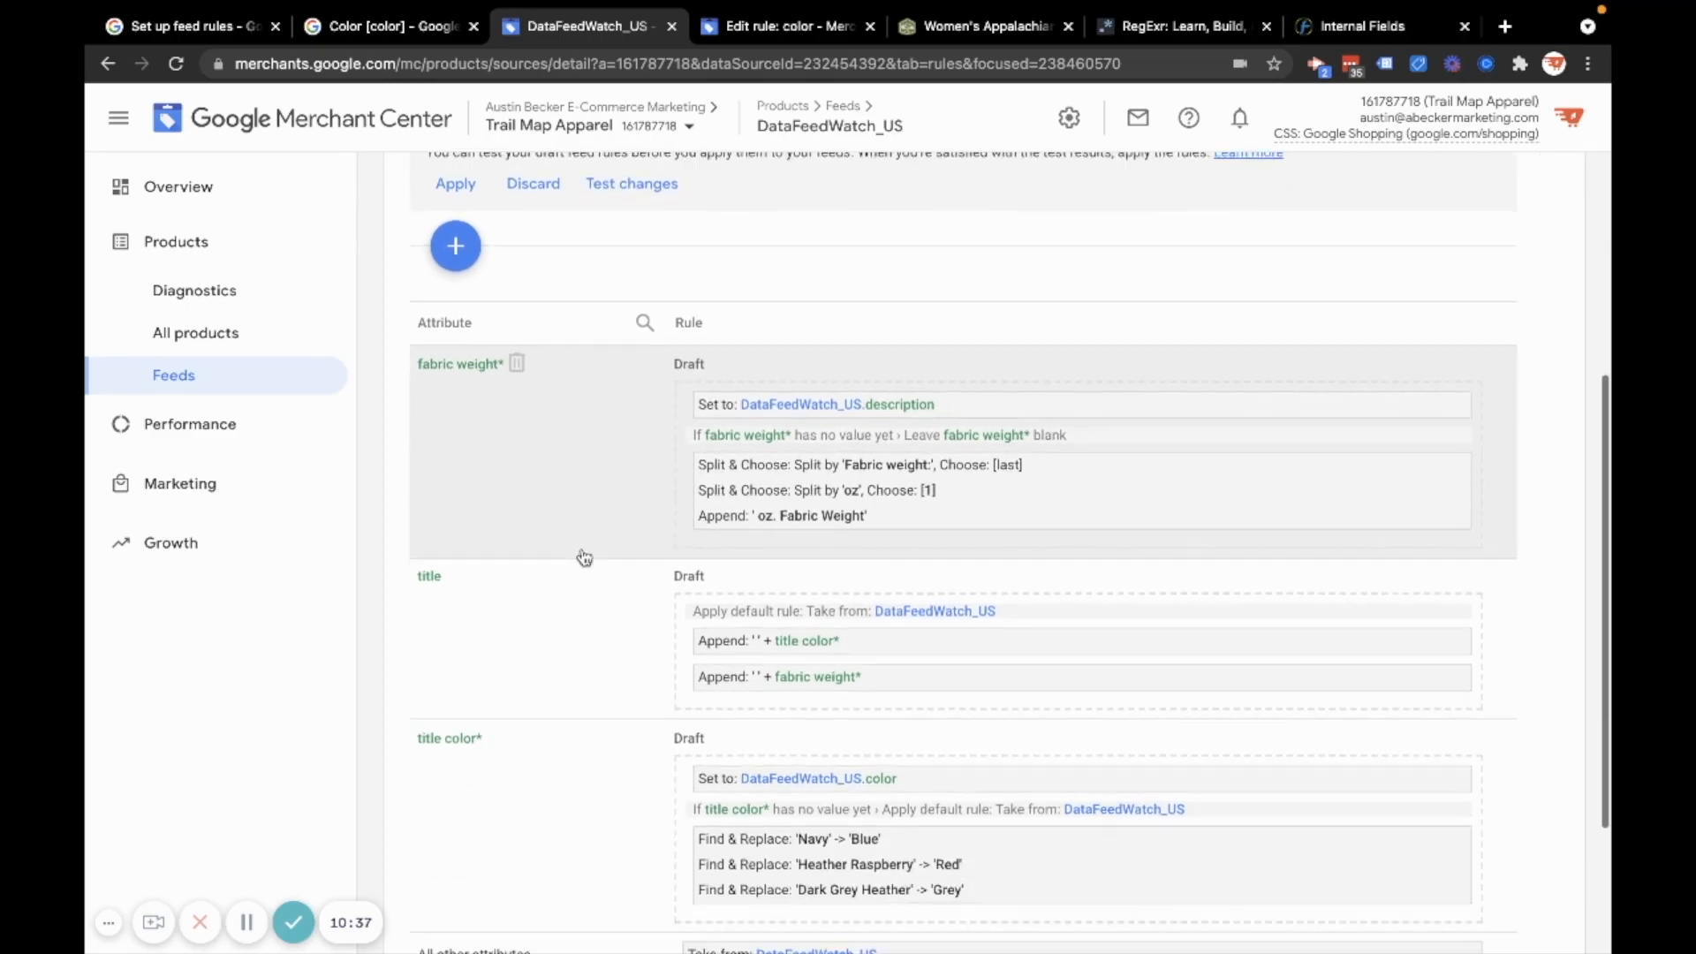
scroll("down", 3)
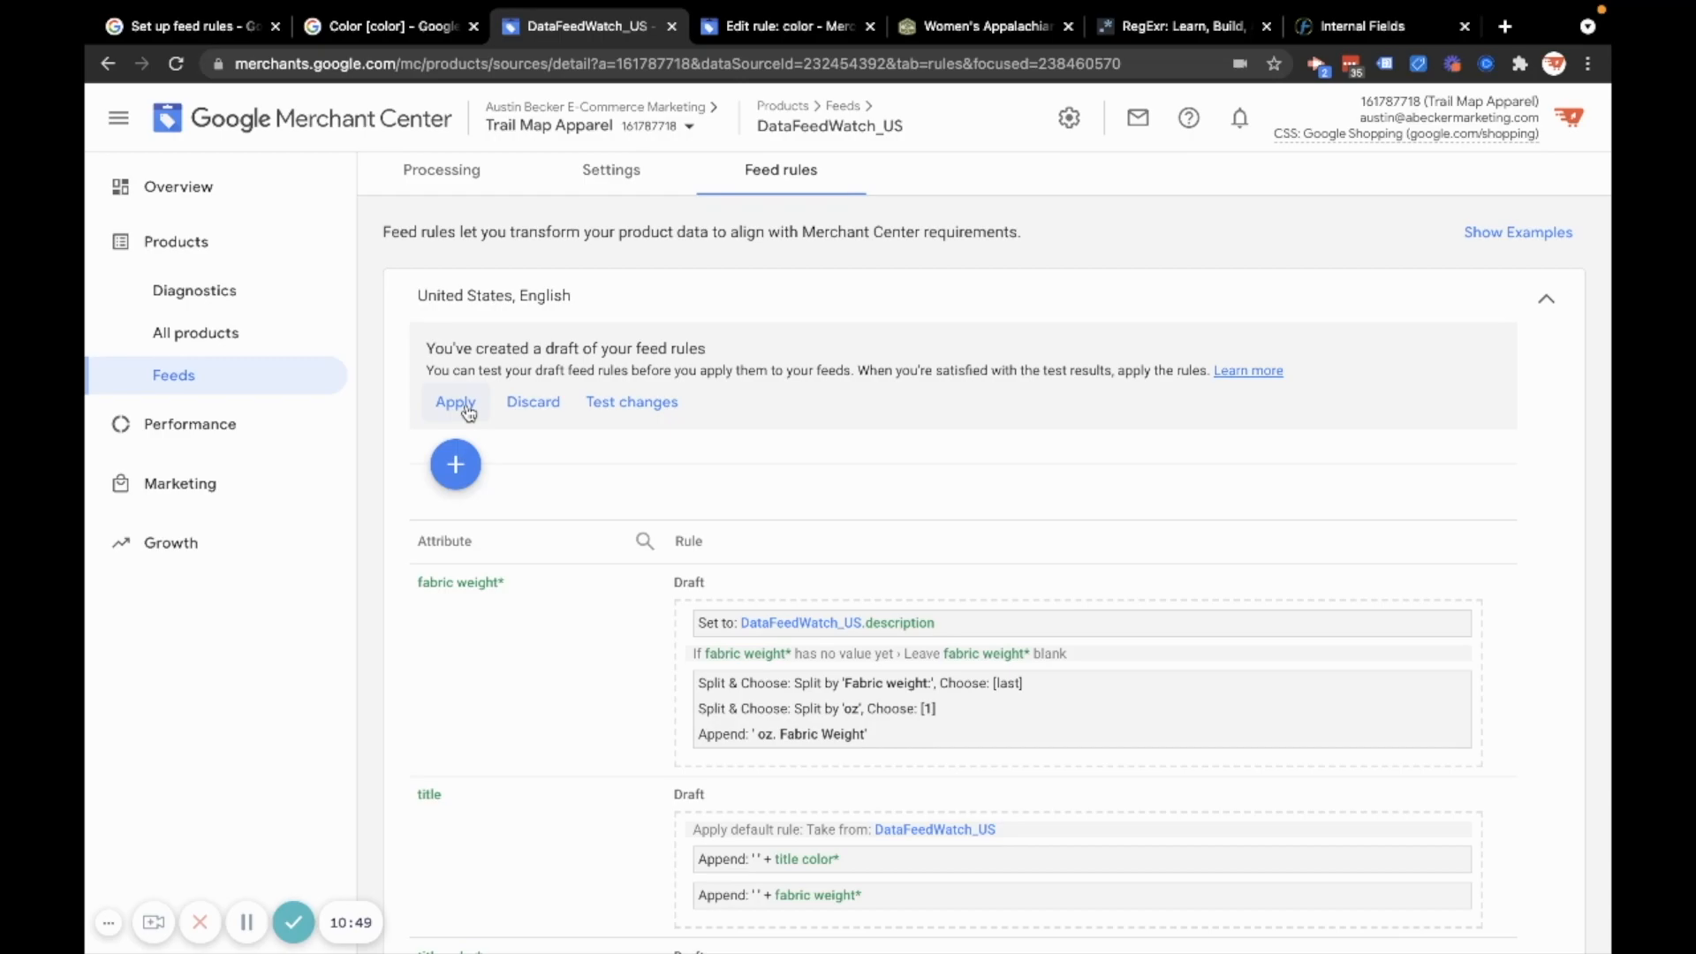
left_click(454, 401)
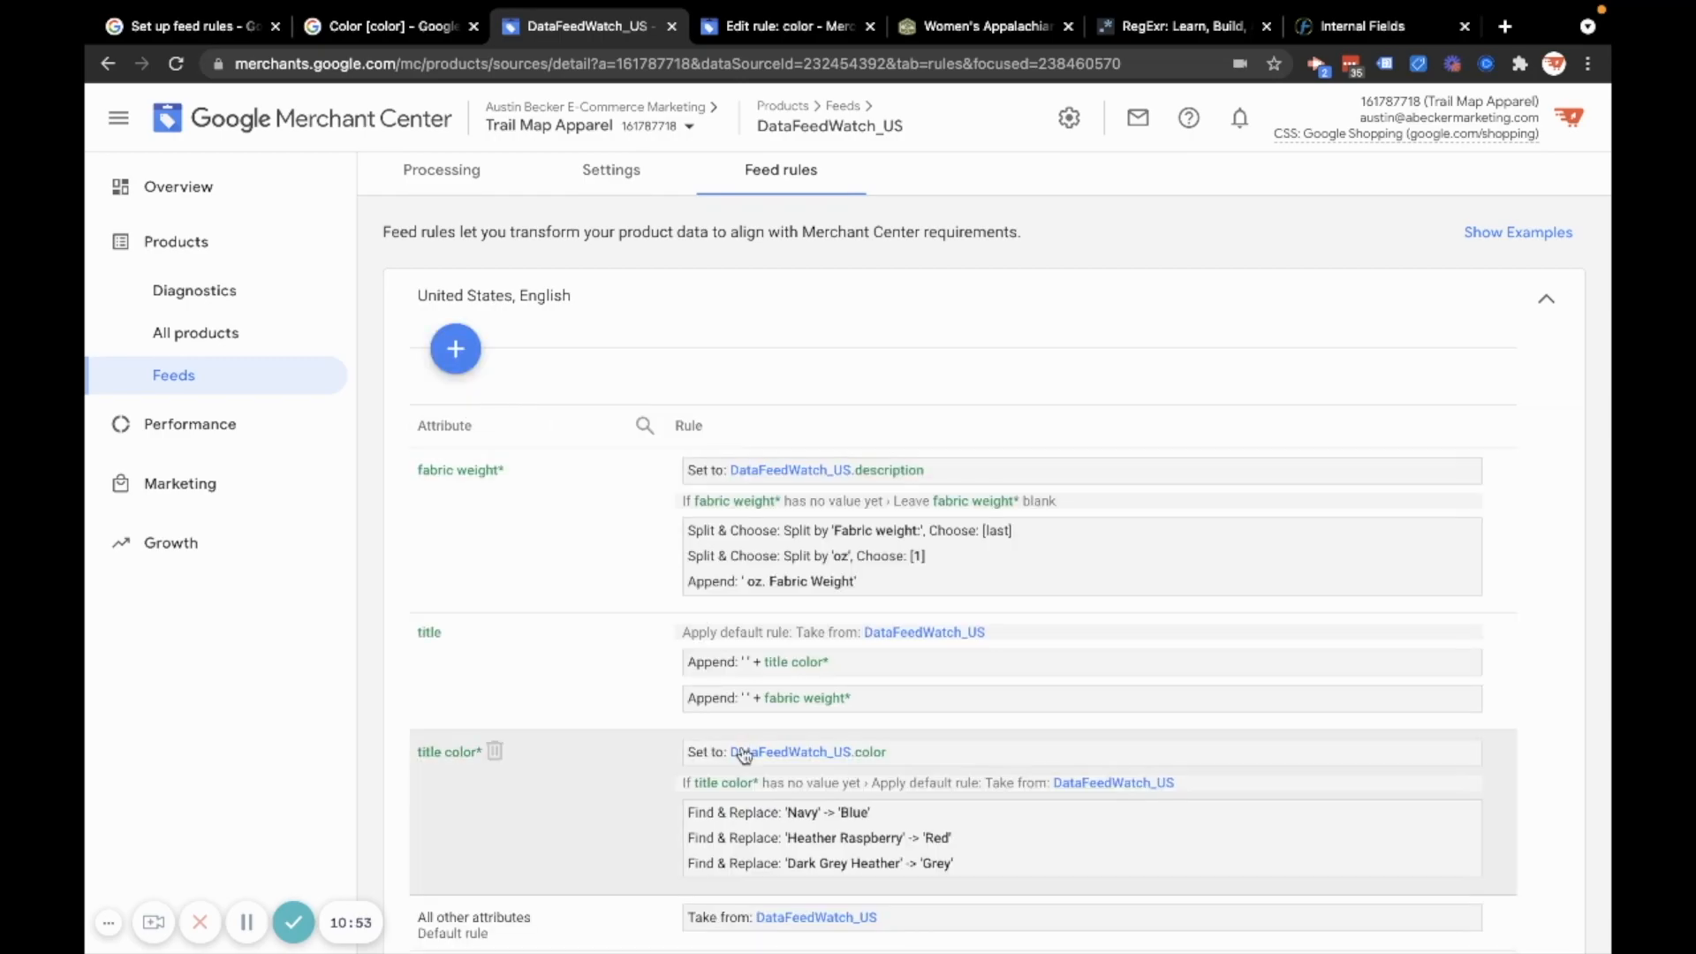
scroll("down", 3)
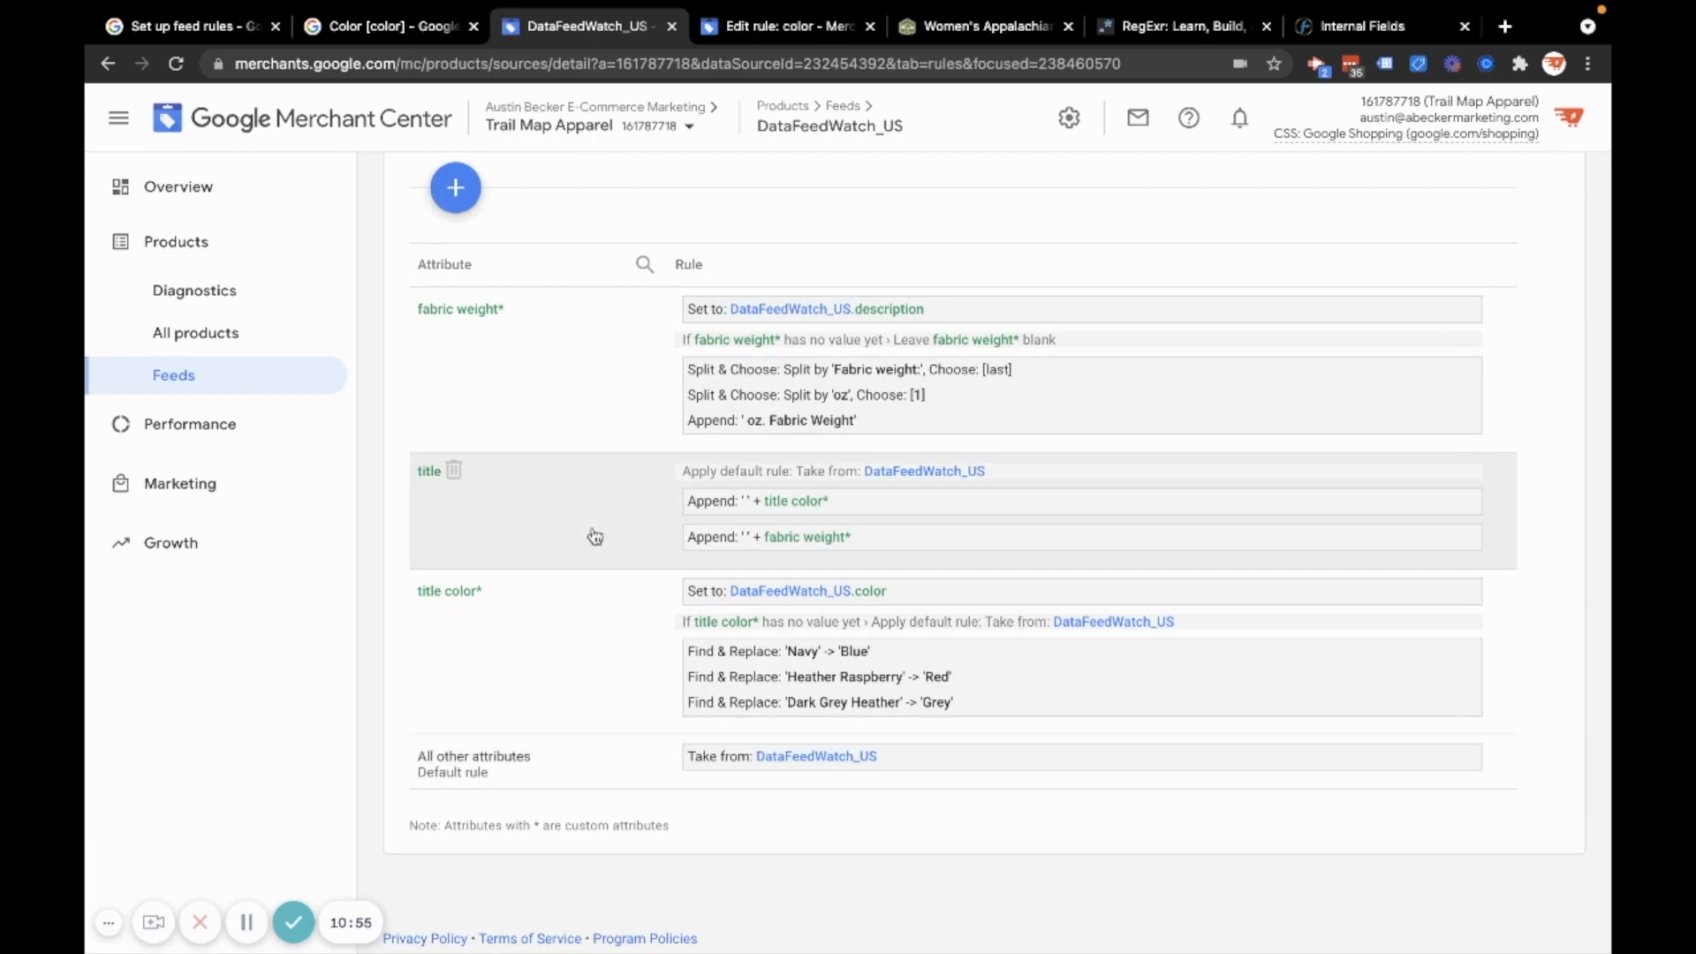
mouse_move(177, 186)
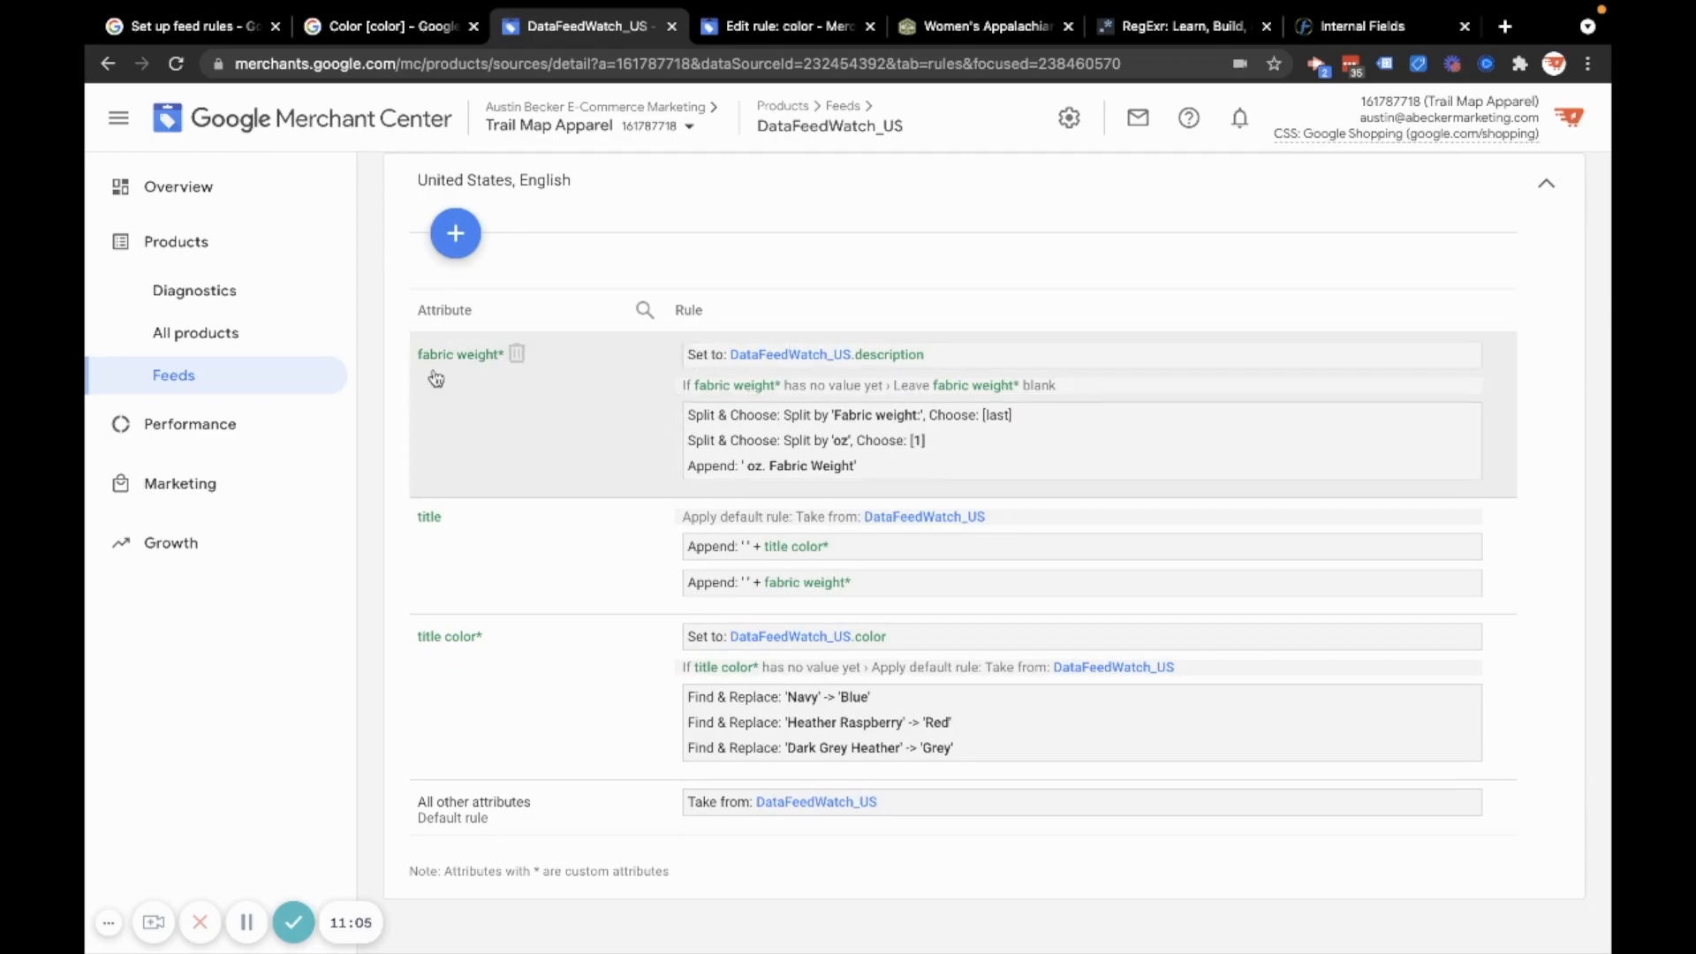
mouse_move(1287, 170)
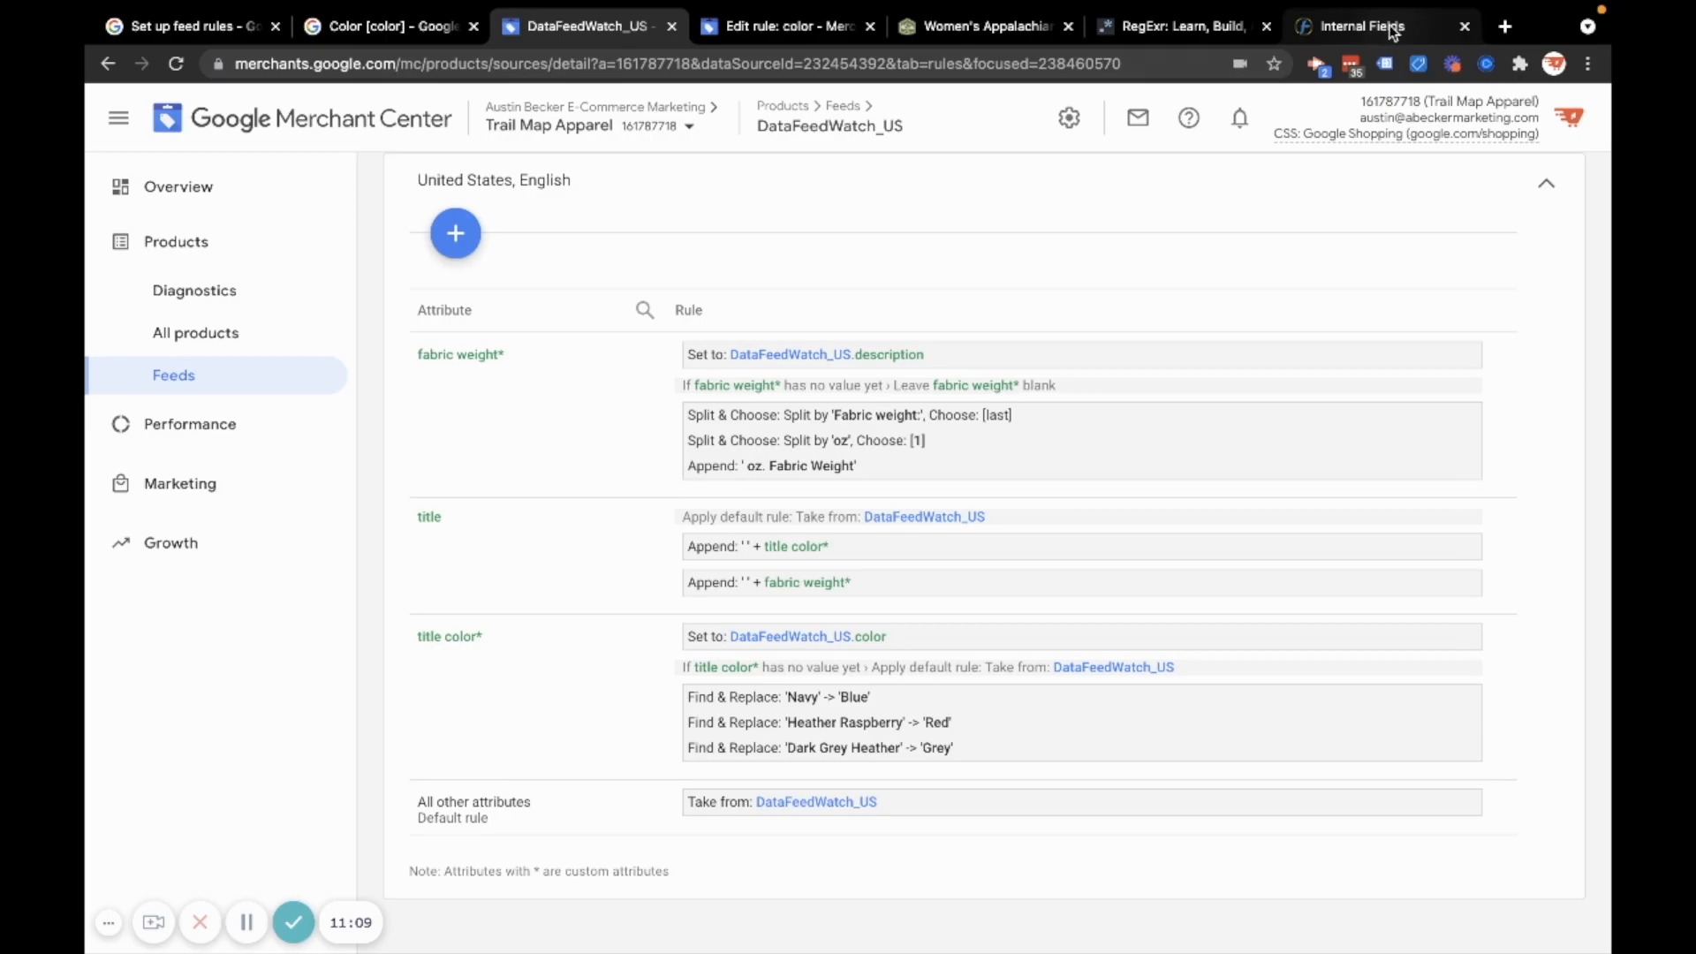
mouse_move(1356, 25)
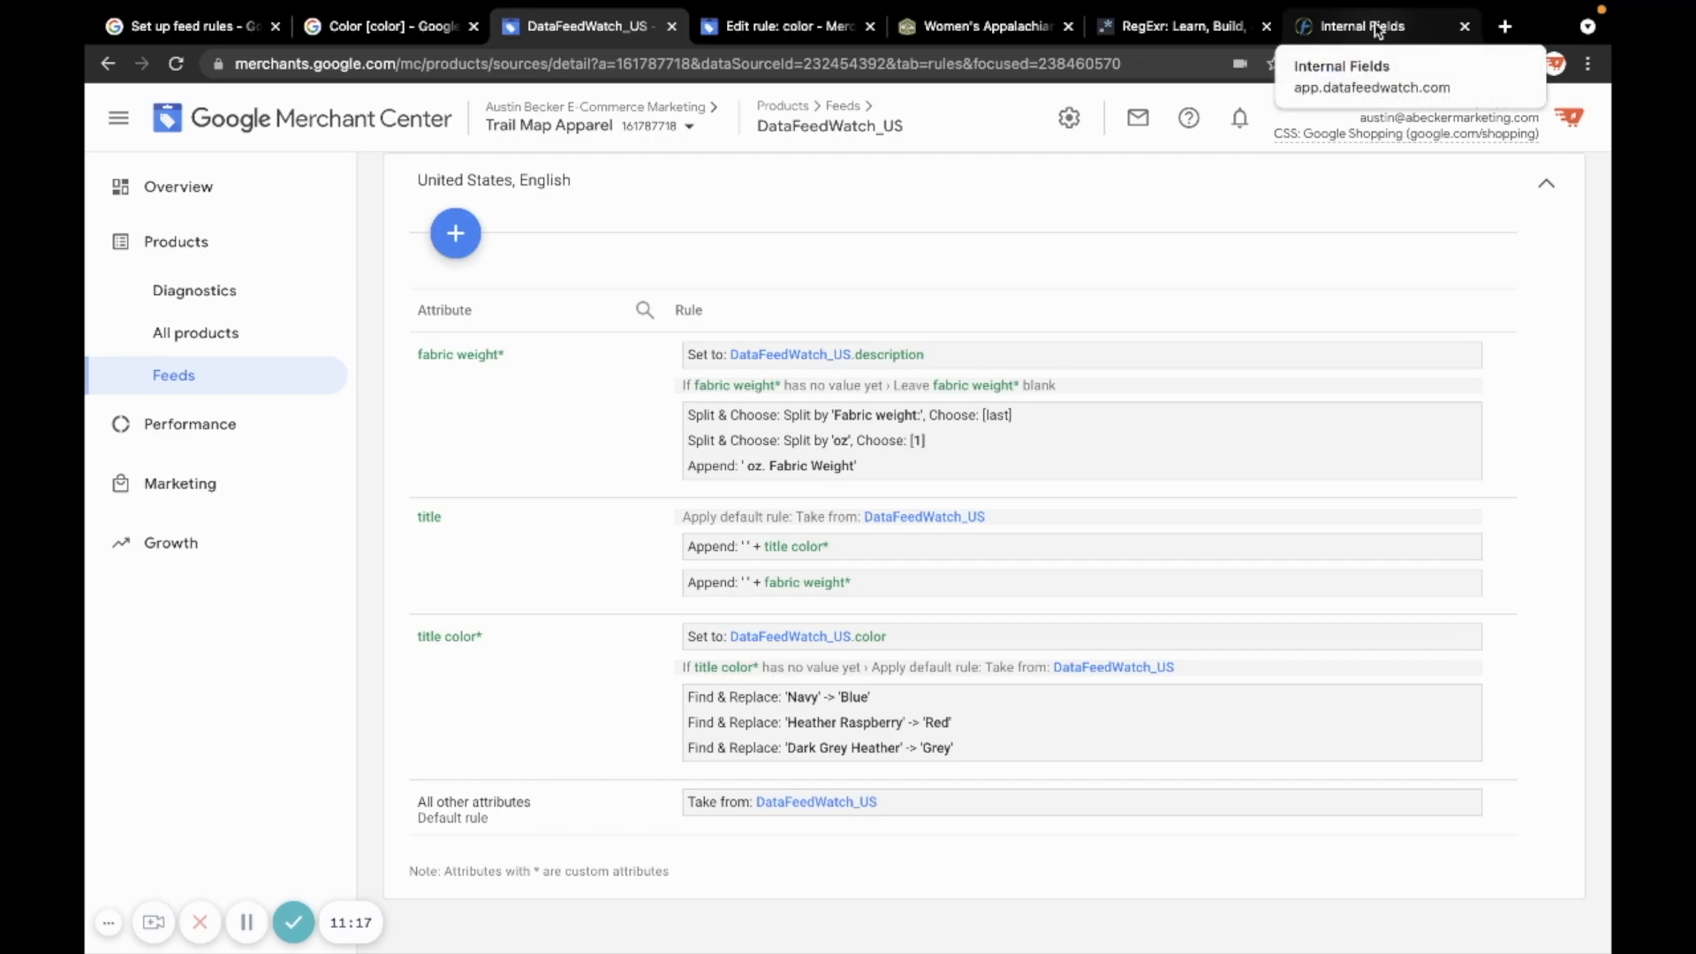
Switch to DataFeedWatch's Trail Map Apparel channels page listing Google Shopping (US)
left_click(1358, 25)
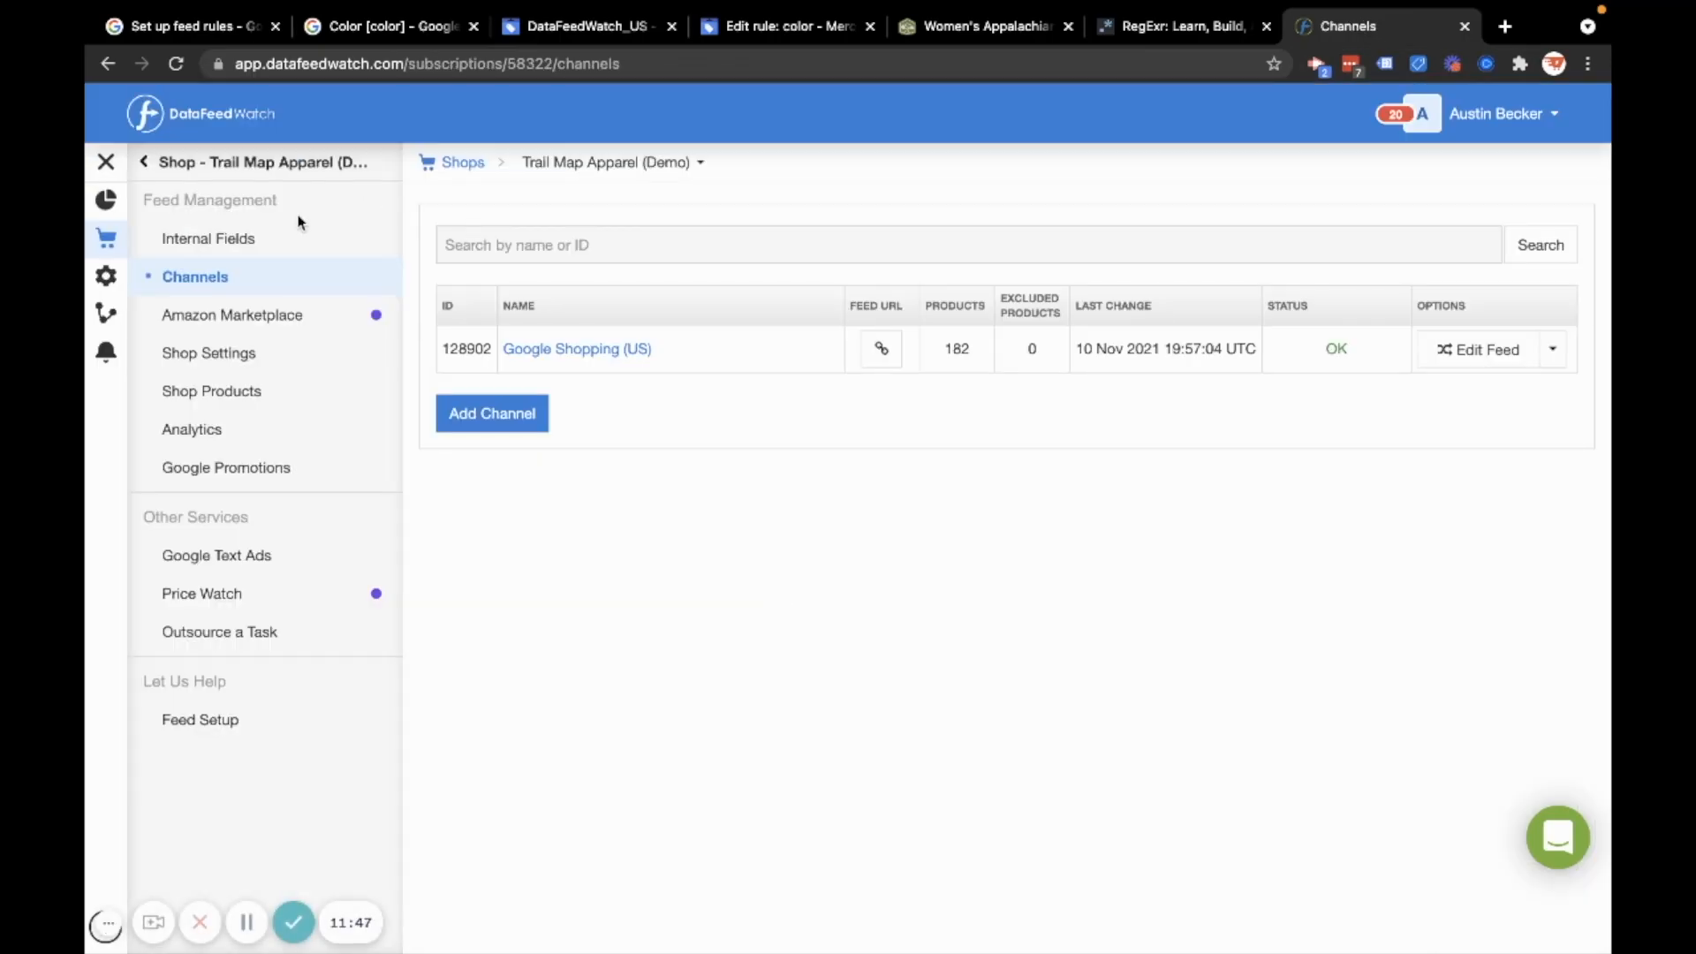
mouse_move(936, 703)
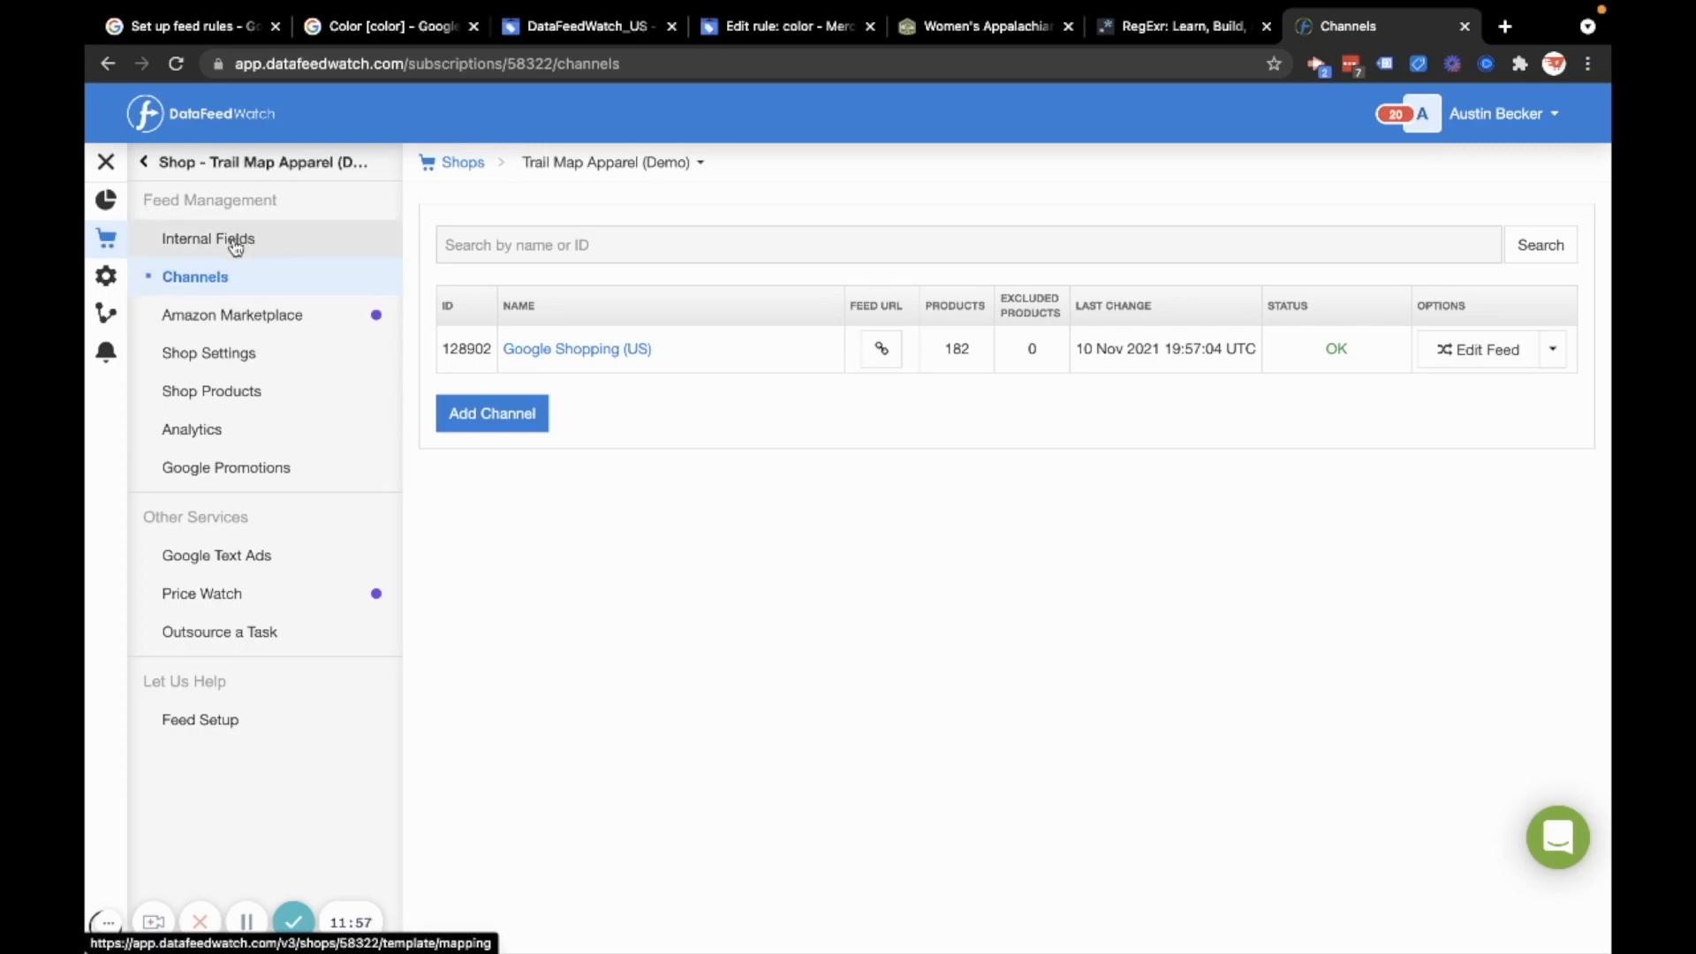
mouse_move(208, 238)
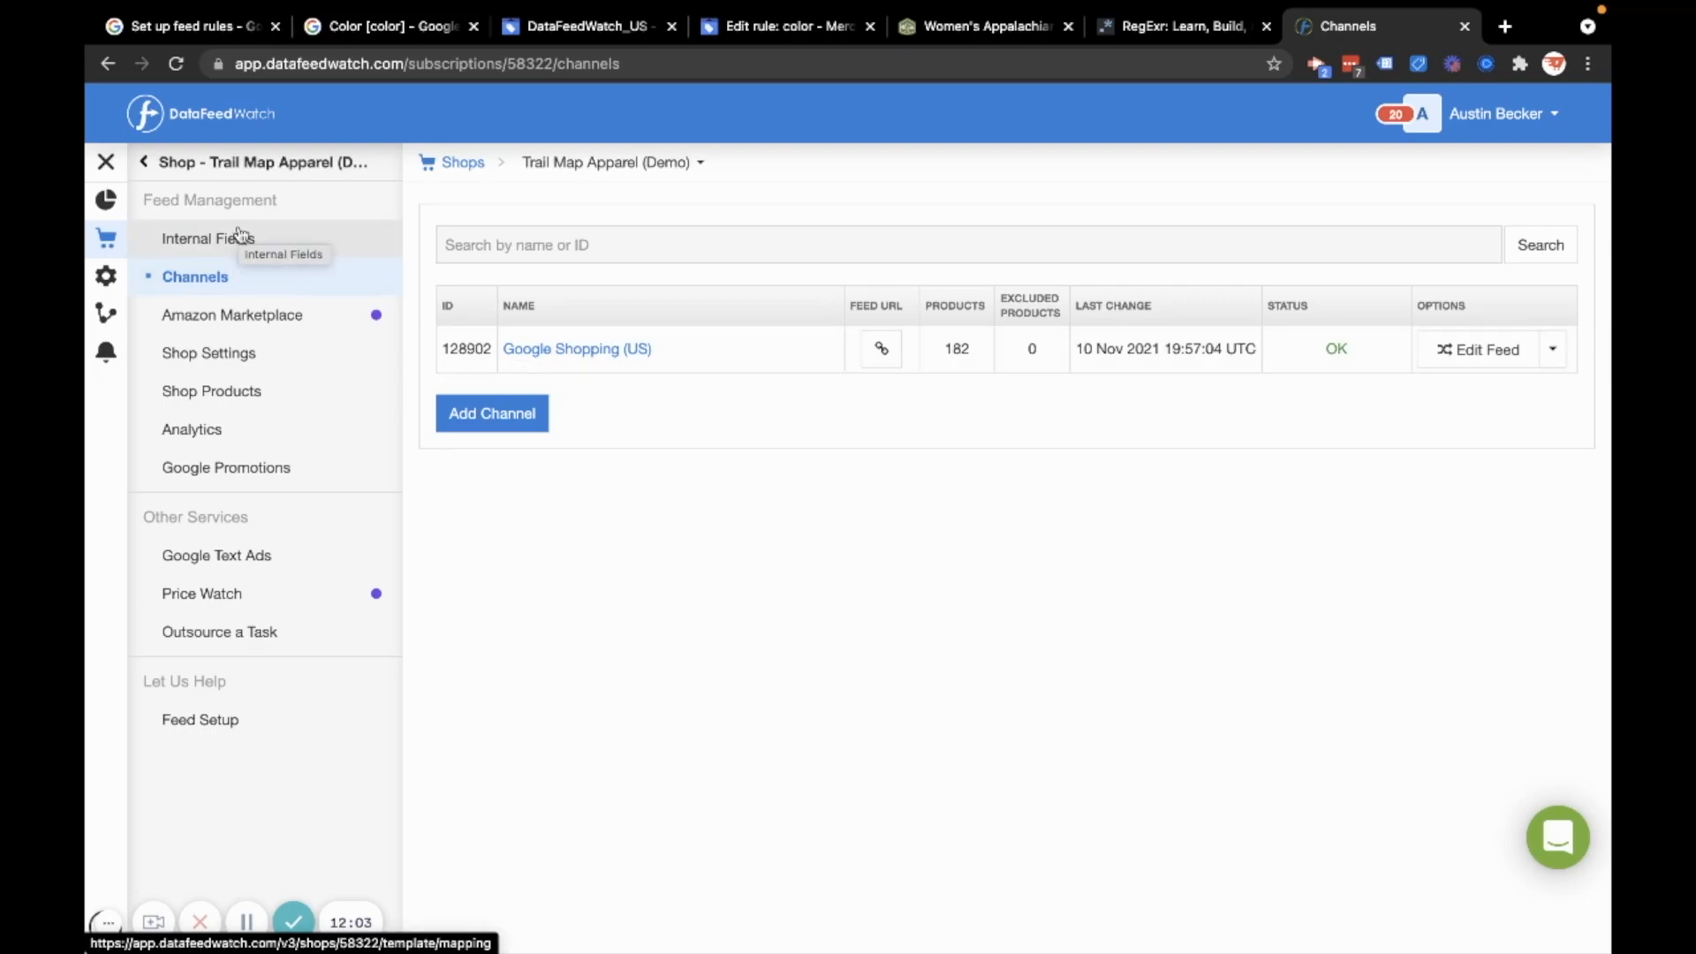
mouse_move(207, 238)
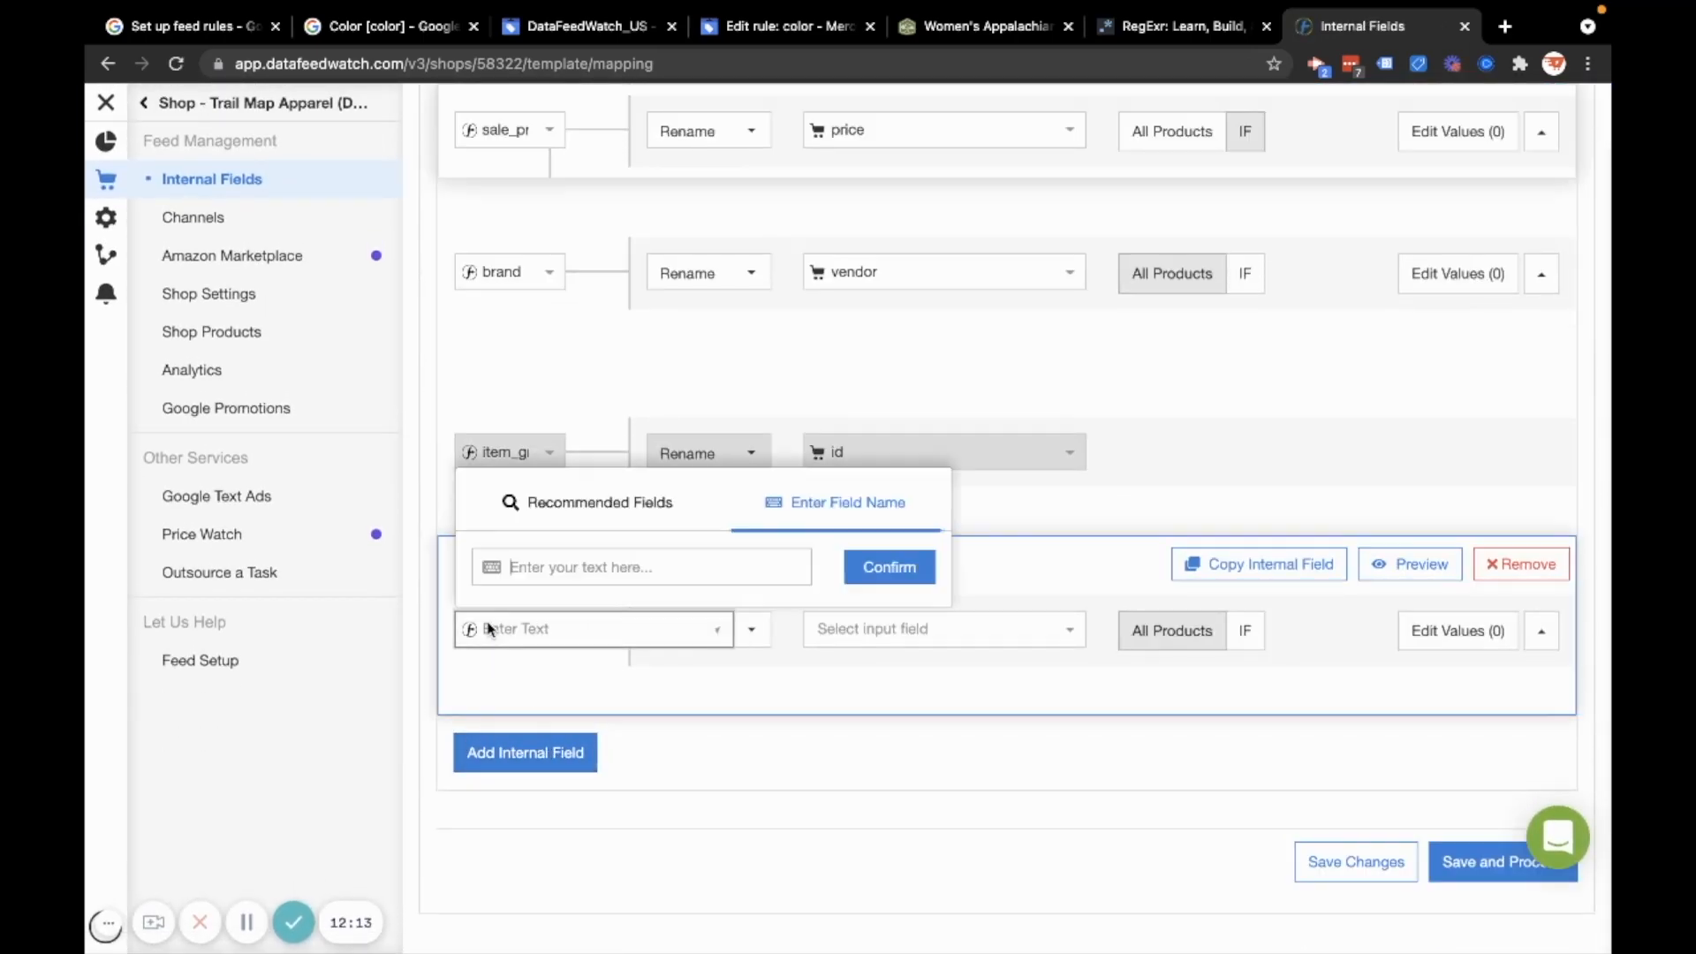
Name the new internal field title color and set its method to Use lookup table
type("t")
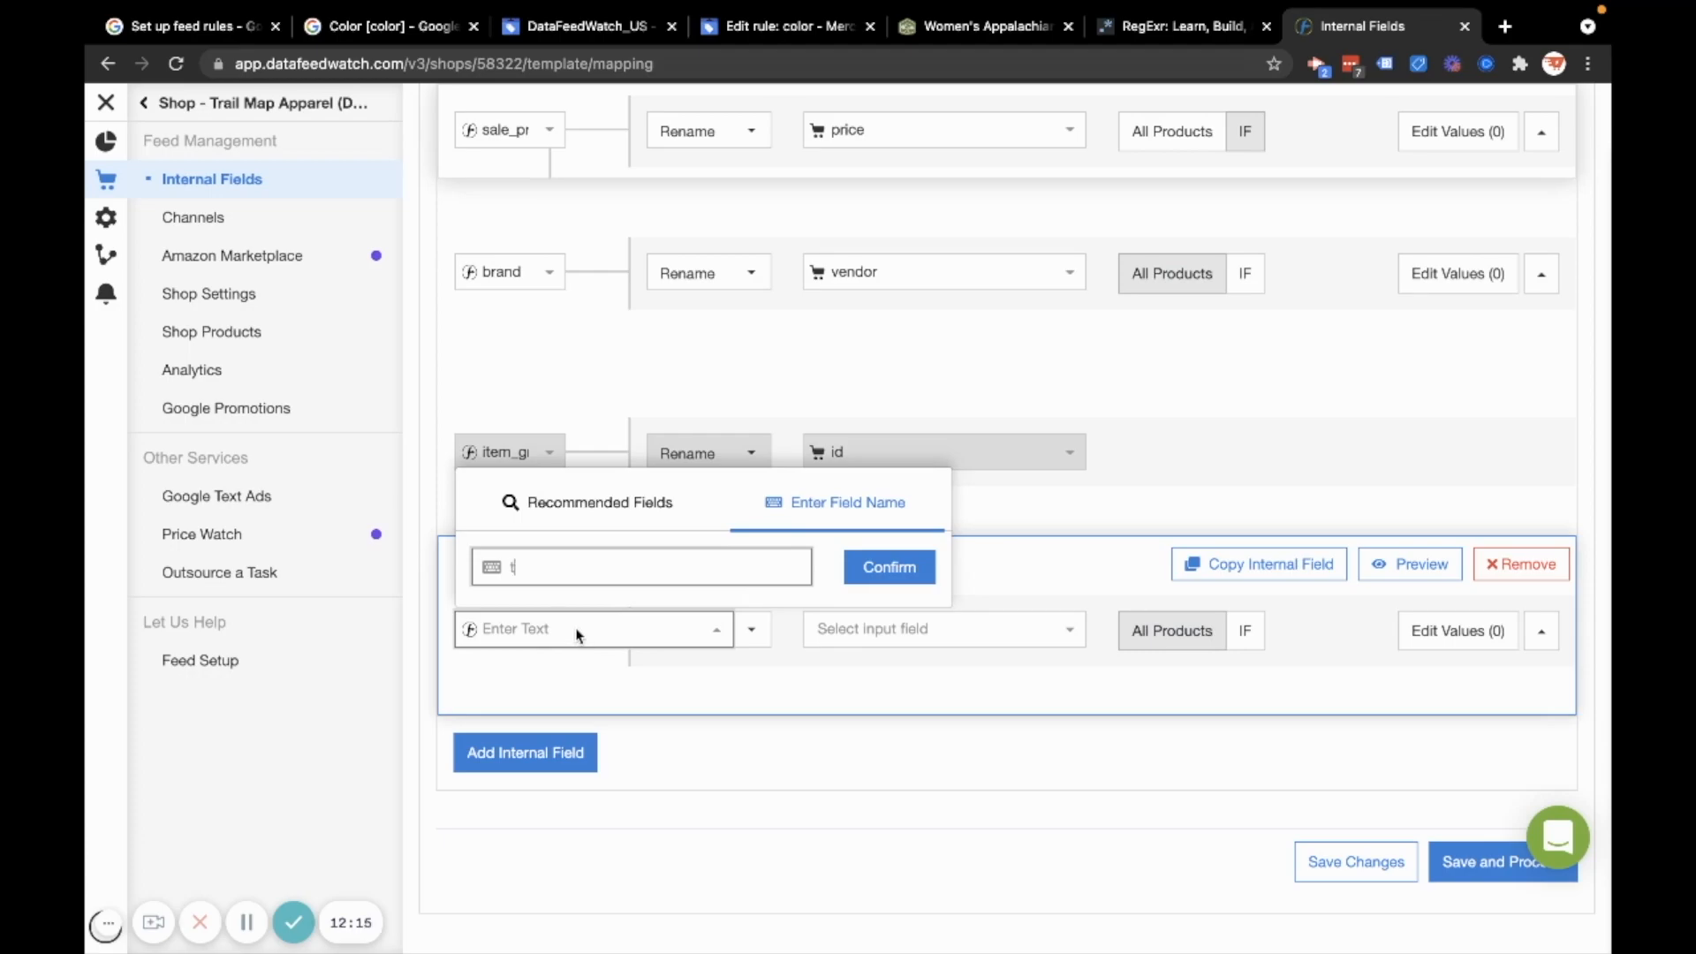
left_click(887, 567)
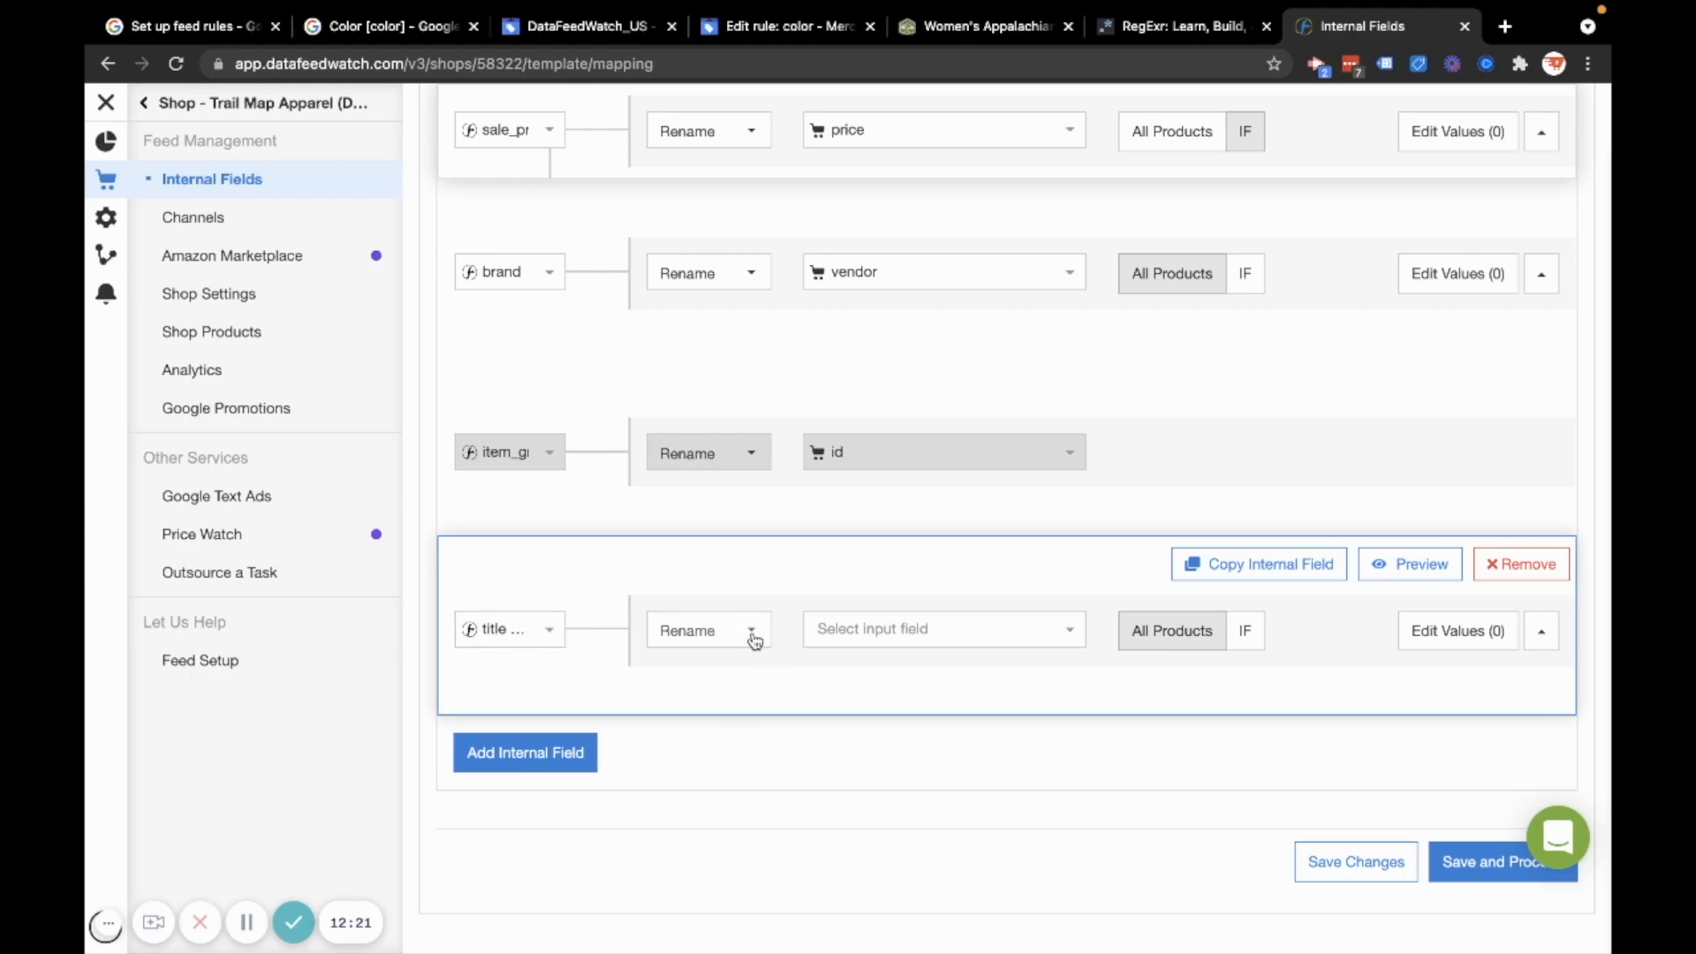
left_click(707, 630)
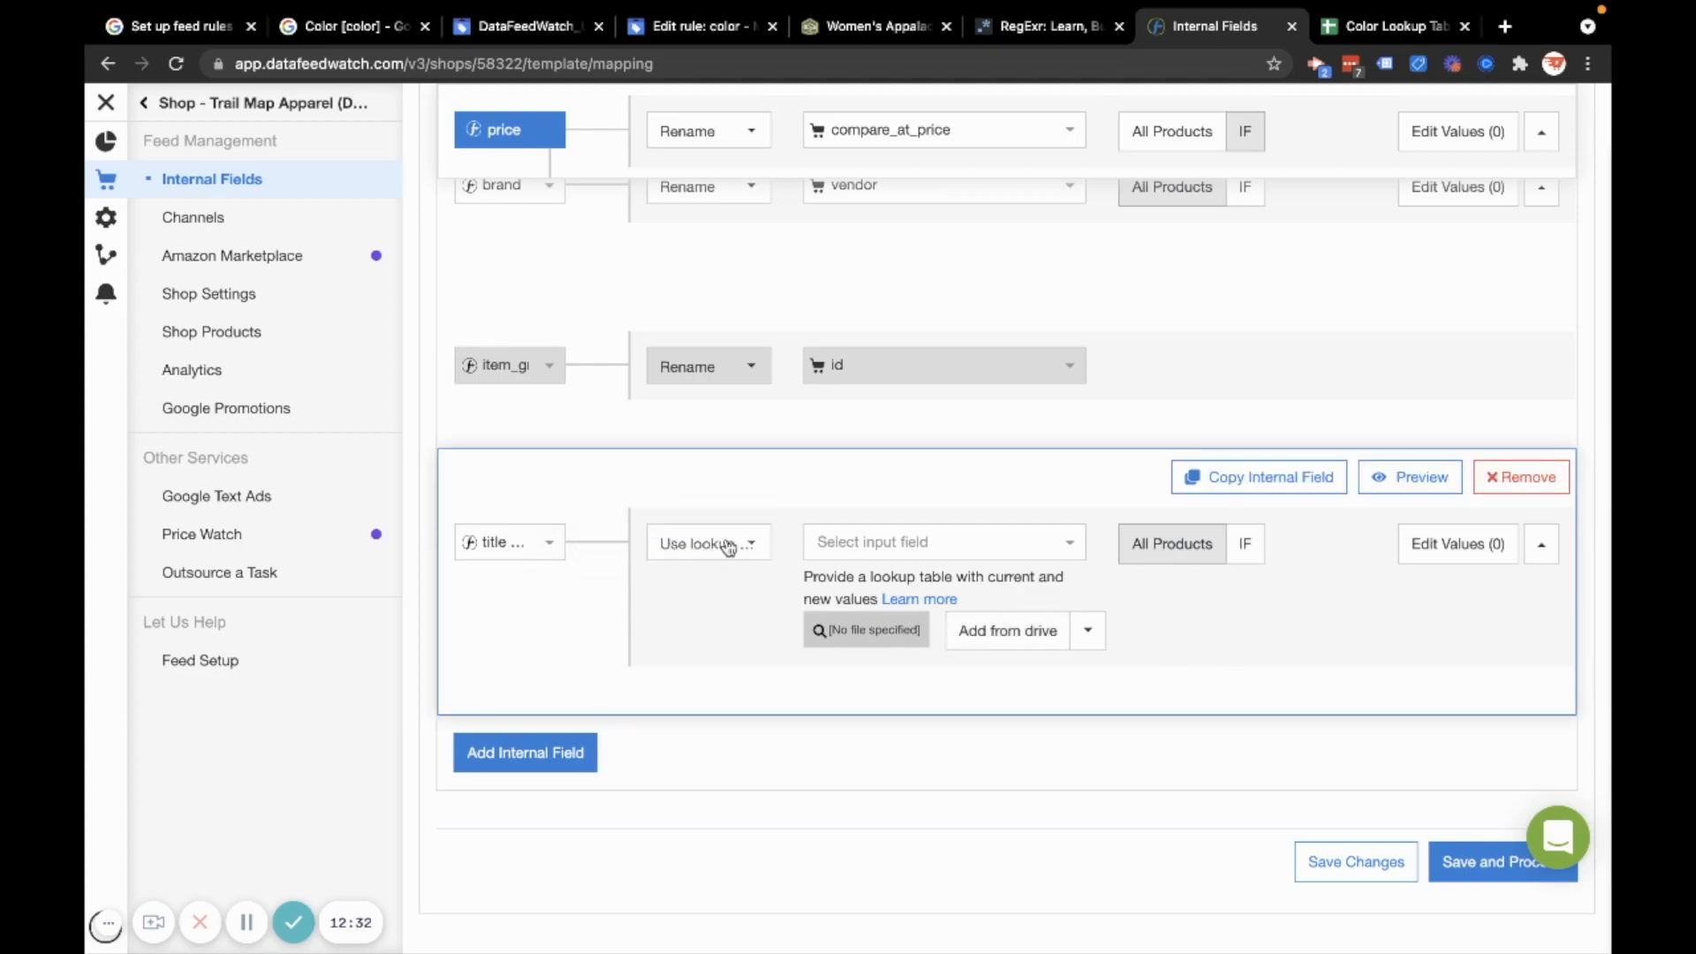
left_click(708, 541)
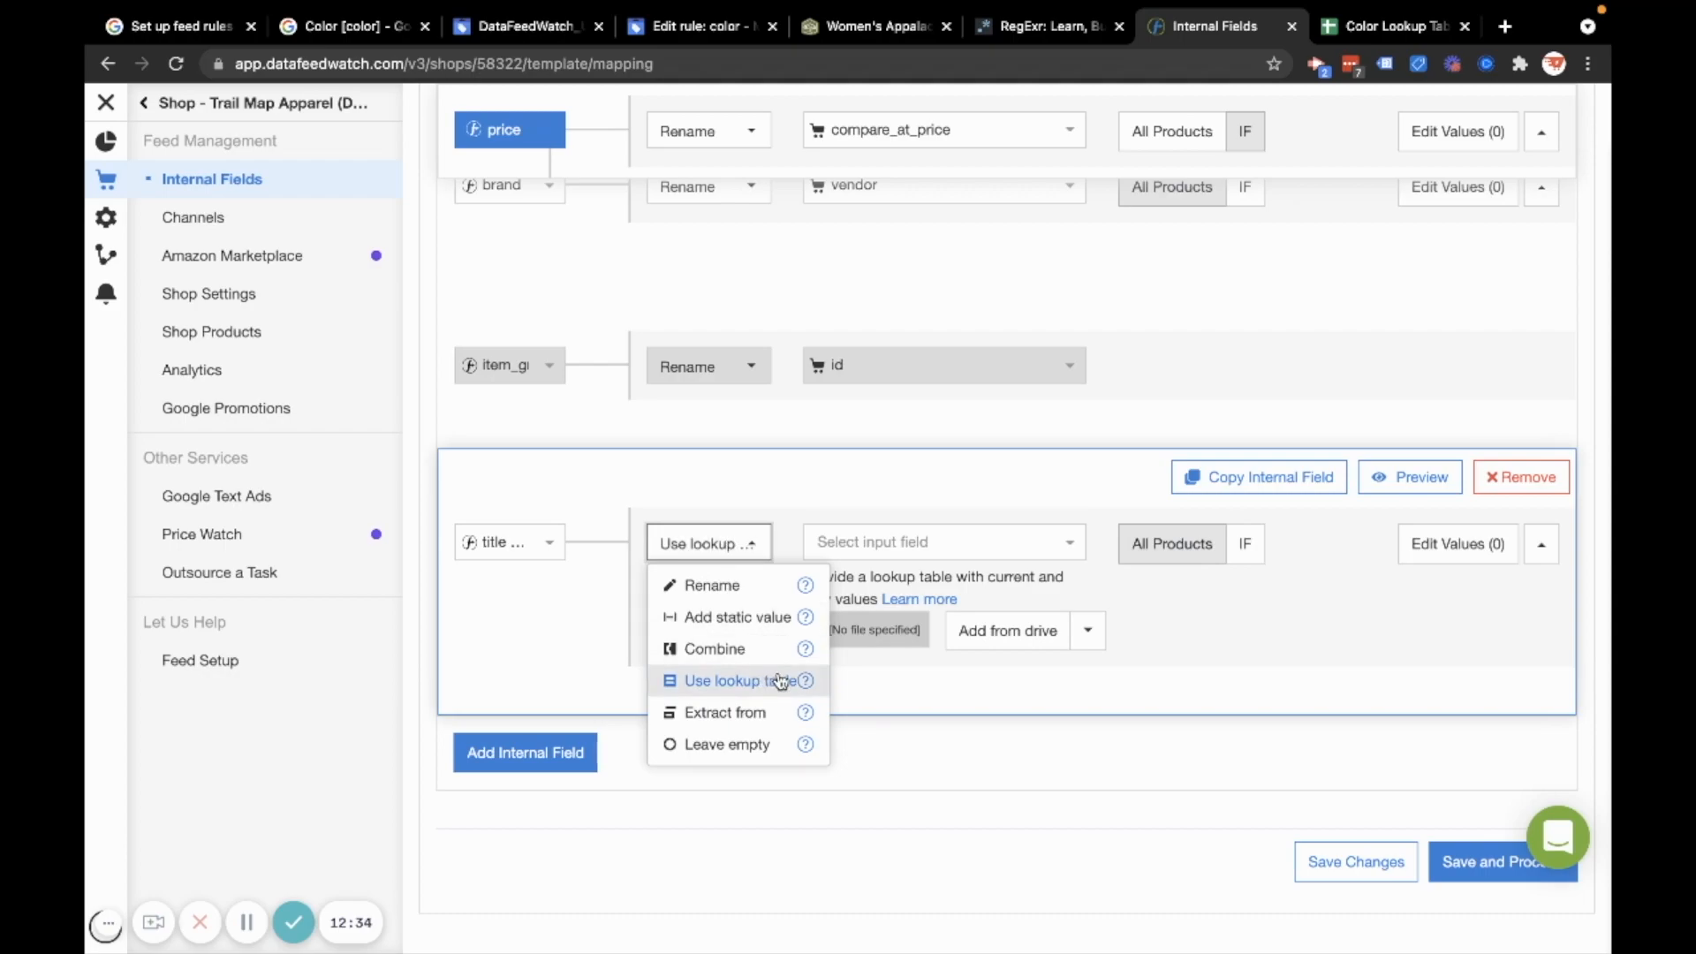
left_click(735, 680)
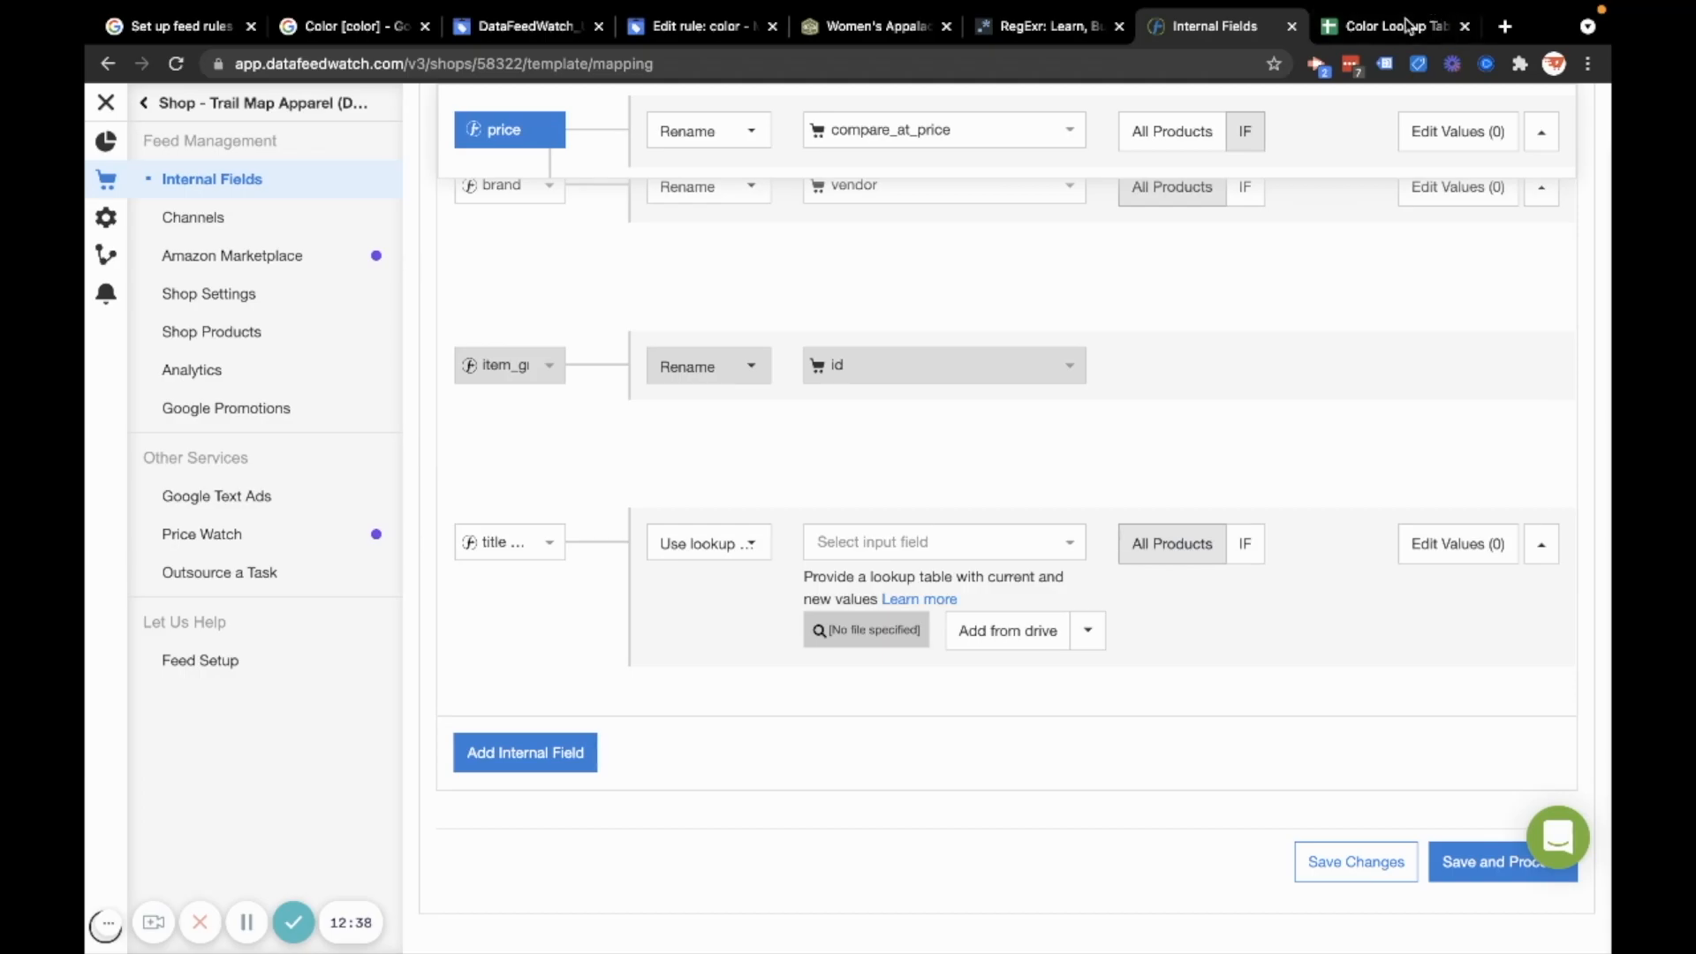
left_click(1396, 25)
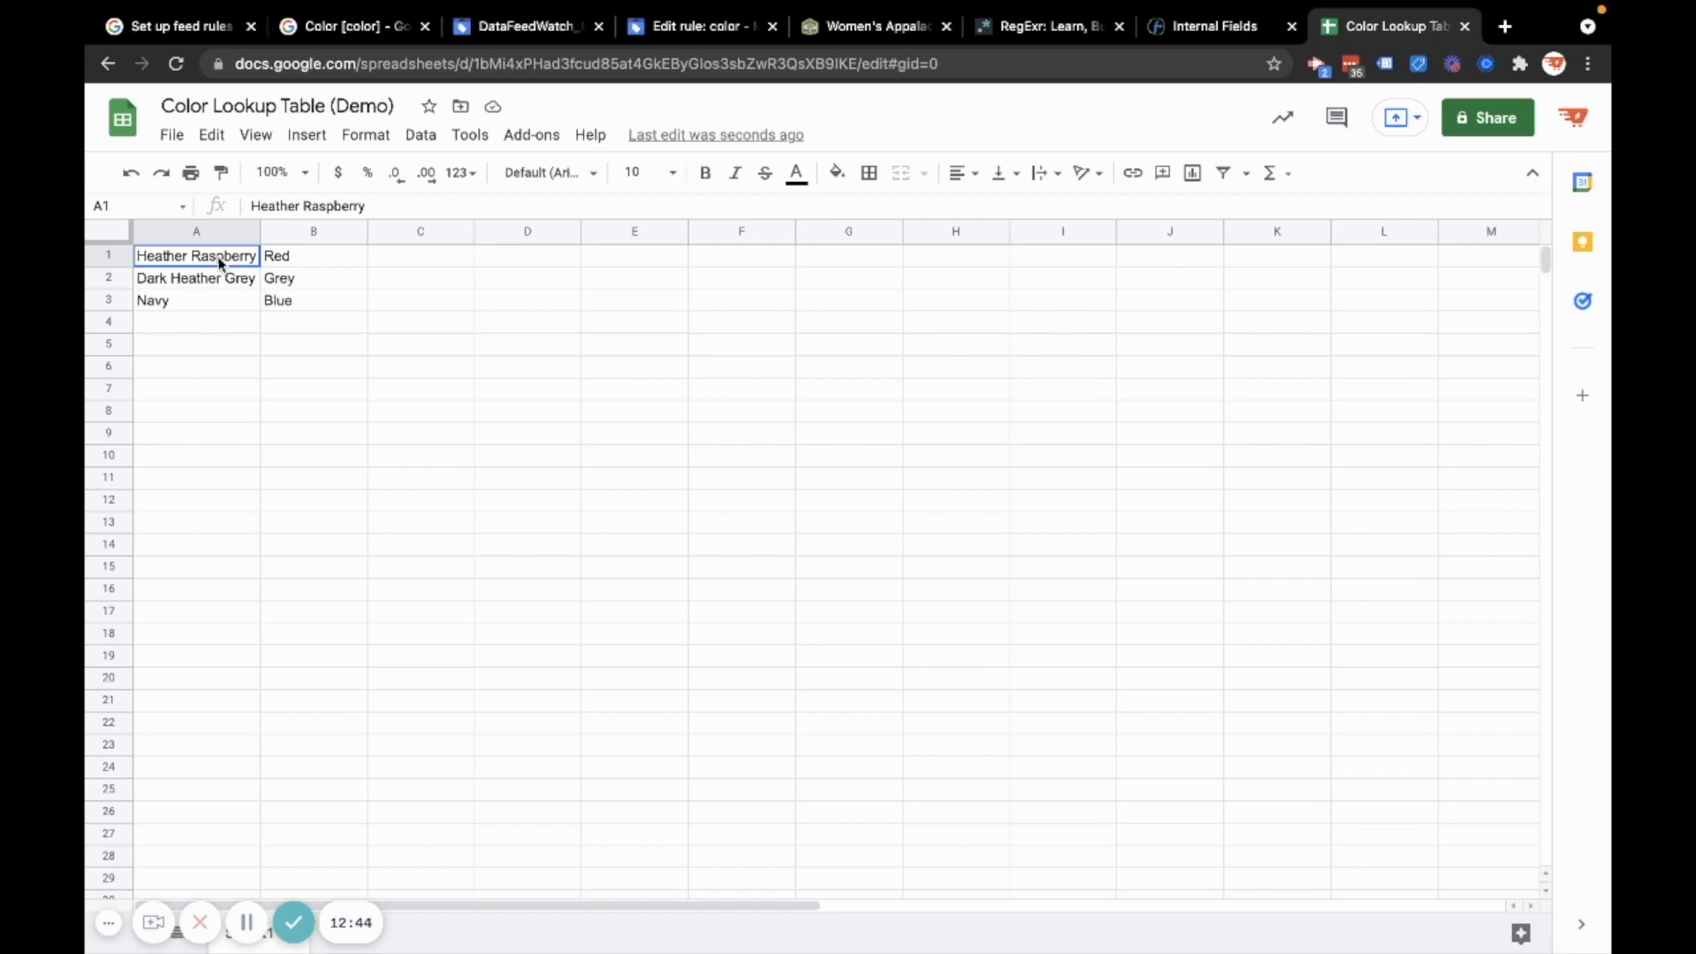
Fill the lookup table: Heather Raspberry→Red, Dark Heather Grey→Grey, Navy→Blue
left_click_drag(196, 255, 196, 299)
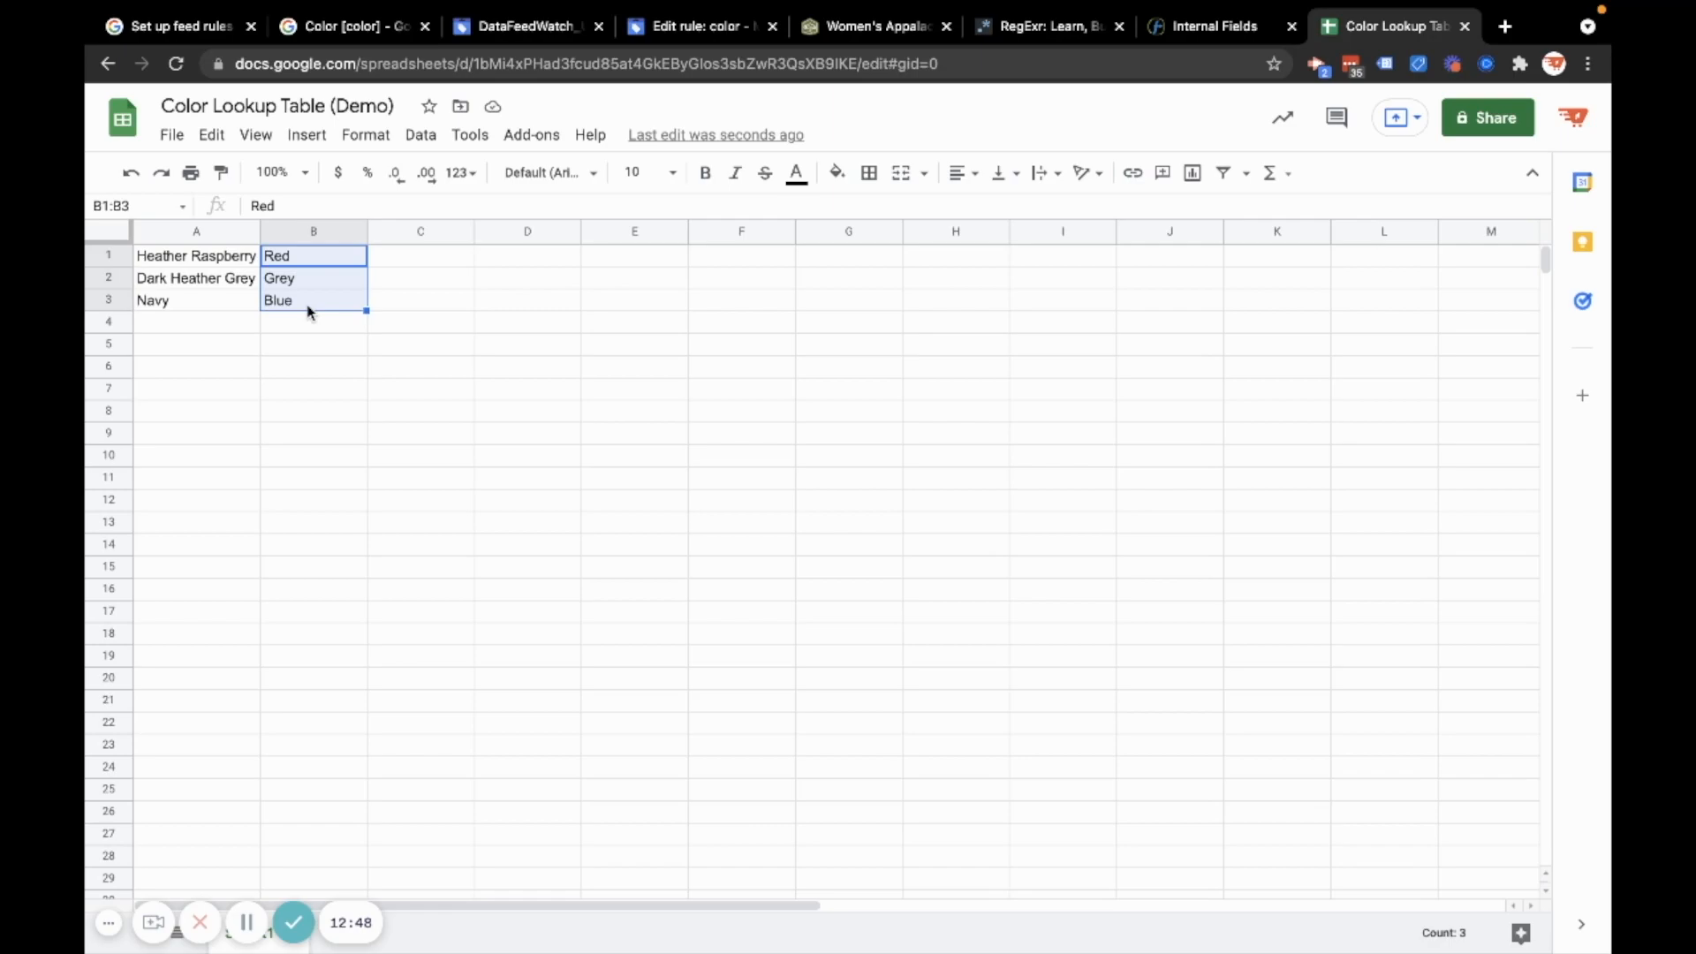
mouse_move(297, 127)
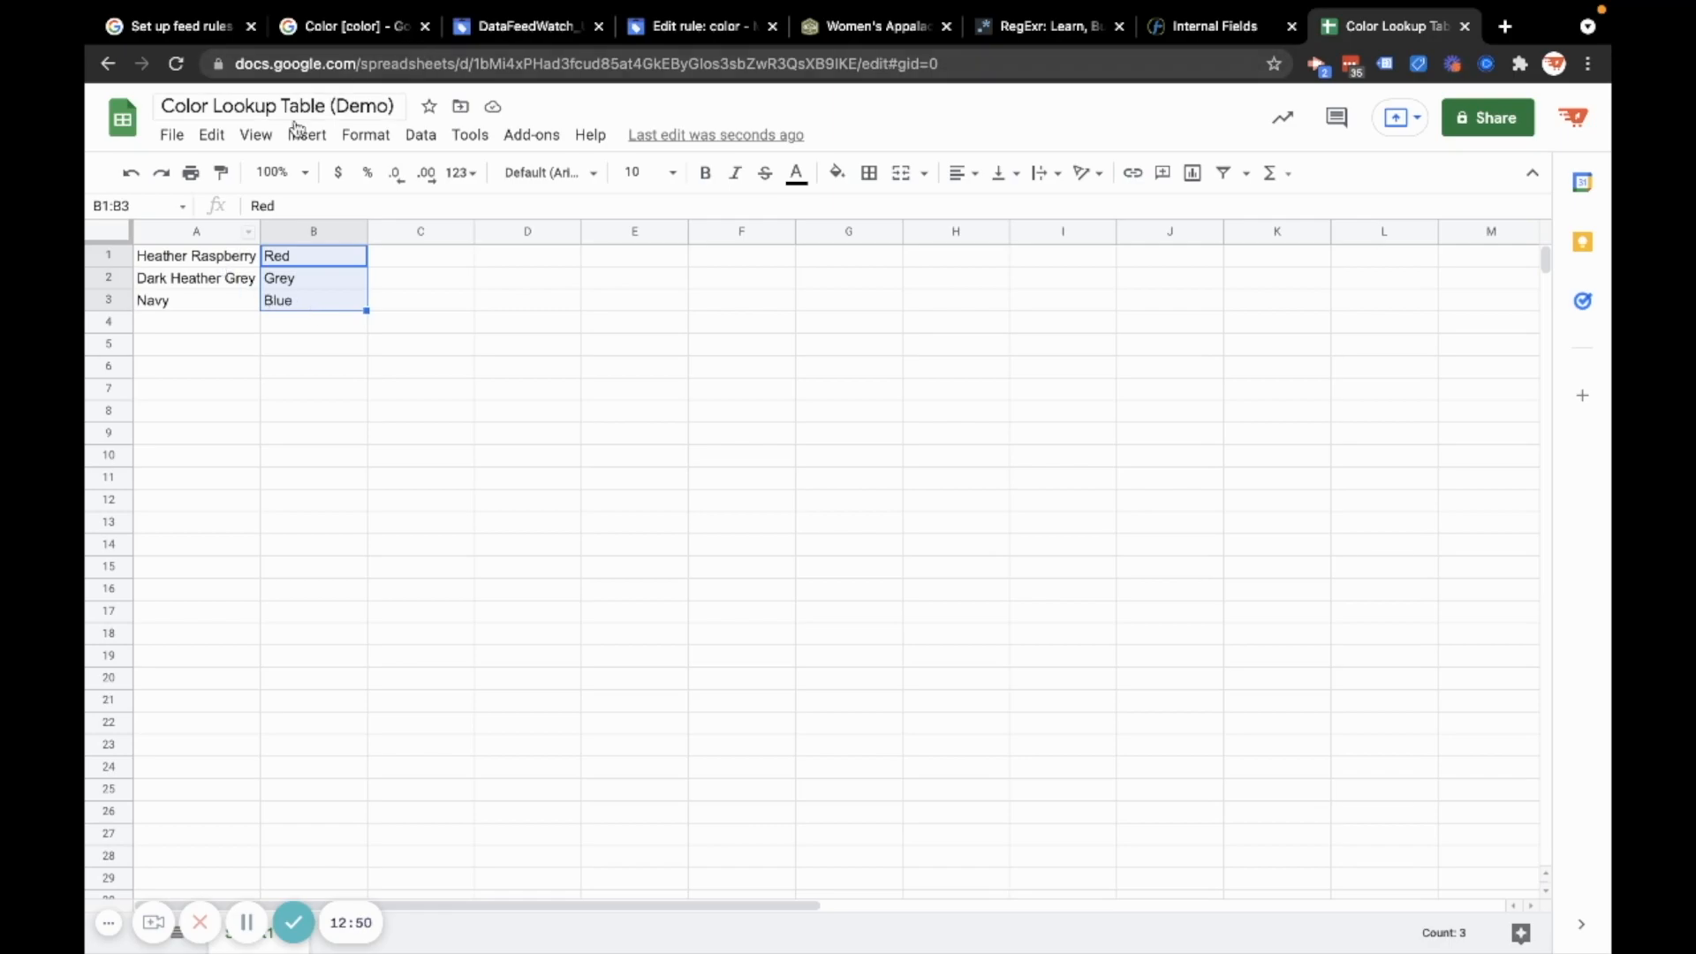
mouse_move(178, 324)
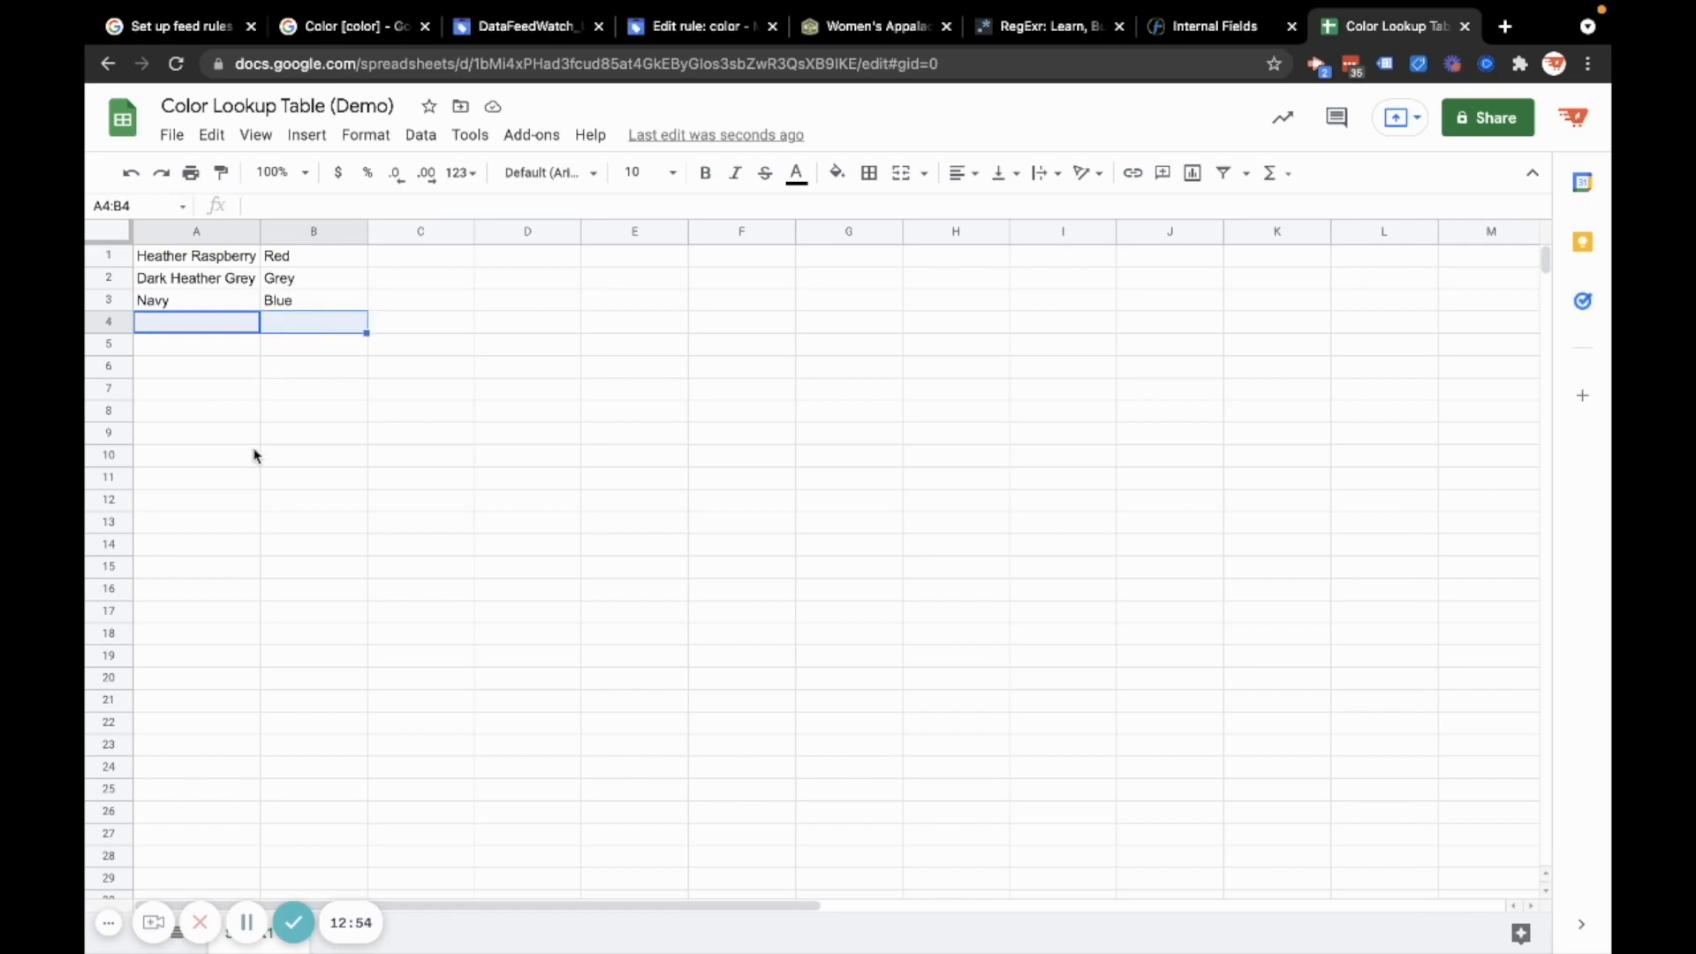
left_click(196, 343)
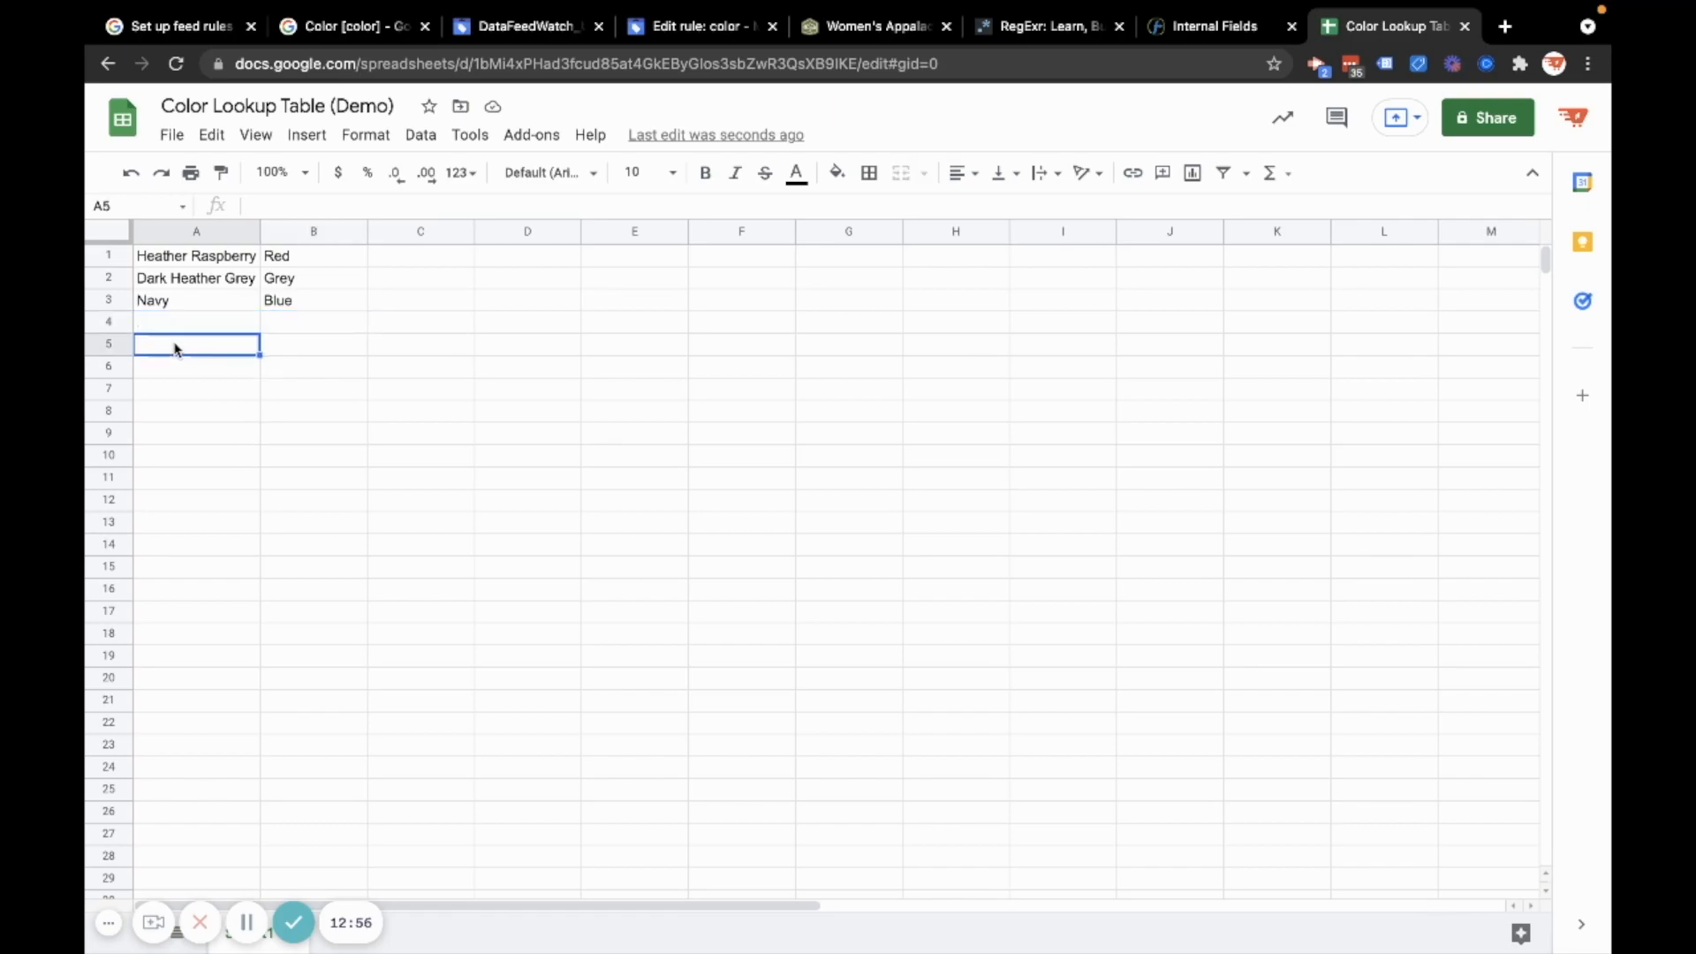
mouse_move(1491, 124)
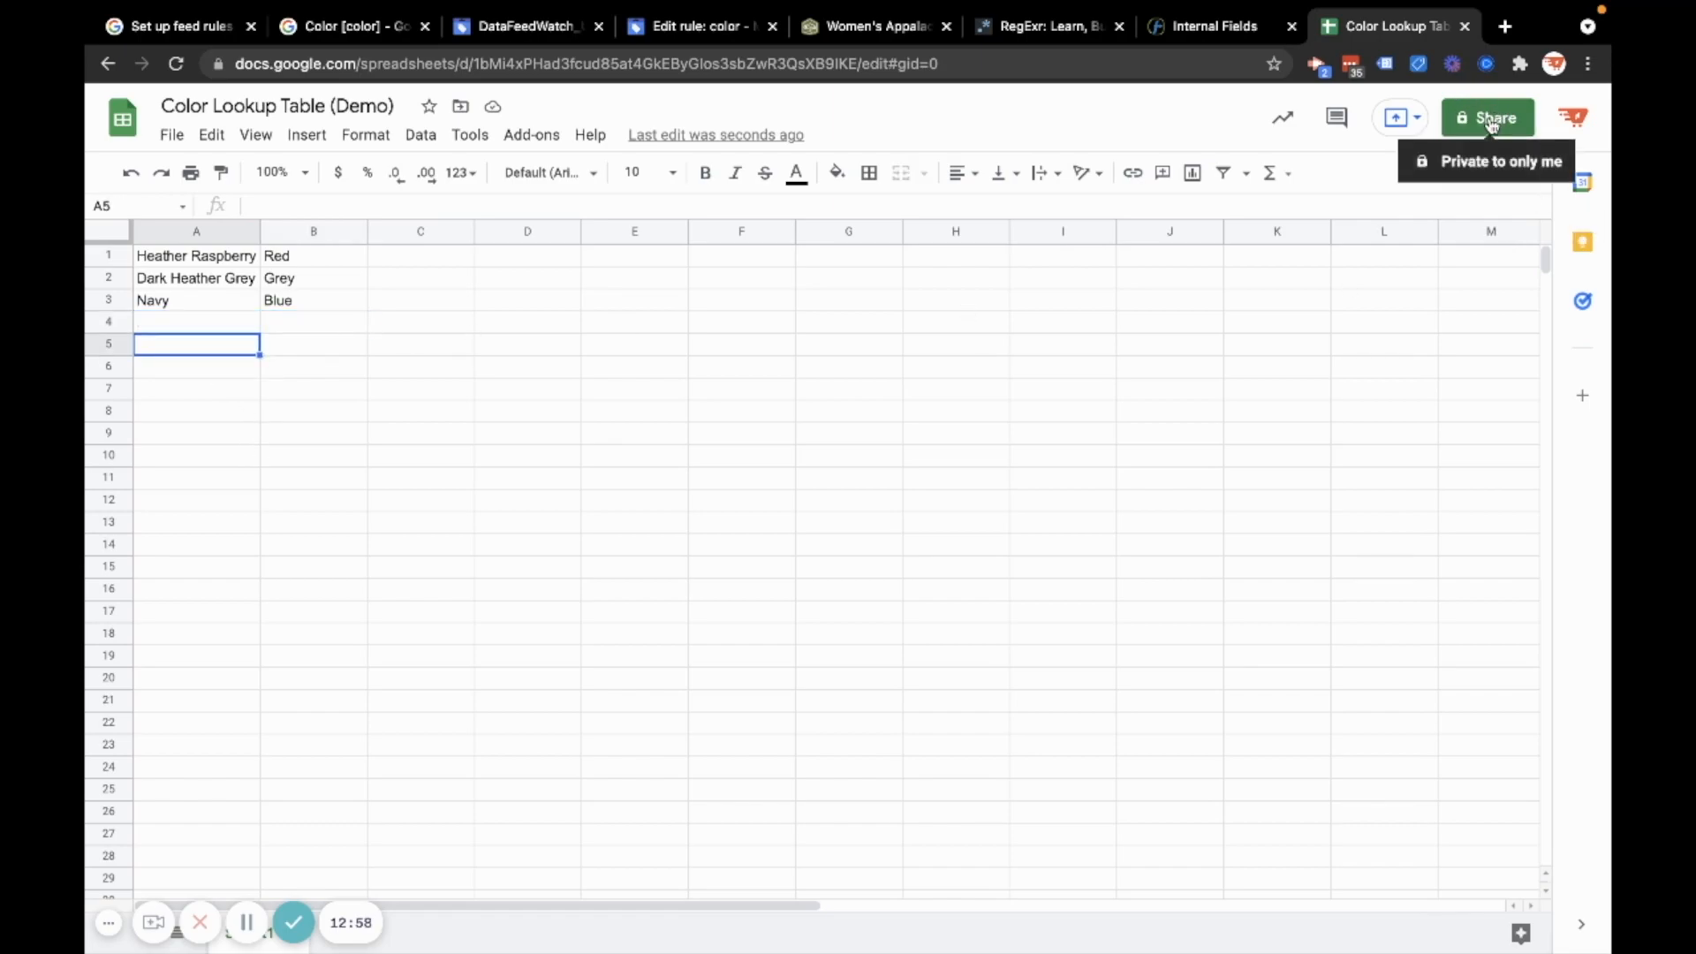
mouse_move(1013, 217)
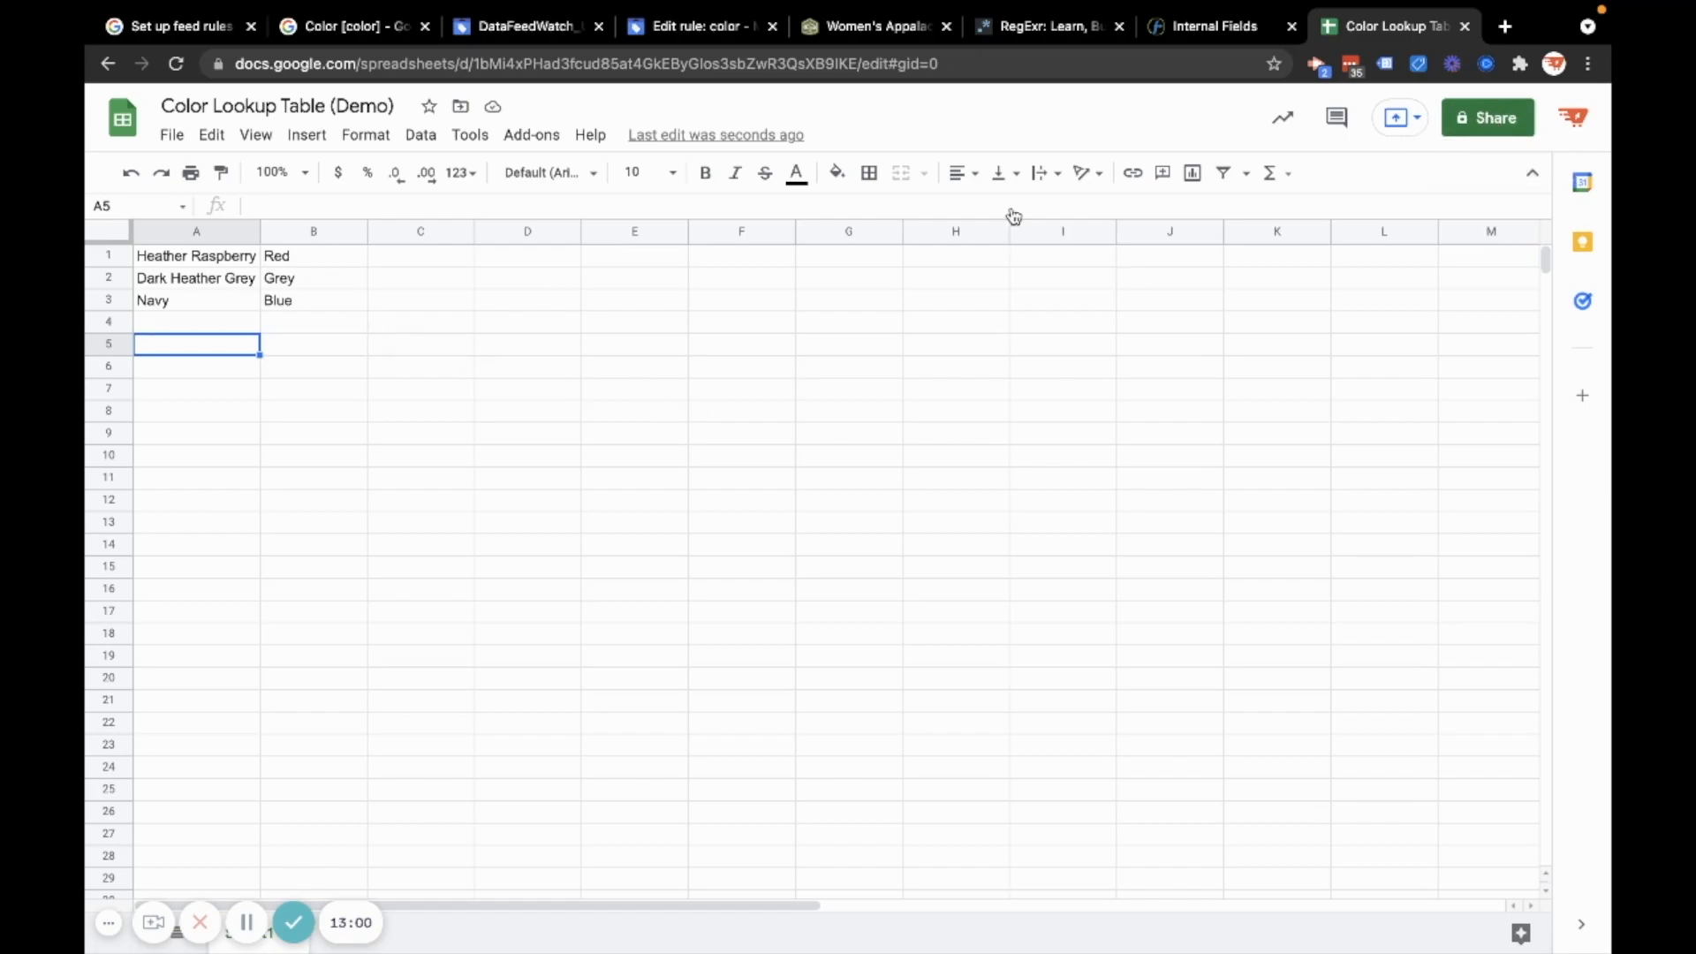
mouse_move(614, 449)
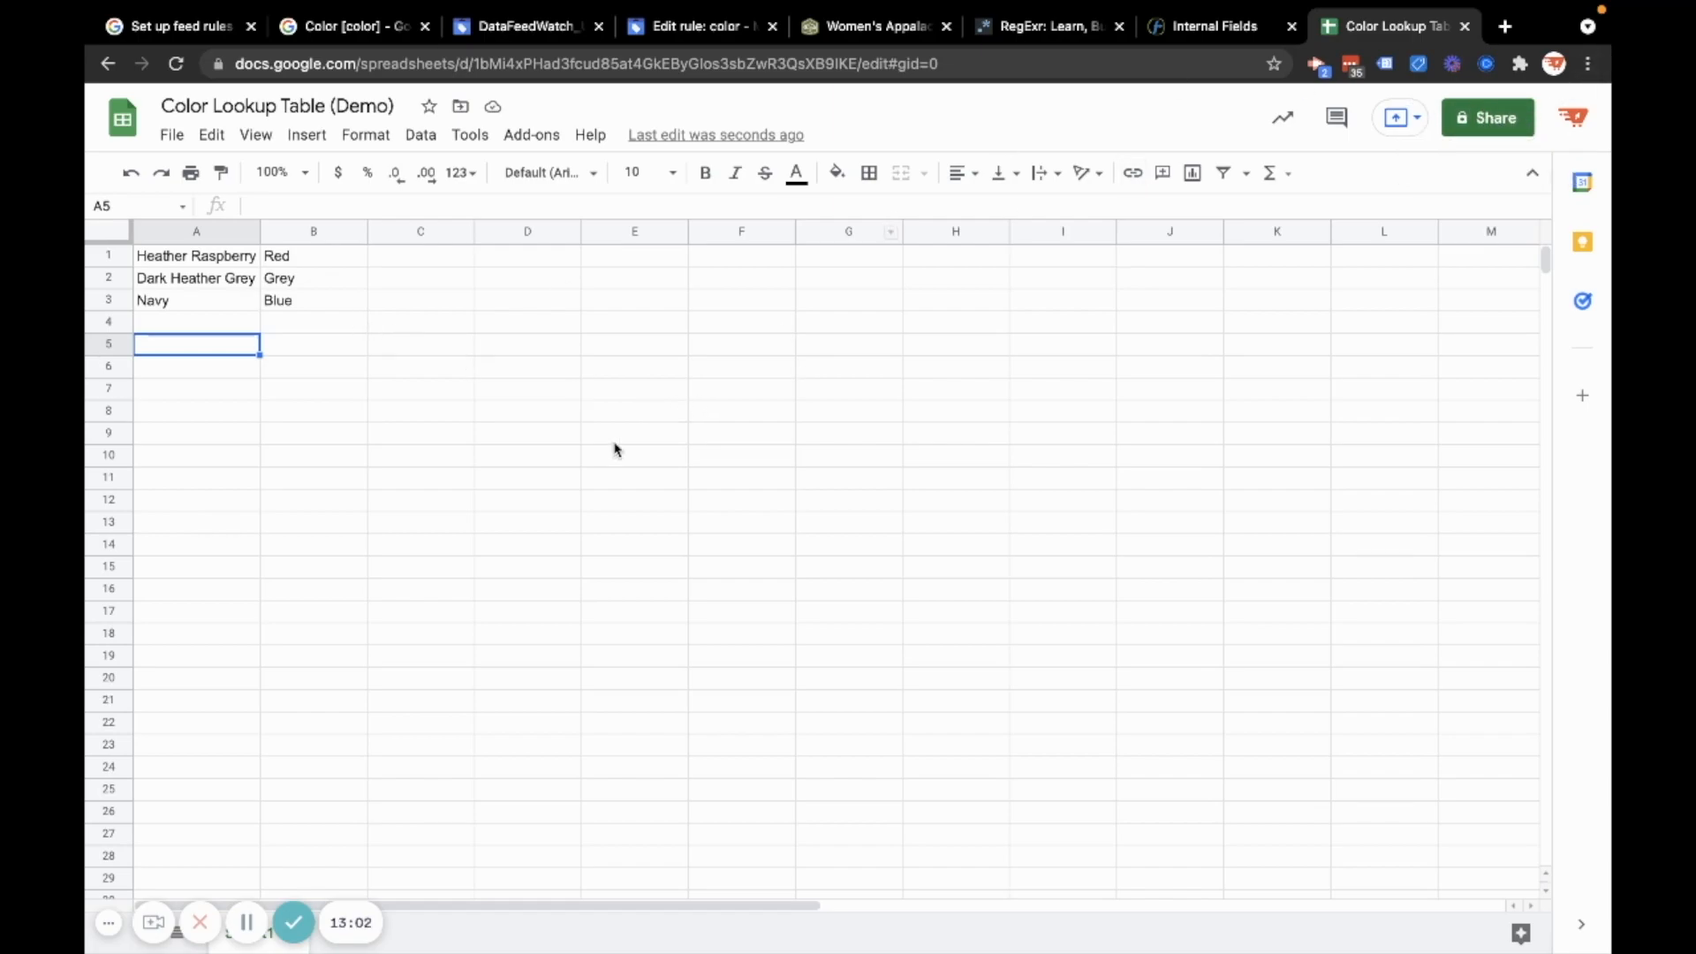
left_click(196, 255)
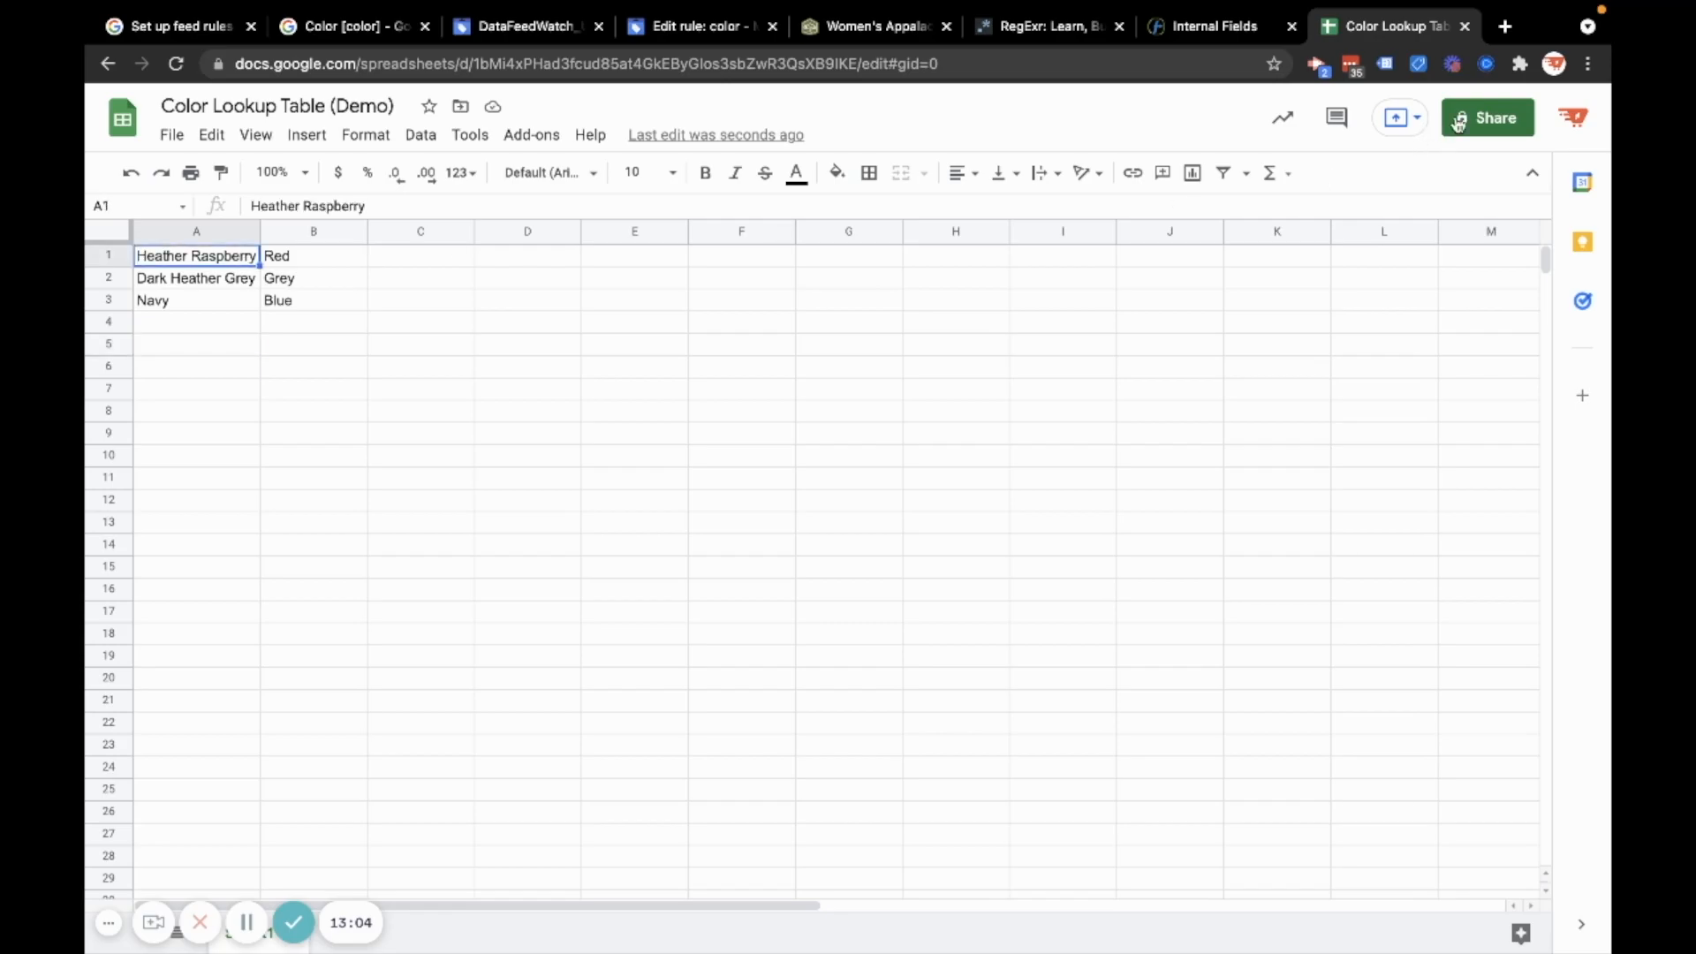
Make the Color Lookup Table viewable by anyone with the link and copy the link
left_click(1486, 116)
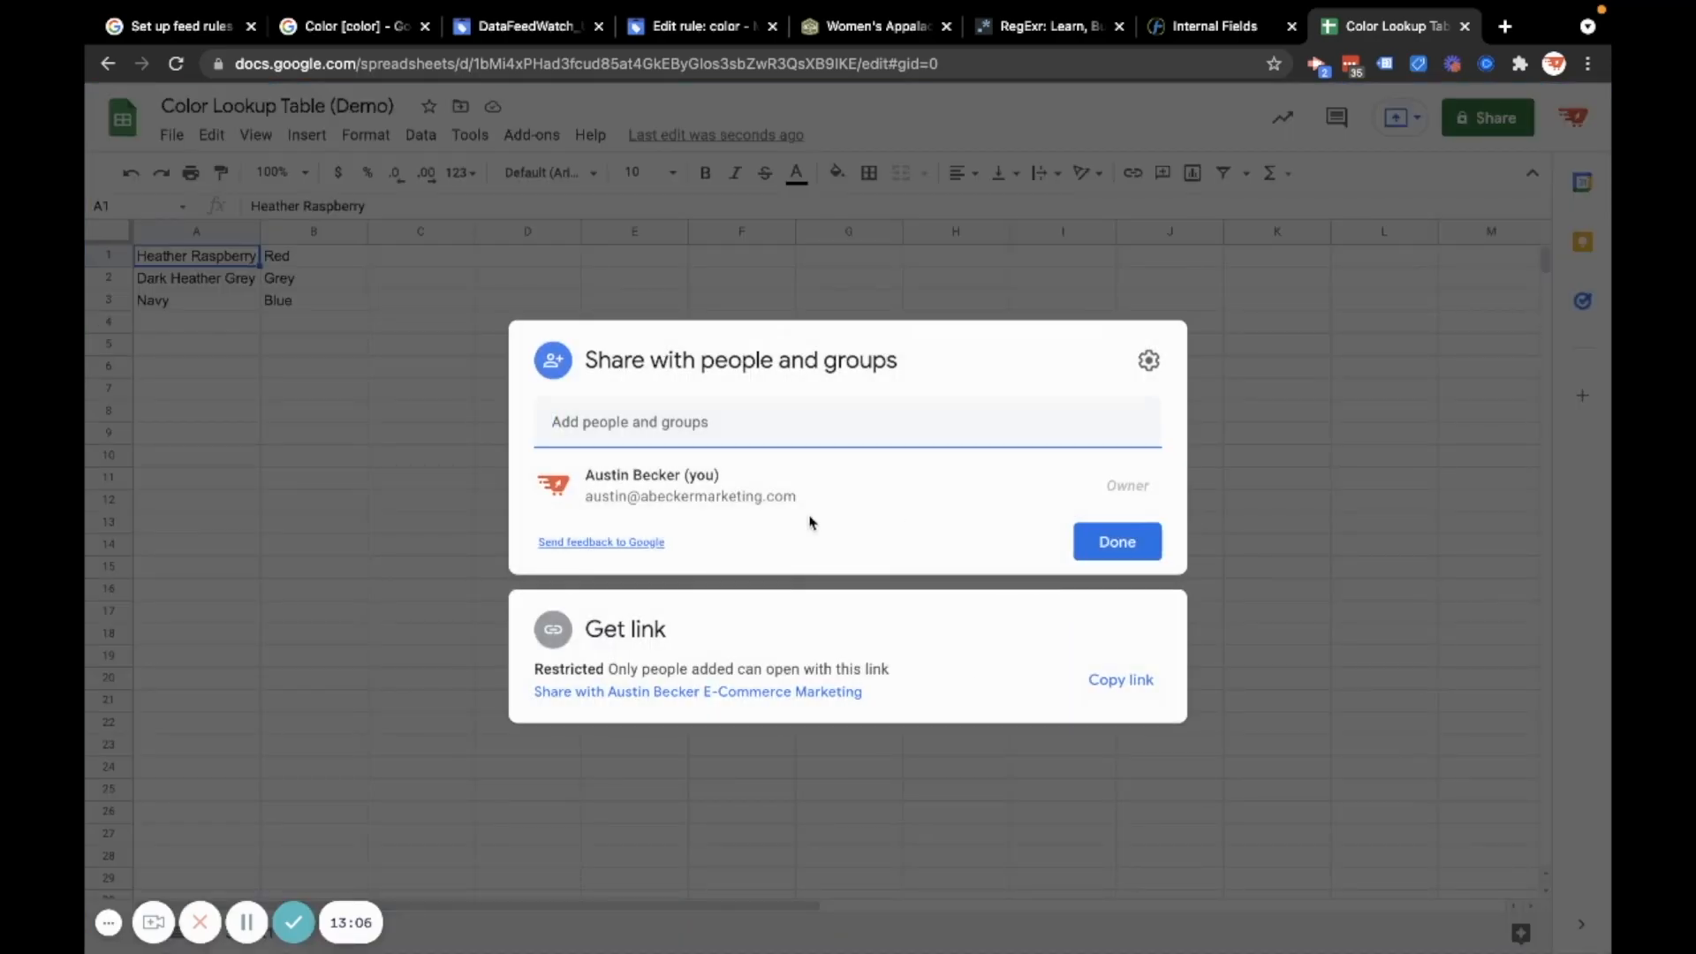
mouse_move(670, 659)
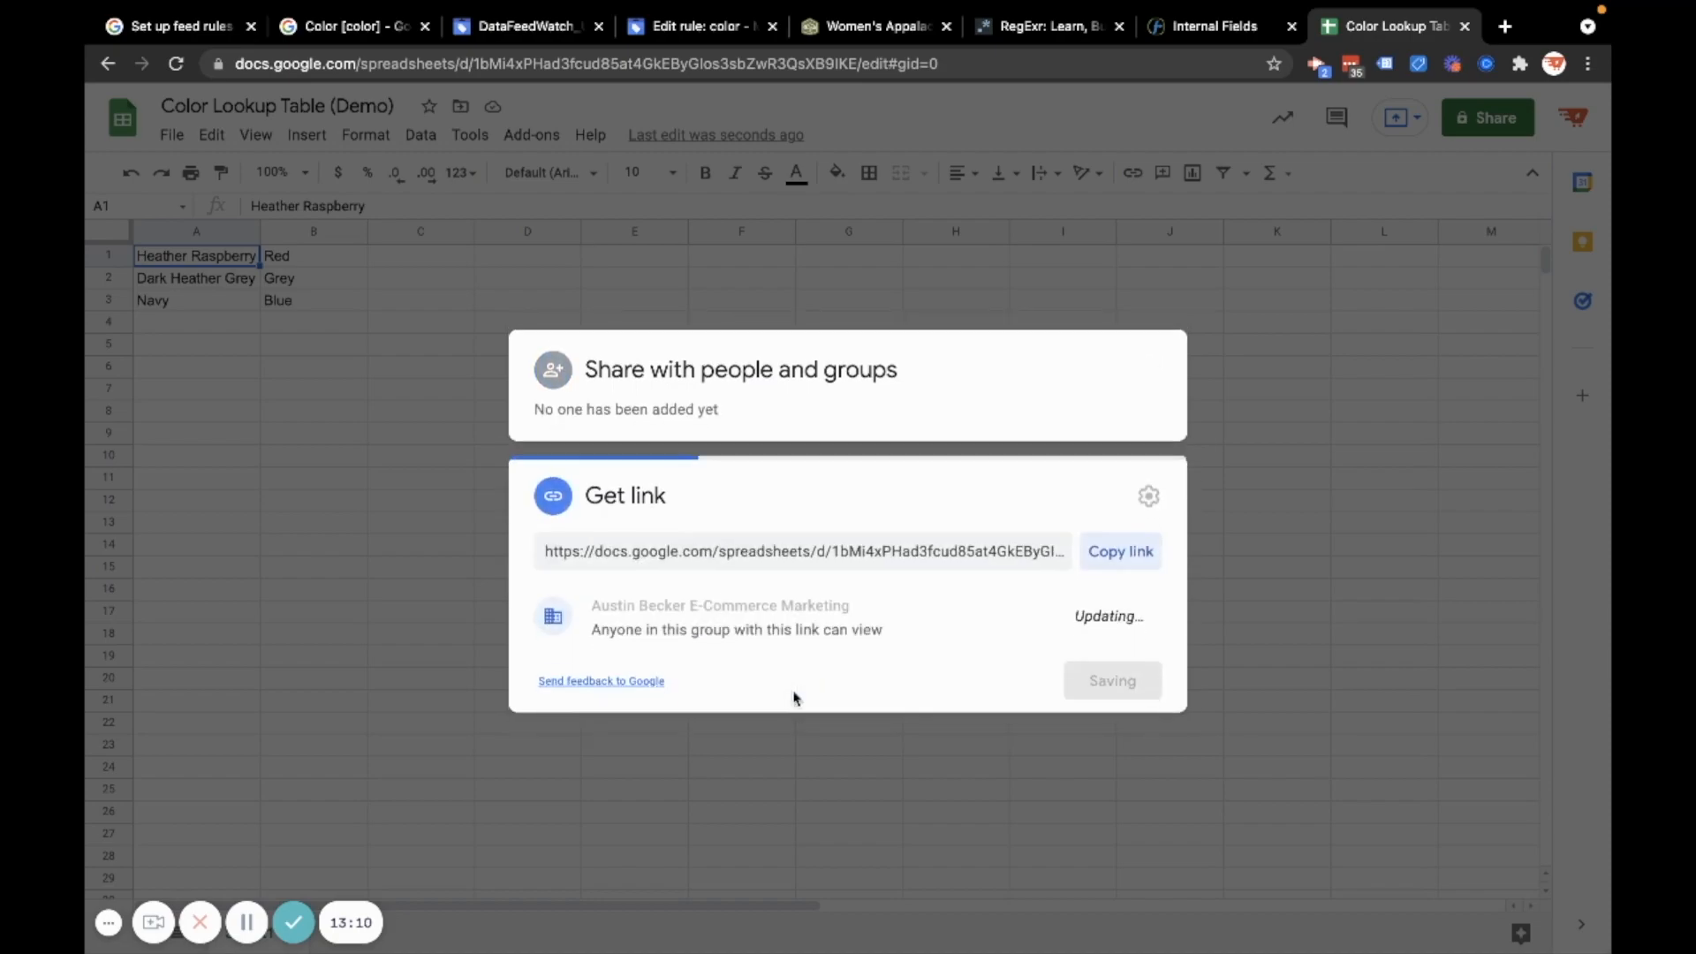
left_click(860, 611)
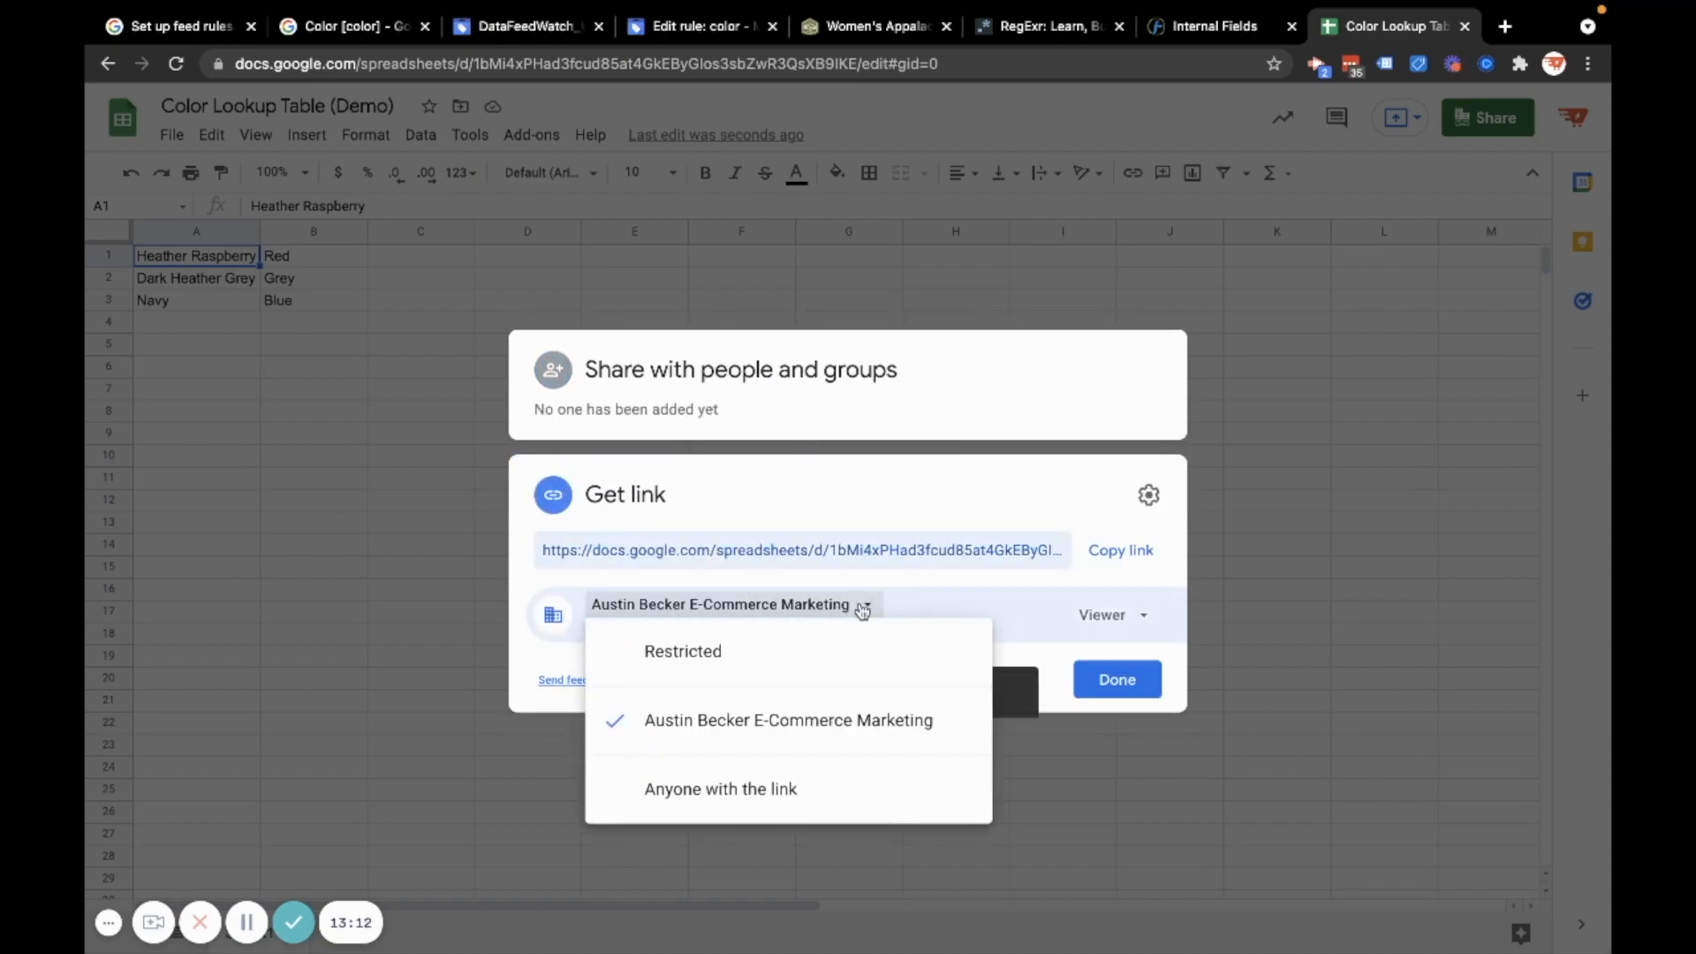
left_click(721, 789)
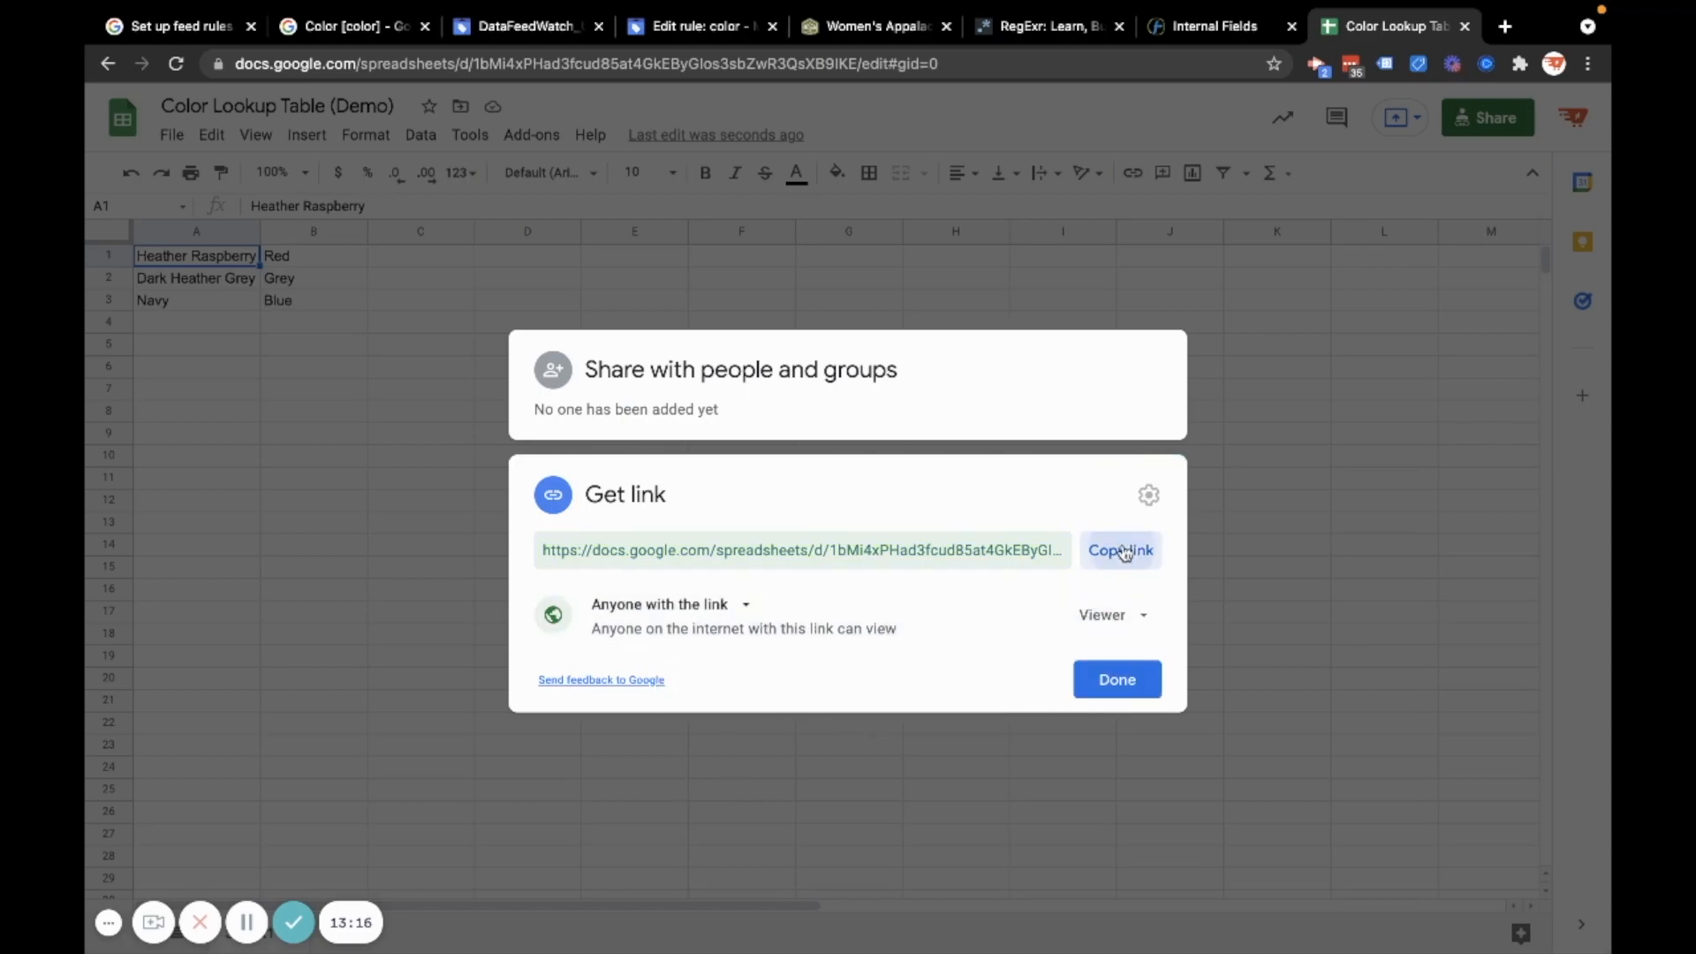
left_click(1120, 550)
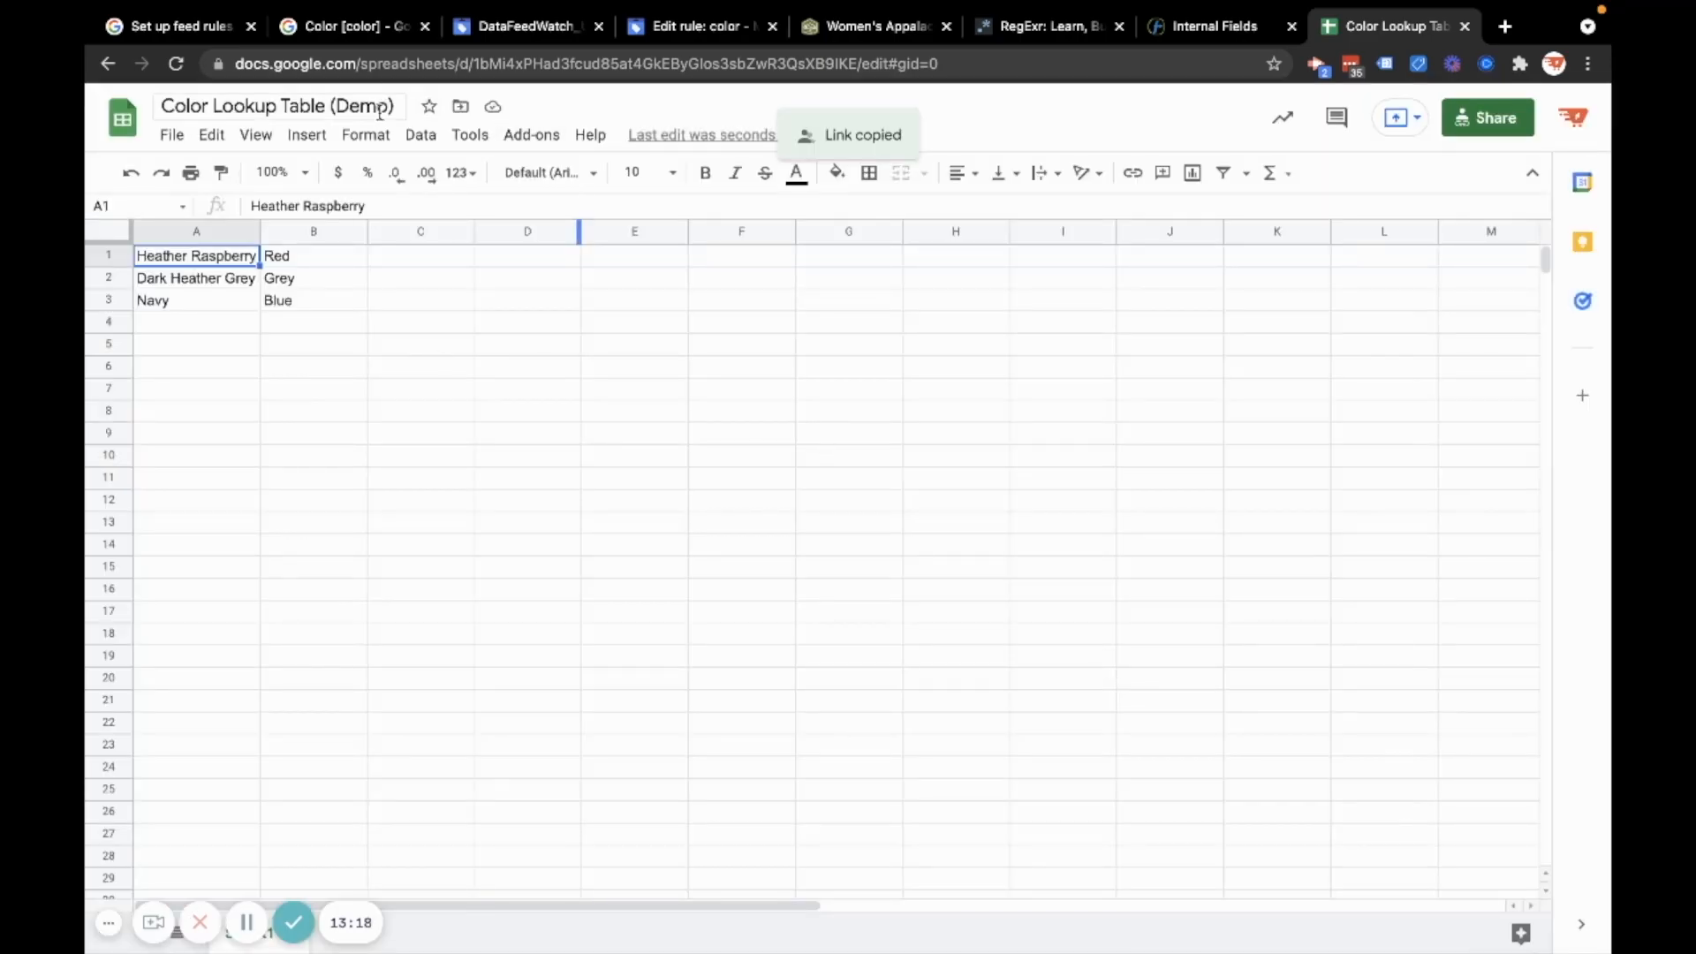
mouse_move(347, 26)
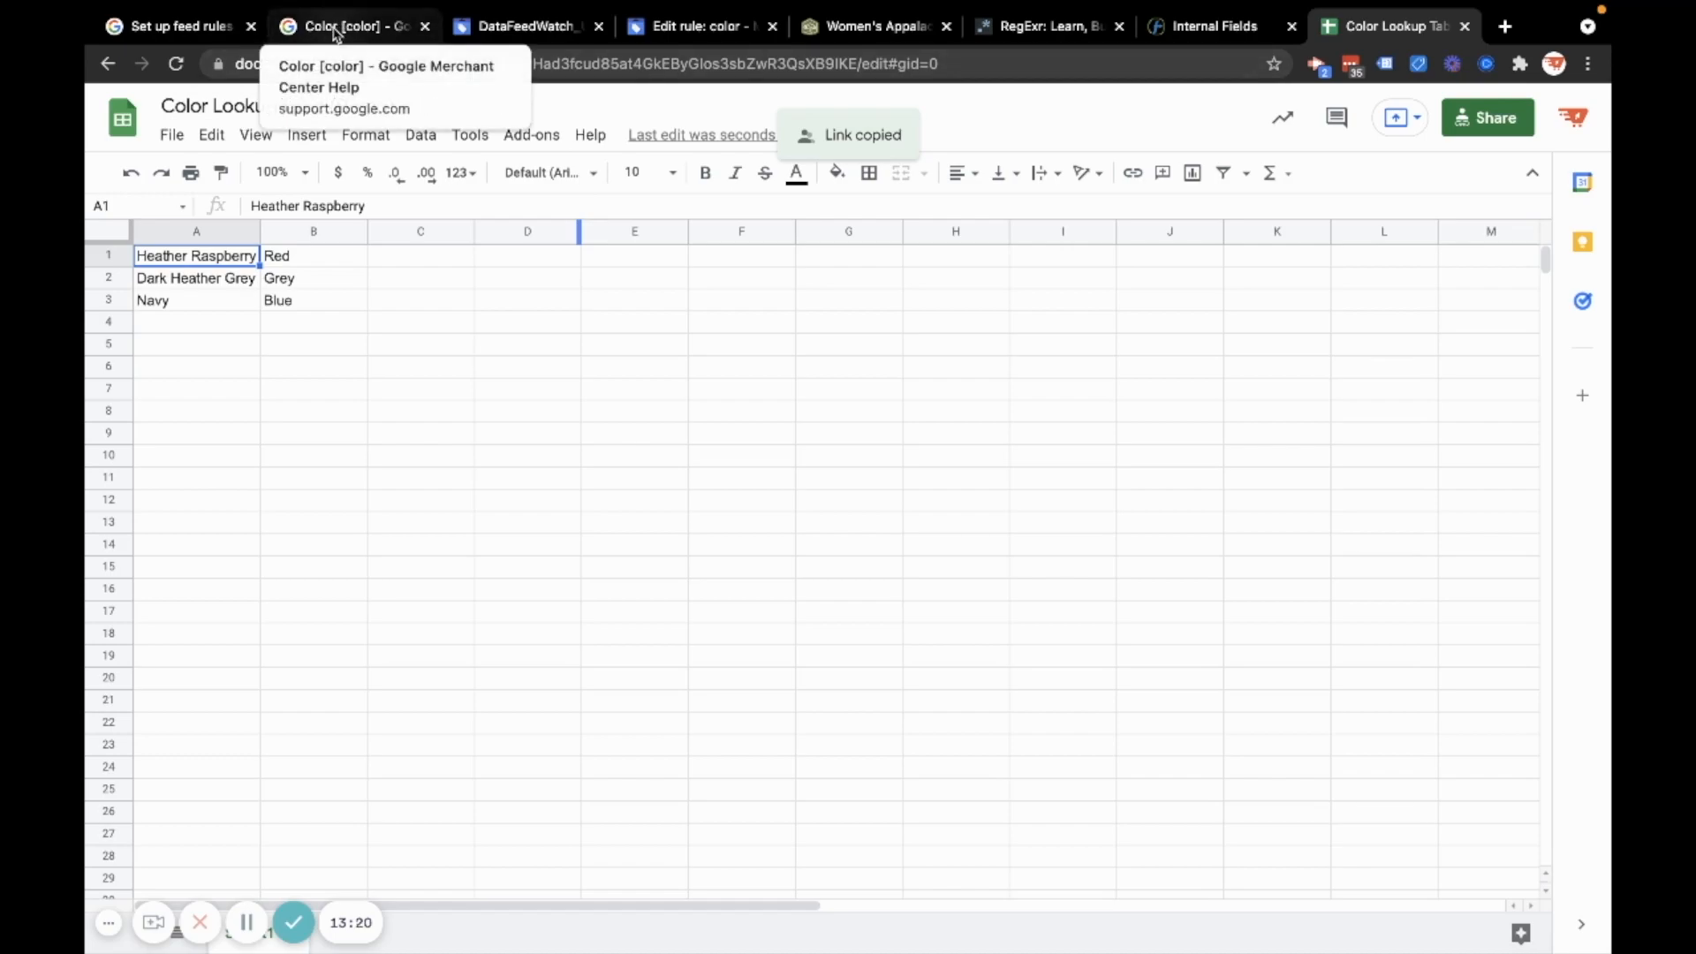
left_click(736, 63)
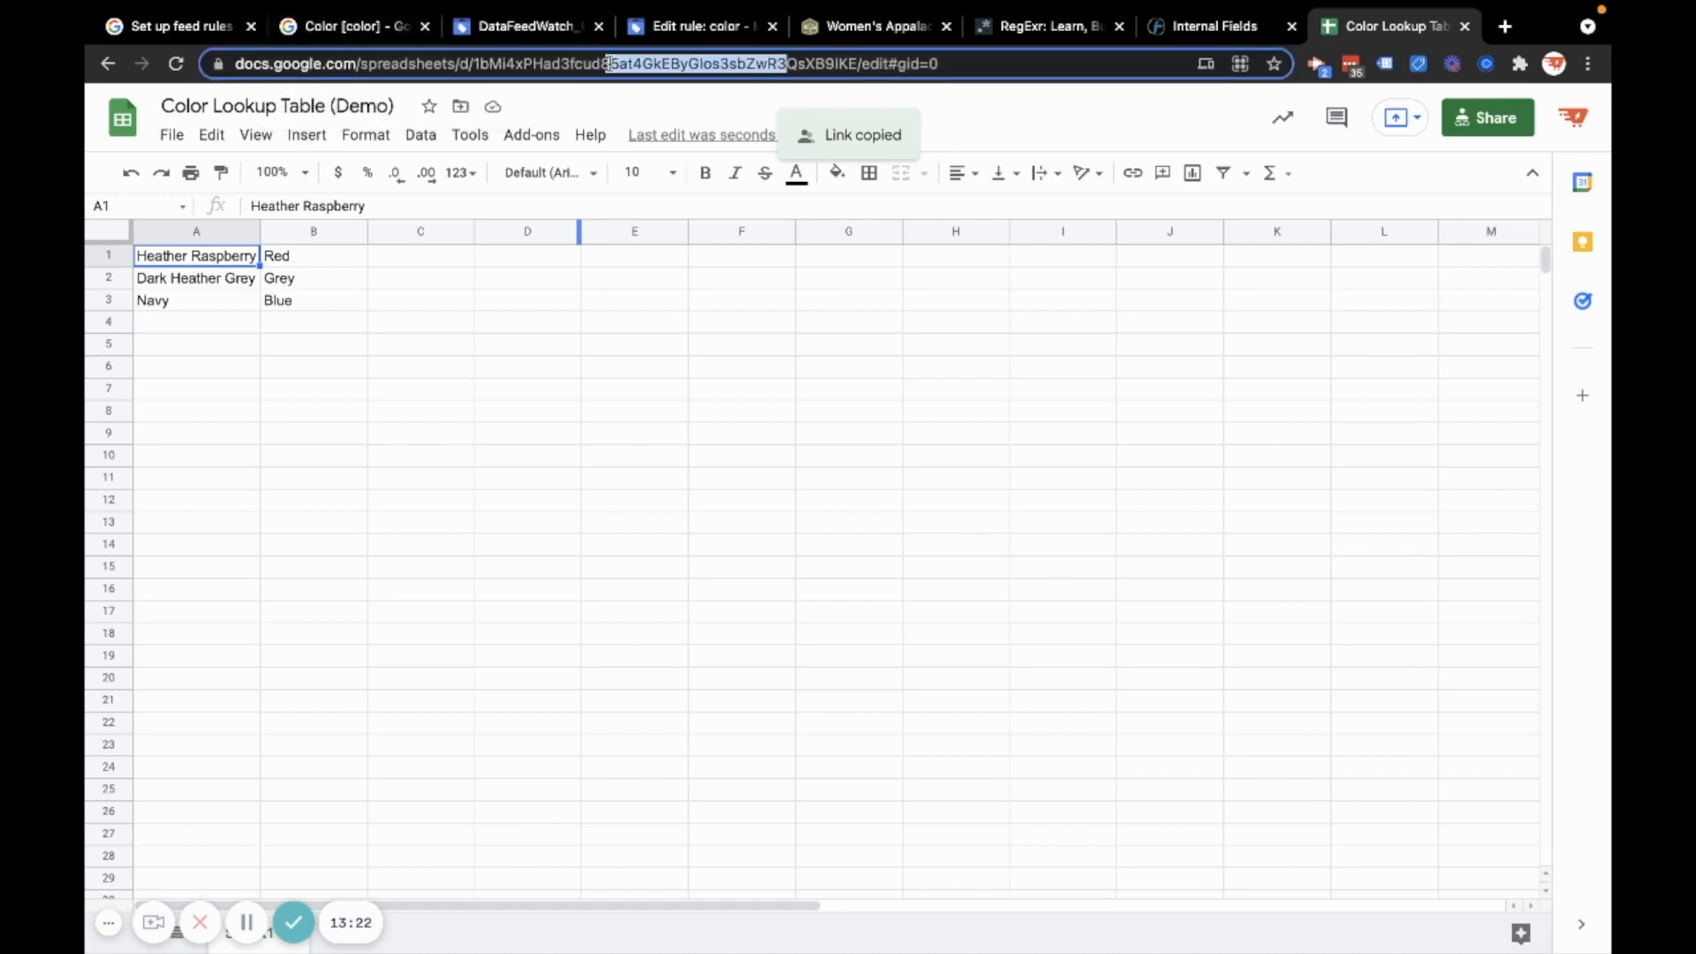
left_click(1214, 26)
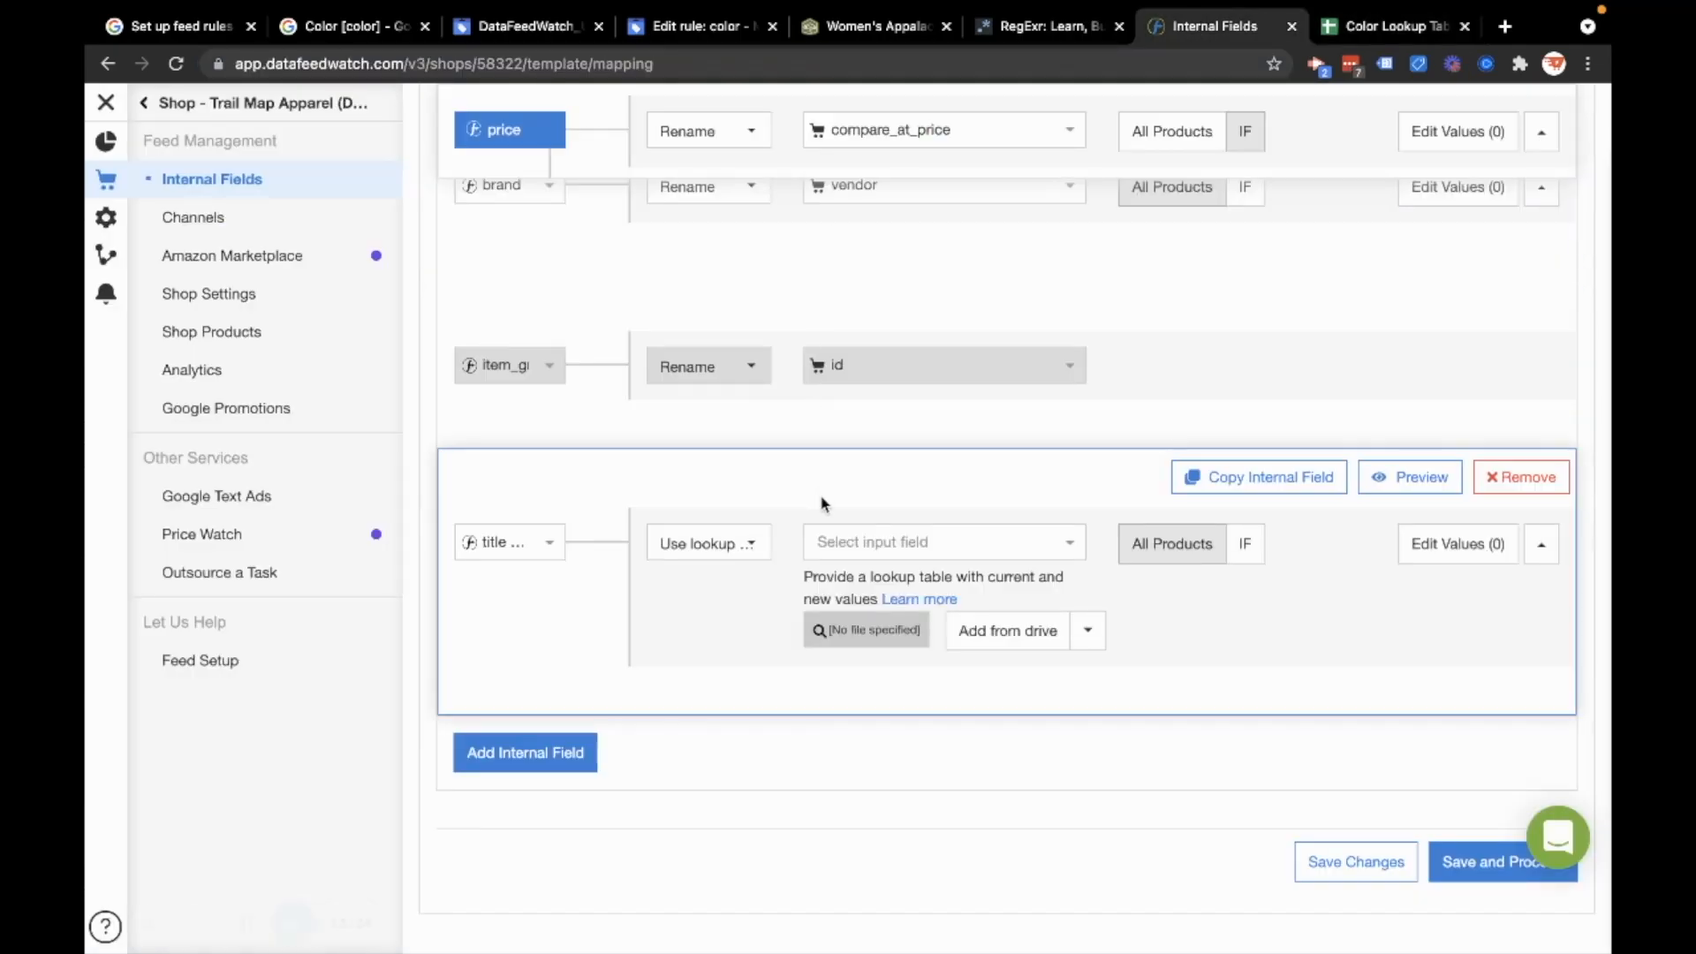
Set the title color field's lookup input field to color_option
left_click(941, 541)
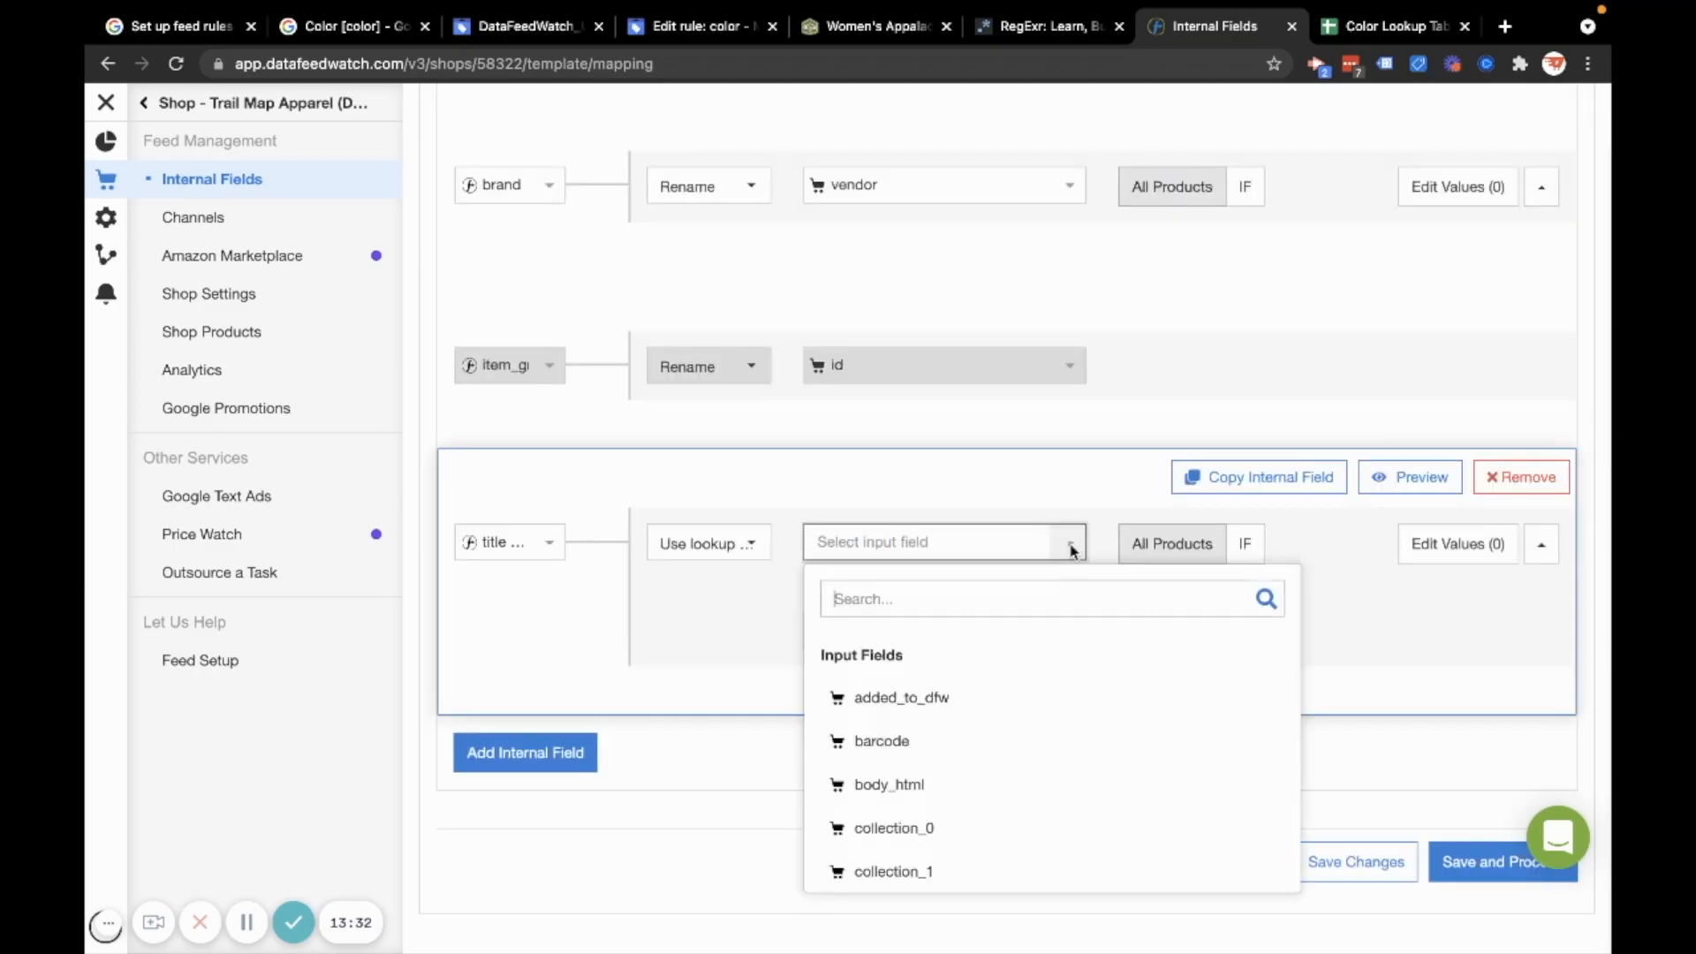
type("color")
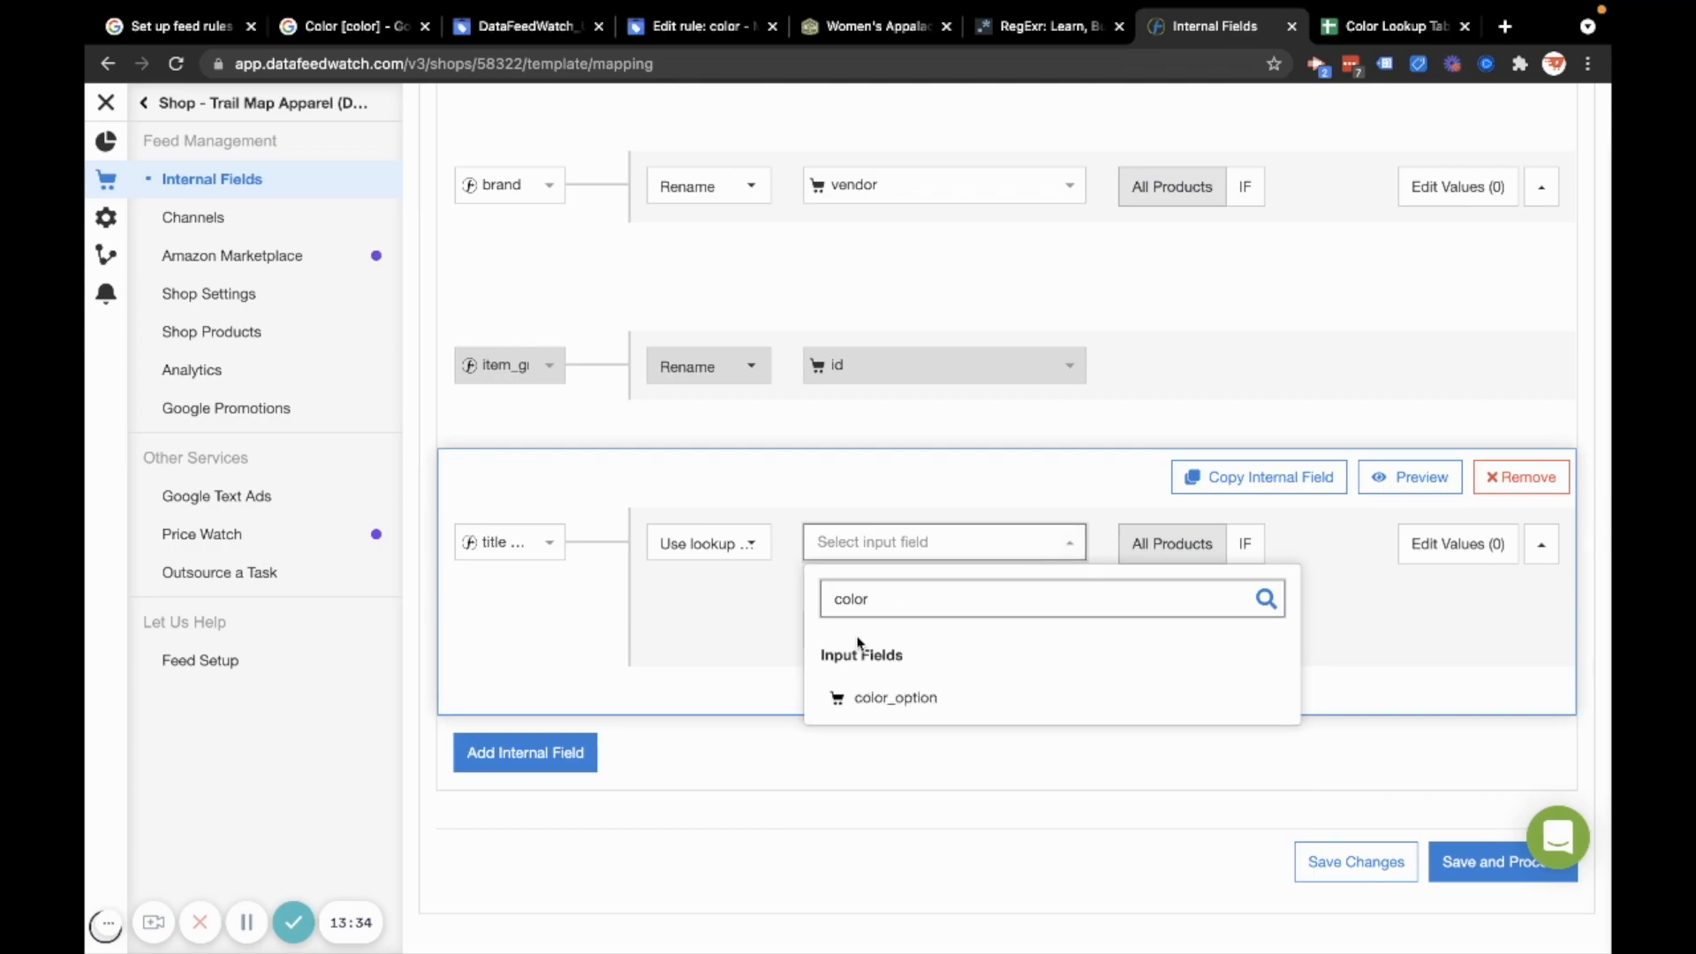
left_click(895, 697)
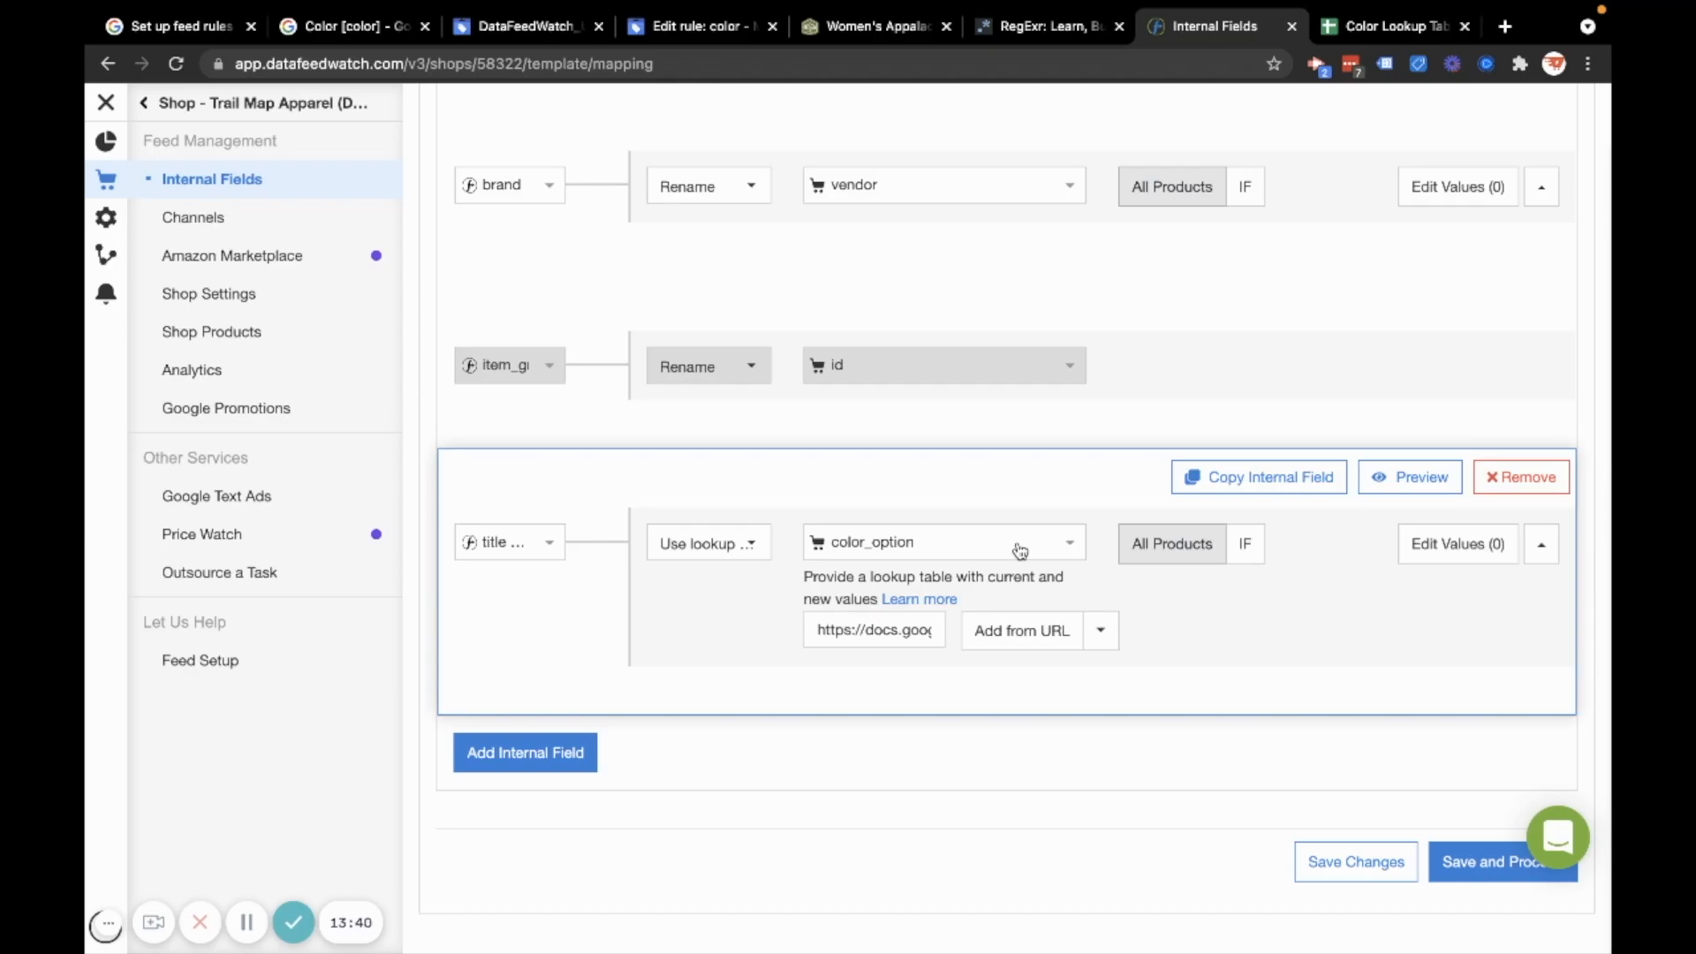
mouse_move(925, 555)
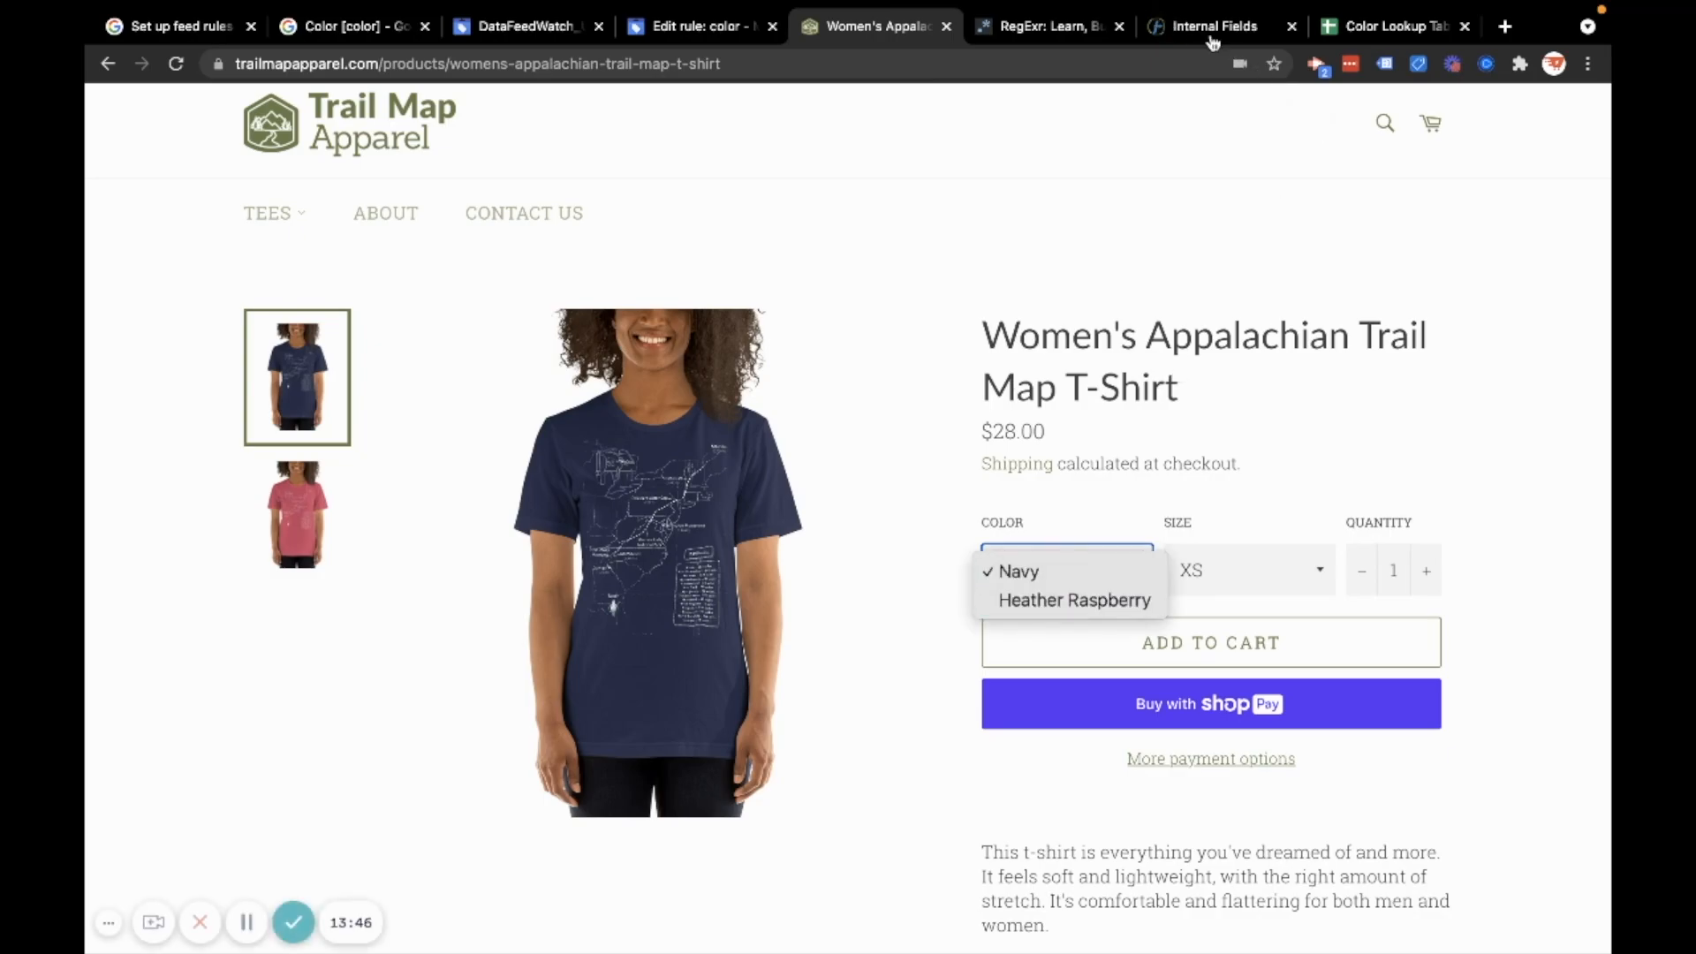
left_click(1213, 26)
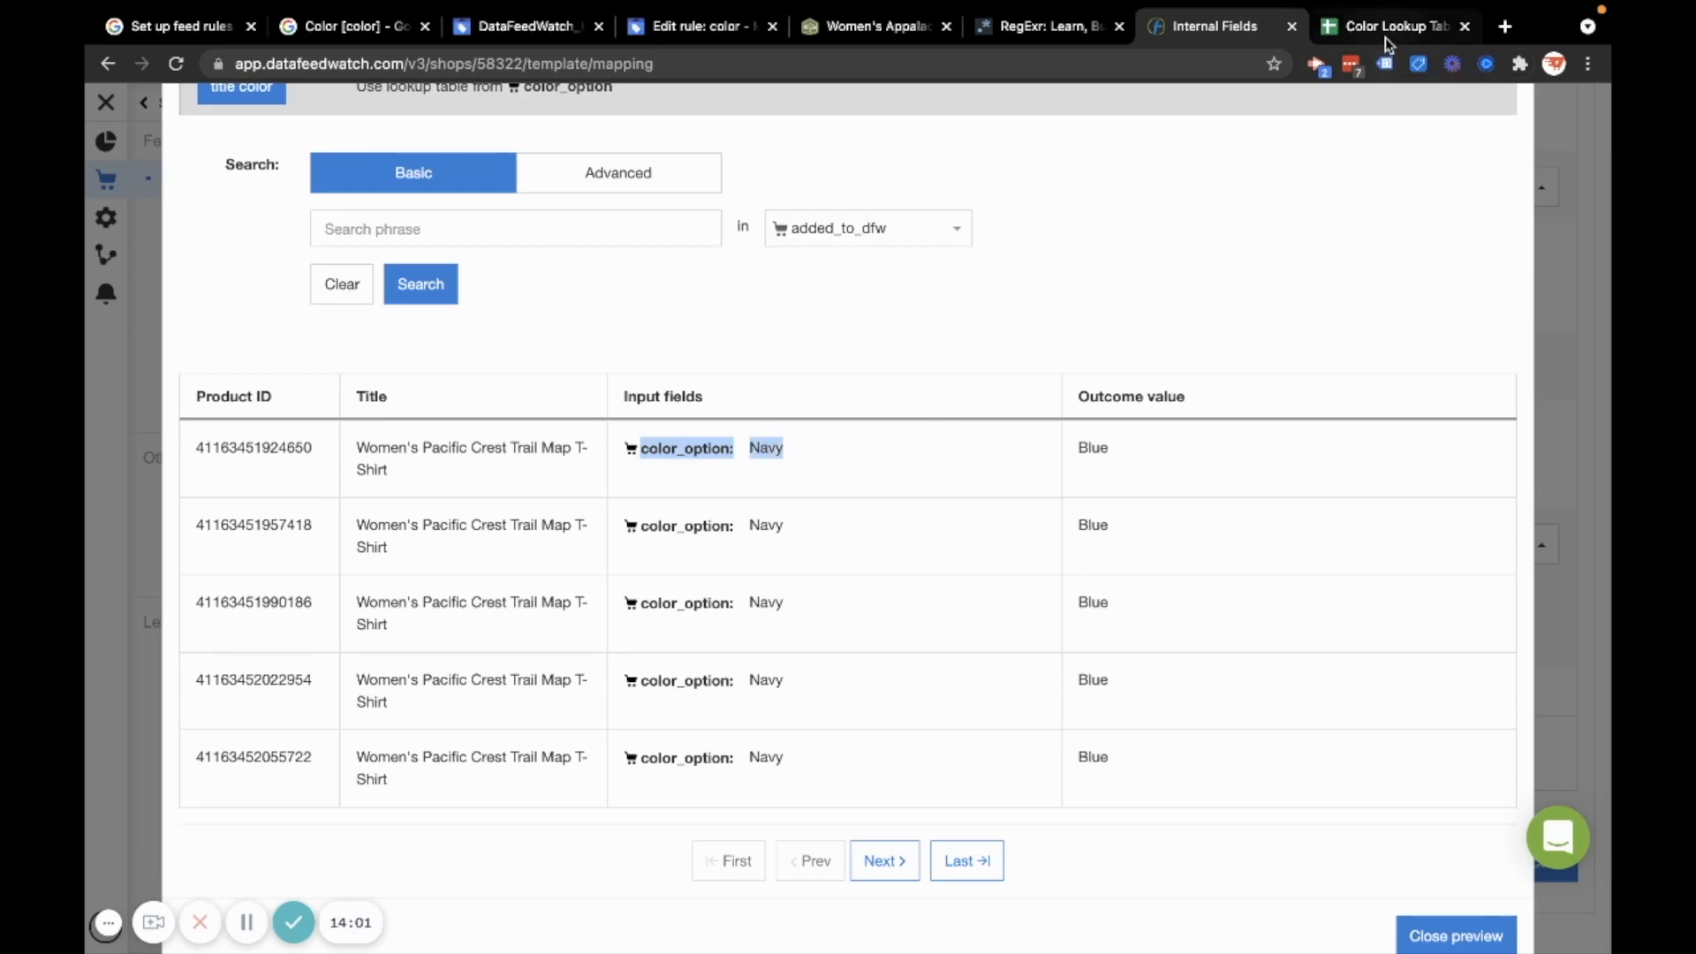
Change Navy's lookup value to Orange and refresh the preview to confirm Orange appears
left_click(1396, 25)
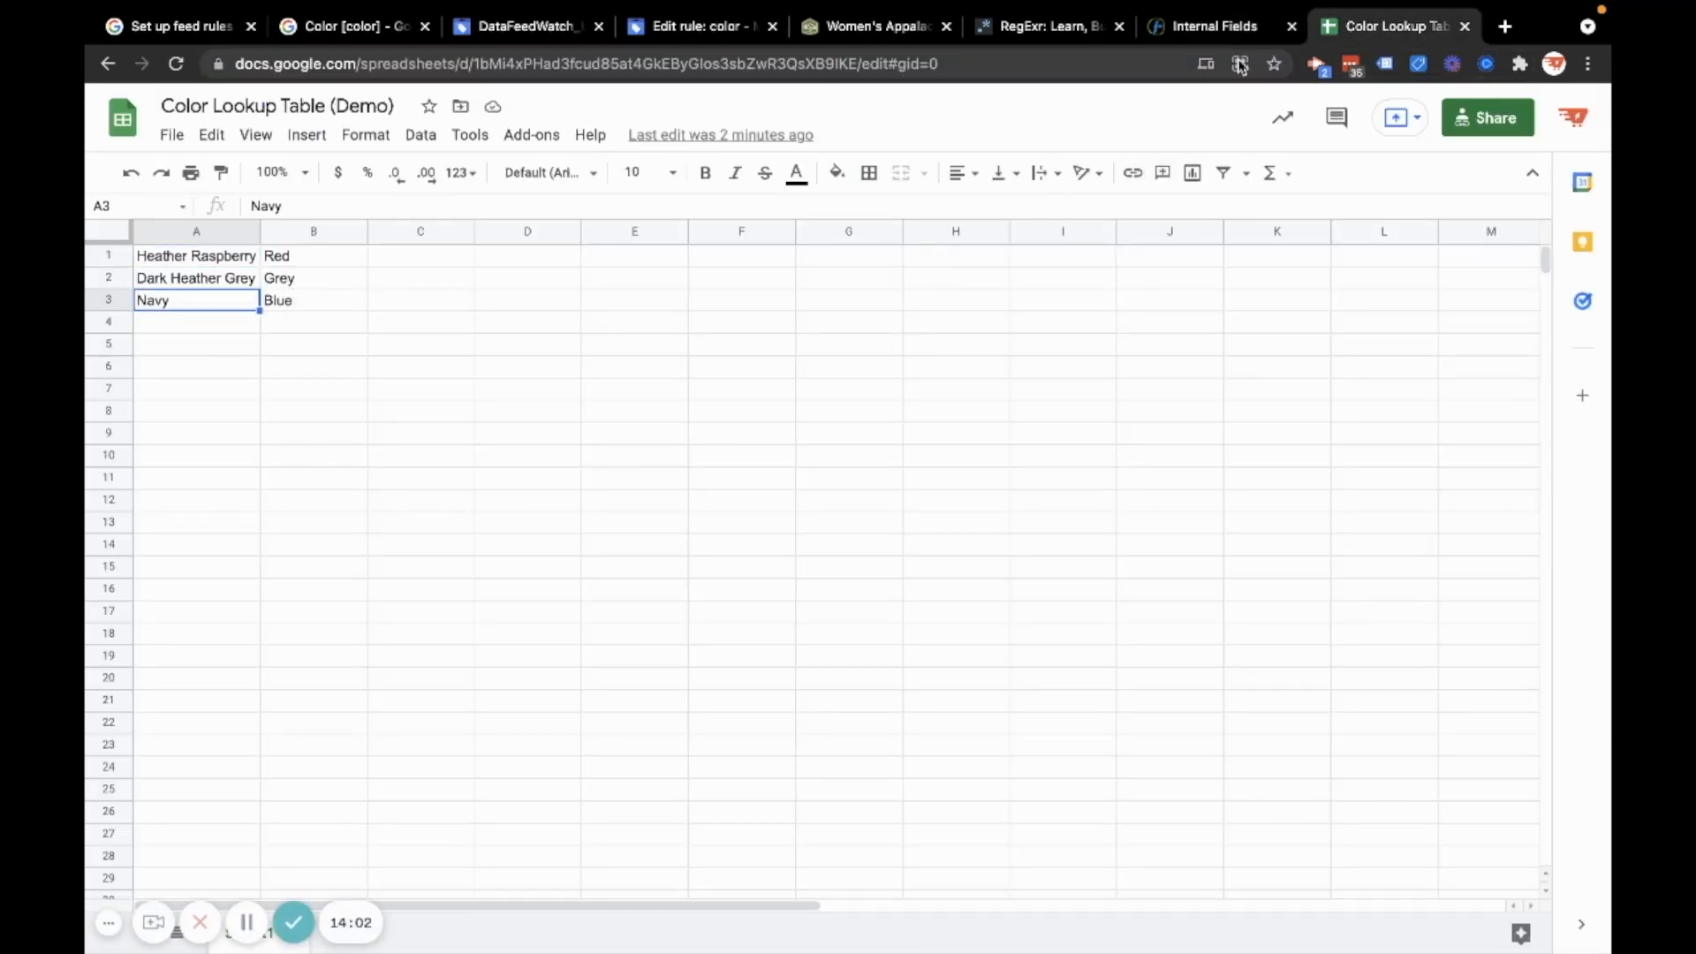
left_click(1214, 25)
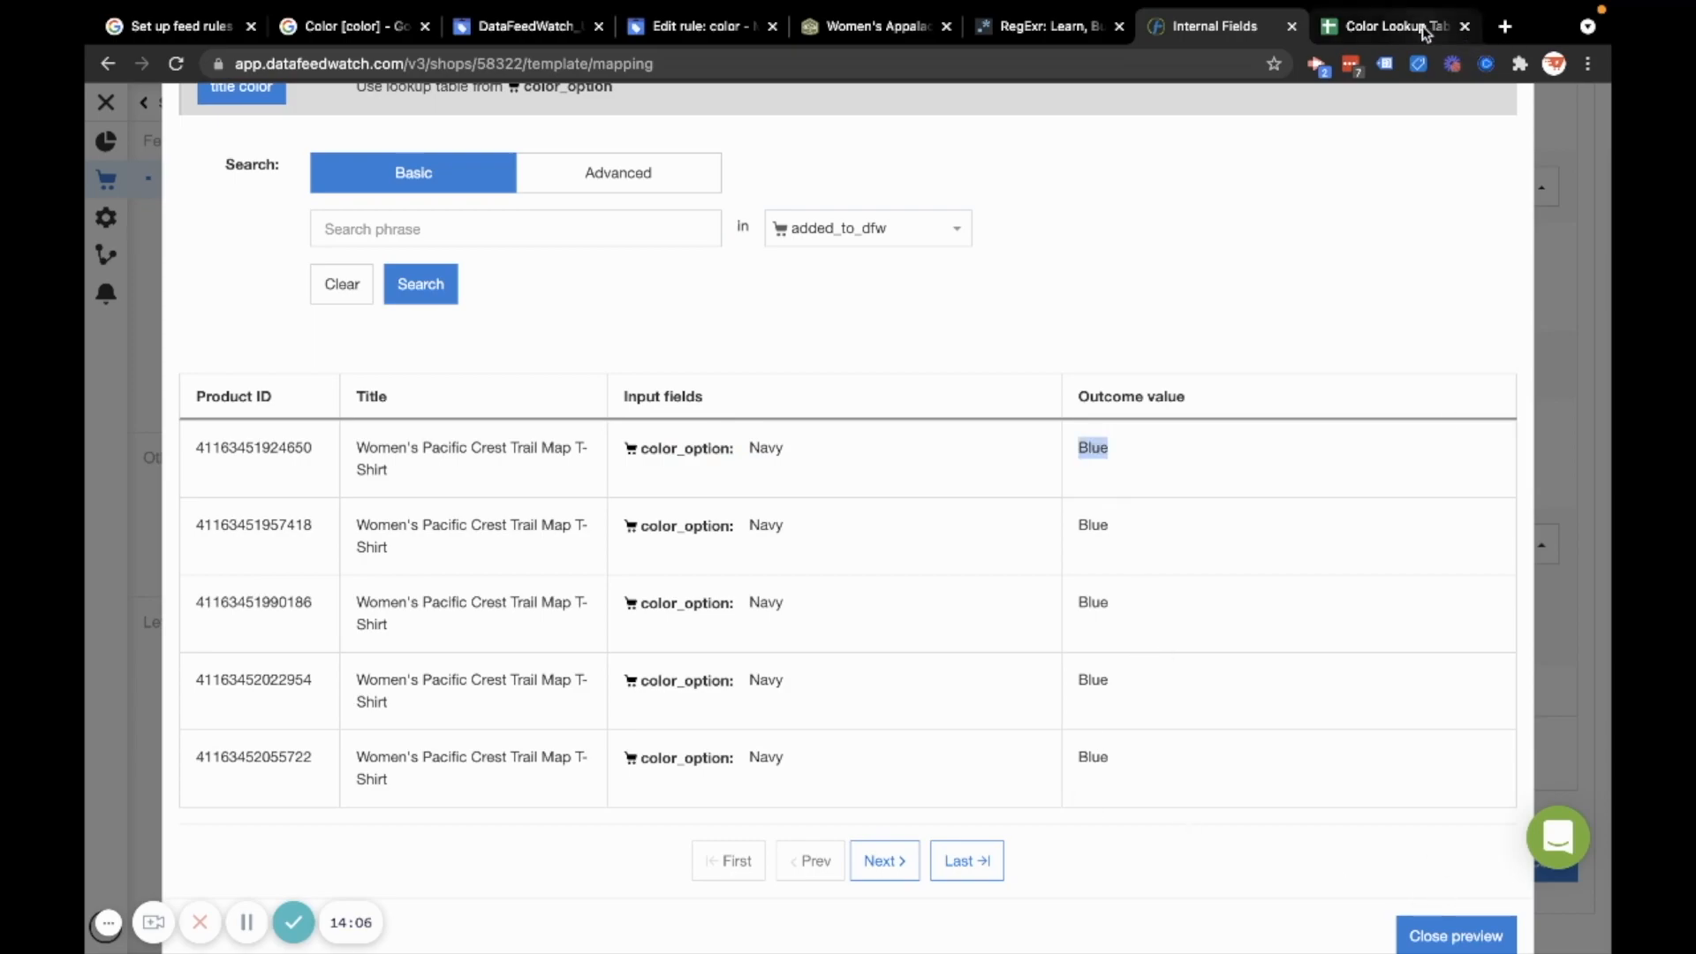
left_click(1393, 25)
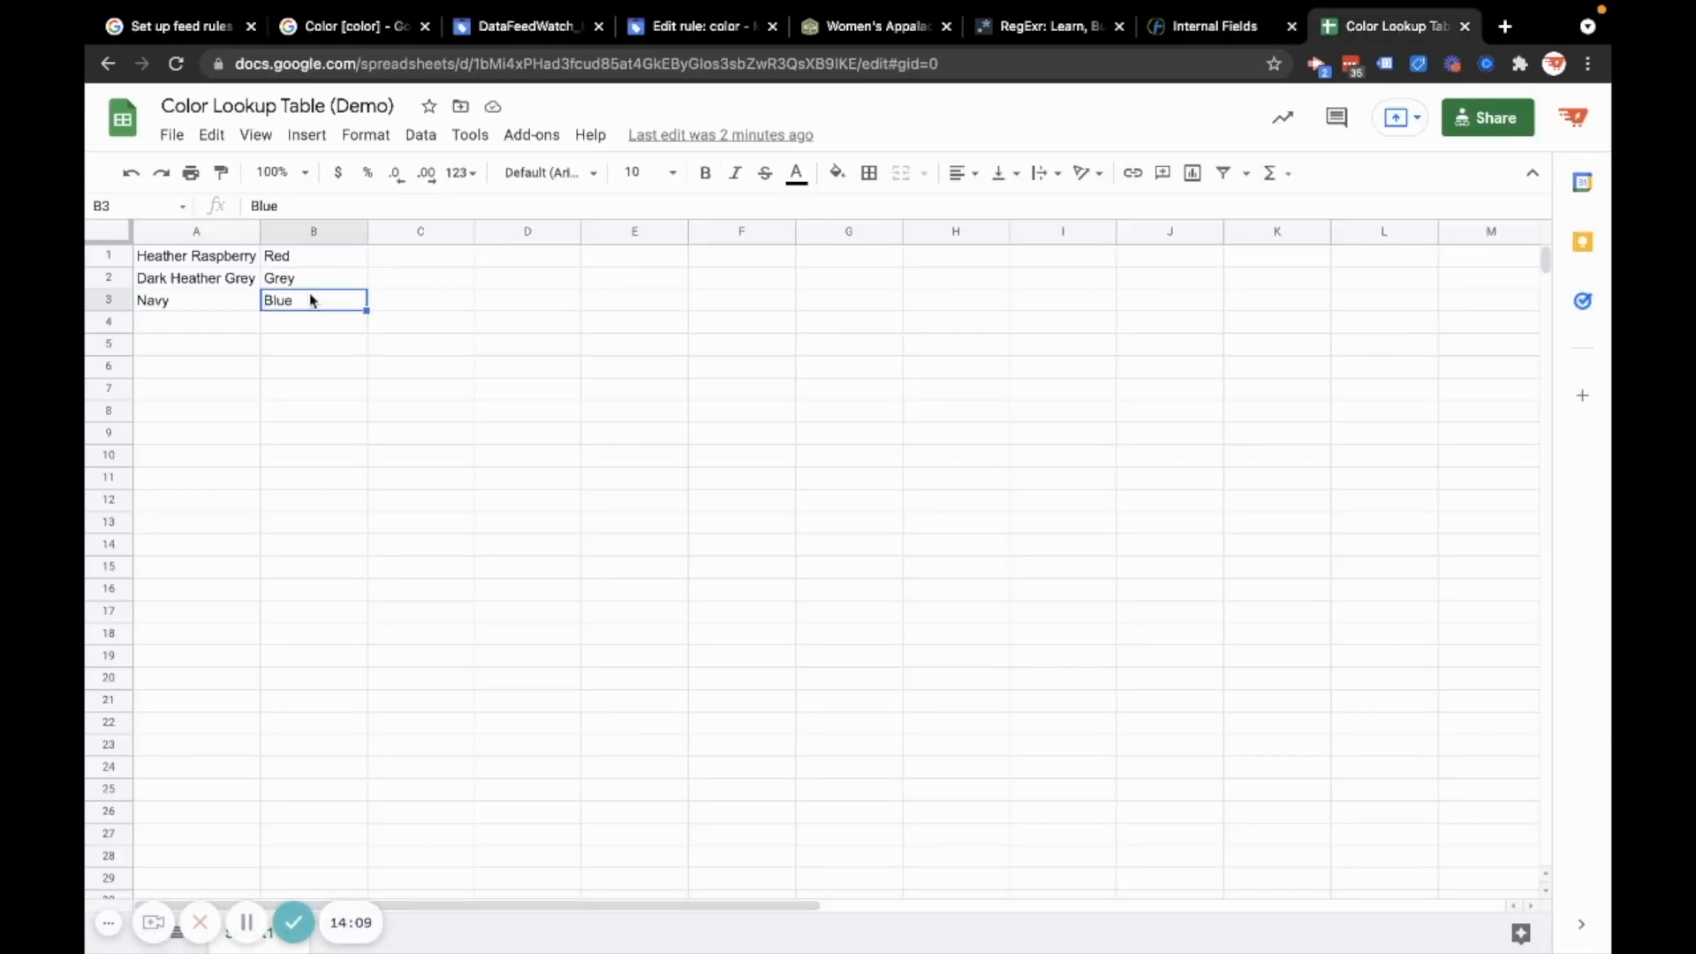
type("Organce")
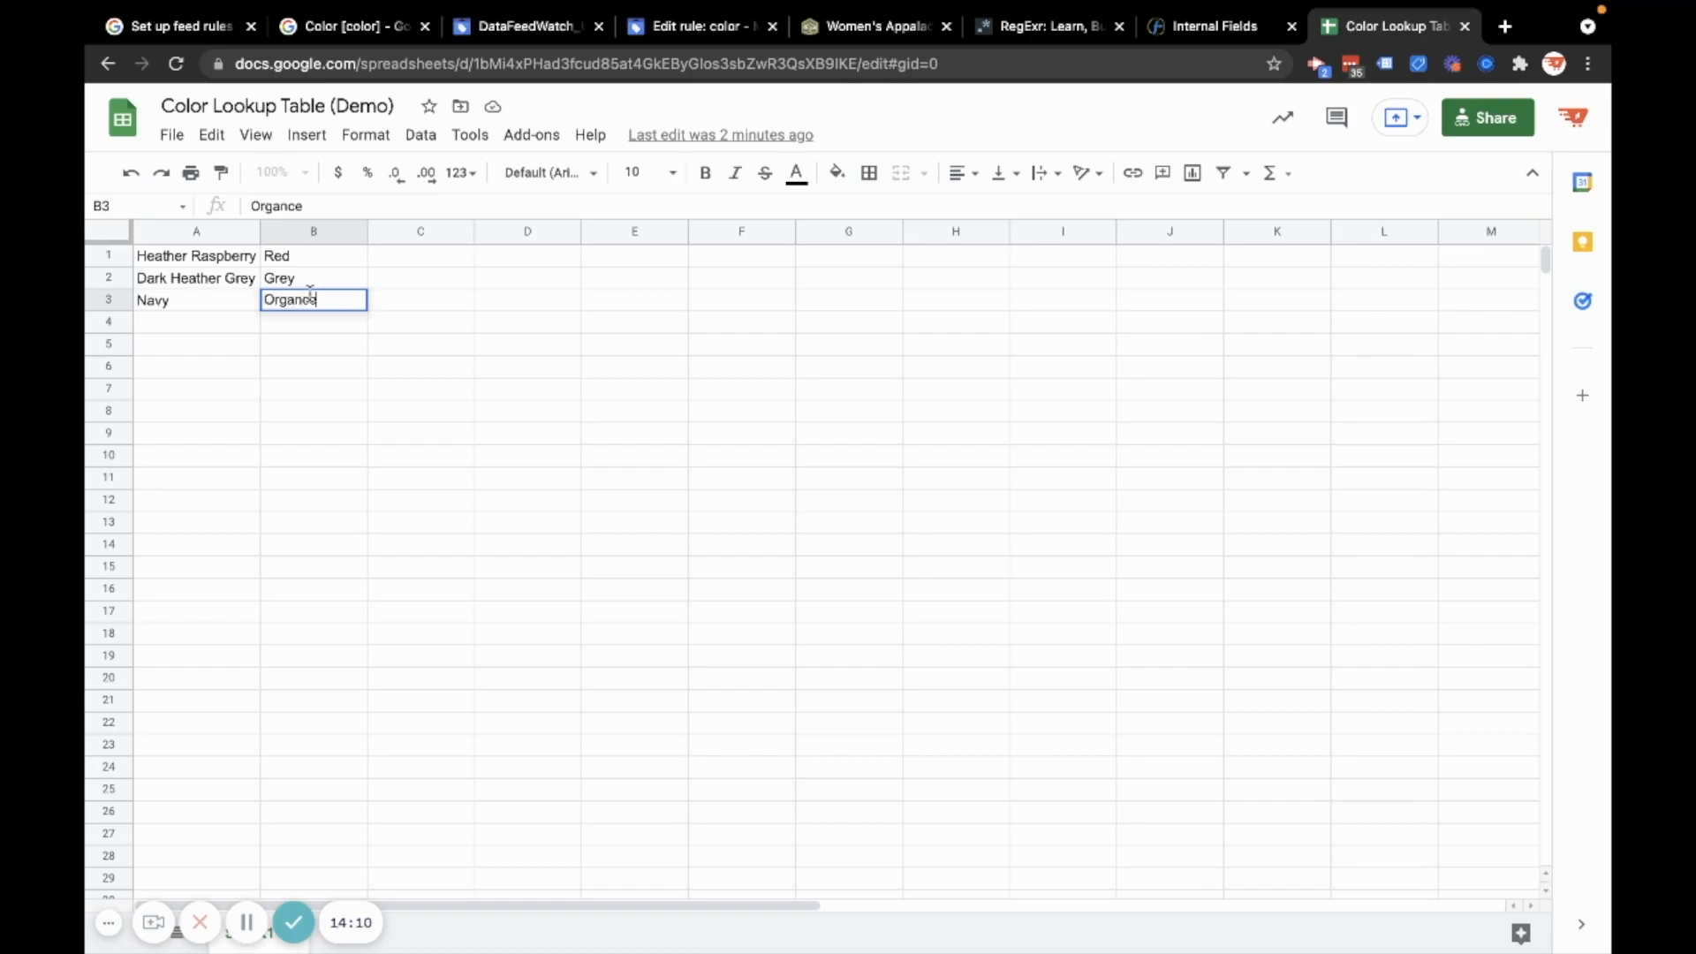
type("Orange")
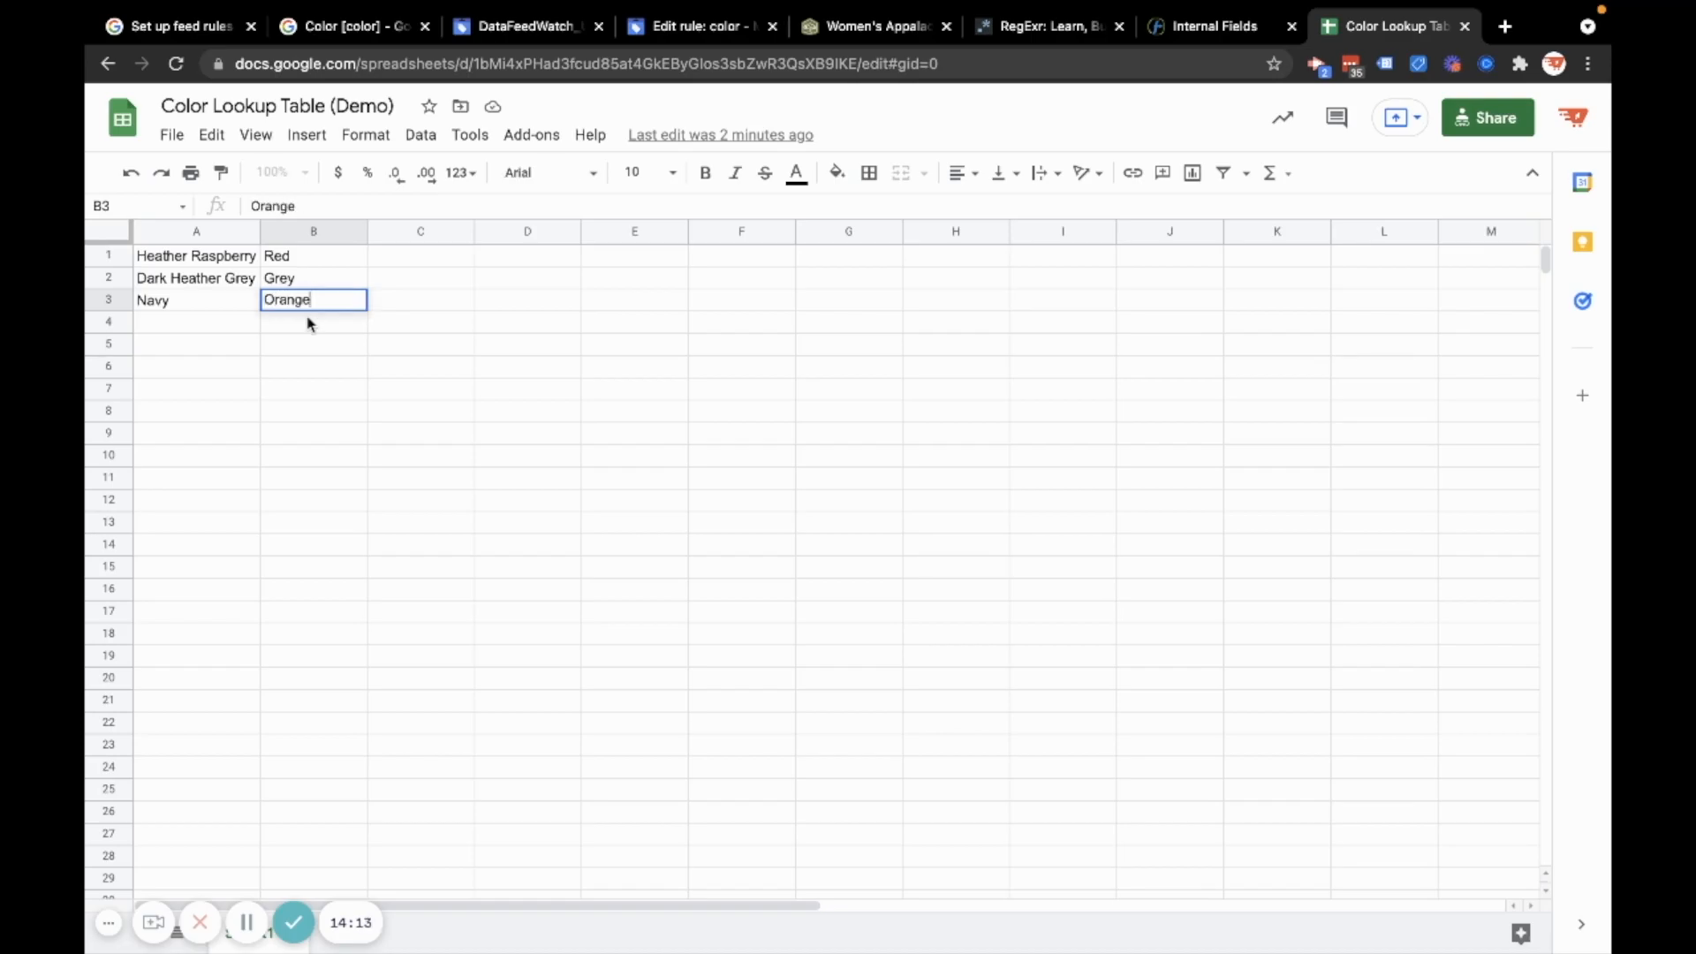
left_click(1214, 25)
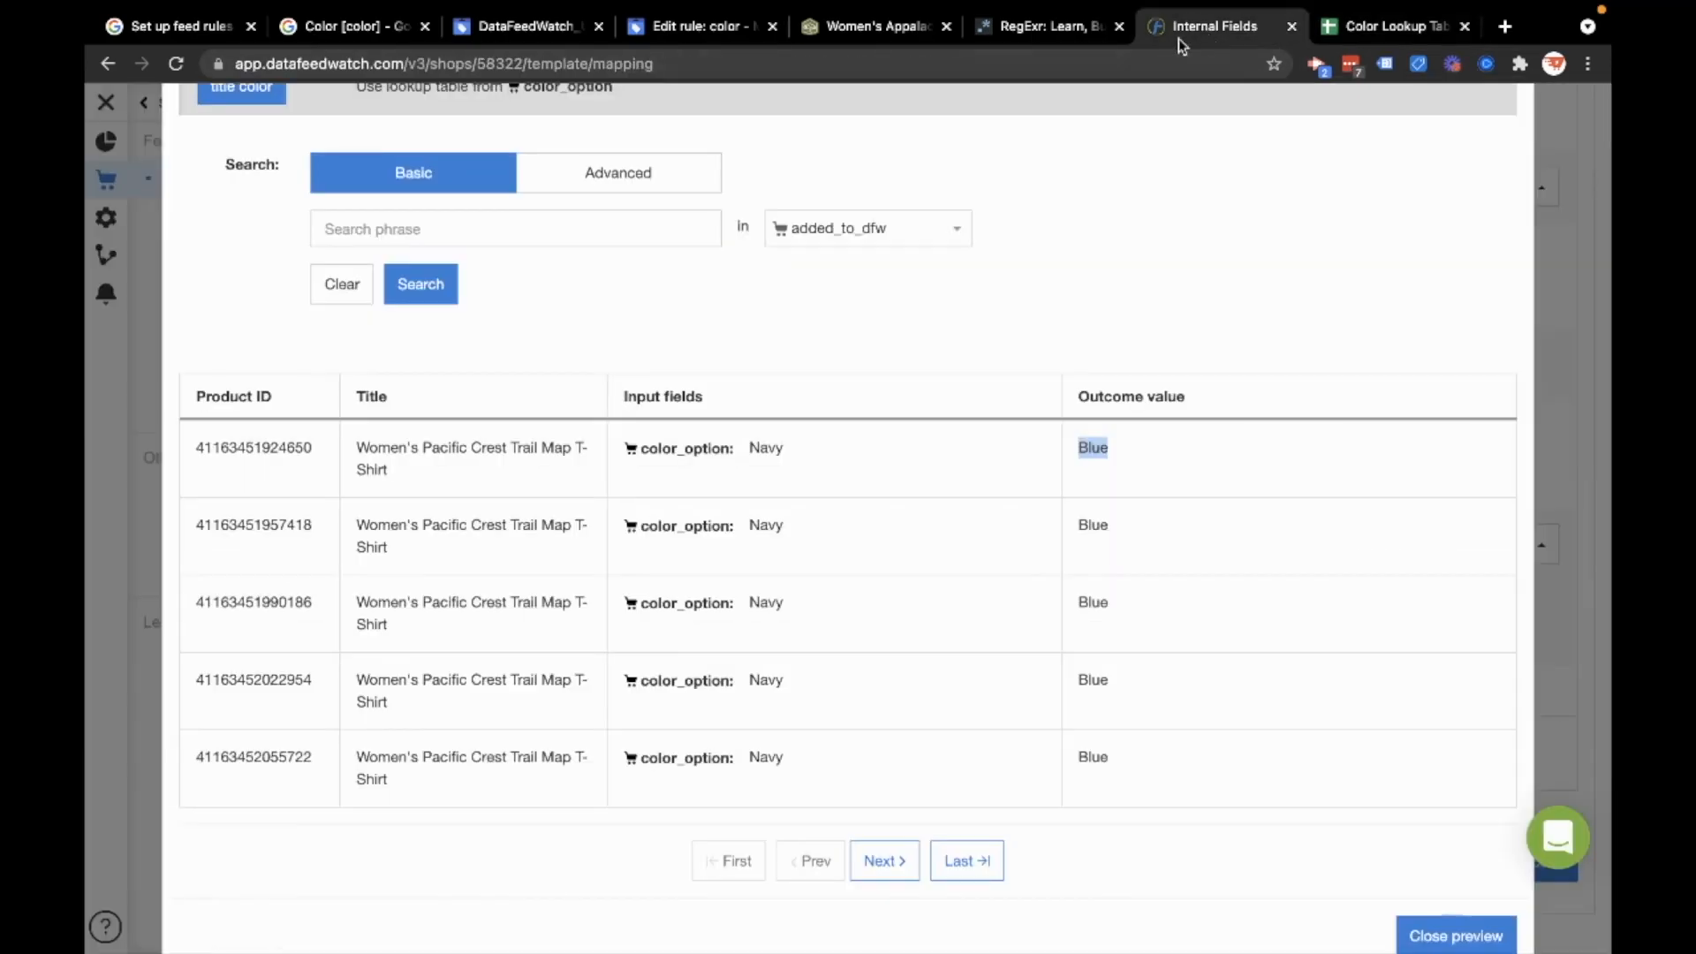
left_click(1455, 935)
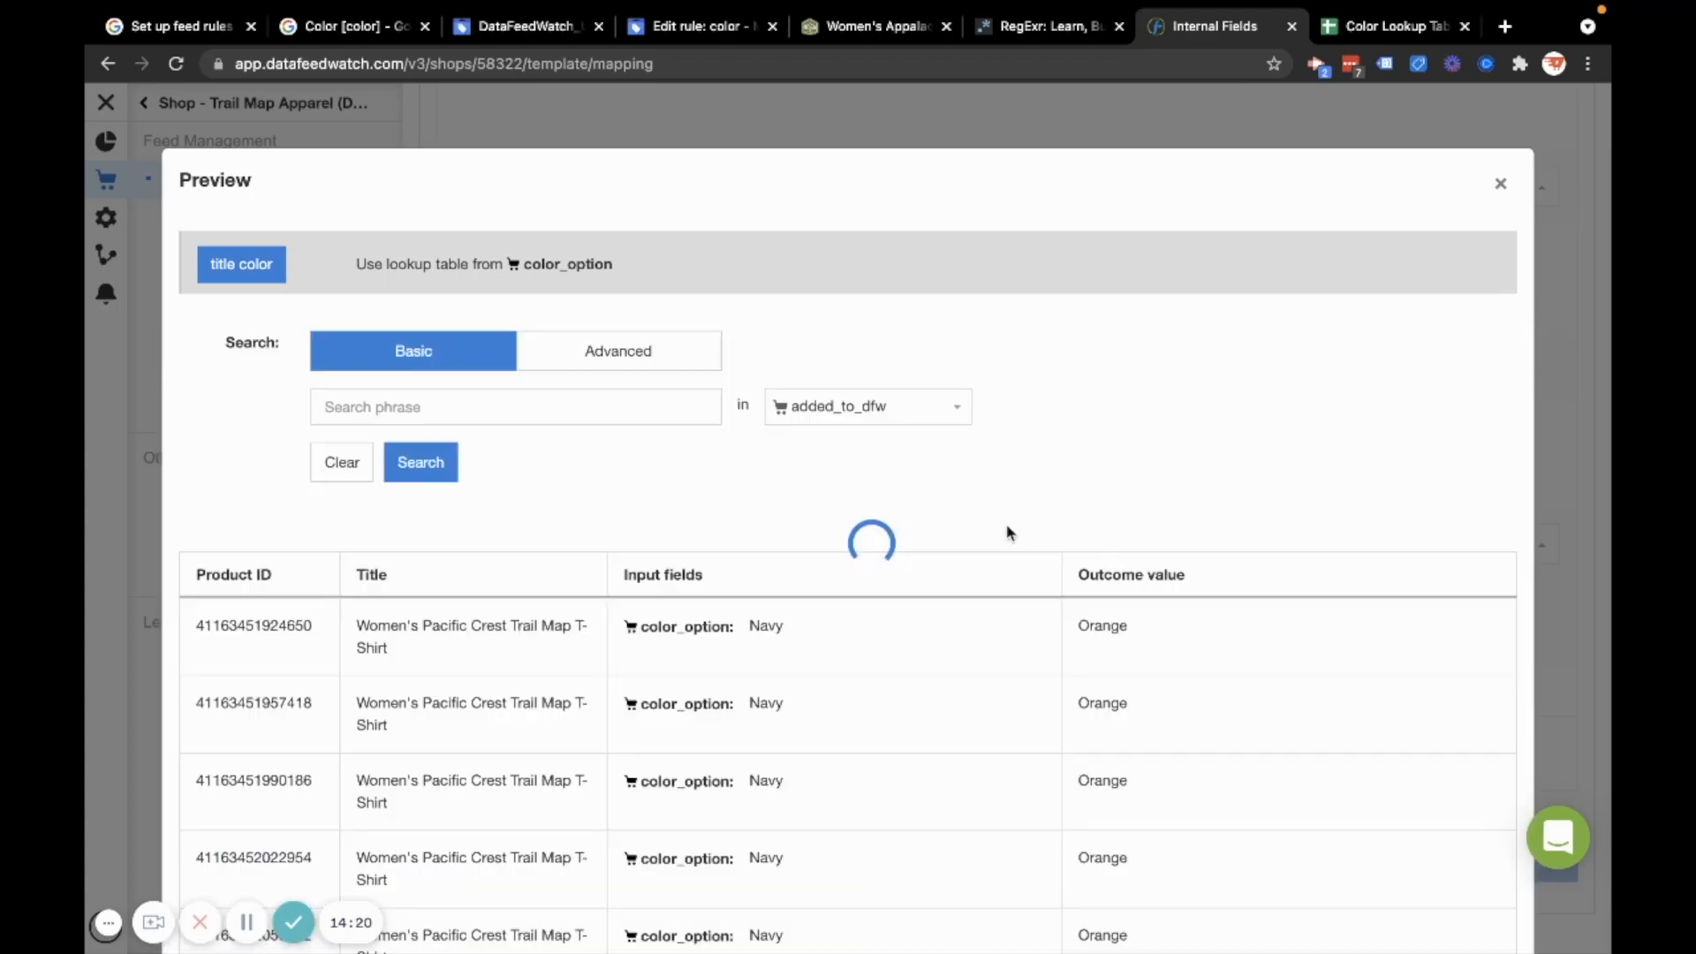
double_click(1101, 625)
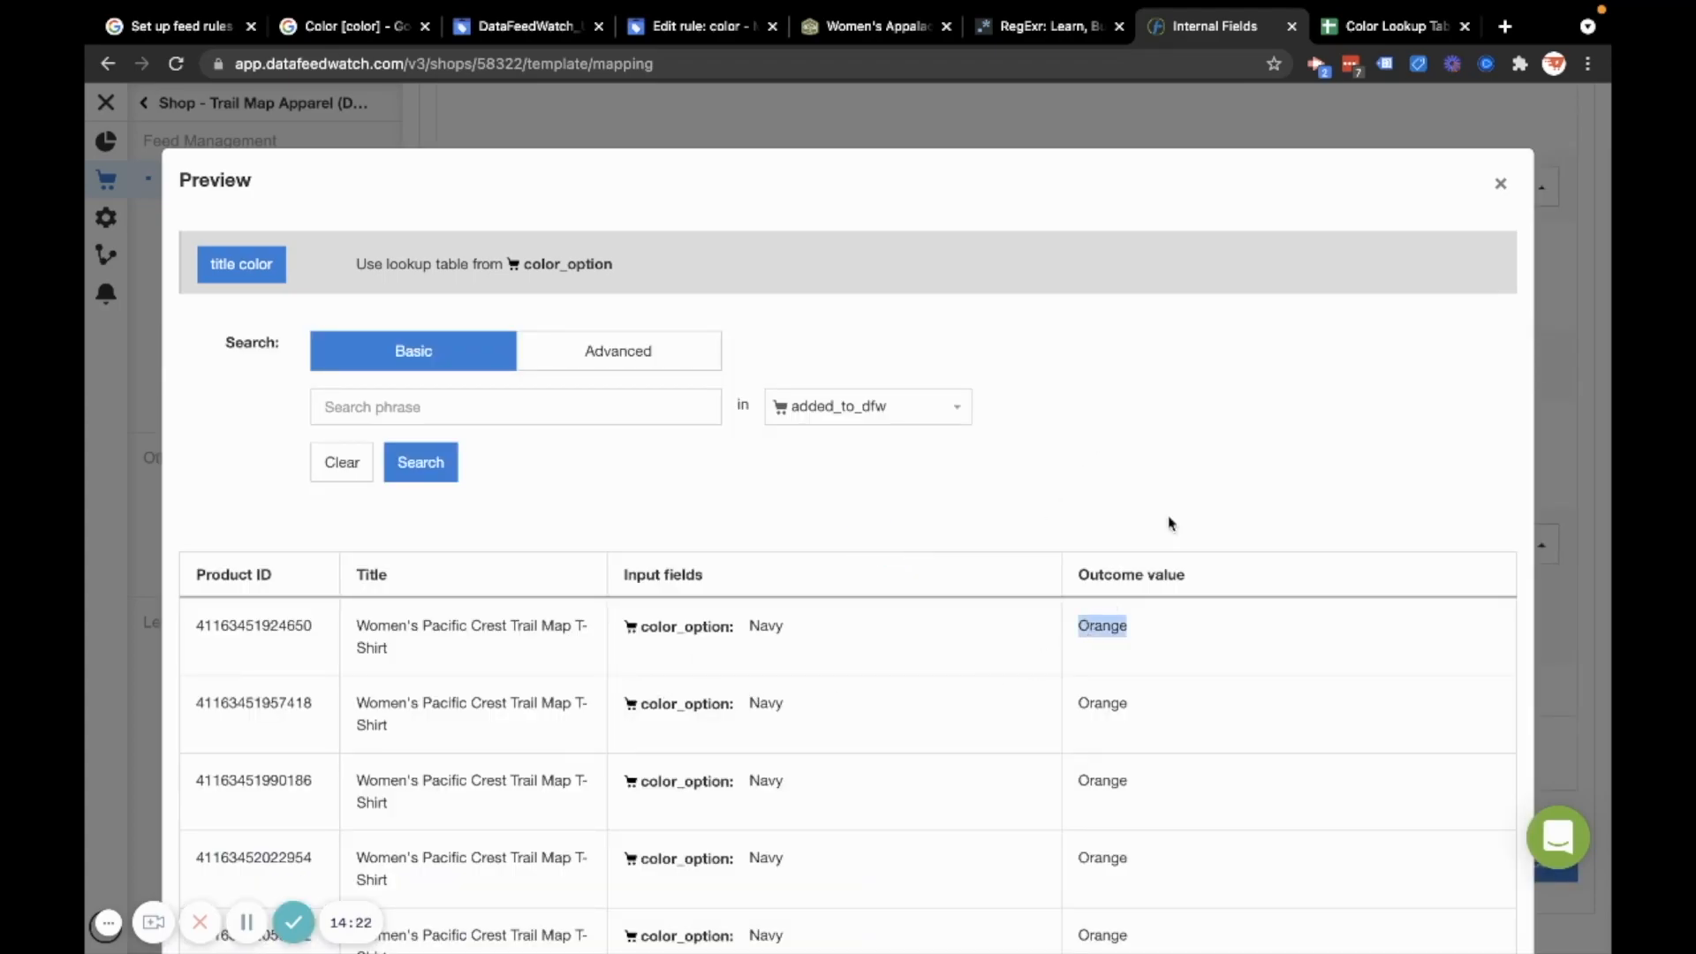
Enter 'Blue' in the lookup sheet and close the preview window
left_click(1392, 26)
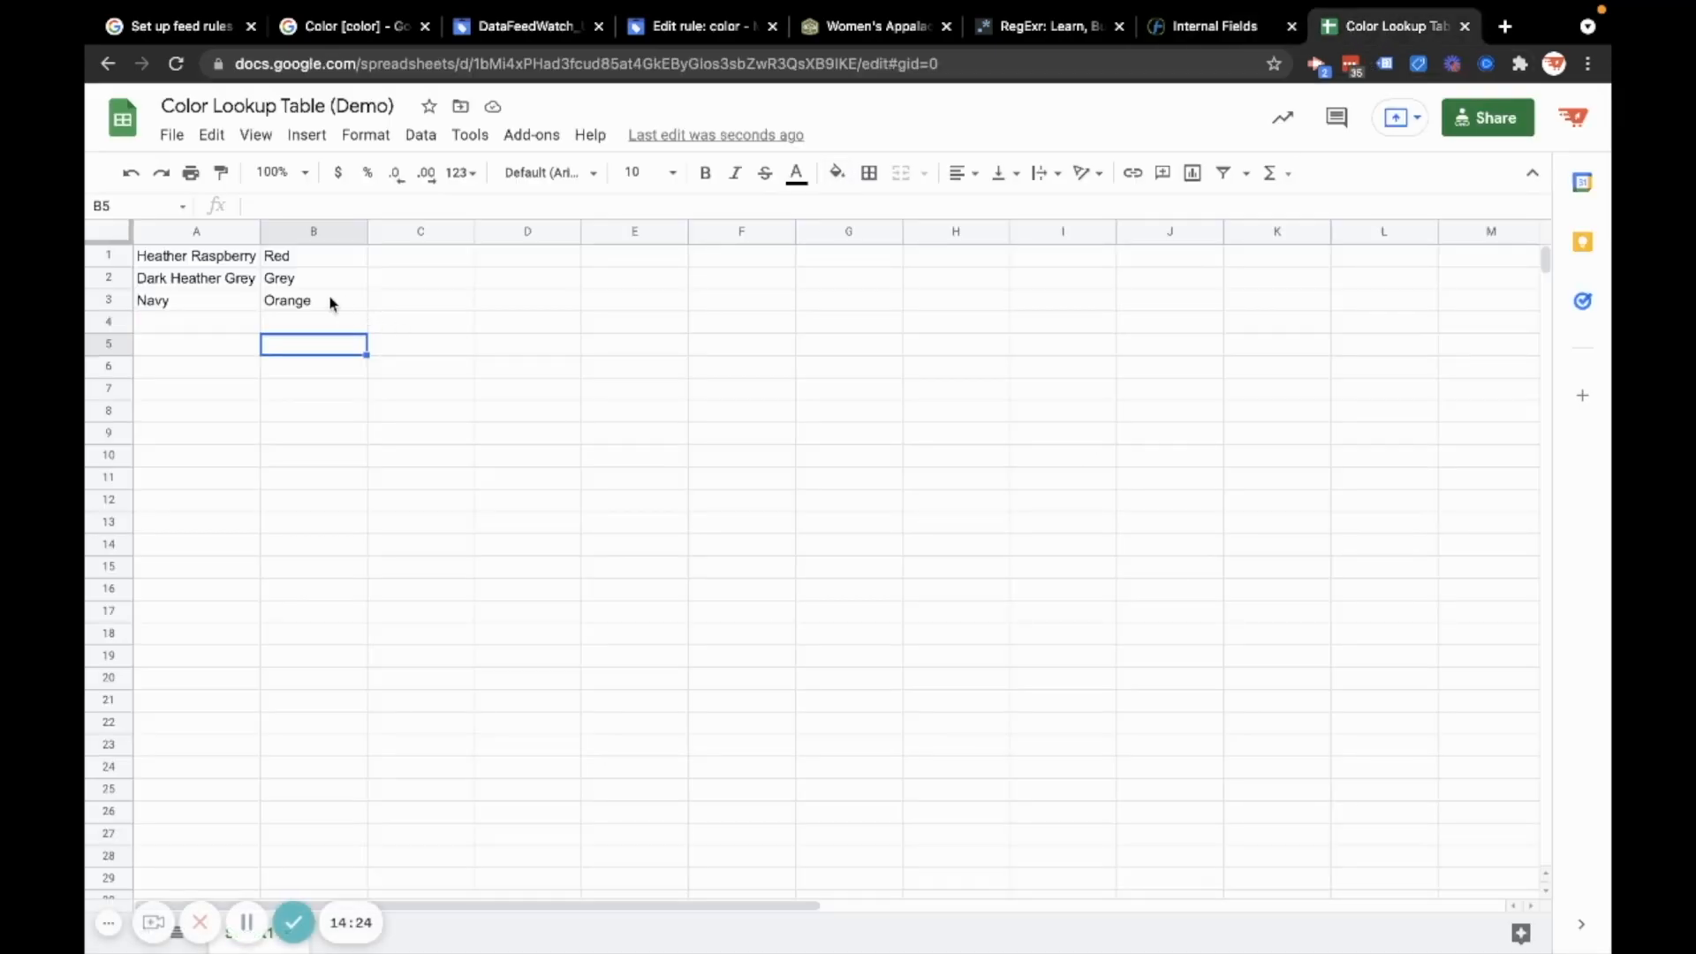
type("Blue")
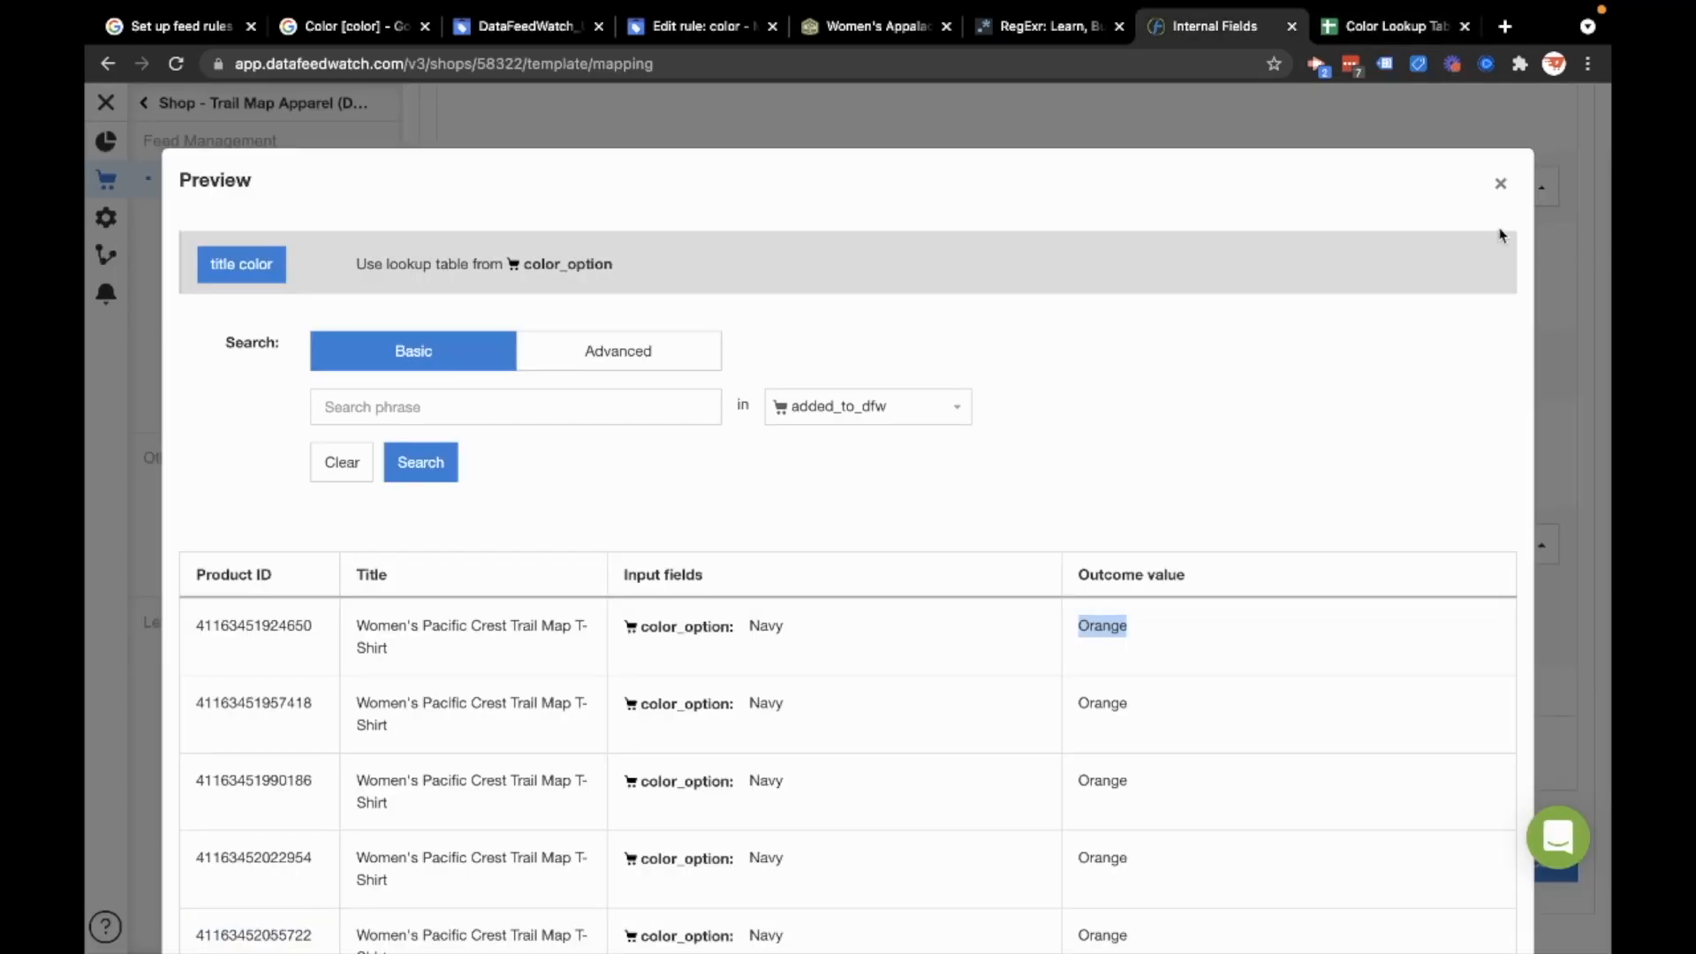
left_click(1500, 183)
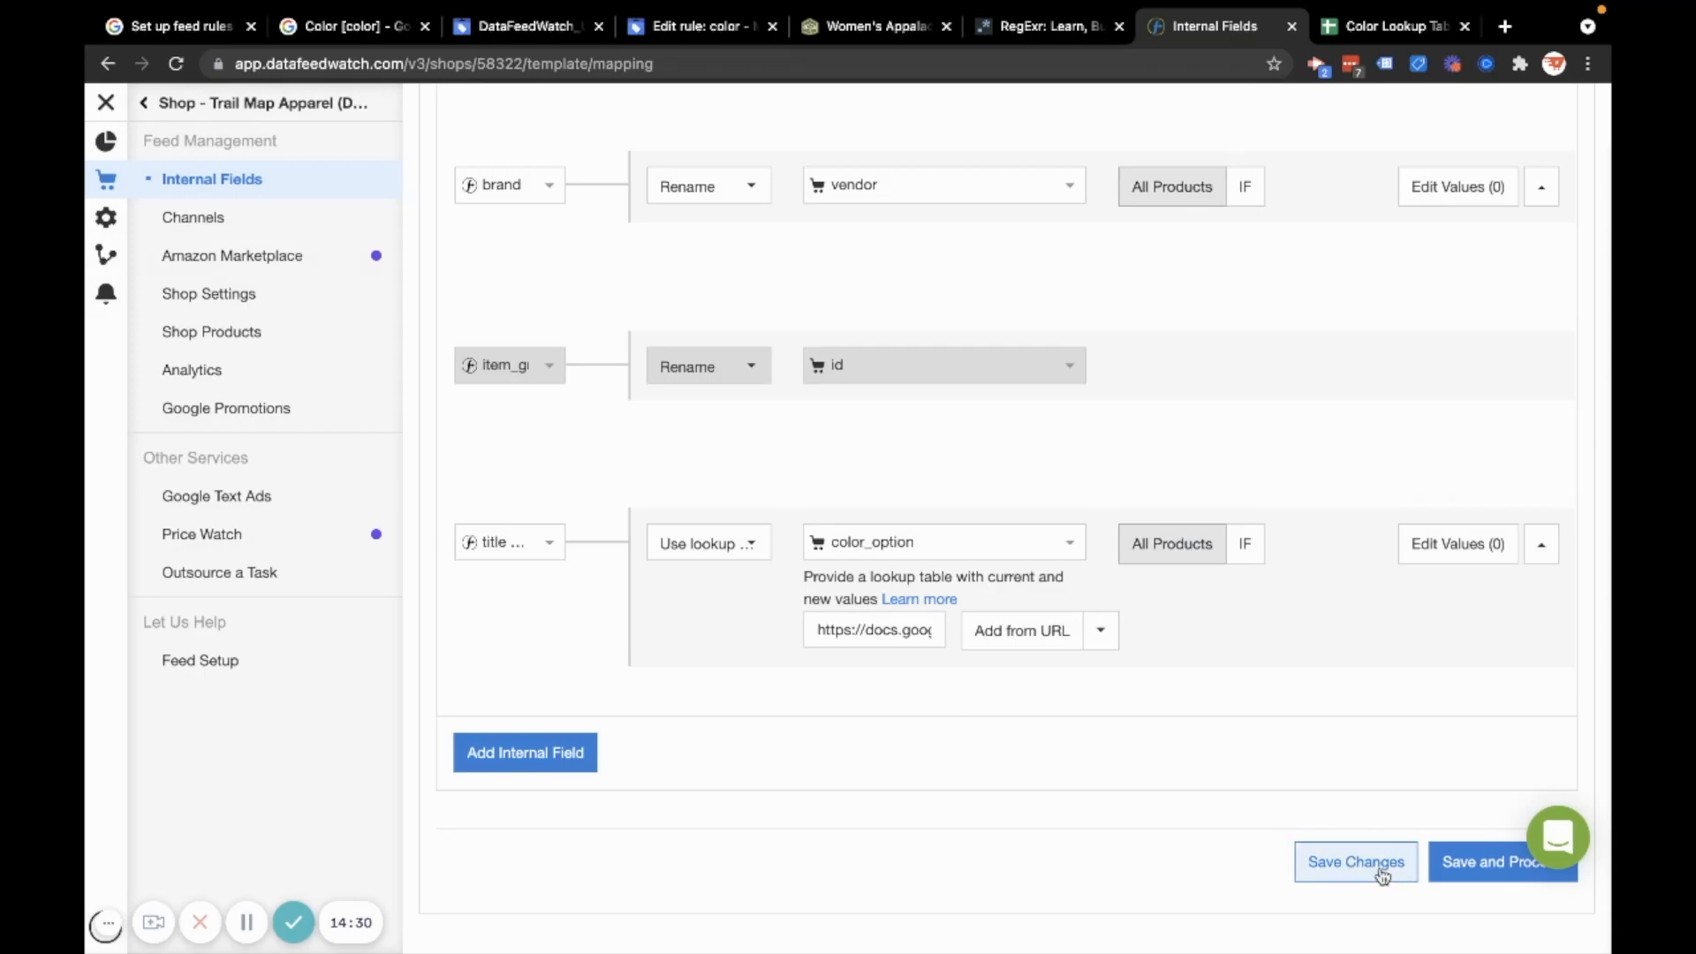
Save the internal field changes and open the Google Shopping (US) channel from Channels
left_click(1355, 861)
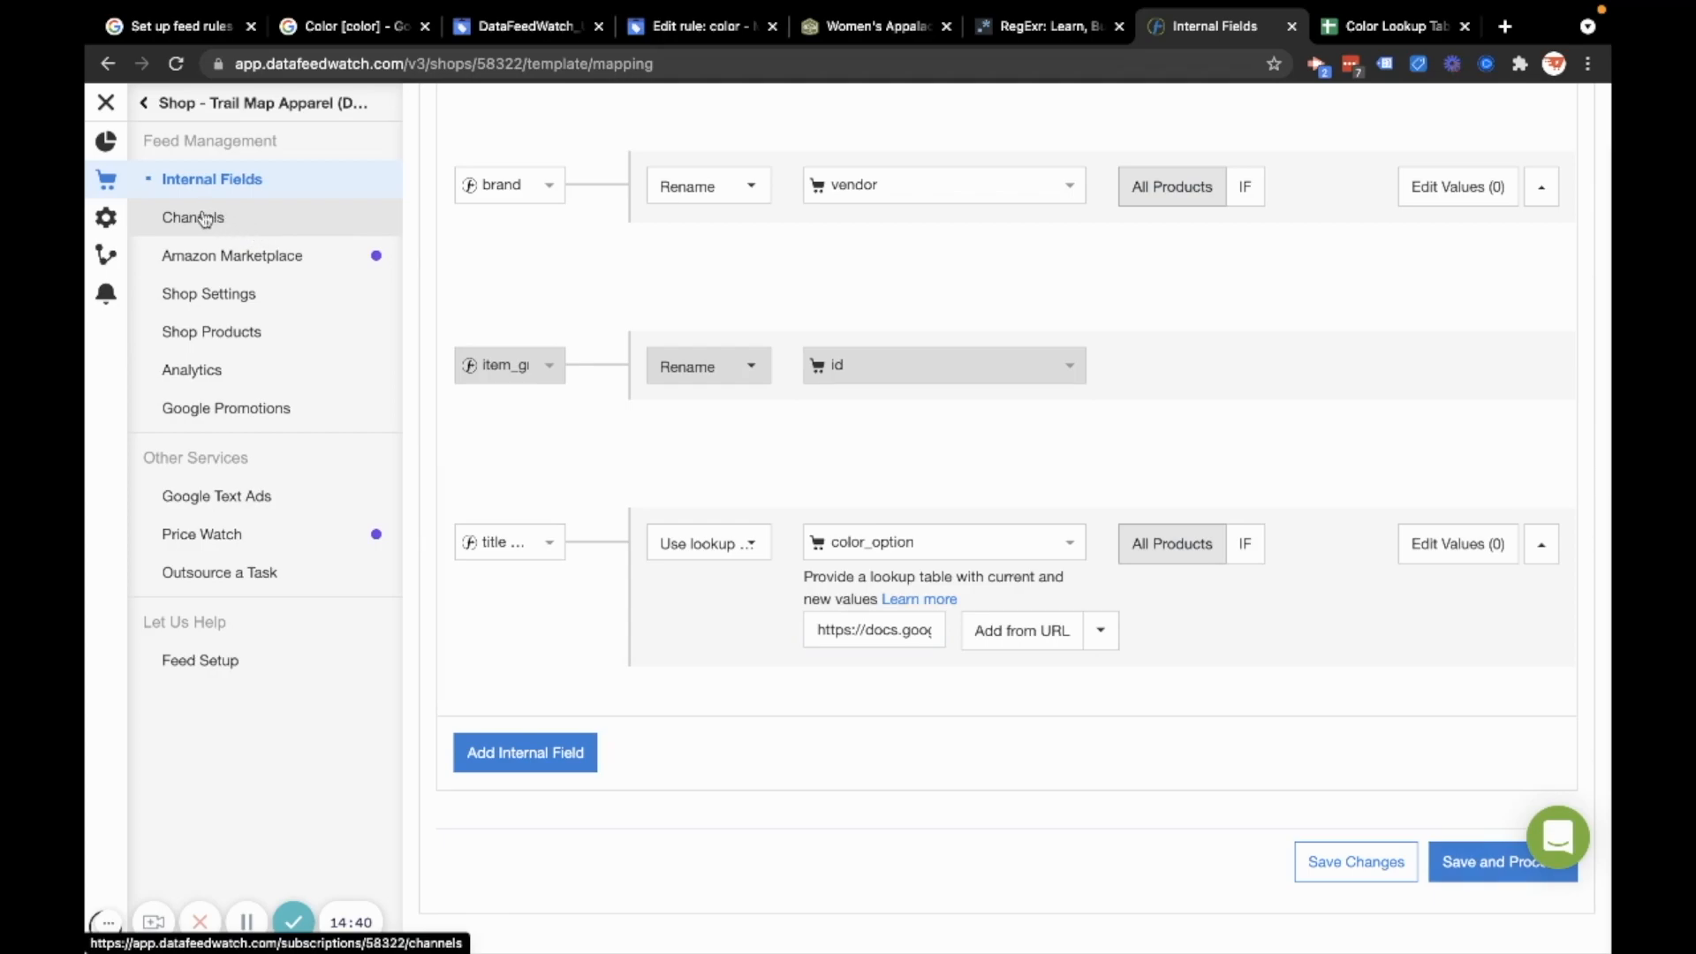
left_click(192, 218)
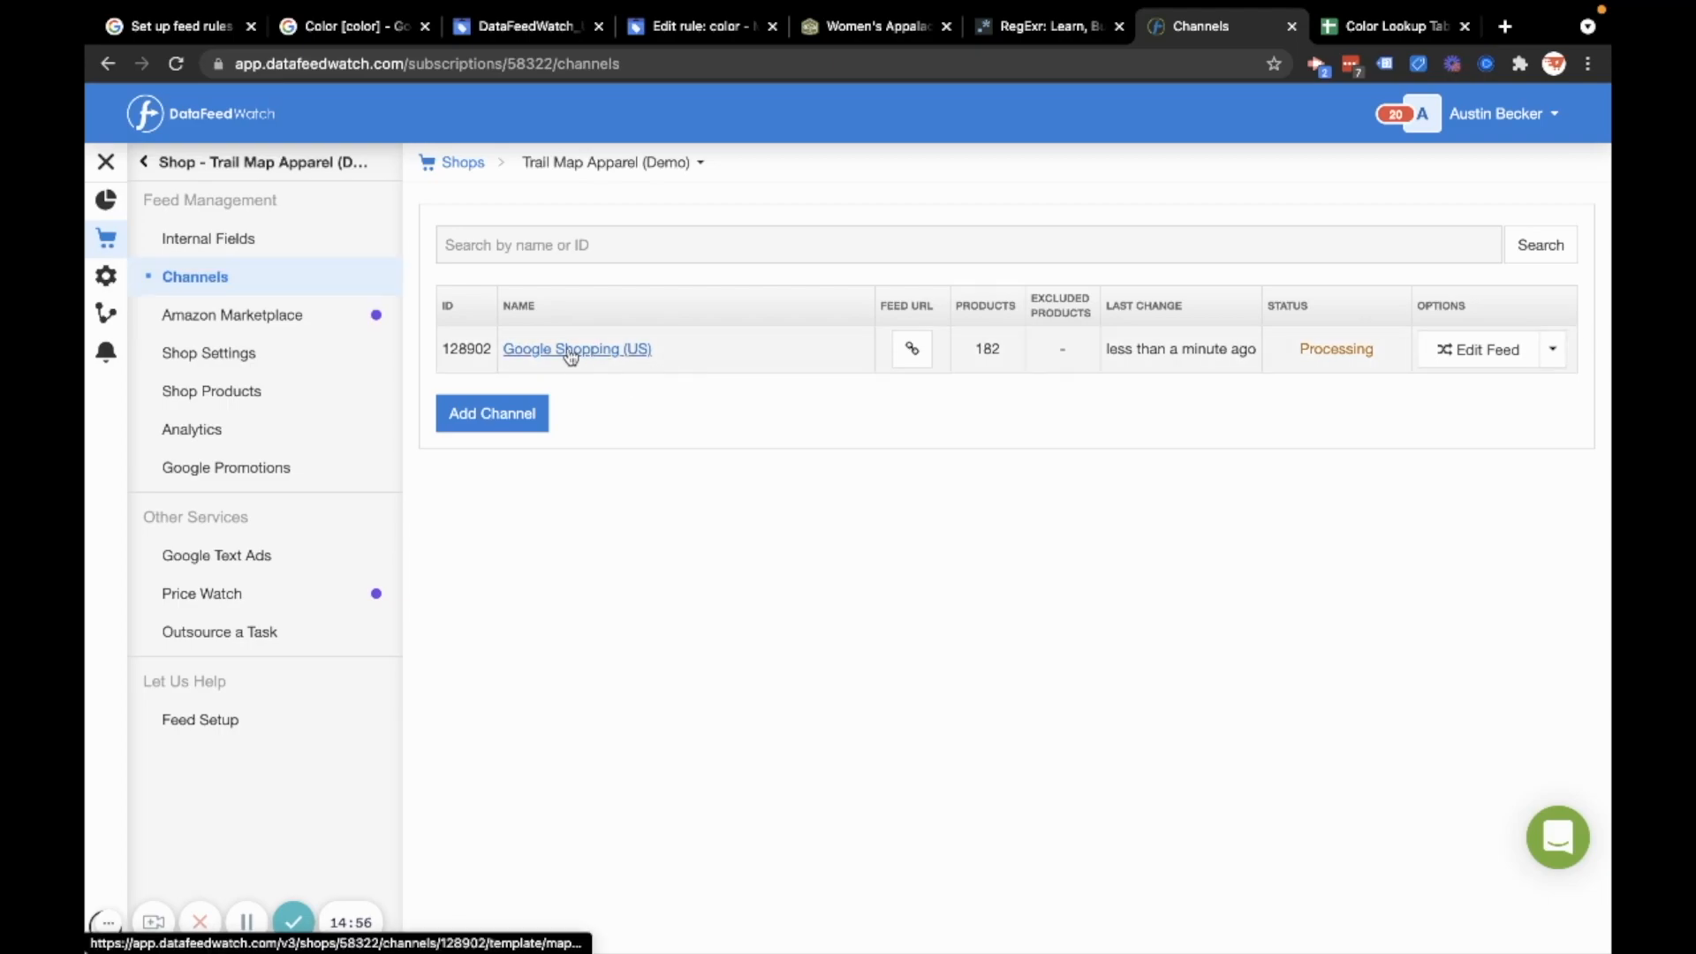
left_click(576, 348)
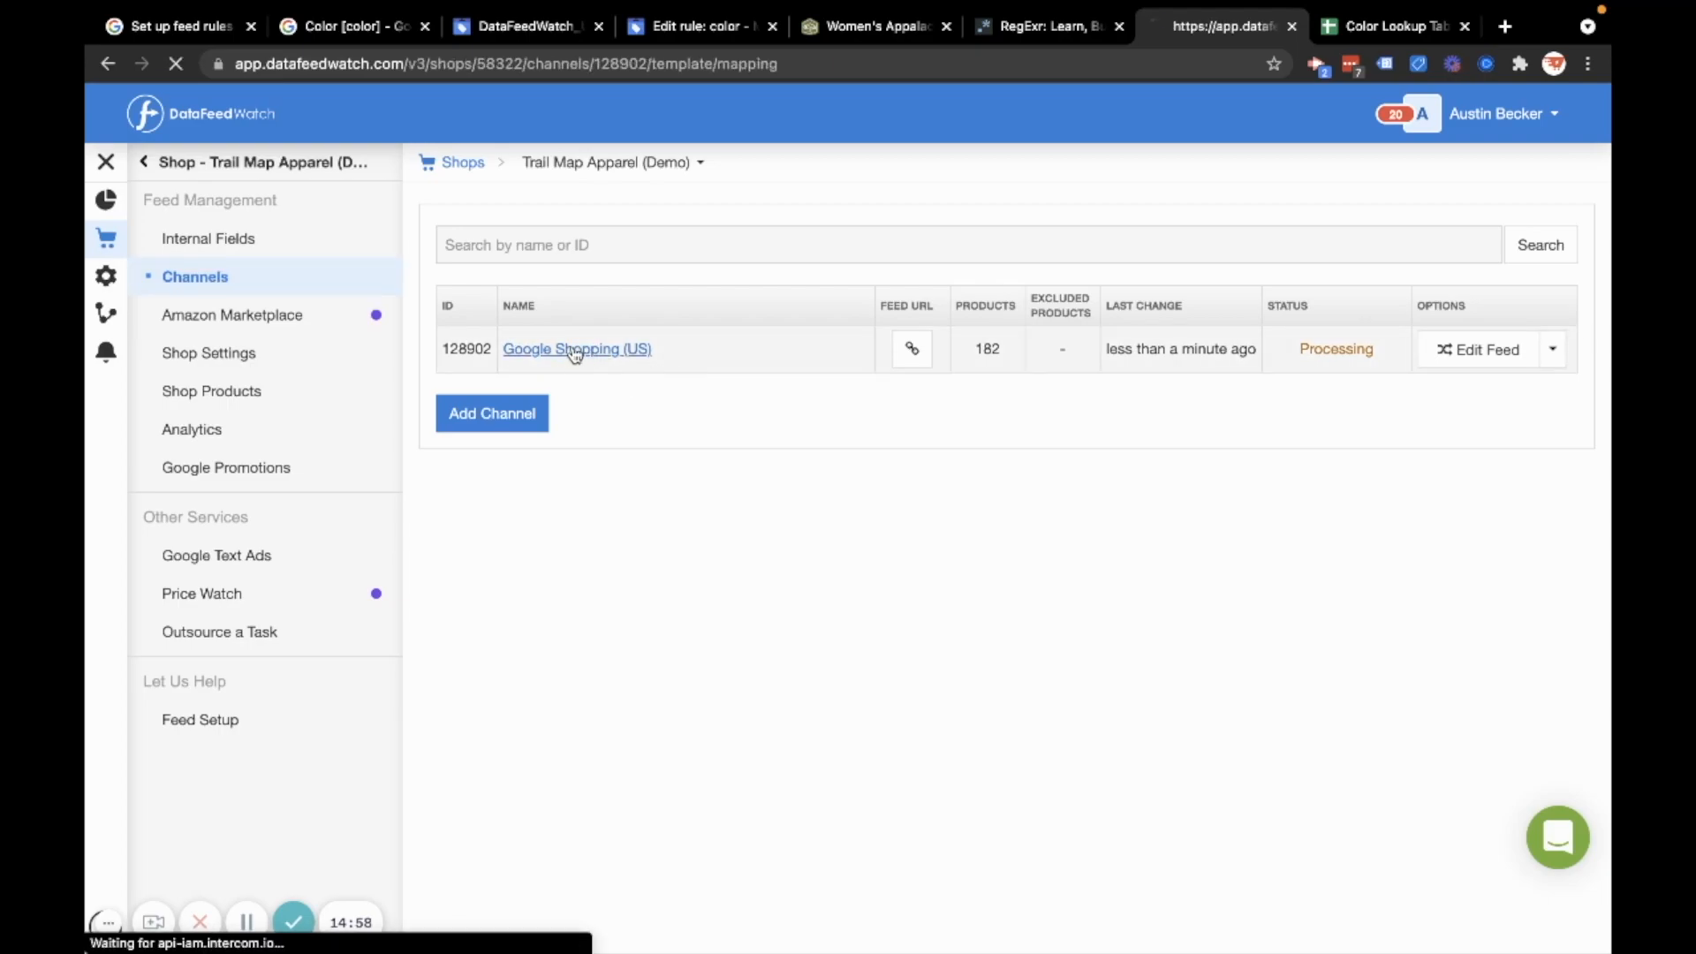
Add a prefix rule using title color to the Google Shopping (US) title field
left_click(576, 348)
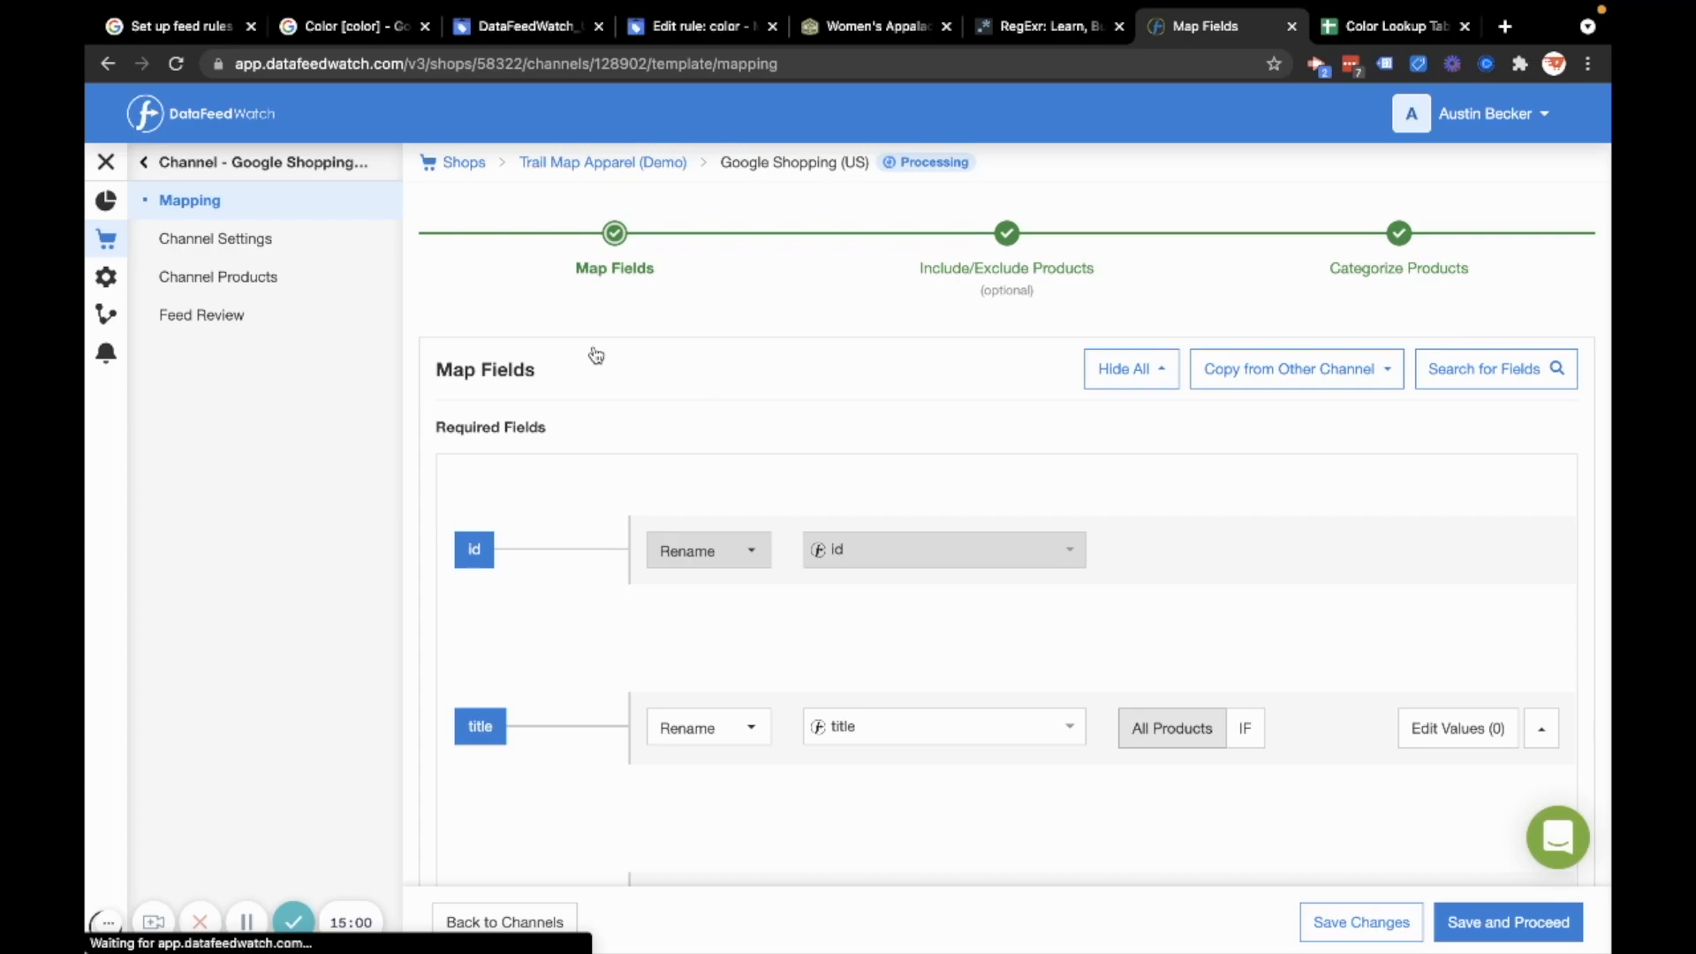
scroll("down", 3)
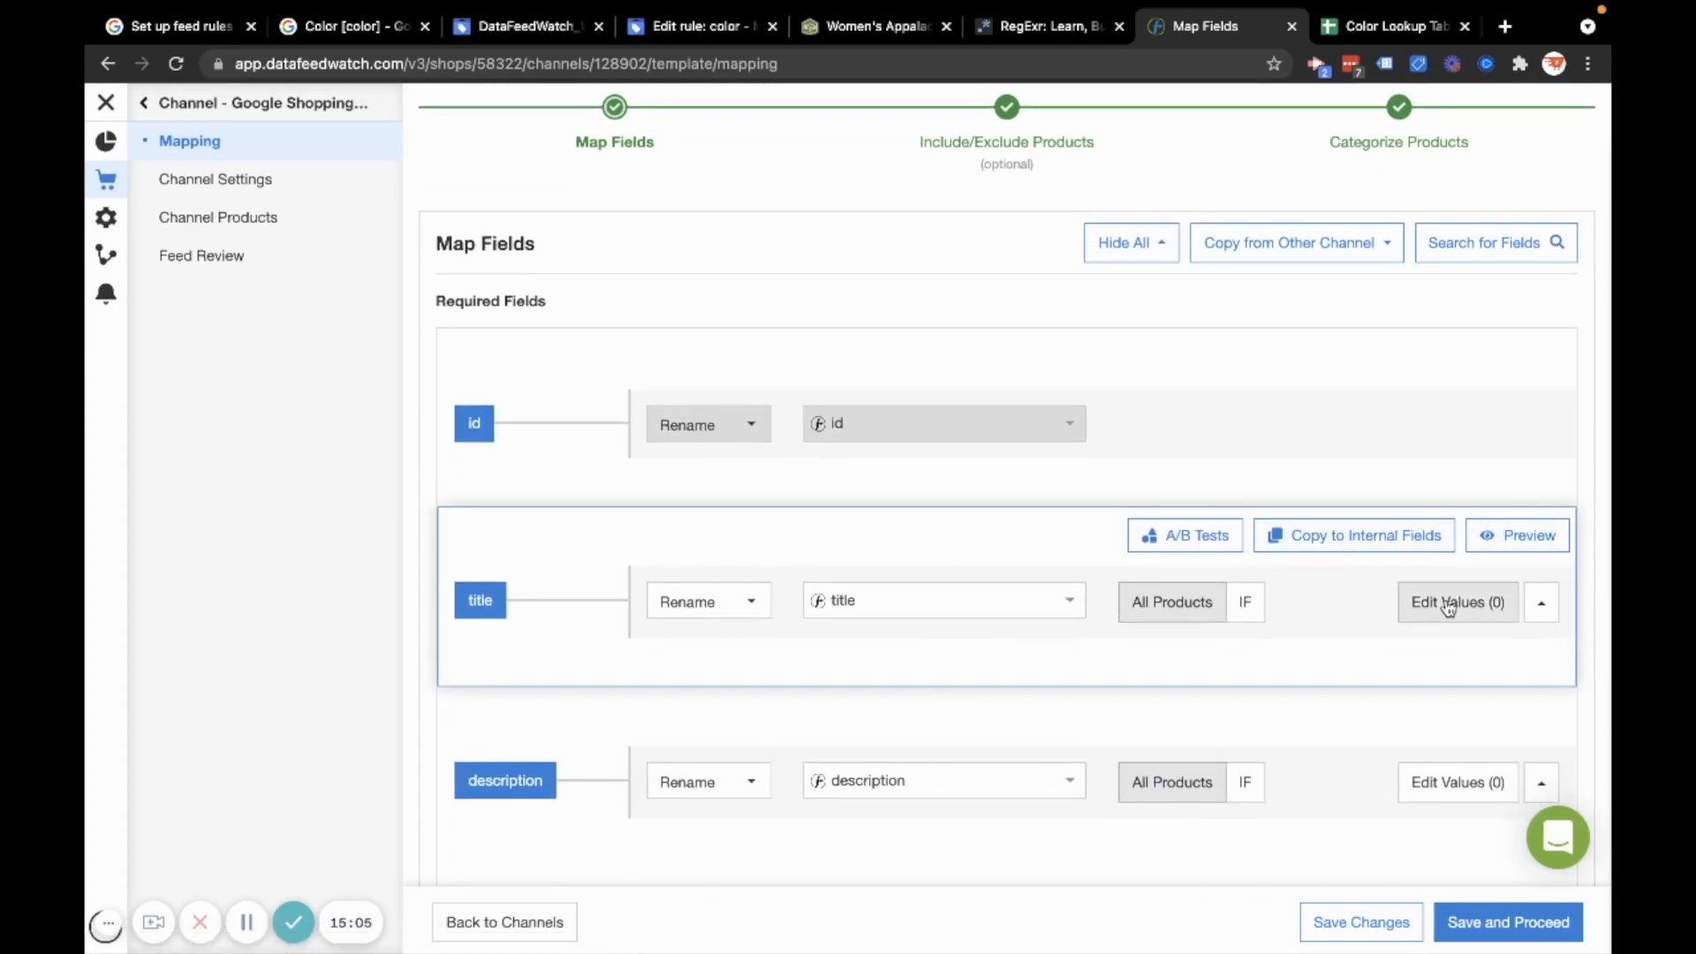
left_click(1457, 603)
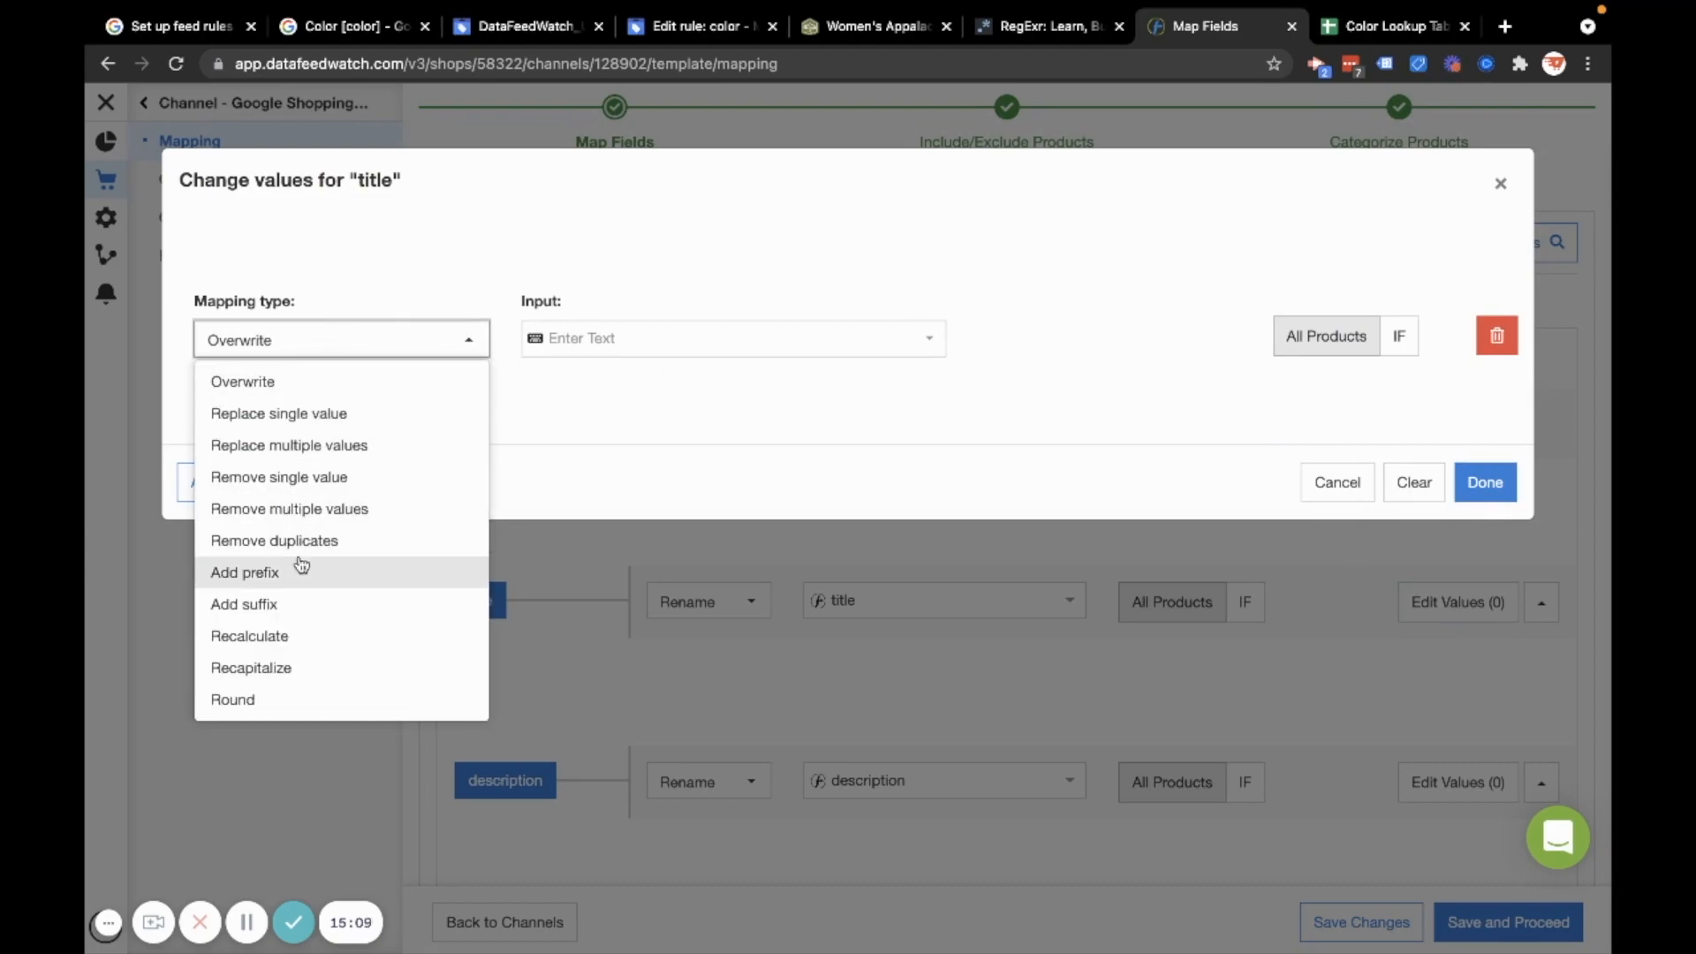
left_click(246, 573)
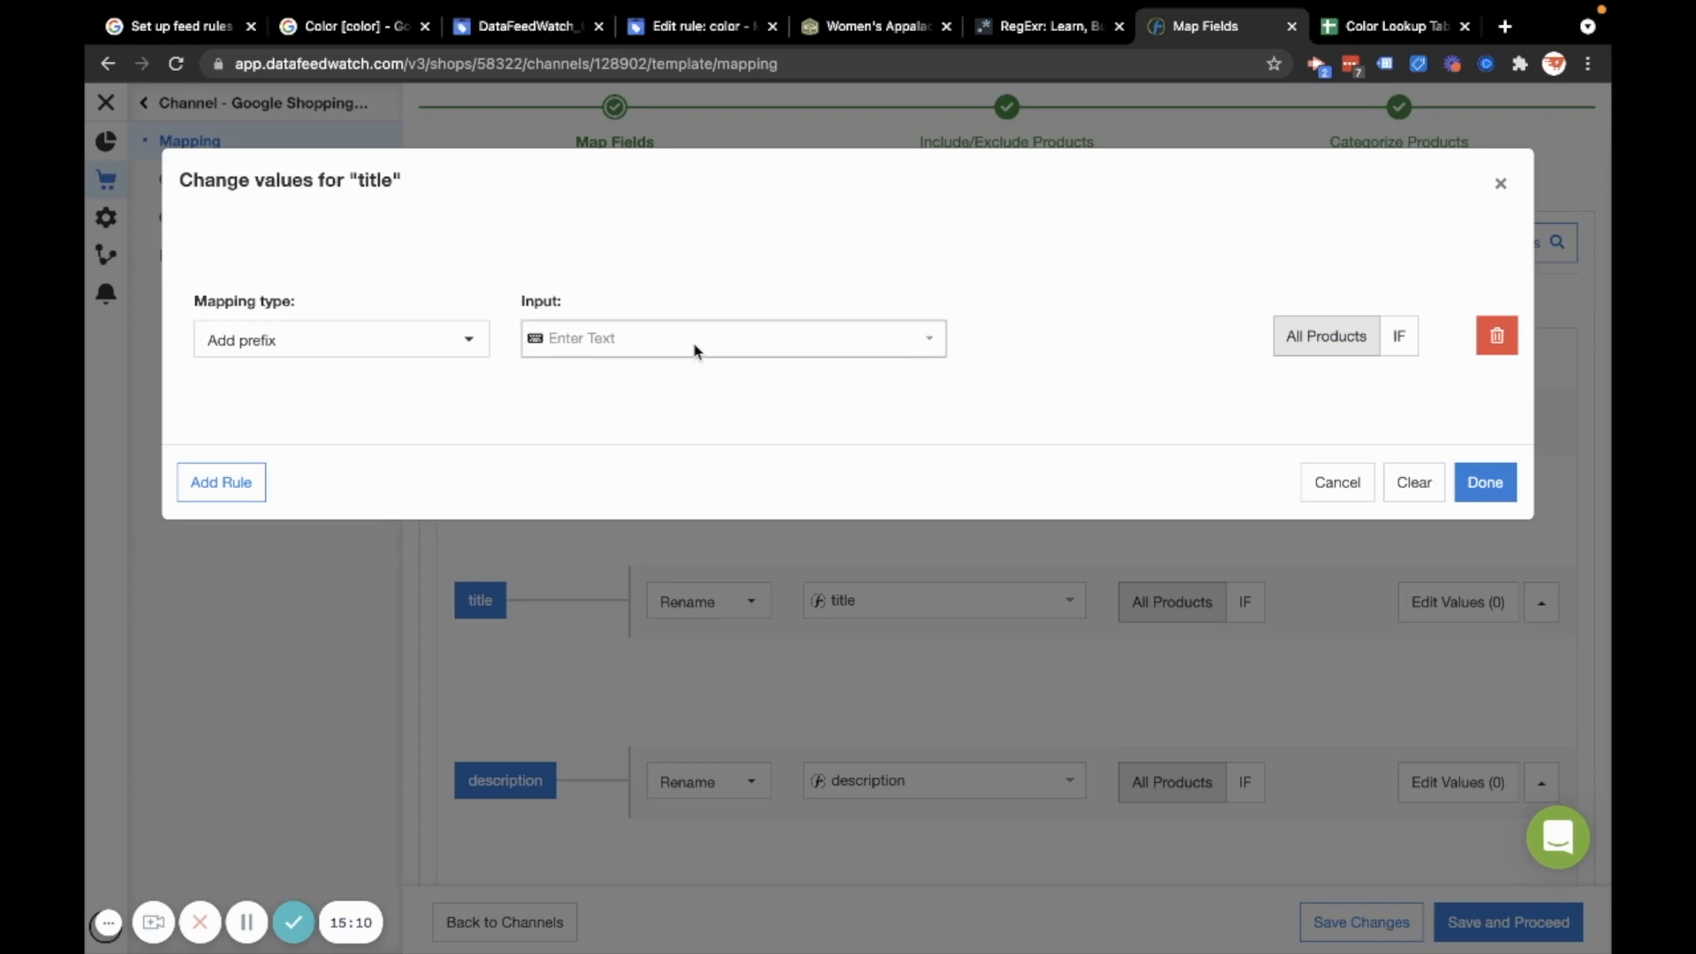
left_click(732, 337)
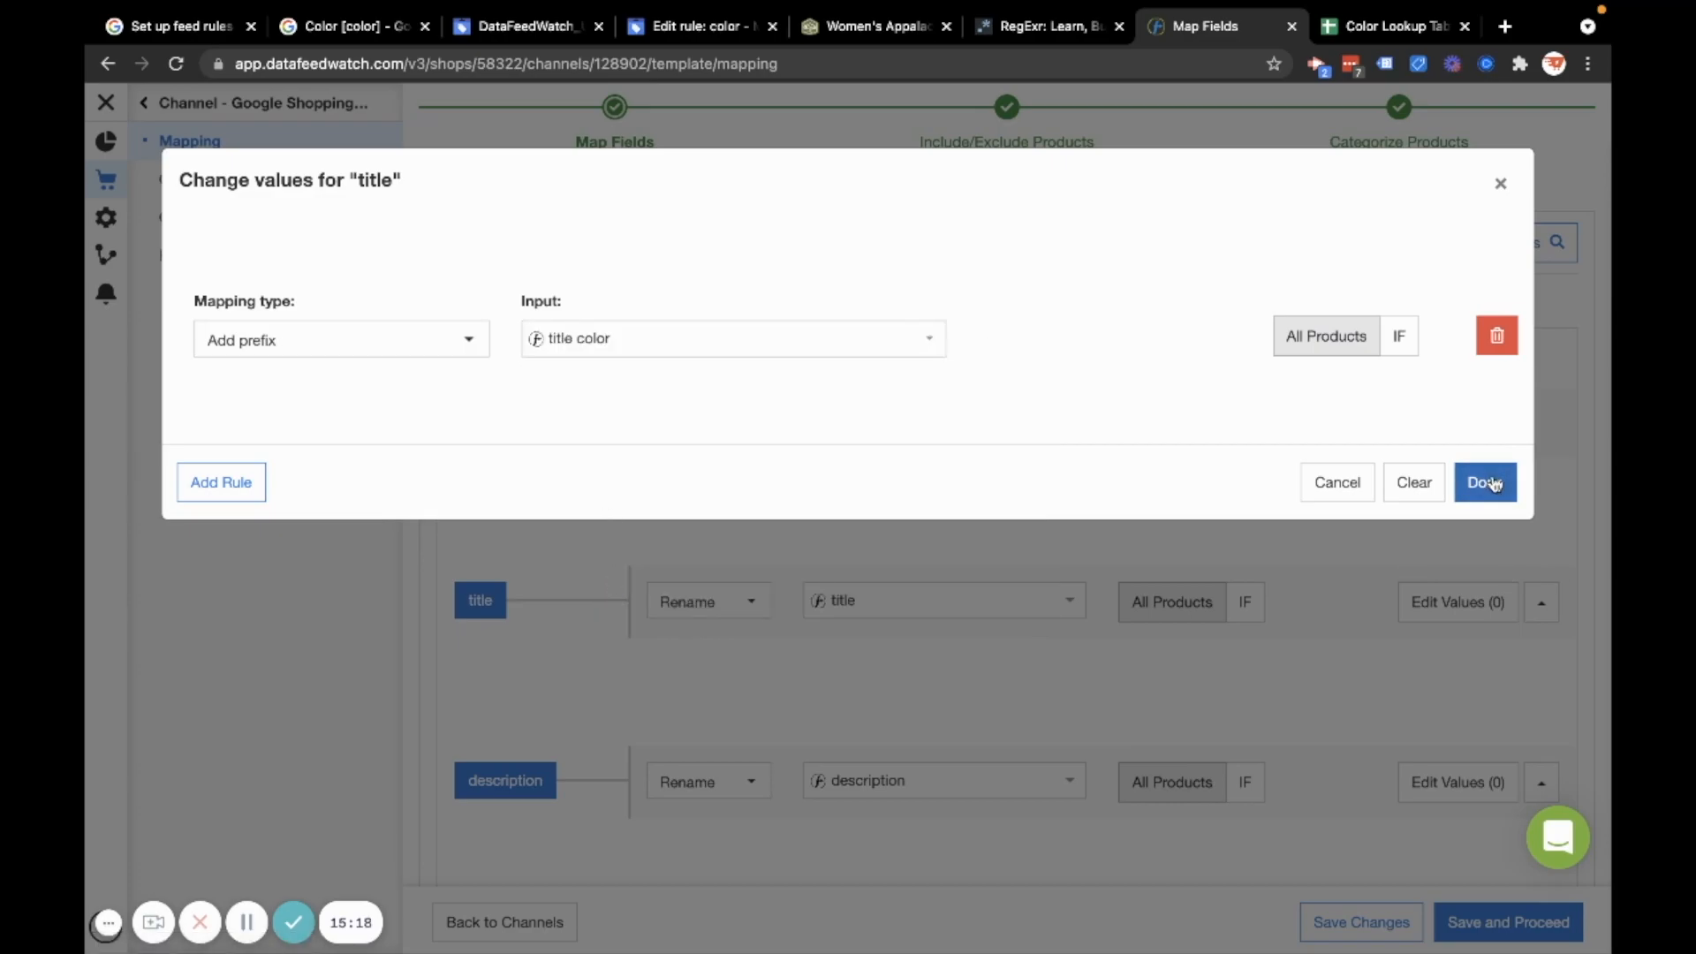
left_click(1484, 481)
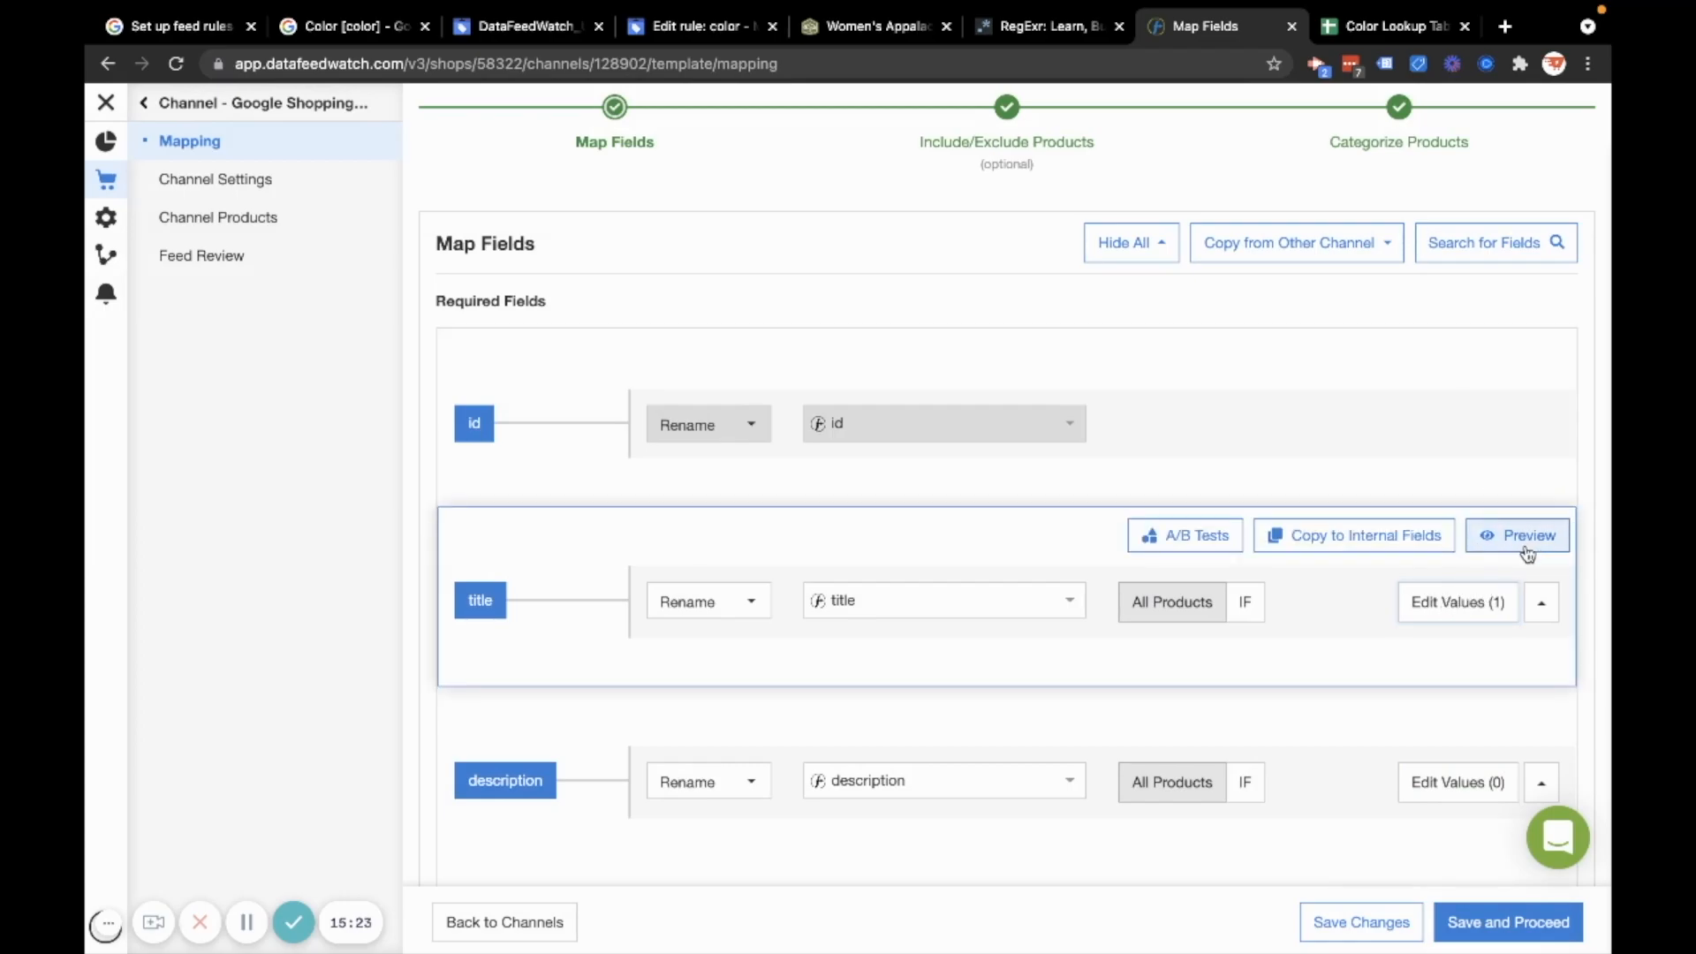
Preview the prefixed title values, then reopen the title value edits
left_click(1516, 534)
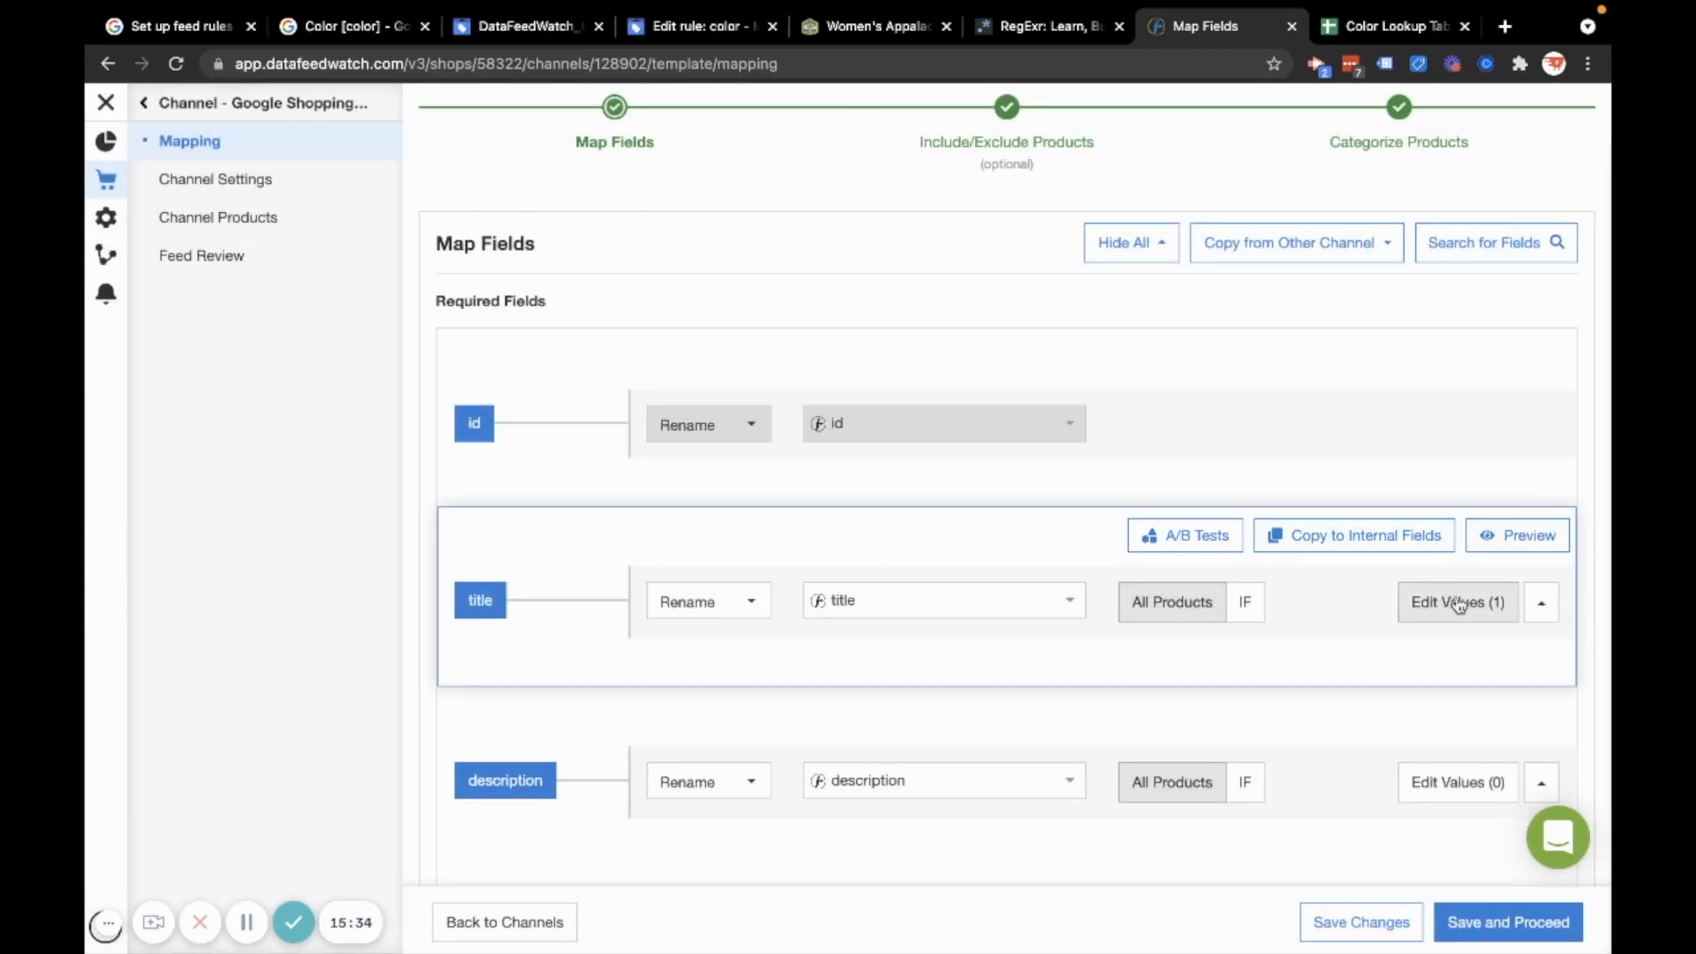
mouse_move(1457, 602)
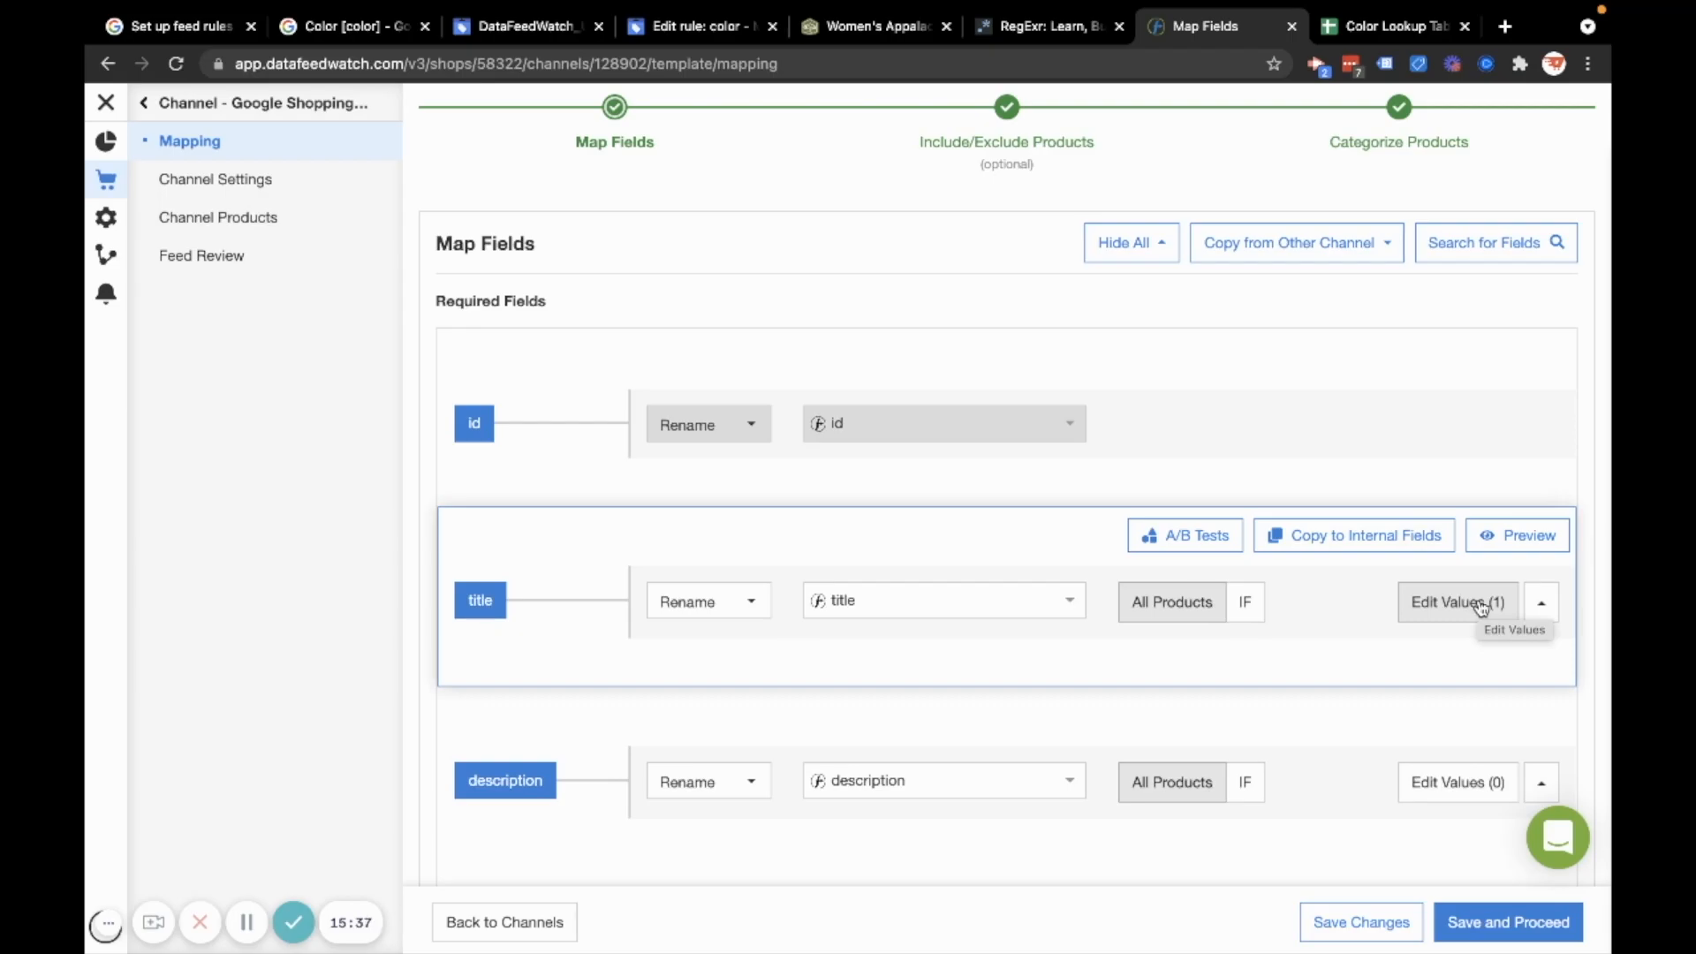
left_click(1456, 602)
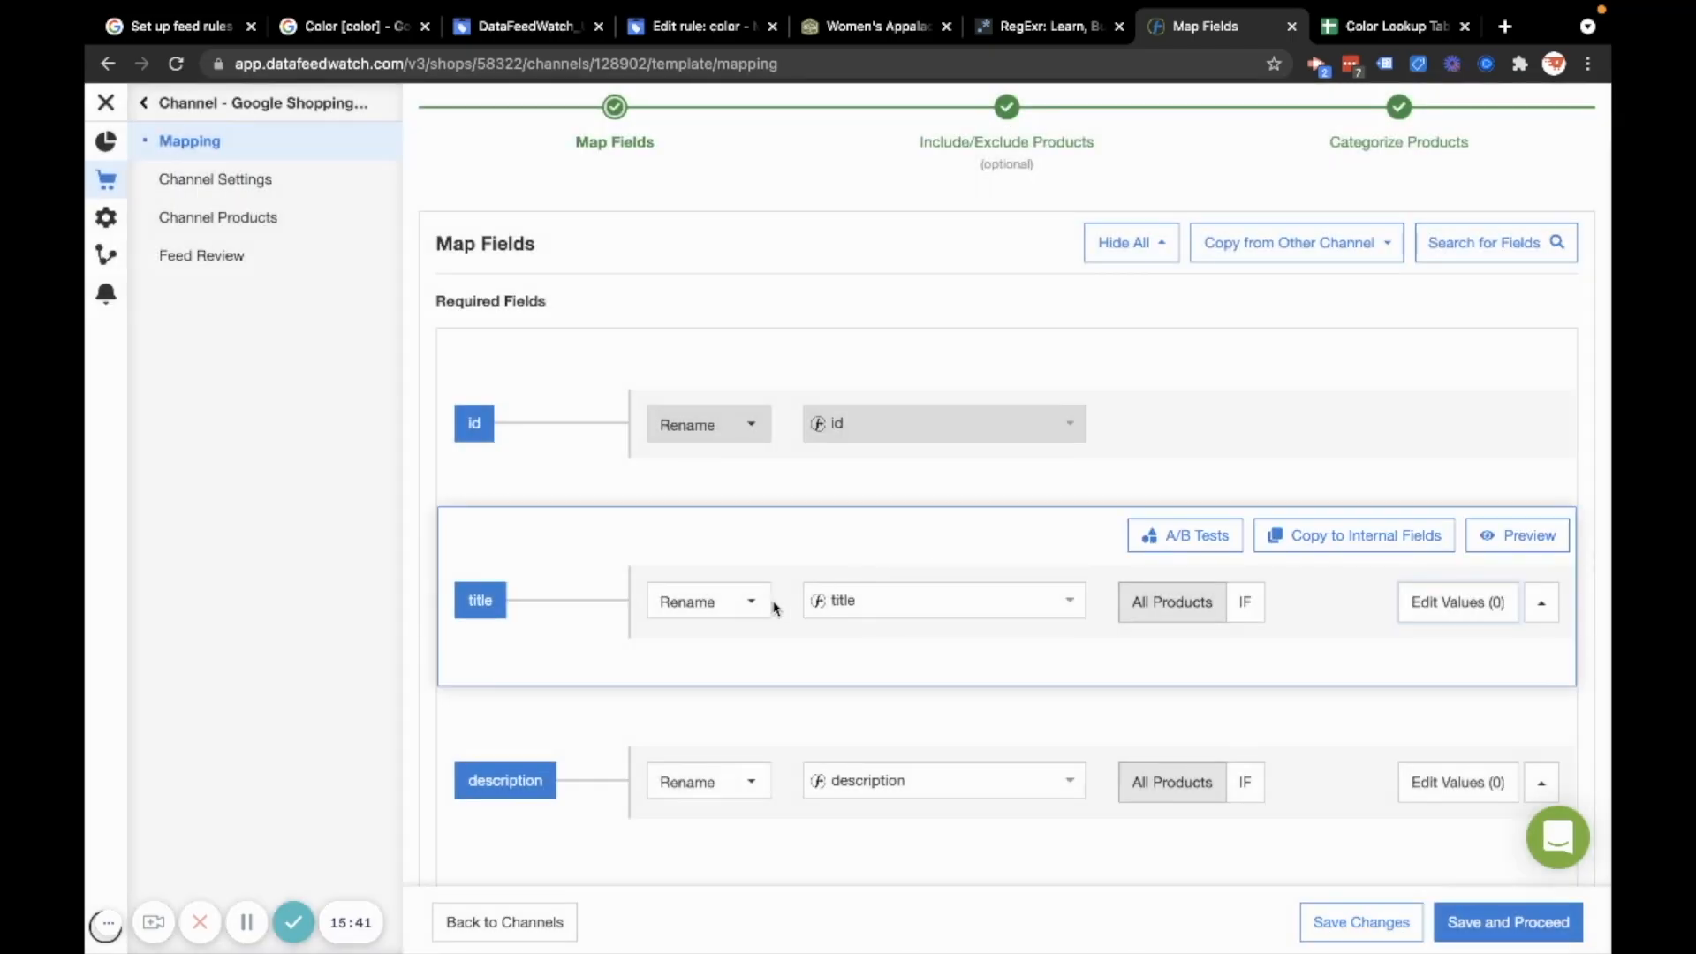
Switch title mapping to Combine with title and title color, and preview the joined values
left_click(708, 602)
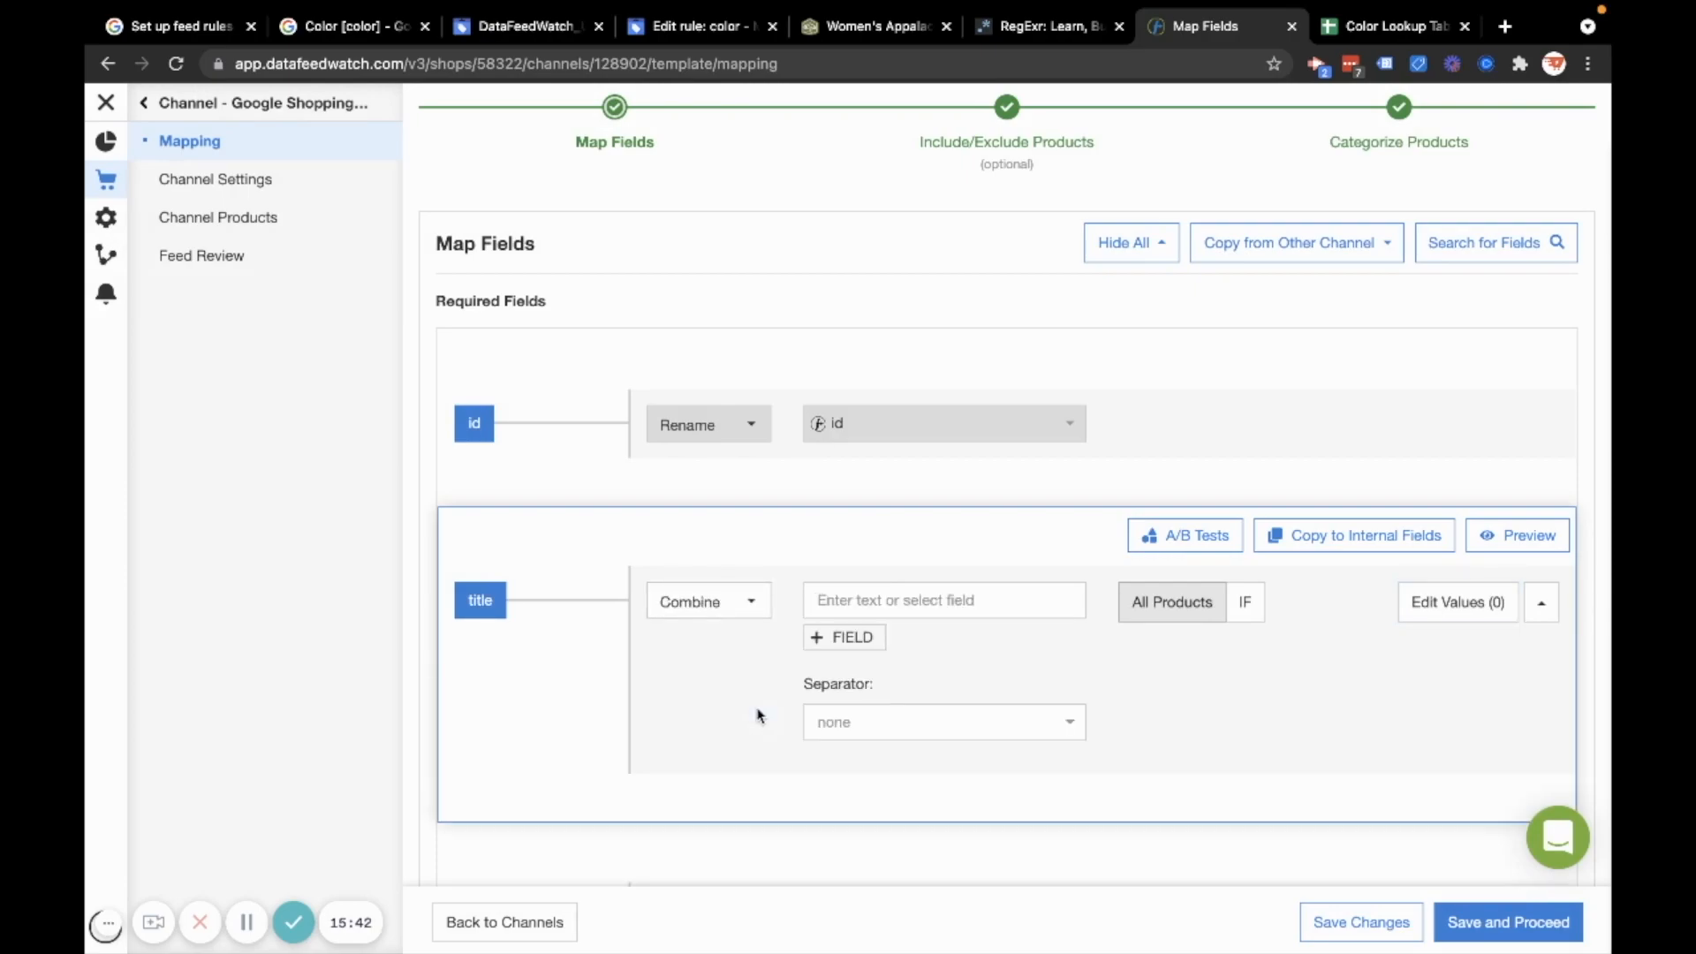
type("title")
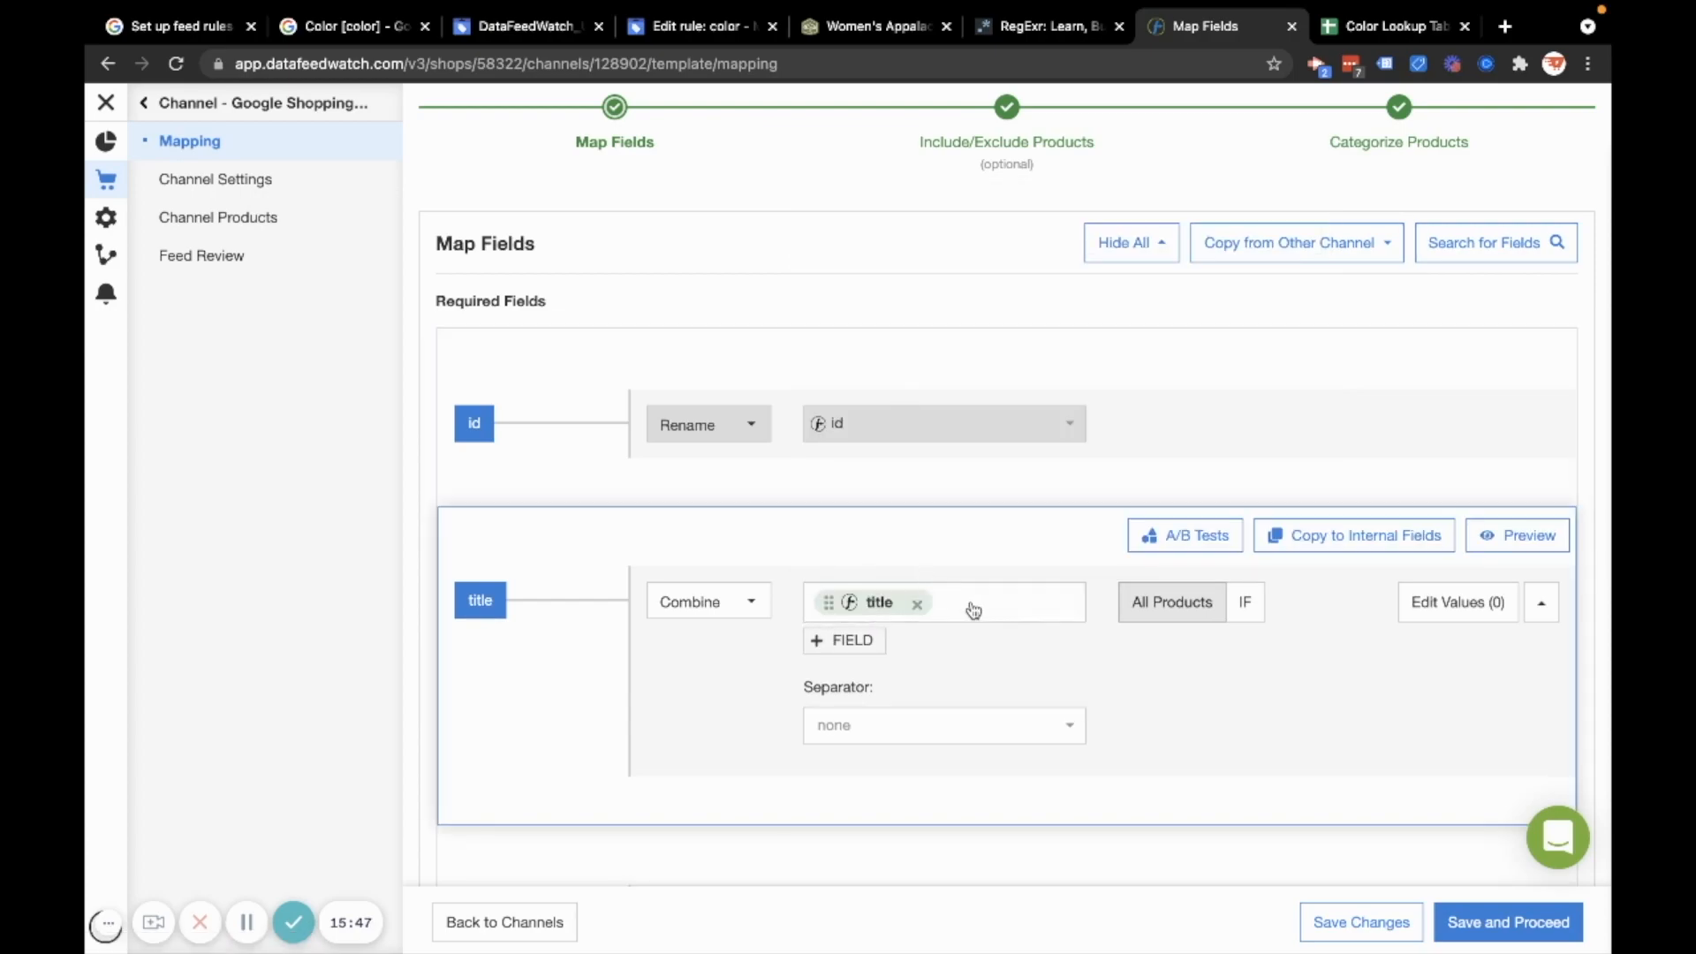
left_click(878, 602)
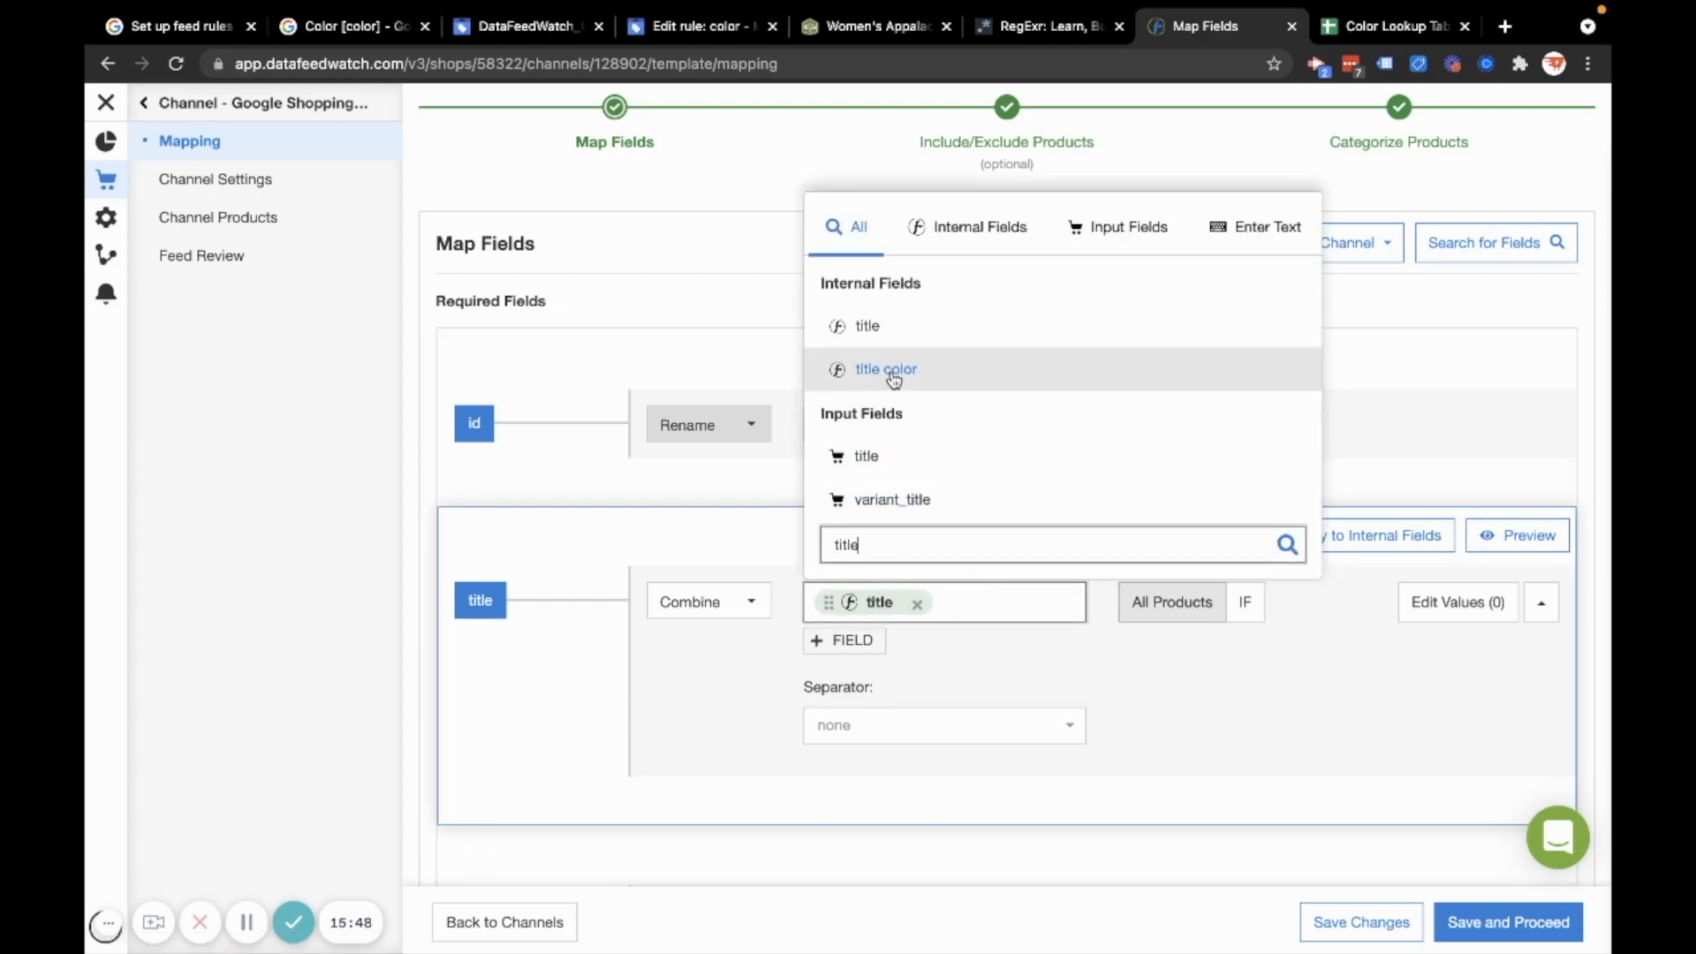
left_click(885, 369)
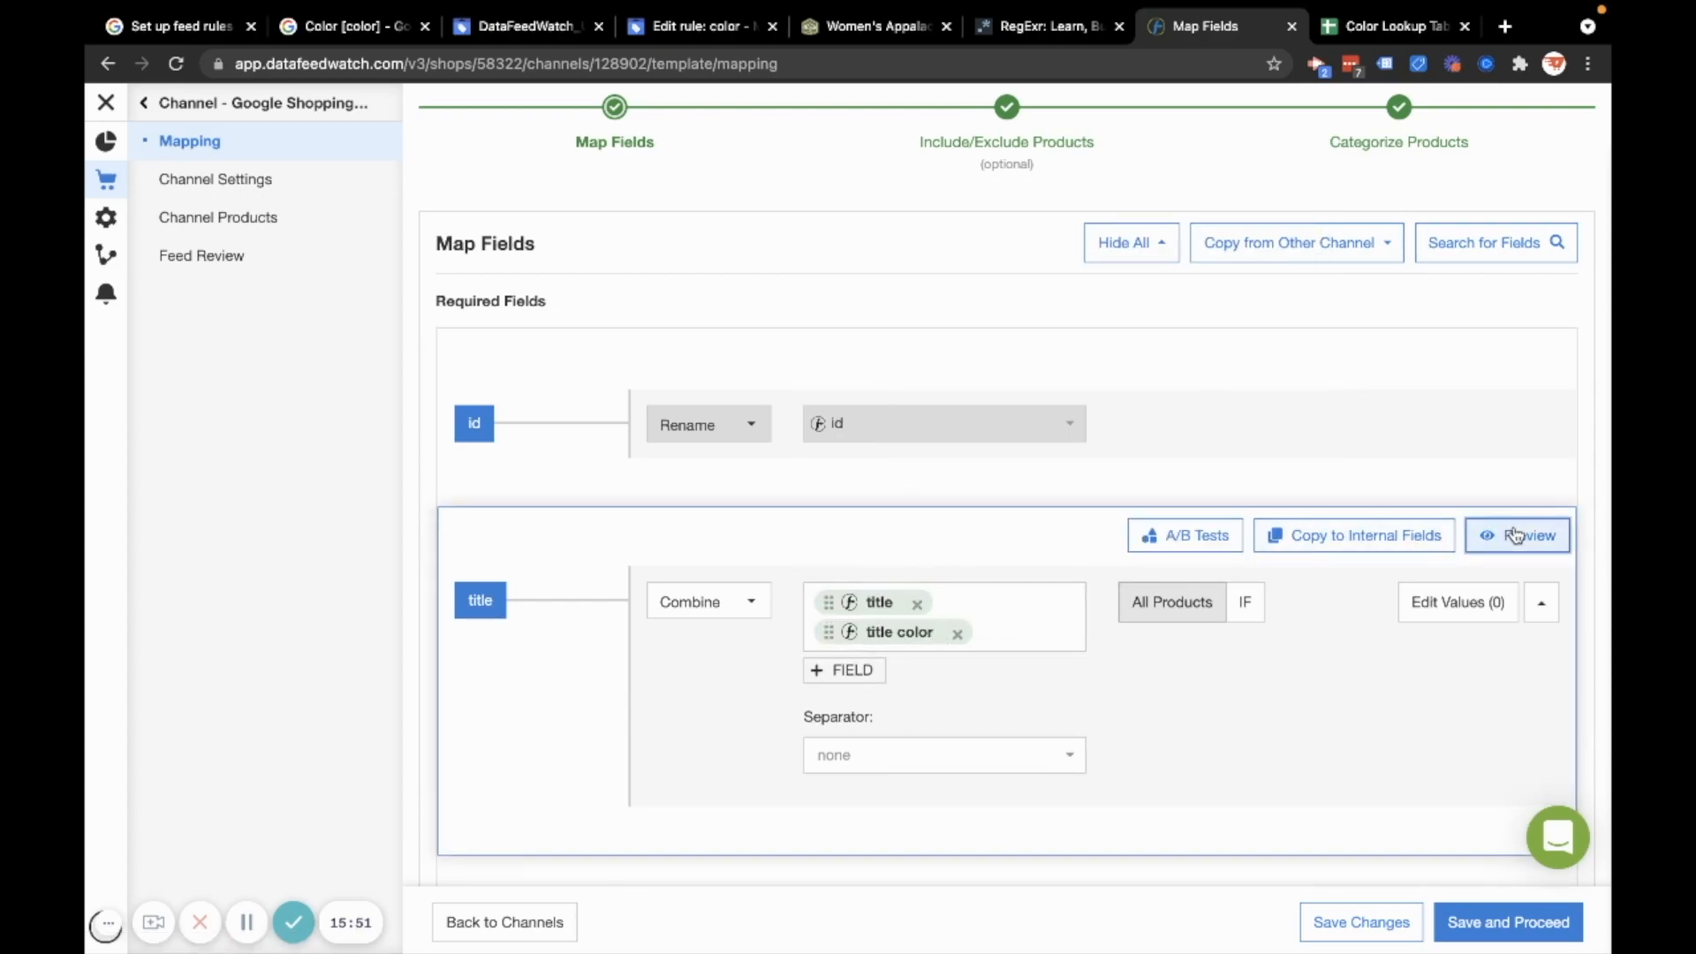
left_click(1517, 534)
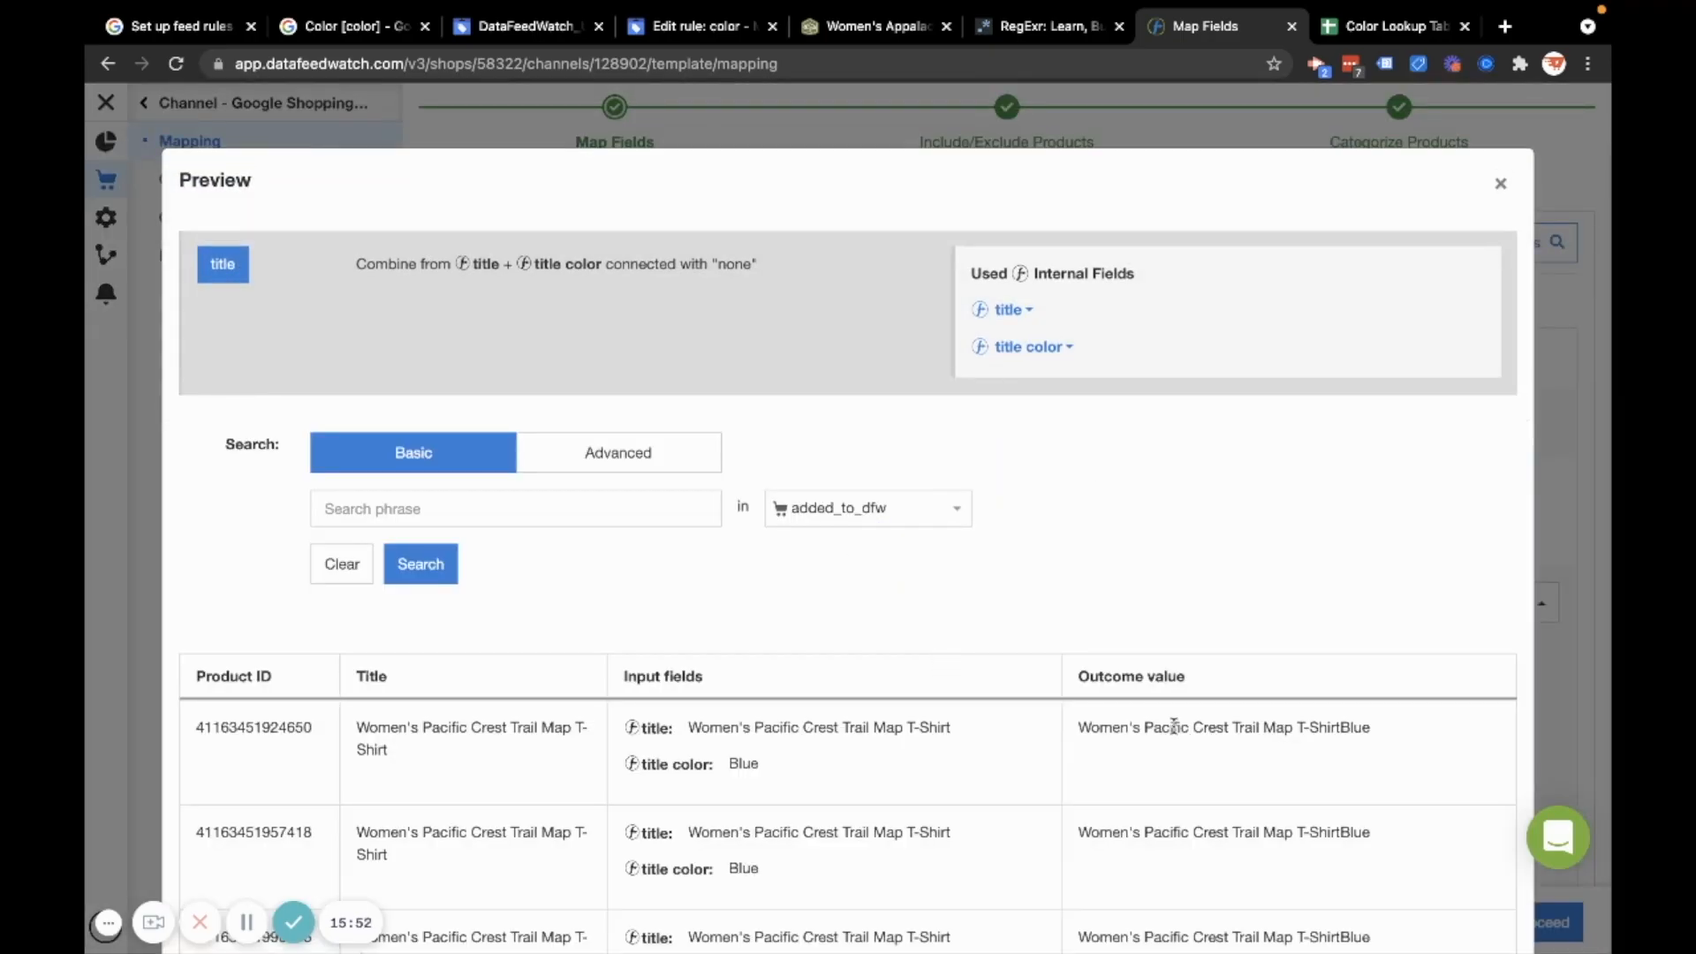
left_click_drag(1079, 727, 1325, 727)
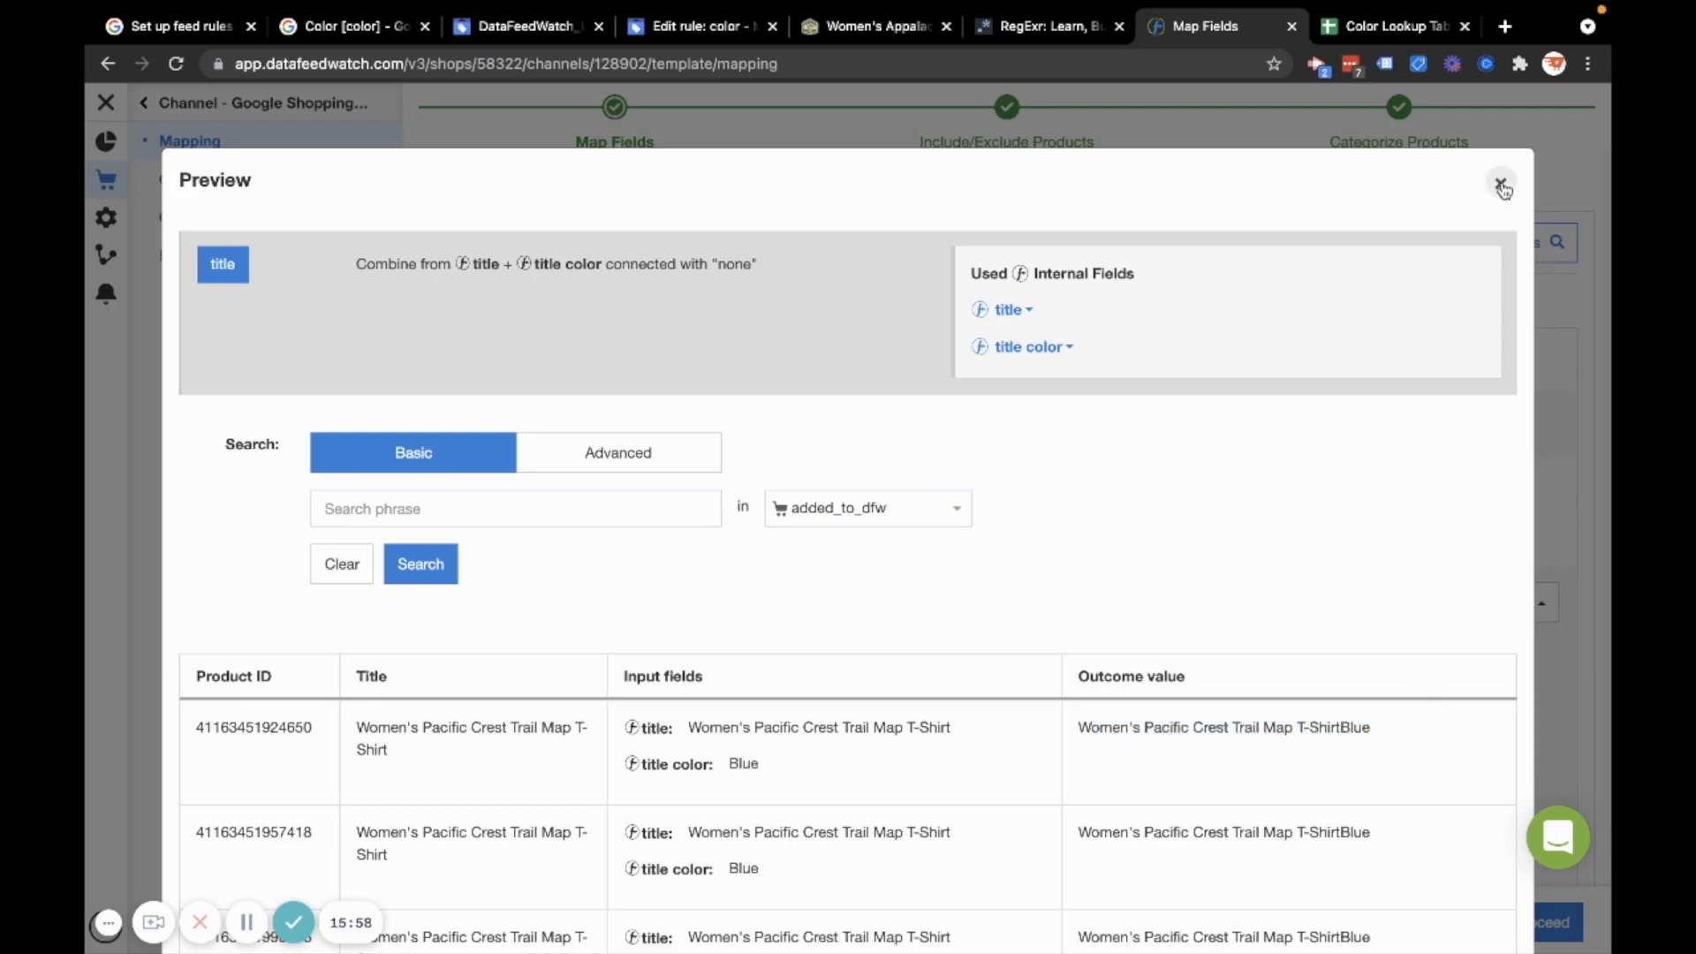
left_click(1502, 184)
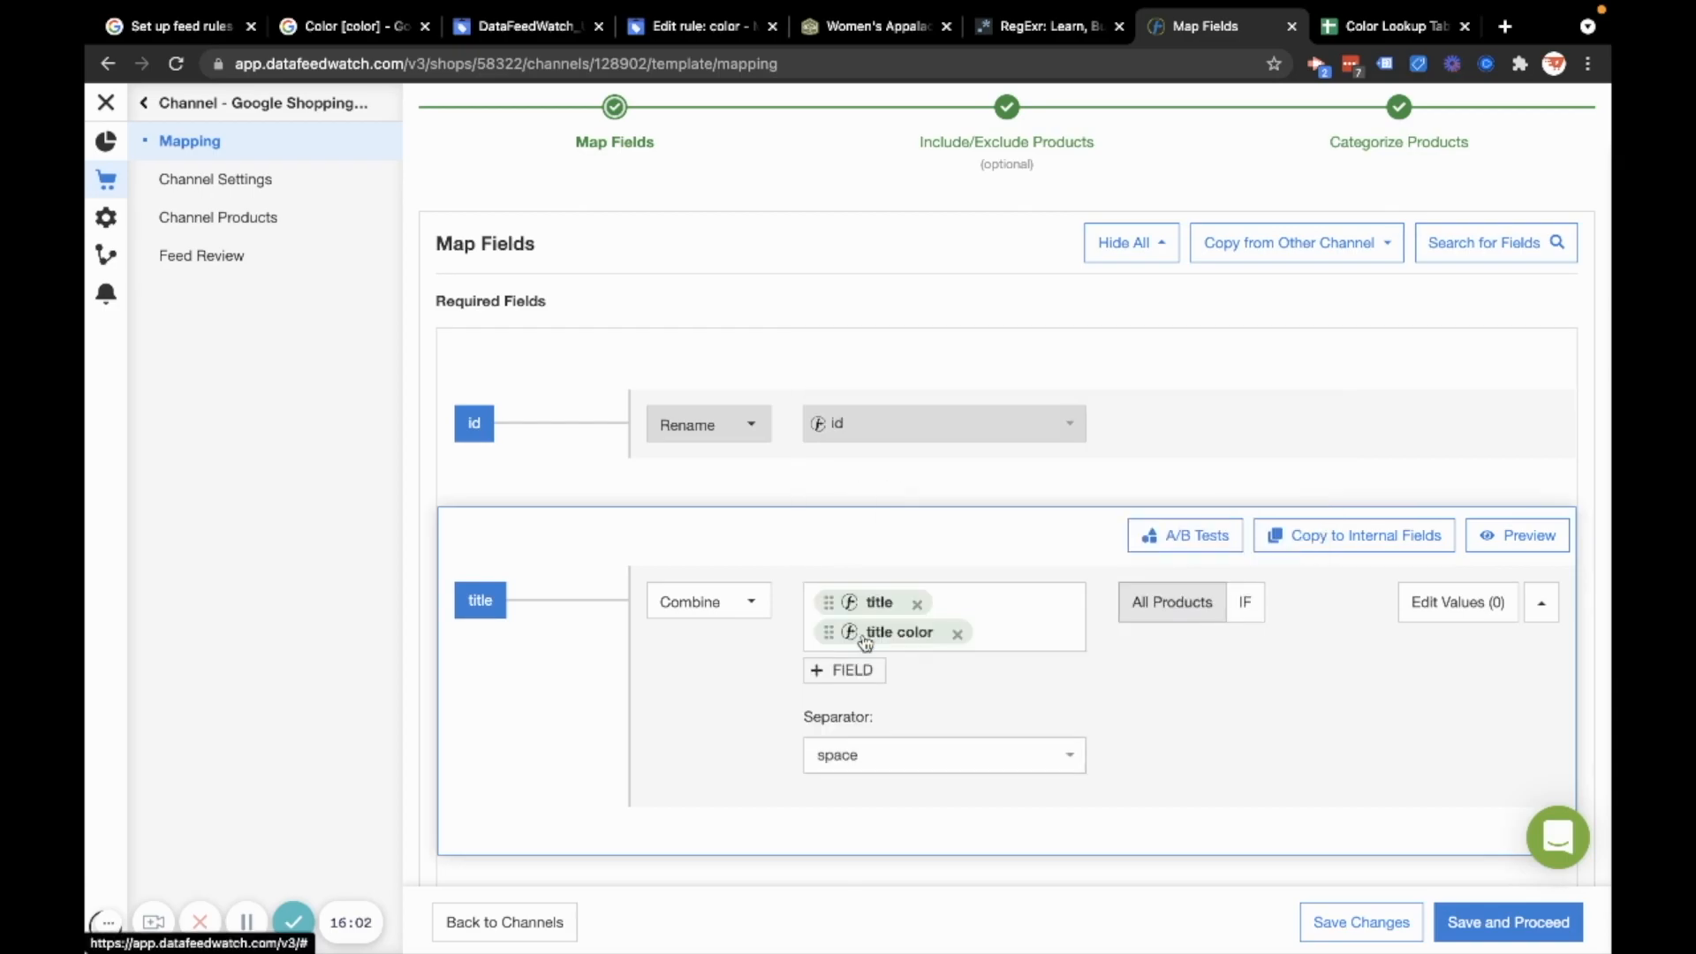
Preview titles with the space separator, checking outcomes like 'T-Shirt Blue'
left_click(1517, 534)
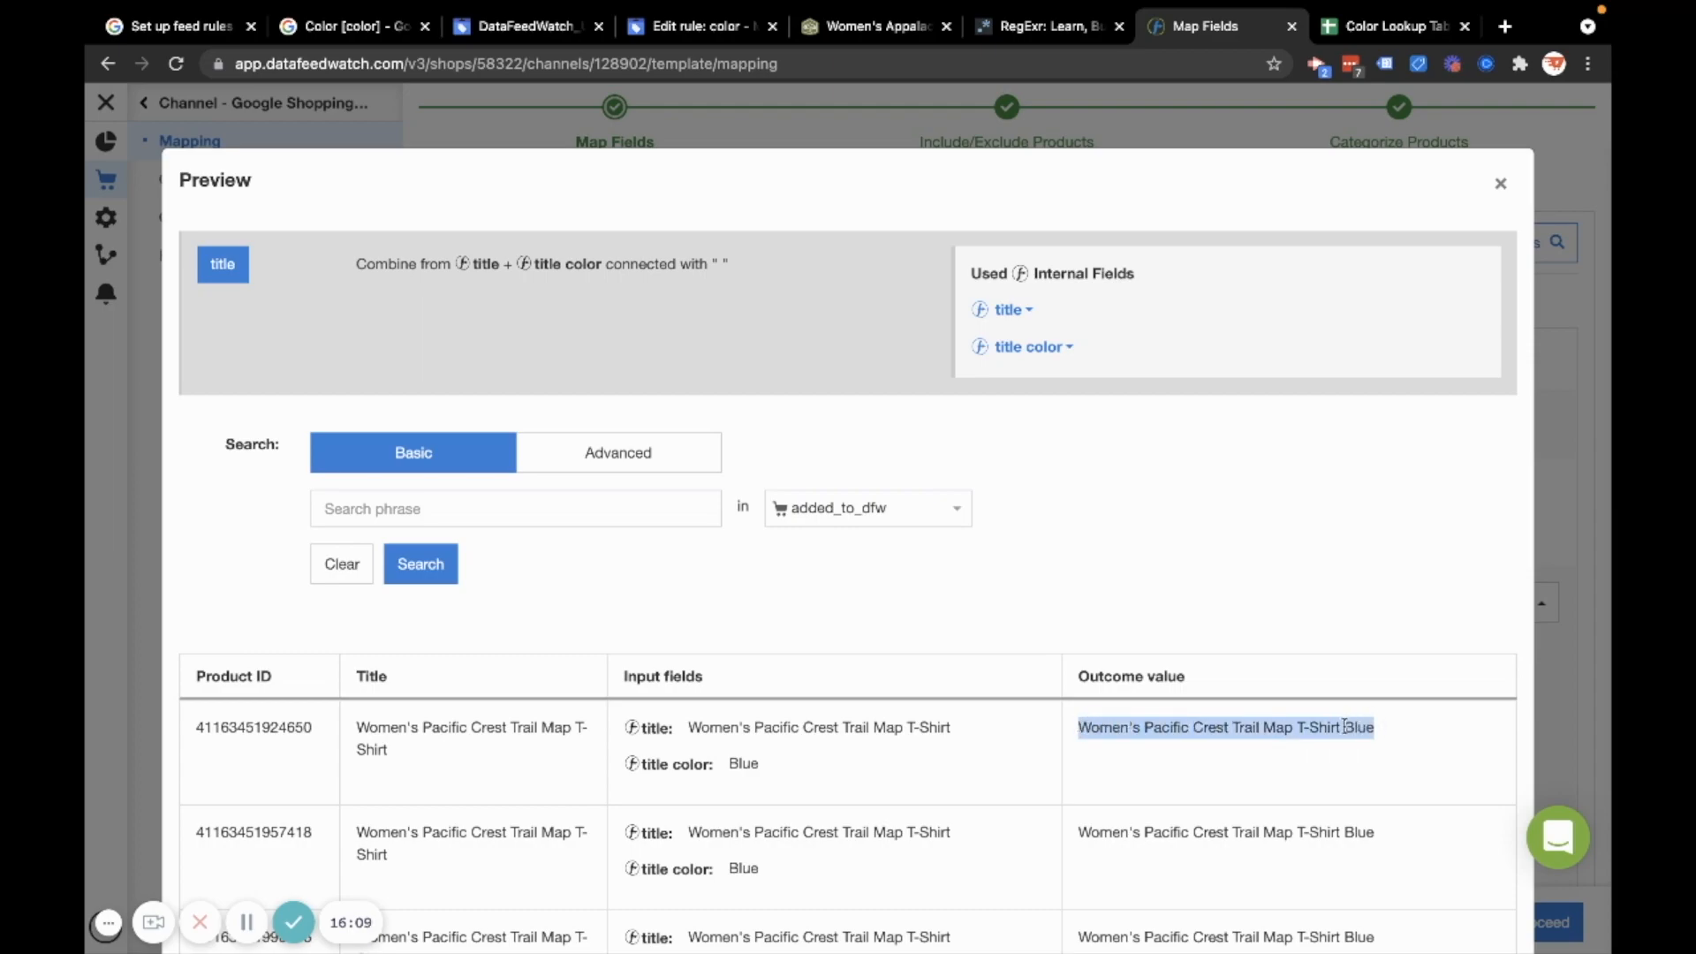
left_click(1078, 732)
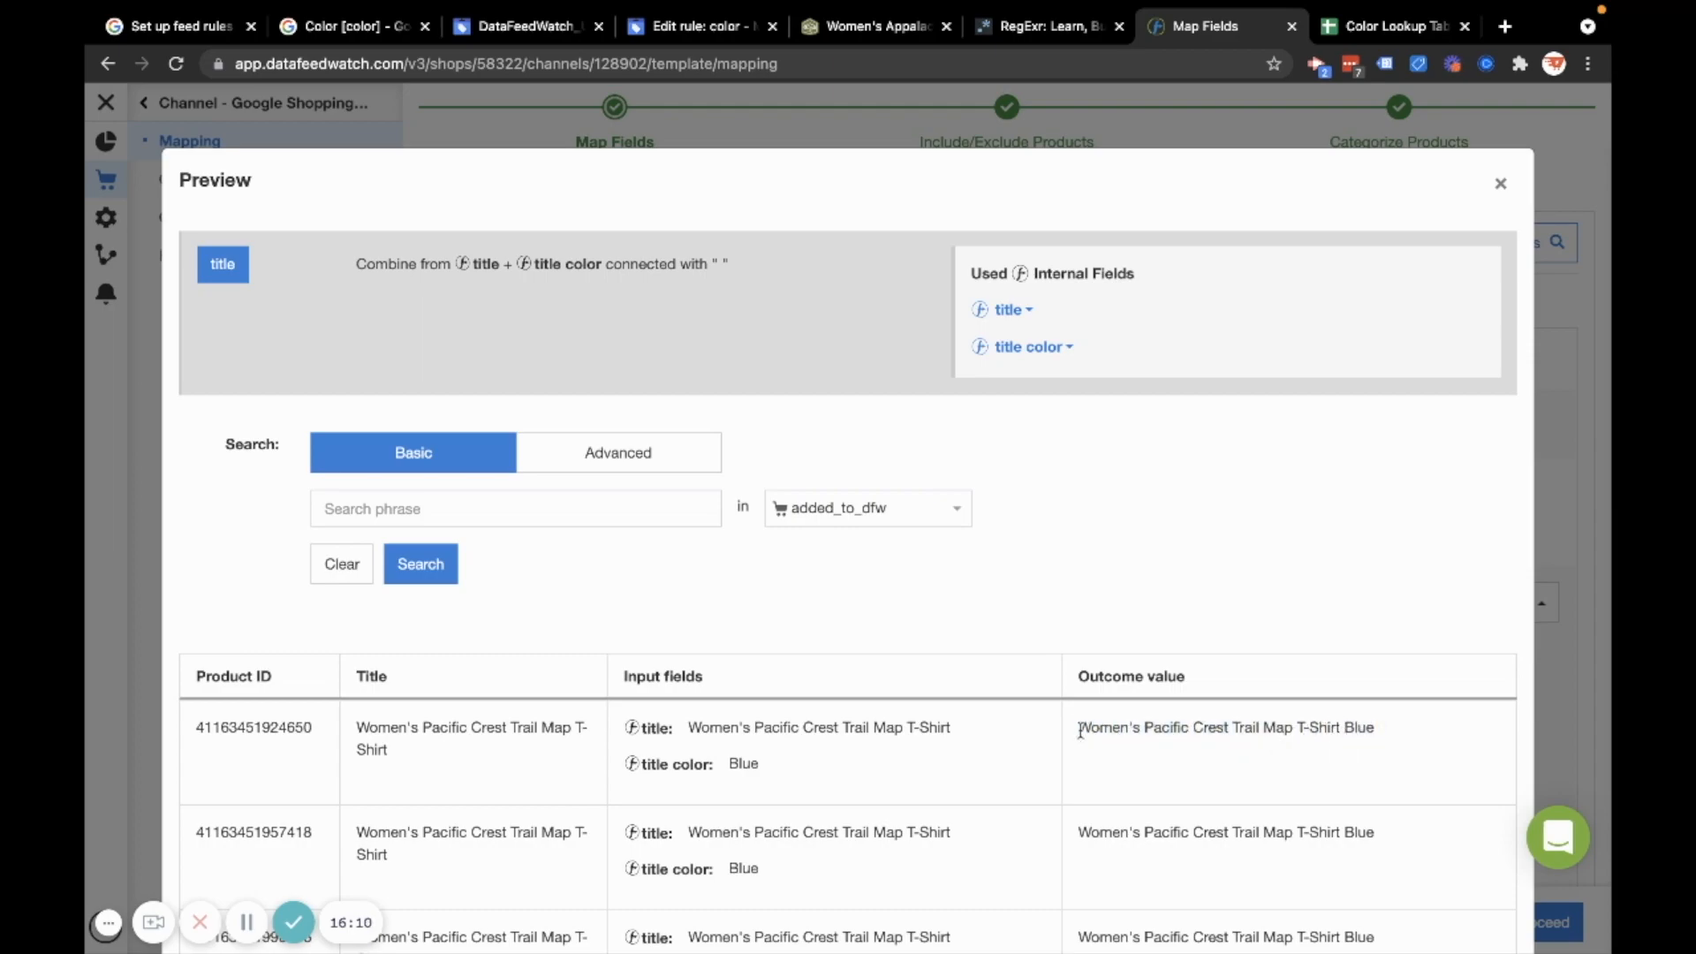
left_click_drag(1079, 727, 1223, 727)
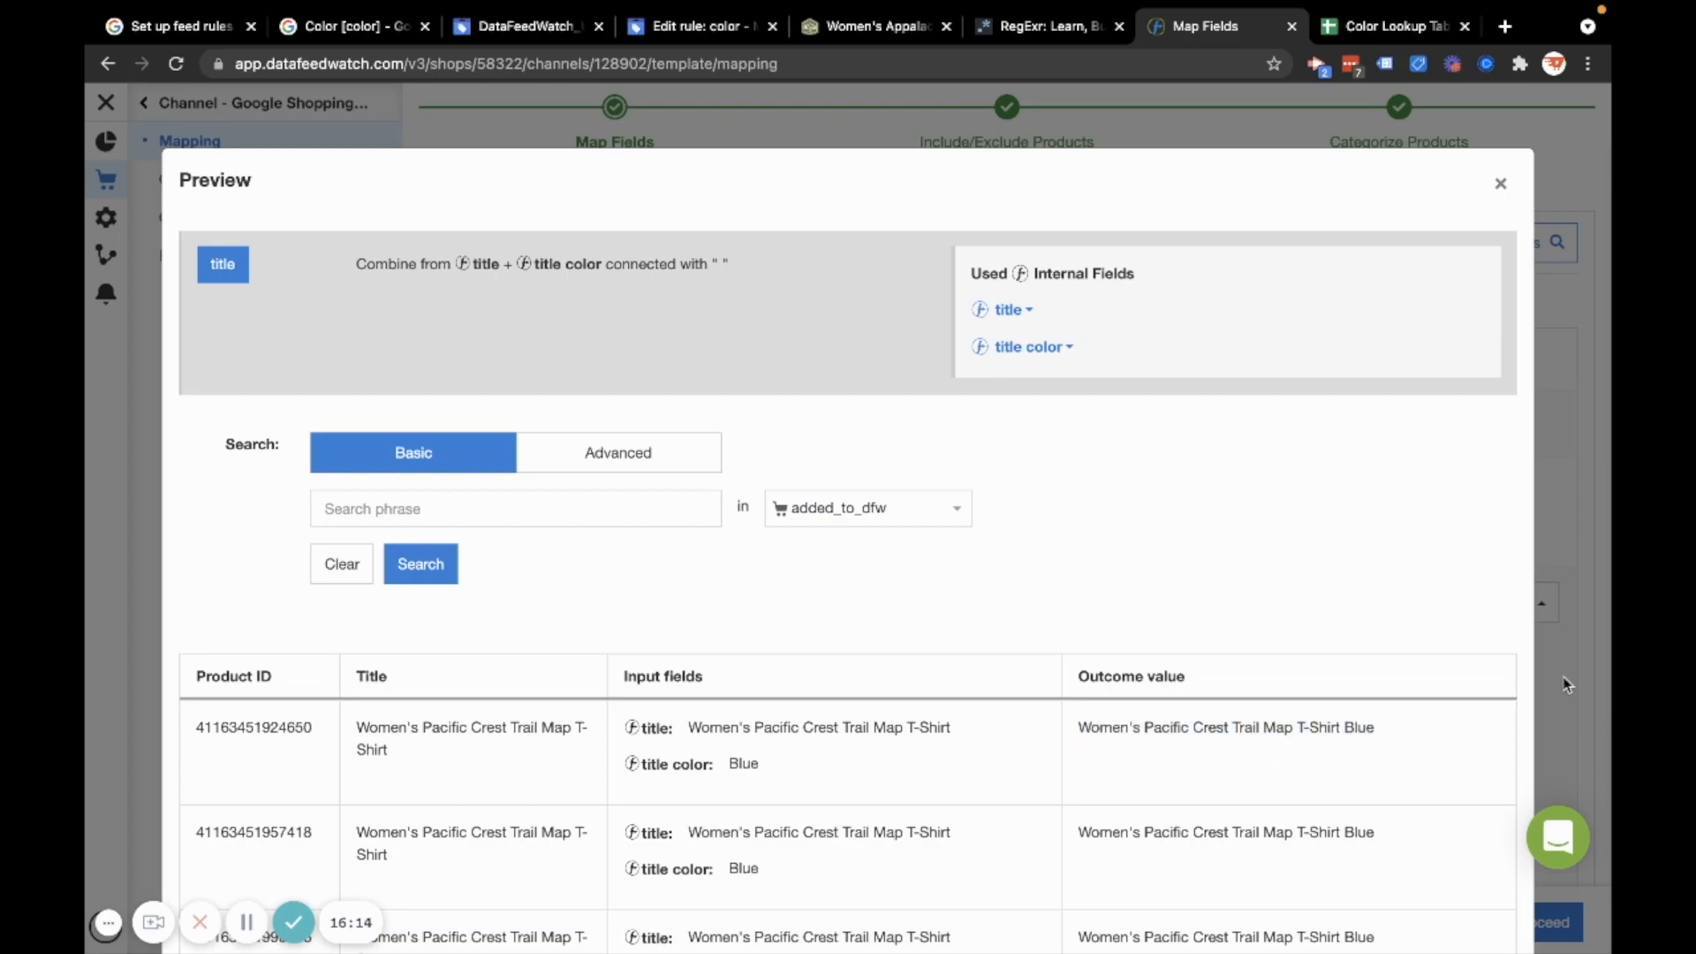
left_click(1500, 183)
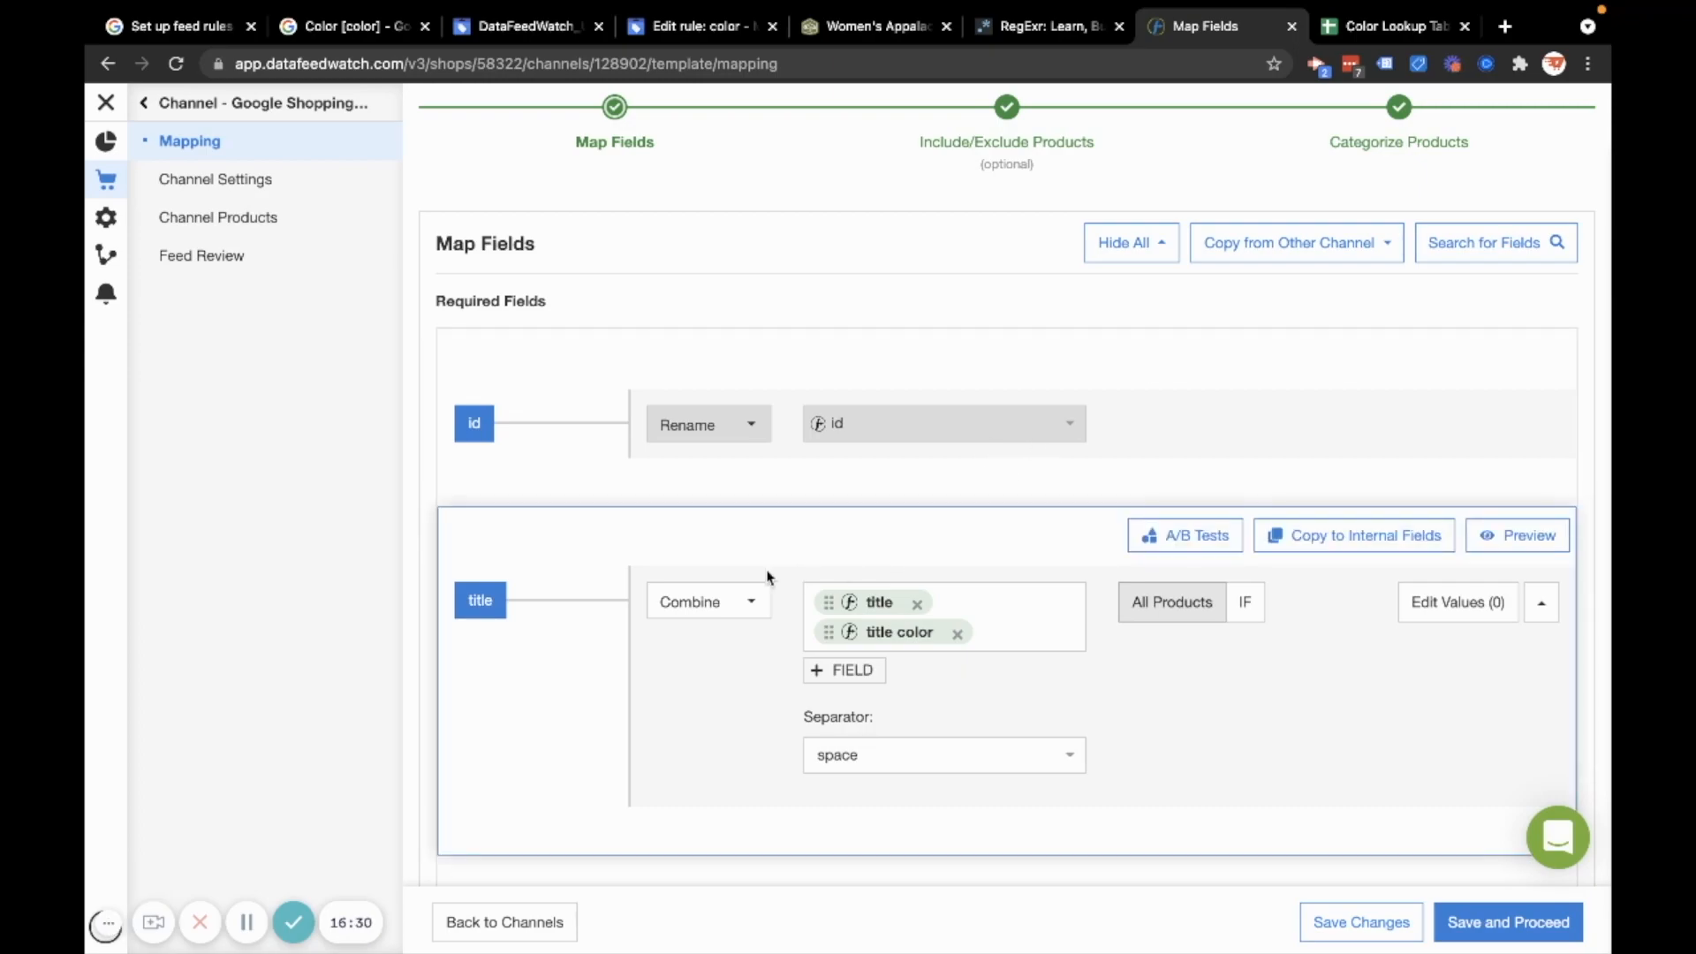
mouse_move(984, 668)
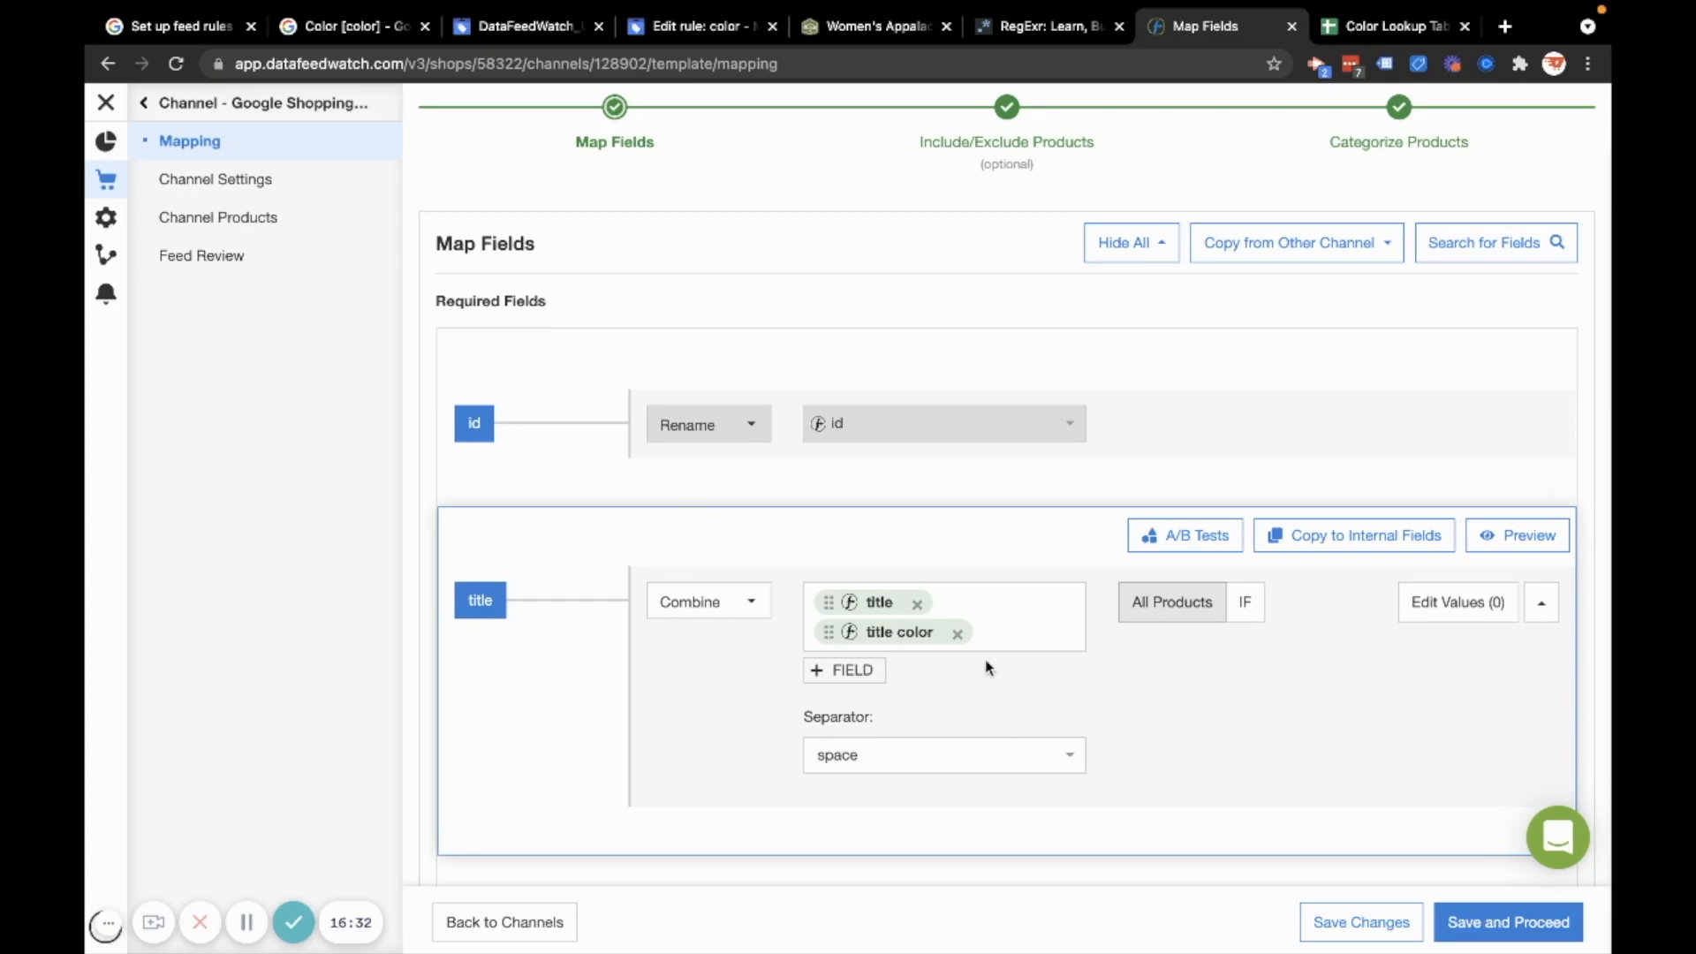
mouse_move(748, 694)
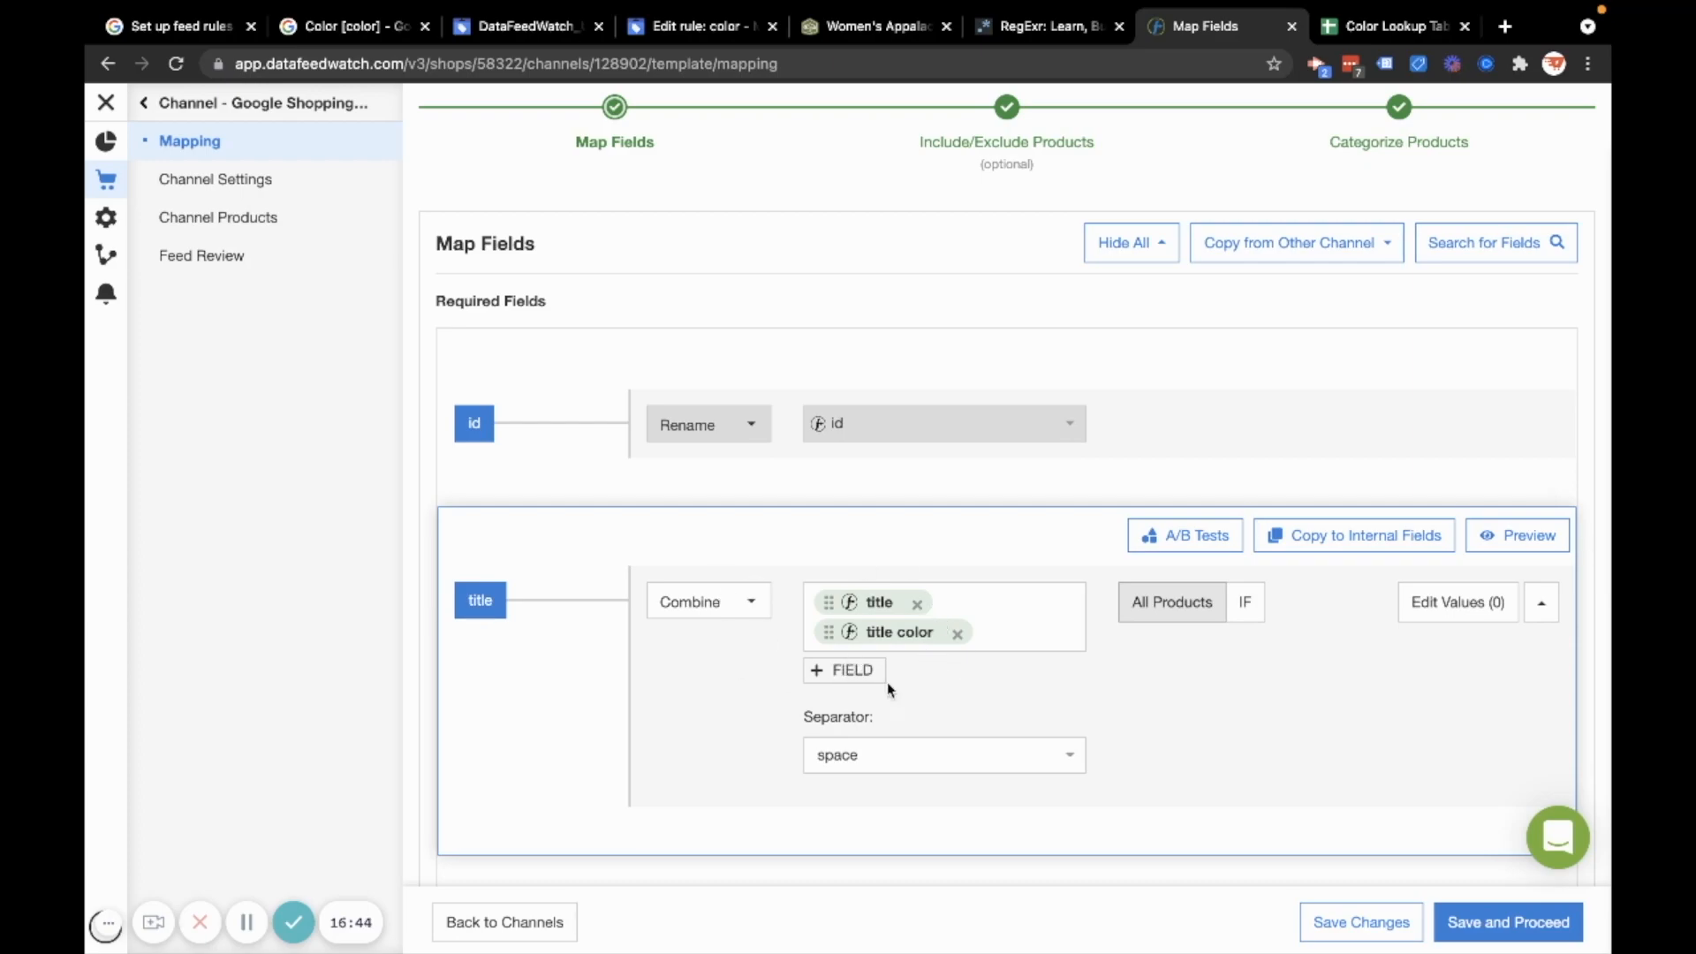
mouse_move(751, 659)
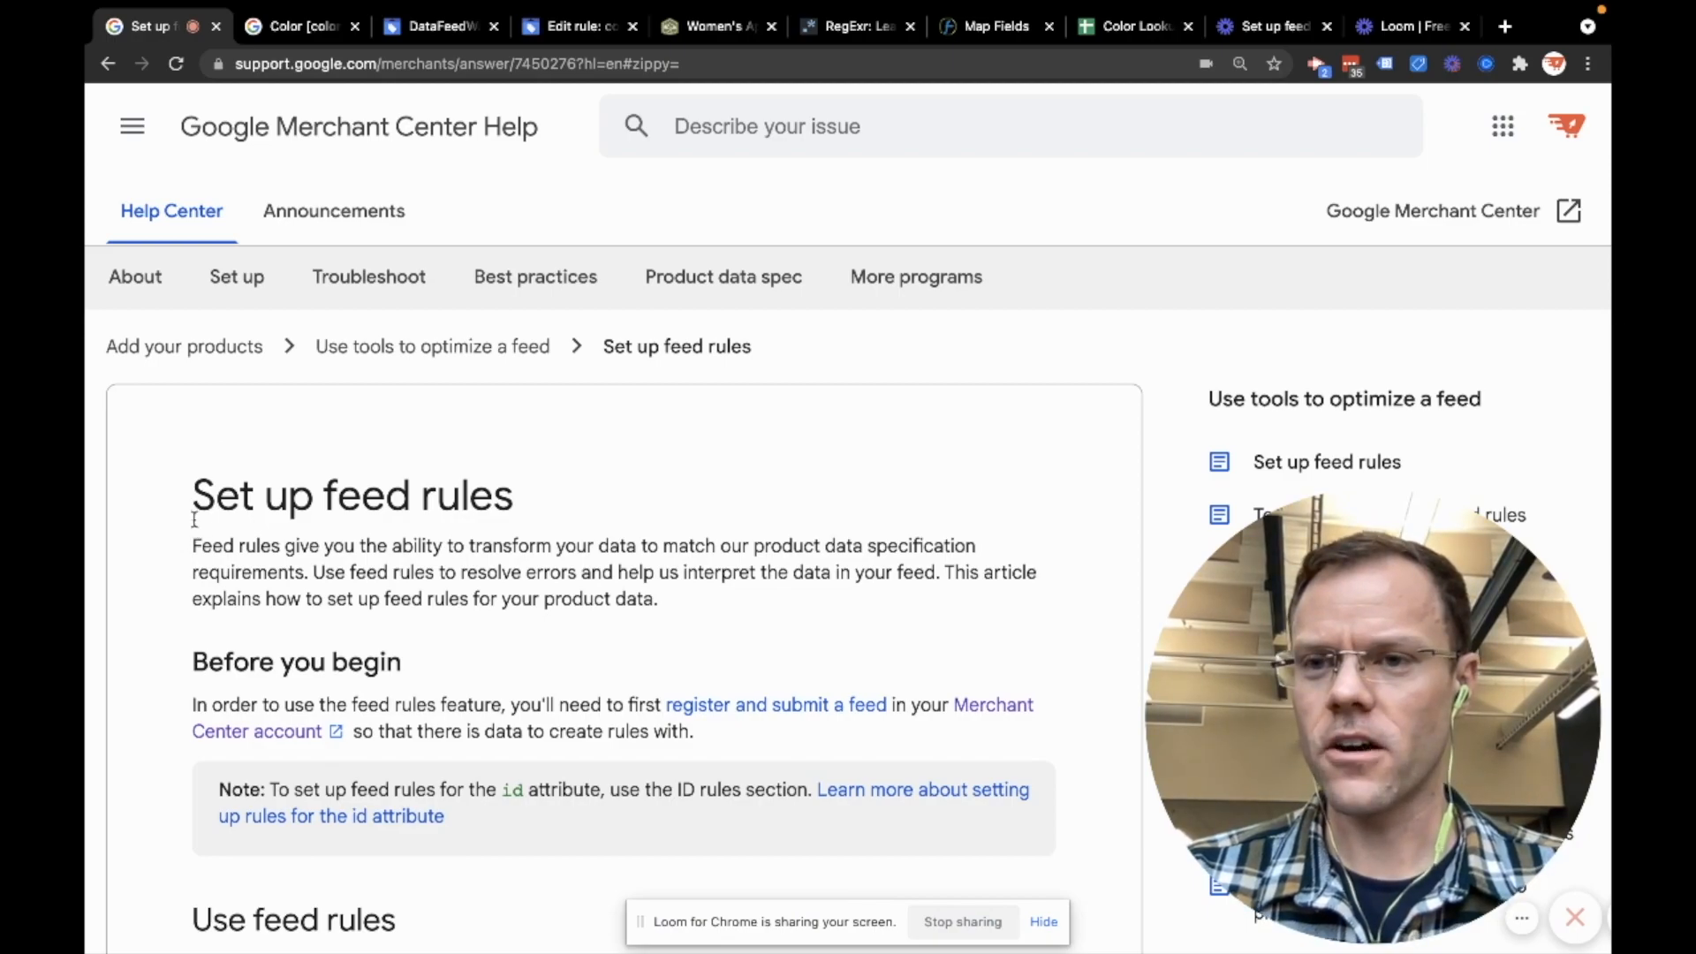
left_click(454, 63)
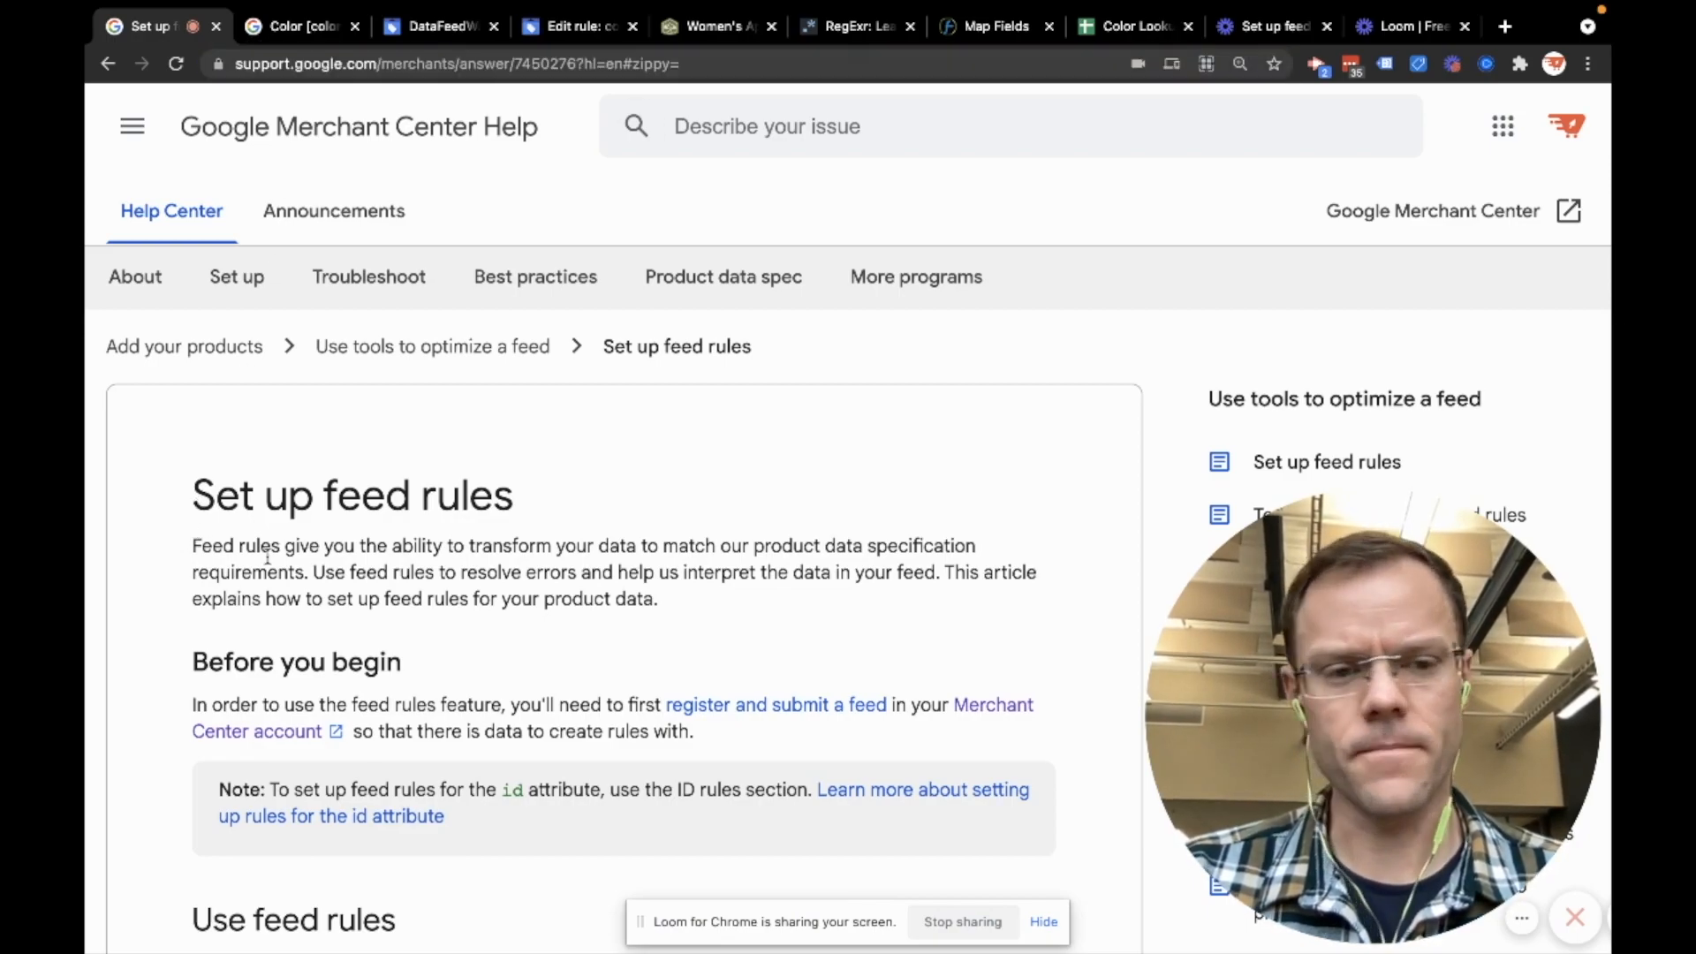
scroll("down", 3)
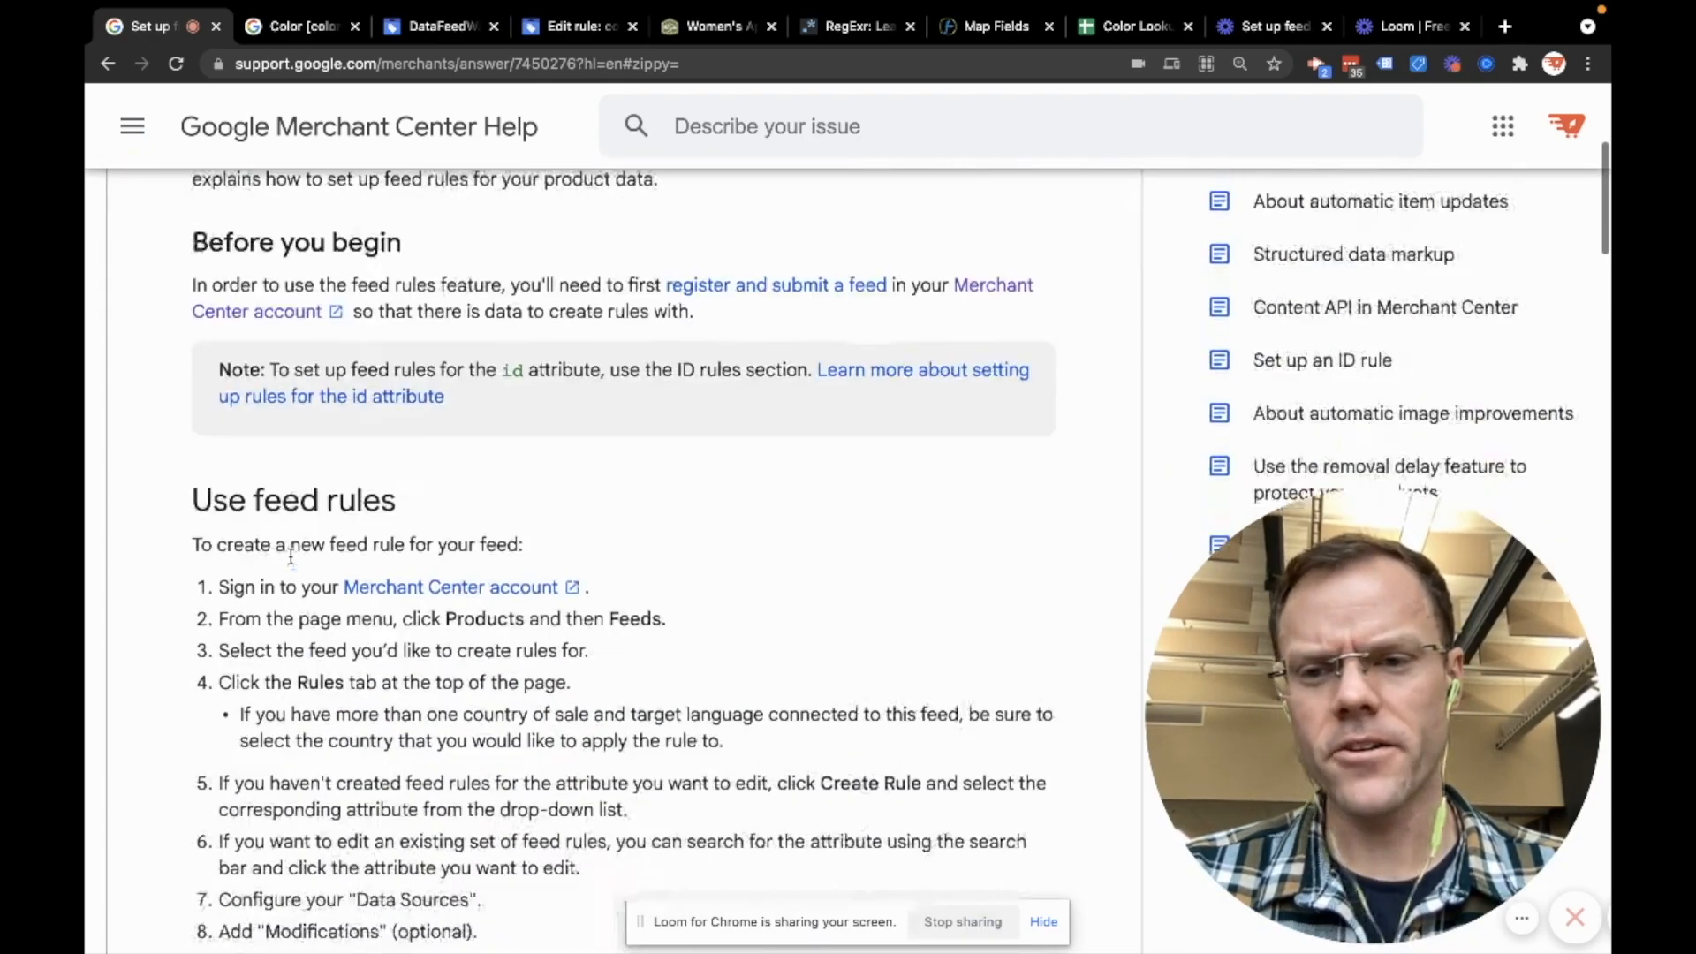
scroll("down", 3)
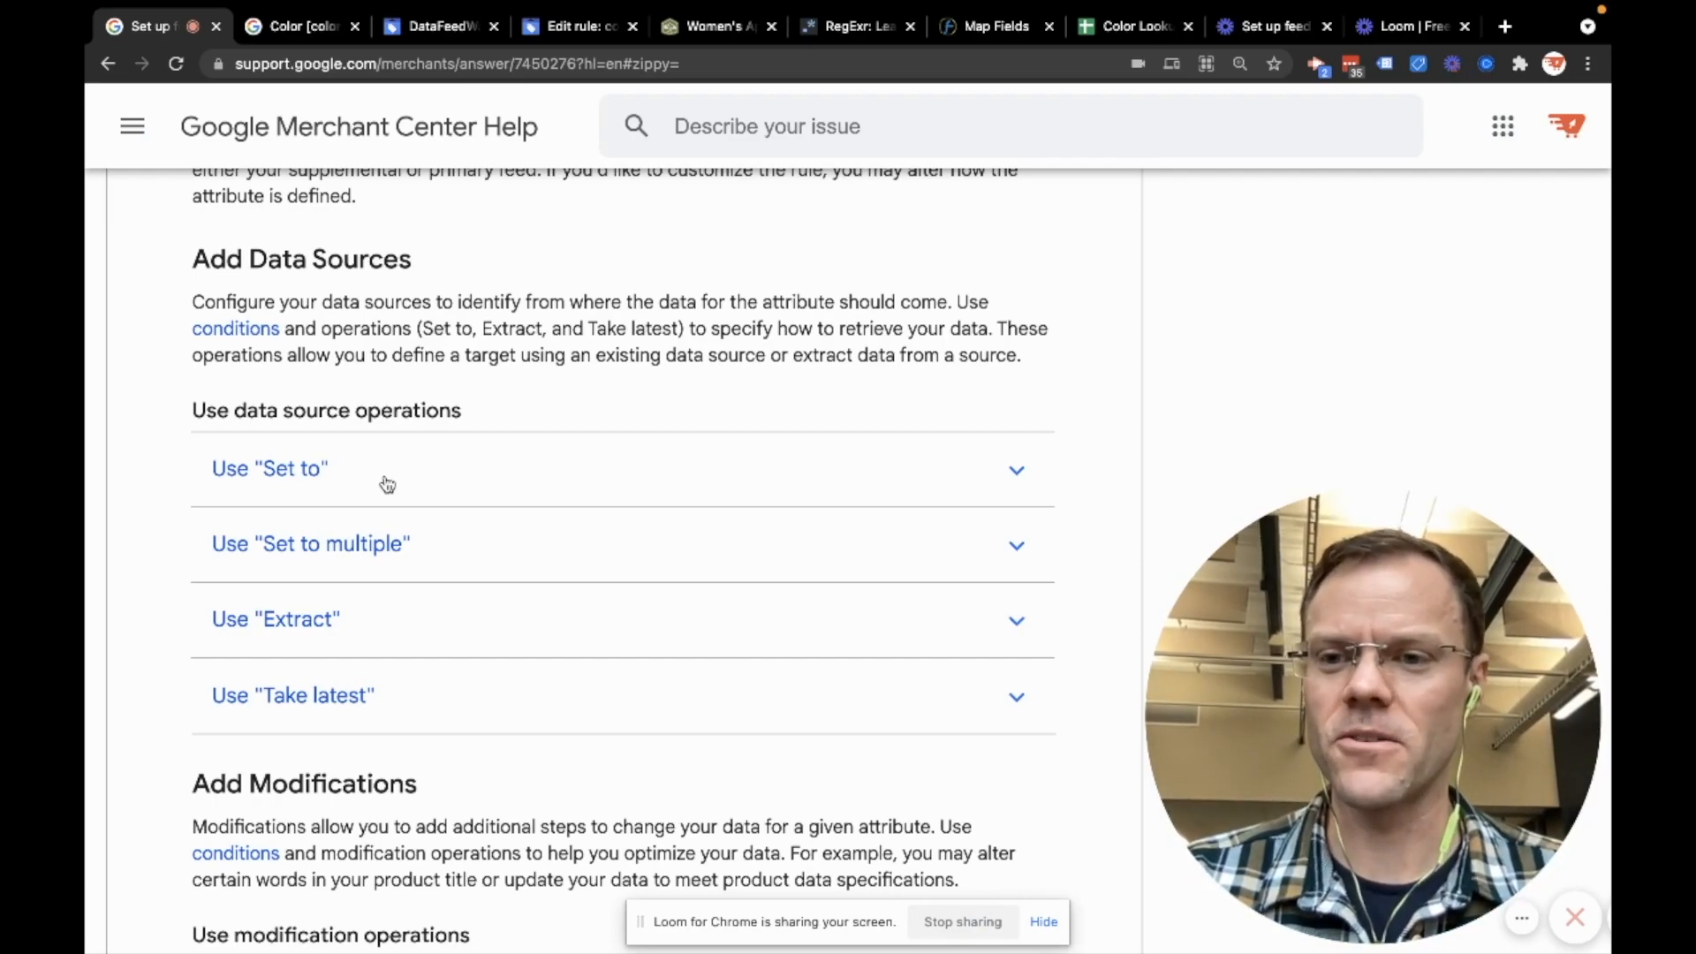
scroll("down", 3)
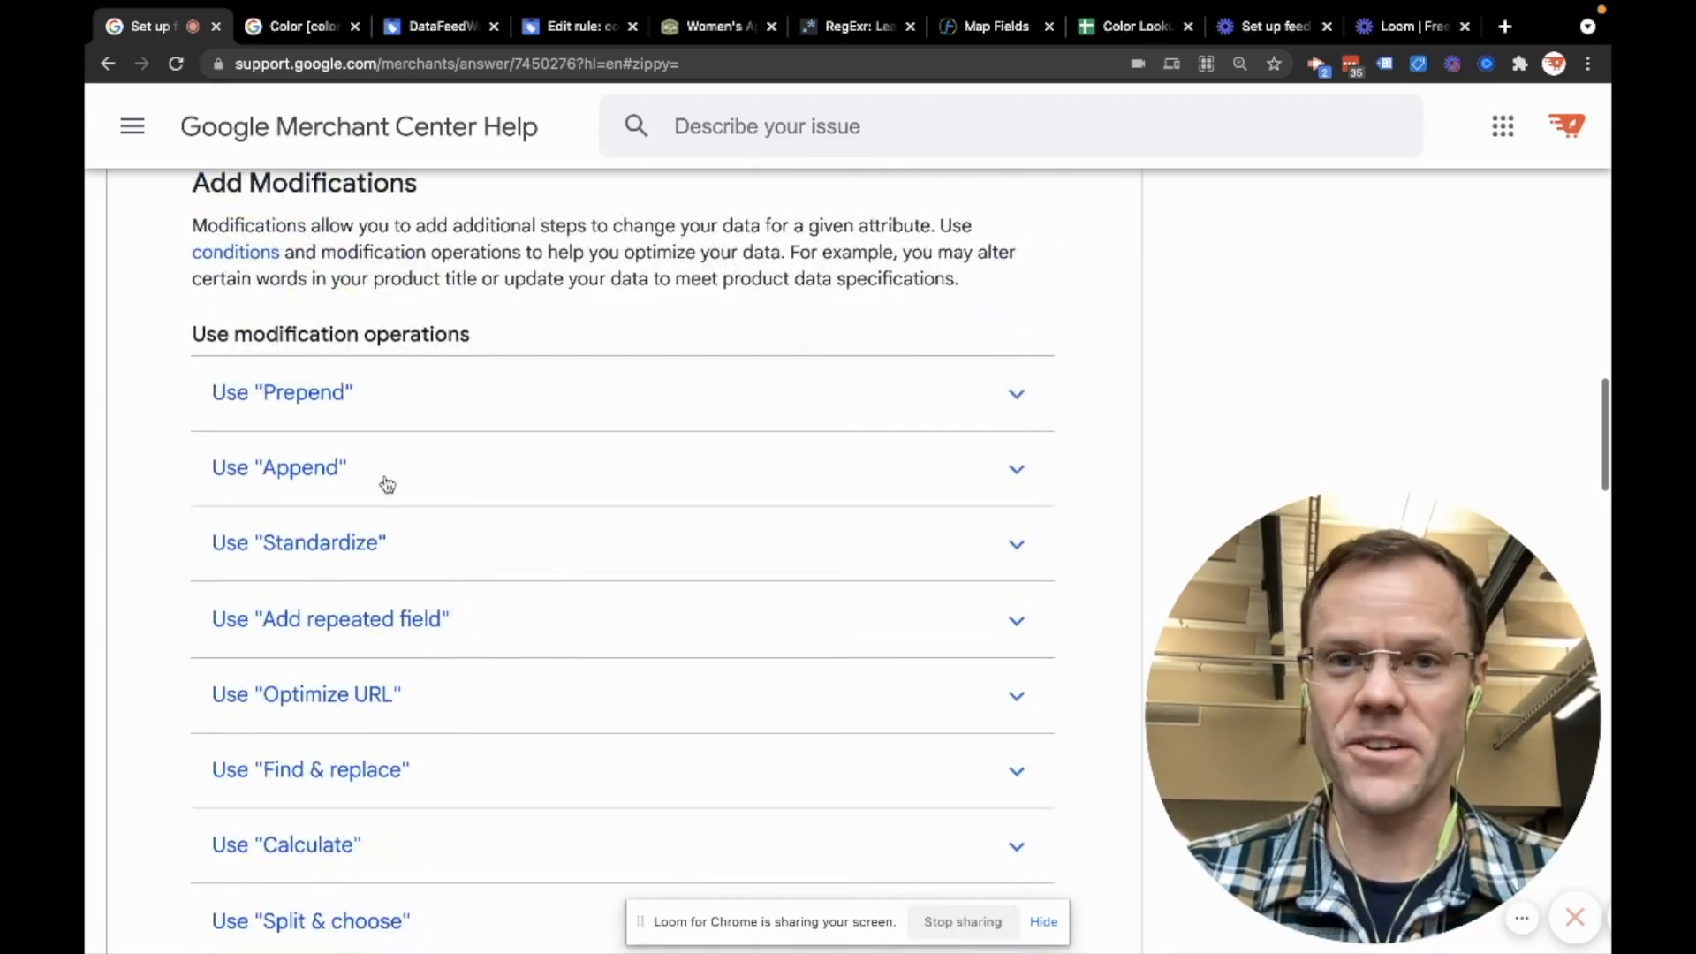